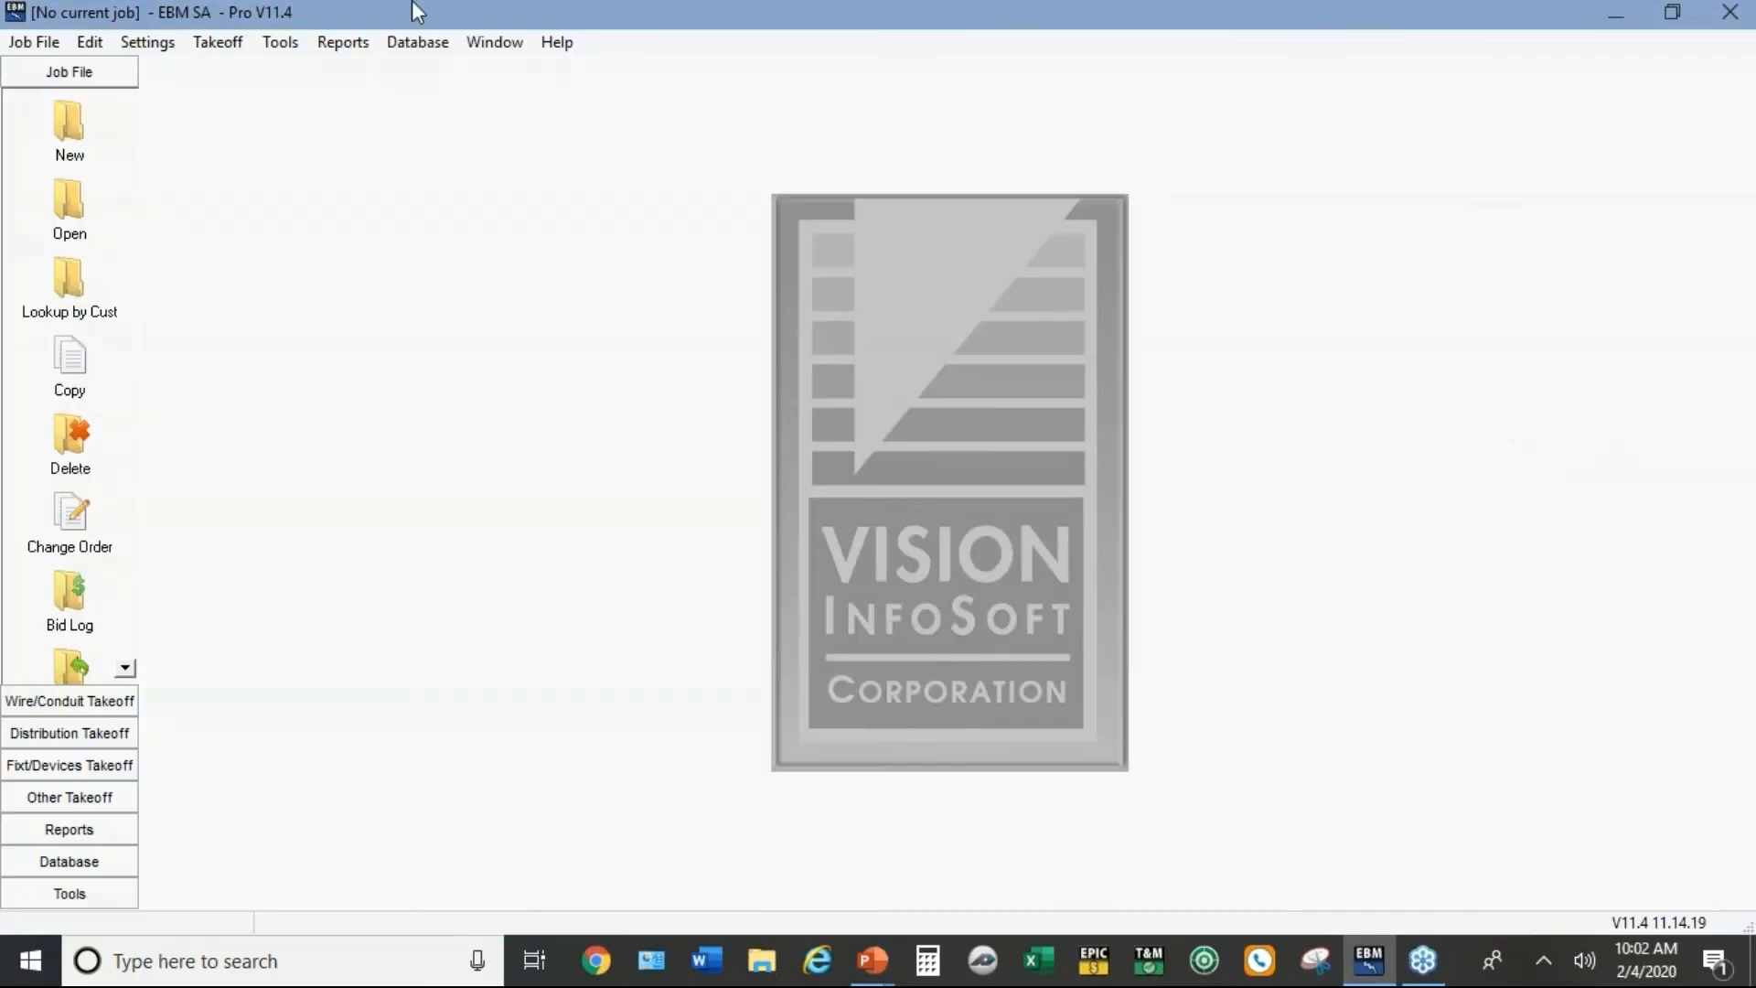
# Step: Bring up the default commercial job settings from Settings > Default Settings > Job
pyautogui.click(146, 42)
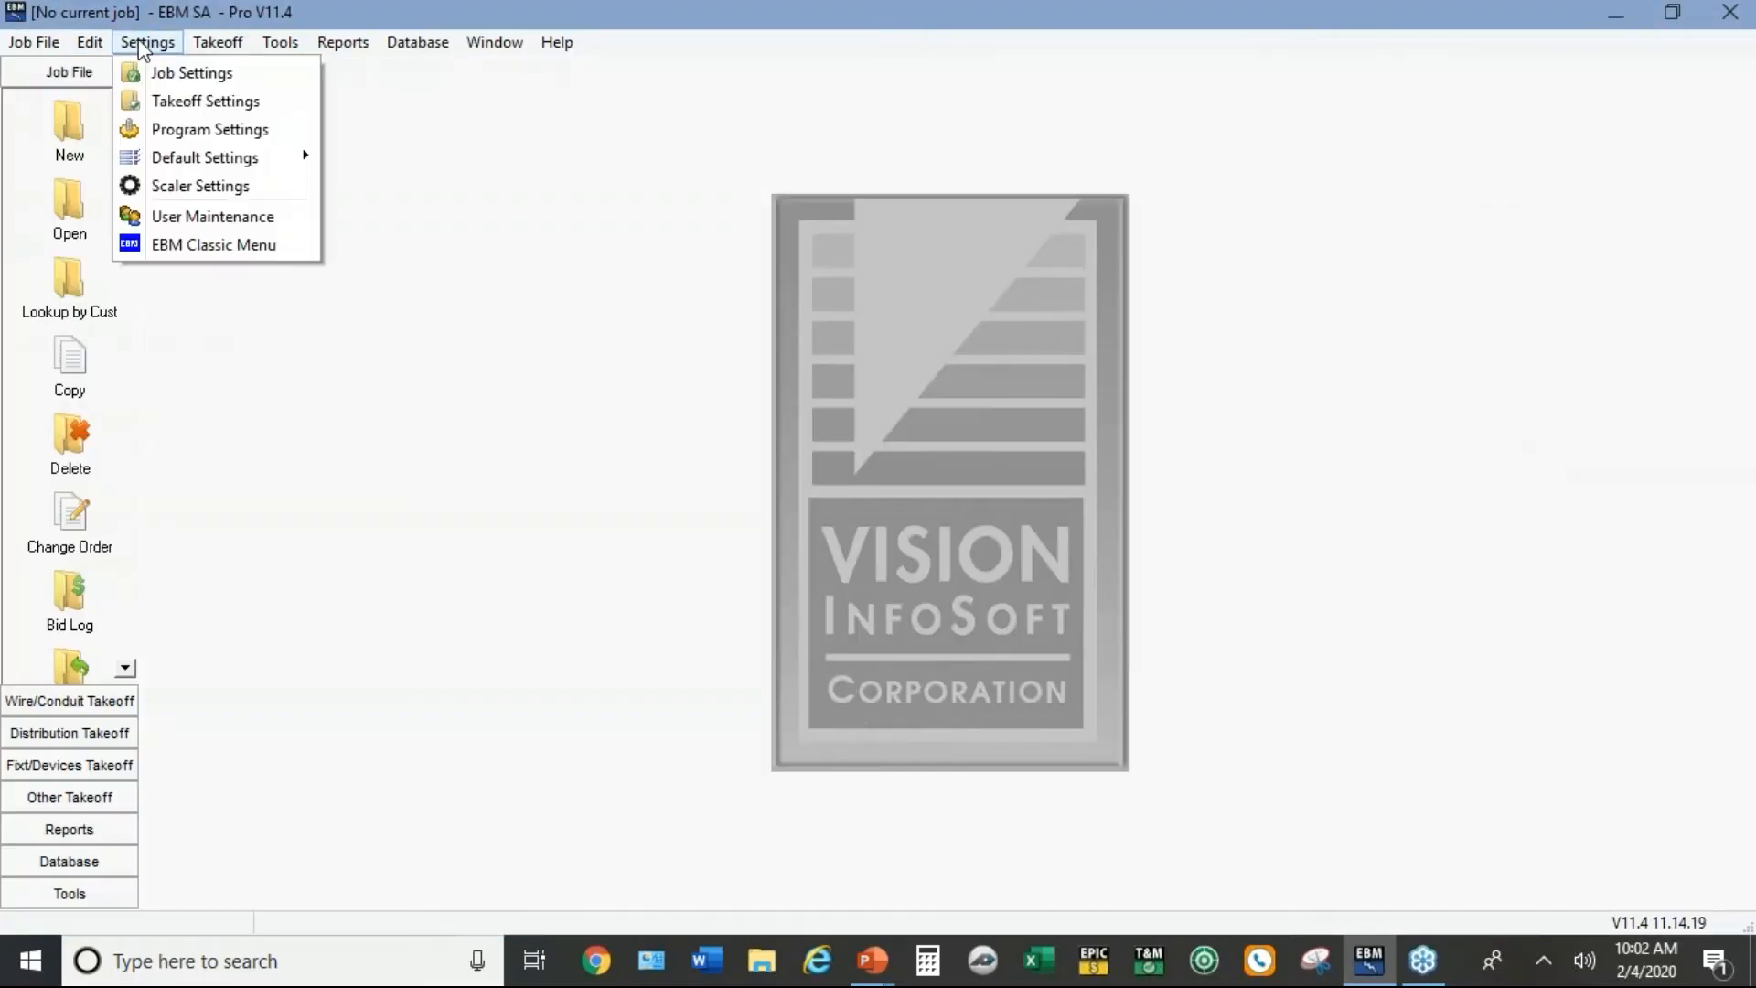
pyautogui.moveTo(205, 157)
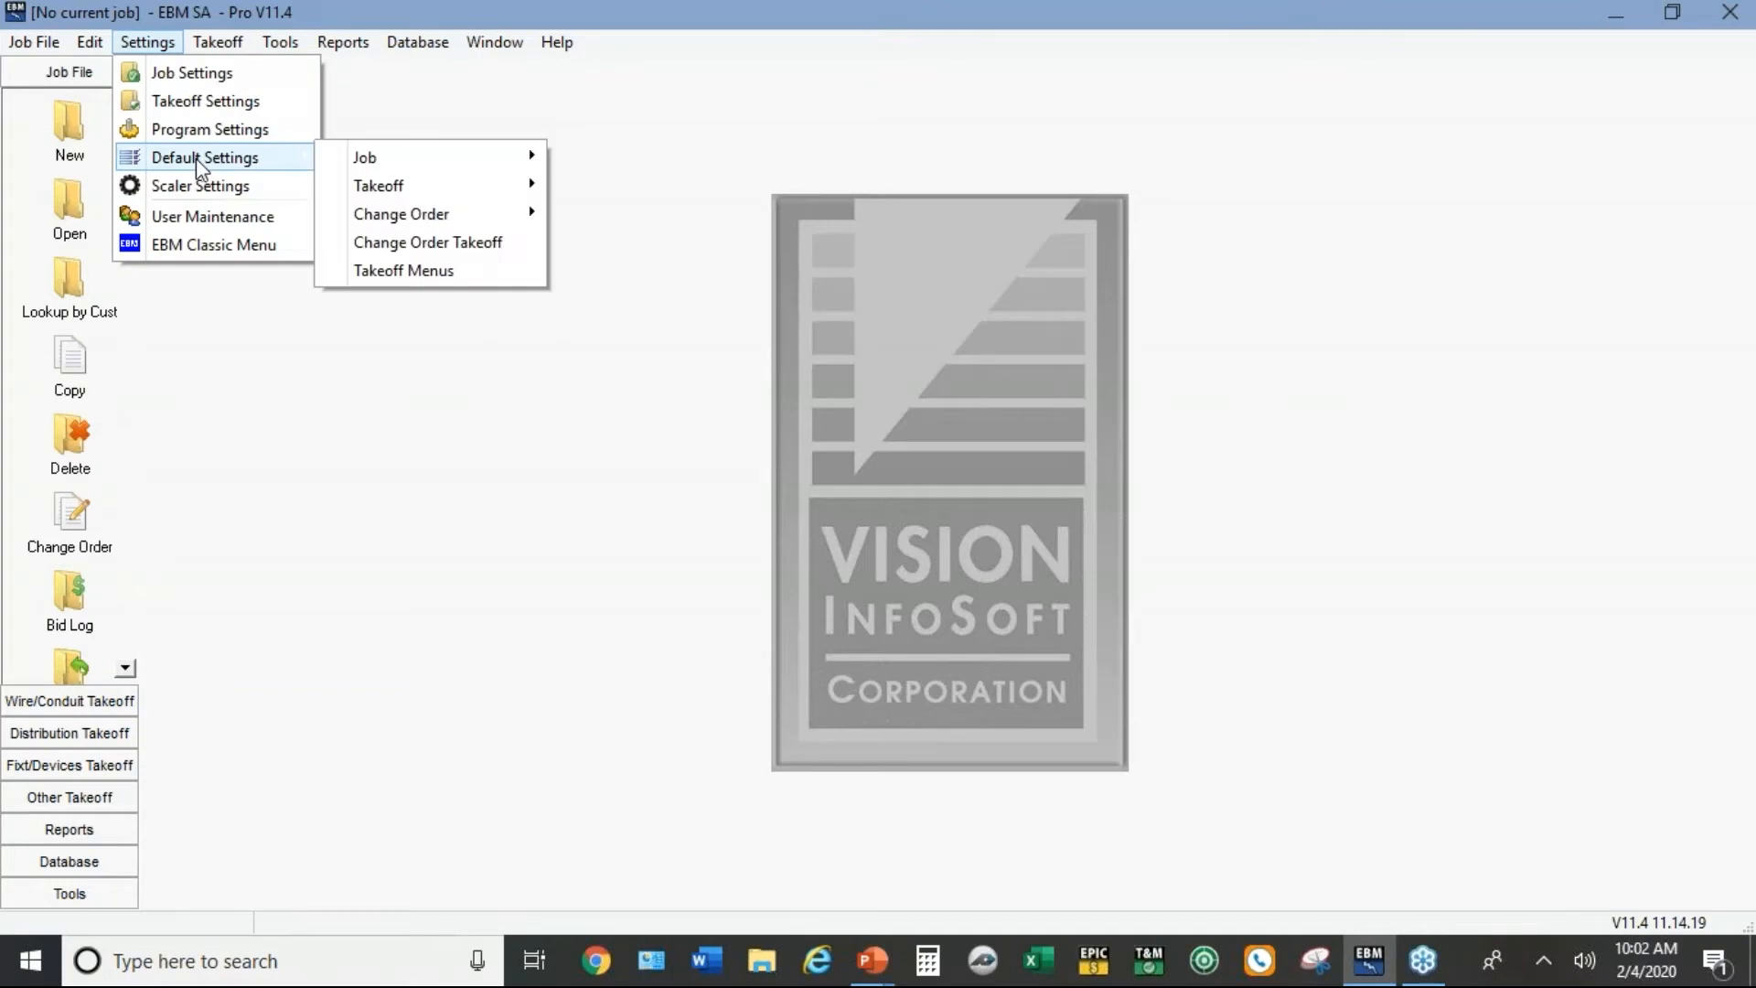
pyautogui.moveTo(410, 157)
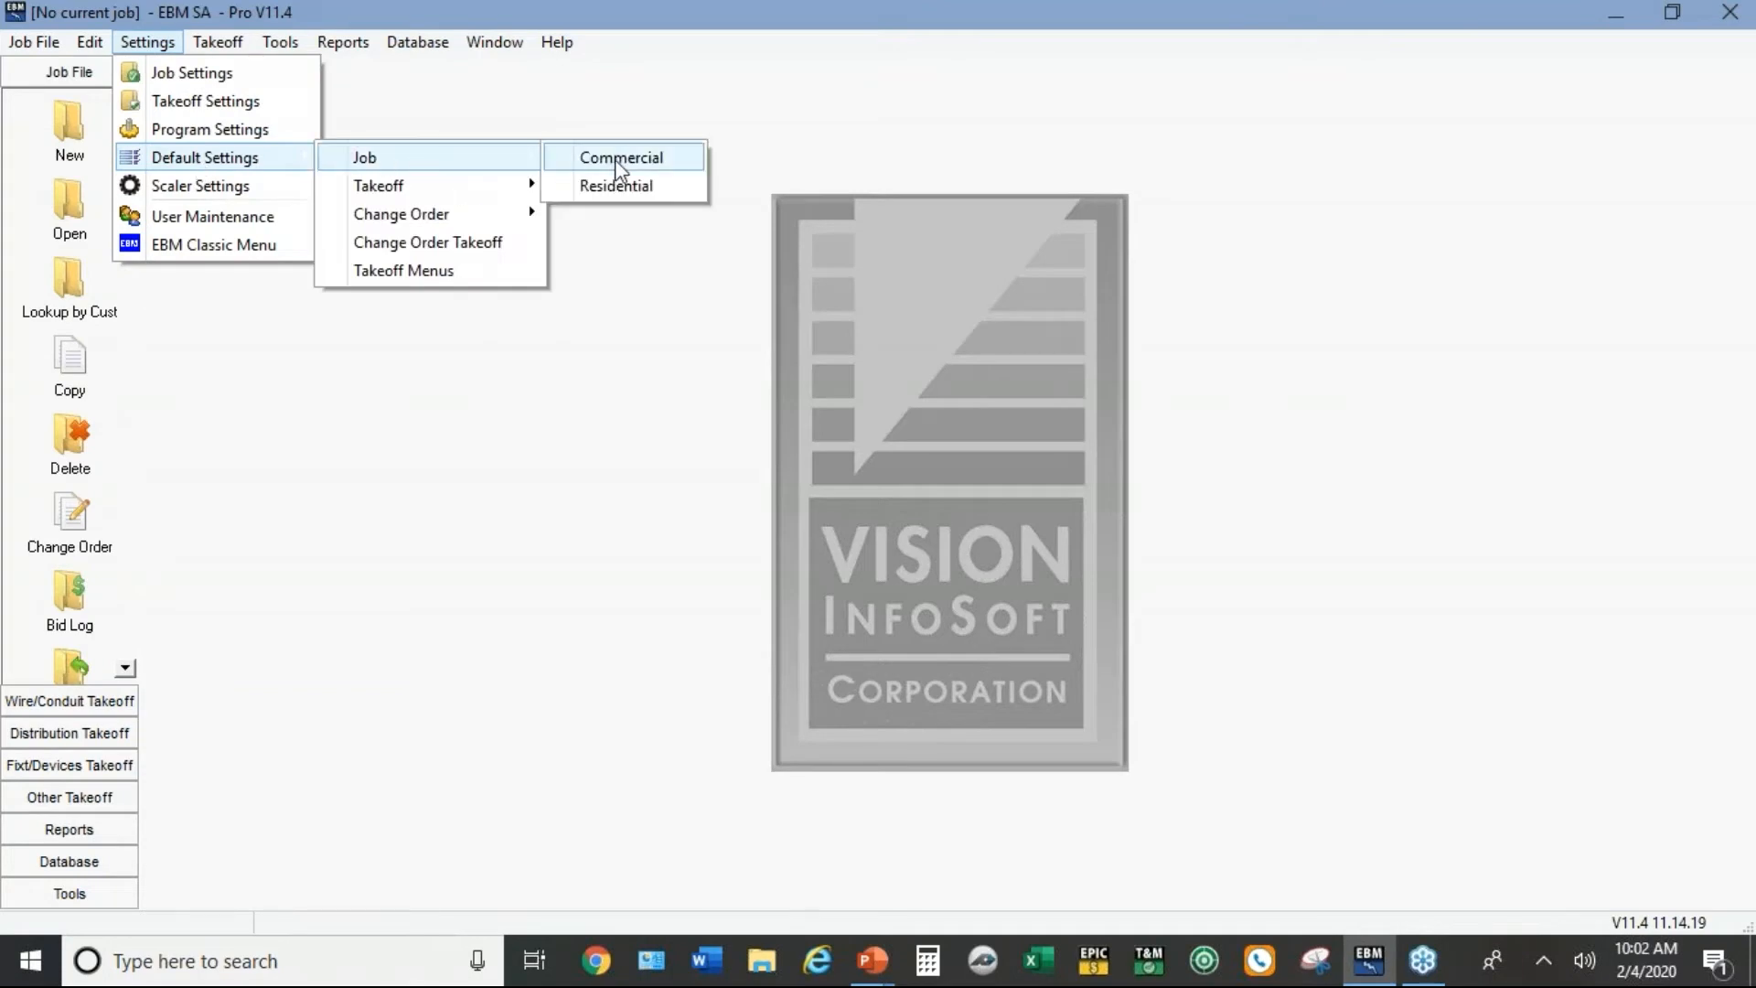
pyautogui.click(622, 158)
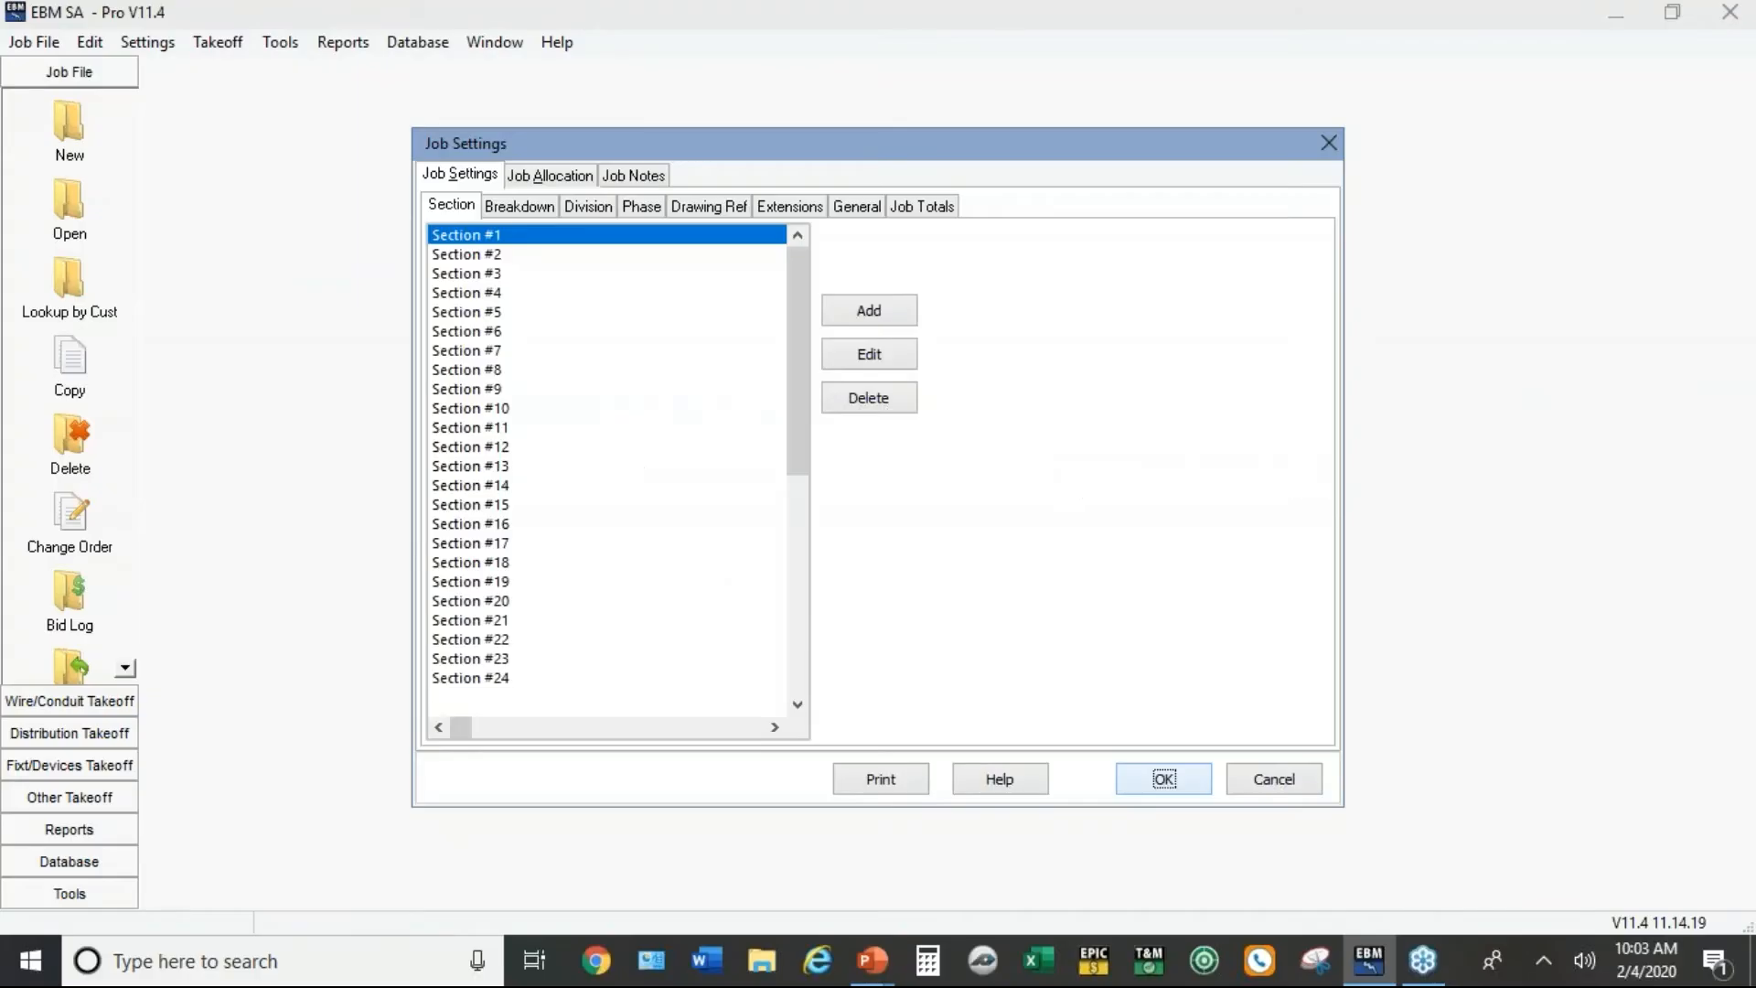
pyautogui.moveTo(593, 201)
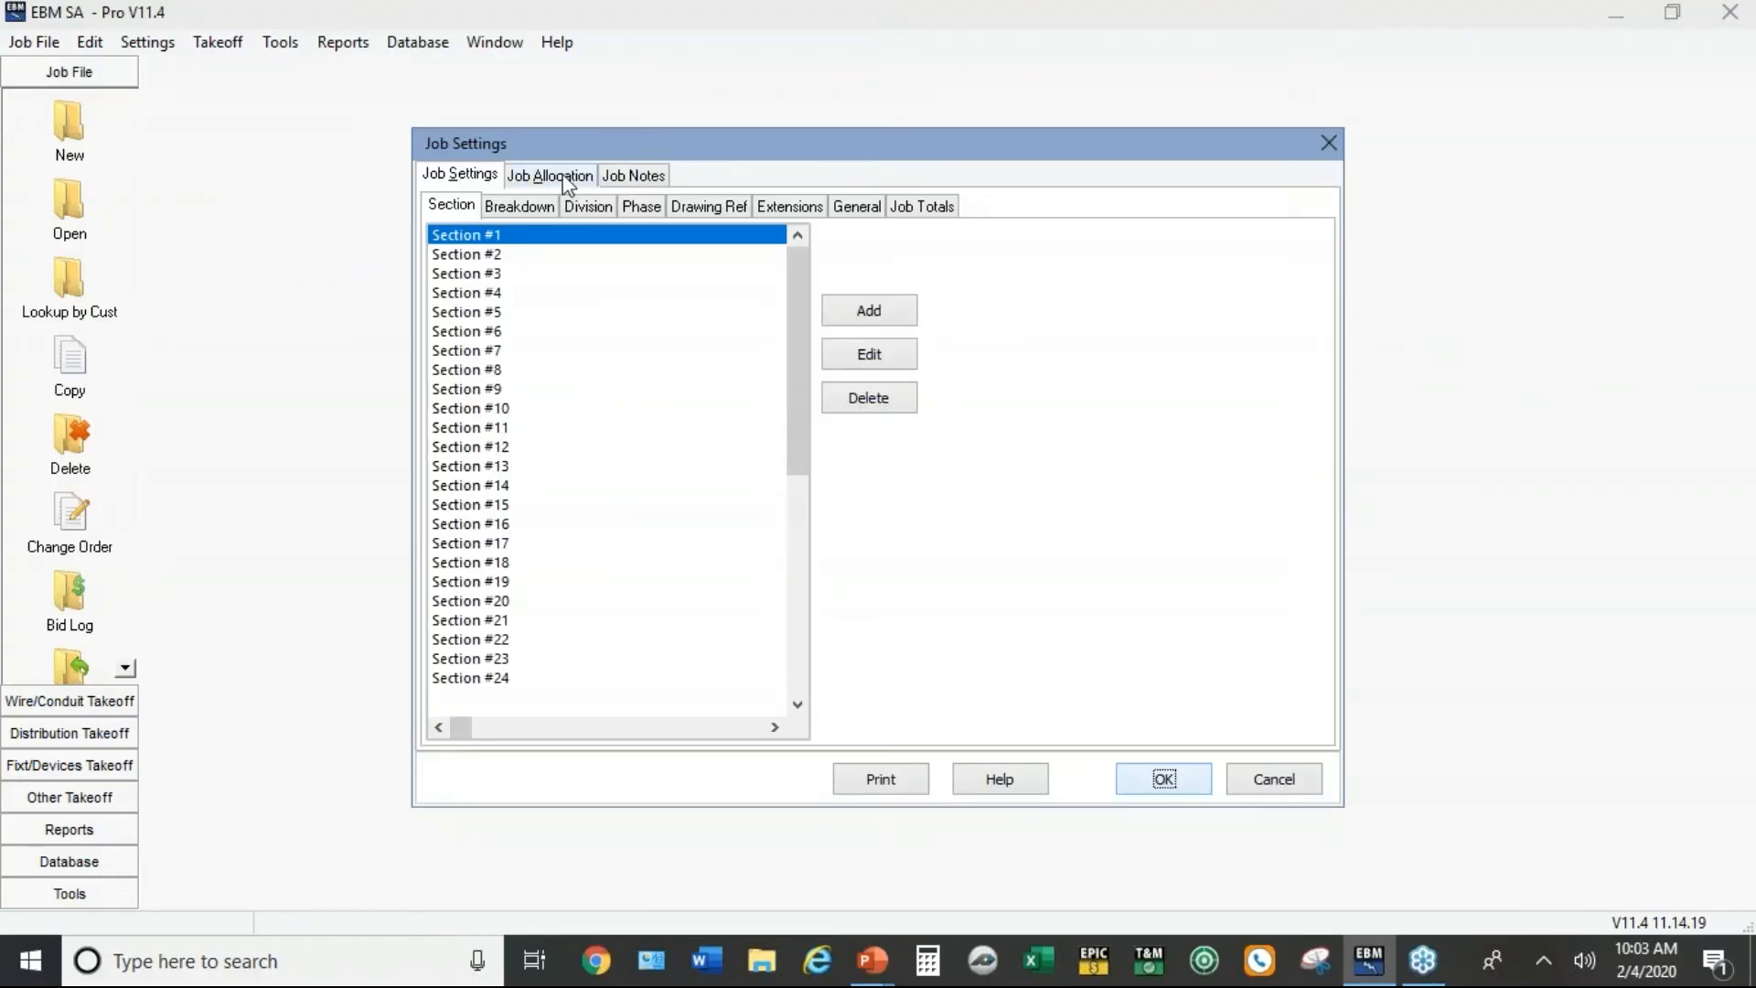
# Step: Review the Job Allocation pages: Bond, Overhead, Profit and the 8% Sales Tax on material only
pyautogui.click(549, 176)
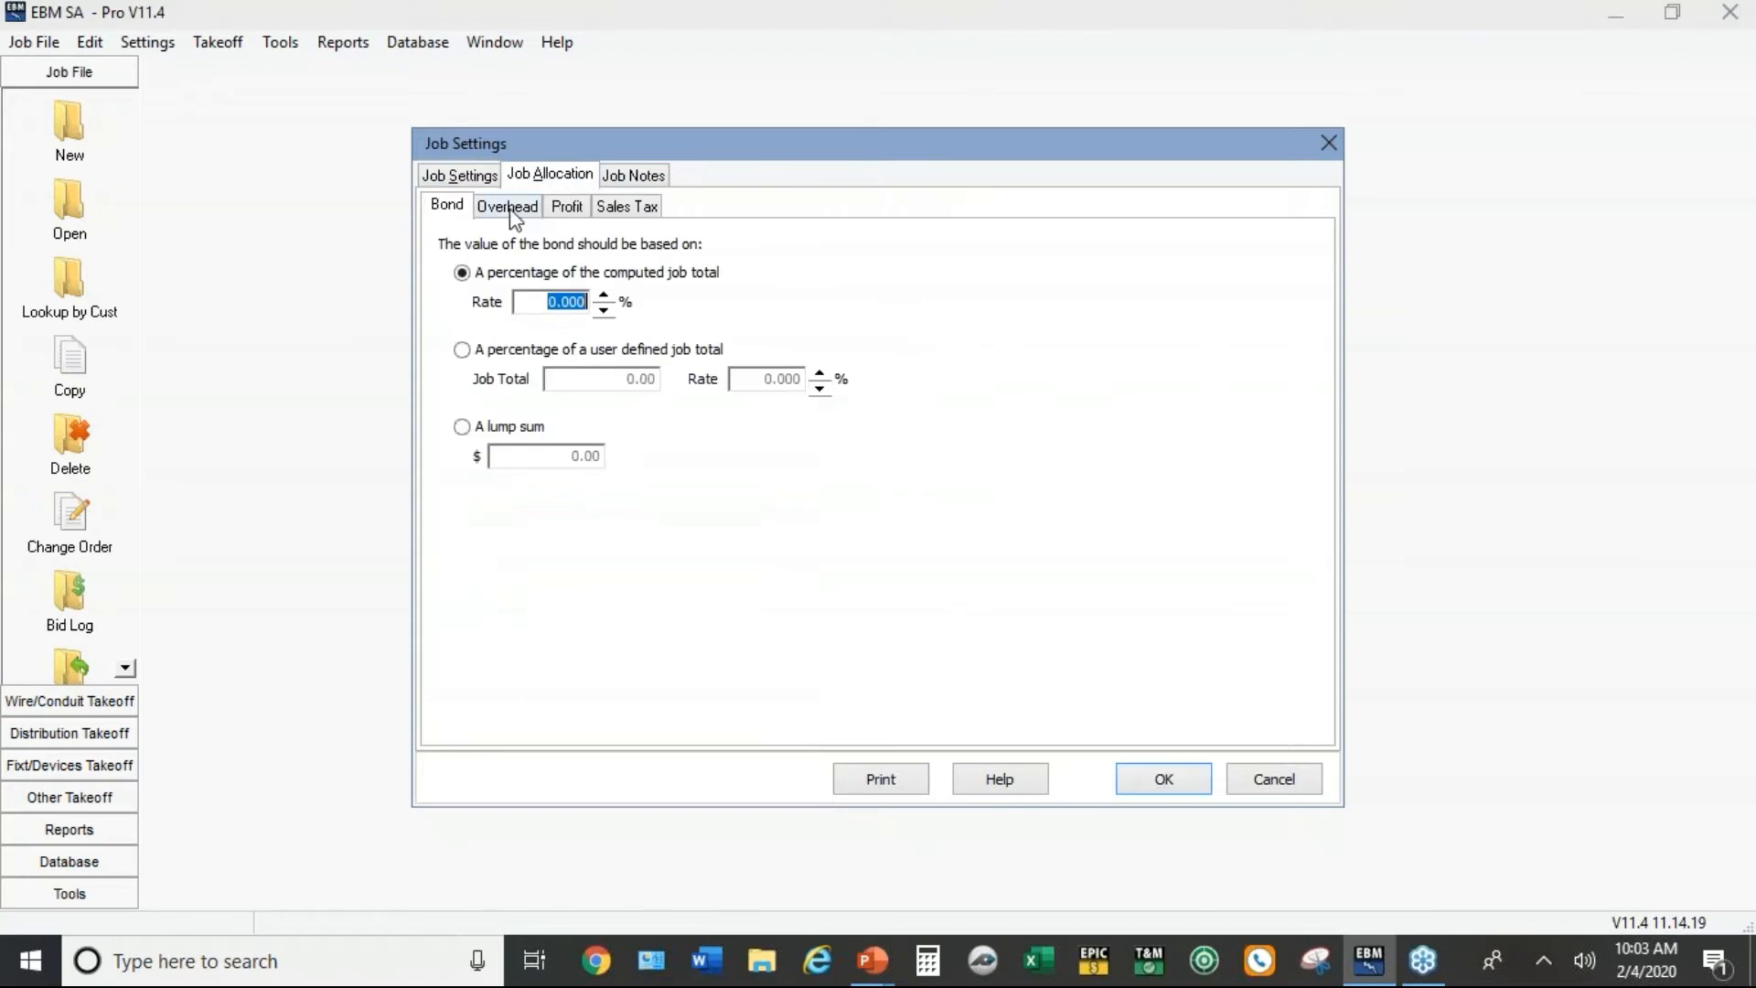
pyautogui.click(507, 205)
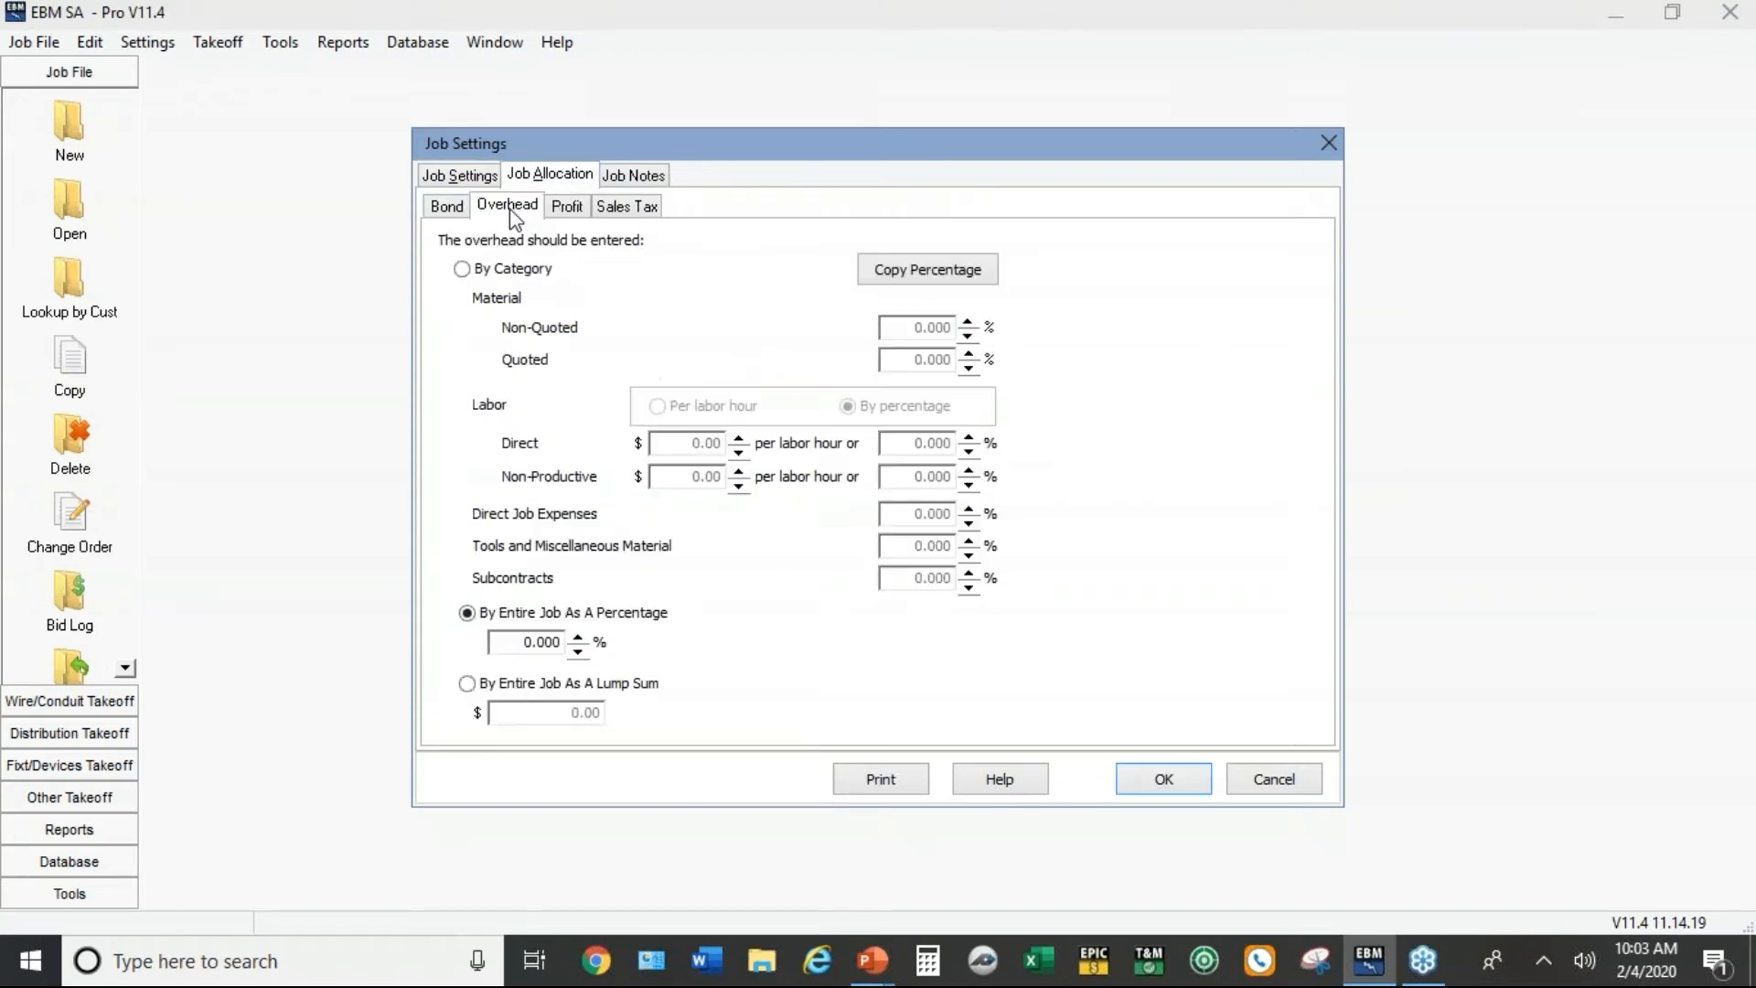
pyautogui.click(567, 205)
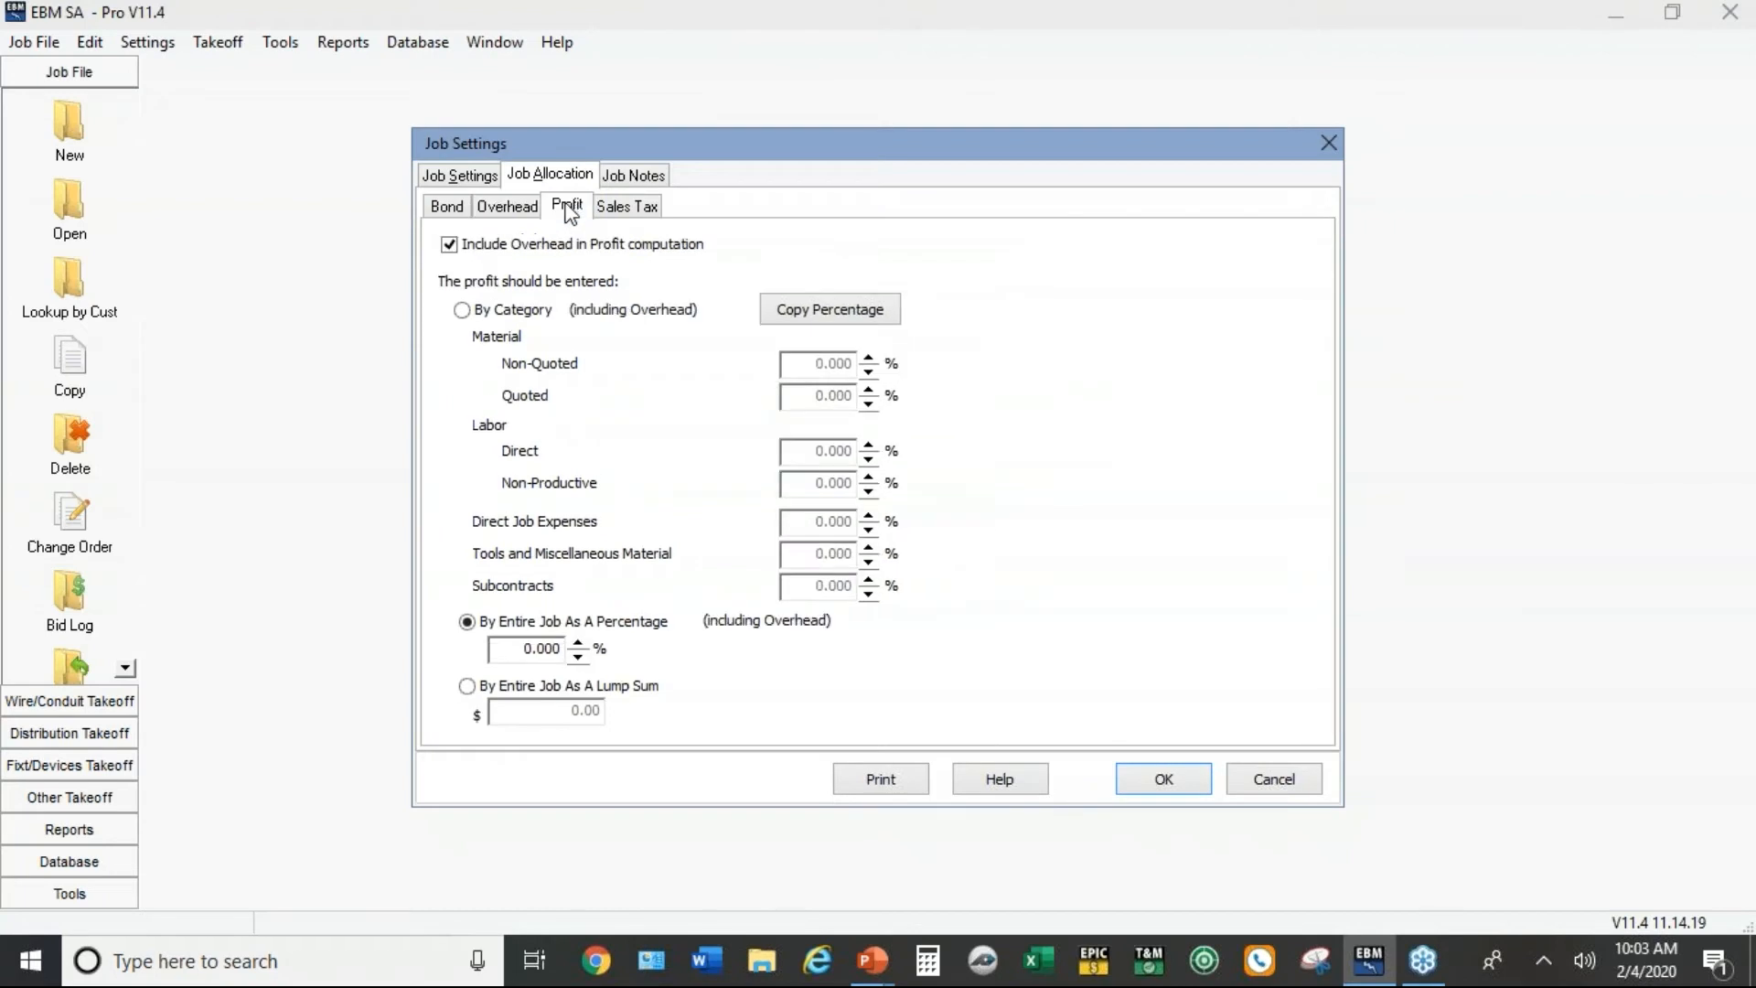
pyautogui.click(625, 205)
pyautogui.write('8')
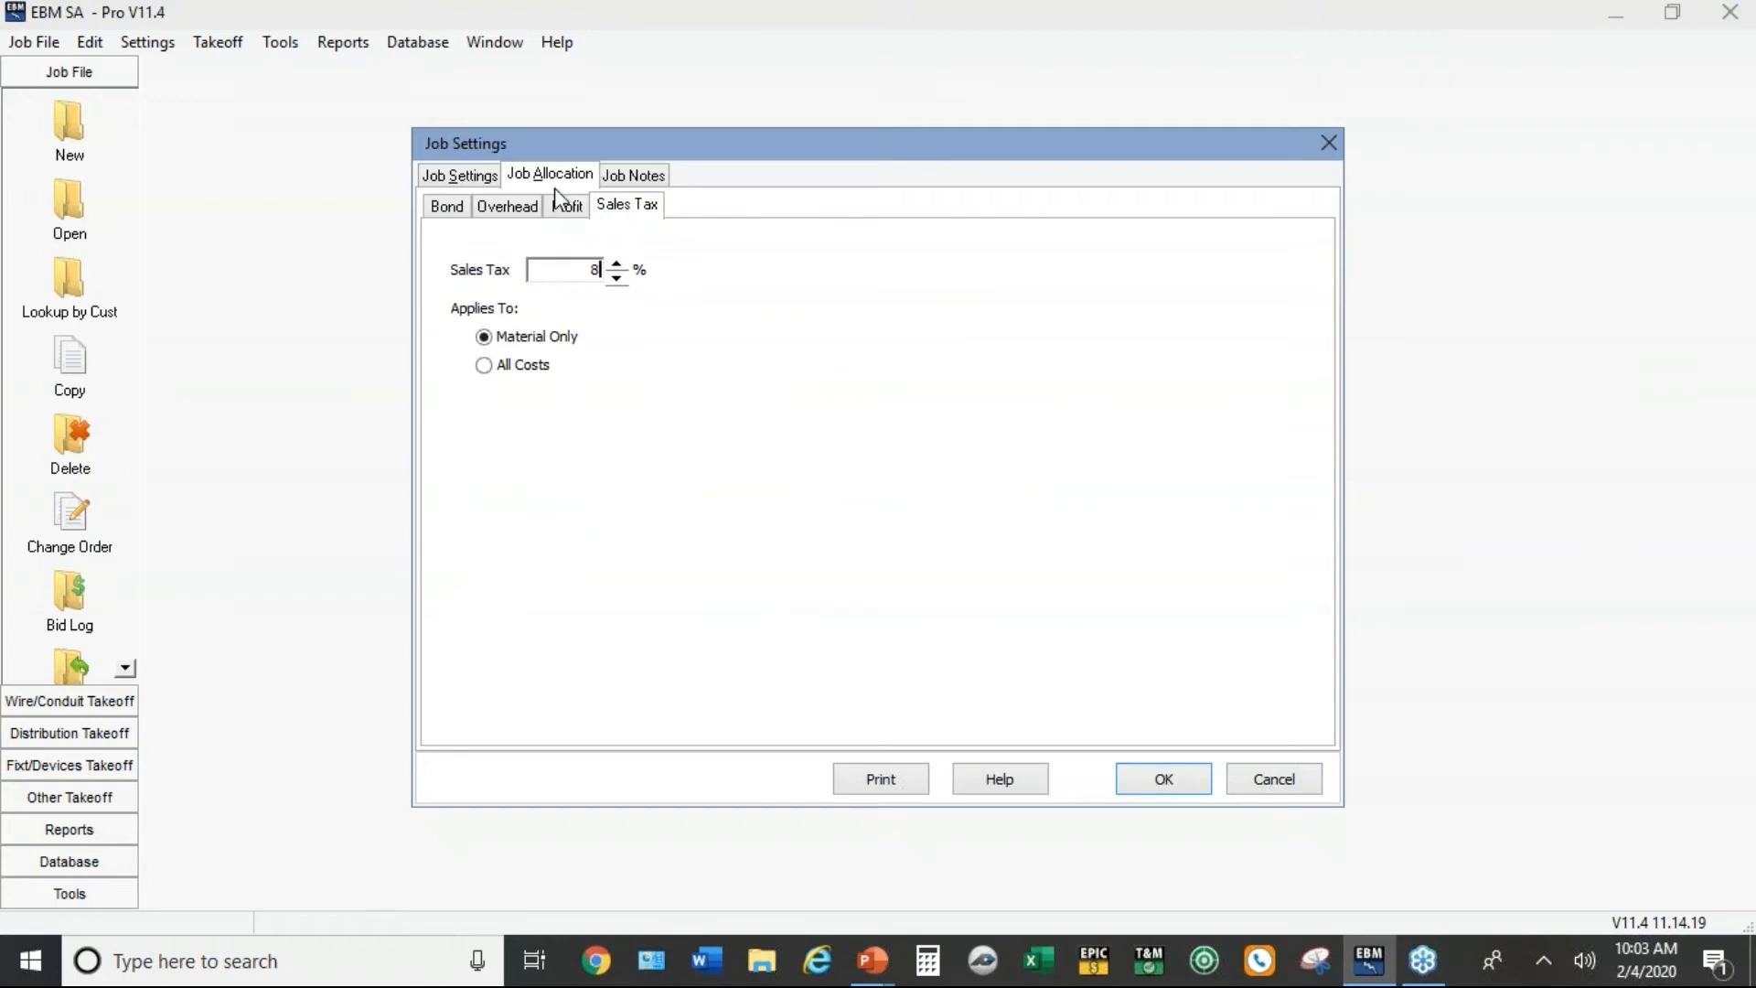
# Step: Return to Job Settings and view the Extensions pricing options
pyautogui.click(459, 174)
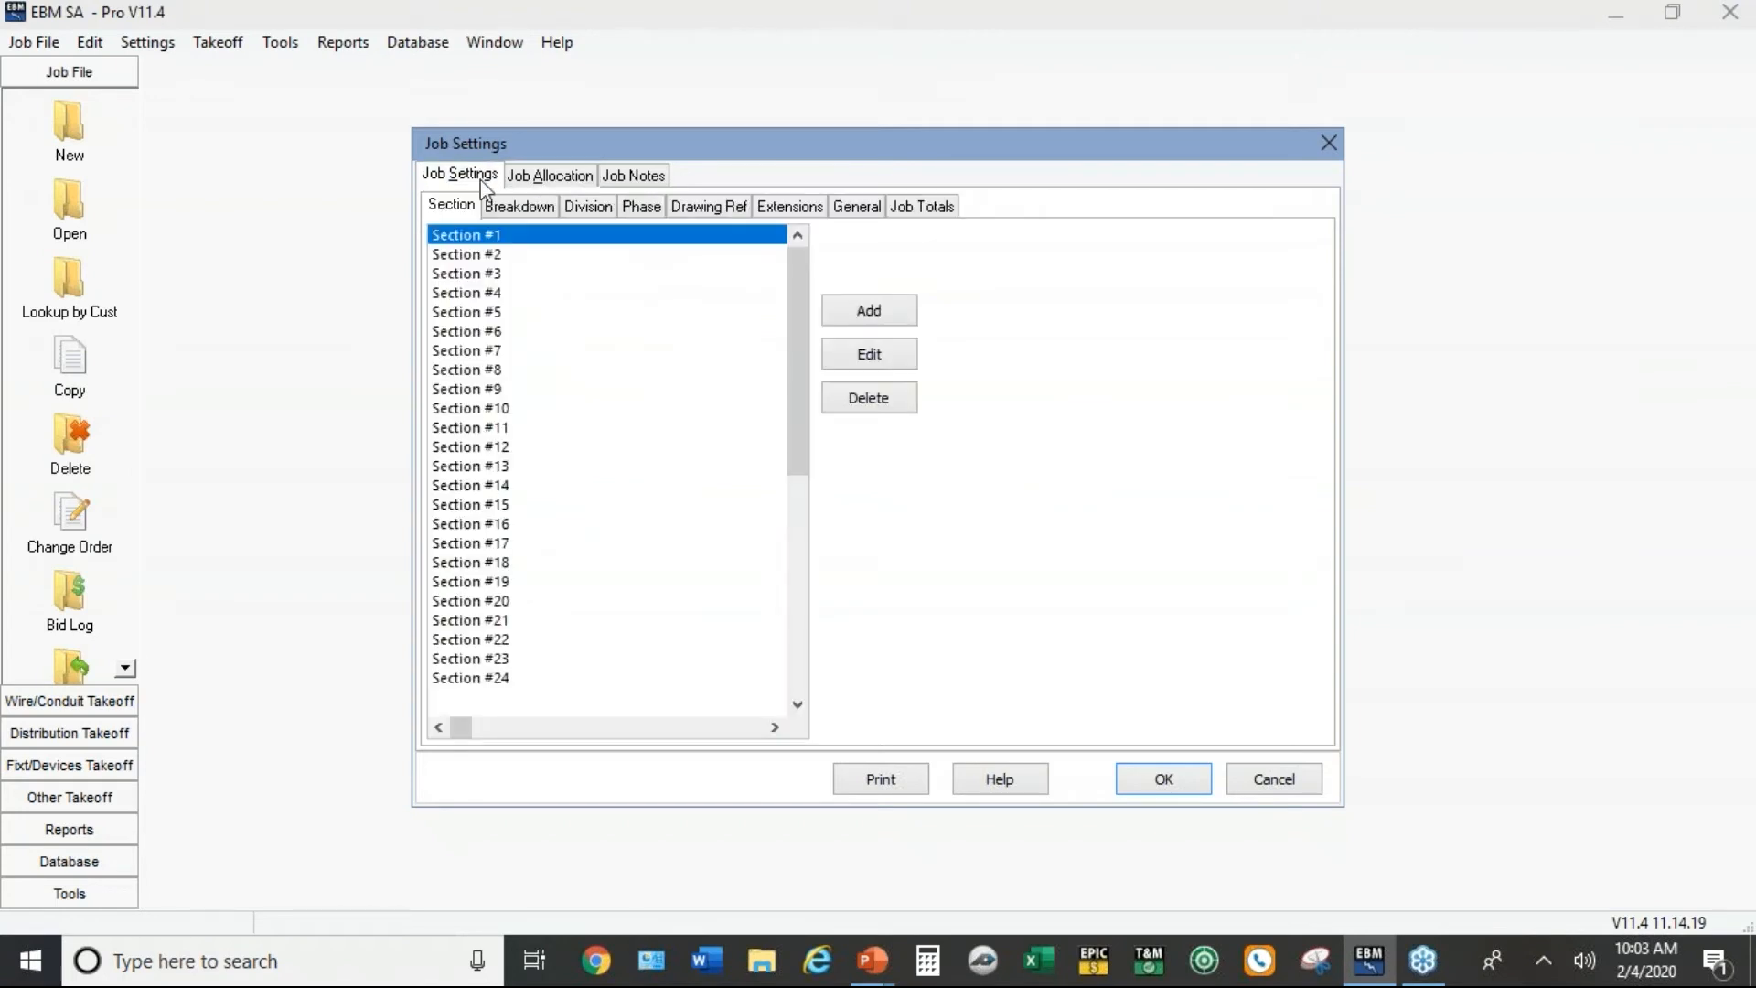
pyautogui.moveTo(794, 222)
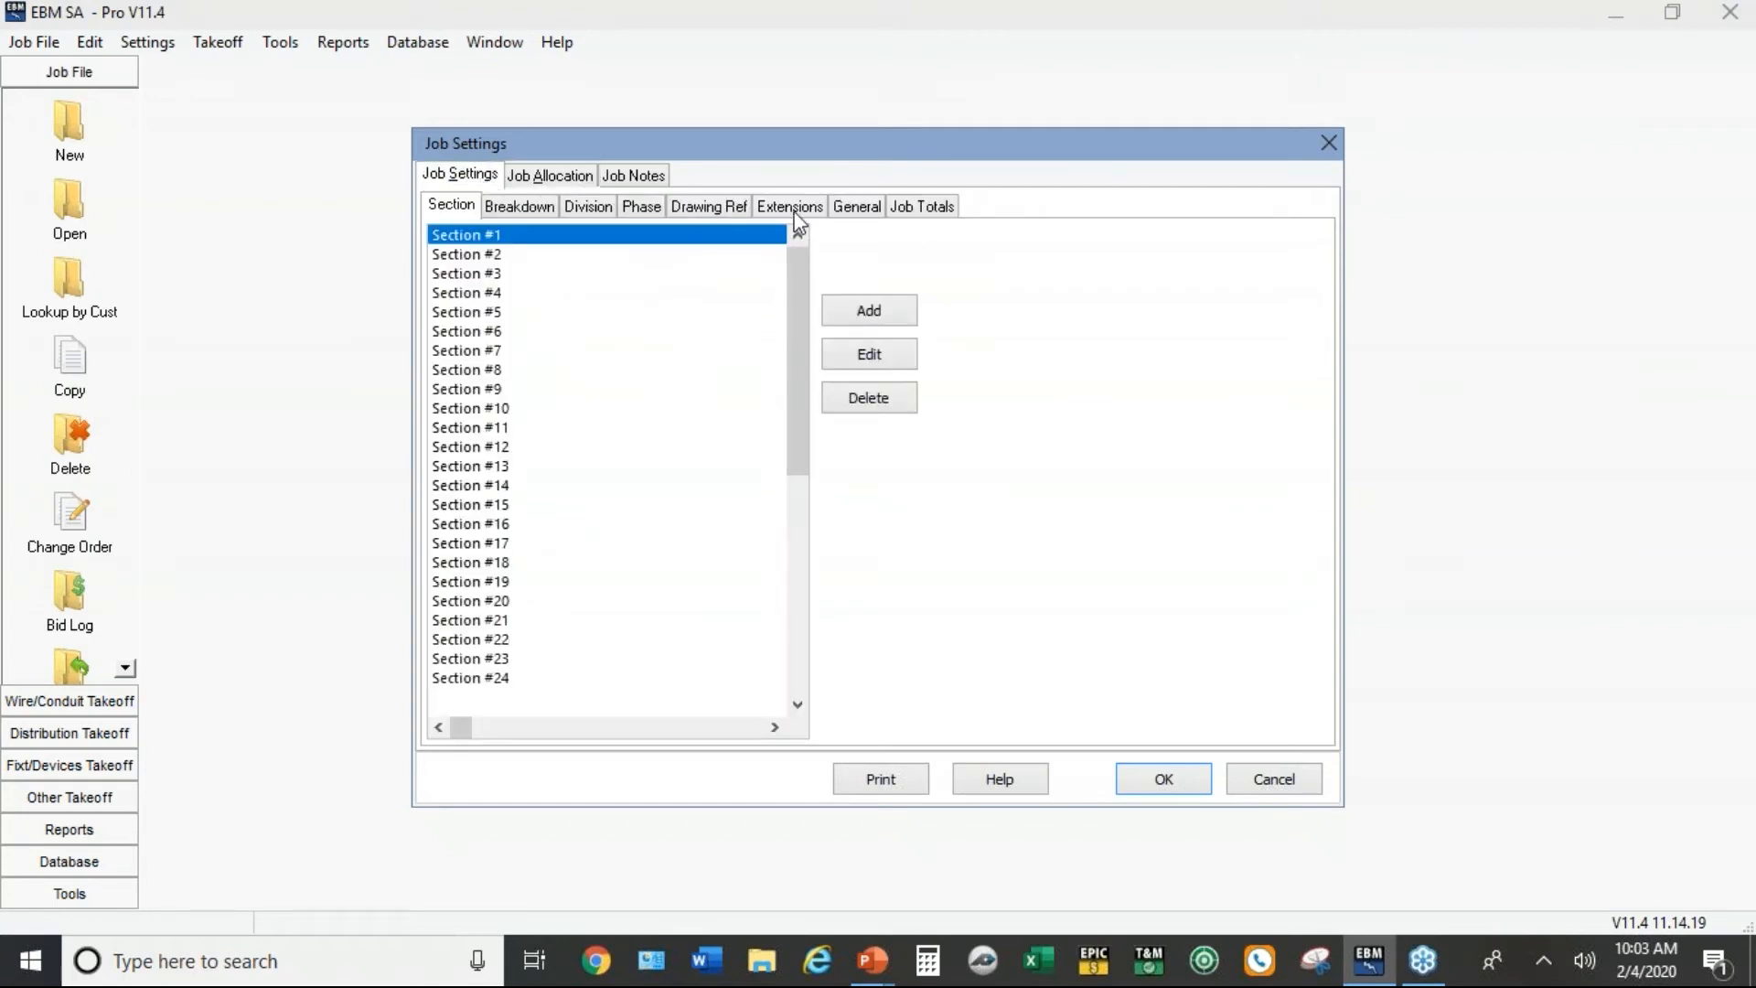
pyautogui.click(790, 205)
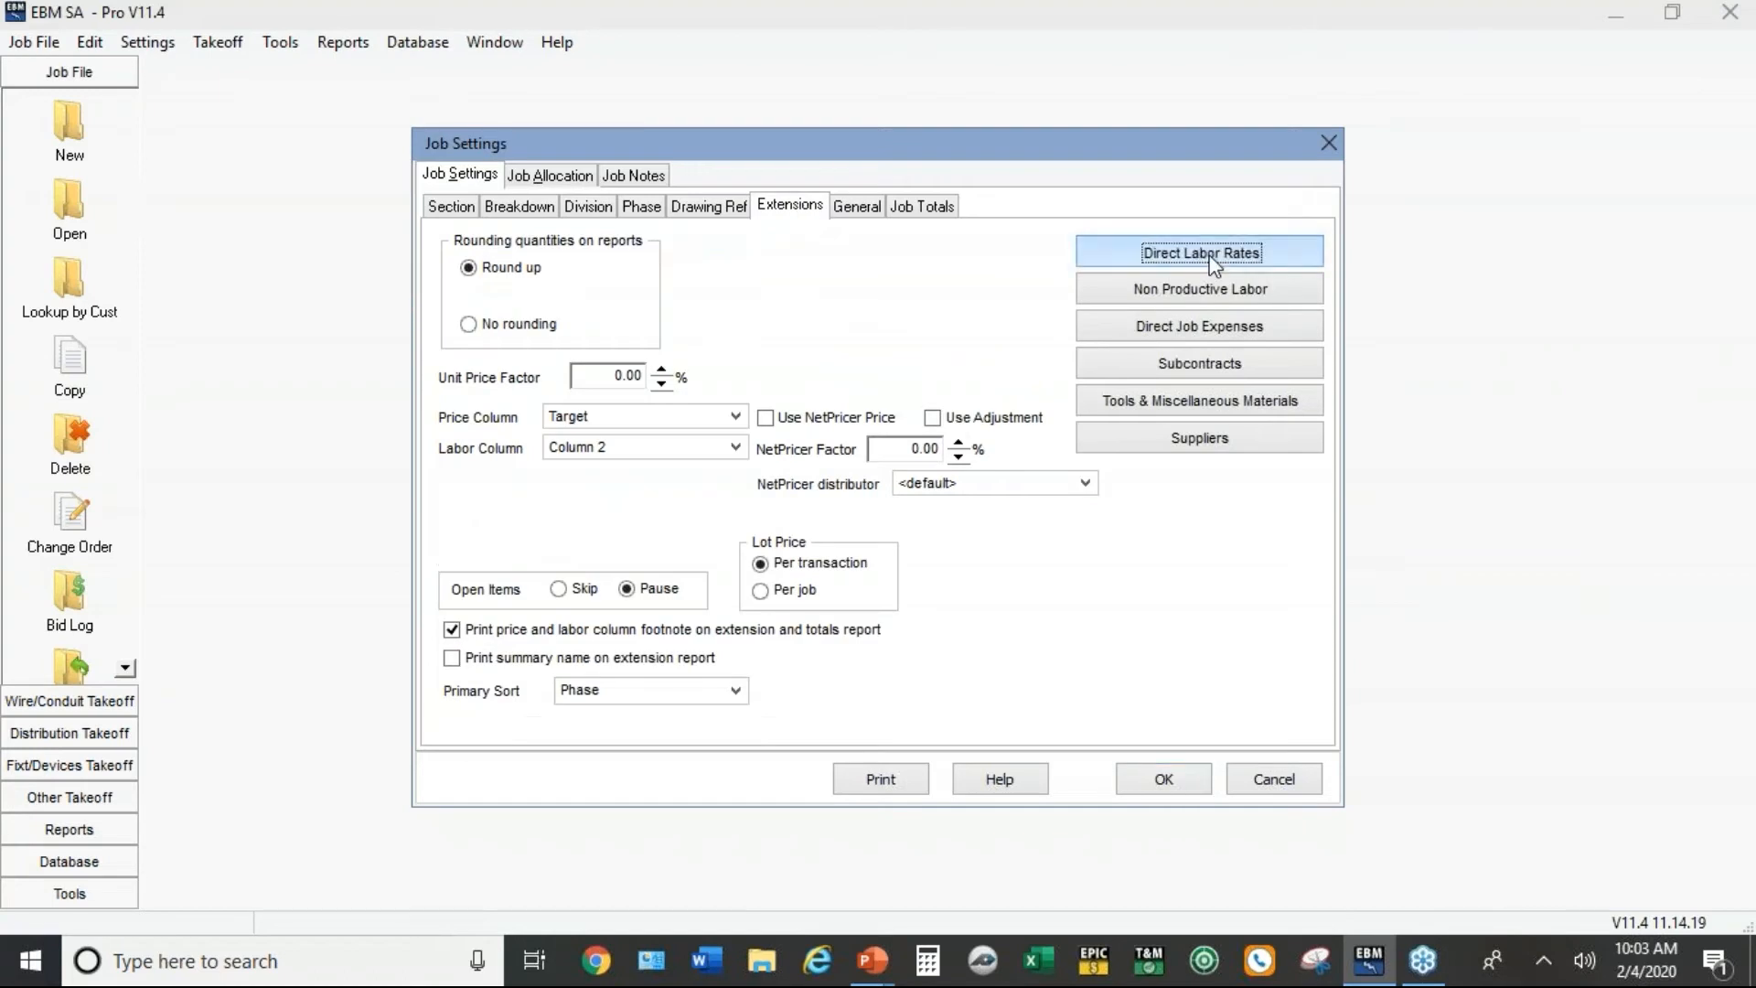
# Step: Bring up the Direct Labor Rates showing the default Journeyman/Helper 50/50 set
pyautogui.click(1198, 251)
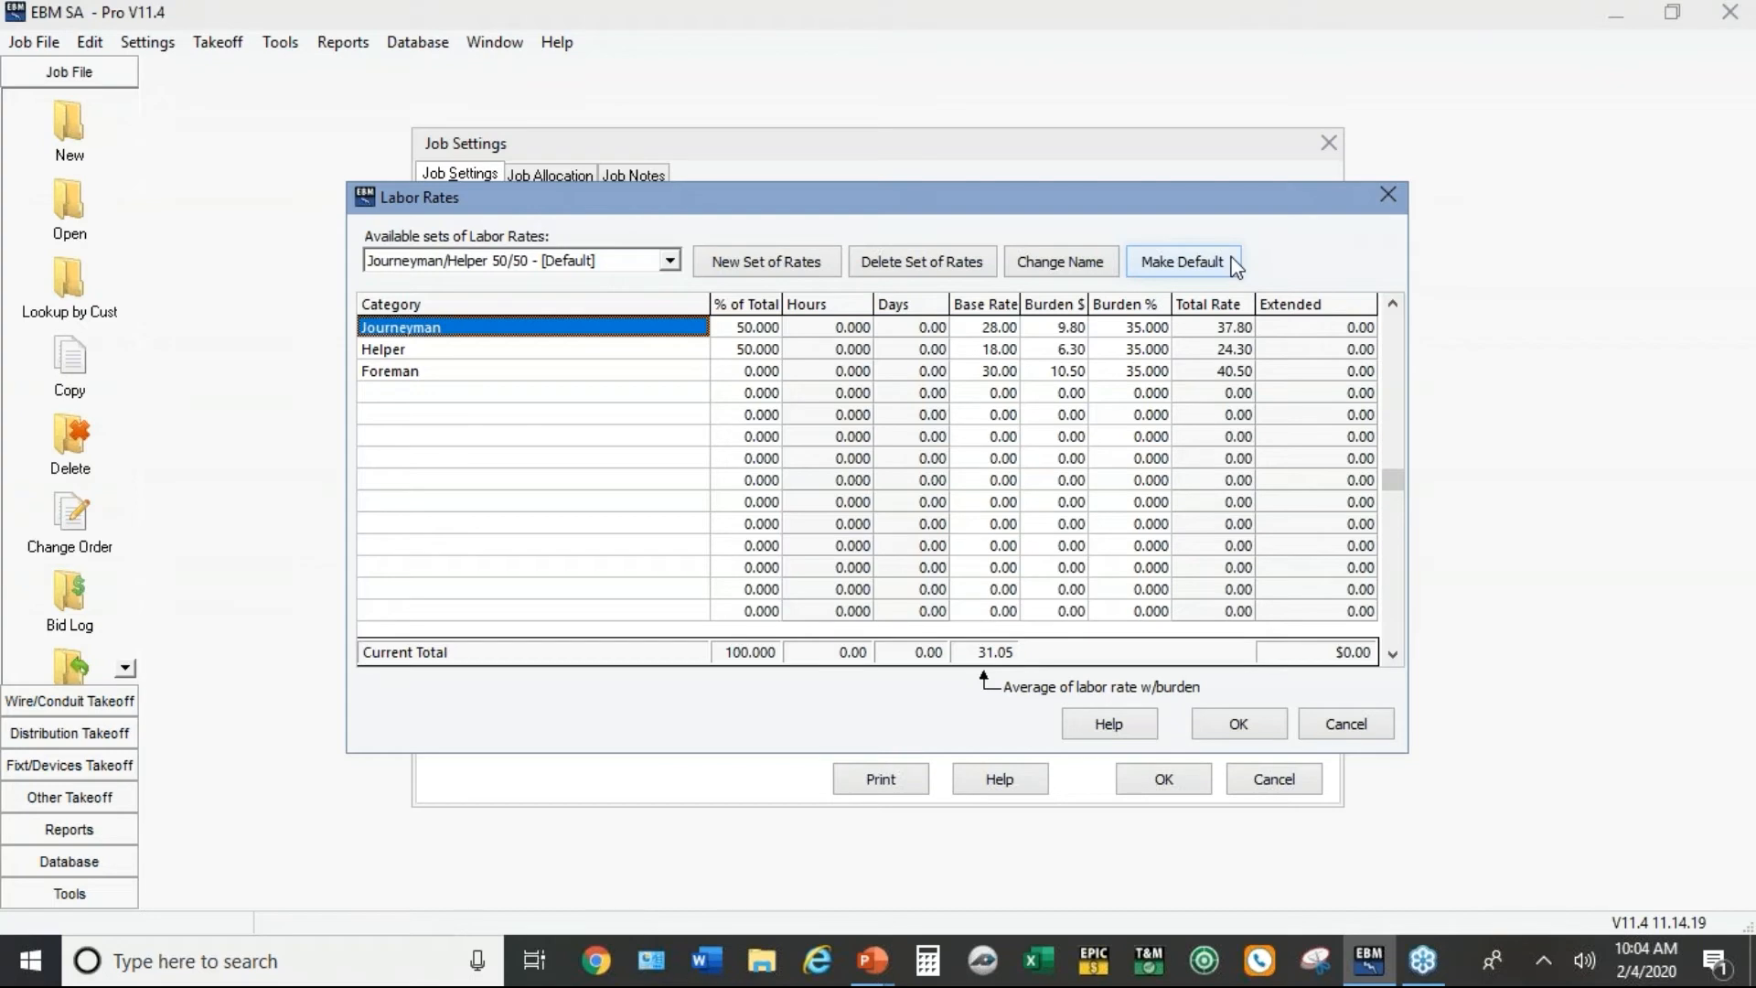
pyautogui.moveTo(1241, 719)
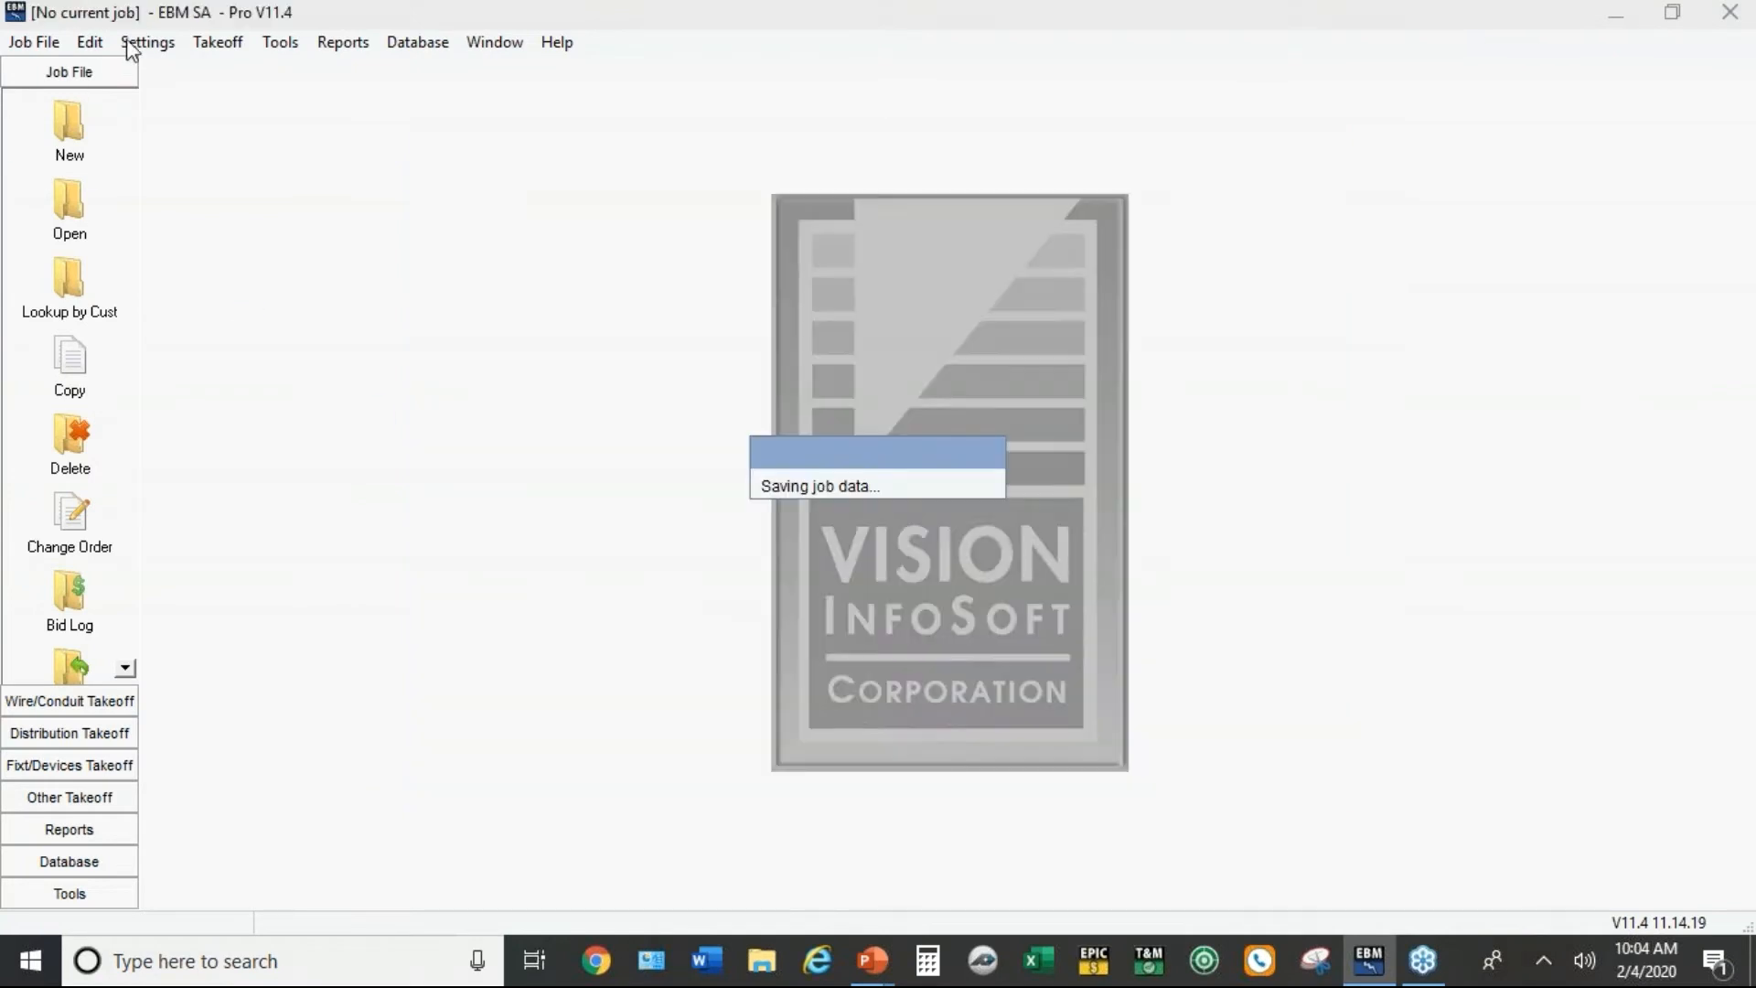
pyautogui.click(147, 42)
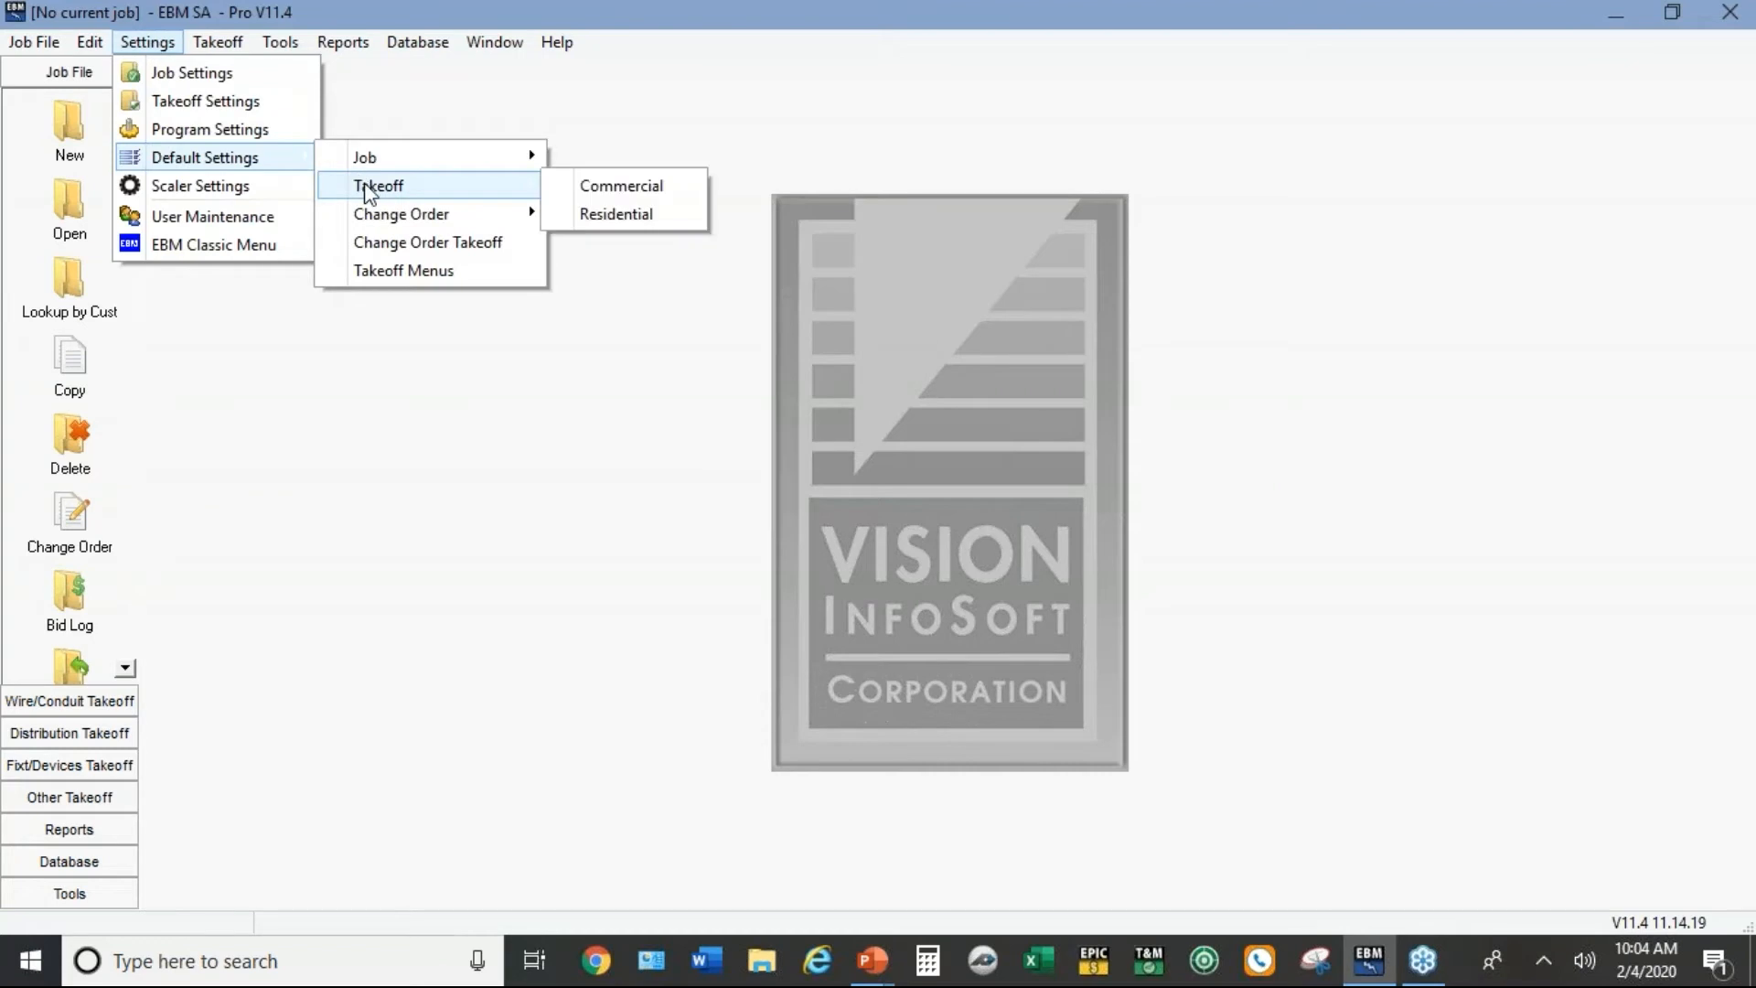
pyautogui.click(622, 187)
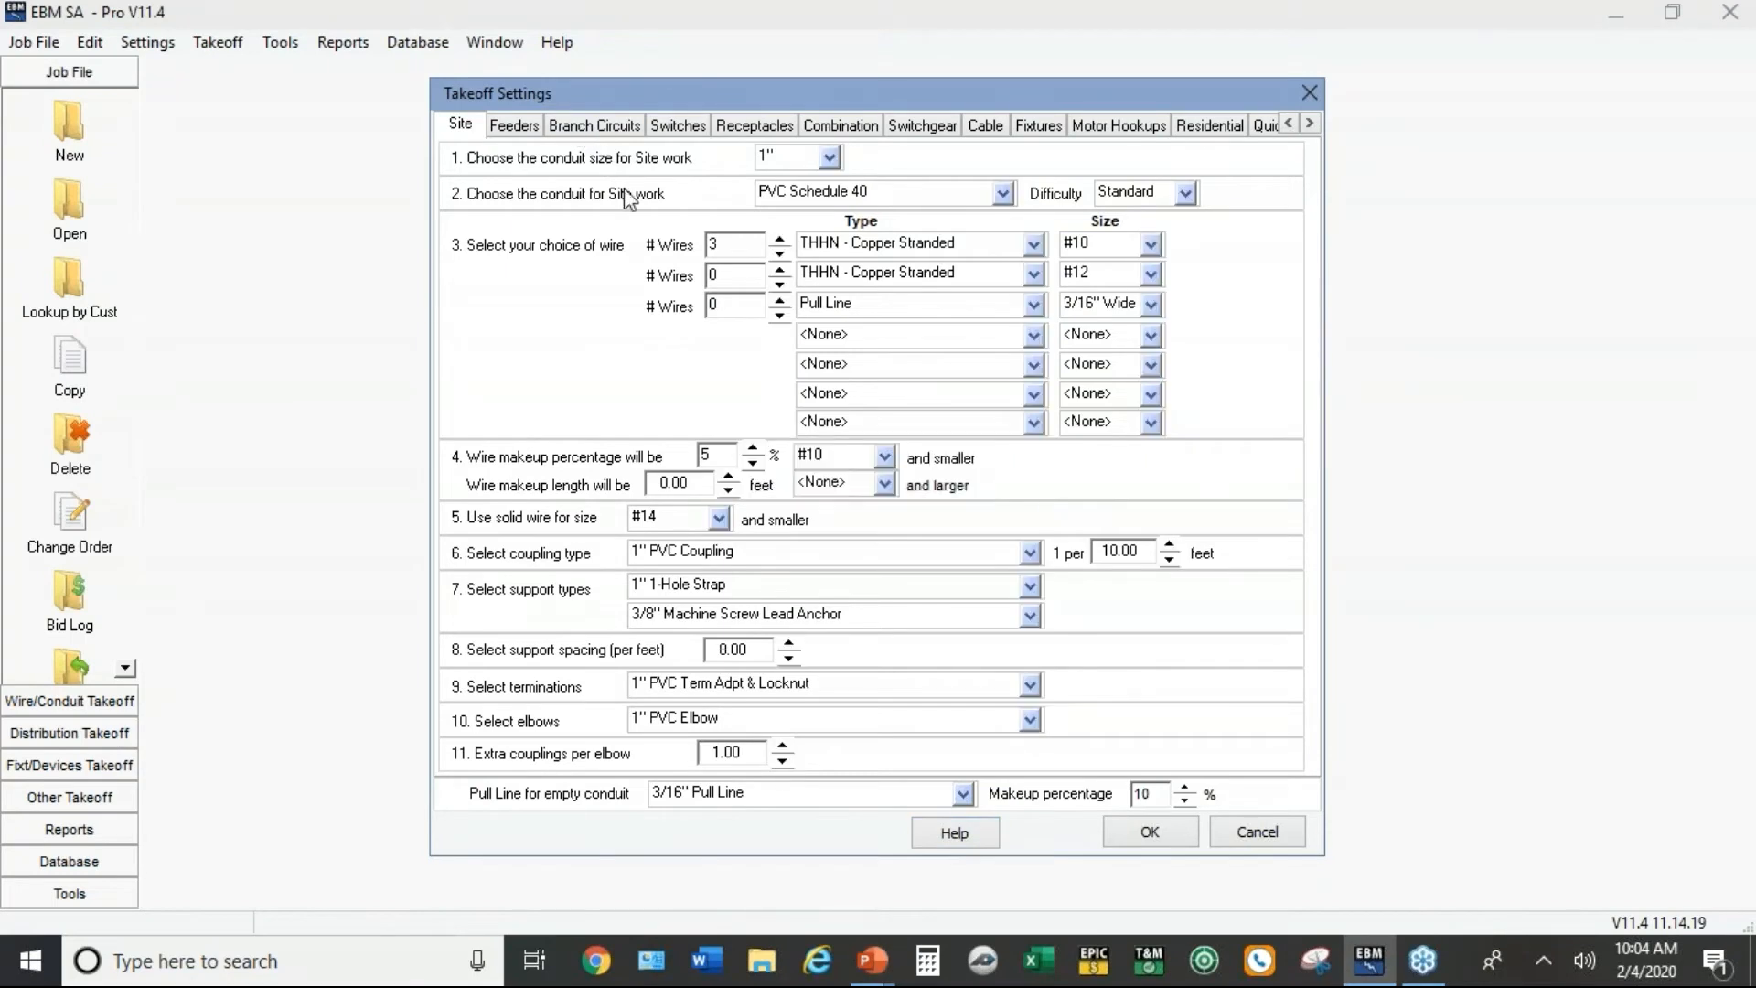
pyautogui.click(595, 124)
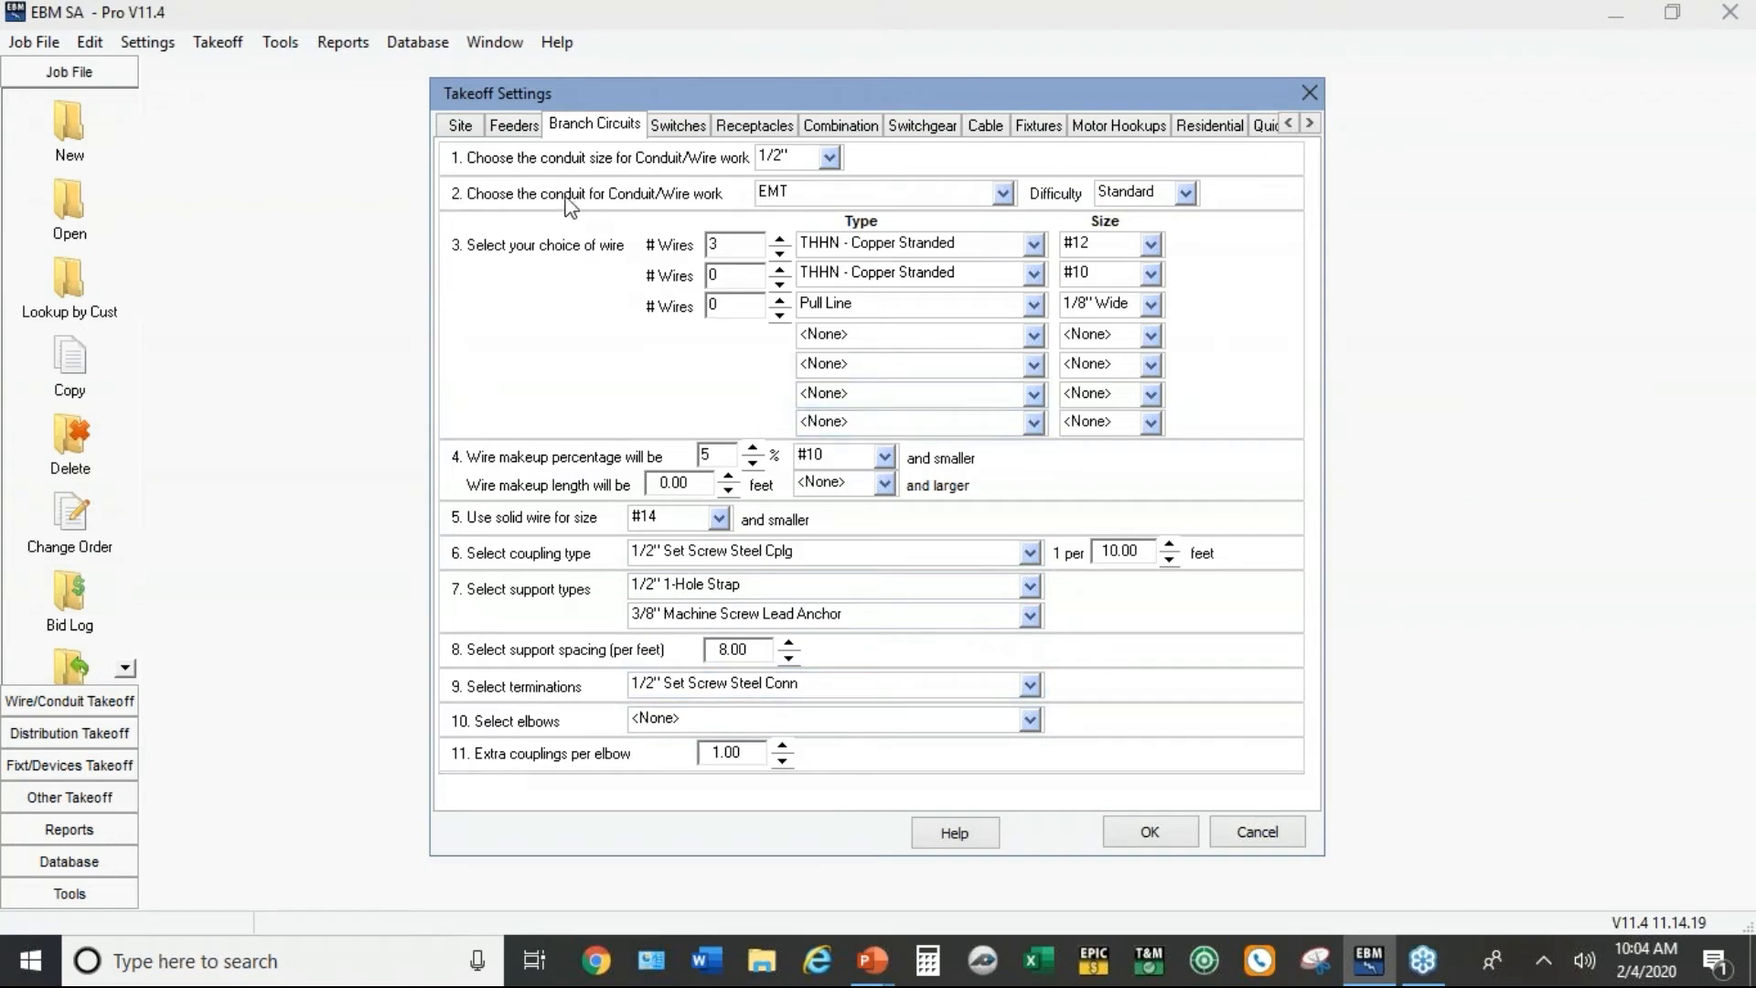
pyautogui.moveTo(516, 144)
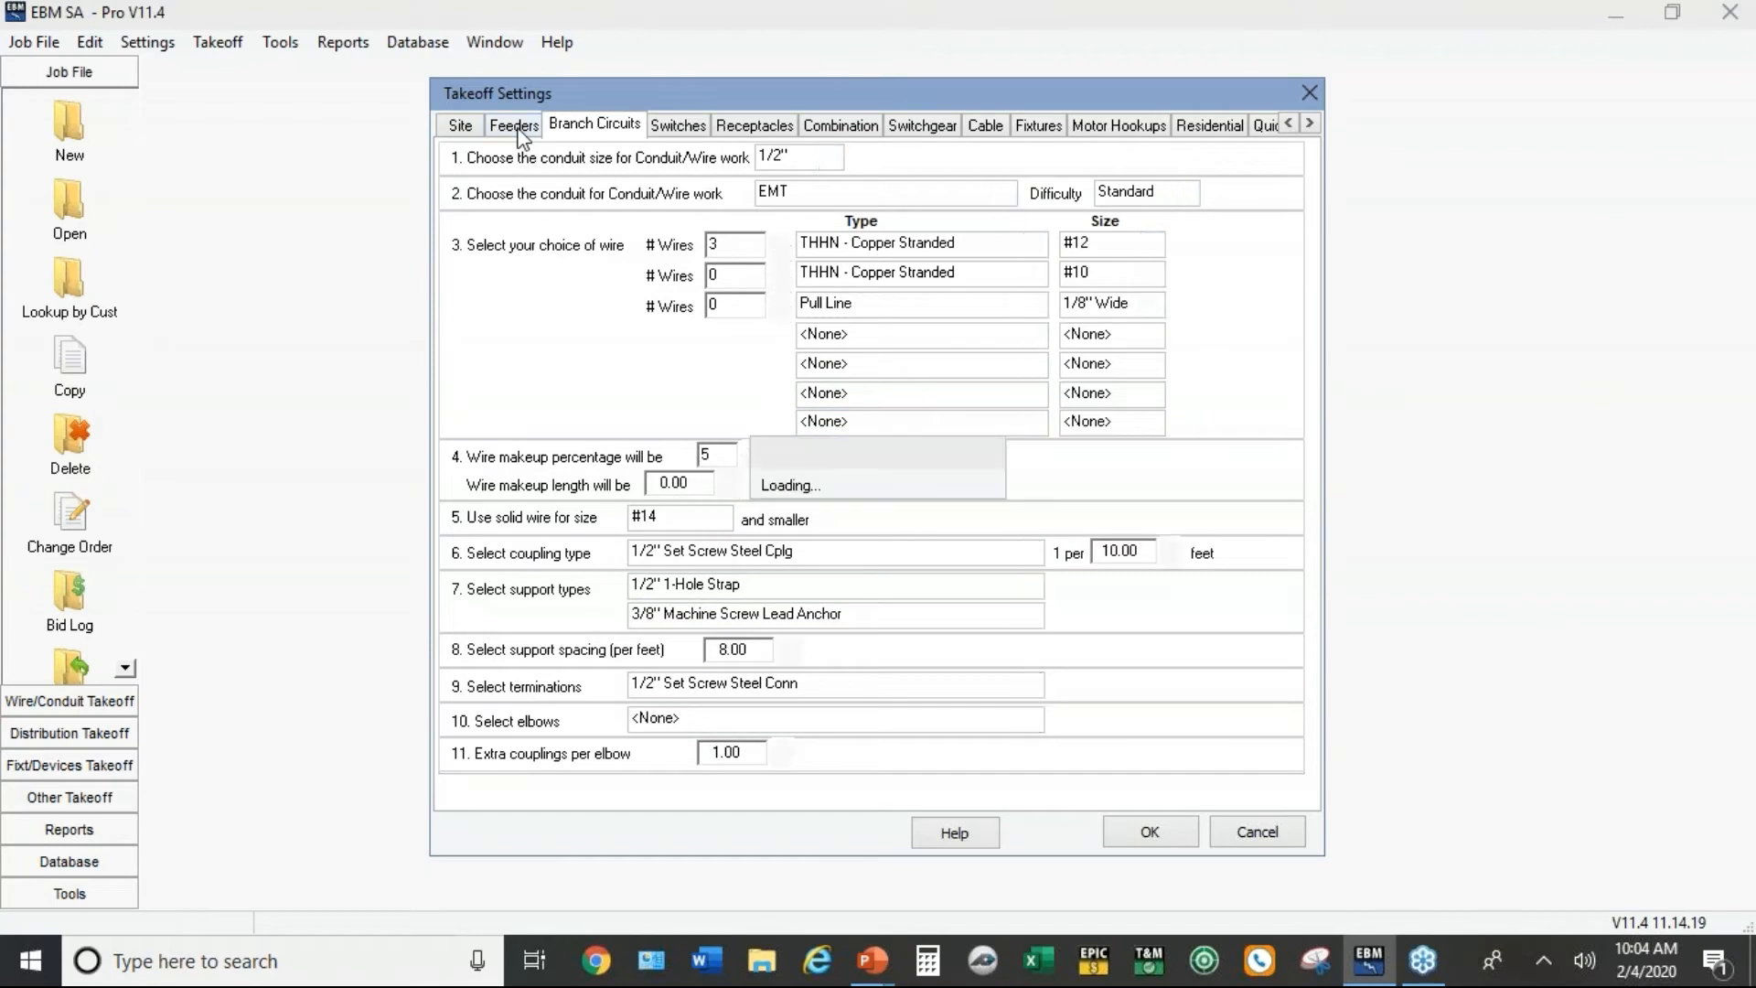
pyautogui.click(514, 124)
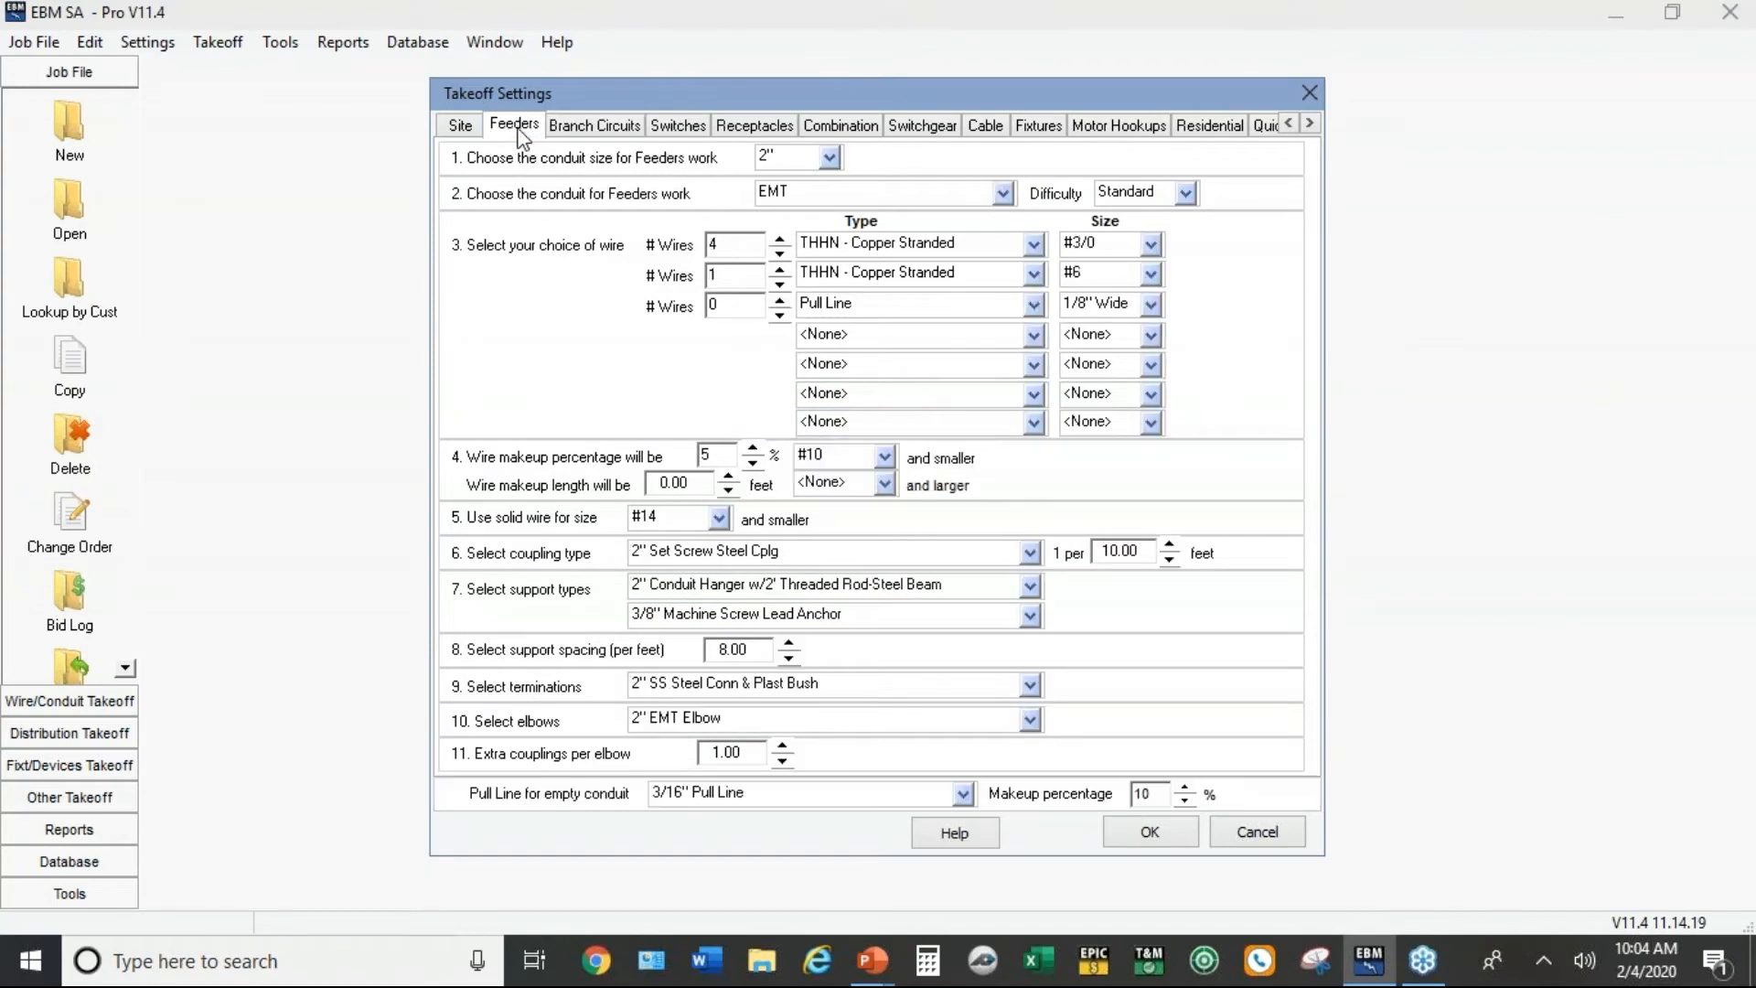
pyautogui.moveTo(472, 146)
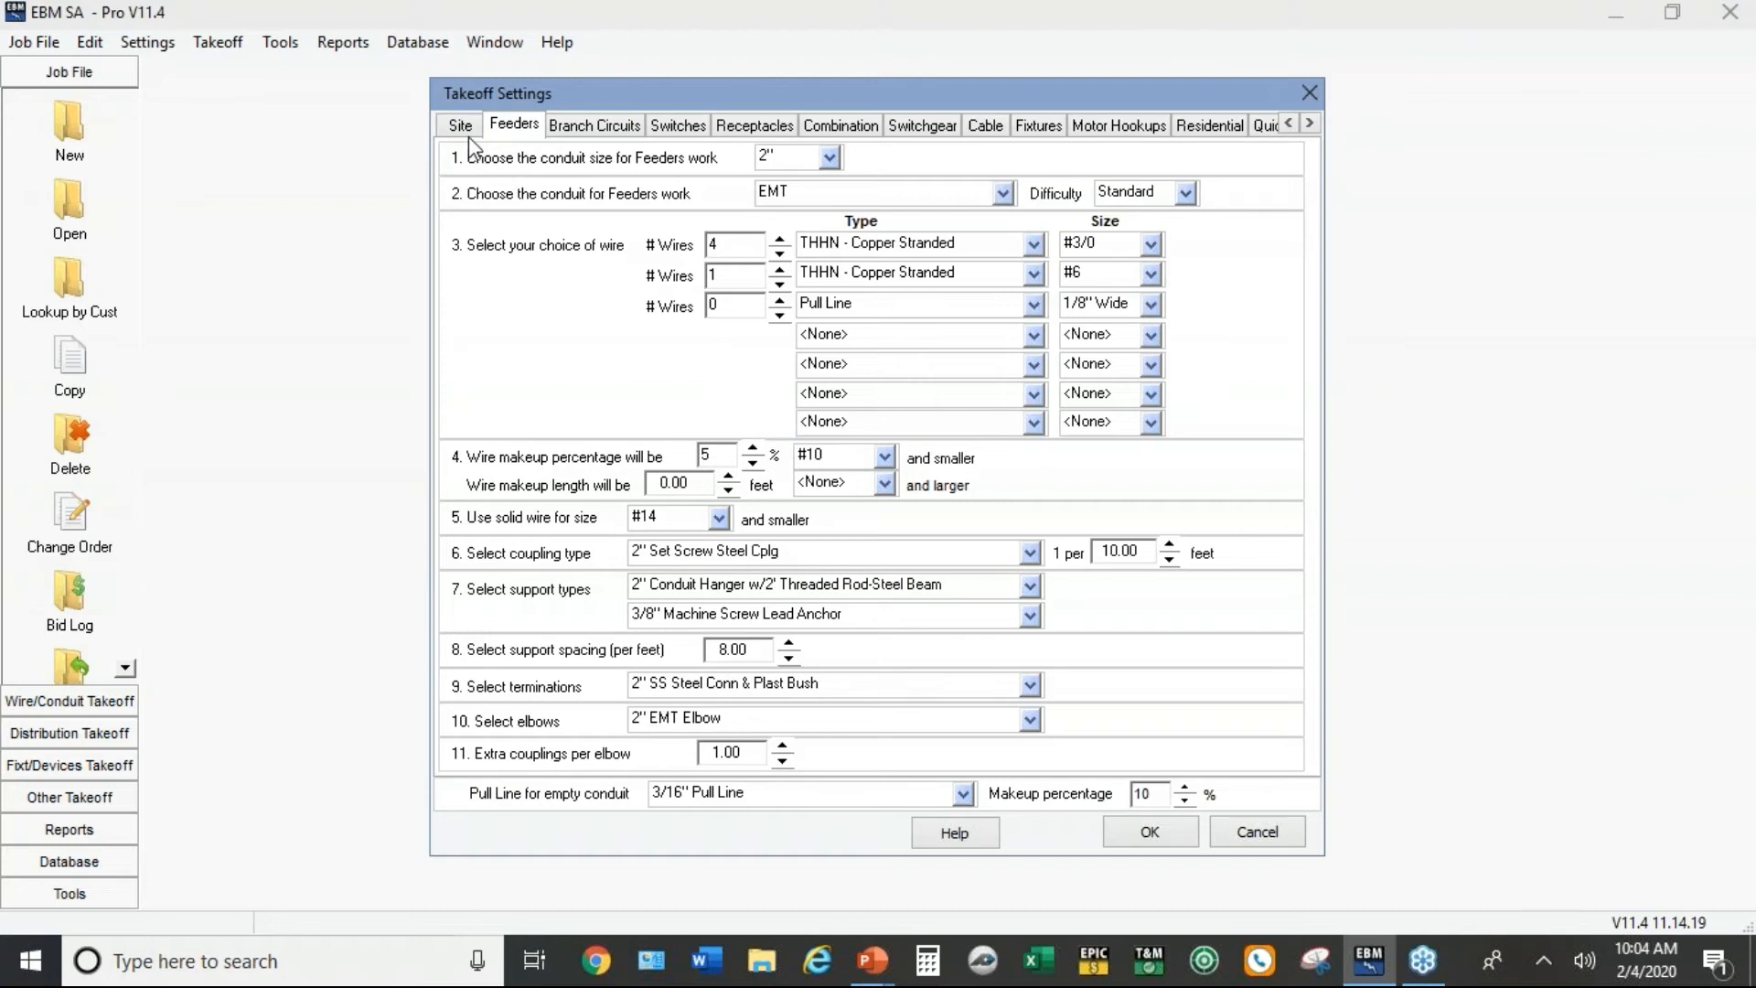
pyautogui.moveTo(461, 128)
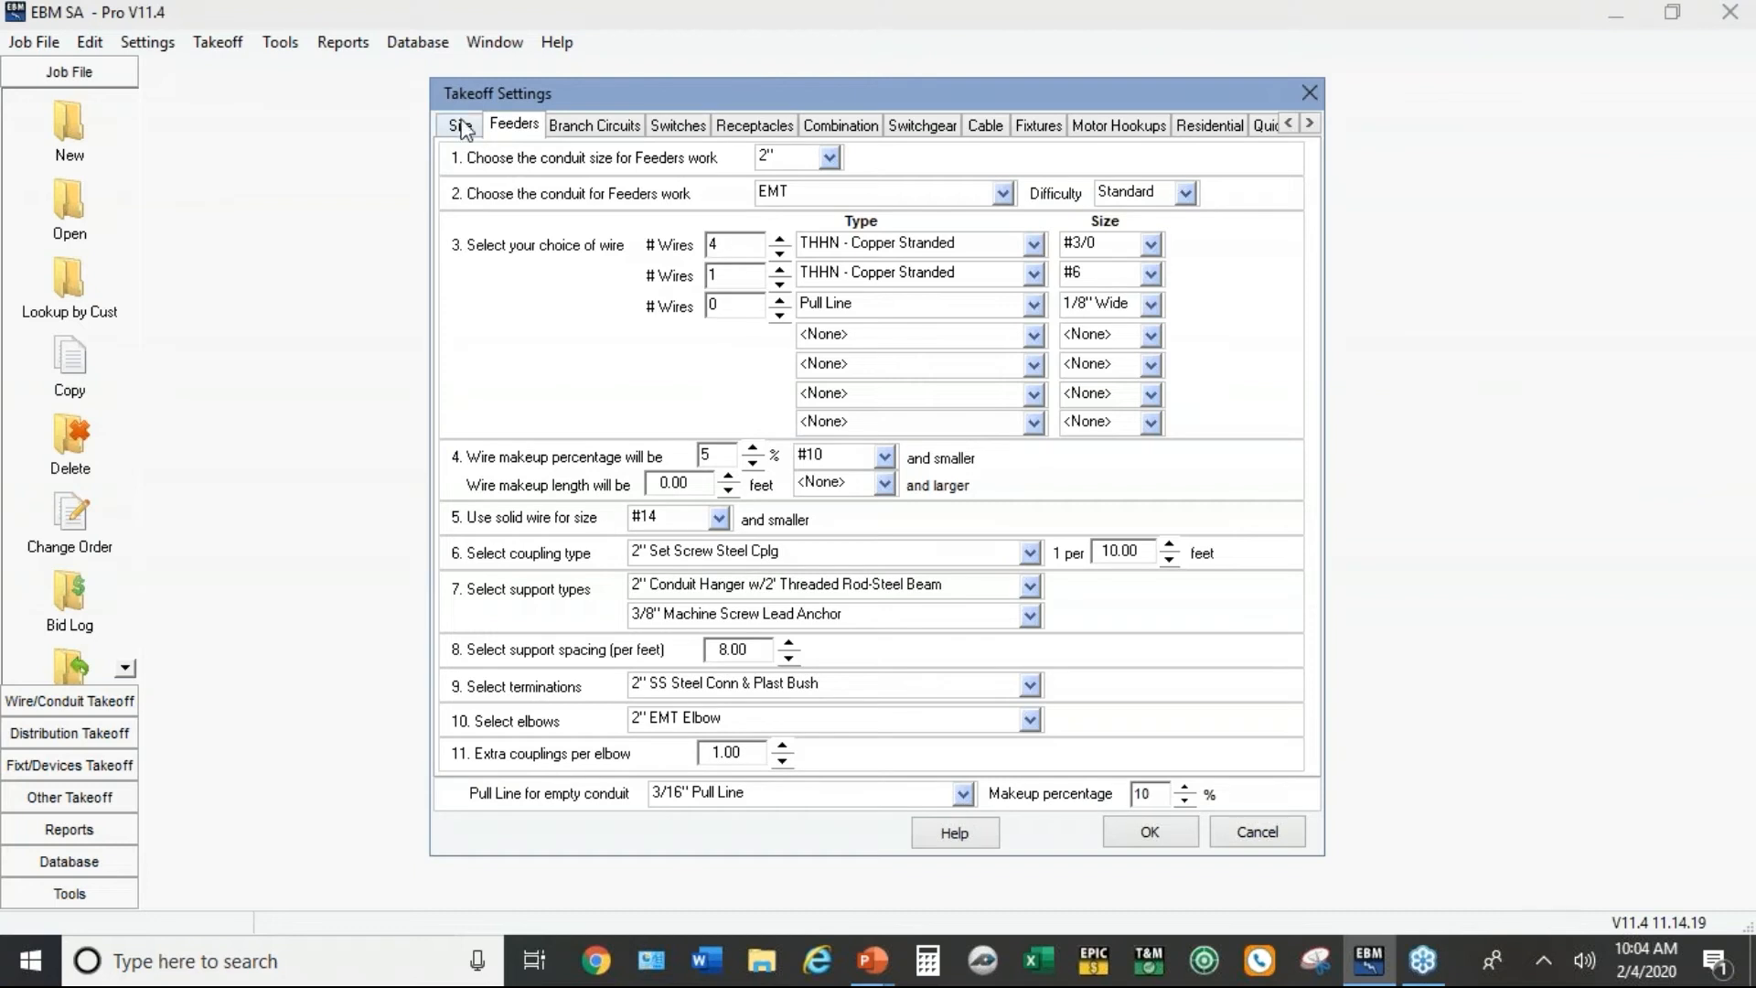
pyautogui.click(1149, 830)
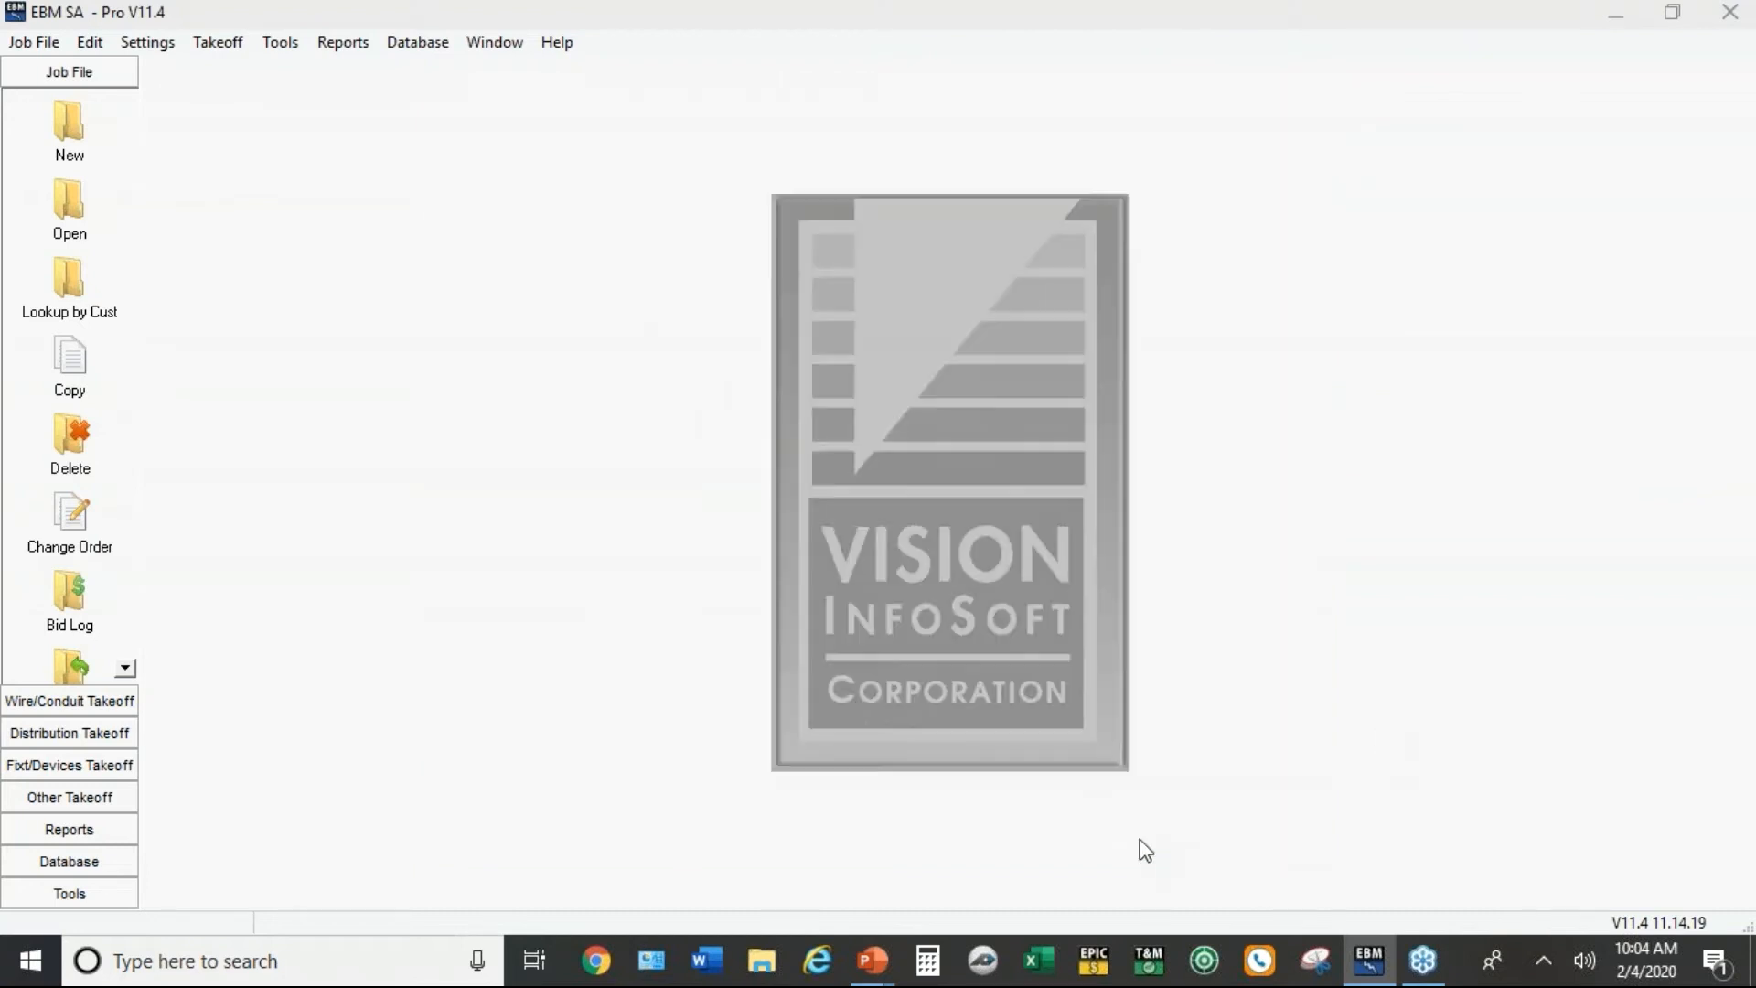
pyautogui.click(146, 42)
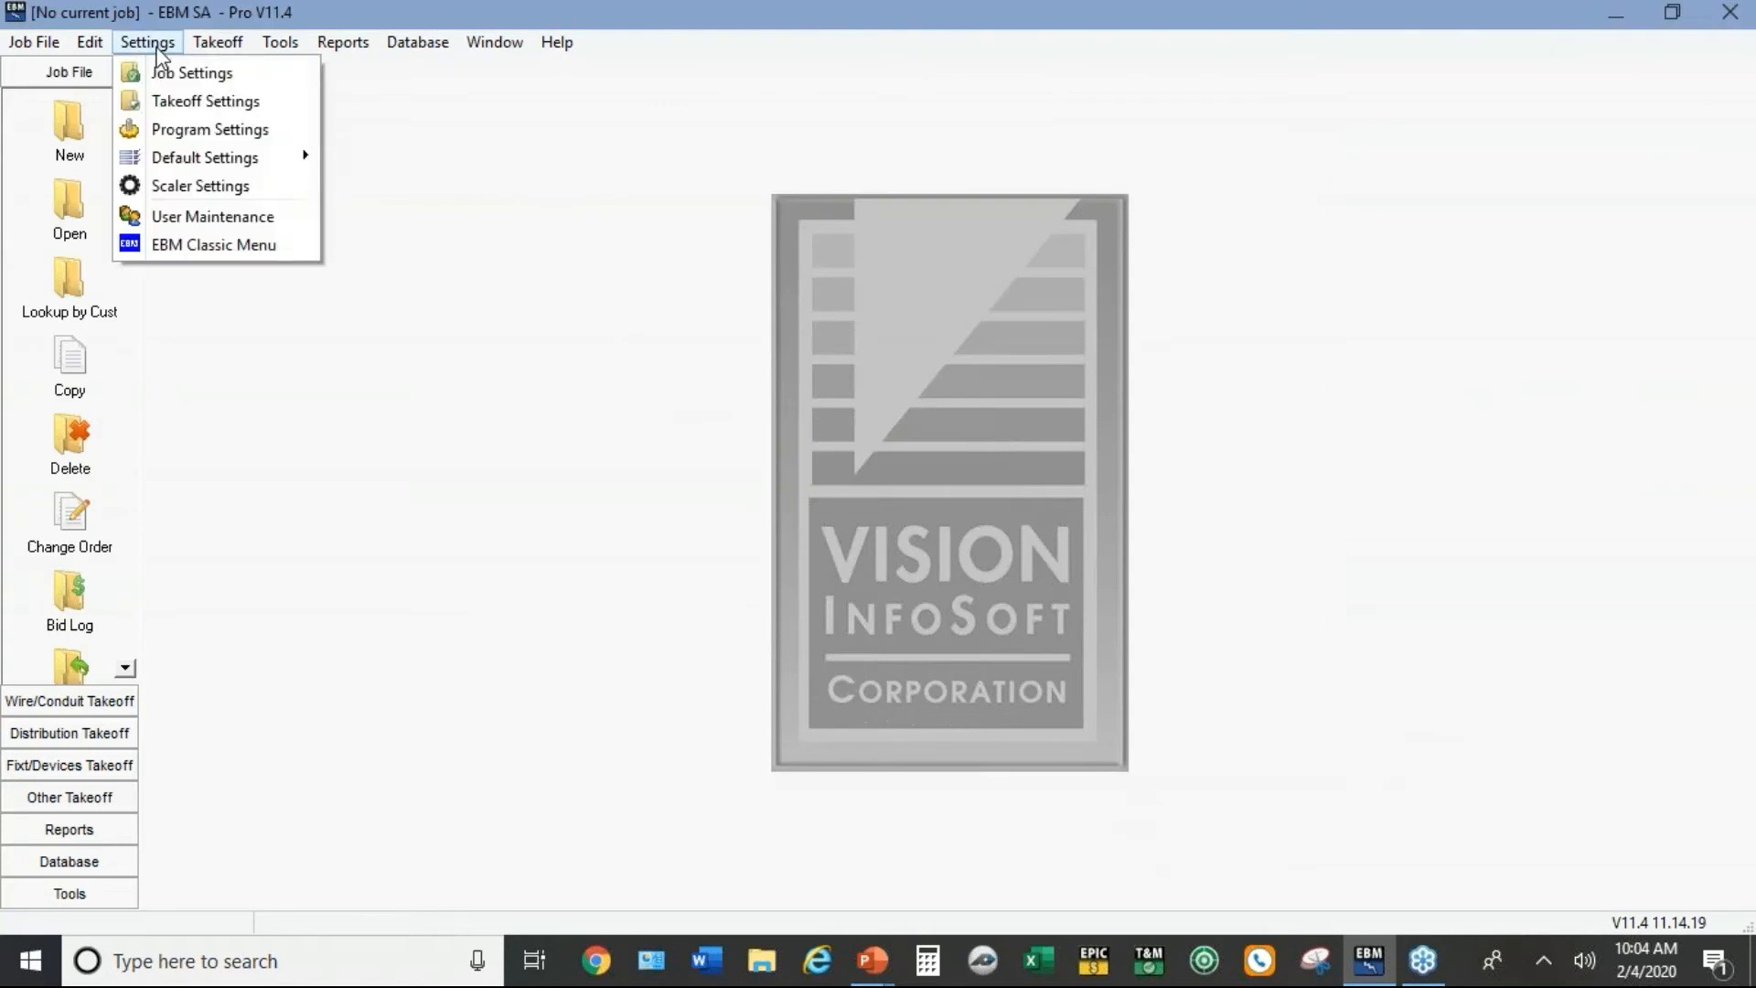
pyautogui.moveTo(205, 157)
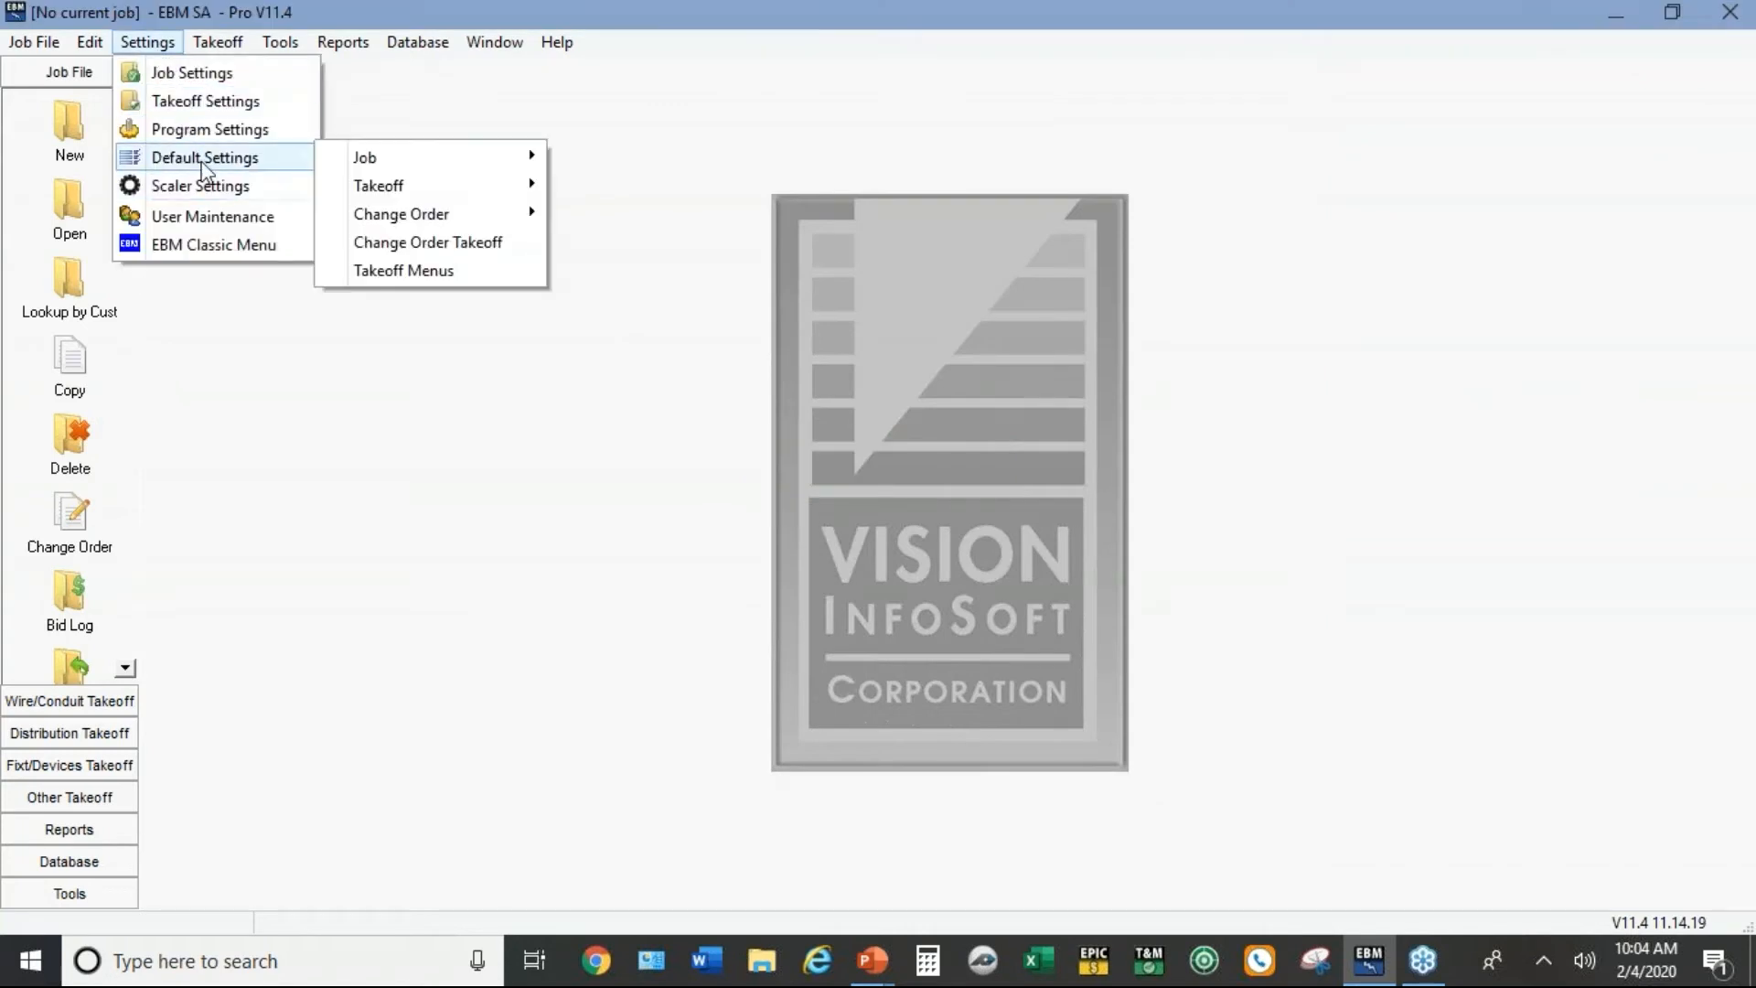
pyautogui.moveTo(406, 157)
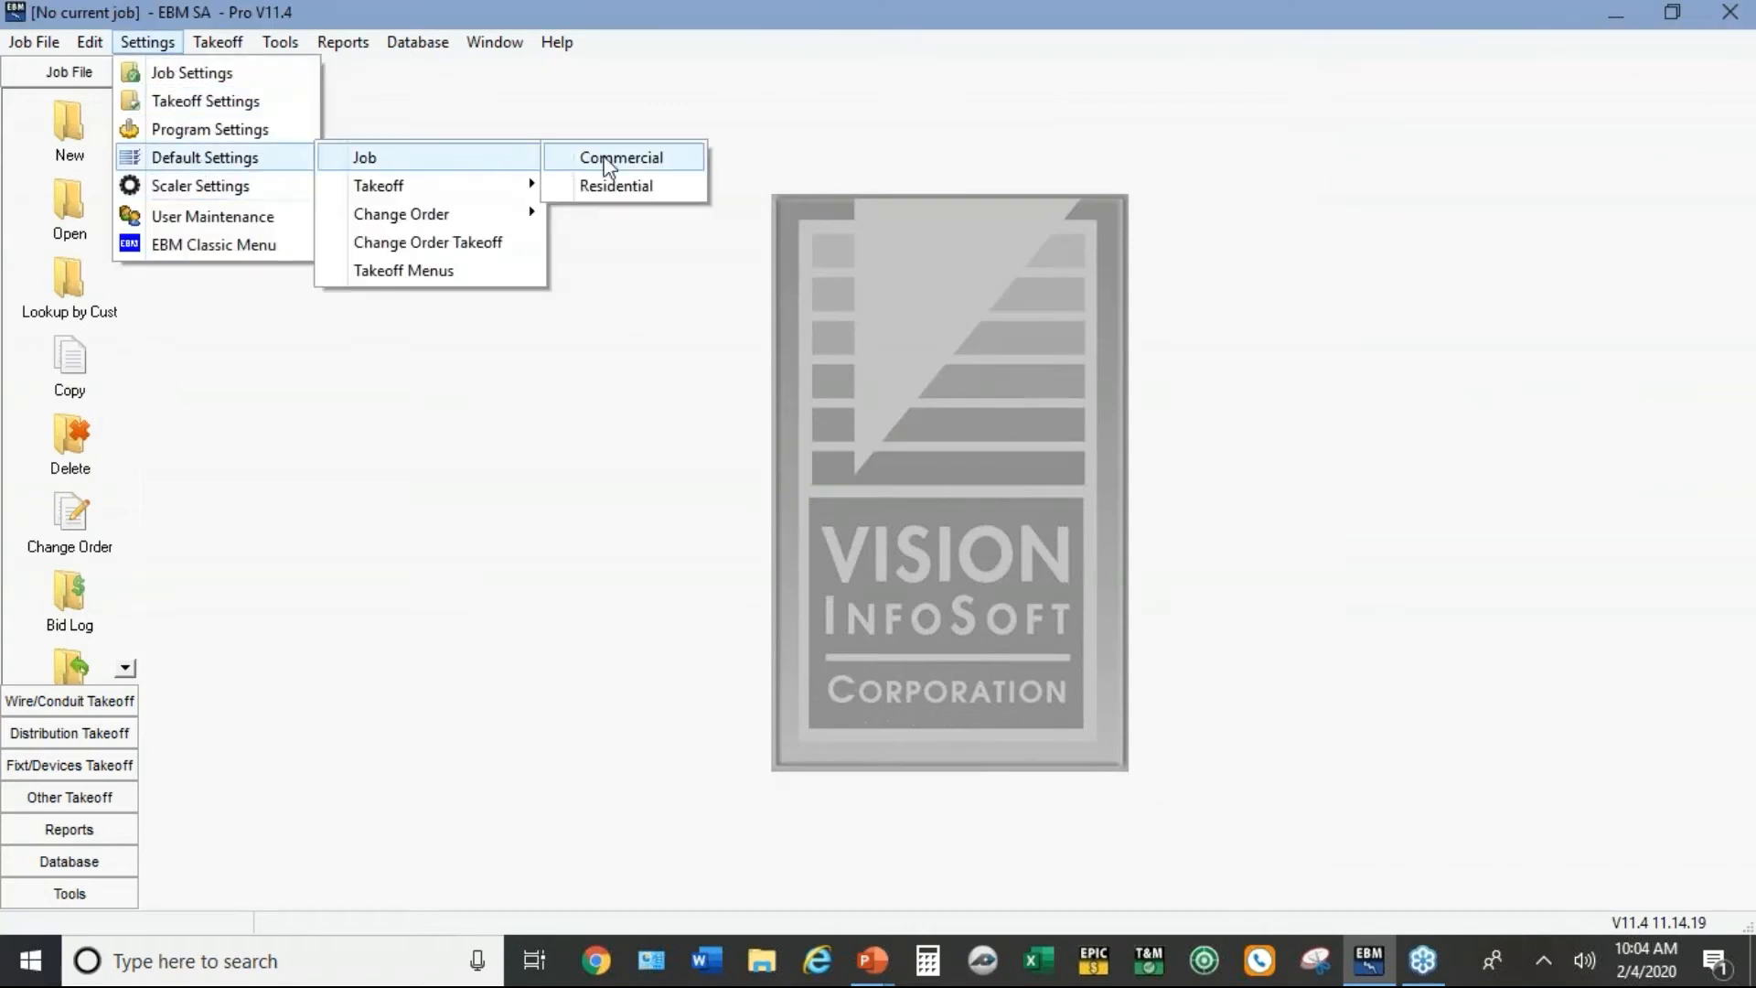
pyautogui.click(624, 157)
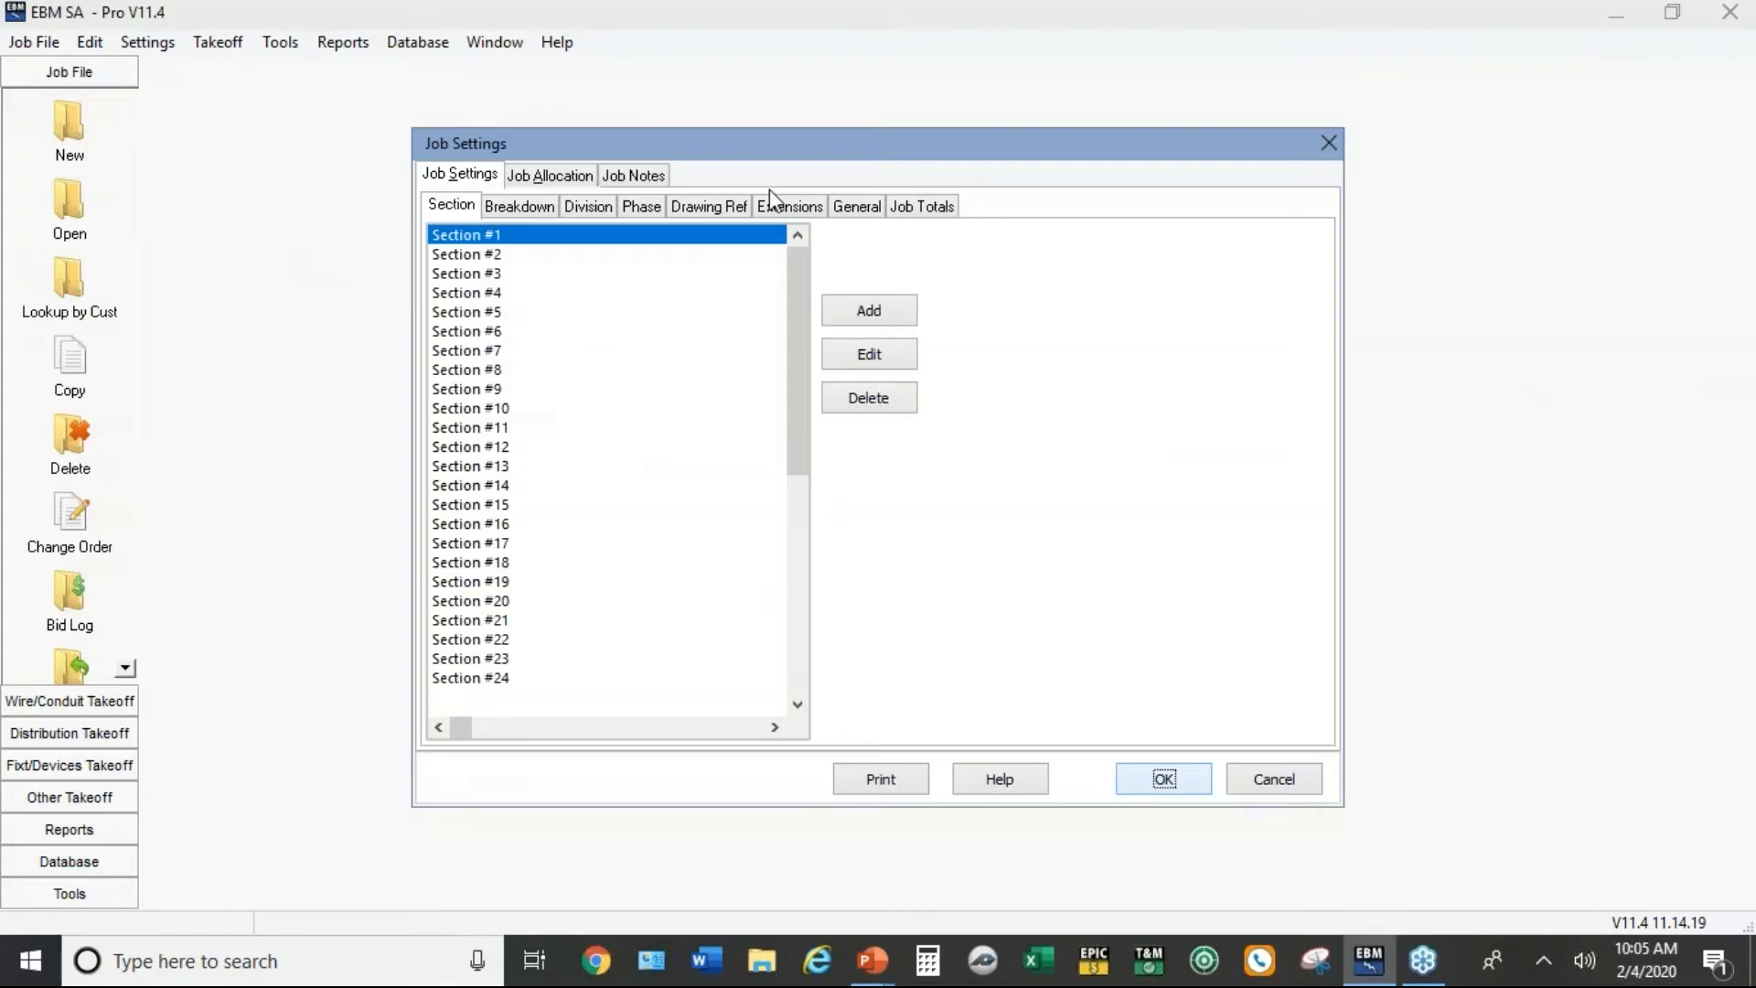
pyautogui.click(789, 205)
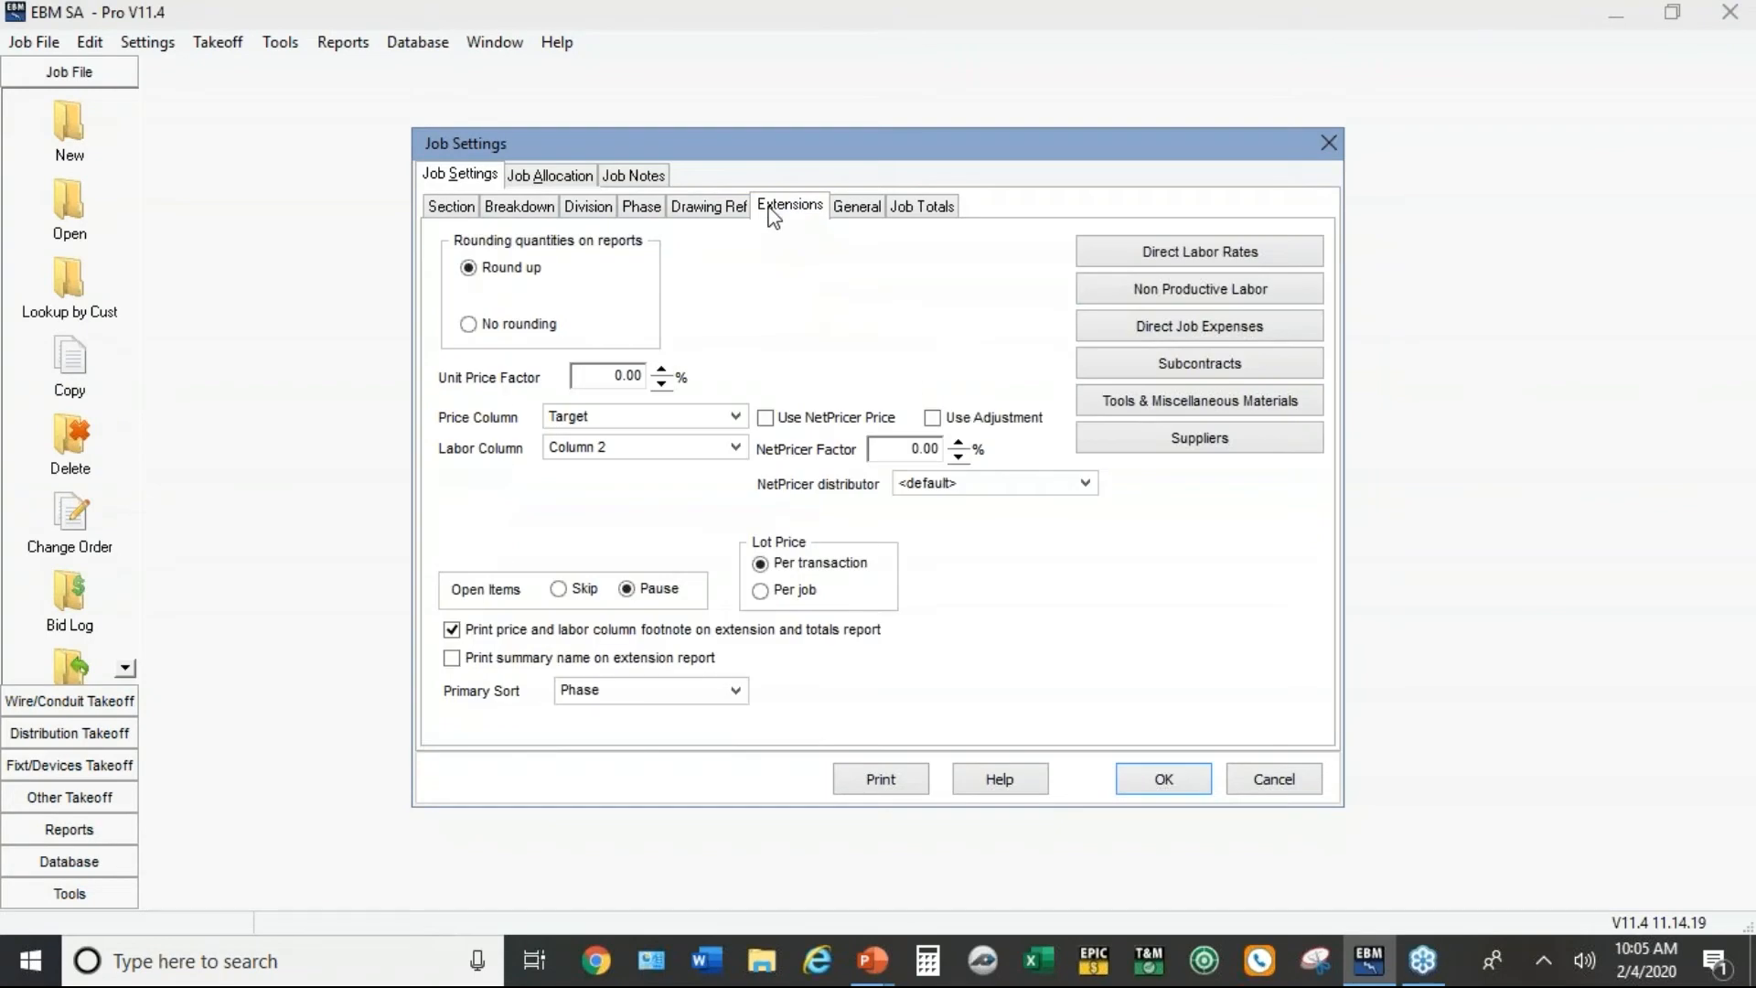
pyautogui.moveTo(519, 403)
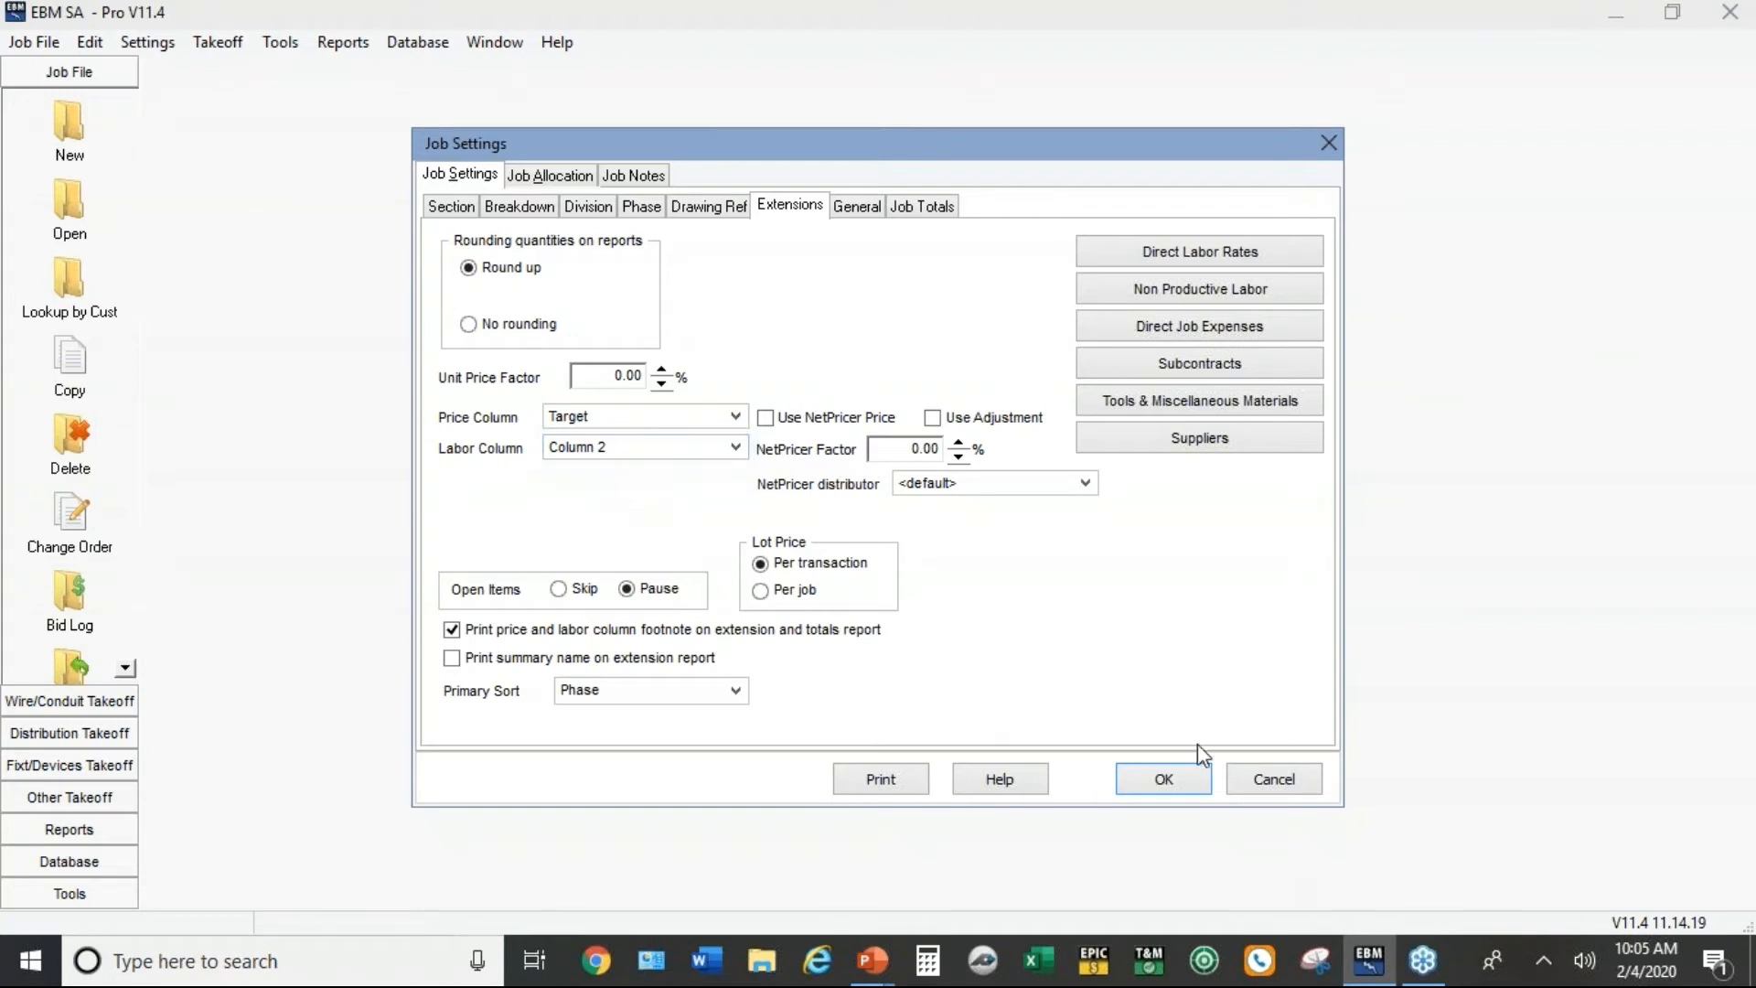
pyautogui.click(1163, 780)
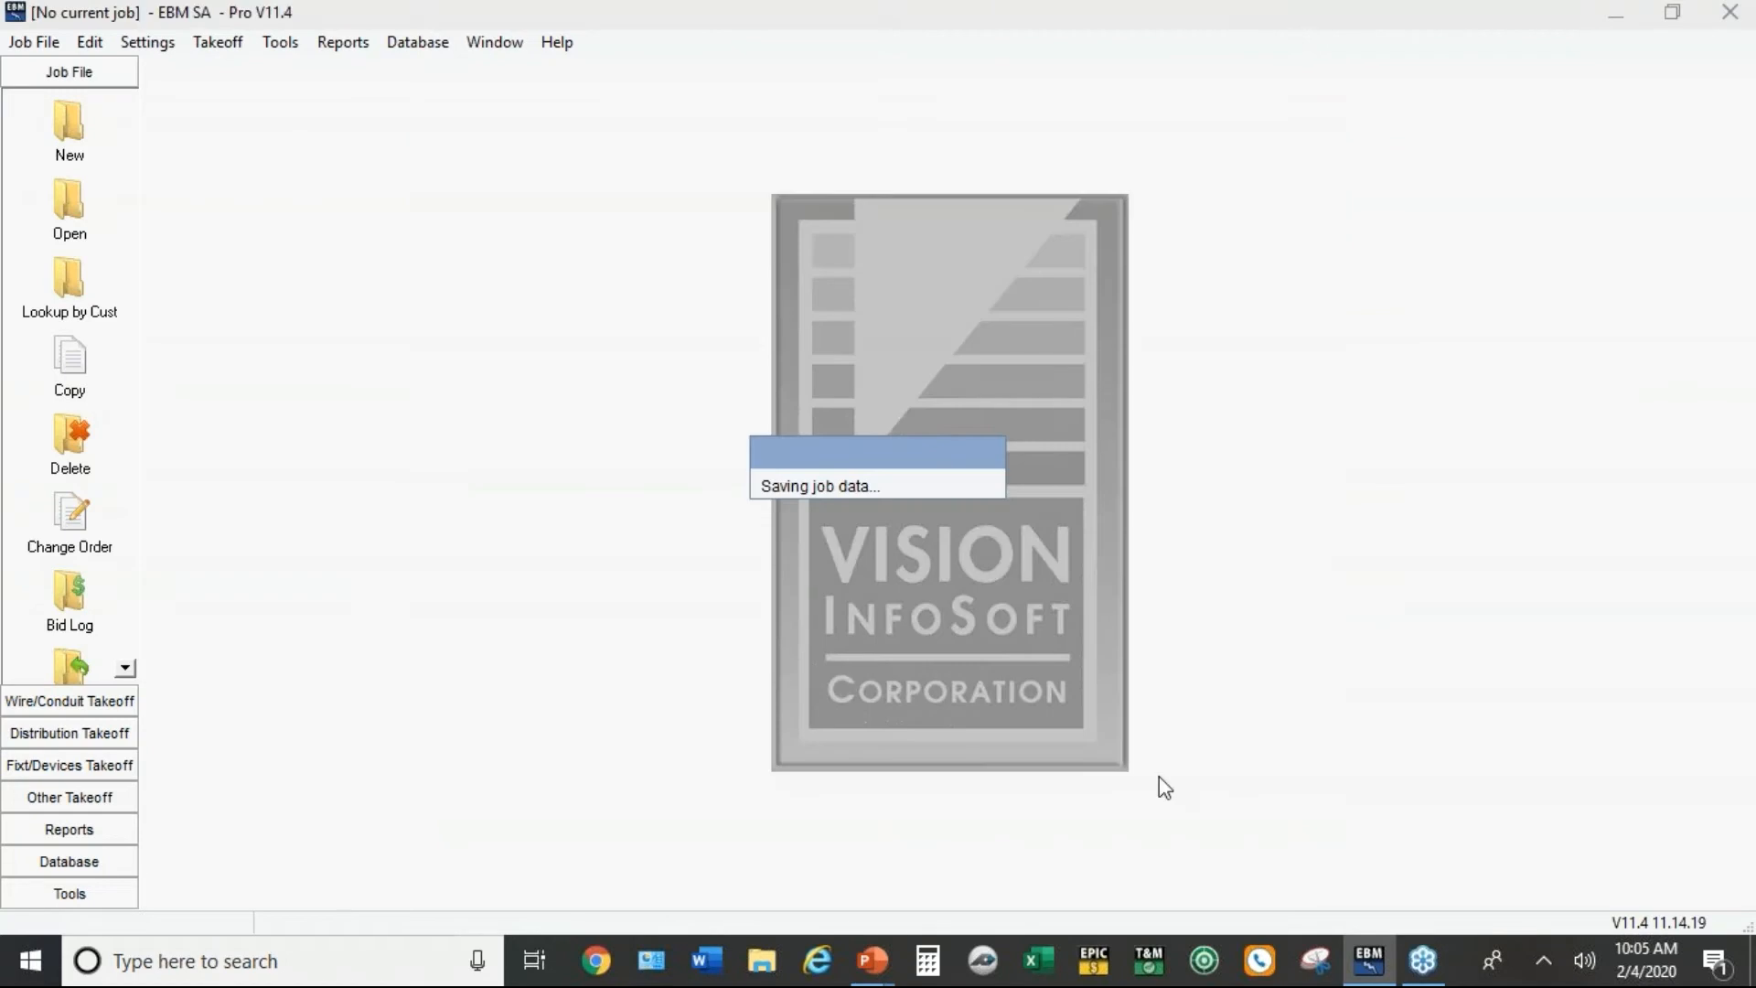
# Step: Bring up default commercial change-order settings and review Extensions, keeping Column 3 as labor column
pyautogui.click(146, 42)
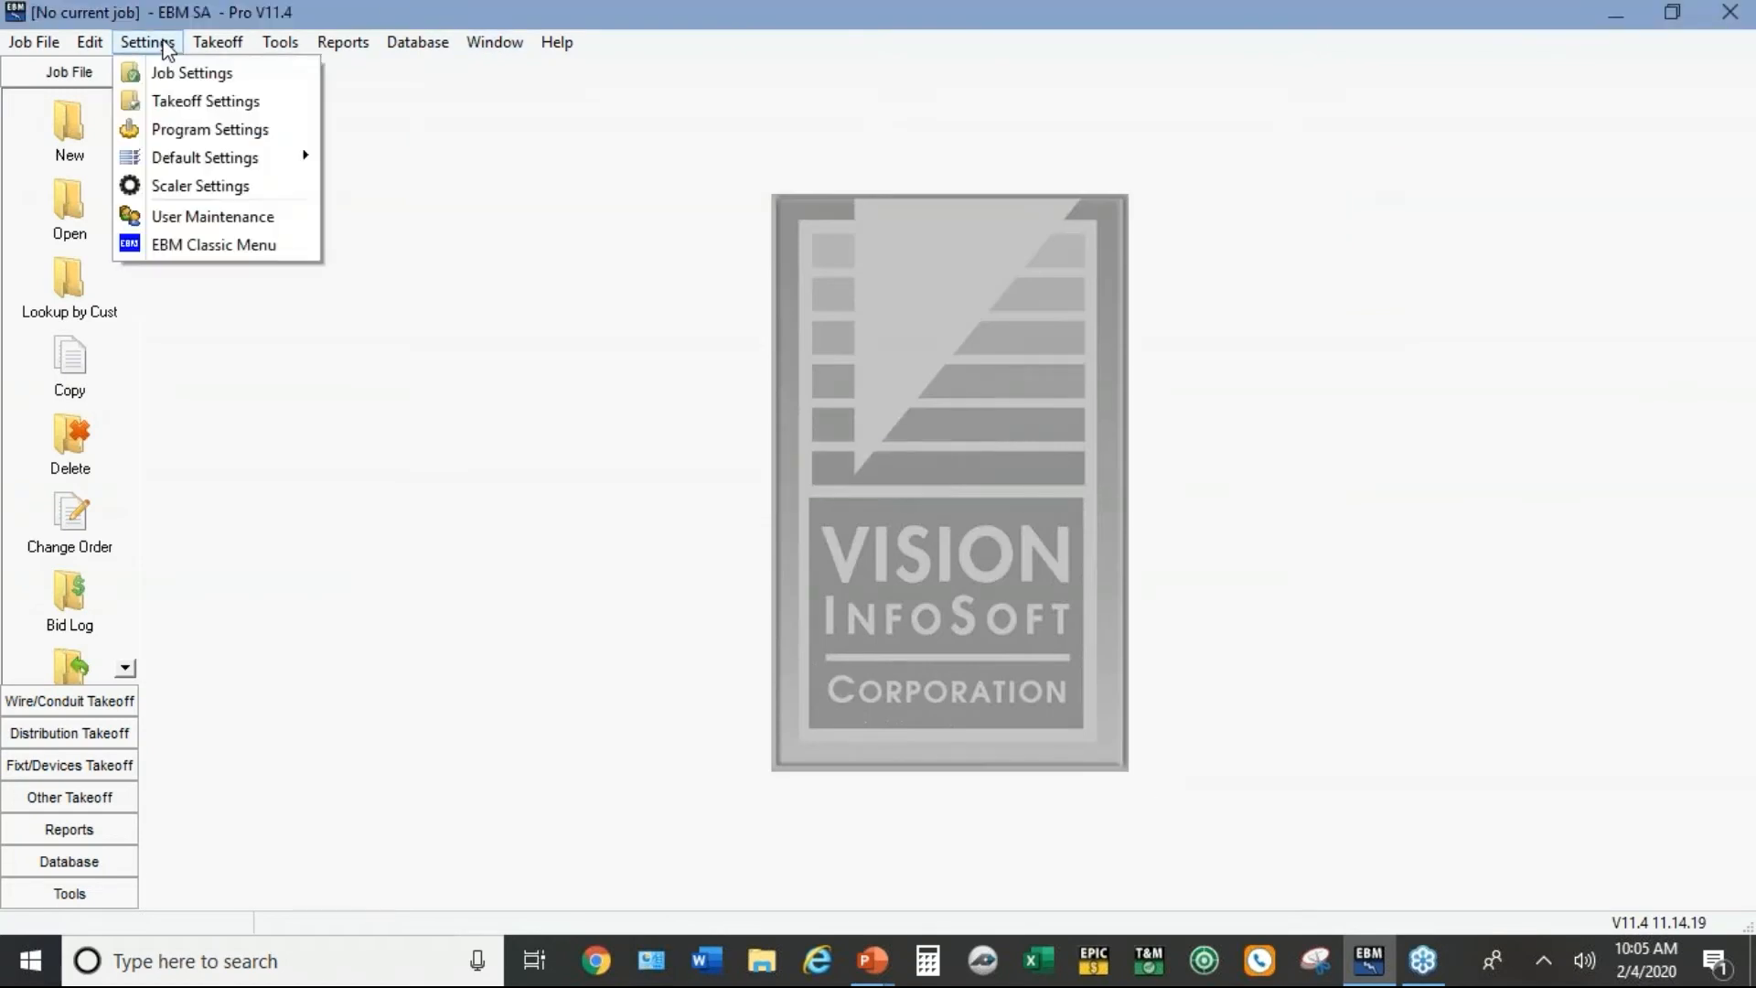
pyautogui.moveTo(205, 157)
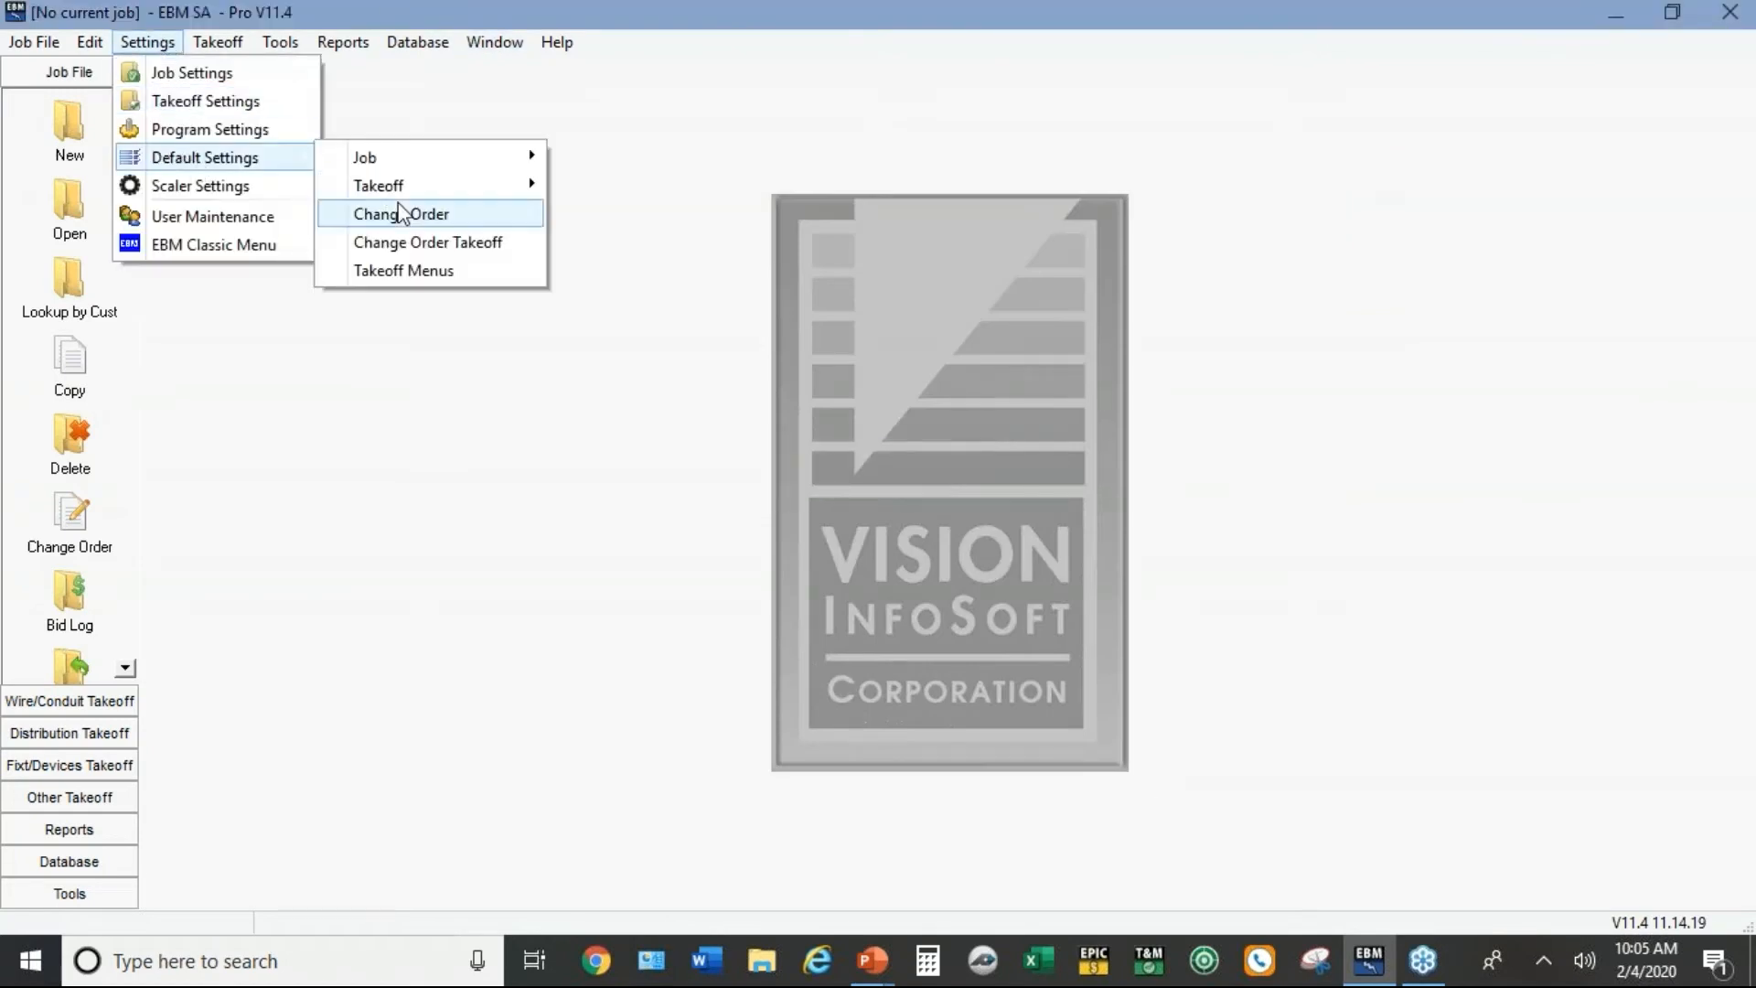
pyautogui.moveTo(400, 214)
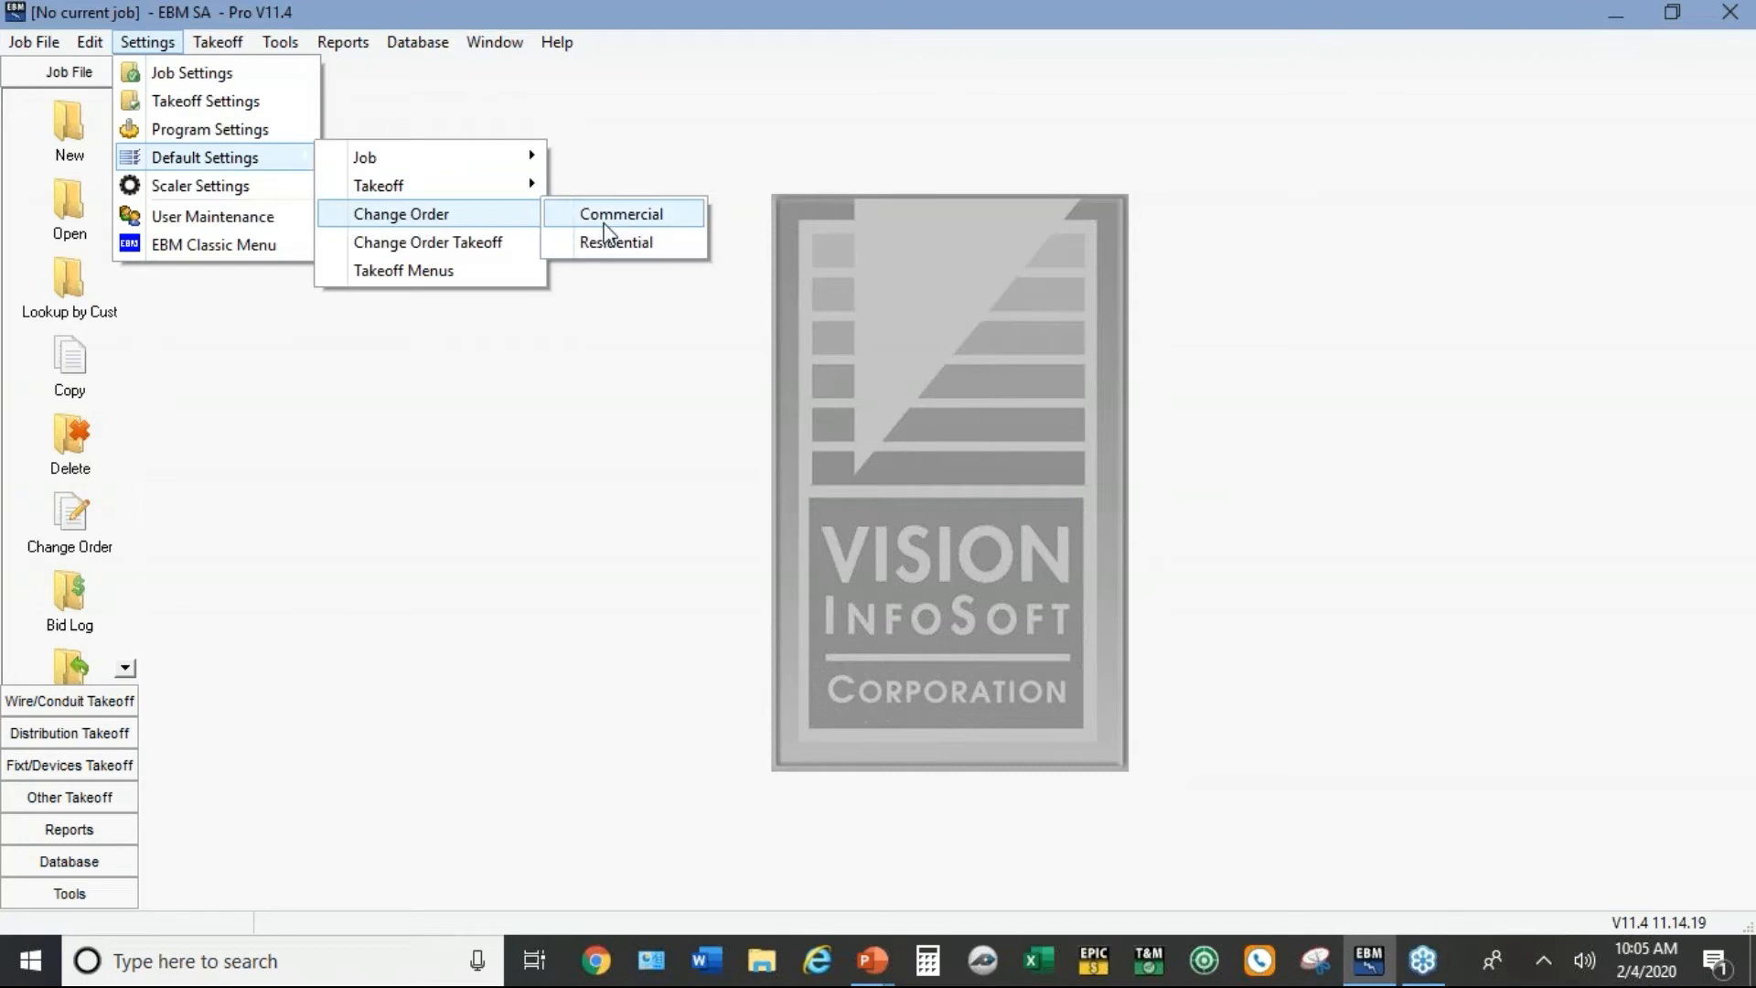
pyautogui.click(622, 212)
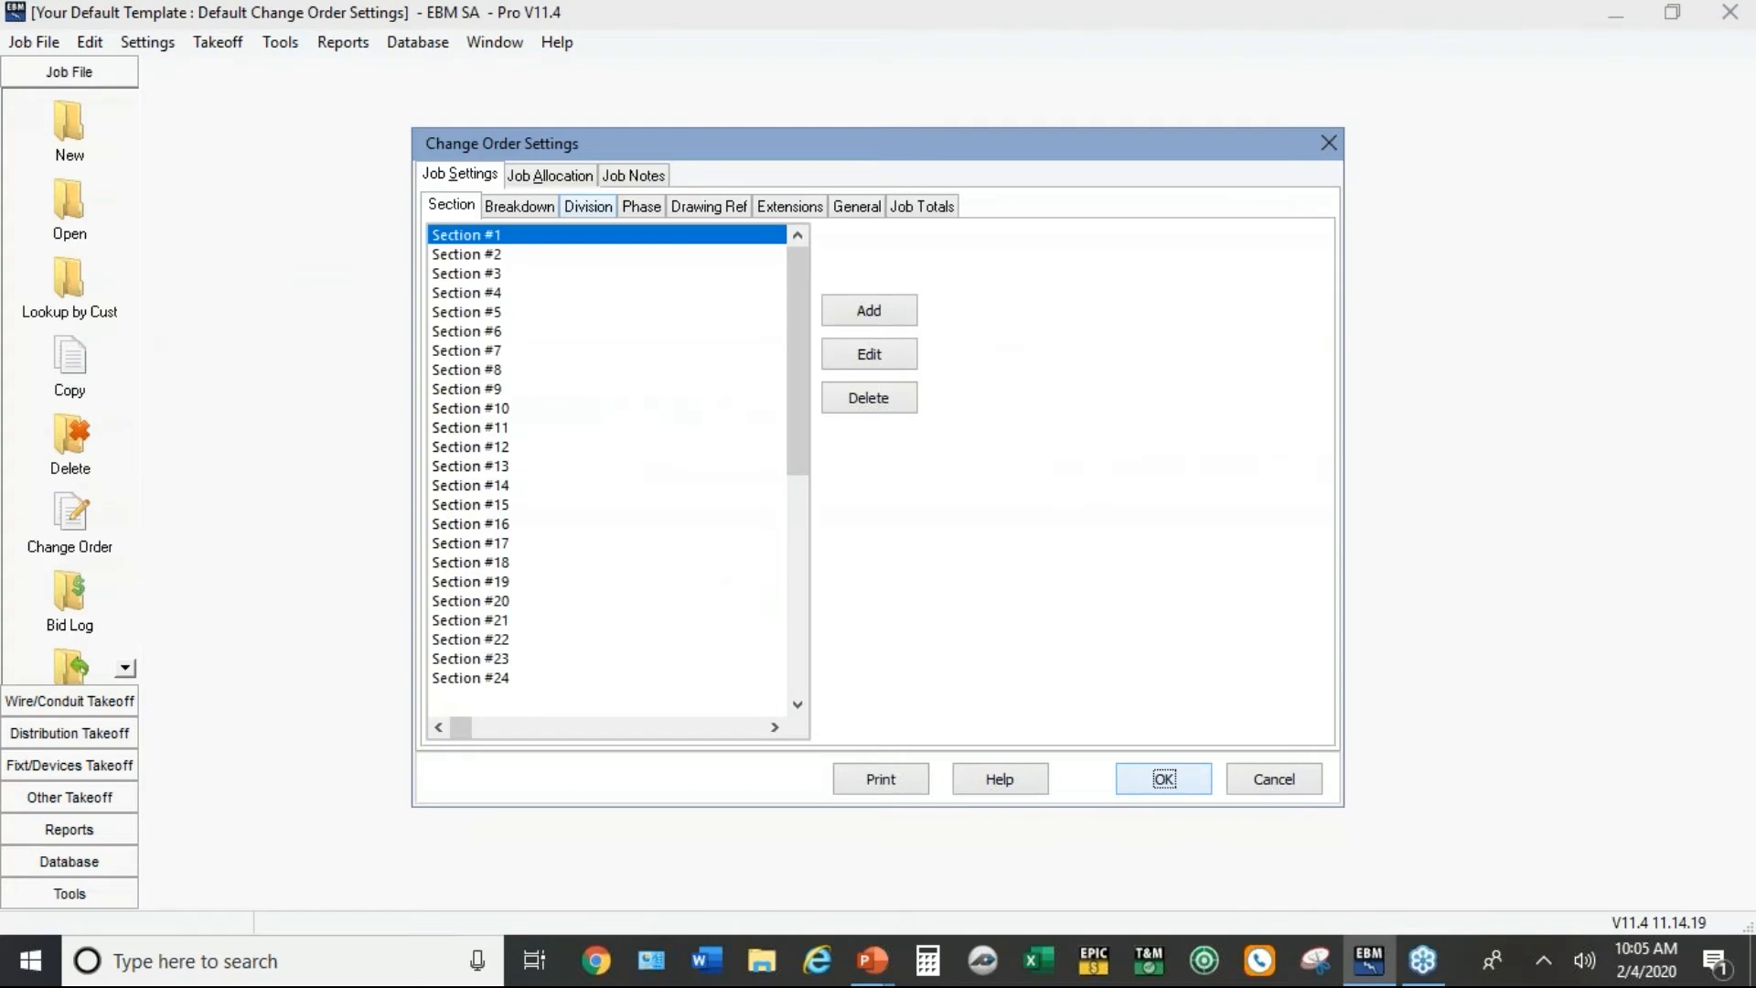
pyautogui.moveTo(147, 57)
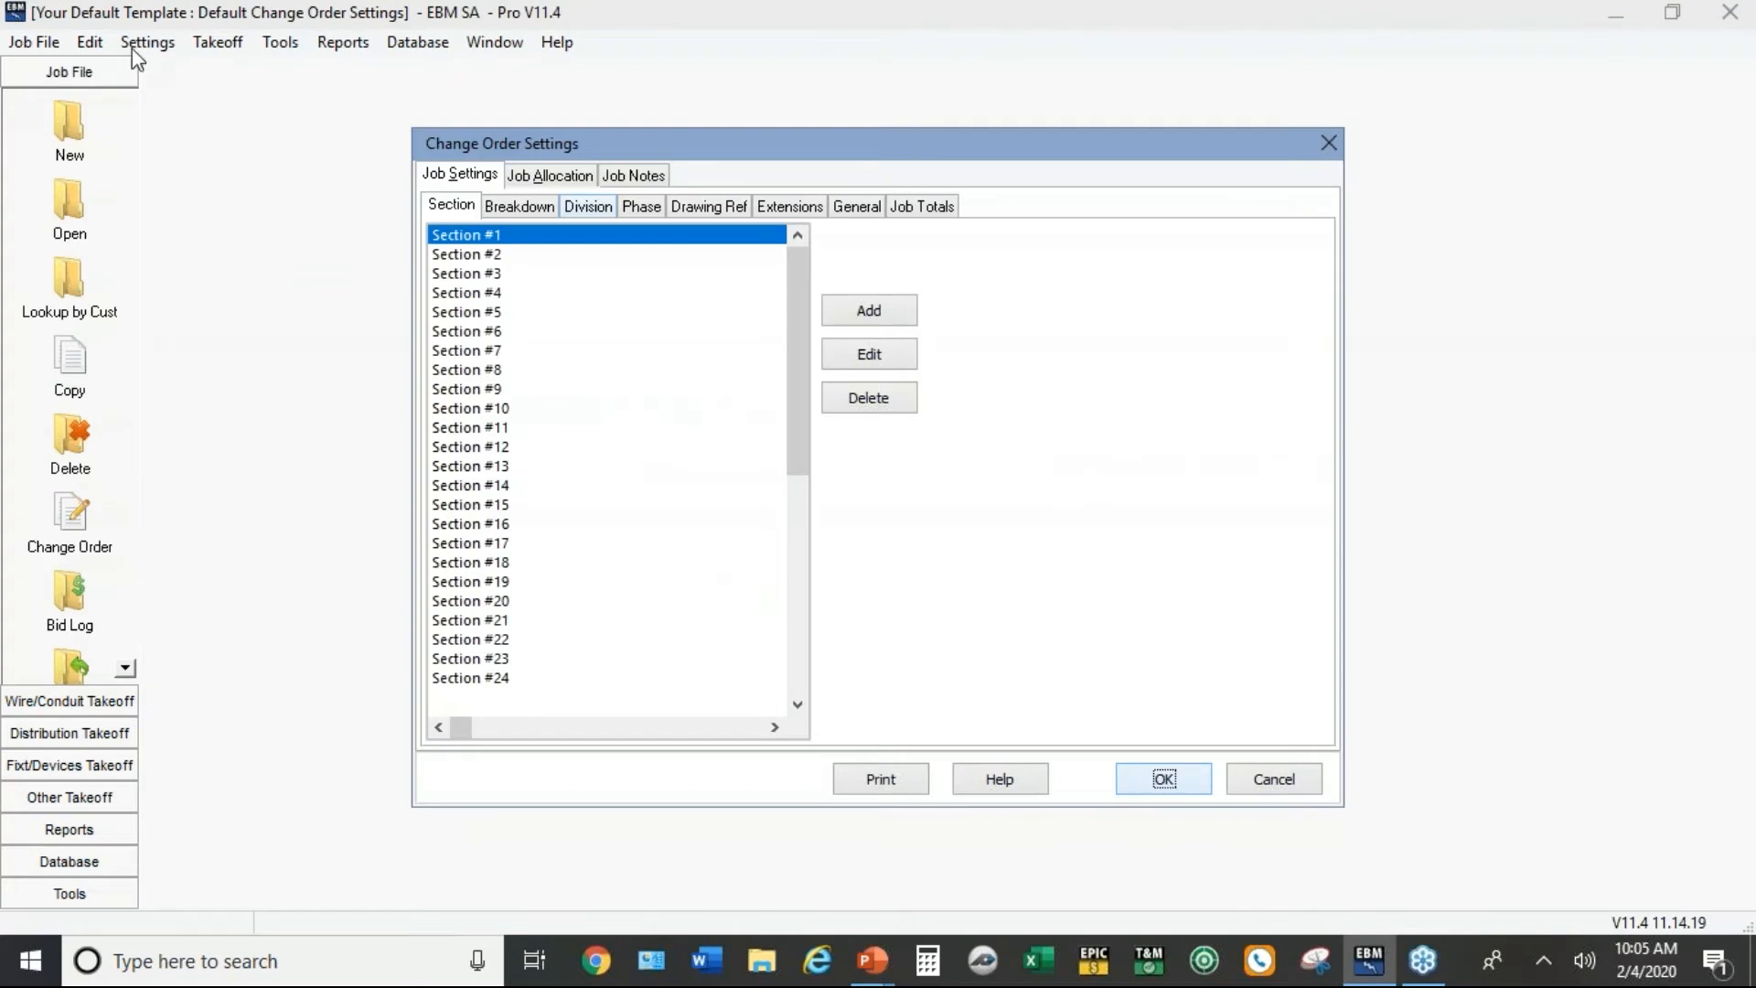
pyautogui.moveTo(799, 199)
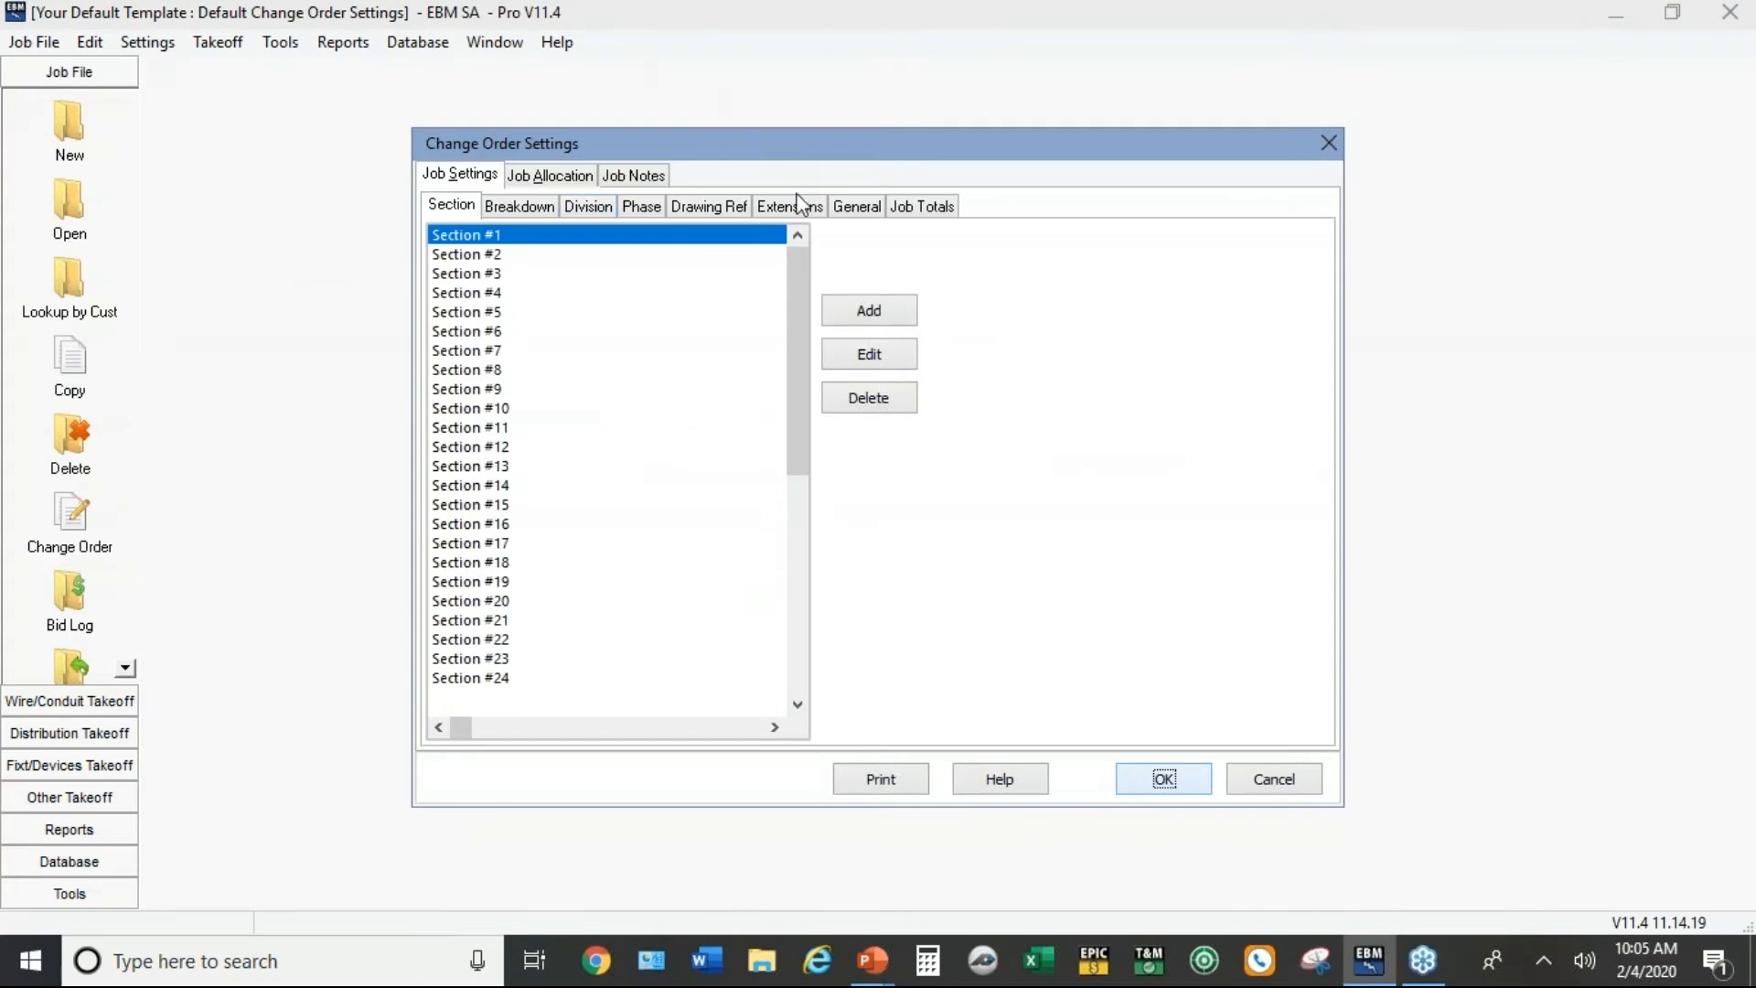
pyautogui.moveTo(799, 210)
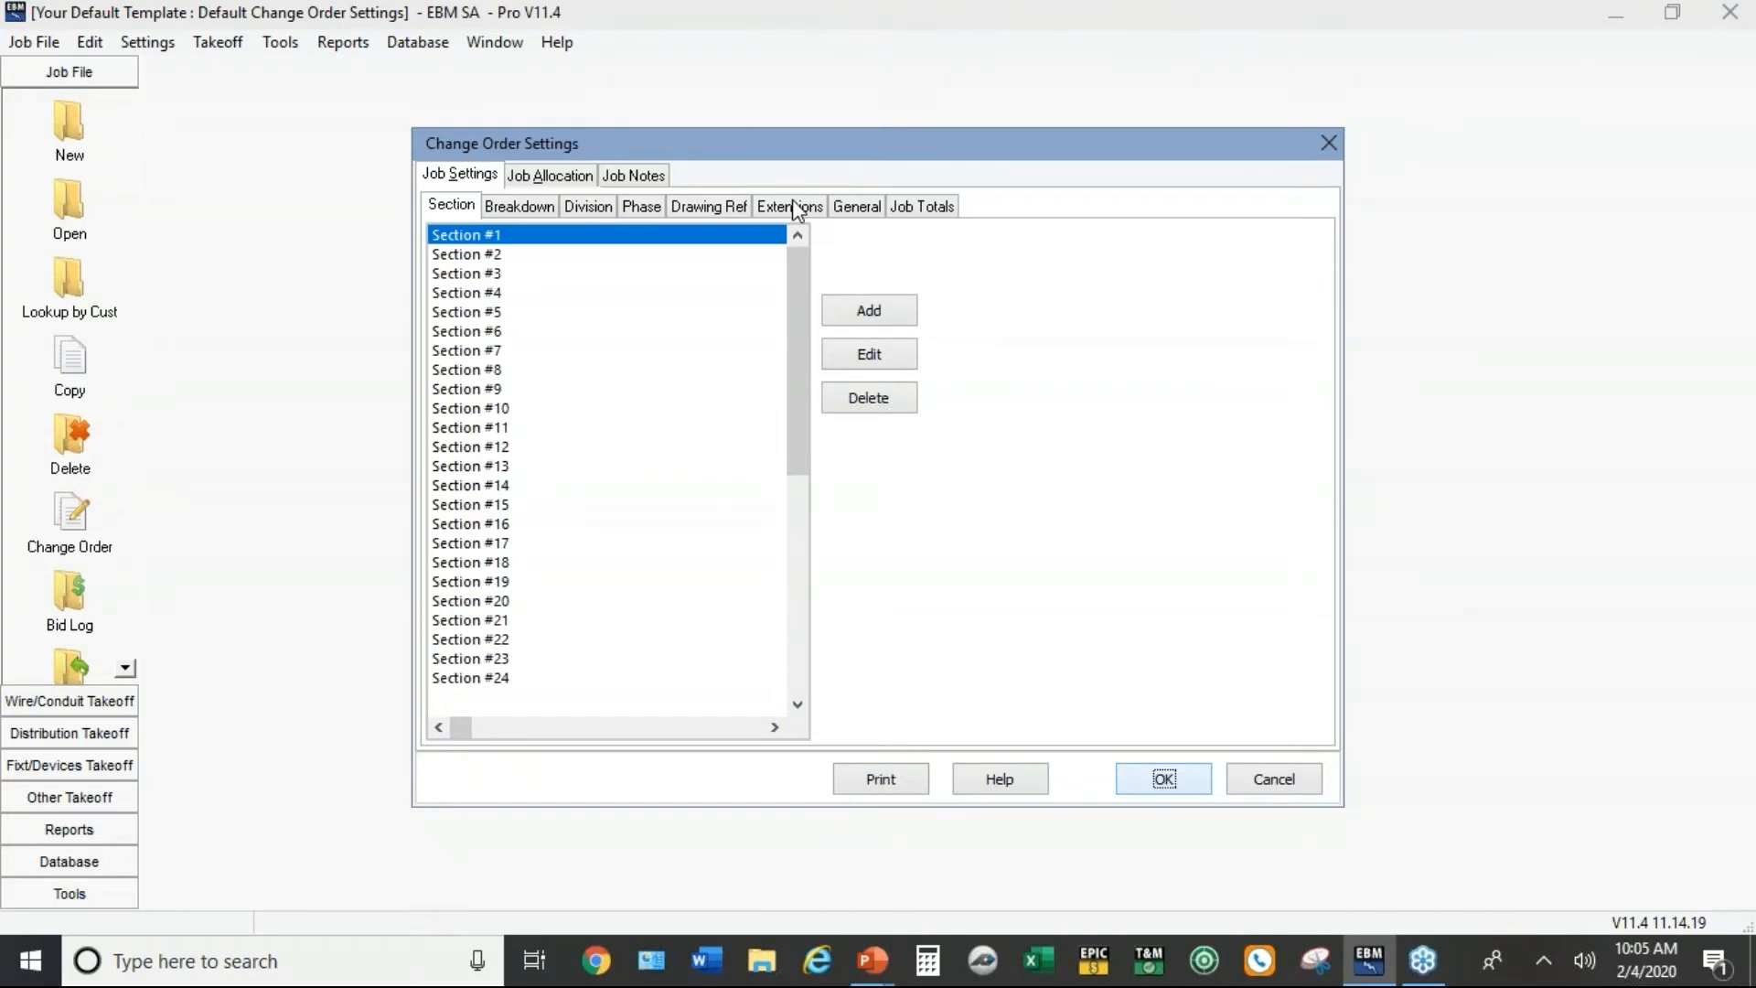
pyautogui.click(791, 205)
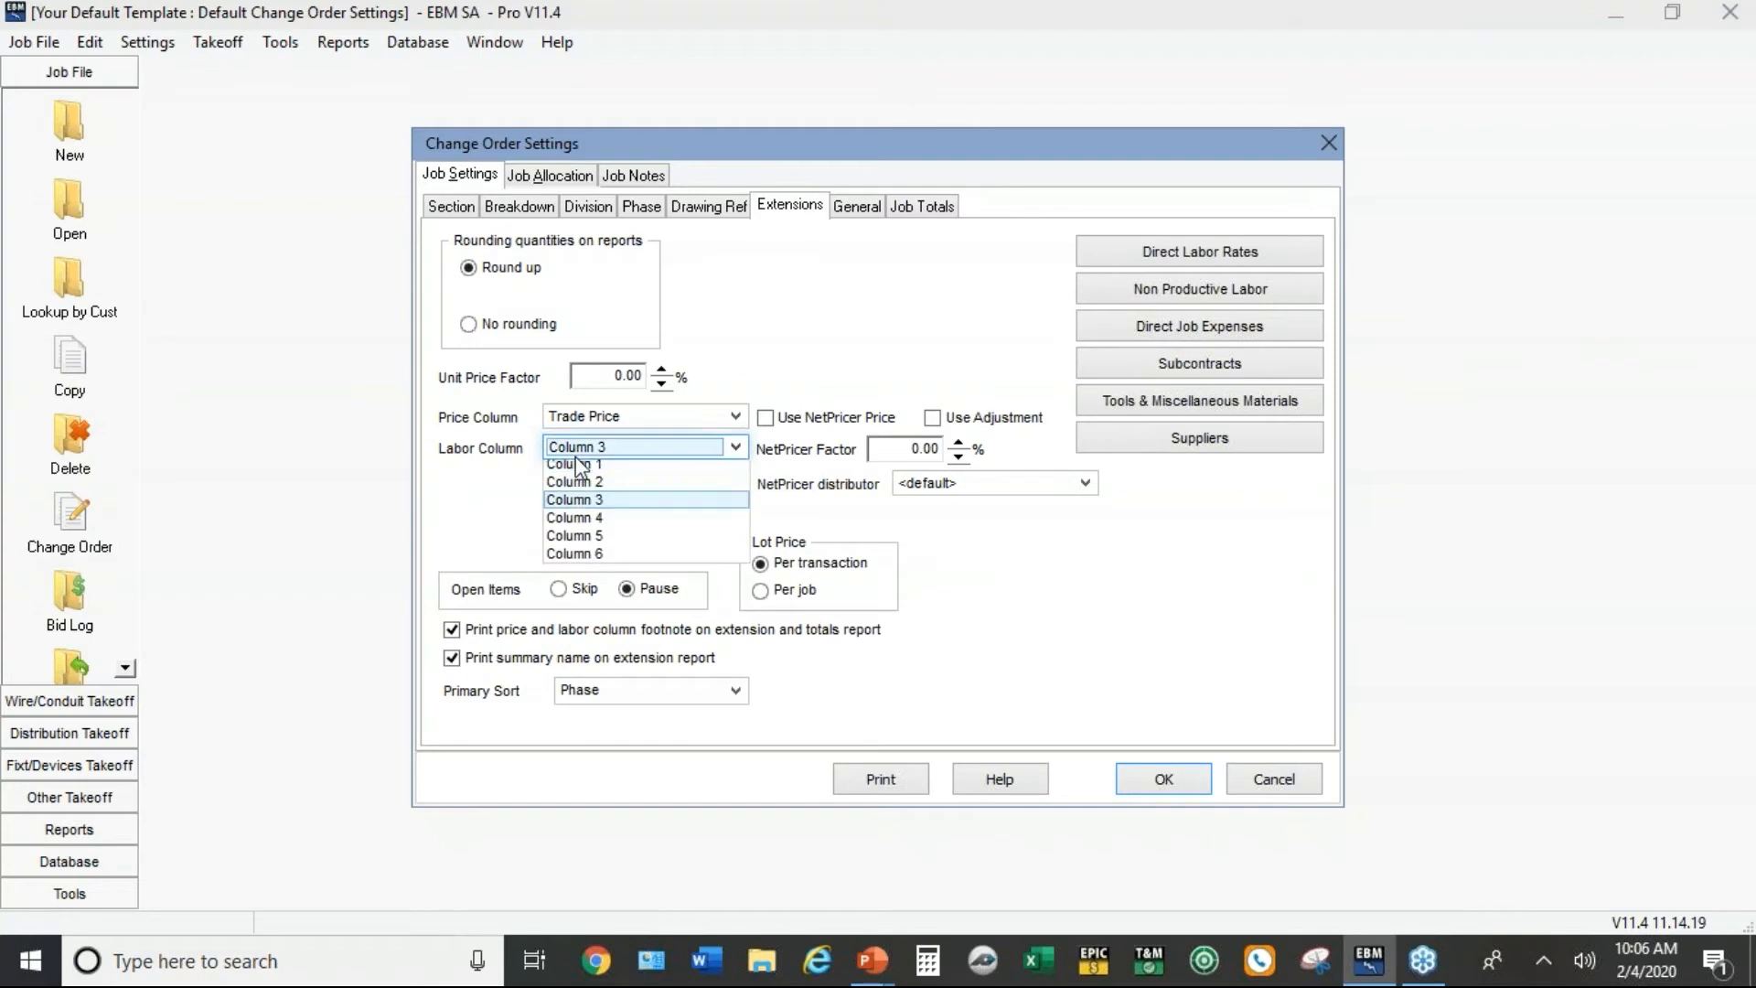
pyautogui.click(574, 499)
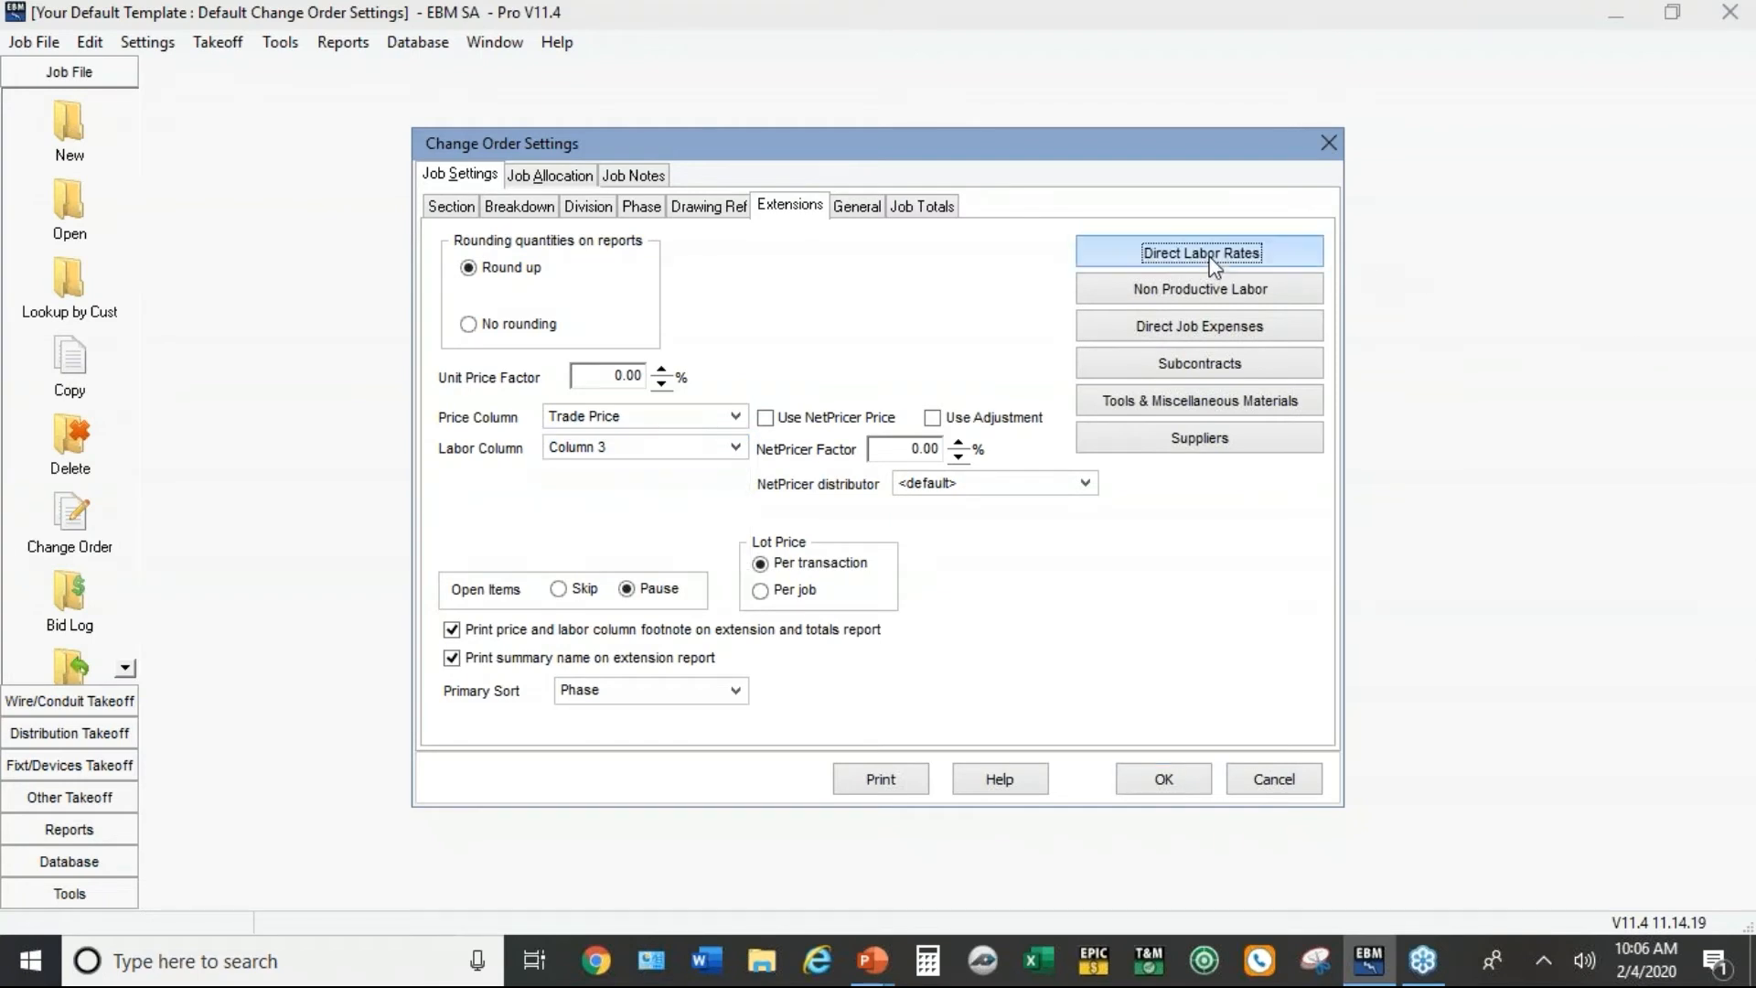
# Step: Review the change-order Electrician labor rate, then cancel the rates and close the defaults
pyautogui.click(1198, 251)
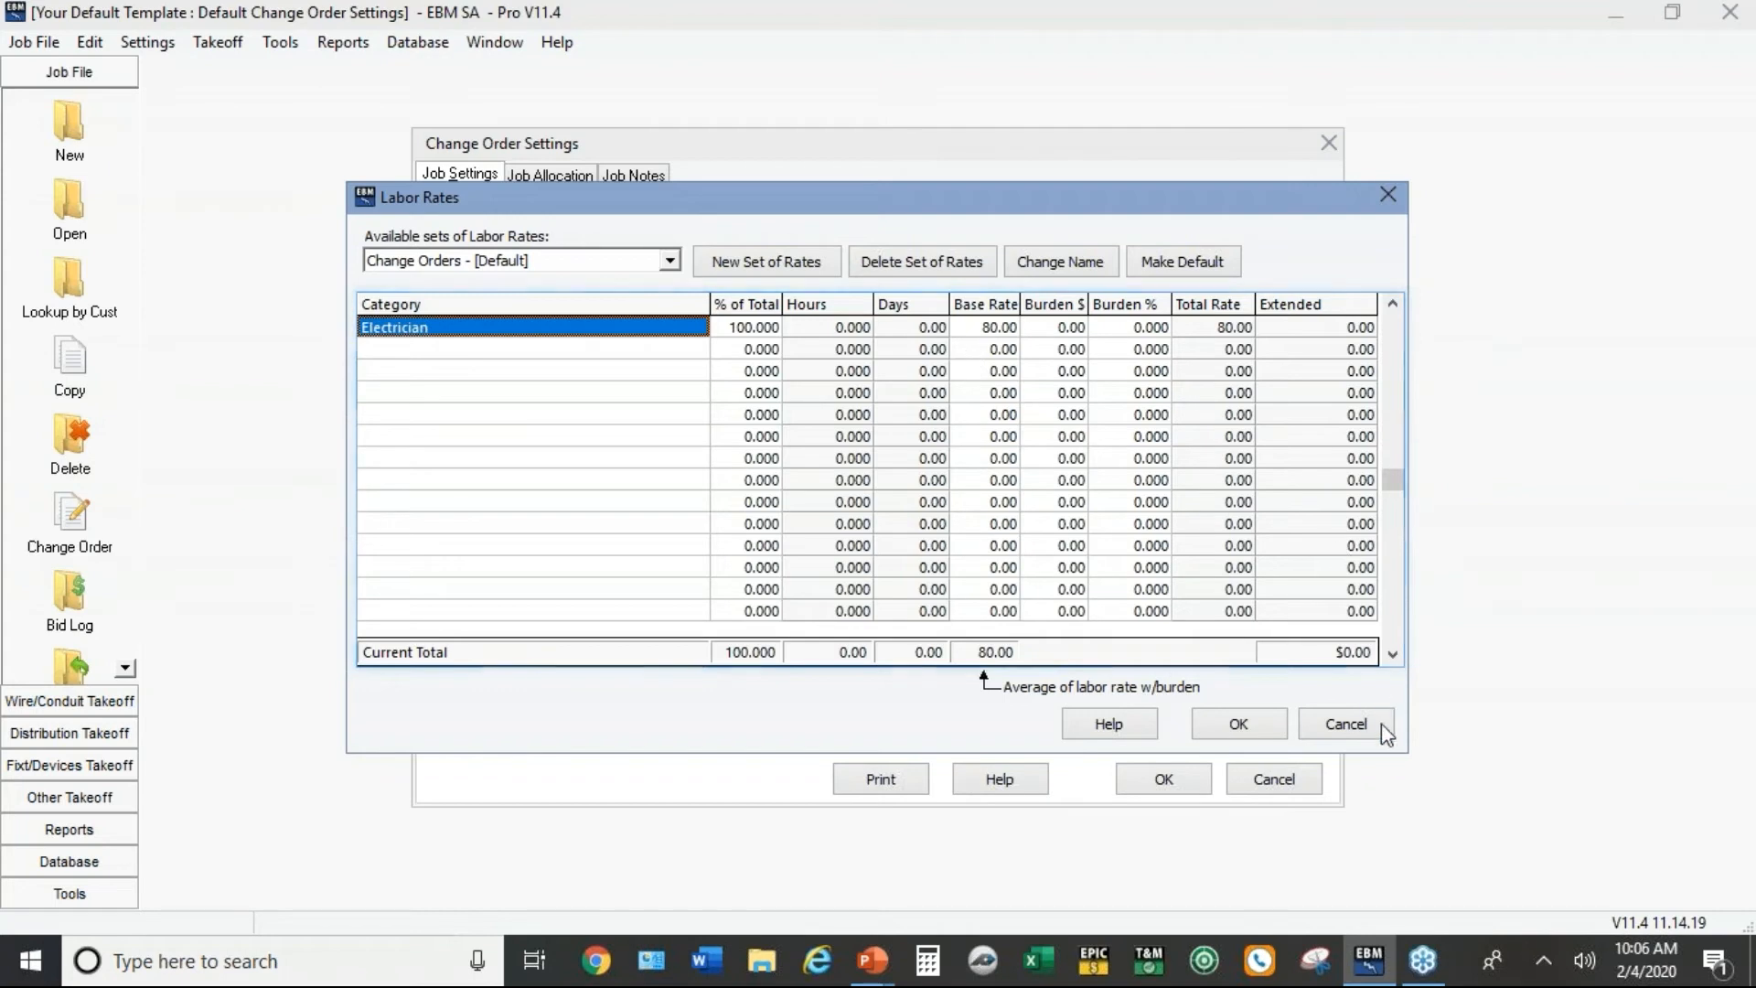
pyautogui.click(1346, 725)
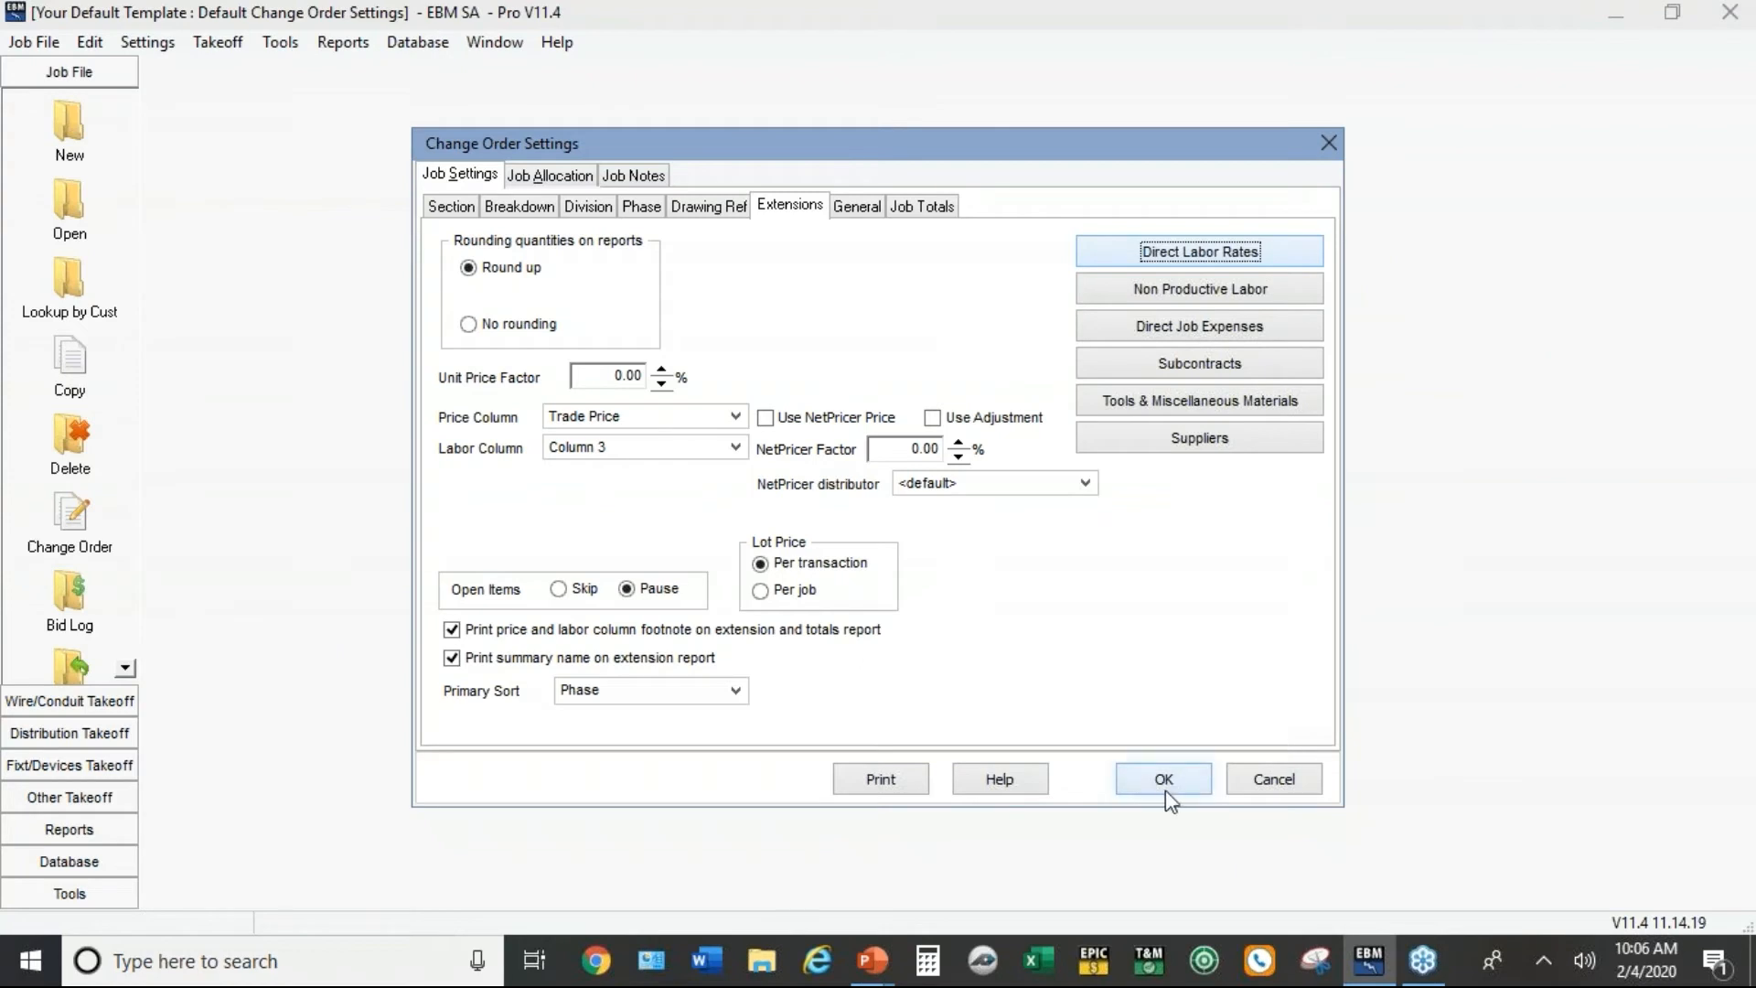
pyautogui.click(1164, 780)
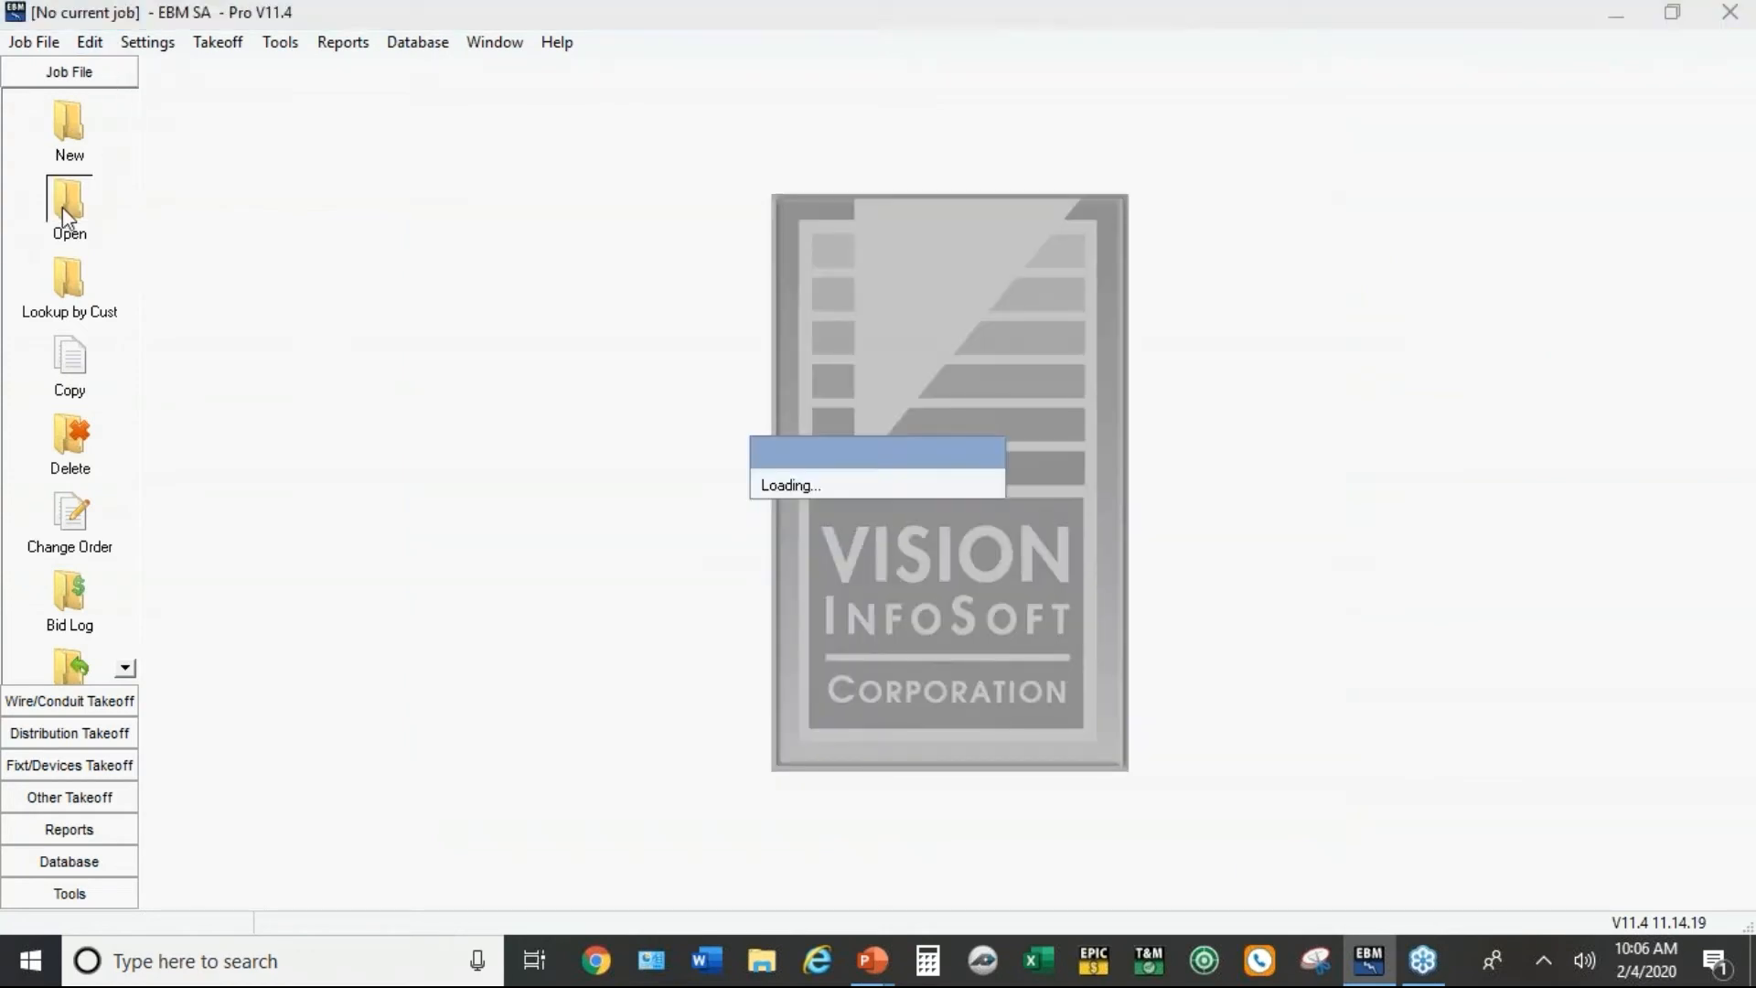
# Step: Load the Industrial Sample Template job from the Jobs list
pyautogui.click(70, 203)
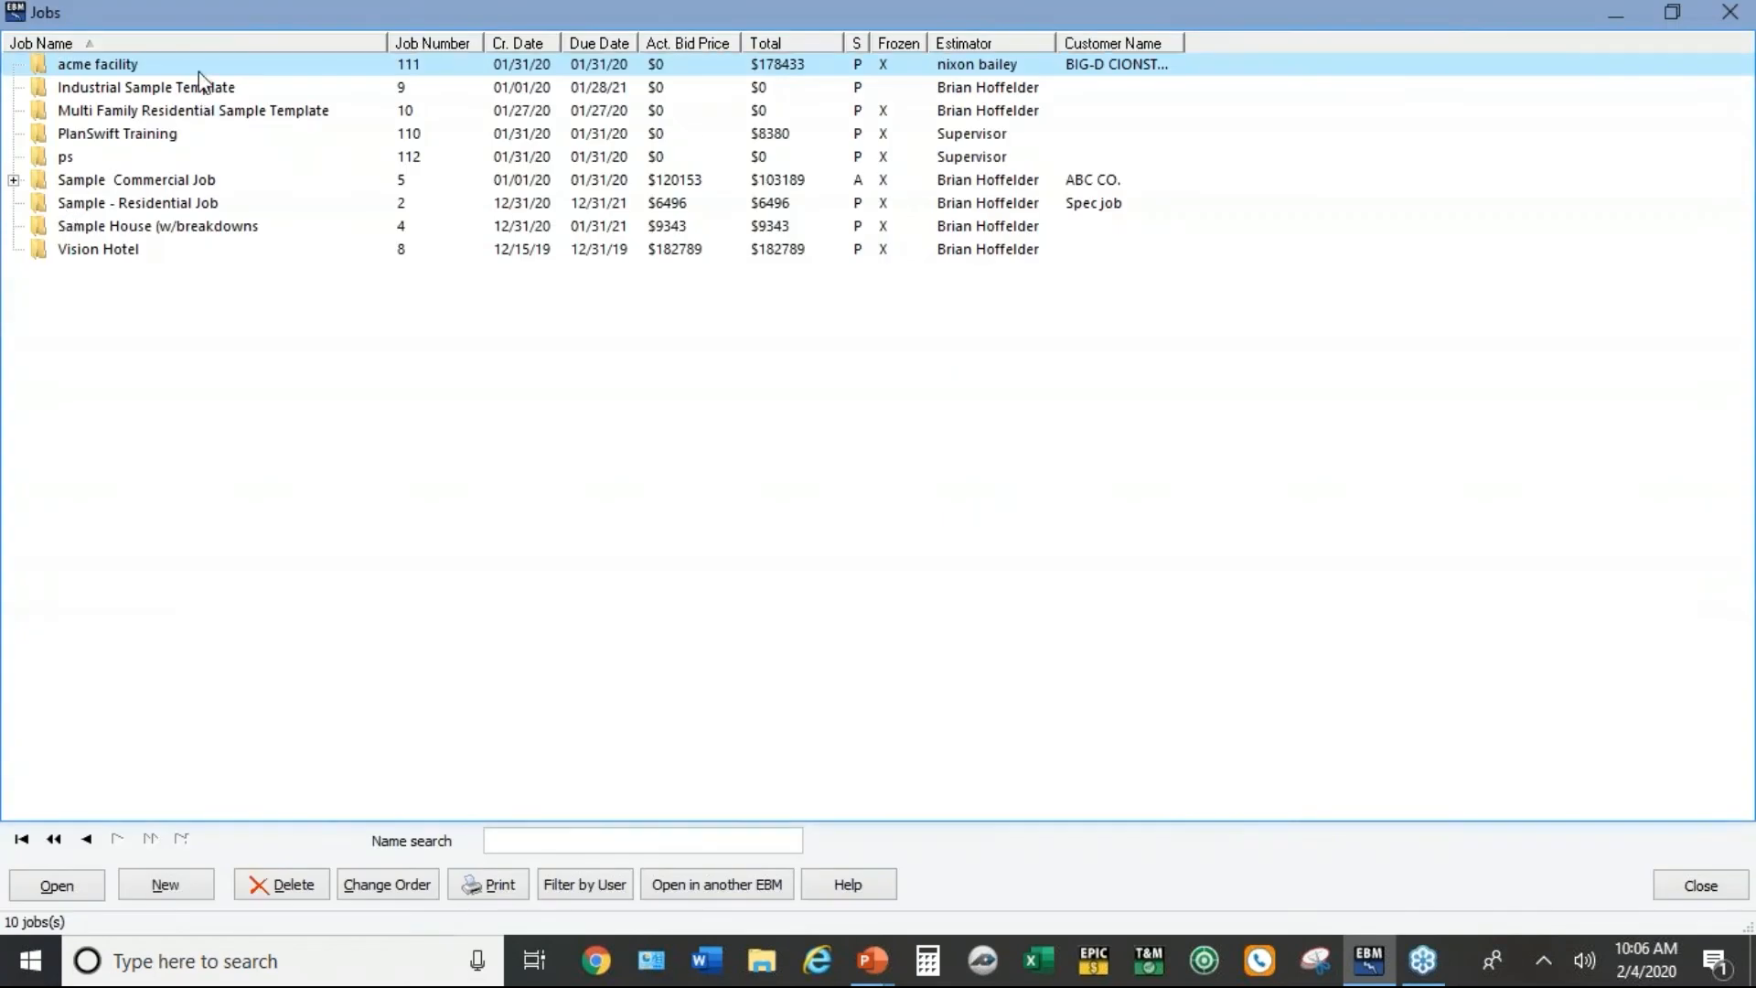
pyautogui.doubleClick(137, 86)
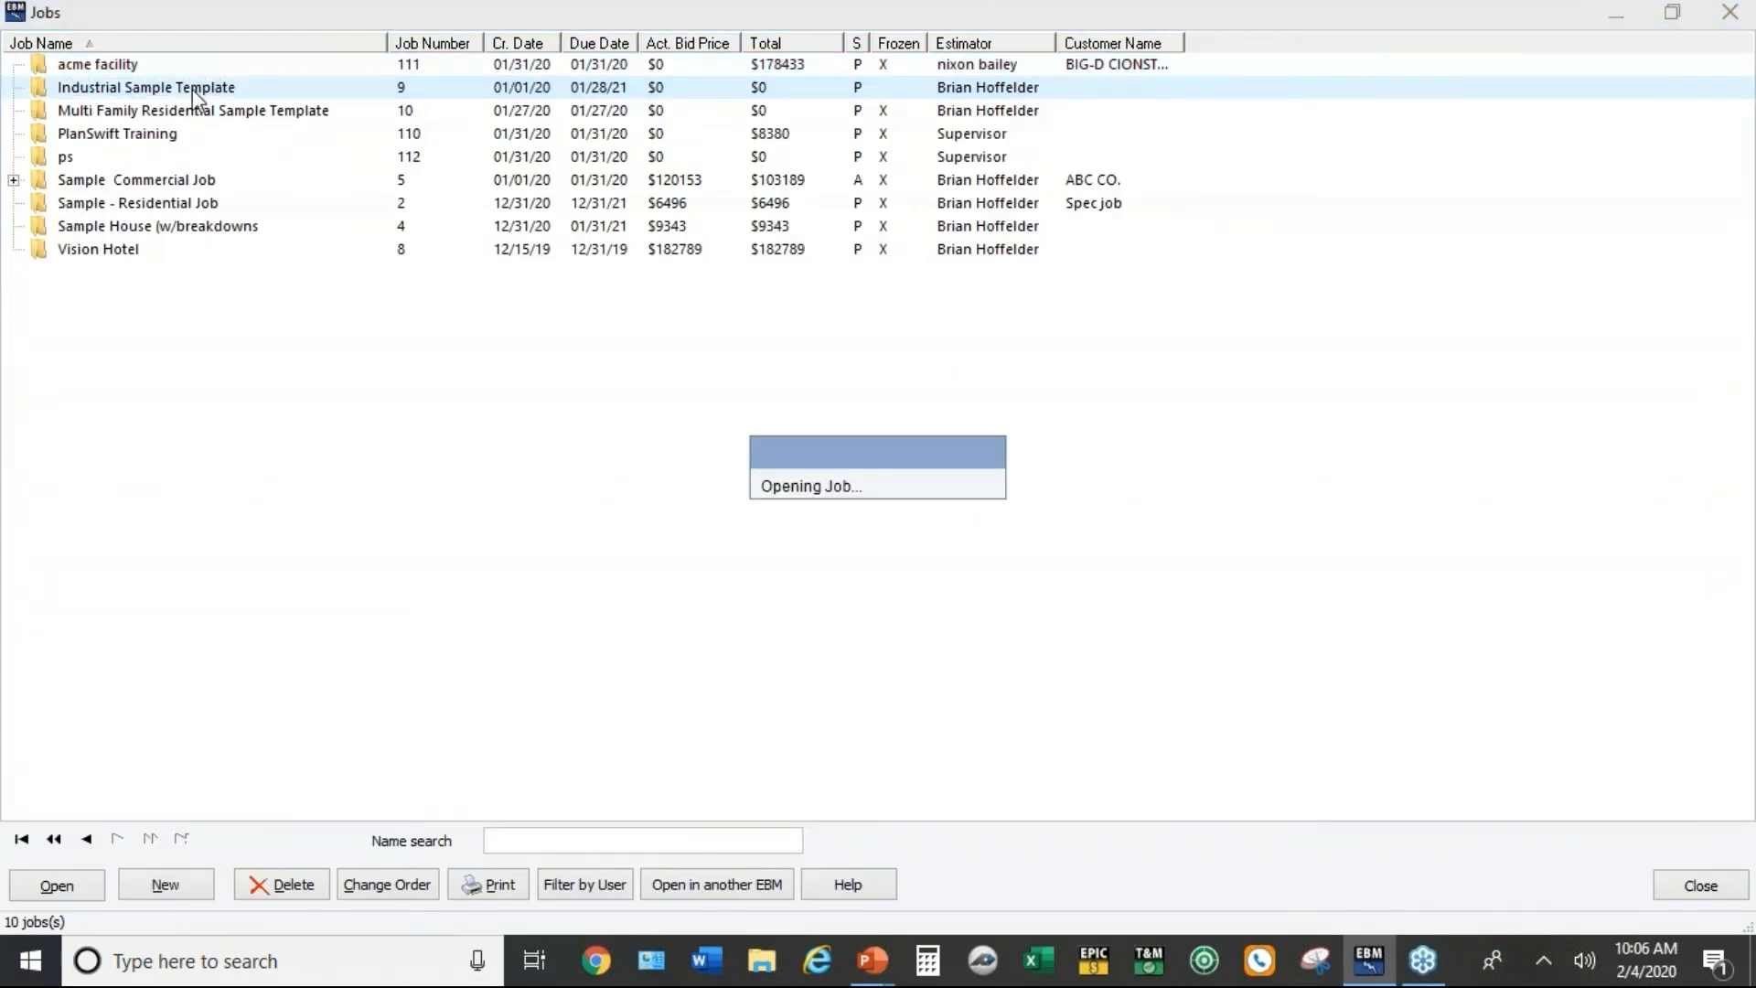
pyautogui.doubleClick(119, 87)
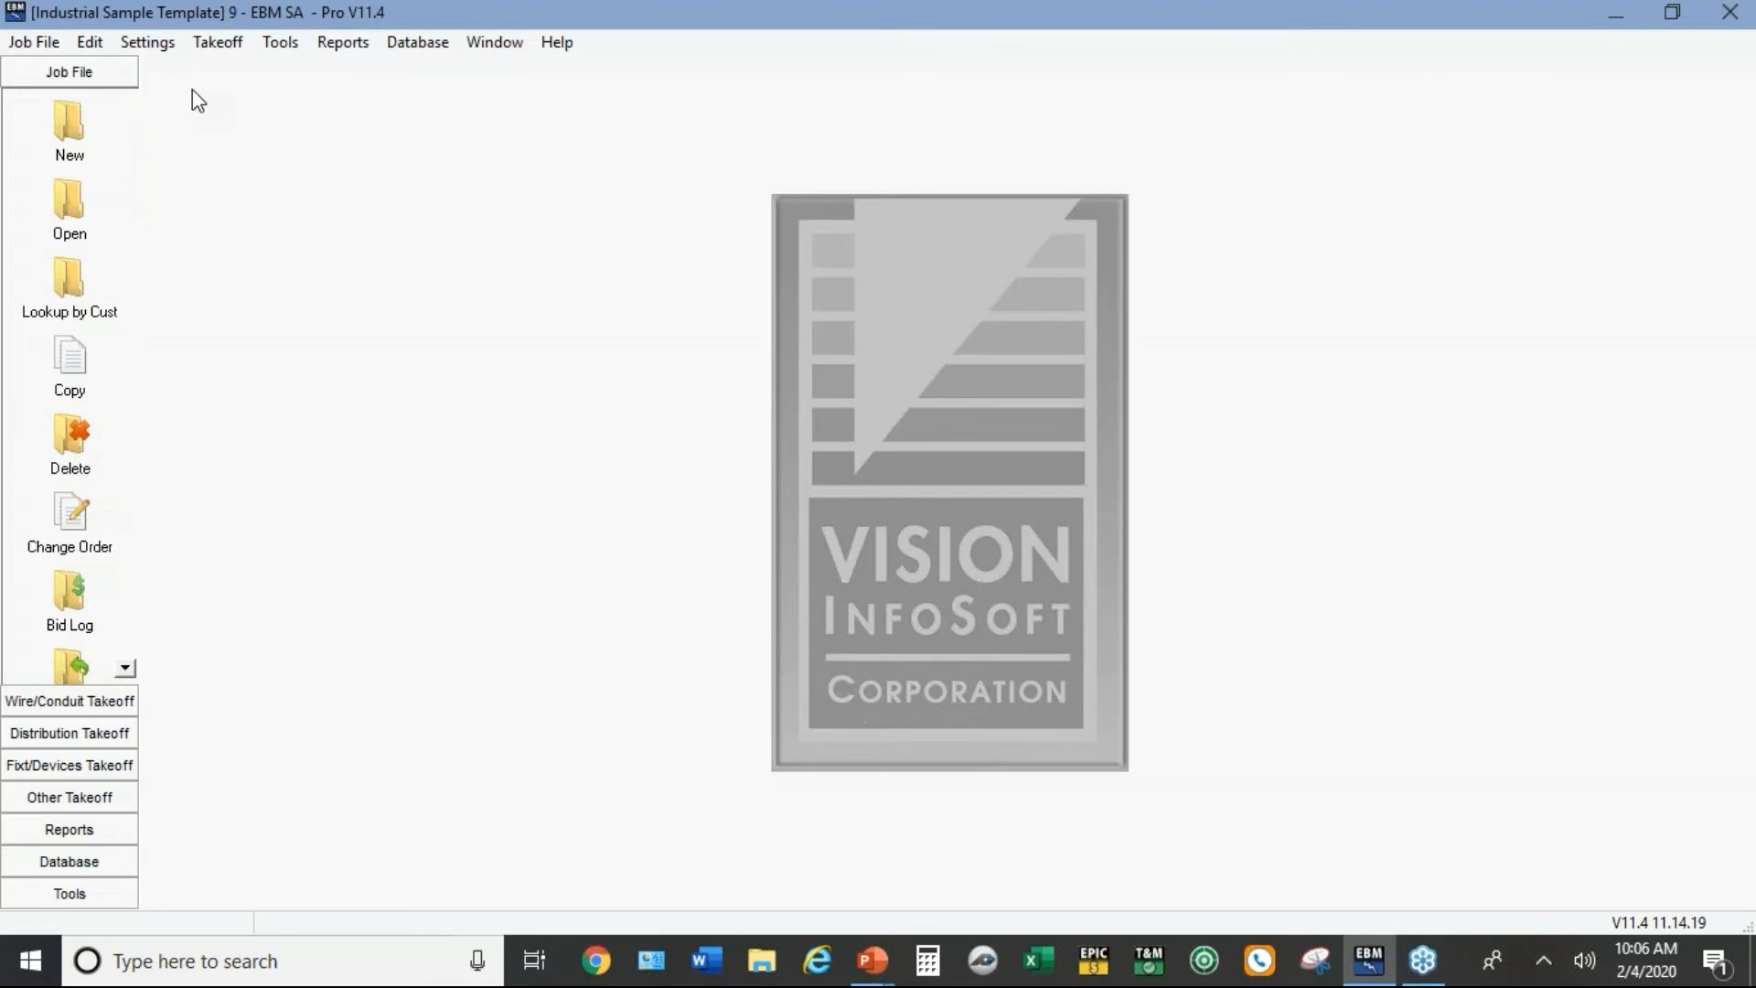
# Step: Bring up this job's settings: overhead 15%, profit 10%, then the Extensions pricing page
pyautogui.click(146, 42)
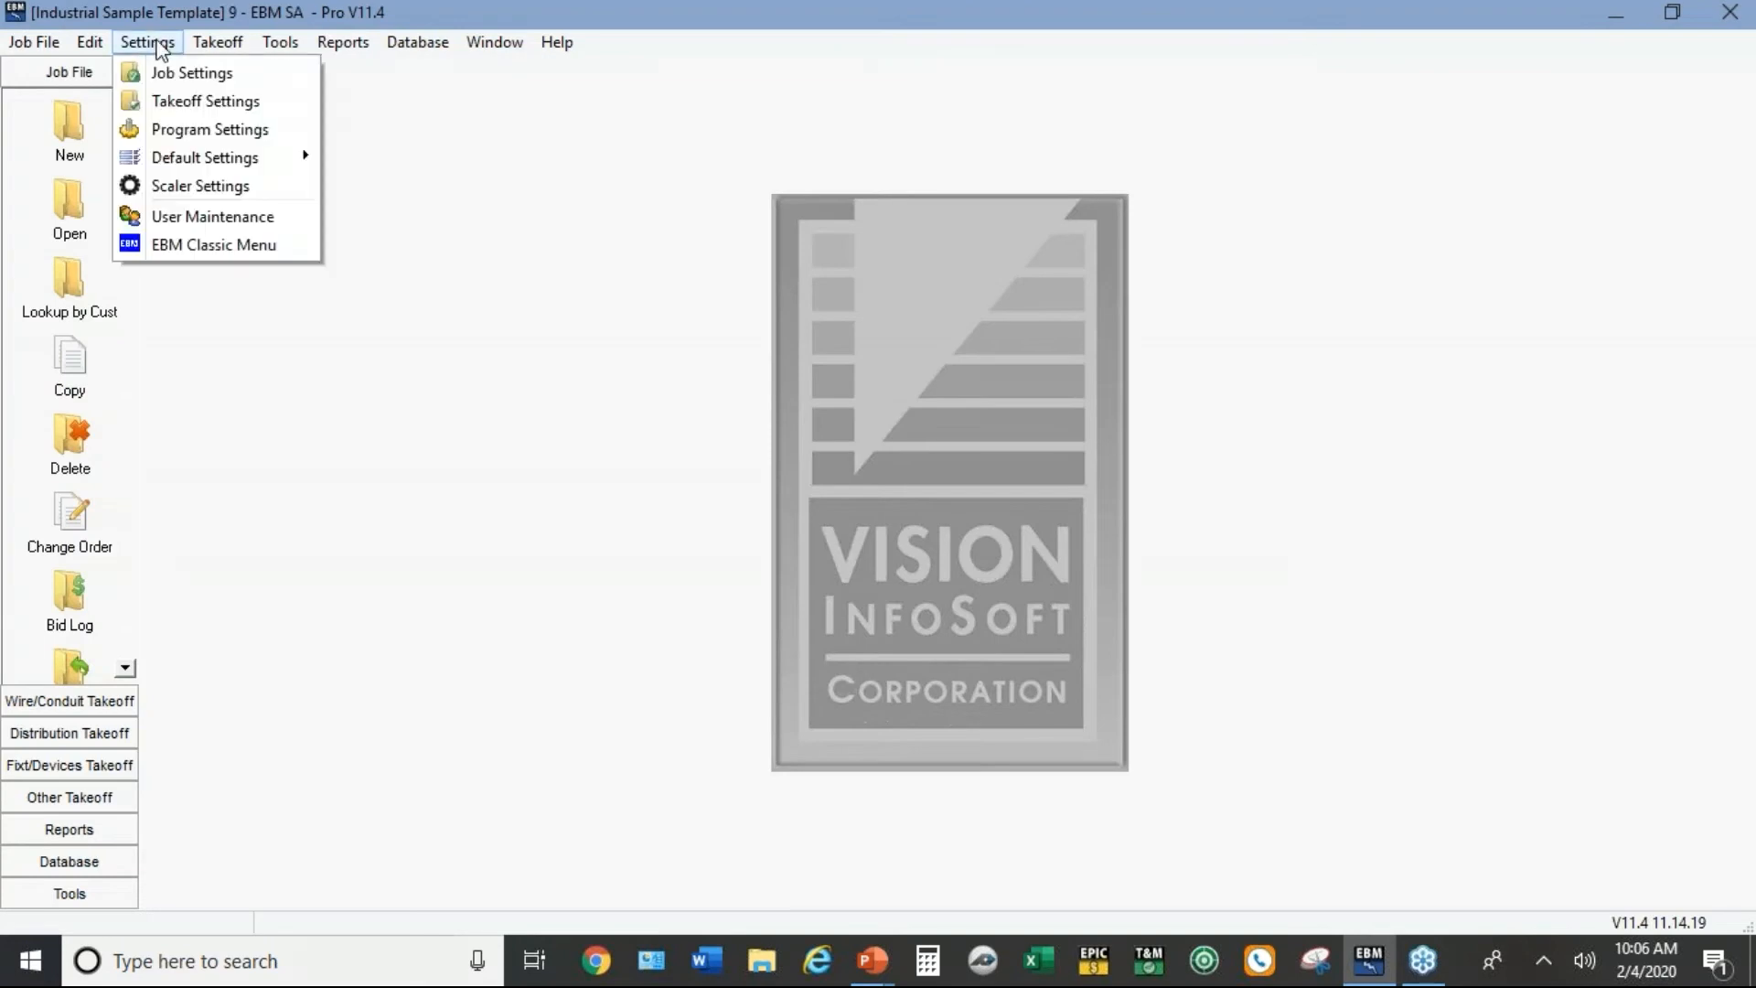
pyautogui.moveTo(179, 75)
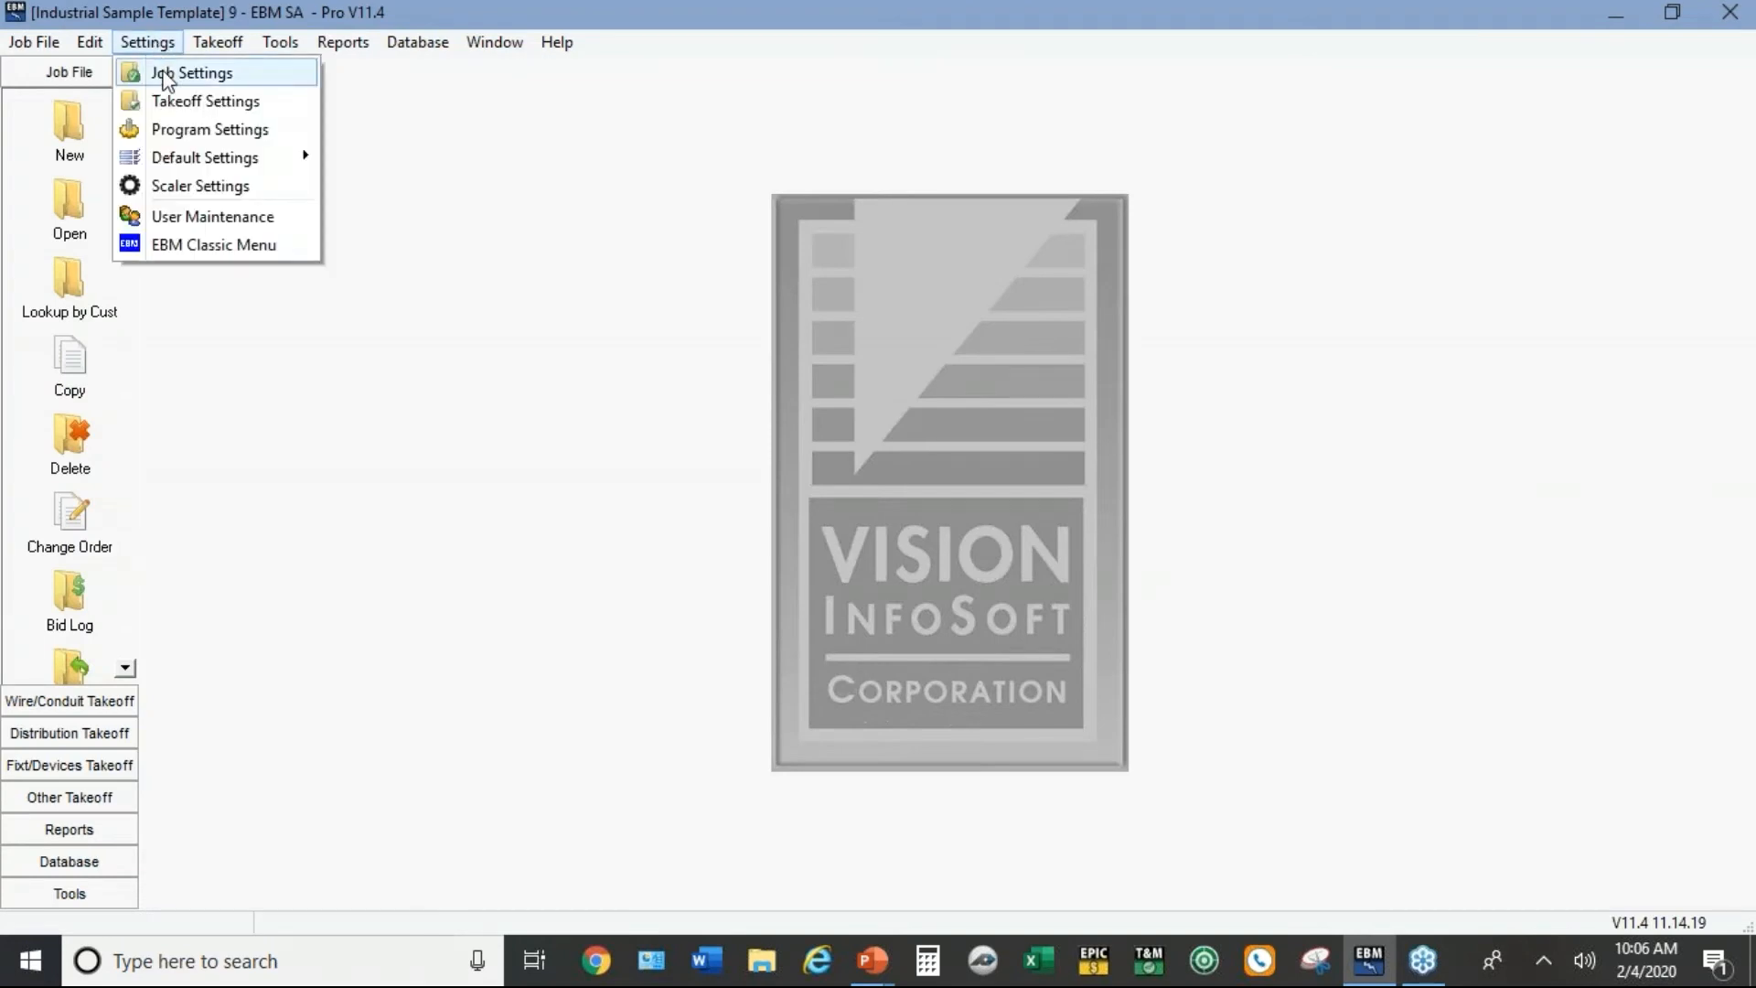
pyautogui.click(183, 99)
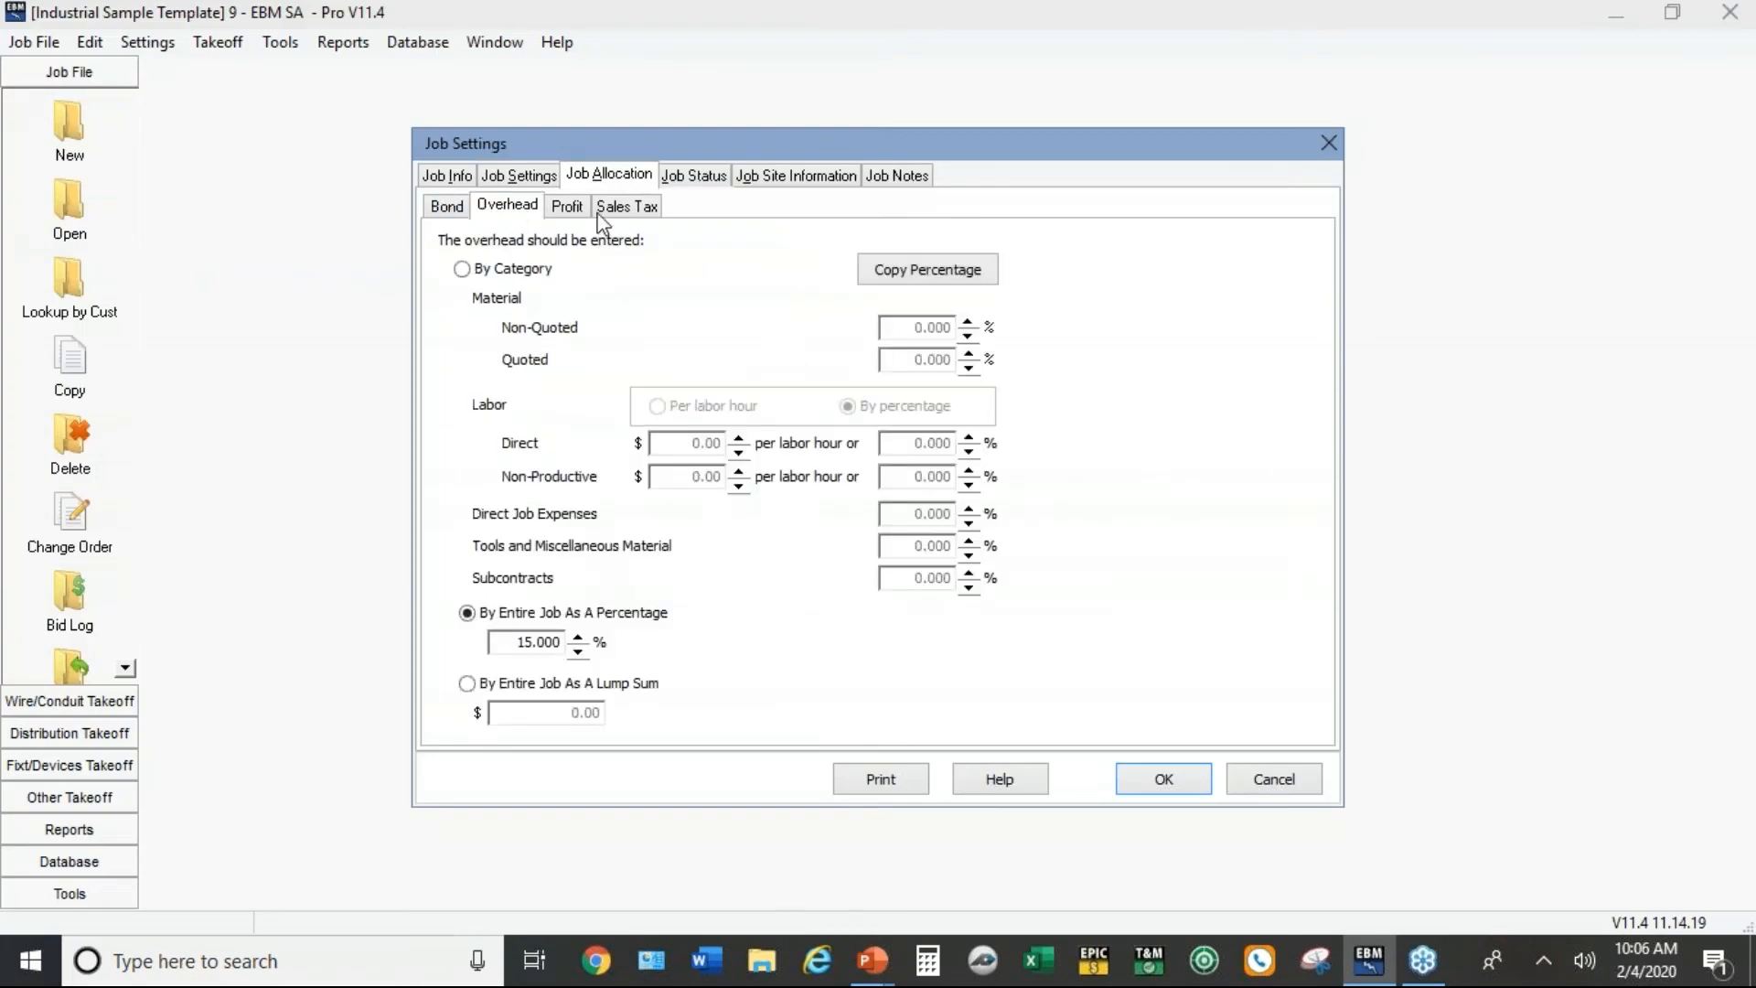
pyautogui.click(567, 205)
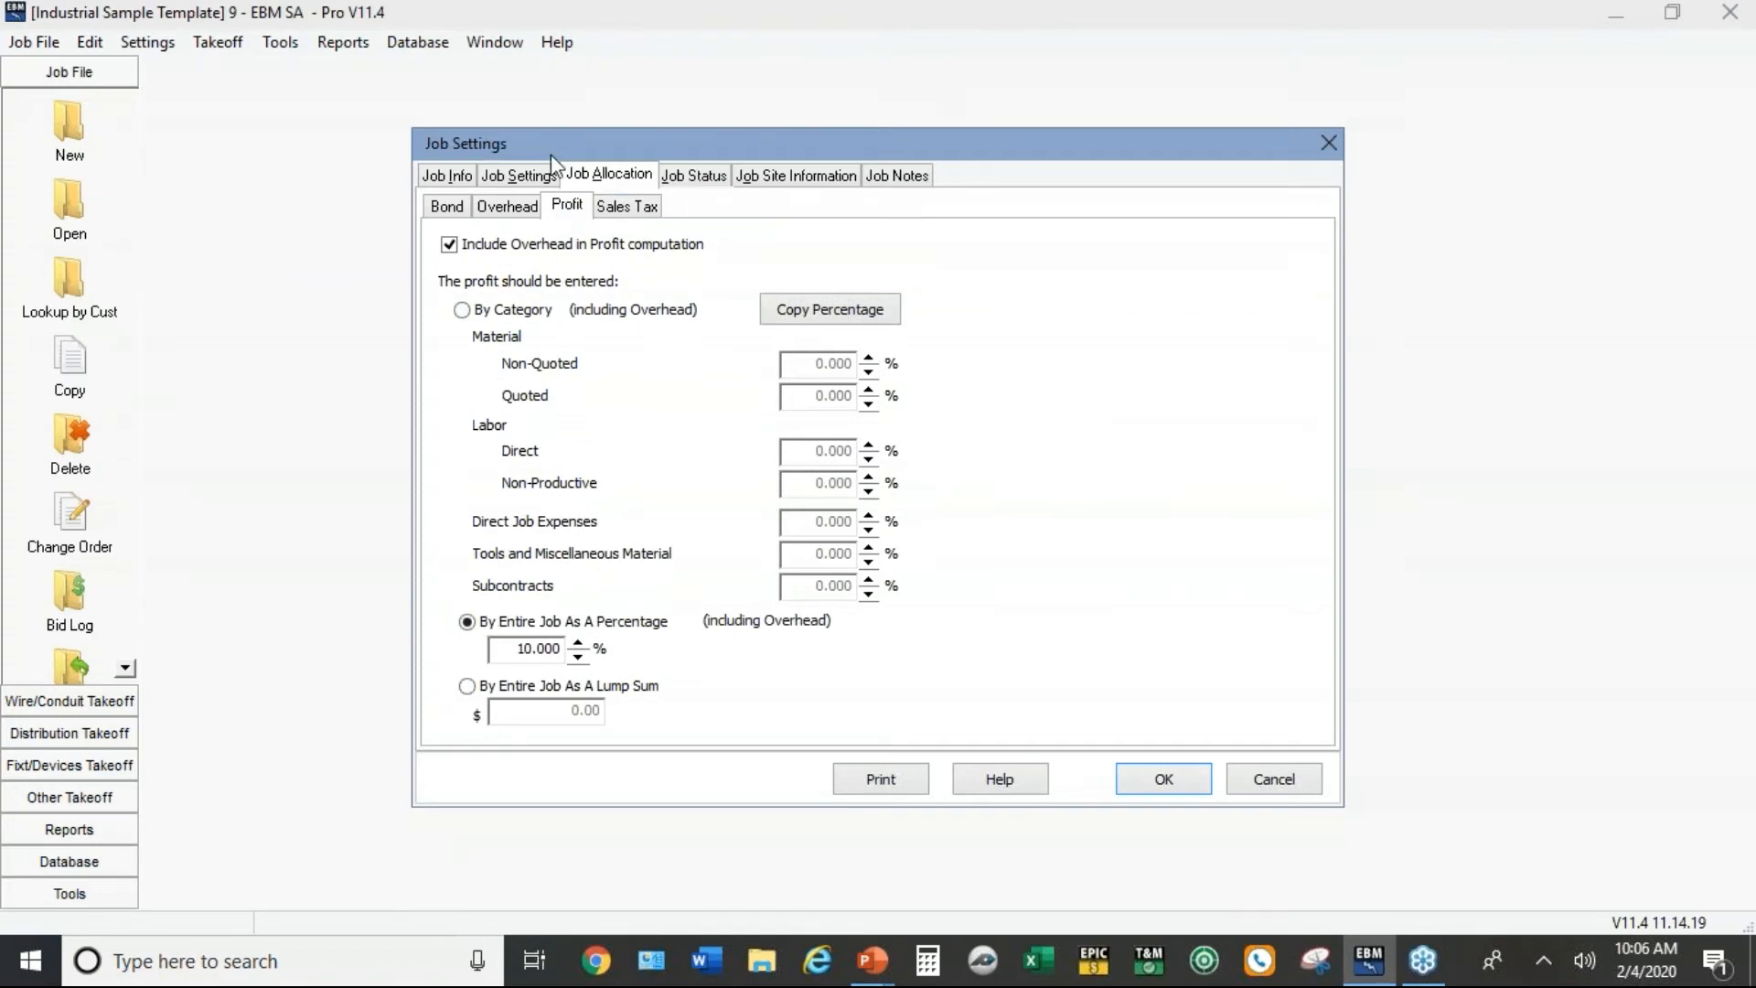
pyautogui.click(520, 173)
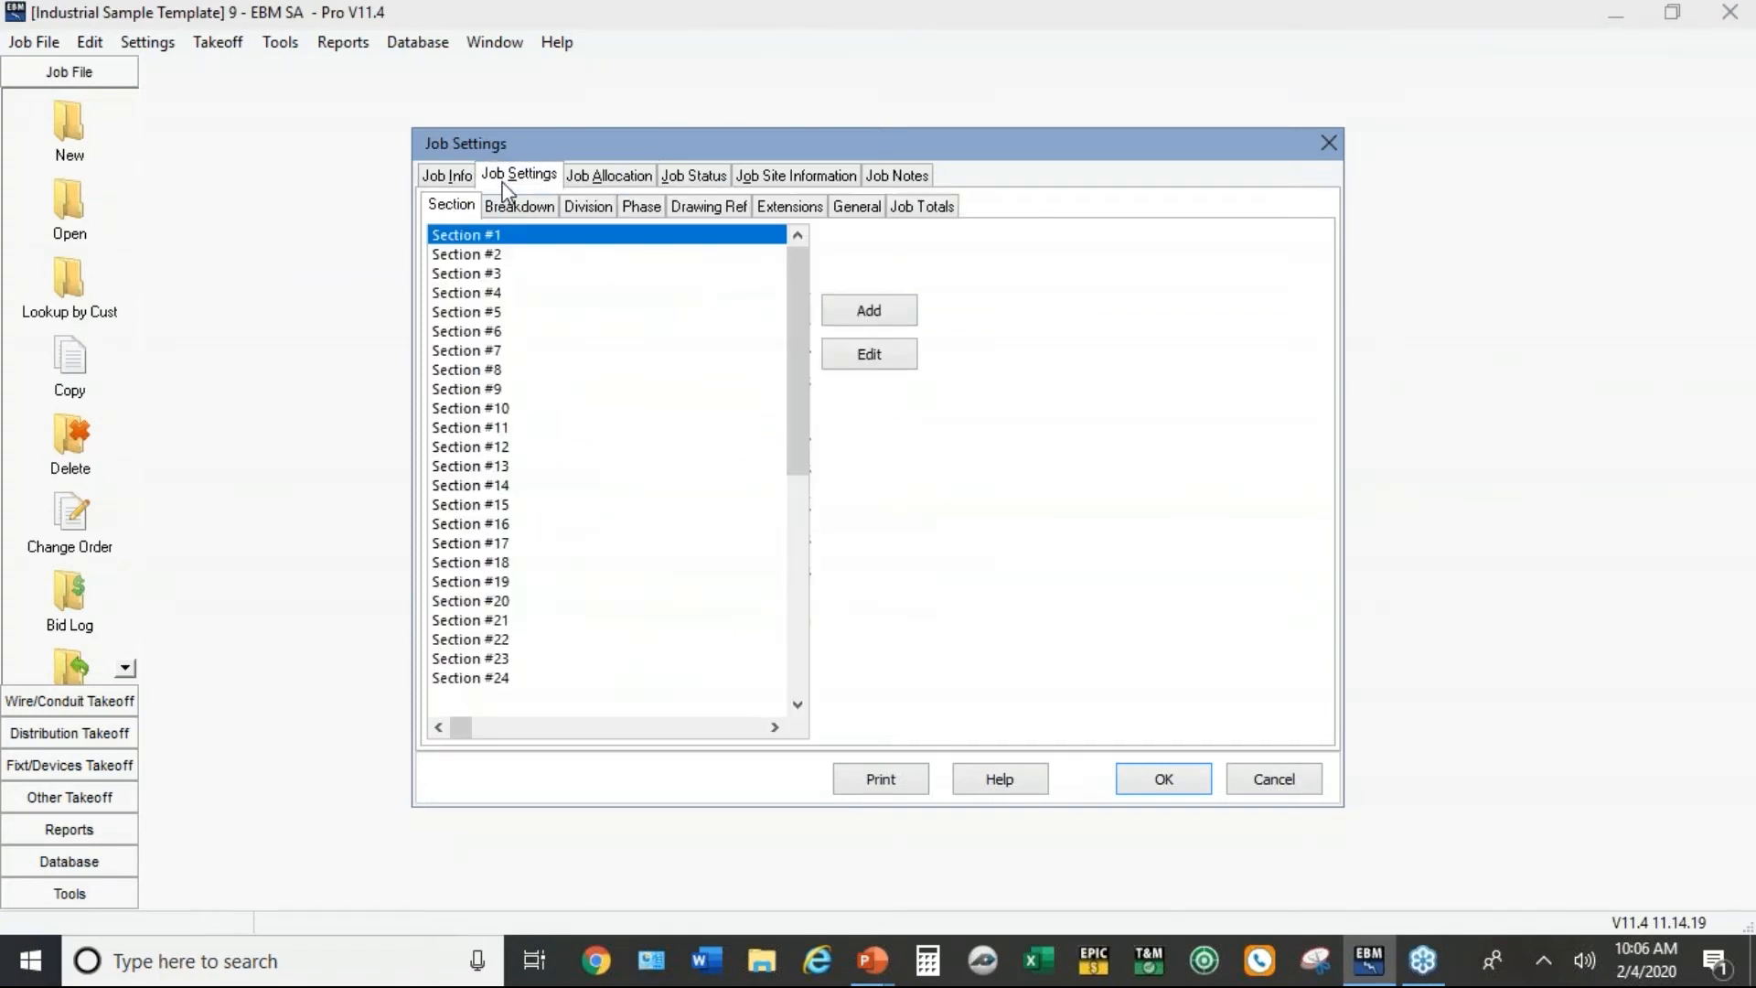
pyautogui.click(790, 205)
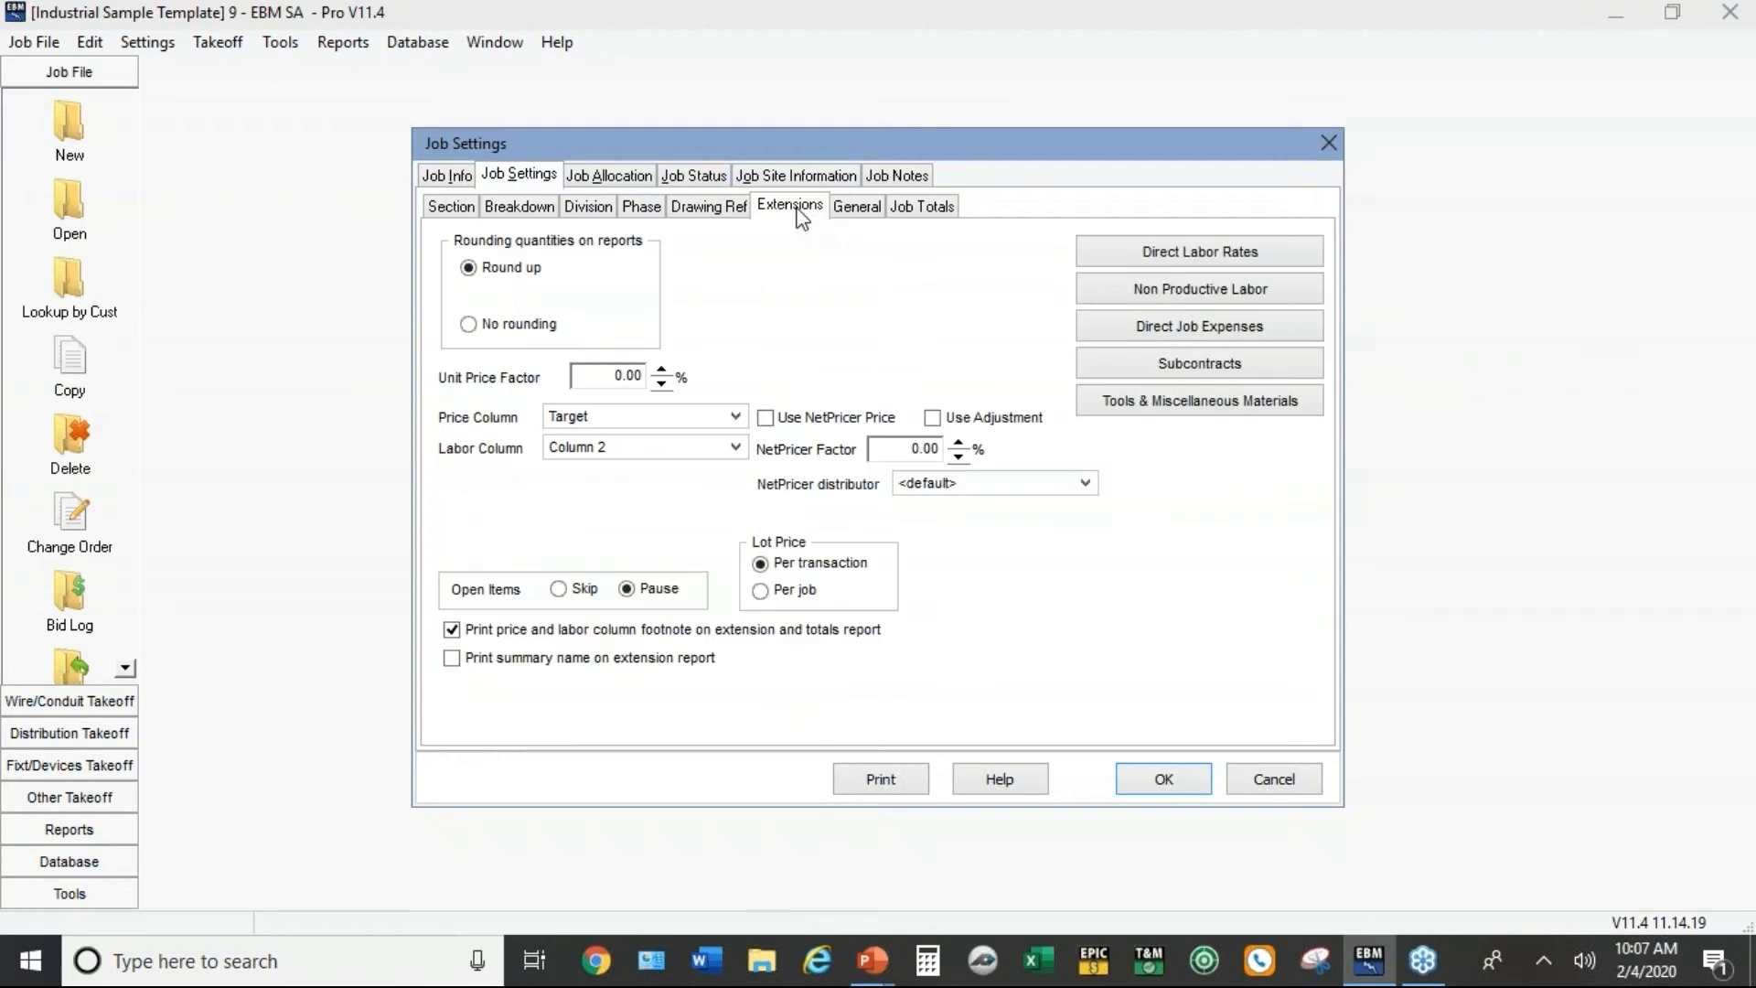
pyautogui.moveTo(1211, 274)
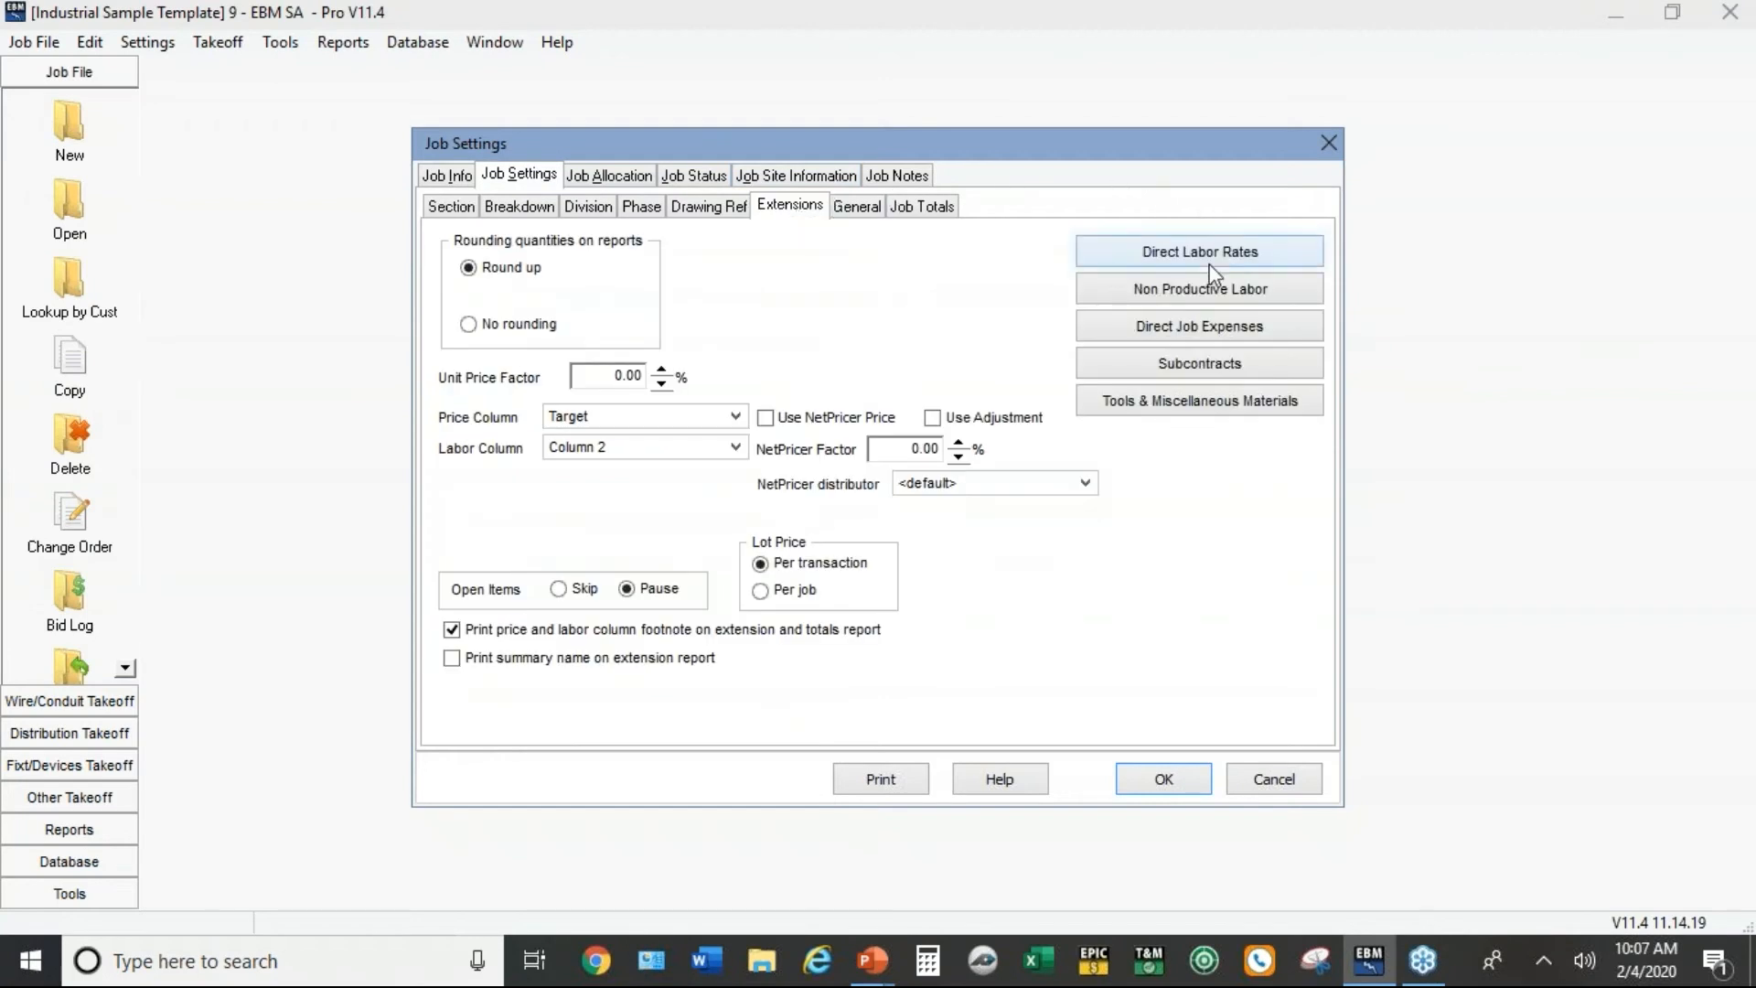
# Step: Review the job's Direct Labor Rates with Foreman and Journeyman at 50% each, then close them
pyautogui.click(1198, 251)
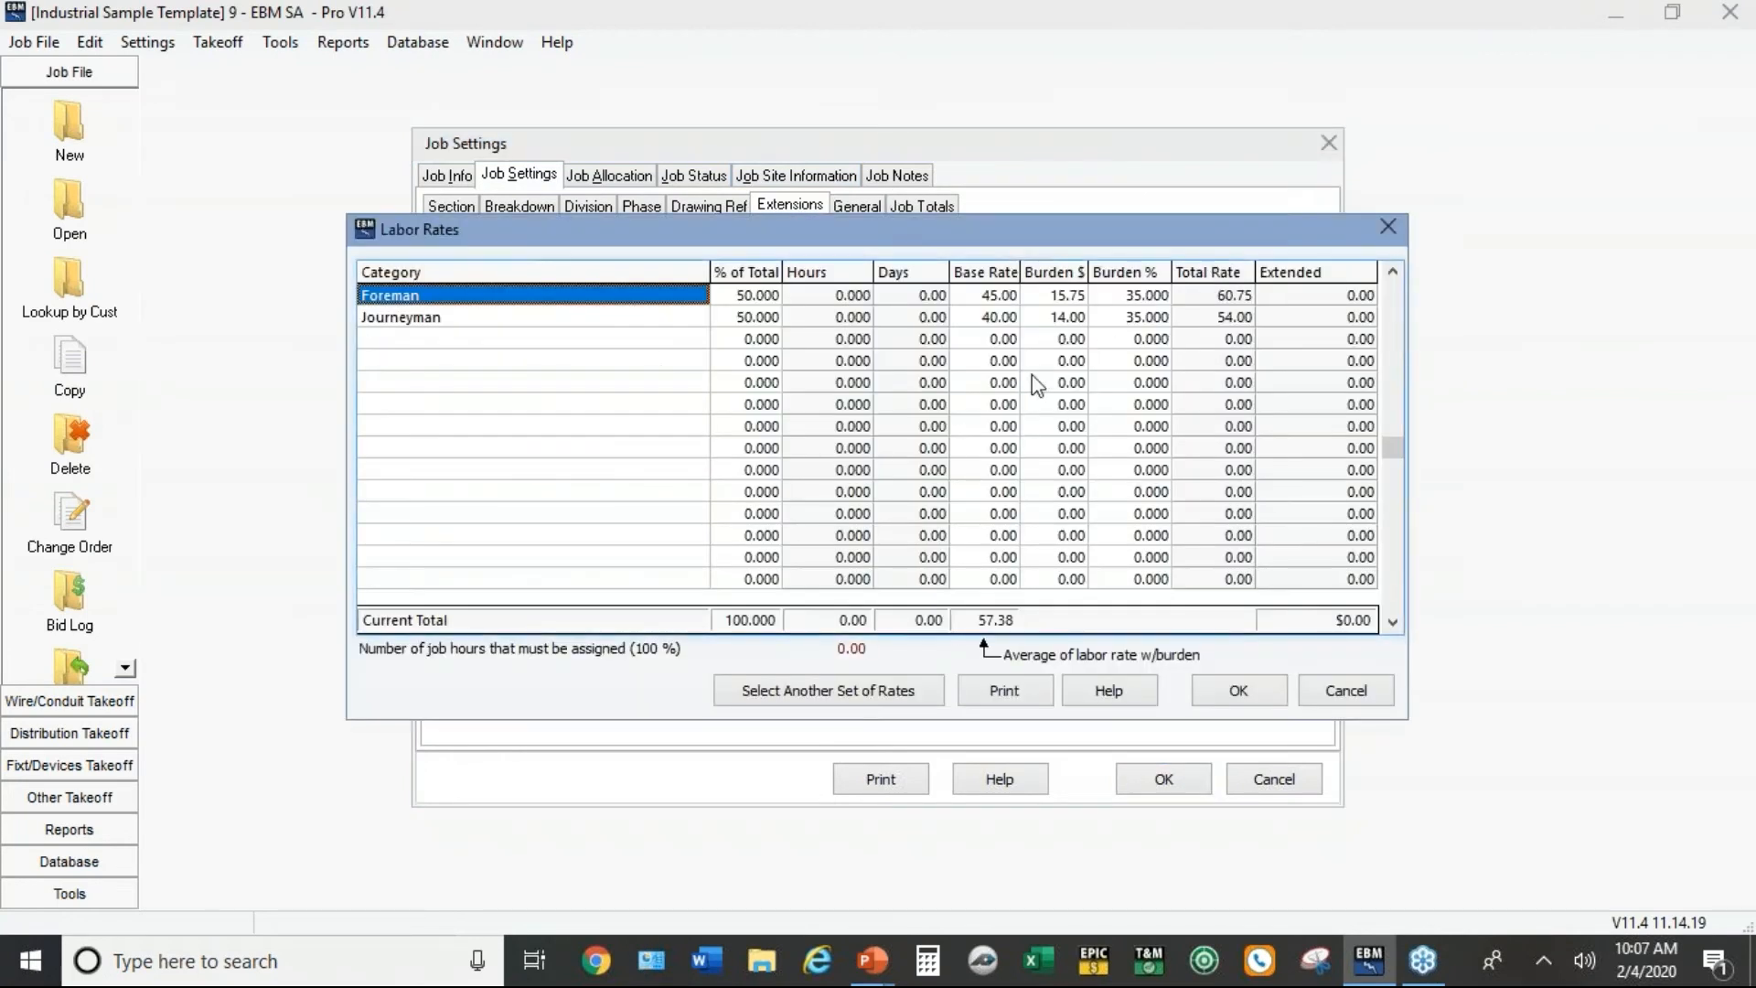
pyautogui.moveTo(1023, 344)
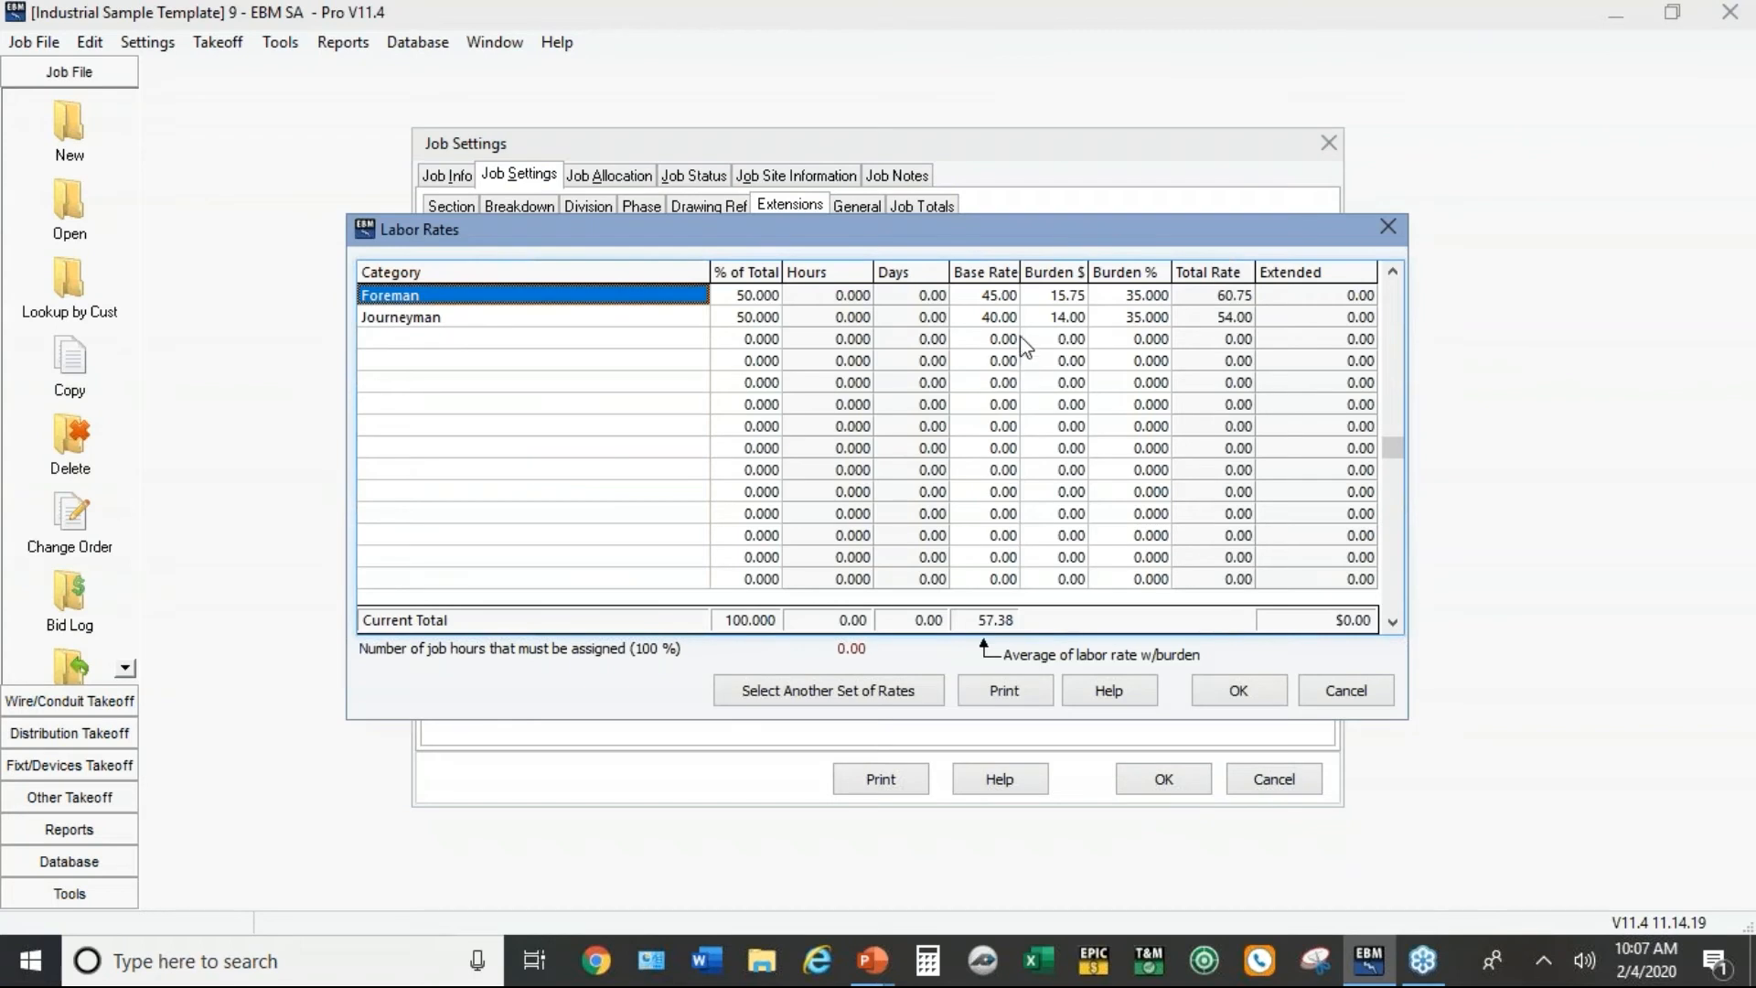
pyautogui.moveTo(439, 329)
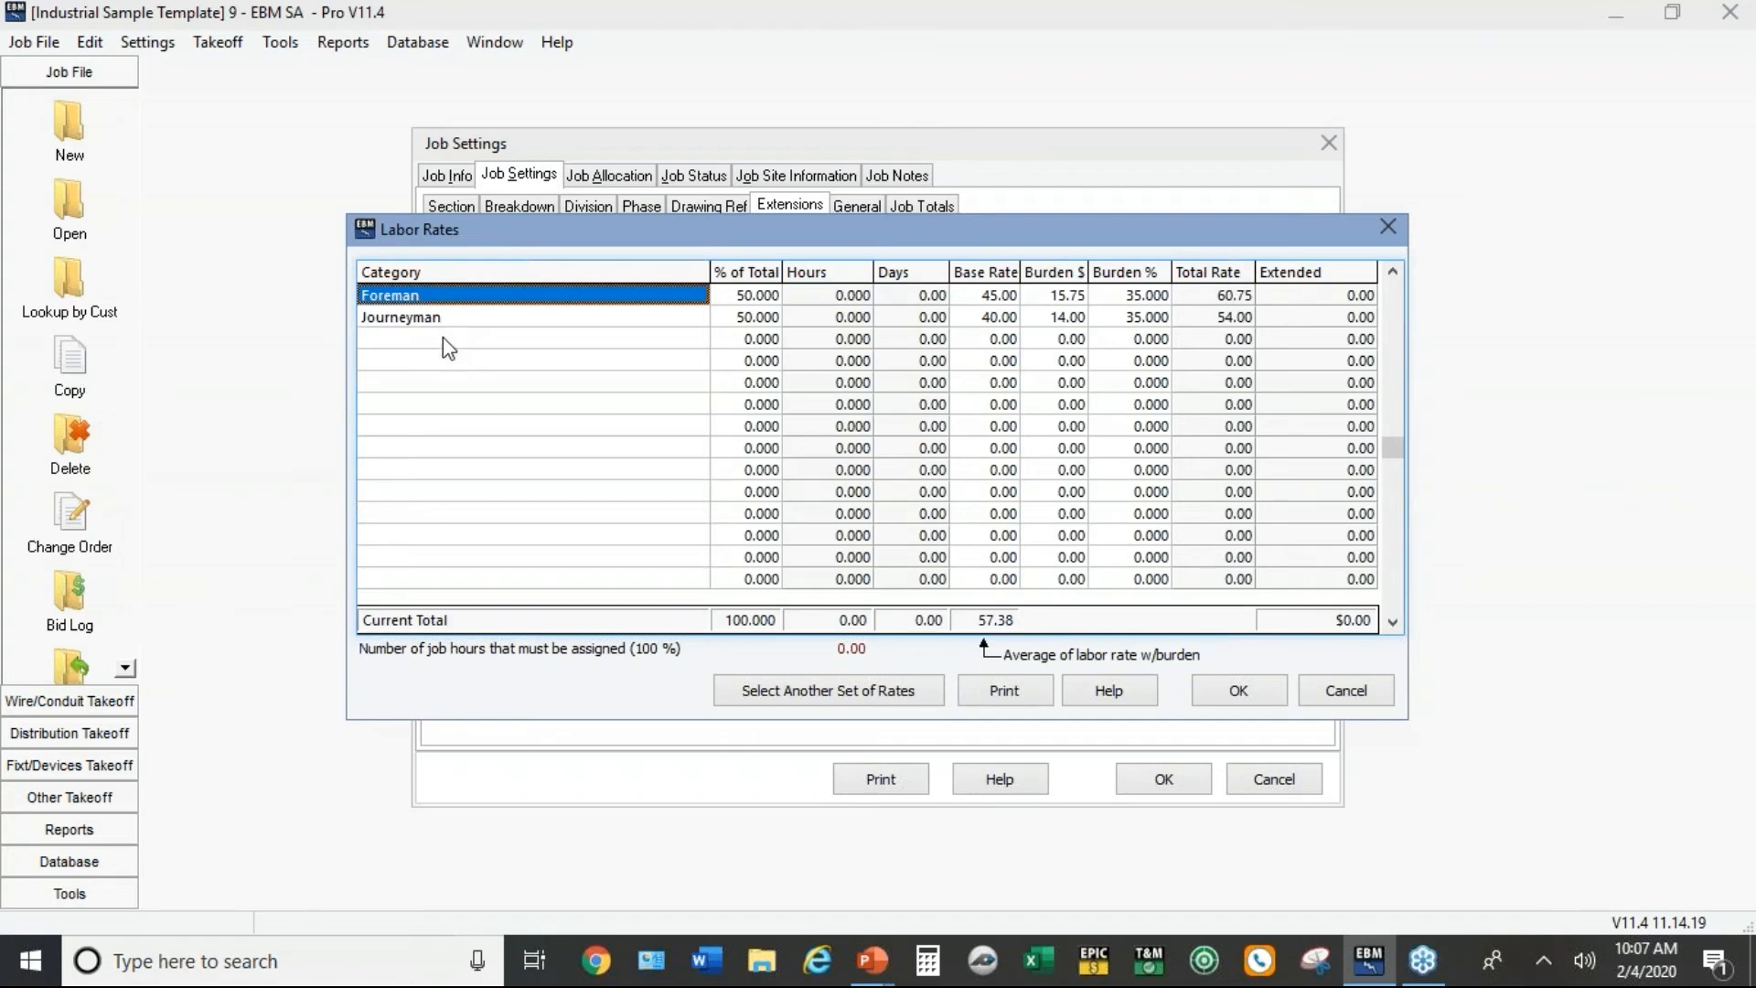
pyautogui.moveTo(466, 369)
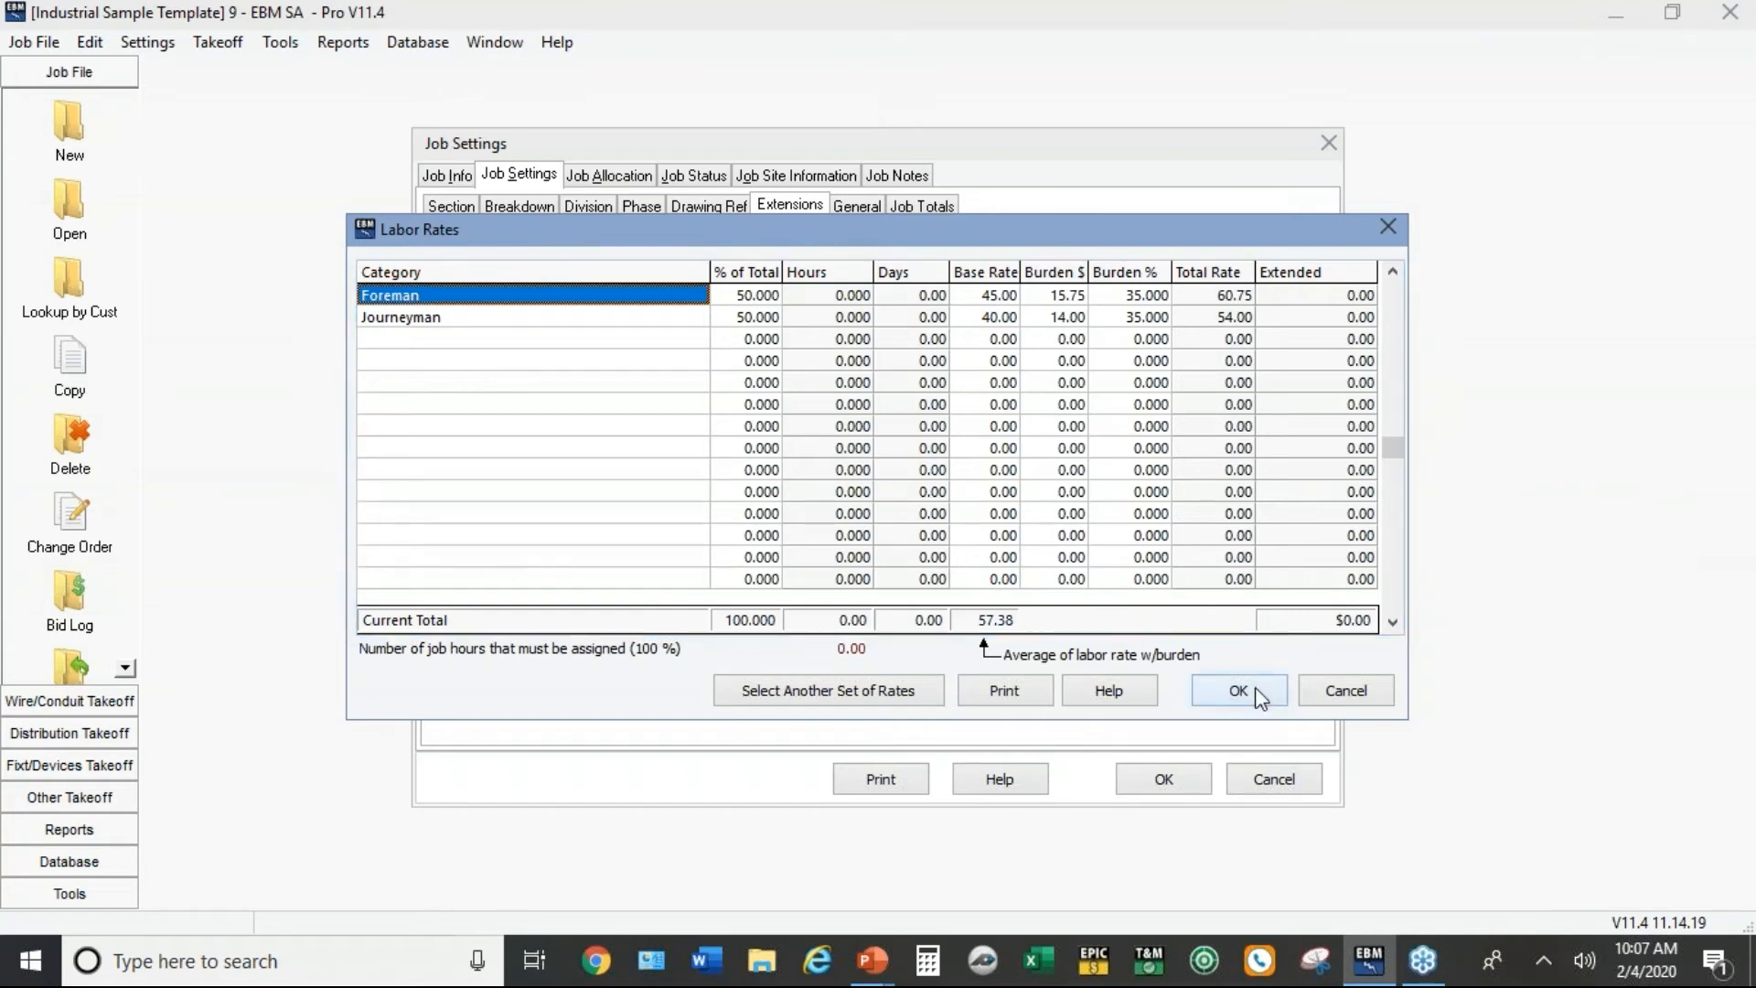
pyautogui.click(1238, 692)
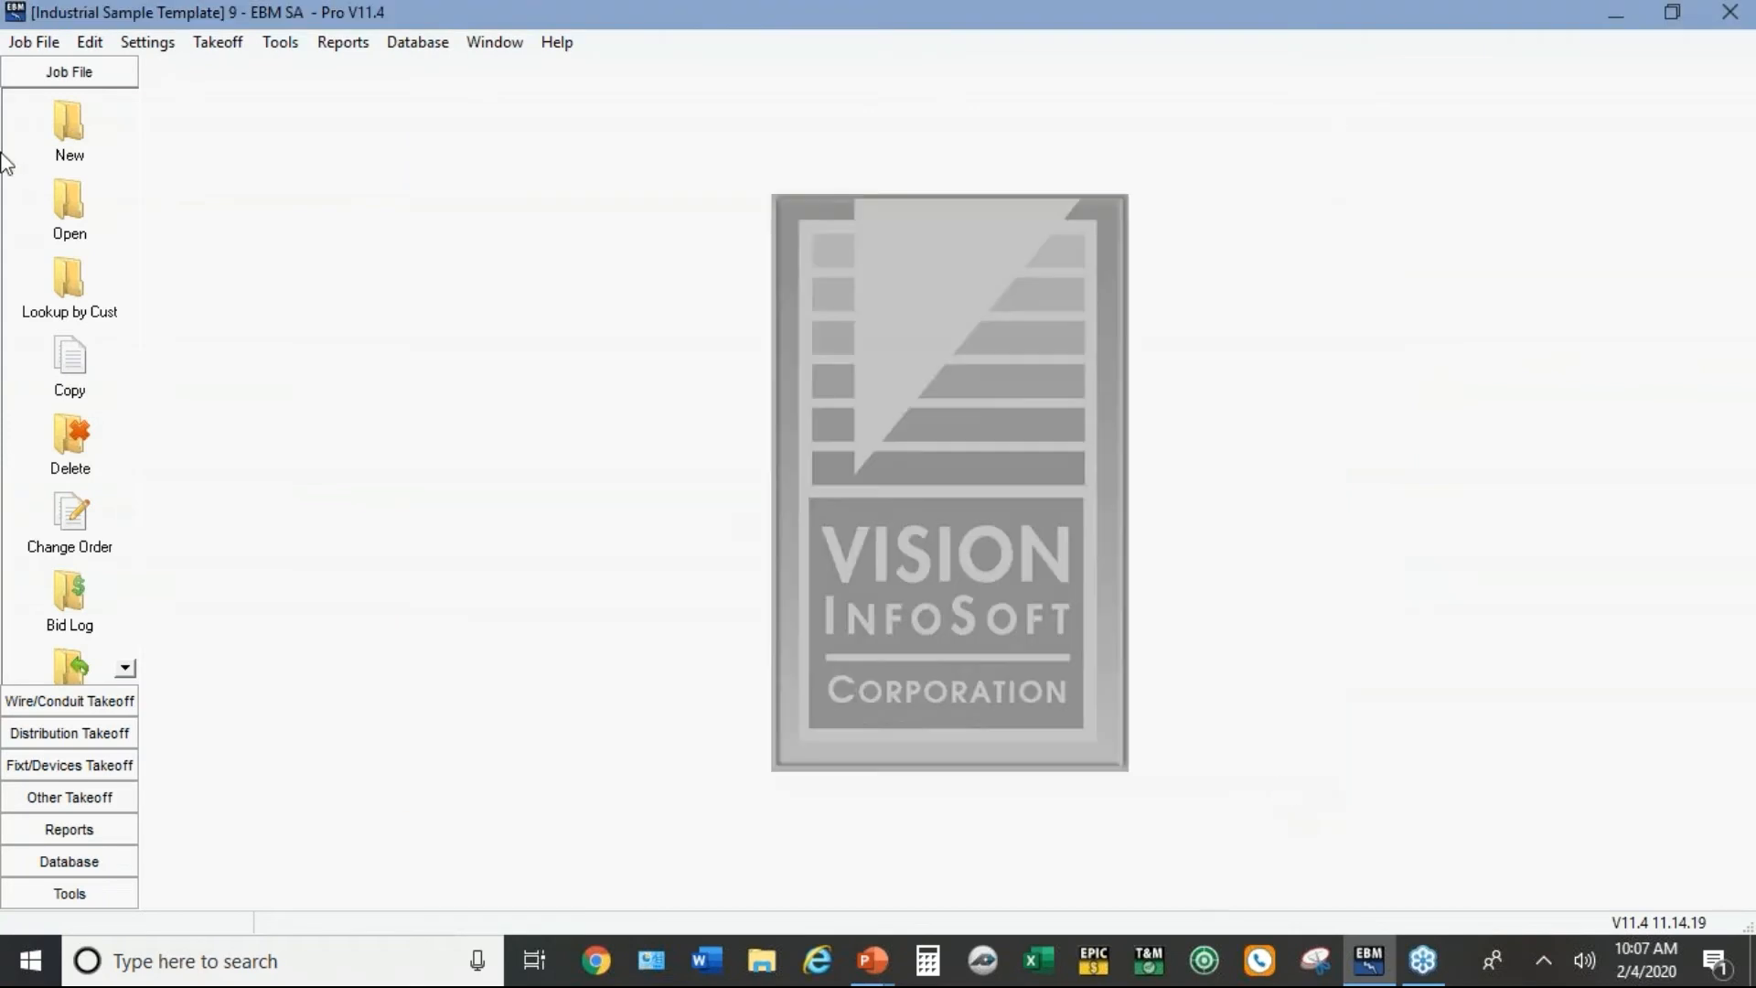
# Step: Review the job's Takeoff Settings site, branch circuit and feeder pages, then cancel without saving
pyautogui.click(147, 42)
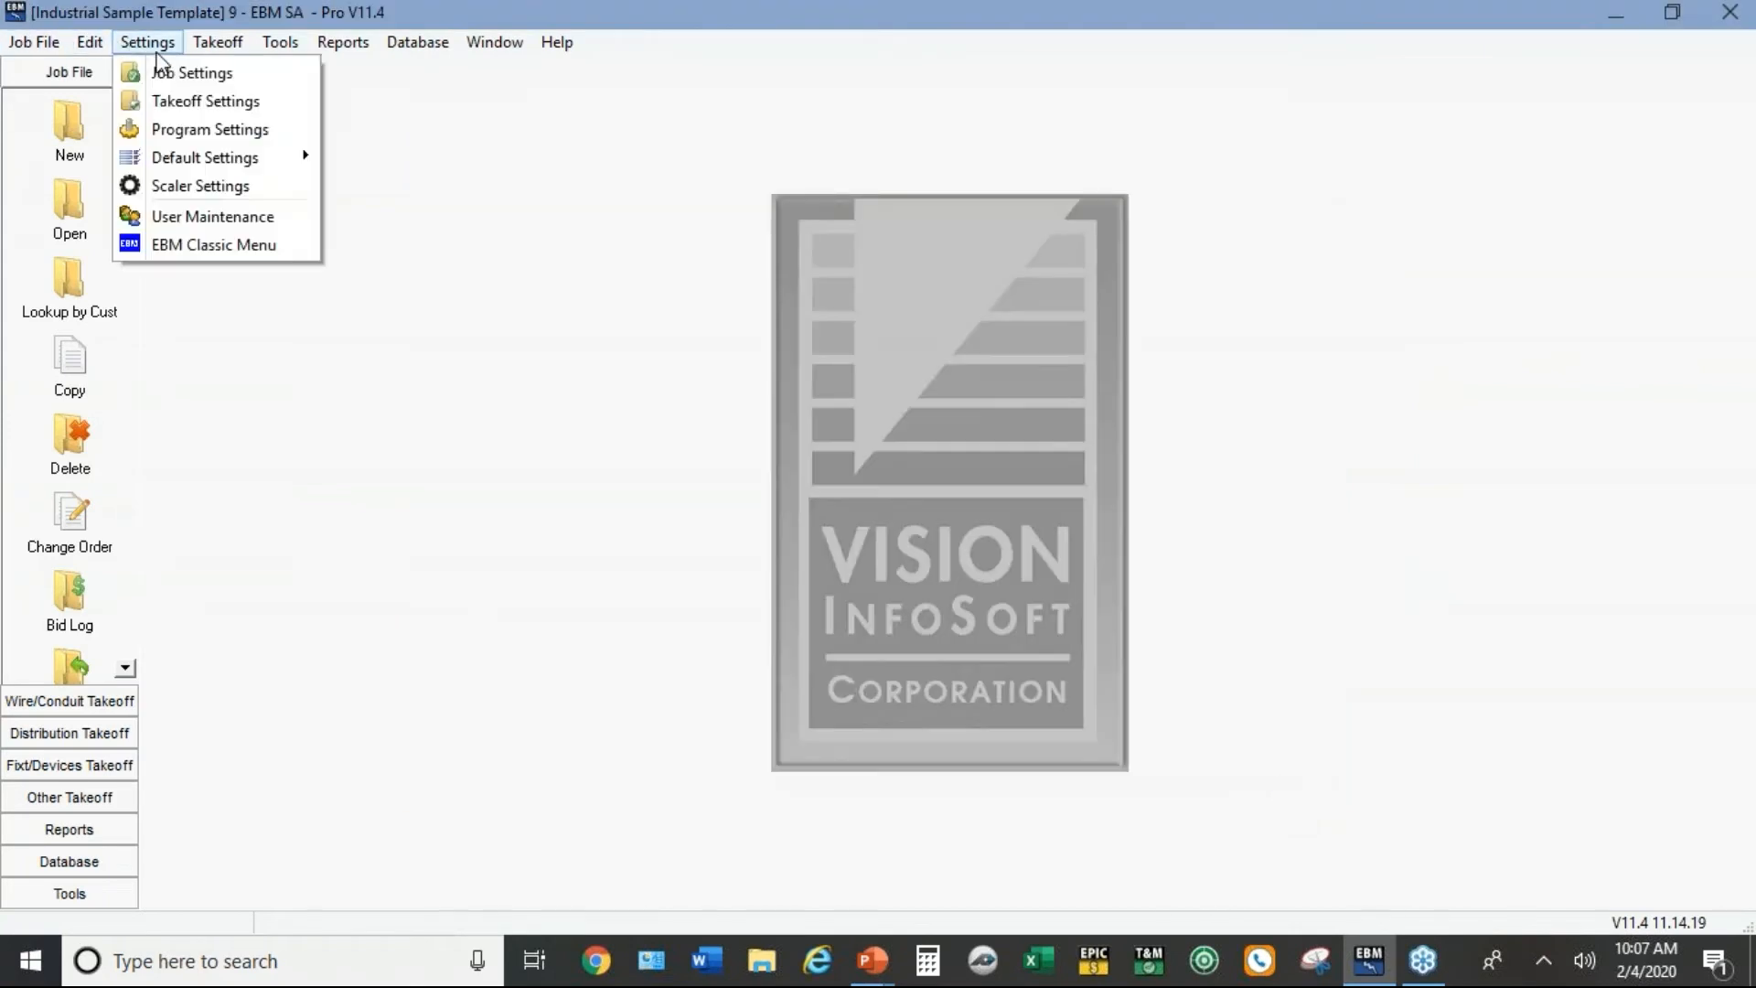
pyautogui.moveTo(165, 109)
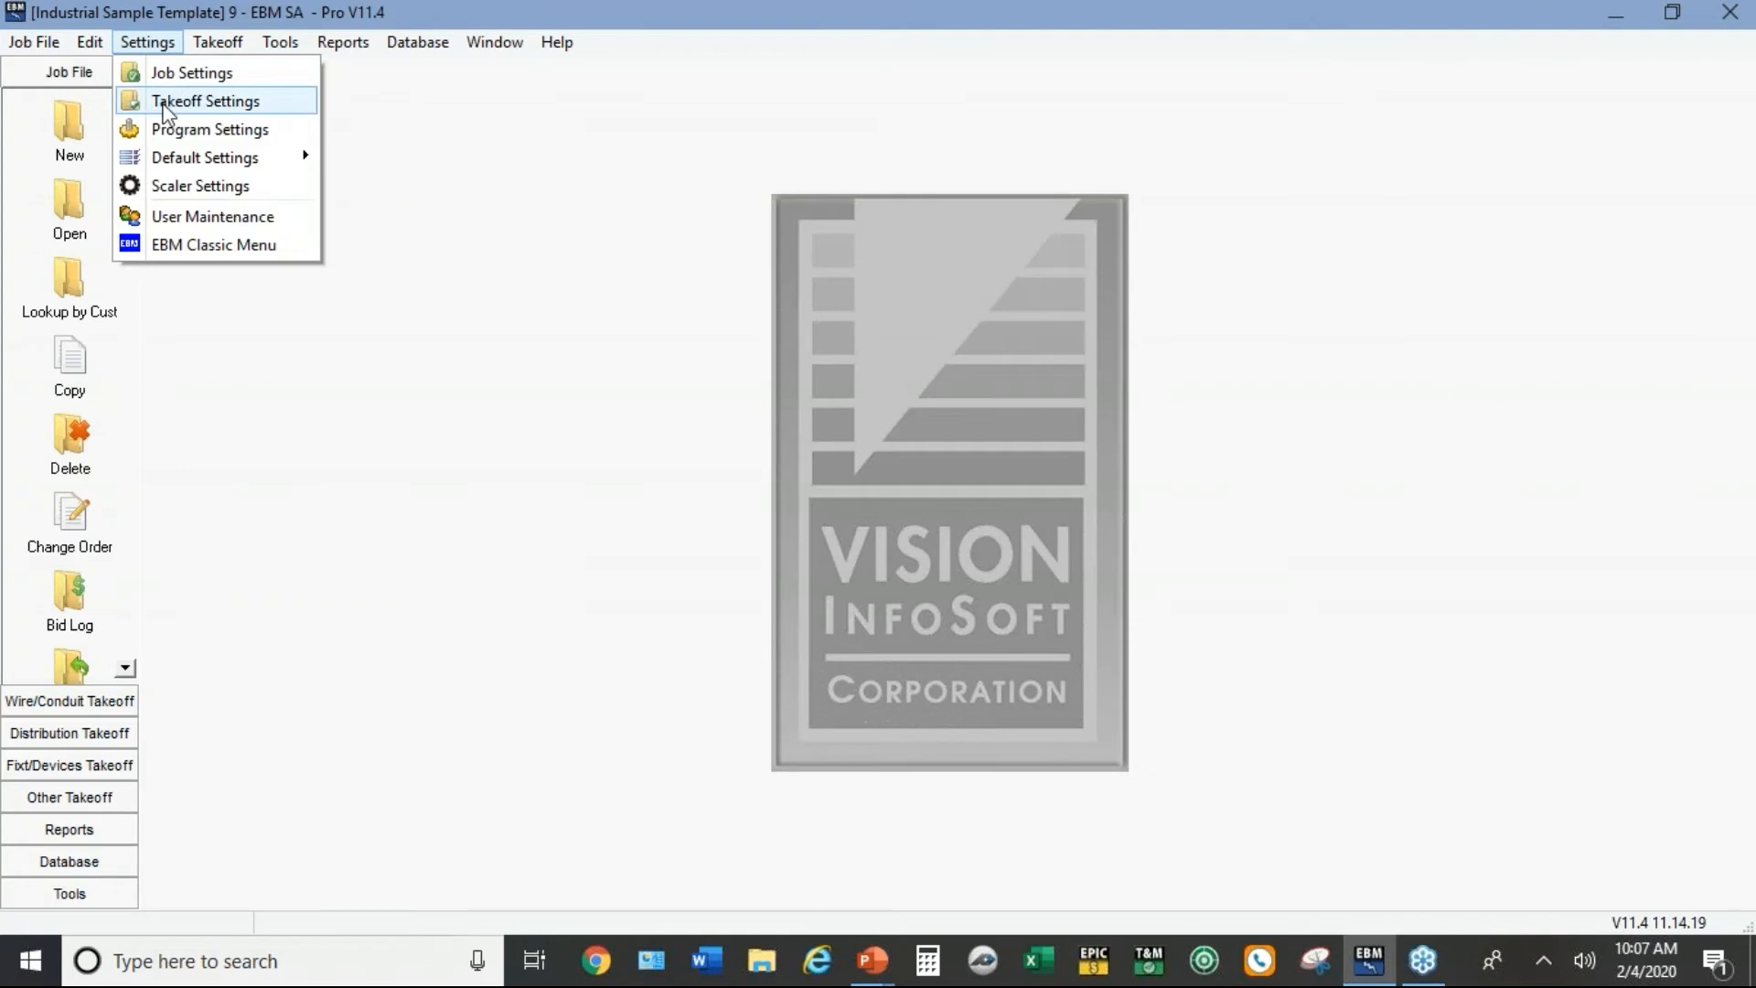
pyautogui.click(208, 101)
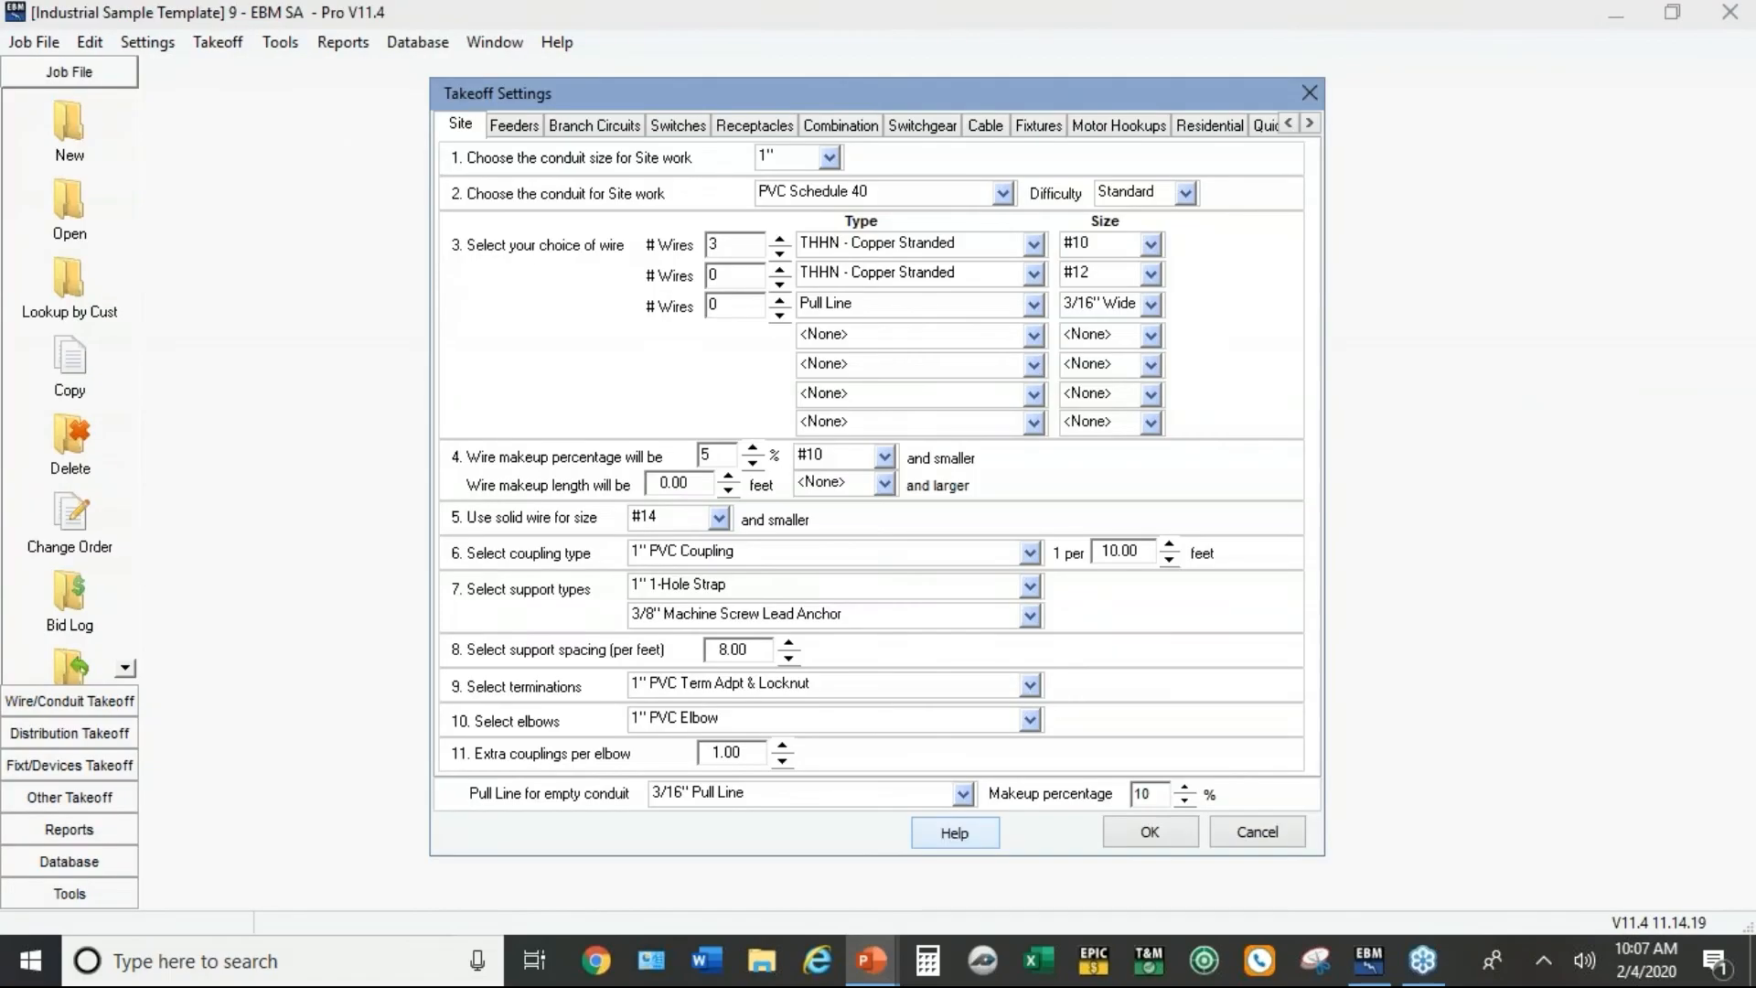
pyautogui.click(595, 125)
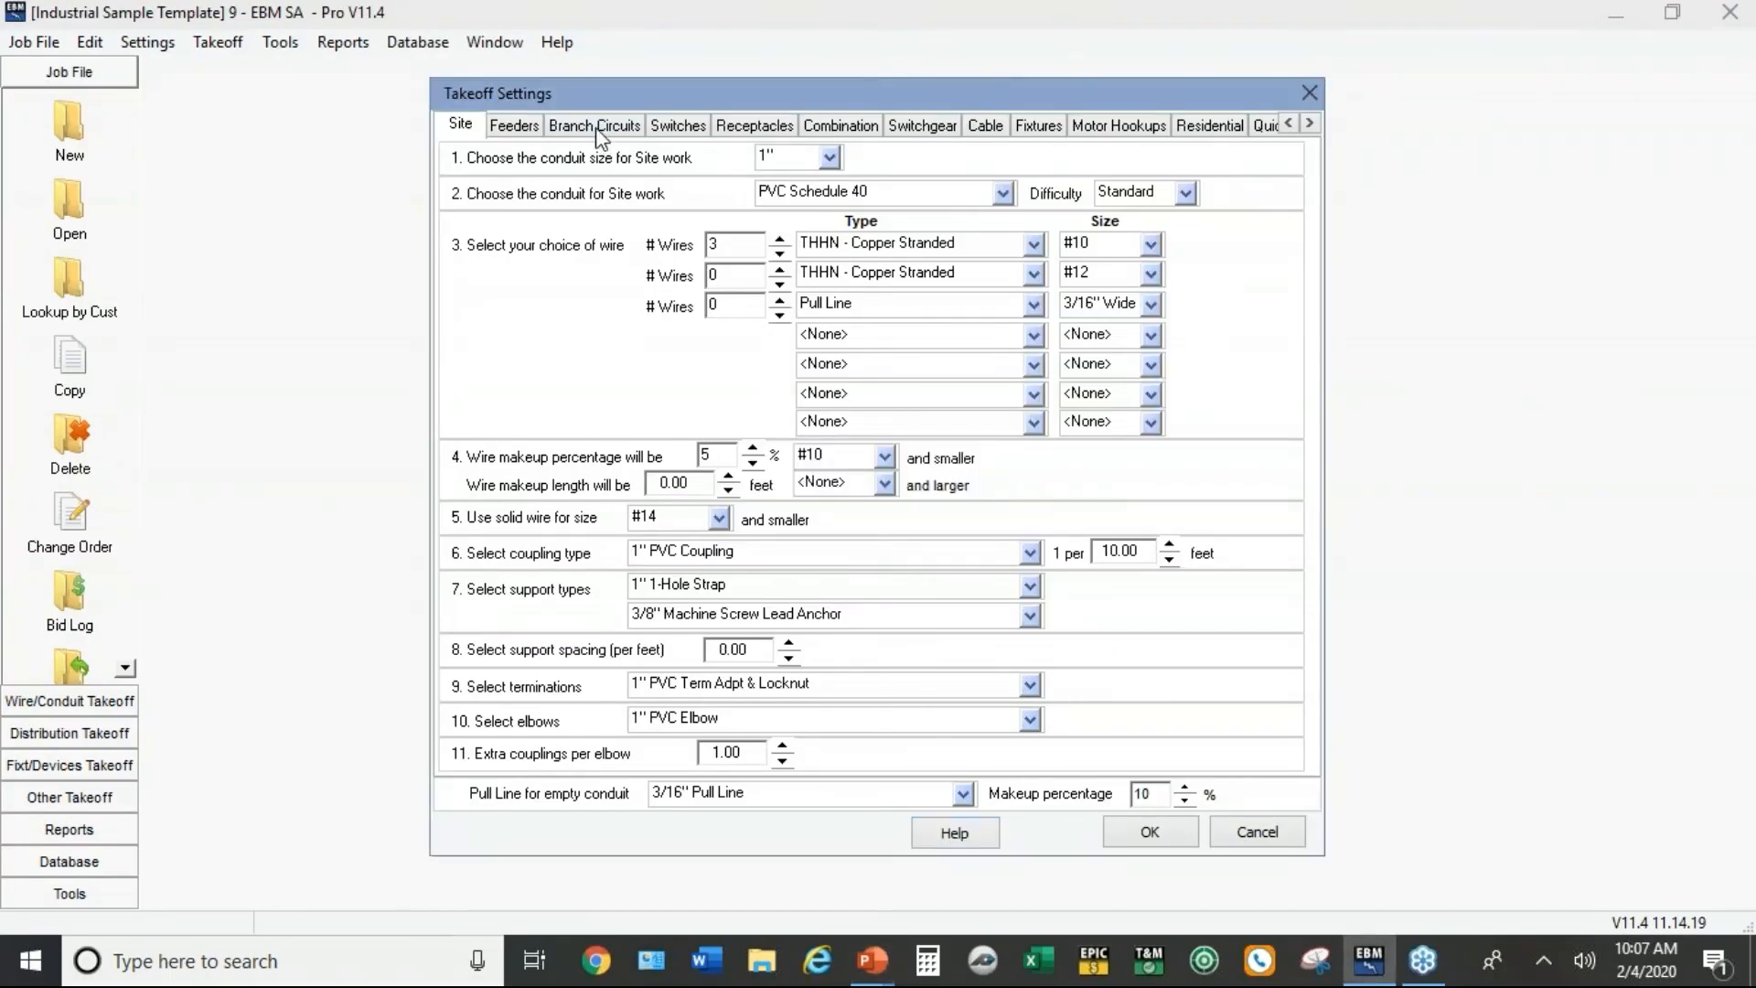
pyautogui.click(594, 125)
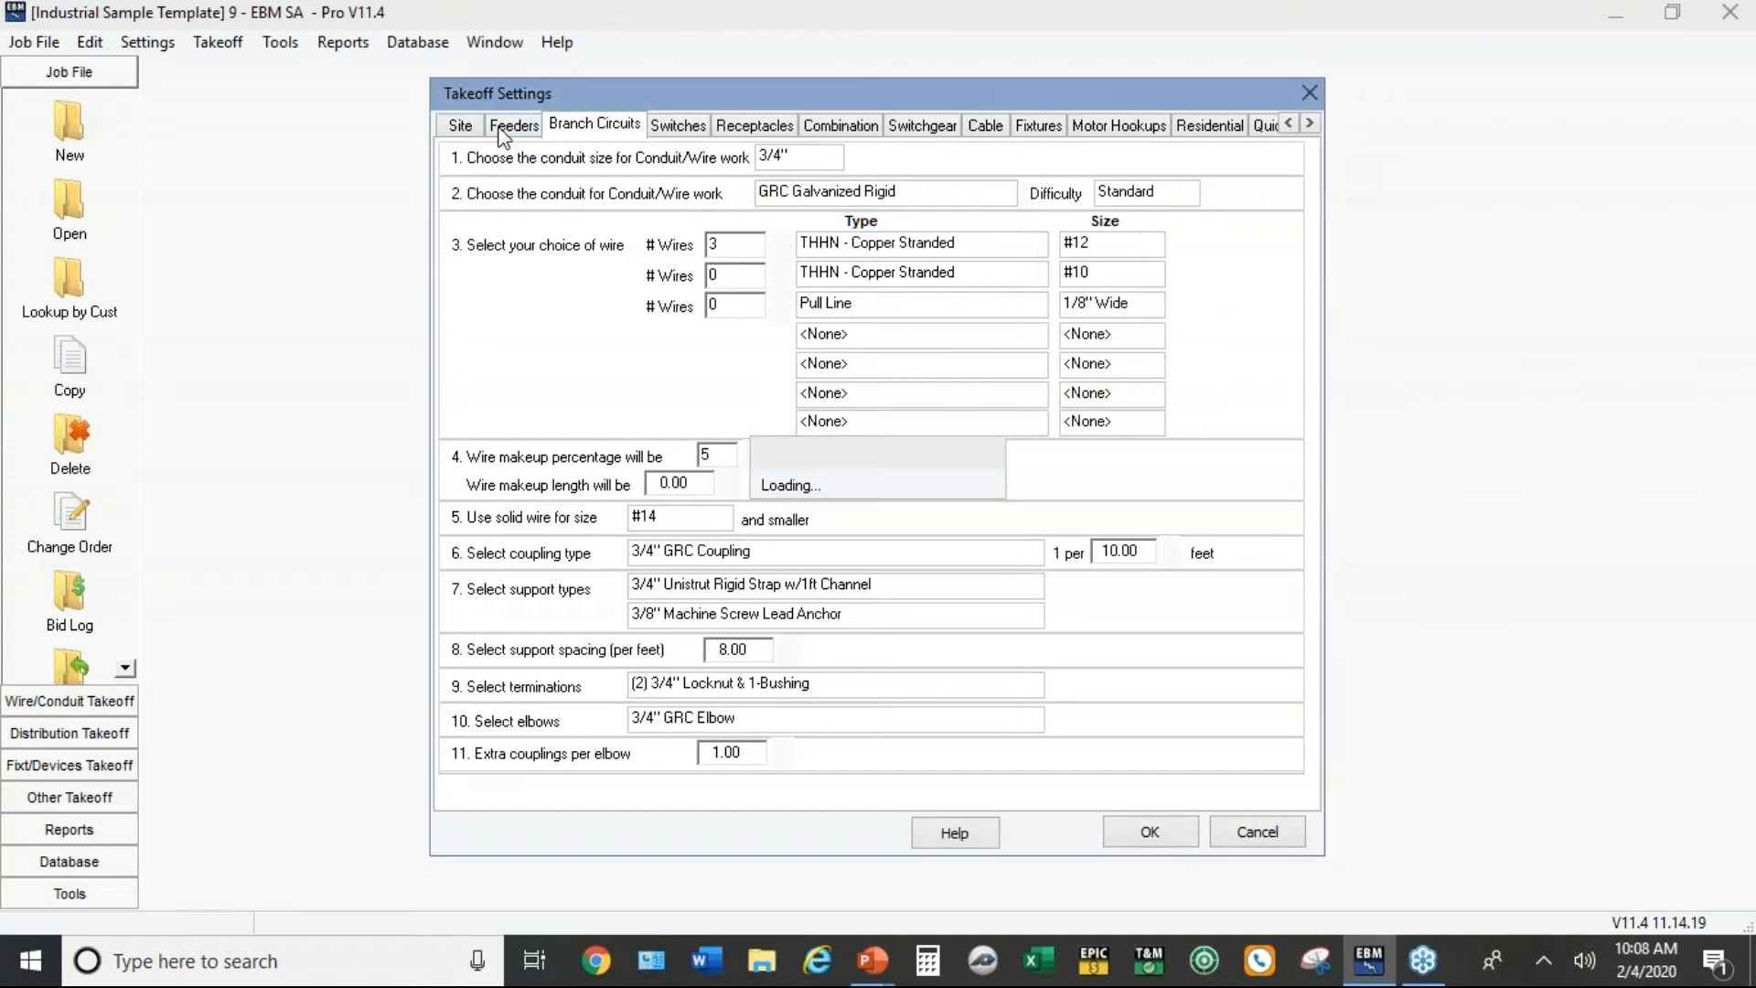
pyautogui.click(516, 125)
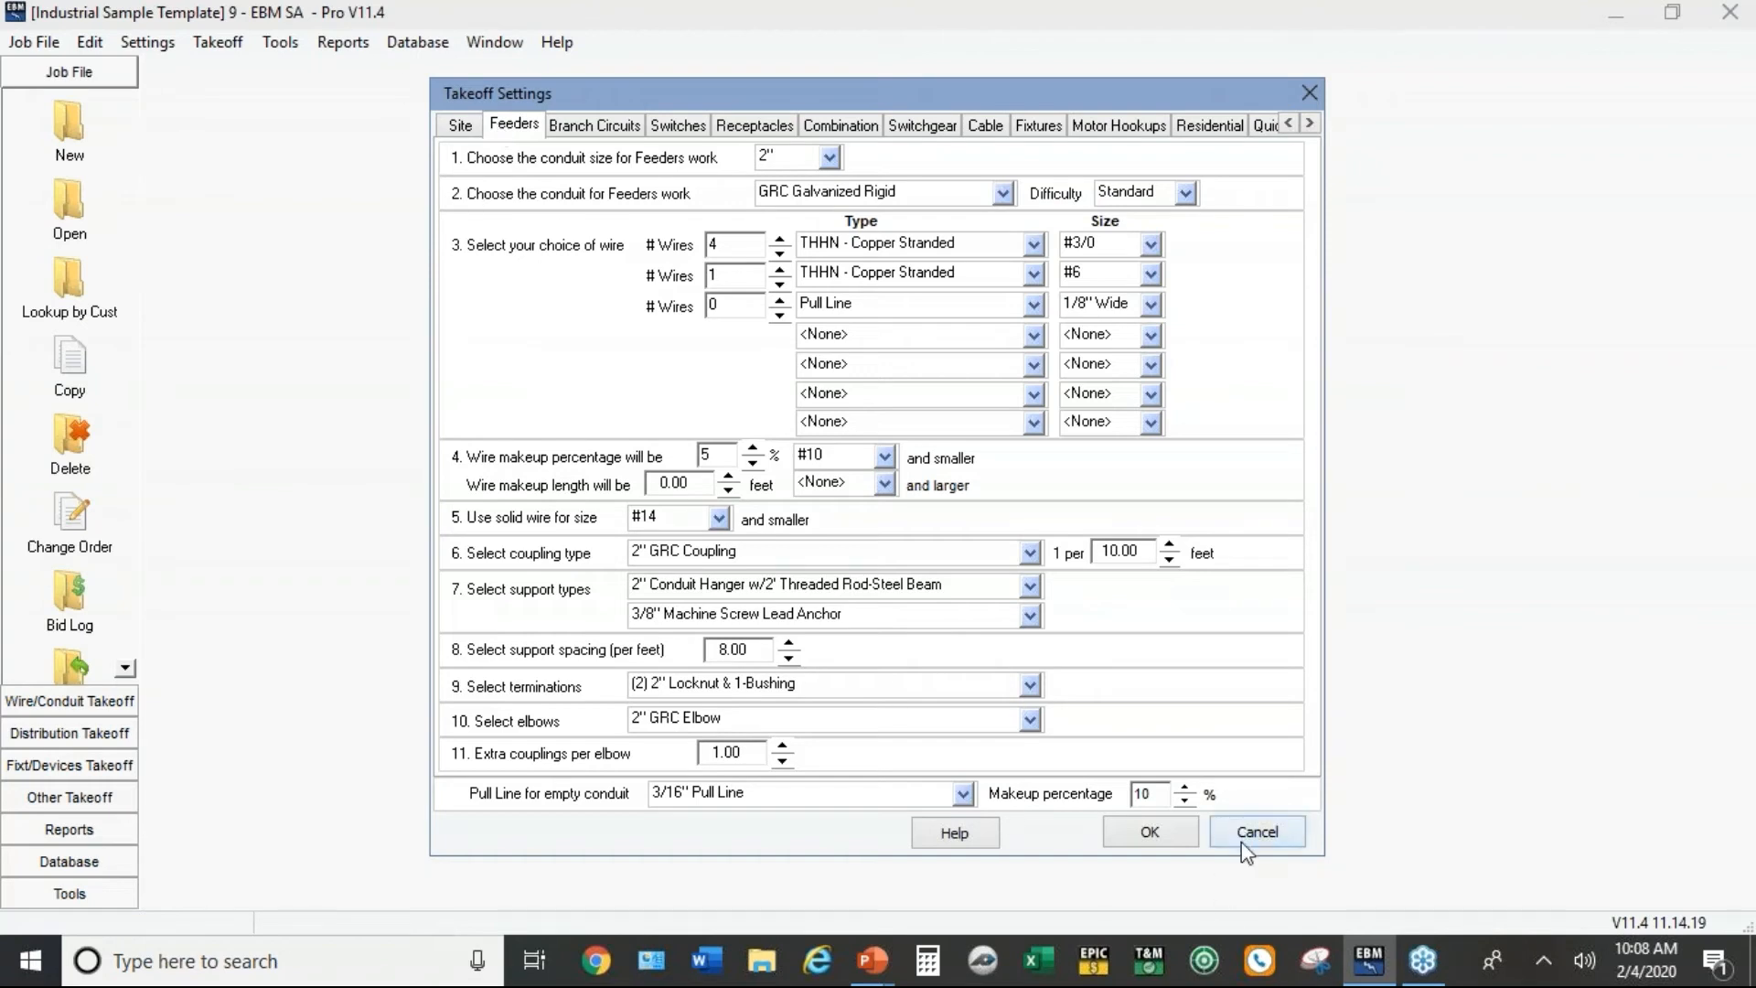
pyautogui.click(1257, 830)
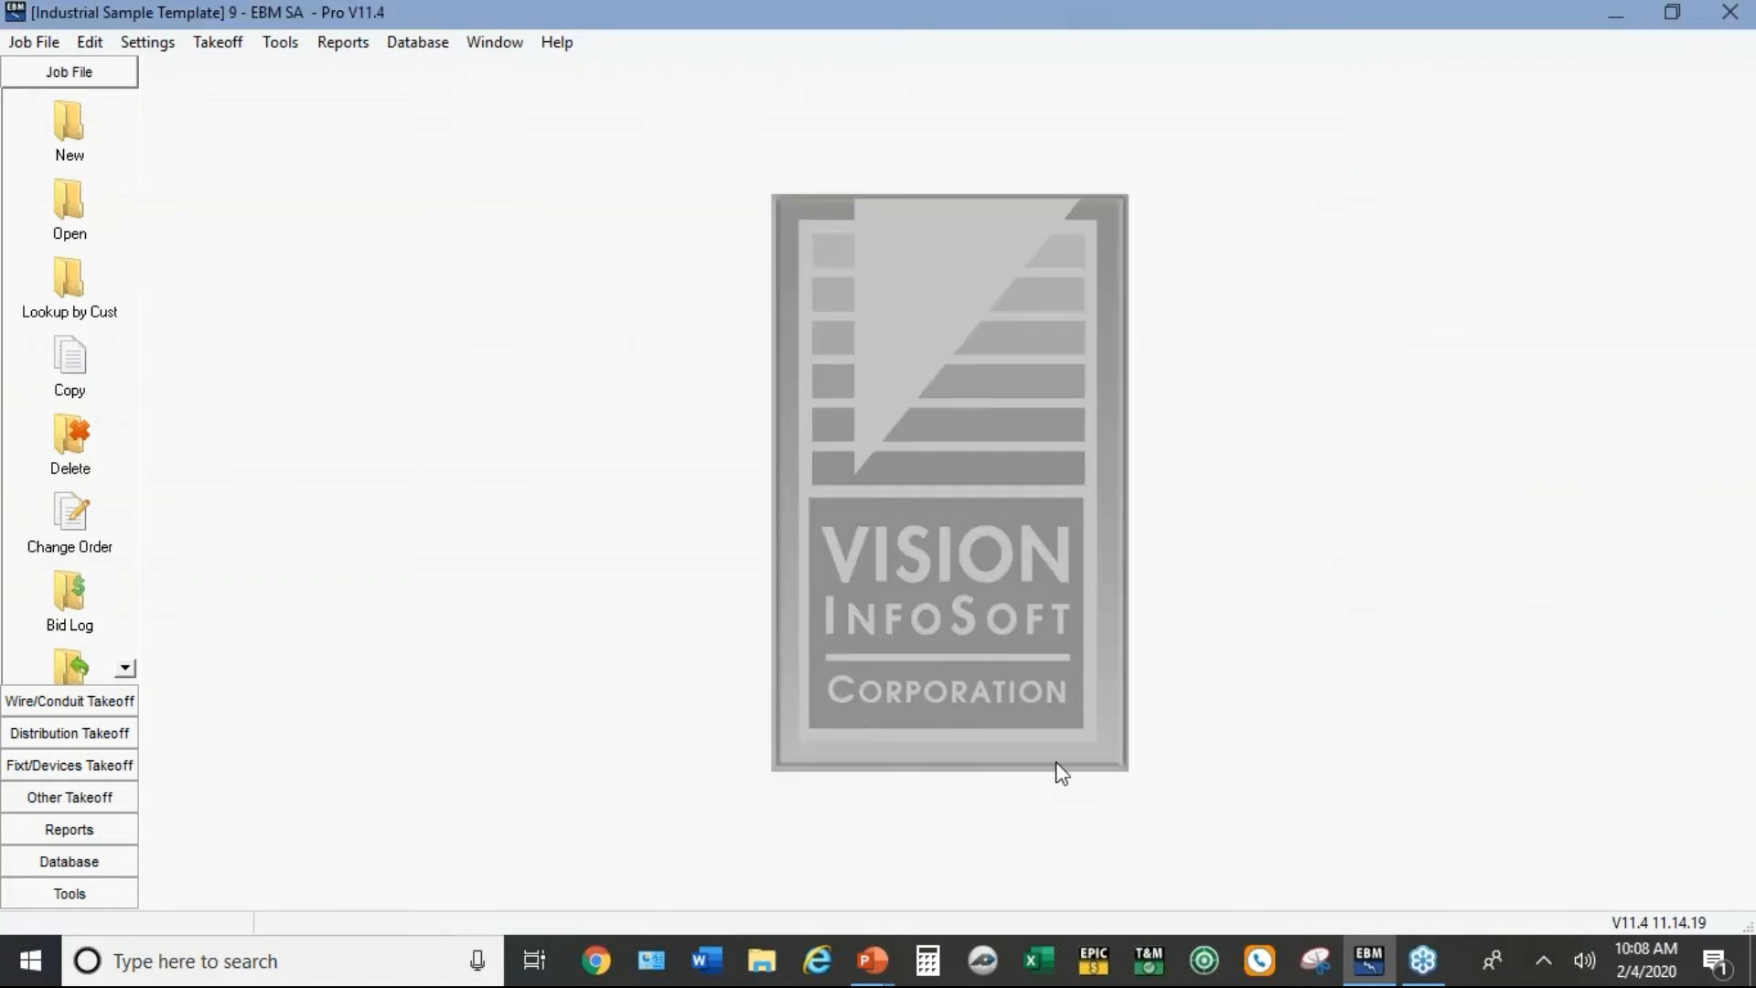
pyautogui.moveTo(527, 622)
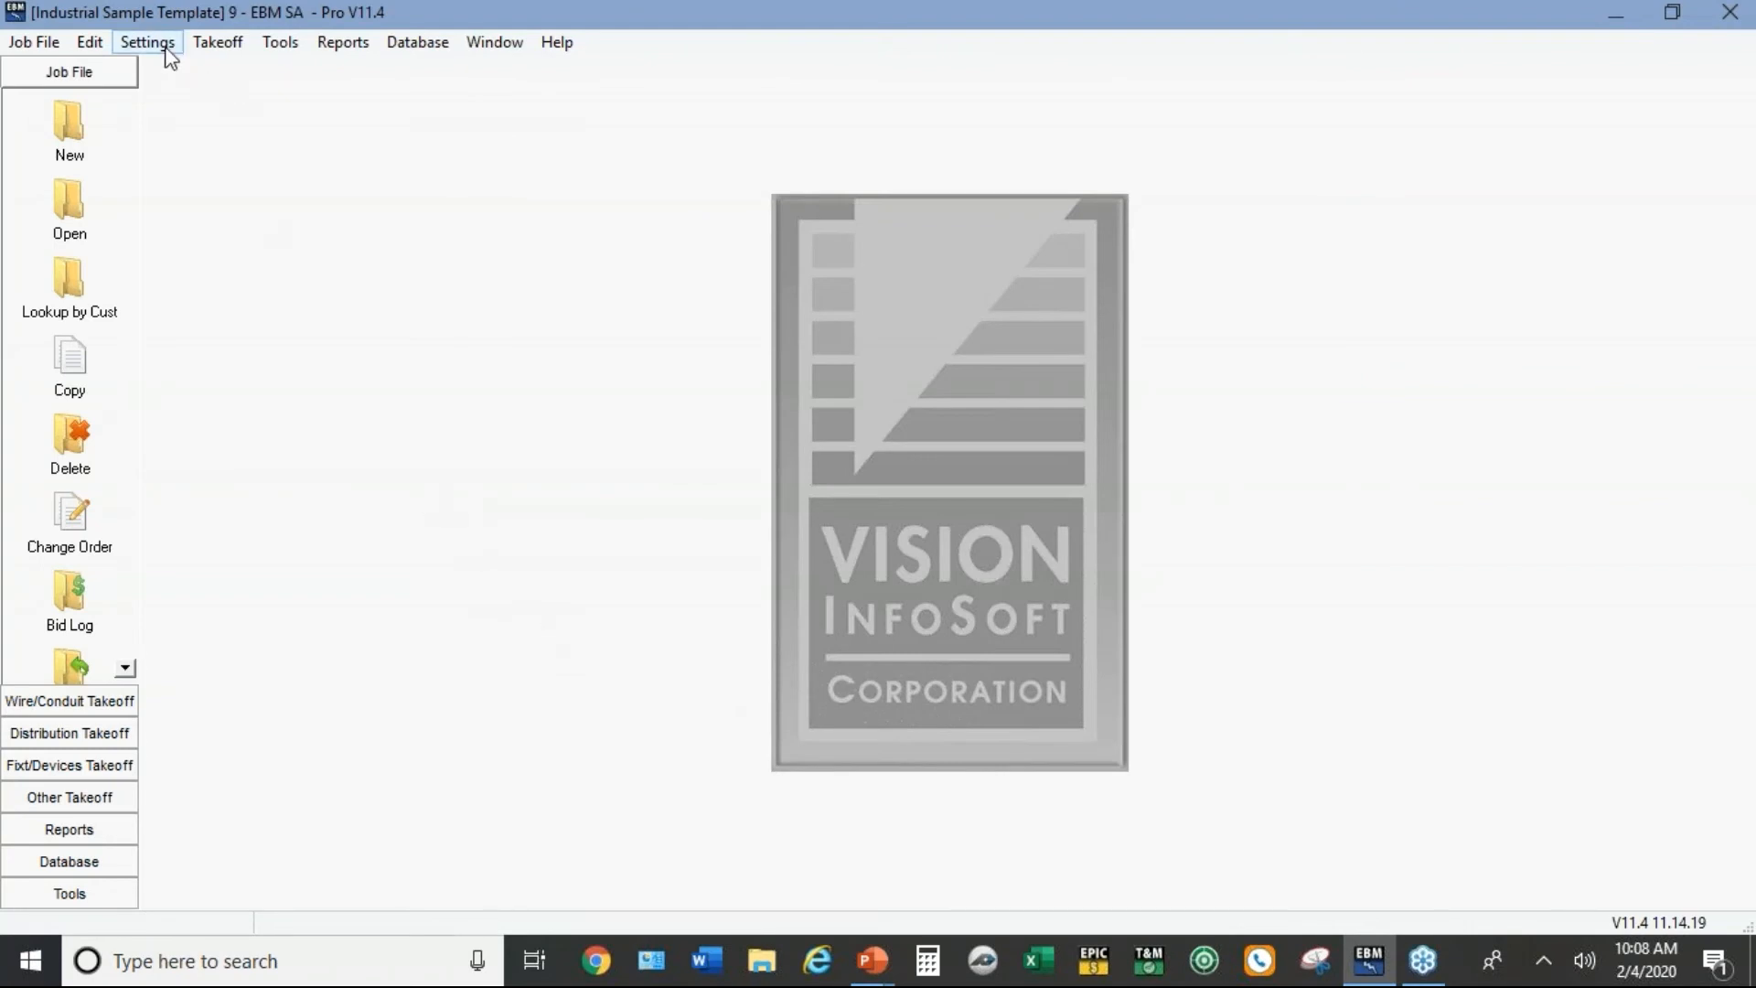
pyautogui.moveTo(80, 205)
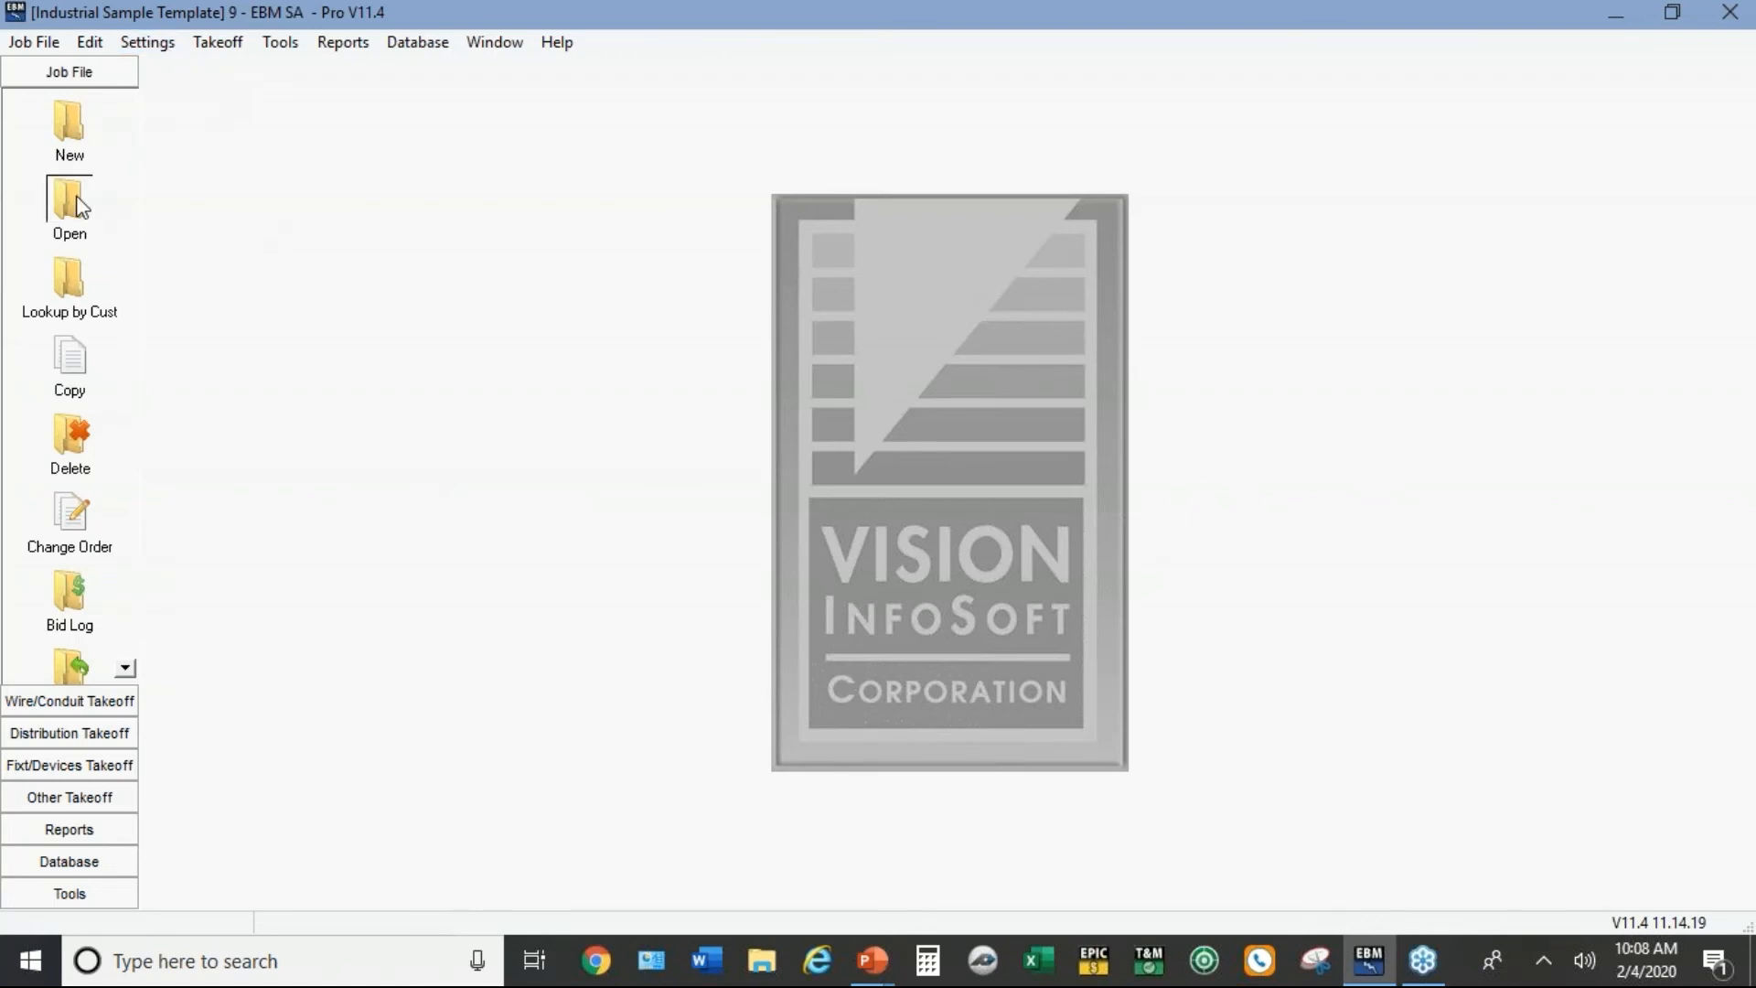
# Step: Reopen Industrial Sample Template and run Job Totals, dismissing the 'No items taken off' message
pyautogui.click(69, 201)
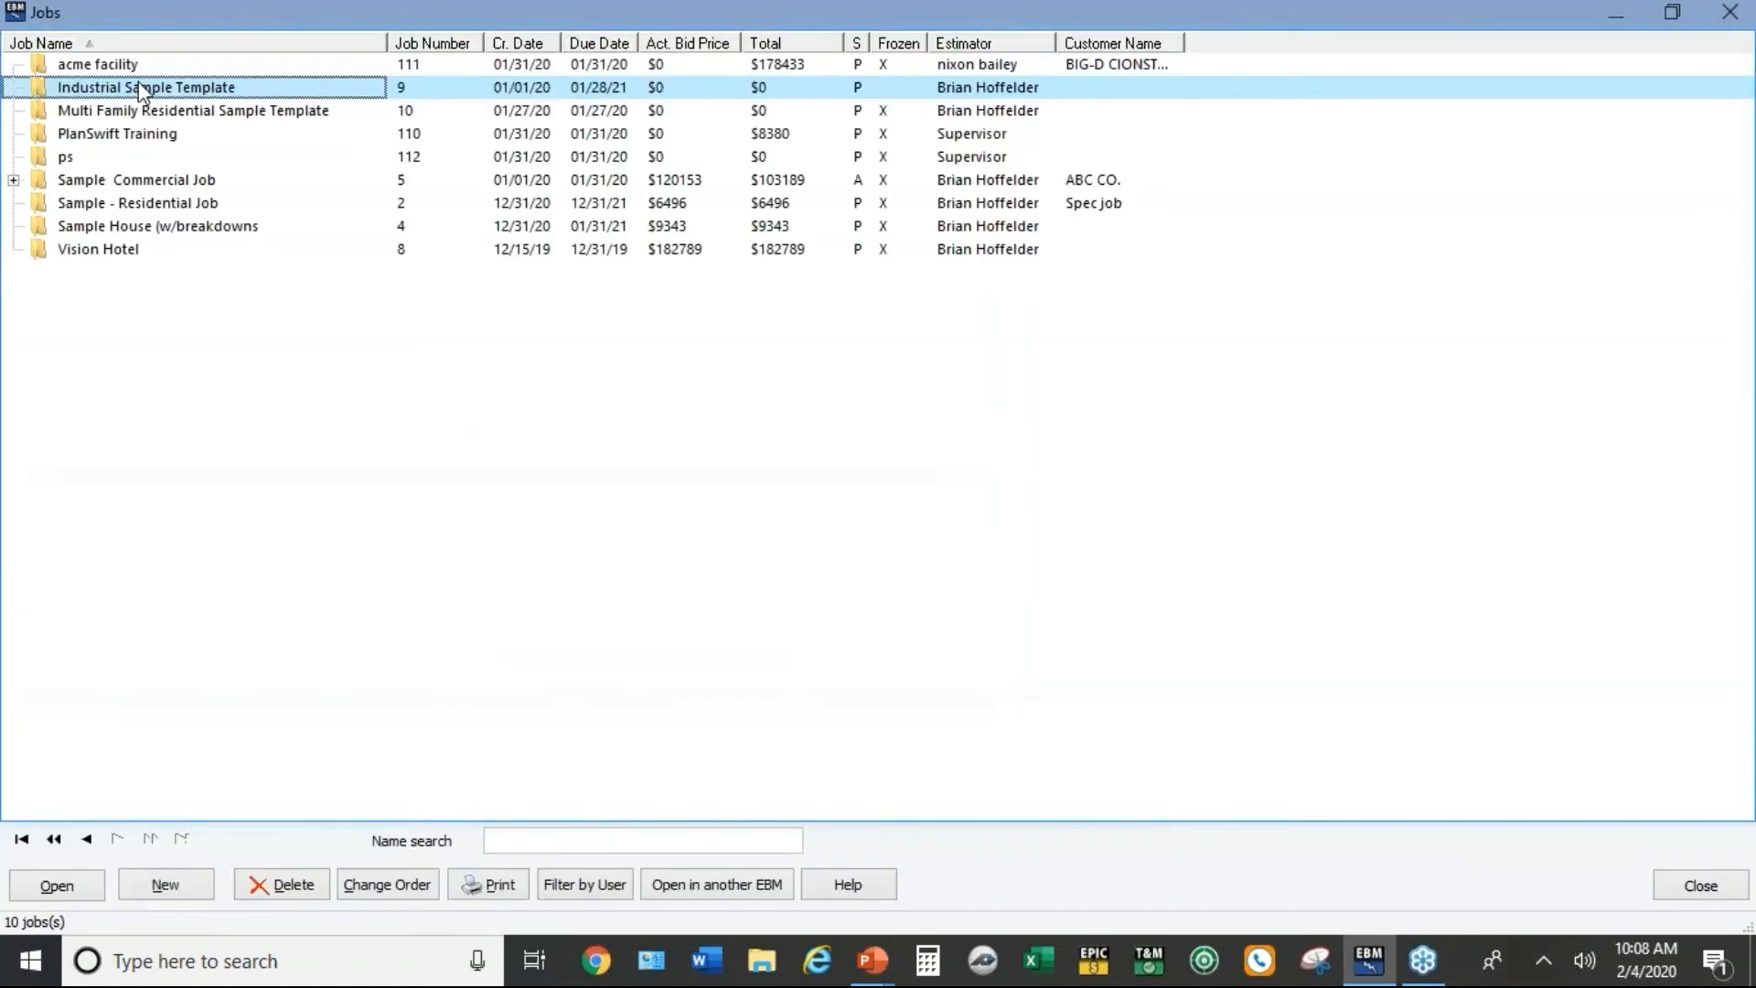
pyautogui.doubleClick(135, 86)
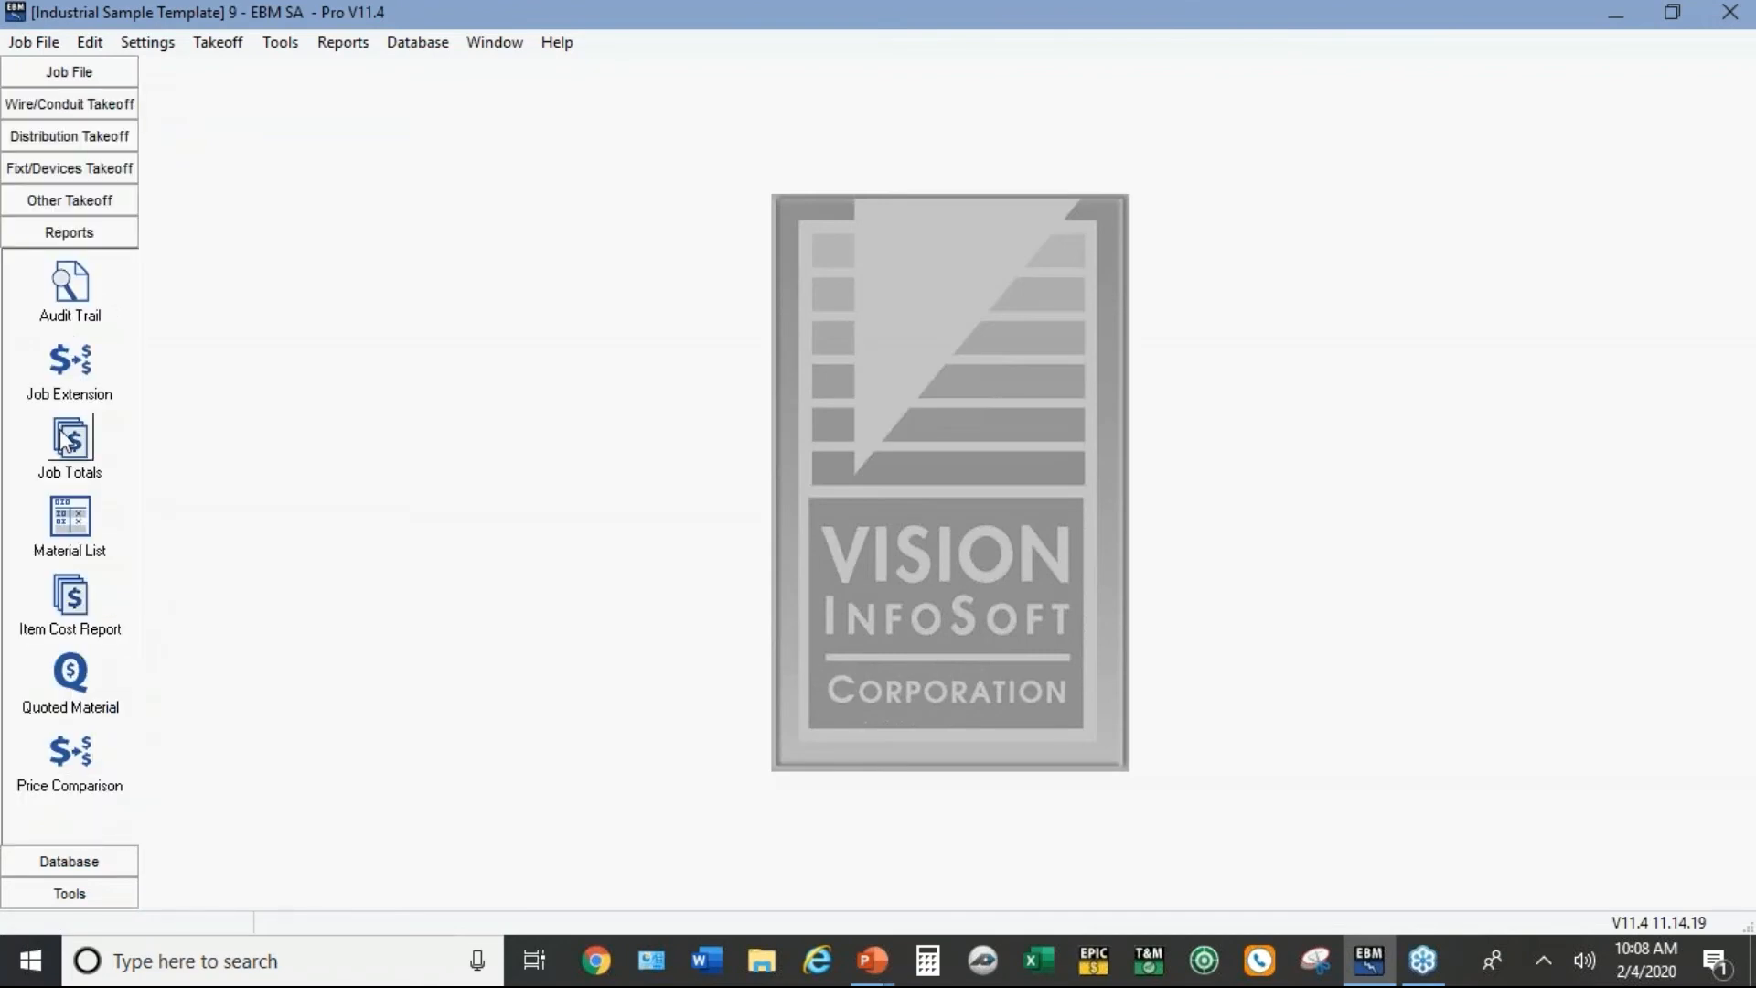
pyautogui.click(69, 443)
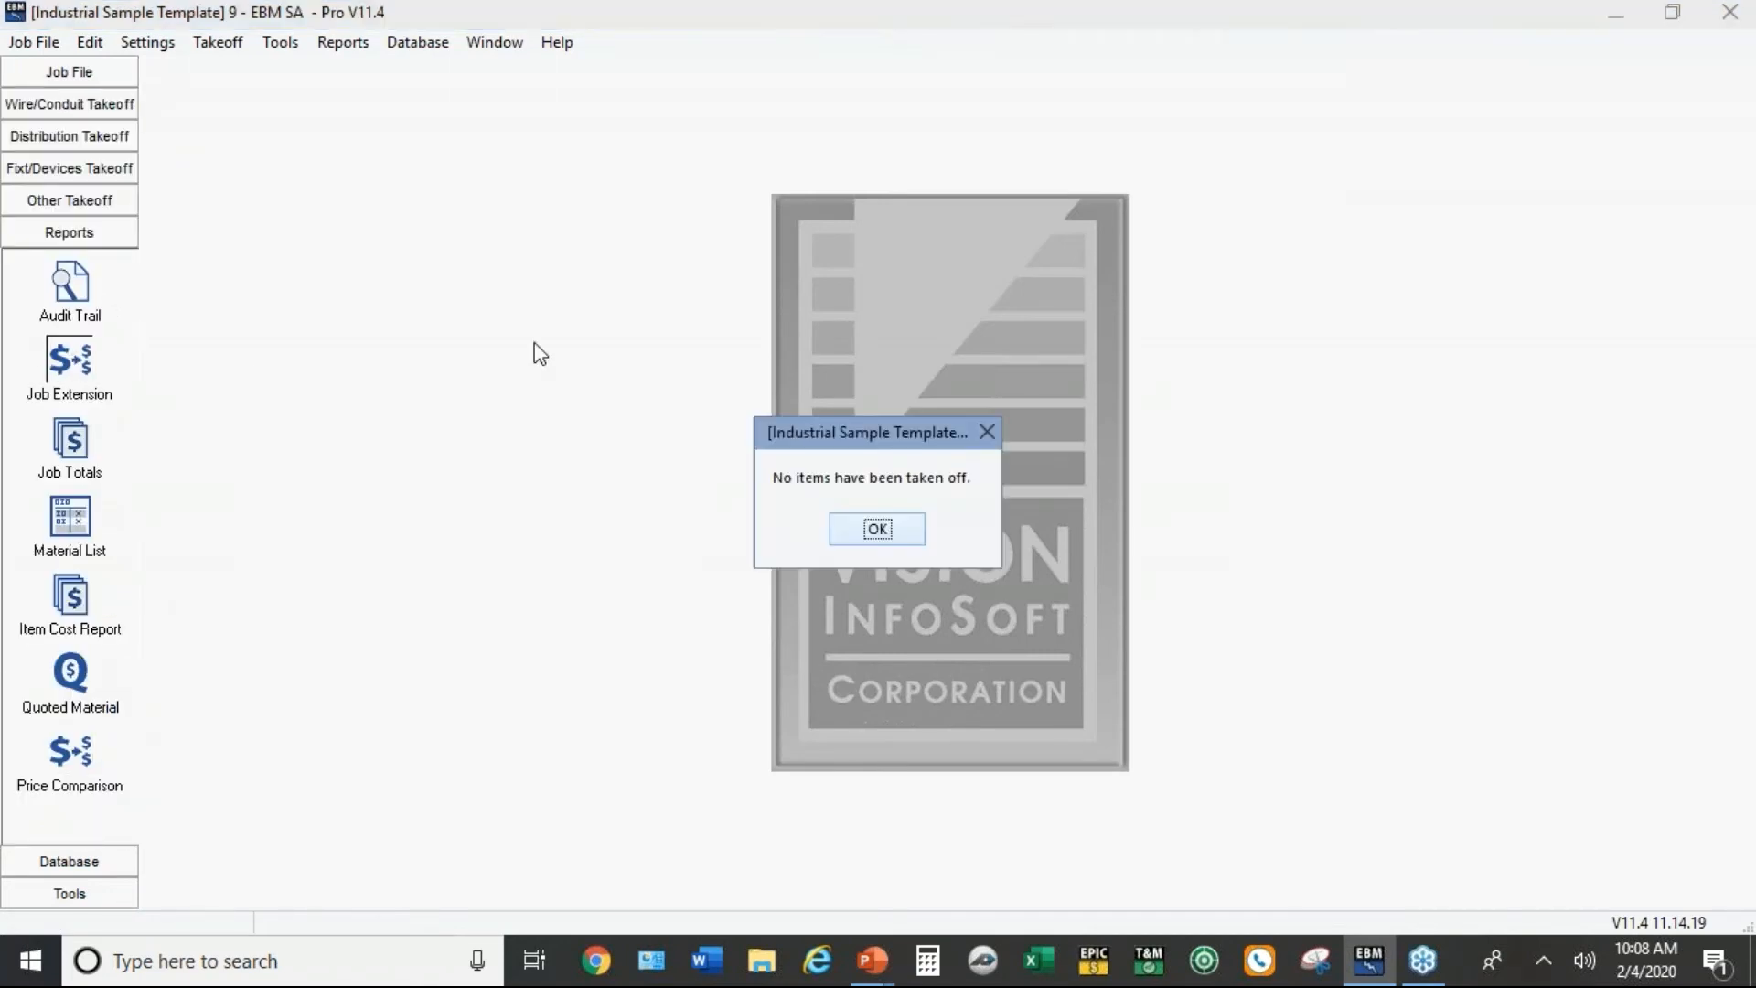
pyautogui.click(875, 528)
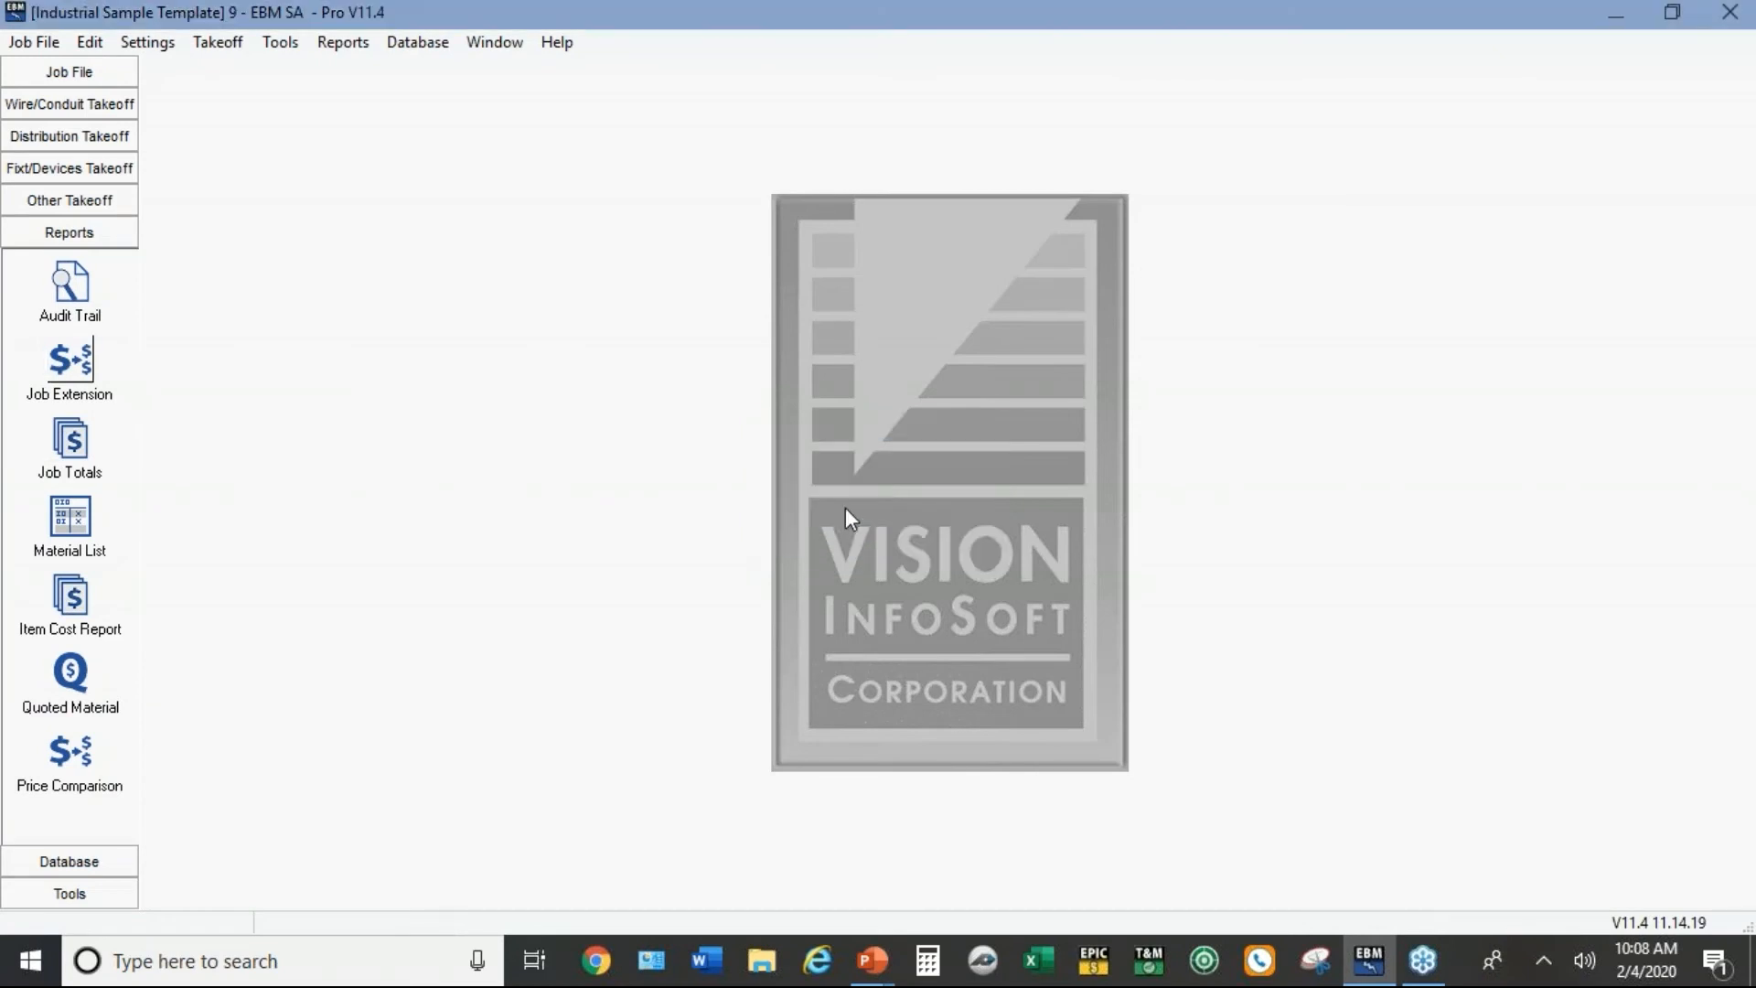
pyautogui.moveTo(37, 117)
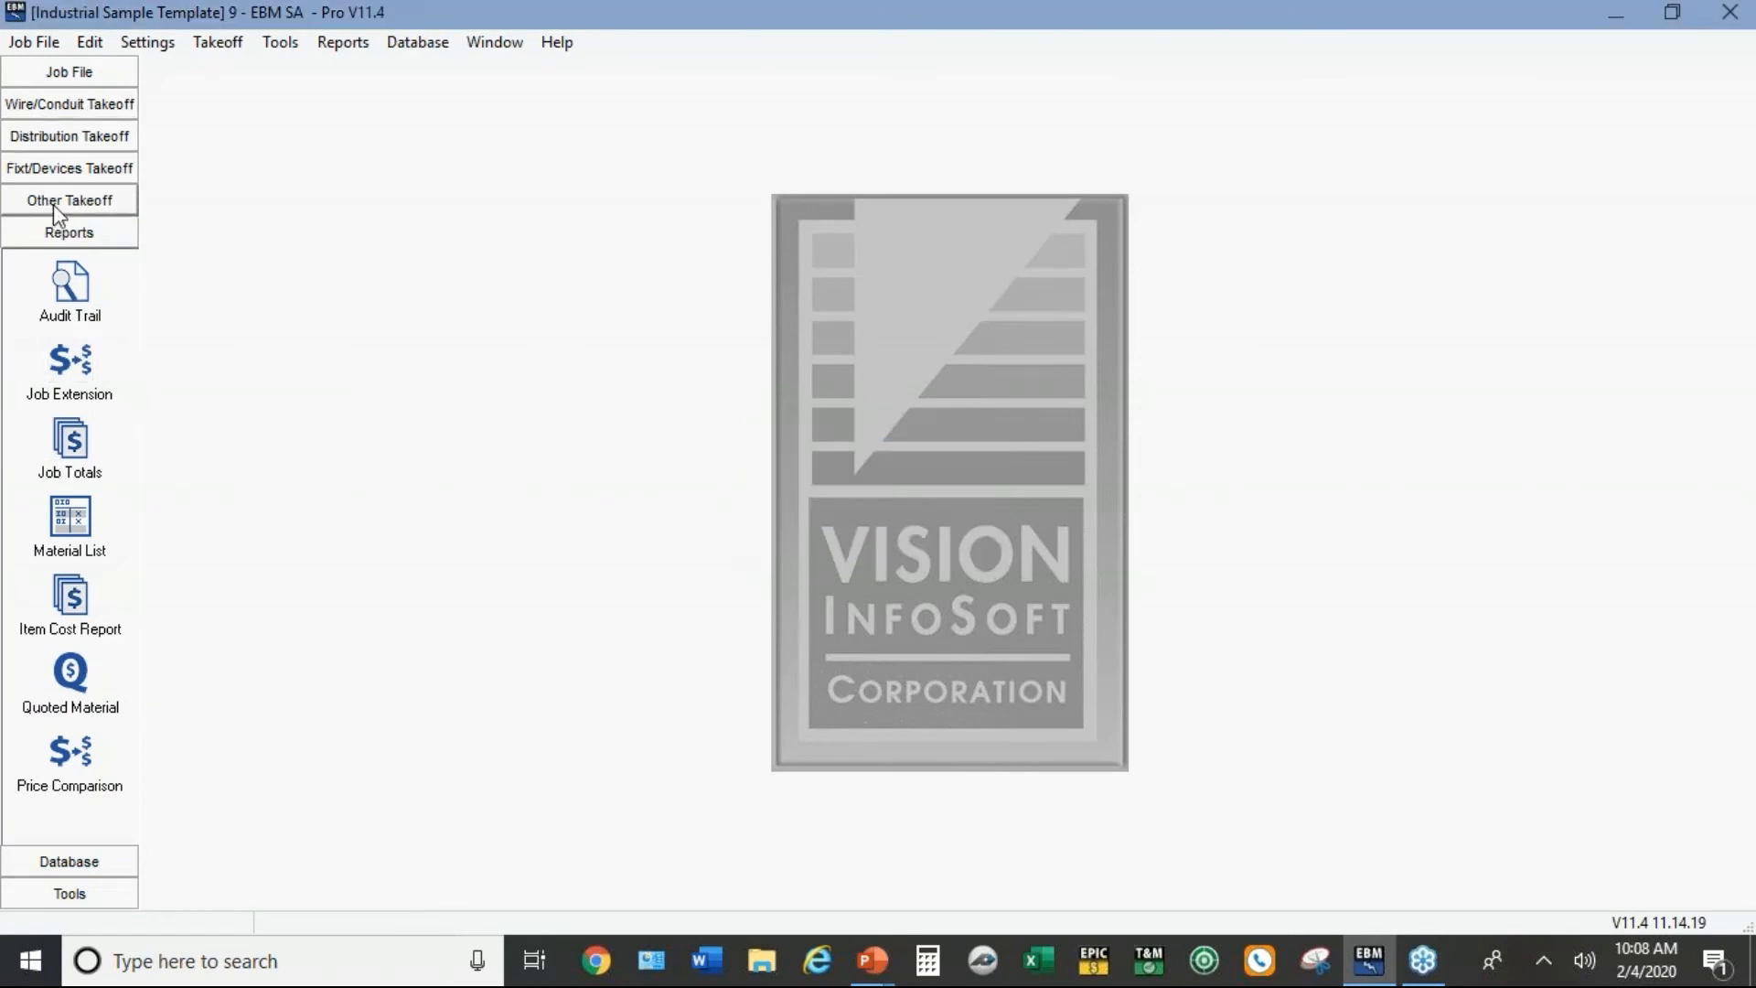
# Step: Take off one 1/2" EMT item (item 1000) at quantity 1 in Misc Takeoff
pyautogui.click(70, 199)
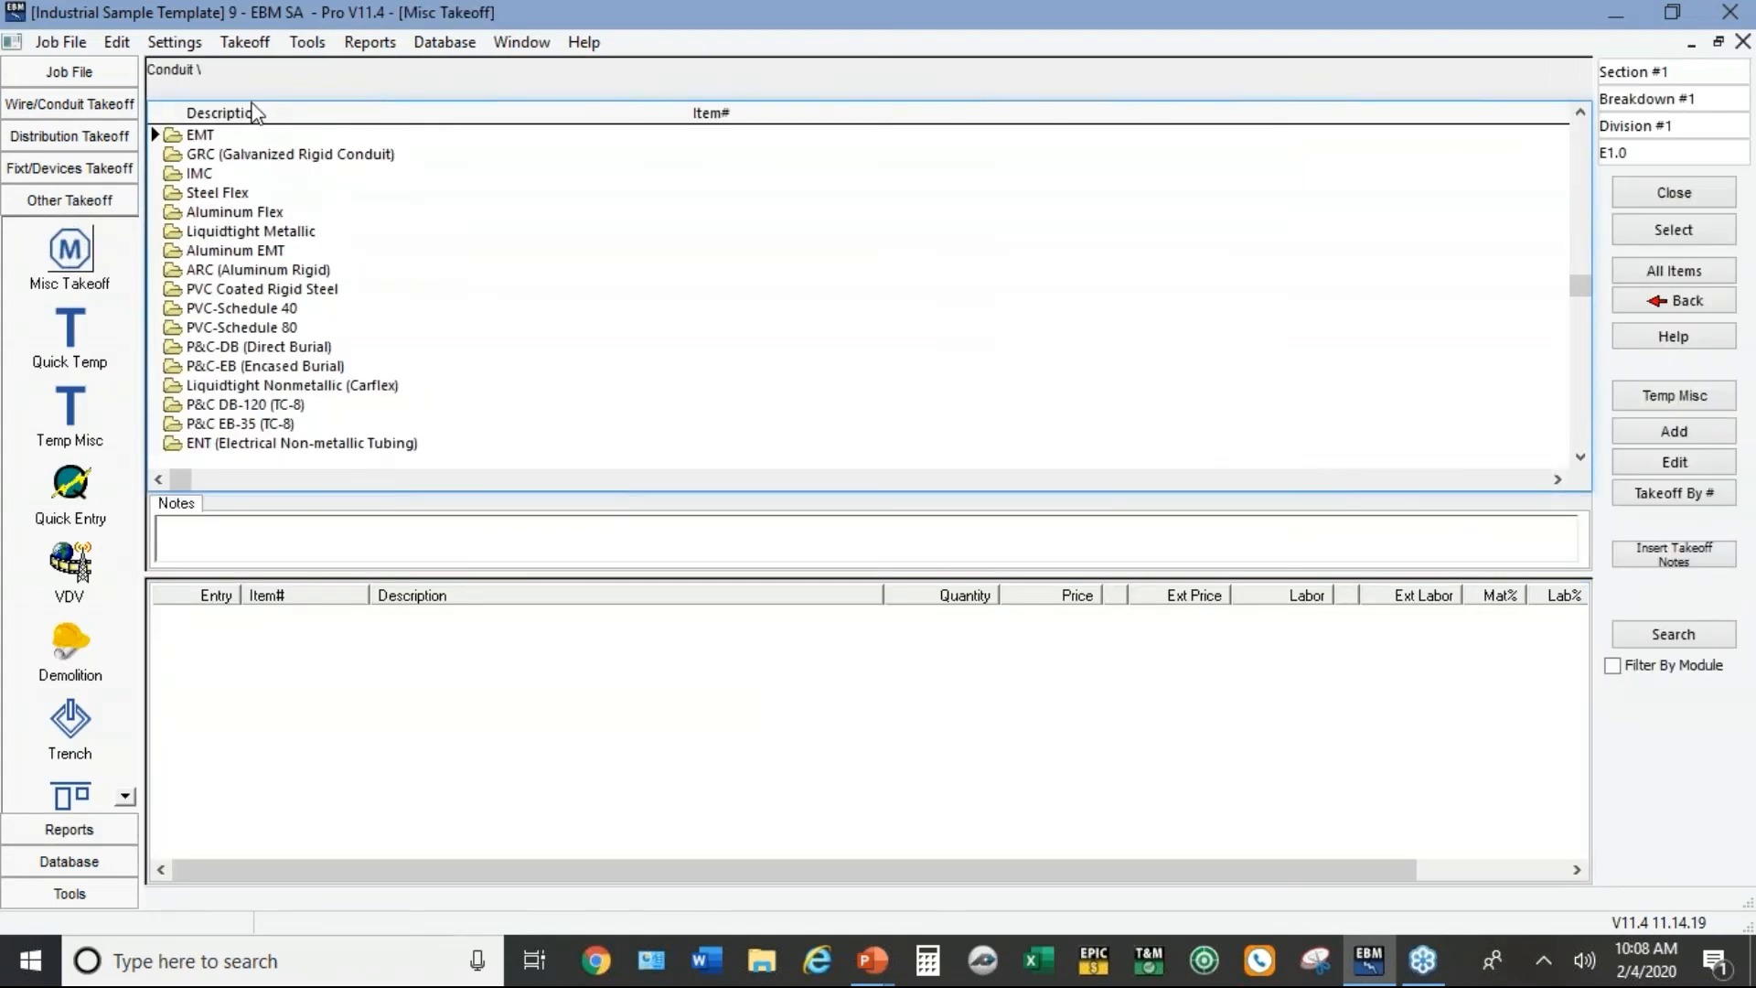
pyautogui.doubleClick(201, 135)
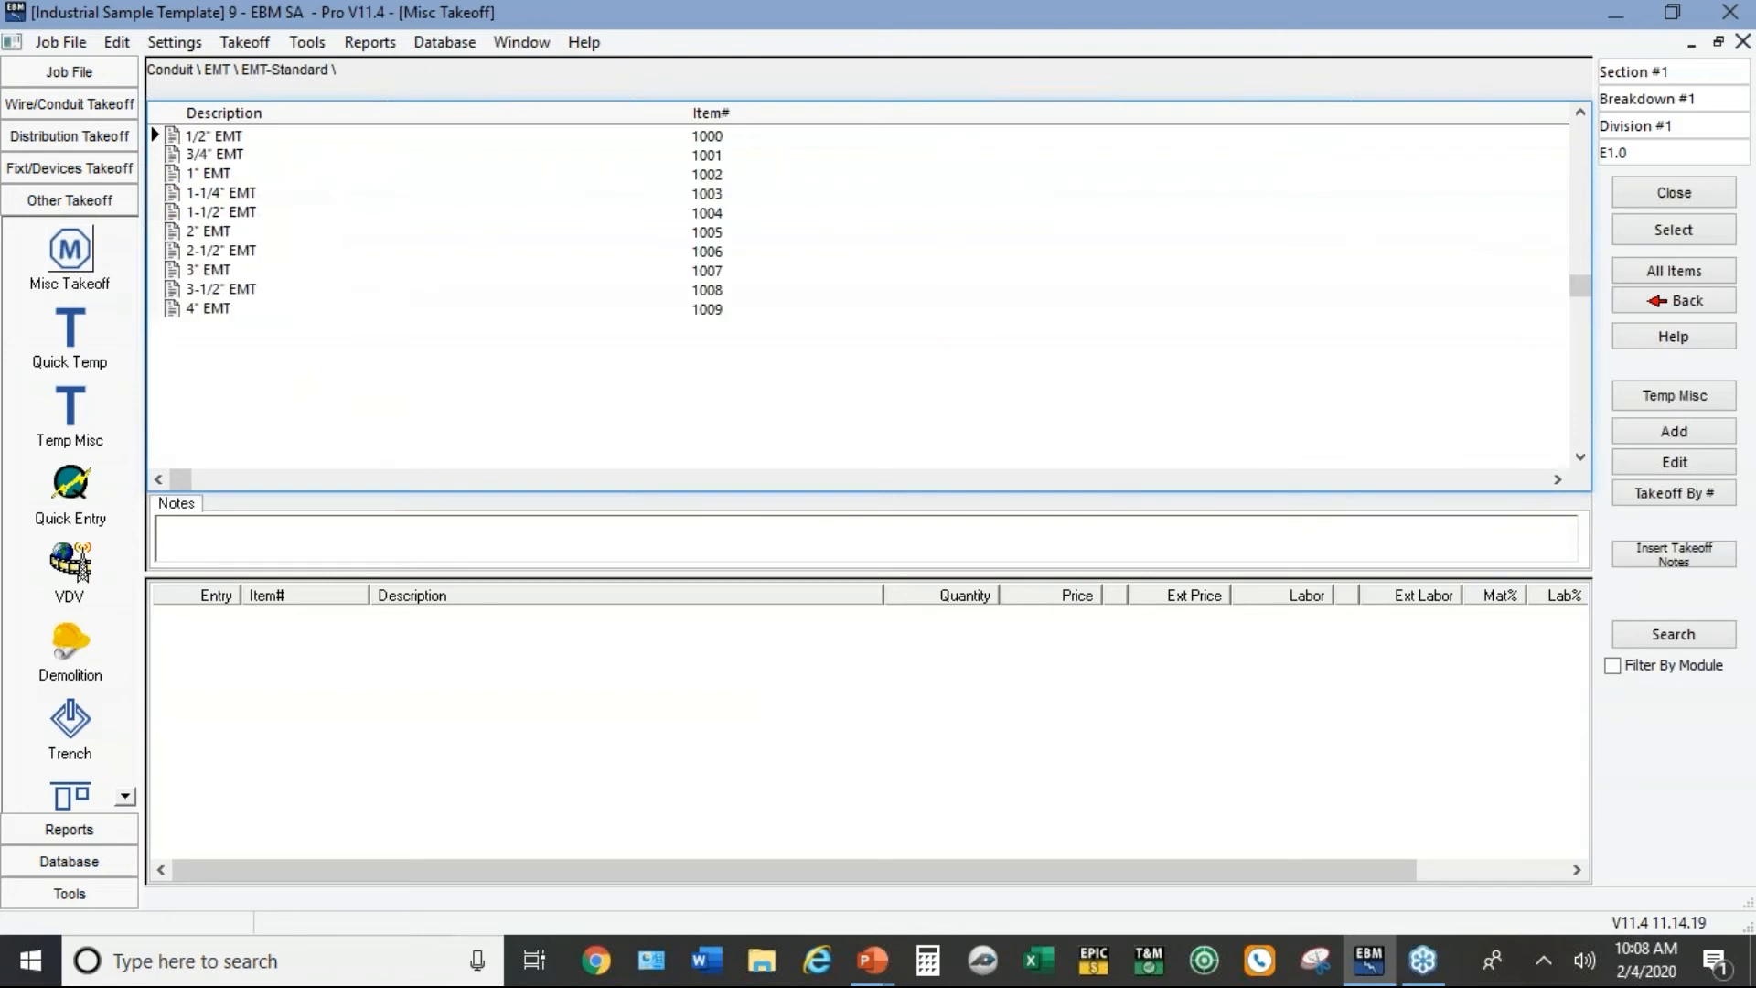
pyautogui.click(205, 135)
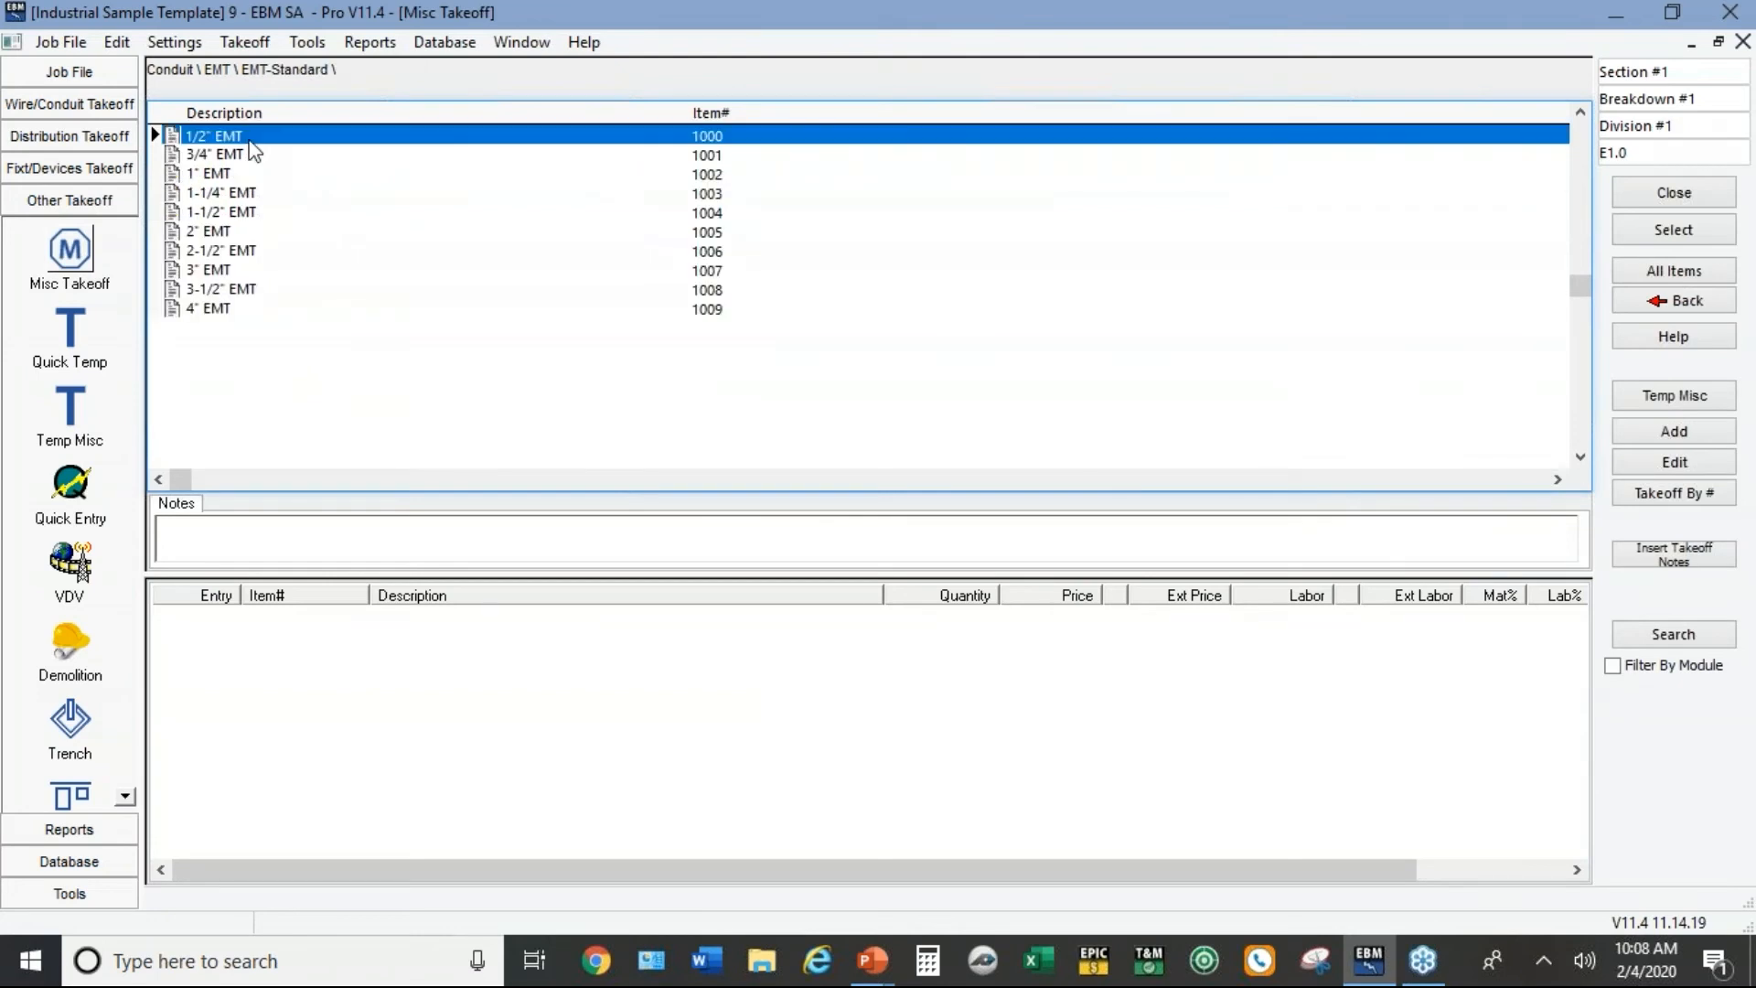
pyautogui.doubleClick(203, 136)
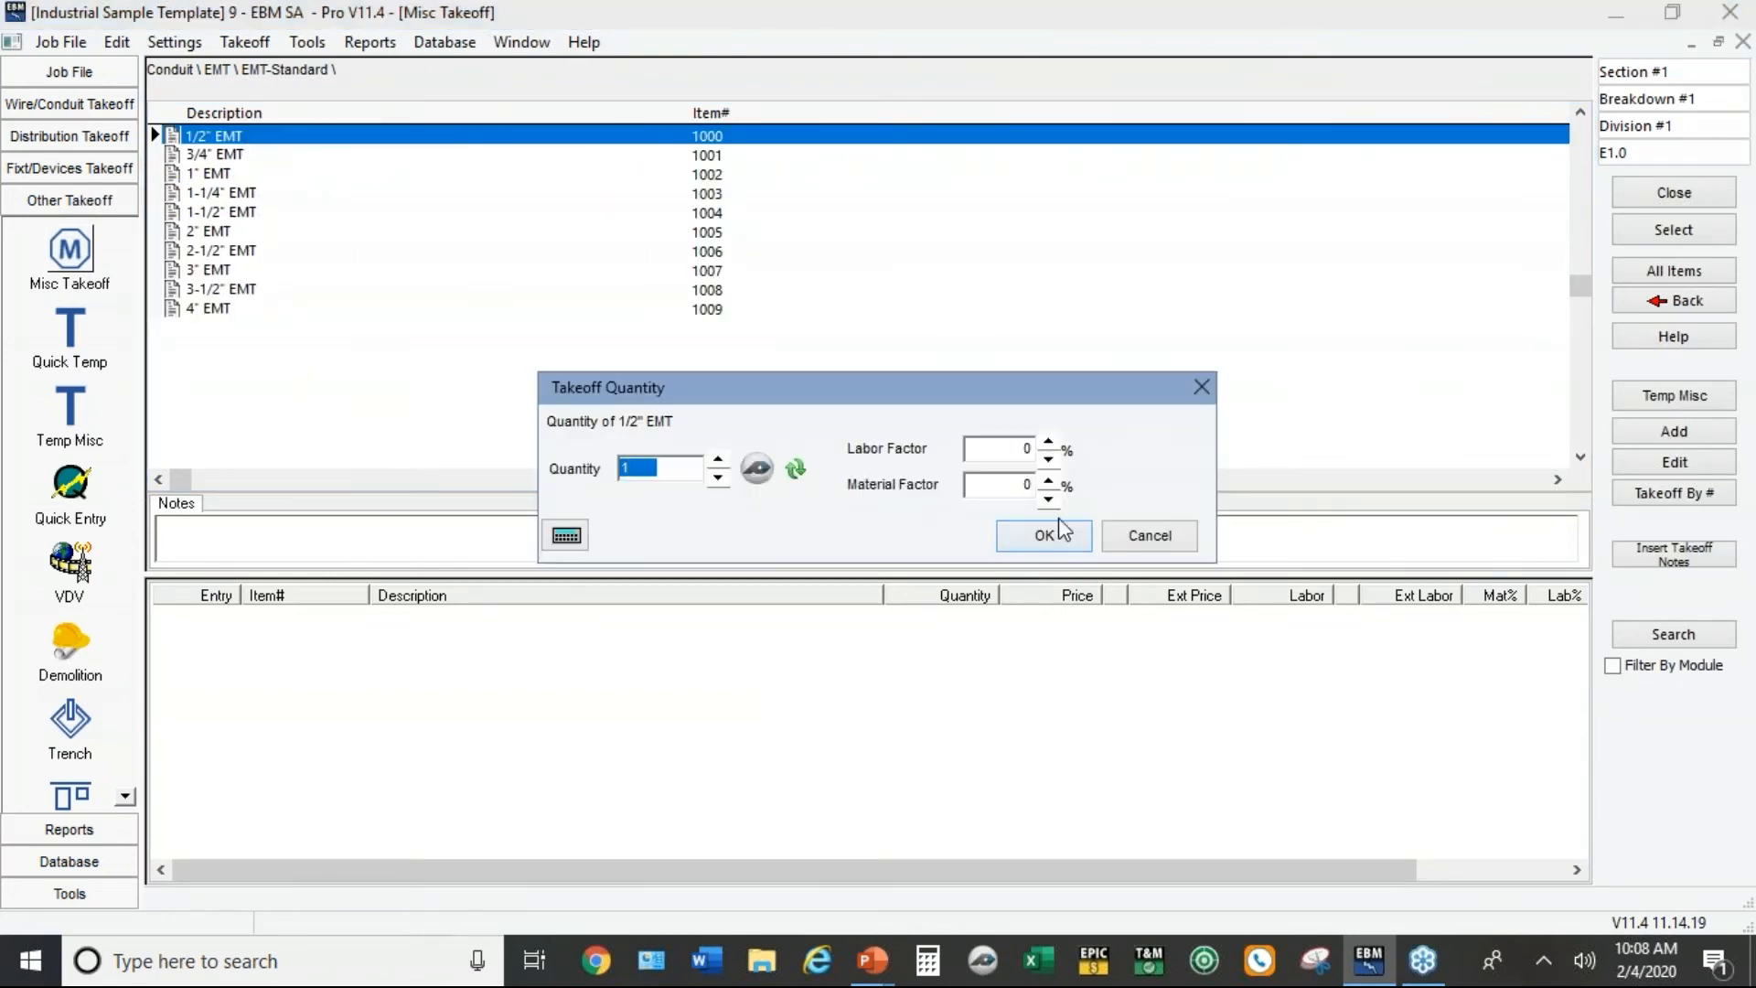
pyautogui.click(1043, 534)
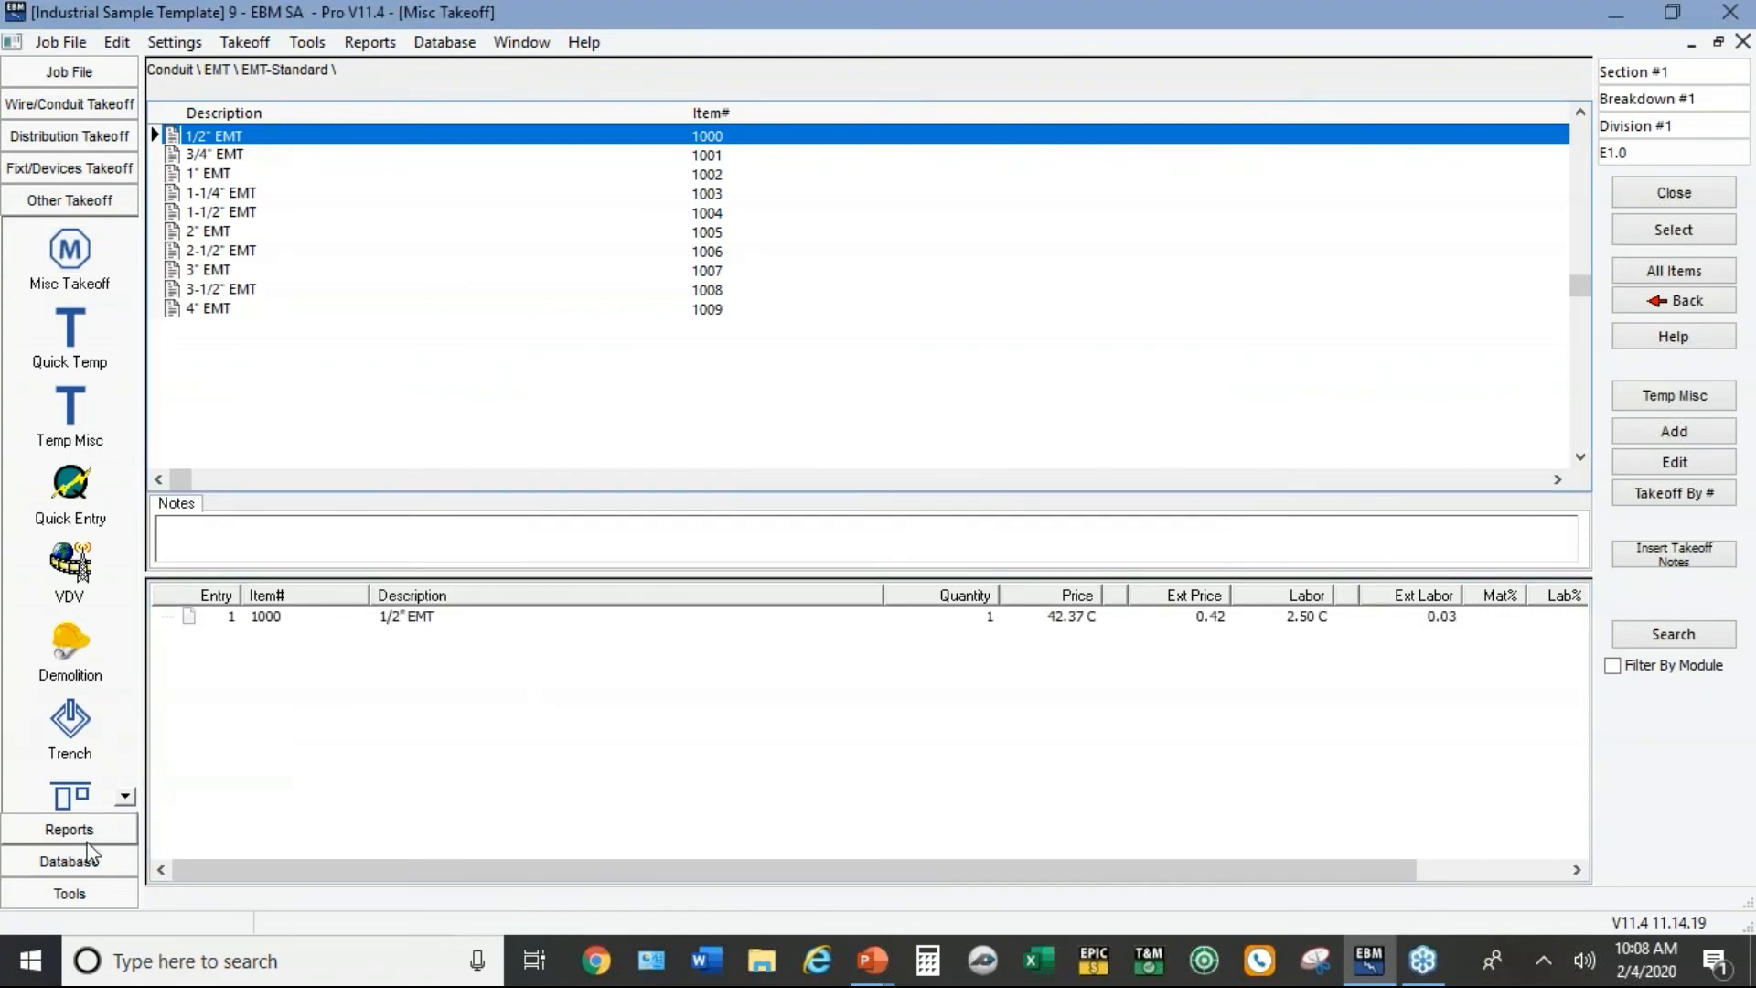
pyautogui.click(69, 829)
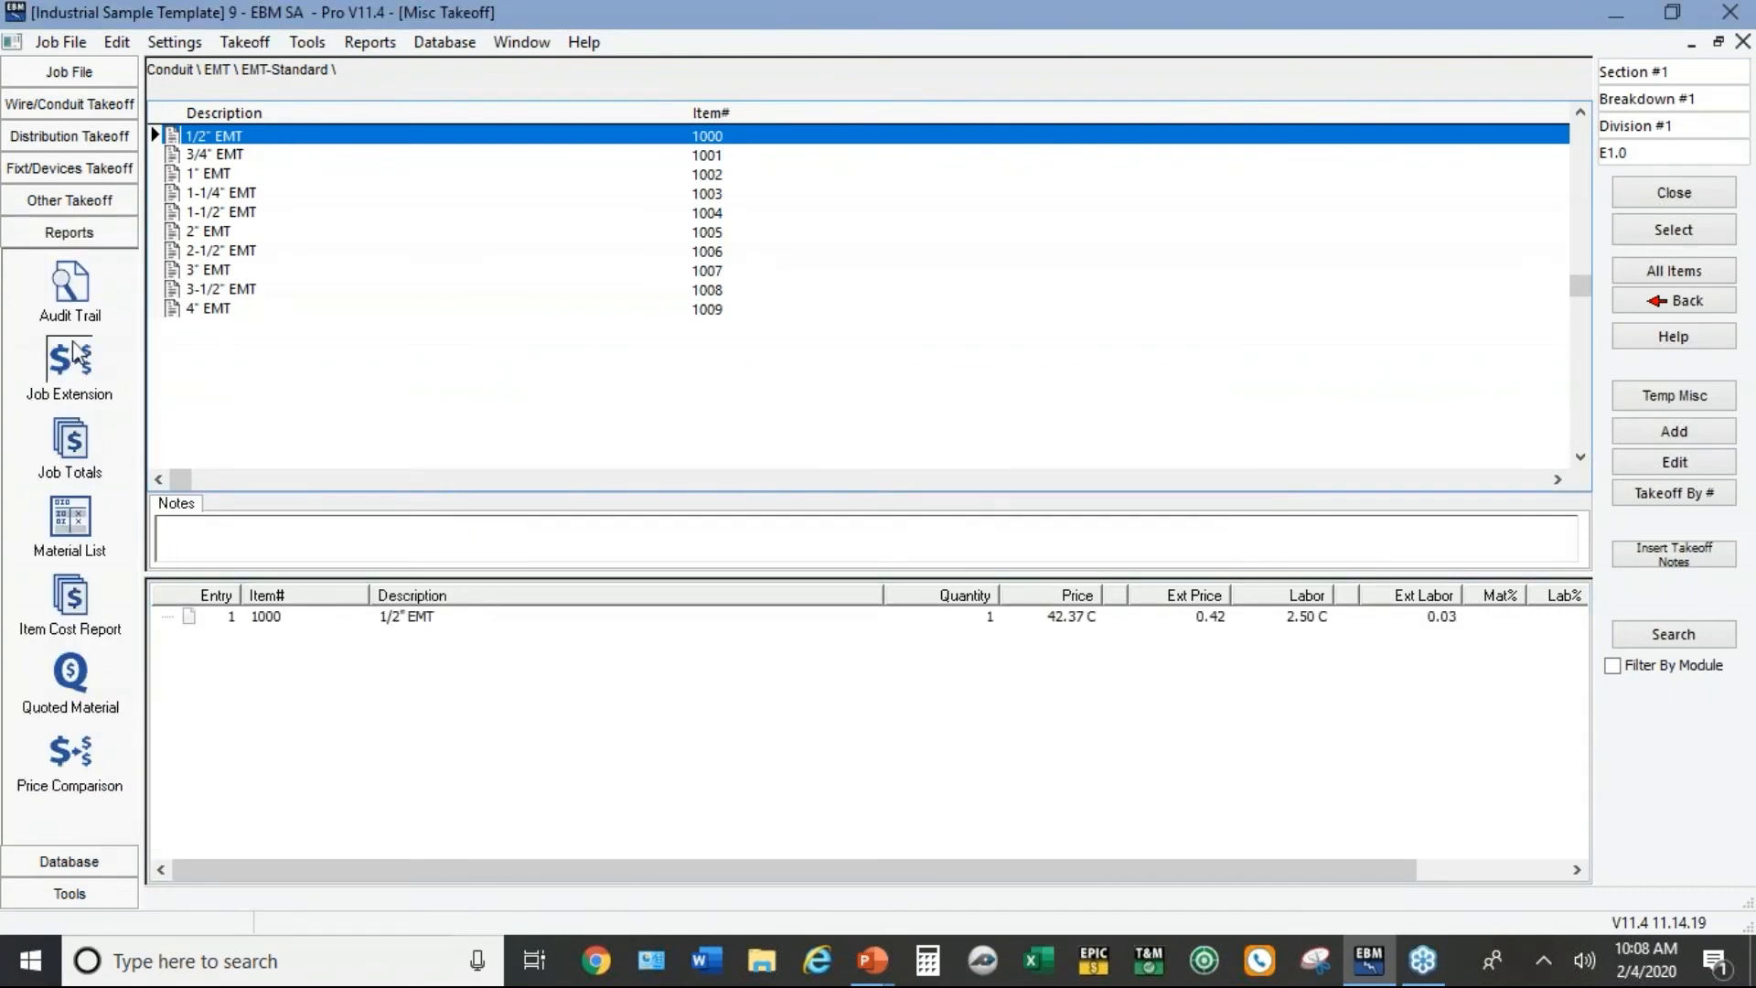
# Step: Review the Job Extension options with 50% labor factor and cancel without running them
pyautogui.click(70, 360)
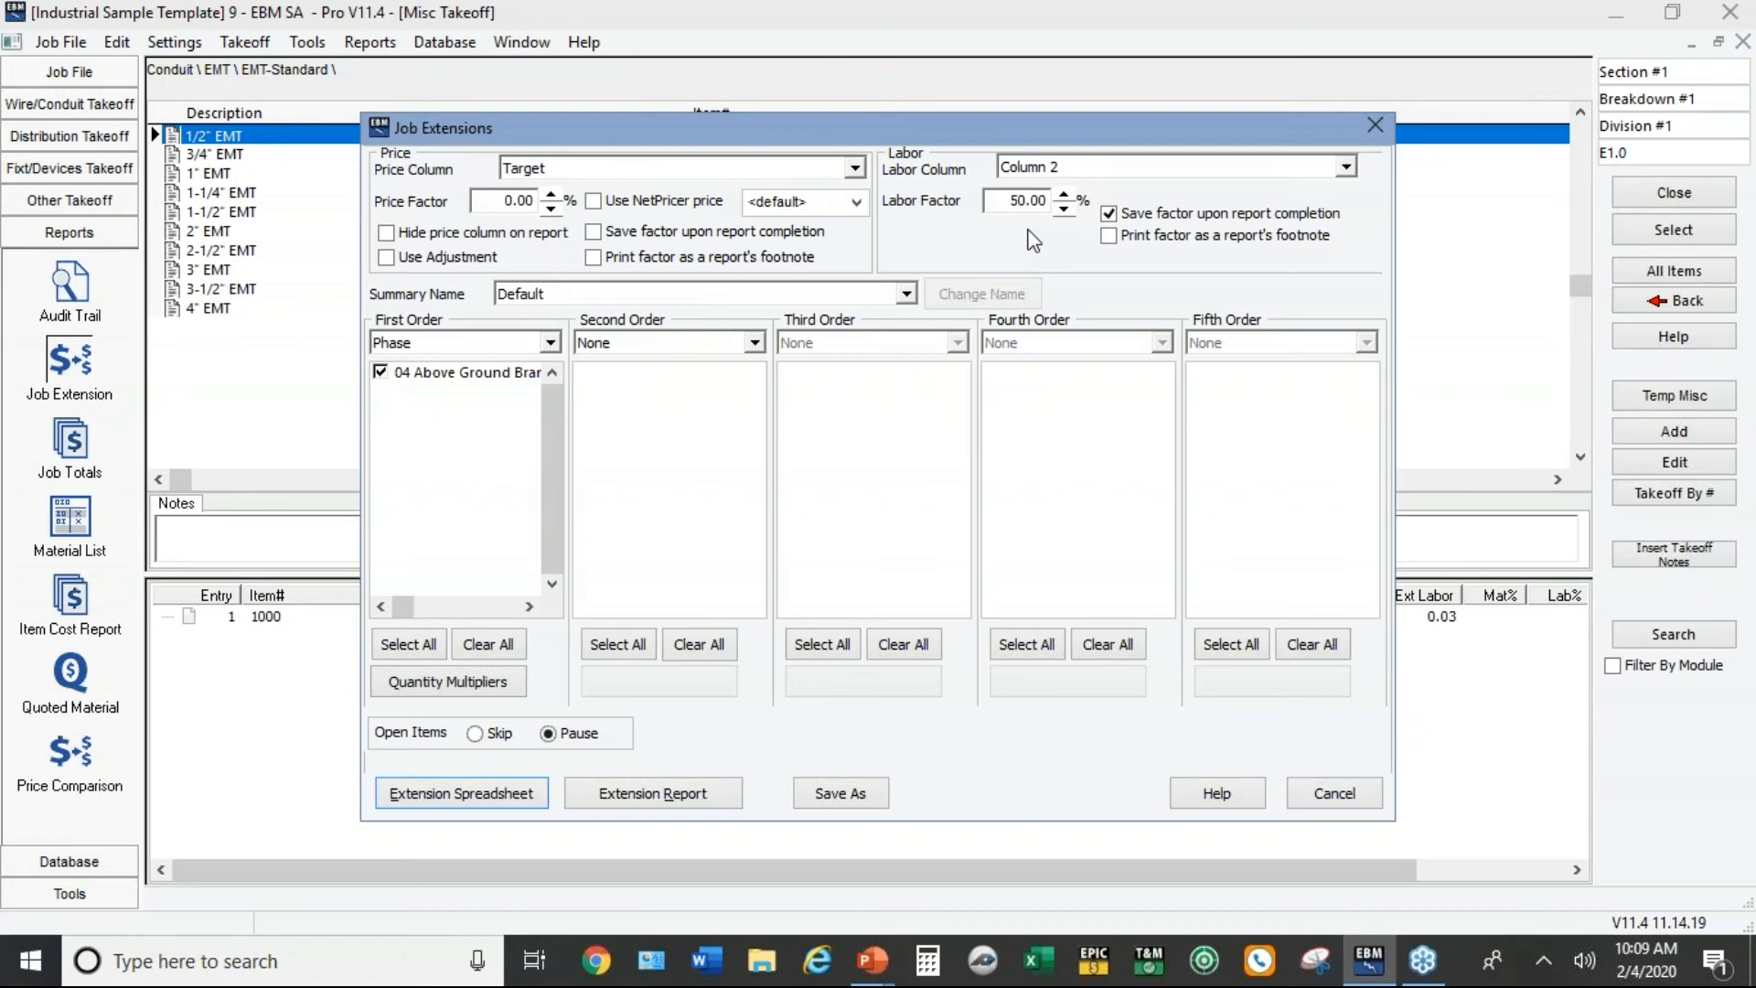
pyautogui.moveTo(1277, 336)
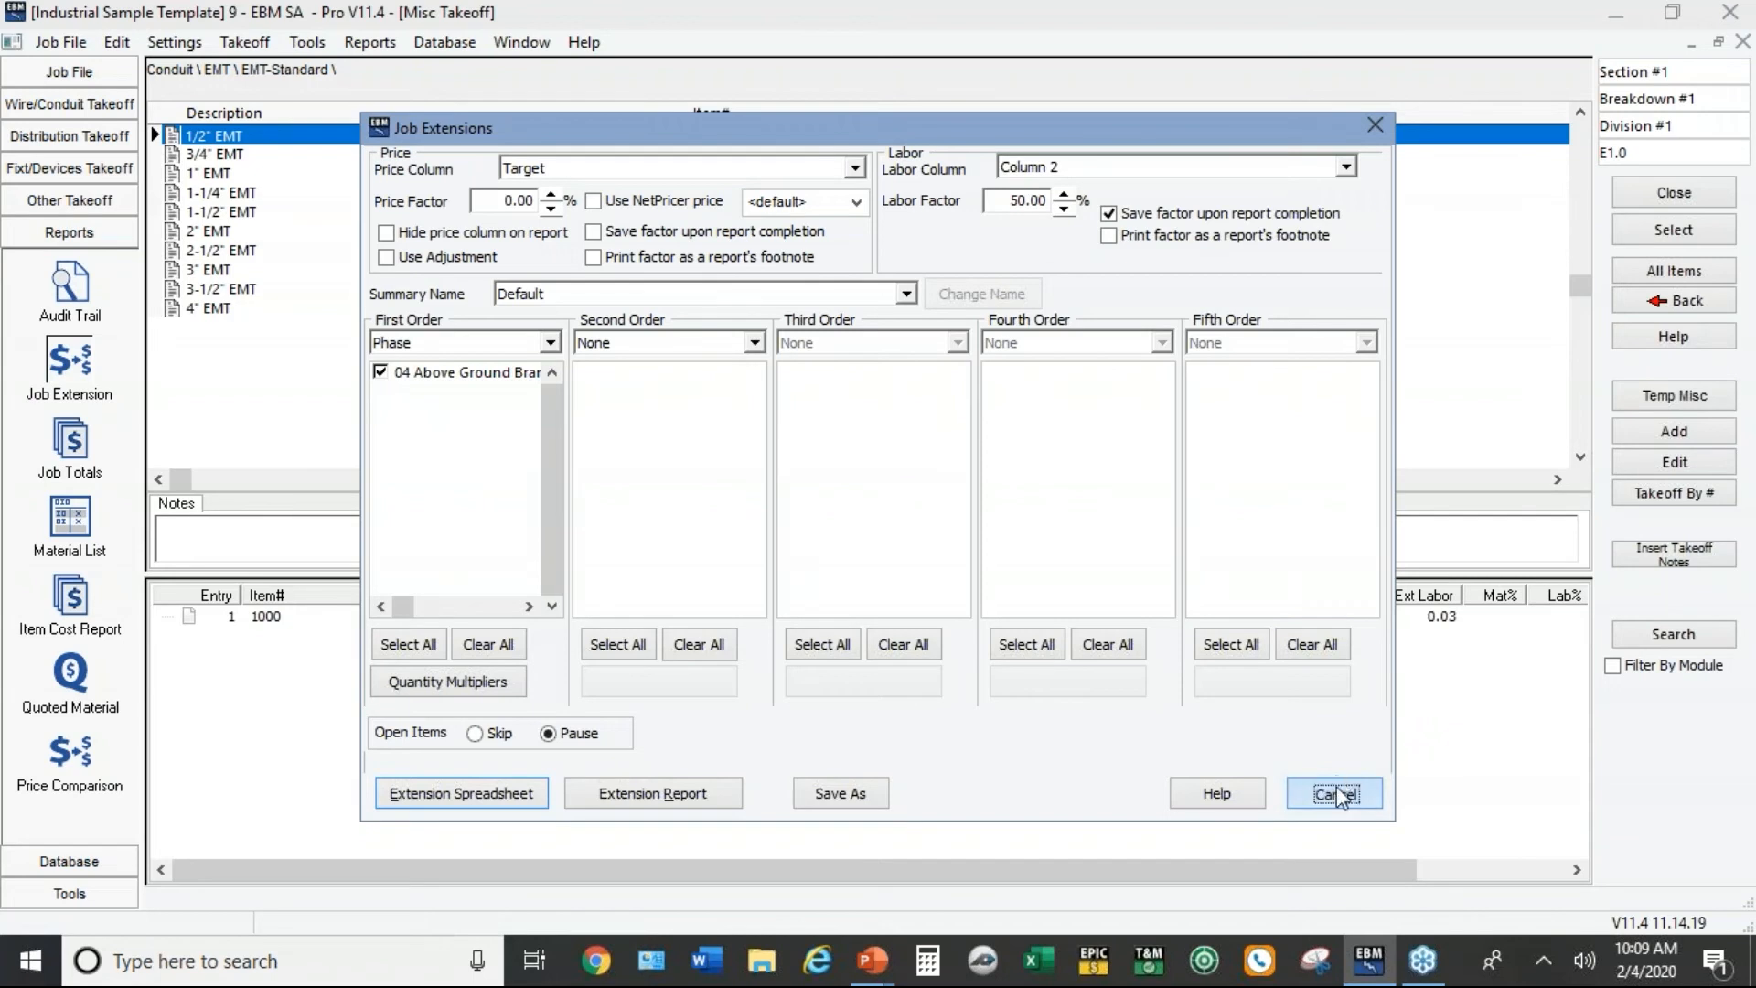
pyautogui.click(1334, 792)
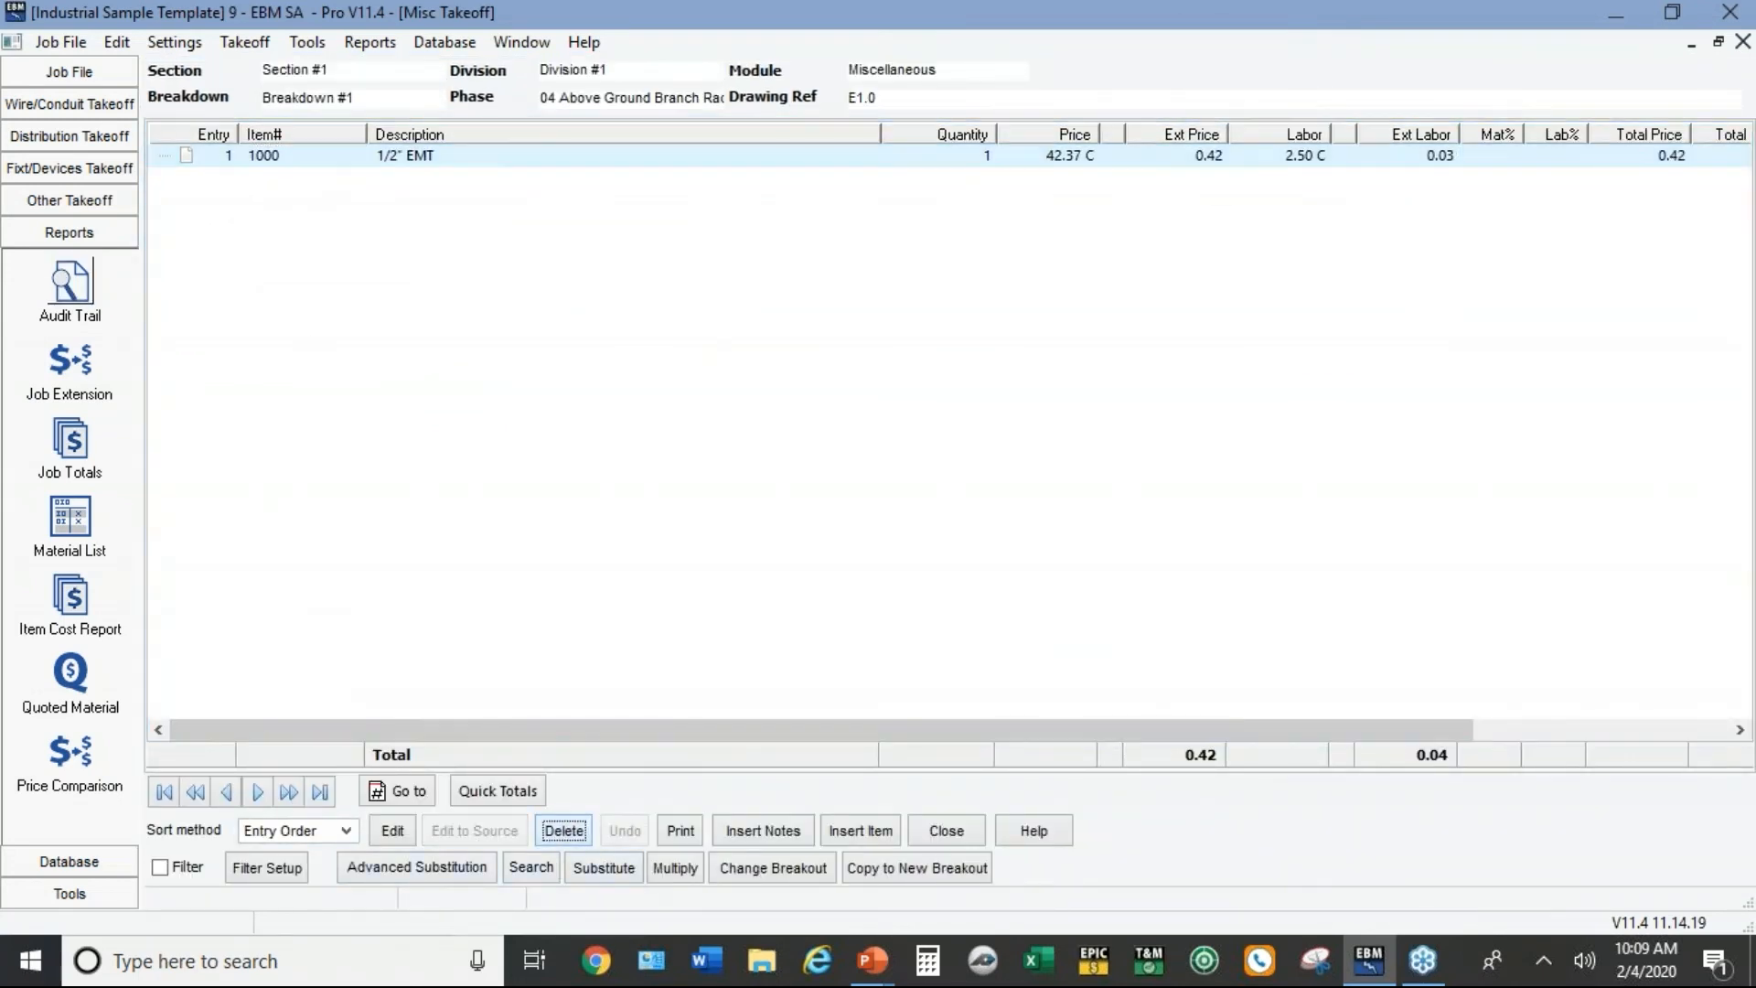
# Step: Delete the 1/2" EMT entry from the Audit Trail, leaving no entries
pyautogui.click(70, 278)
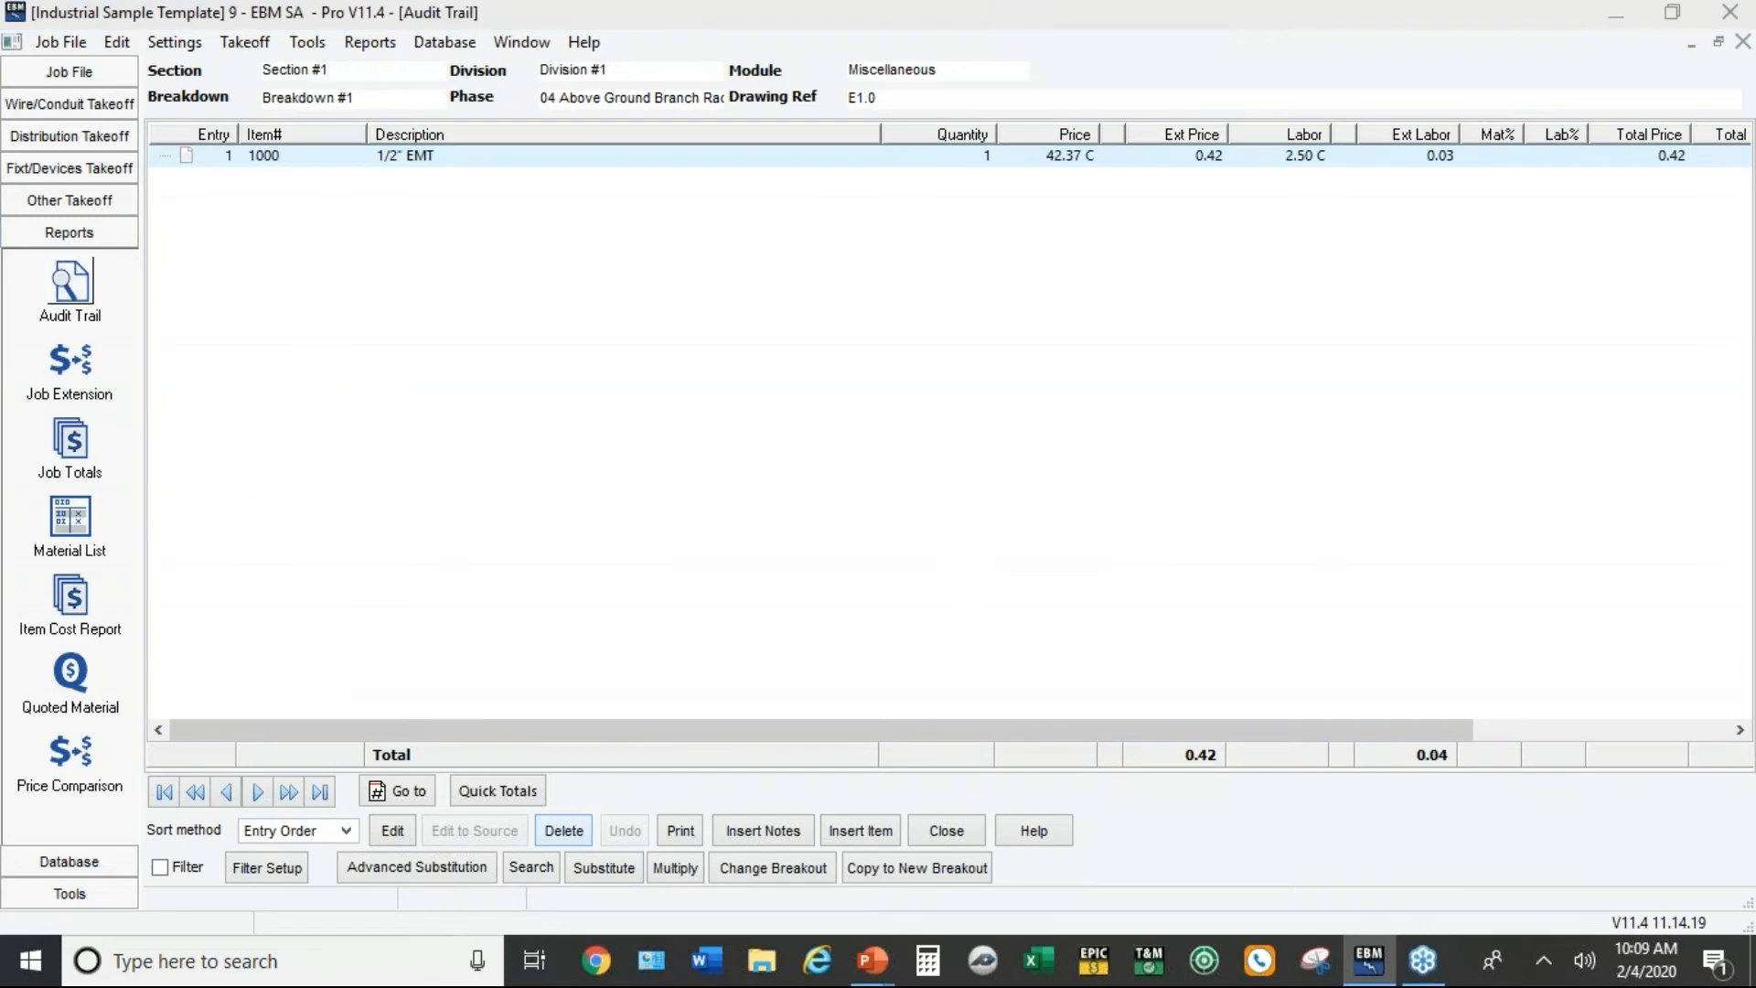
pyautogui.click(564, 831)
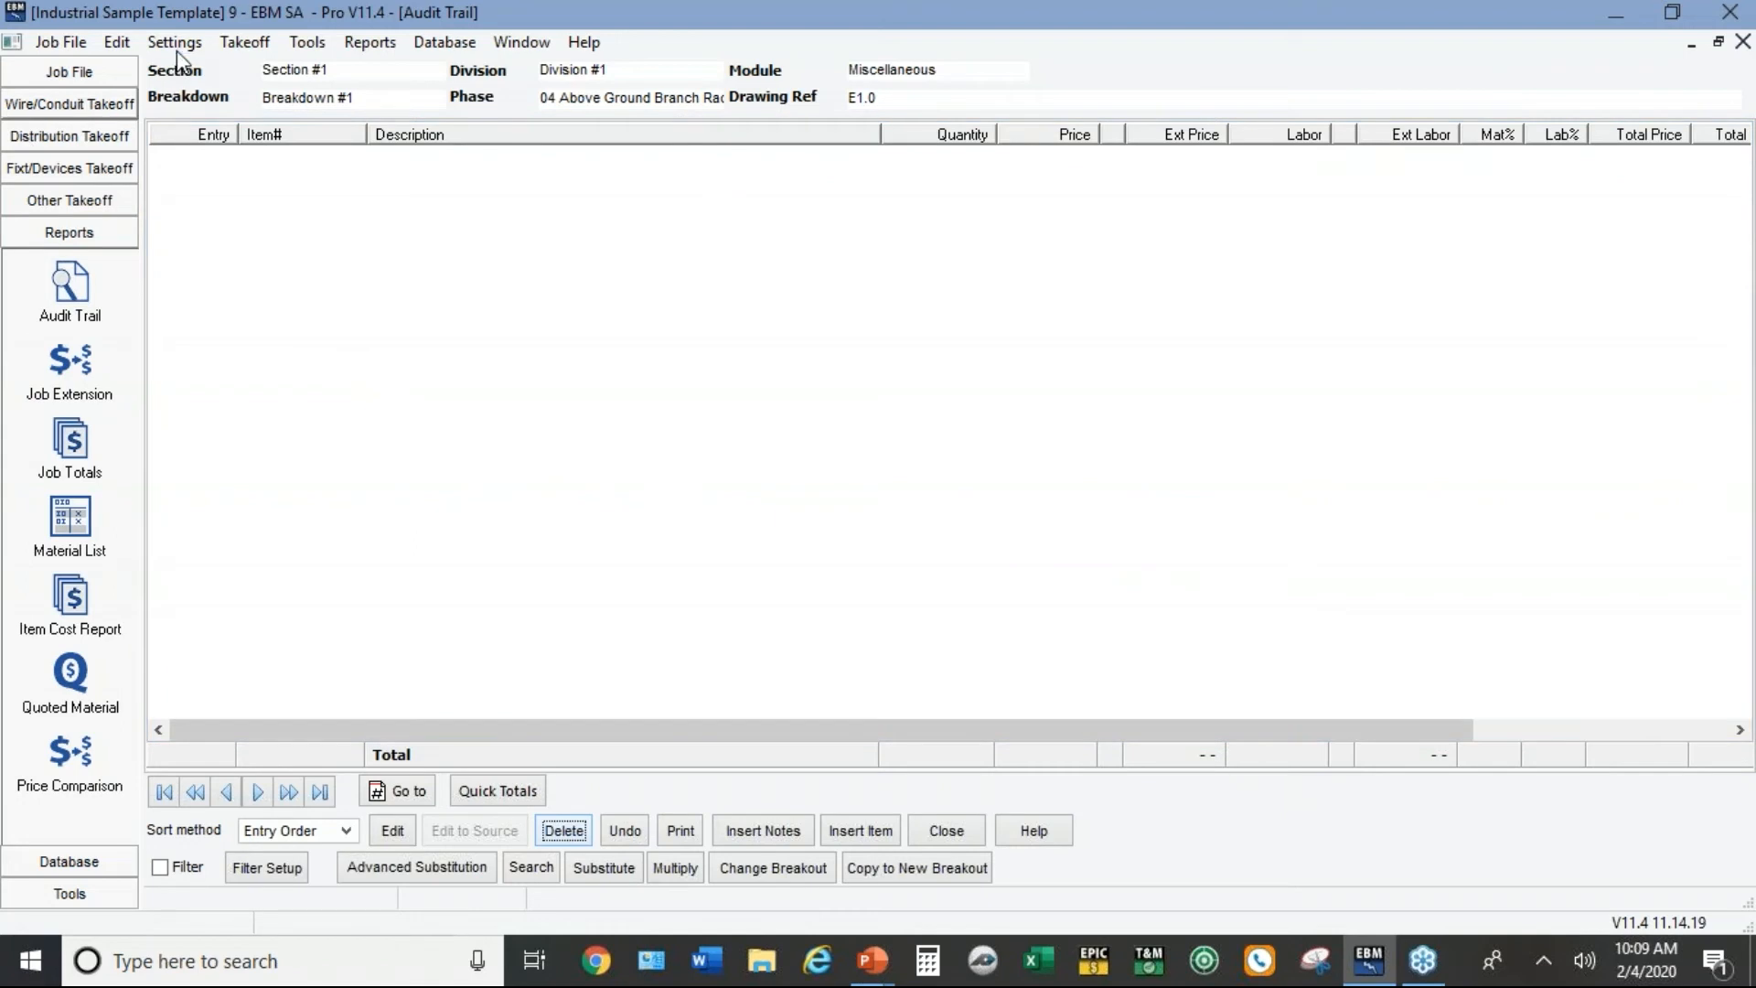
pyautogui.click(172, 42)
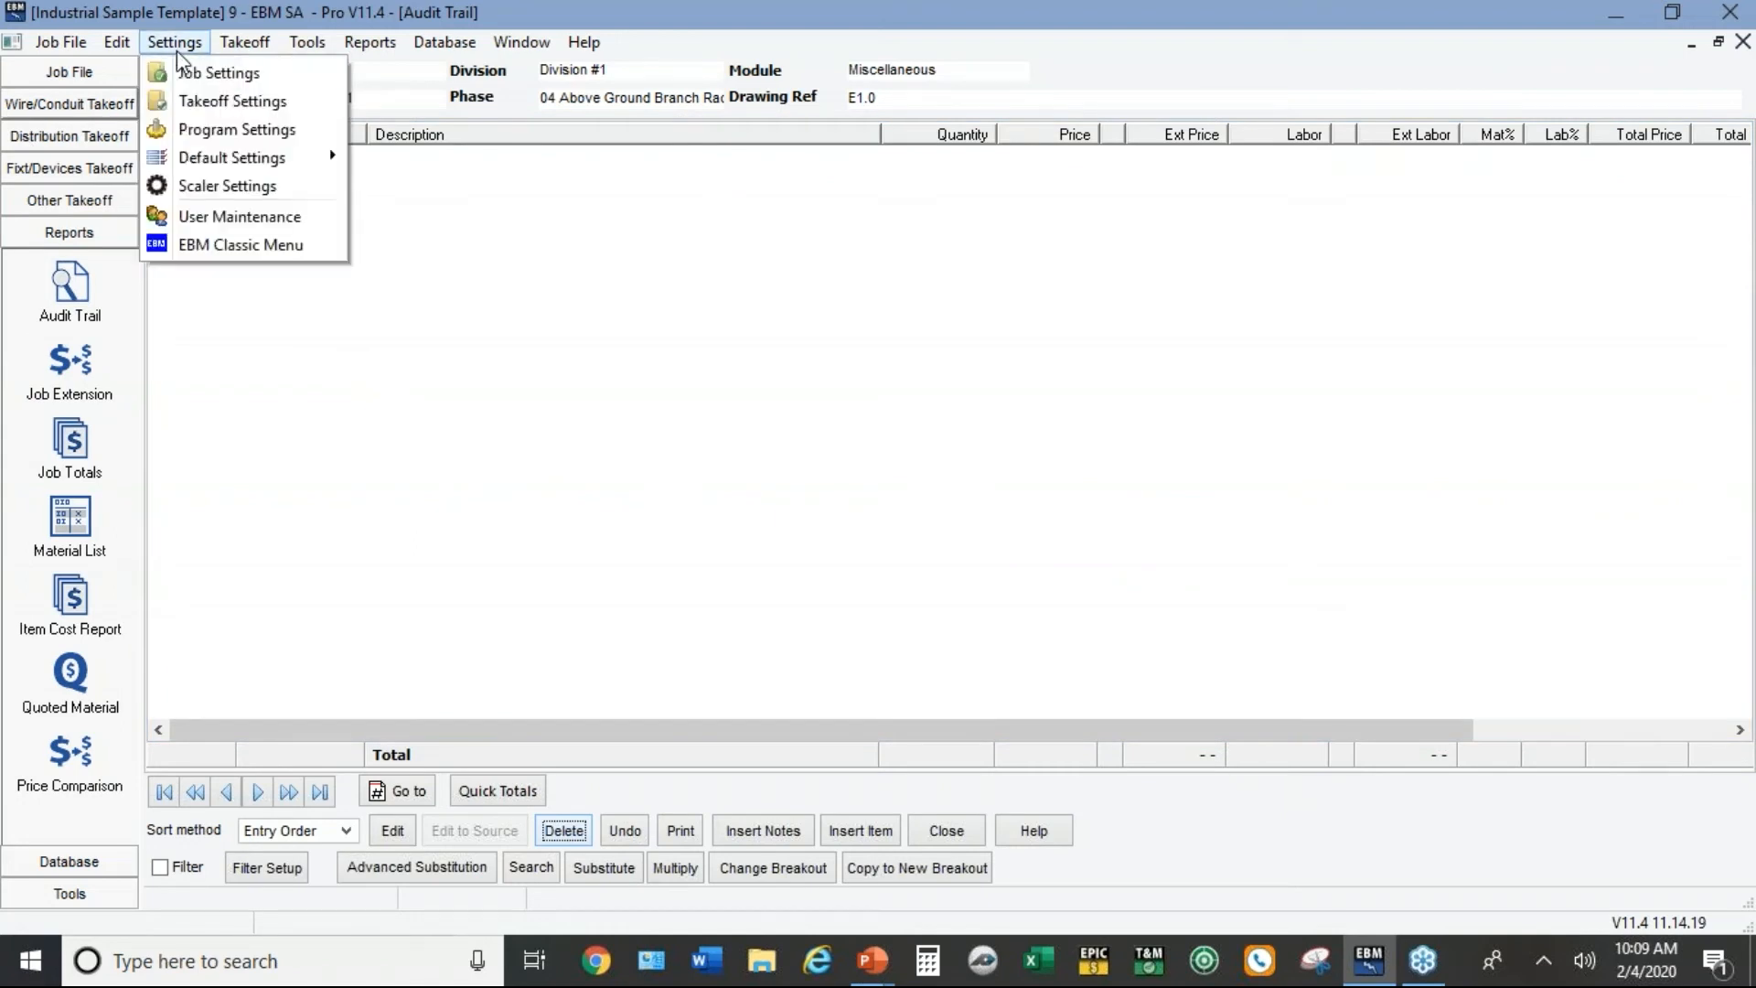
# Step: Review the default commercial job settings from Settings > Default Settings and close them
pyautogui.click(68, 71)
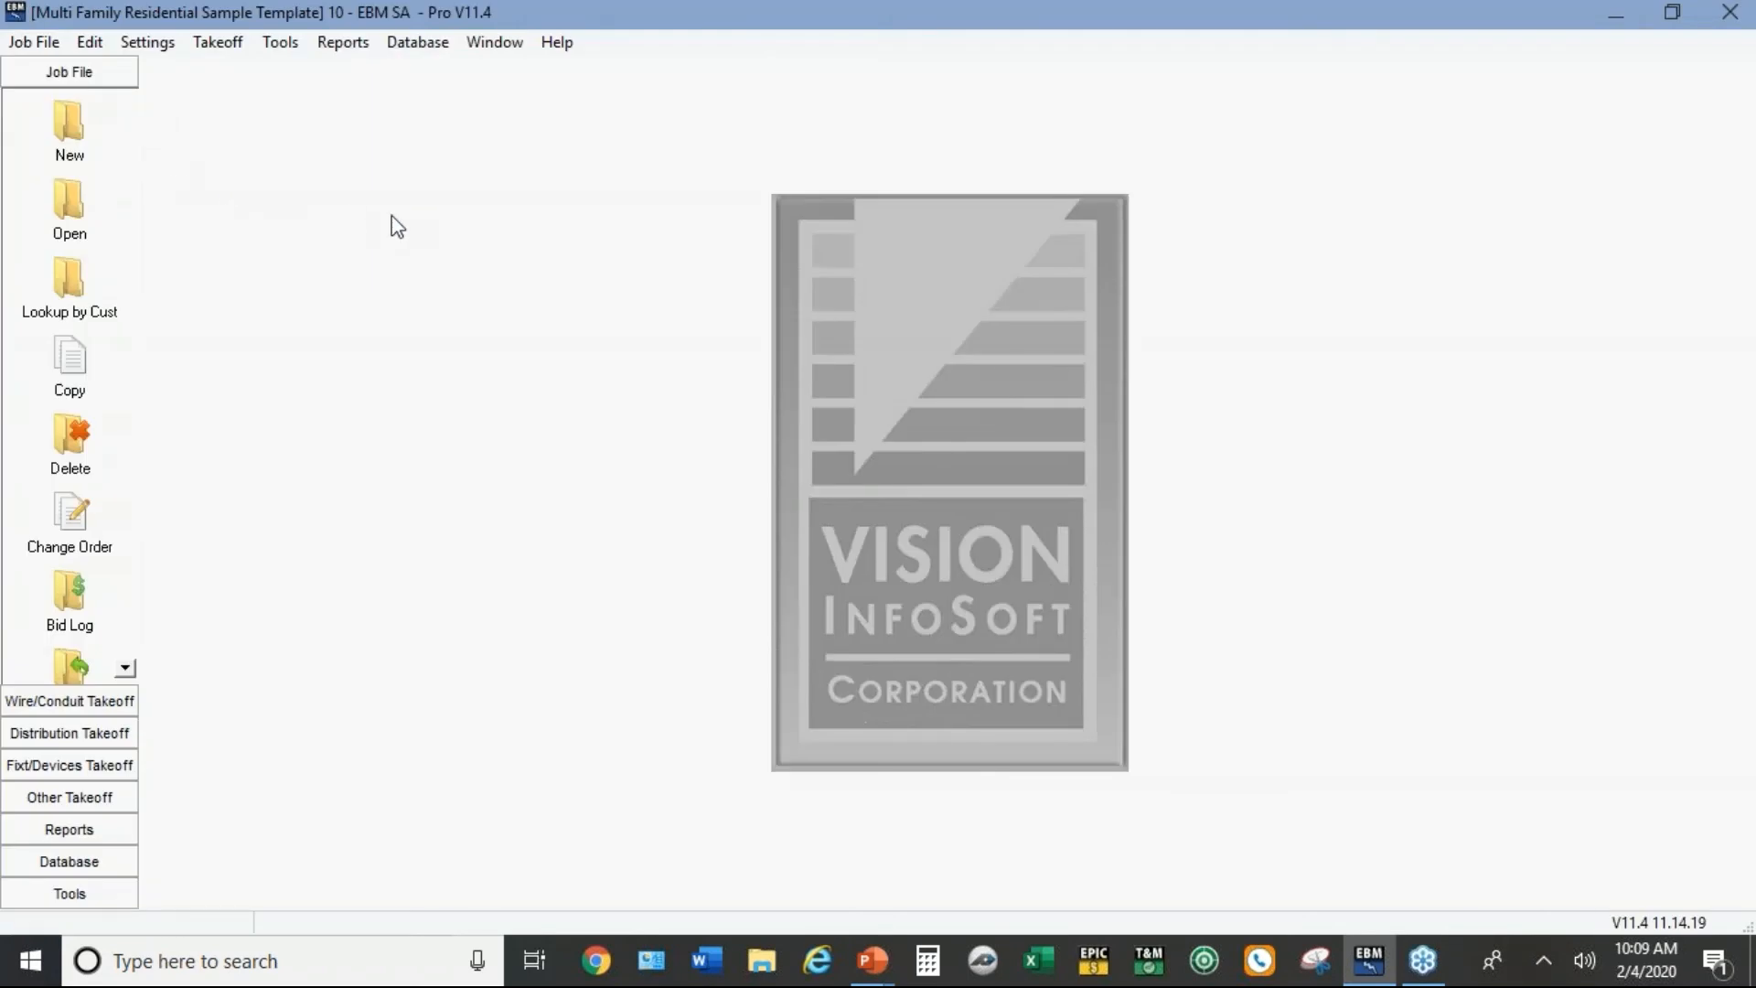
pyautogui.moveTo(267, 135)
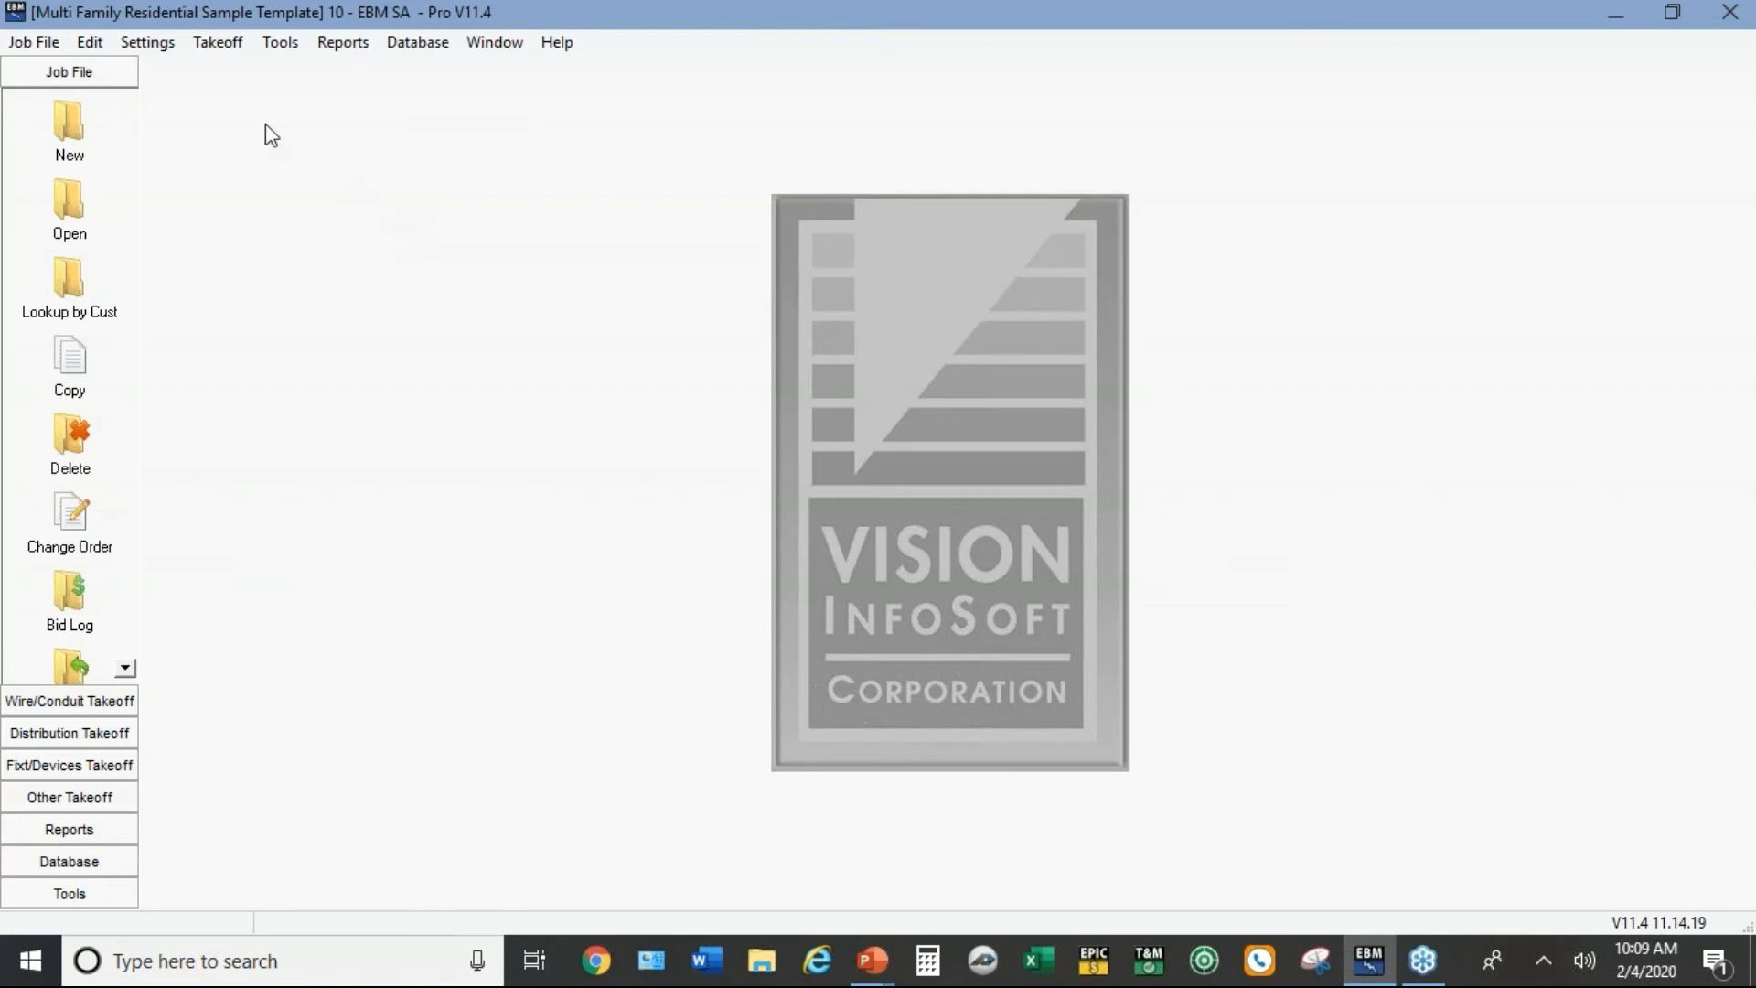
pyautogui.click(146, 42)
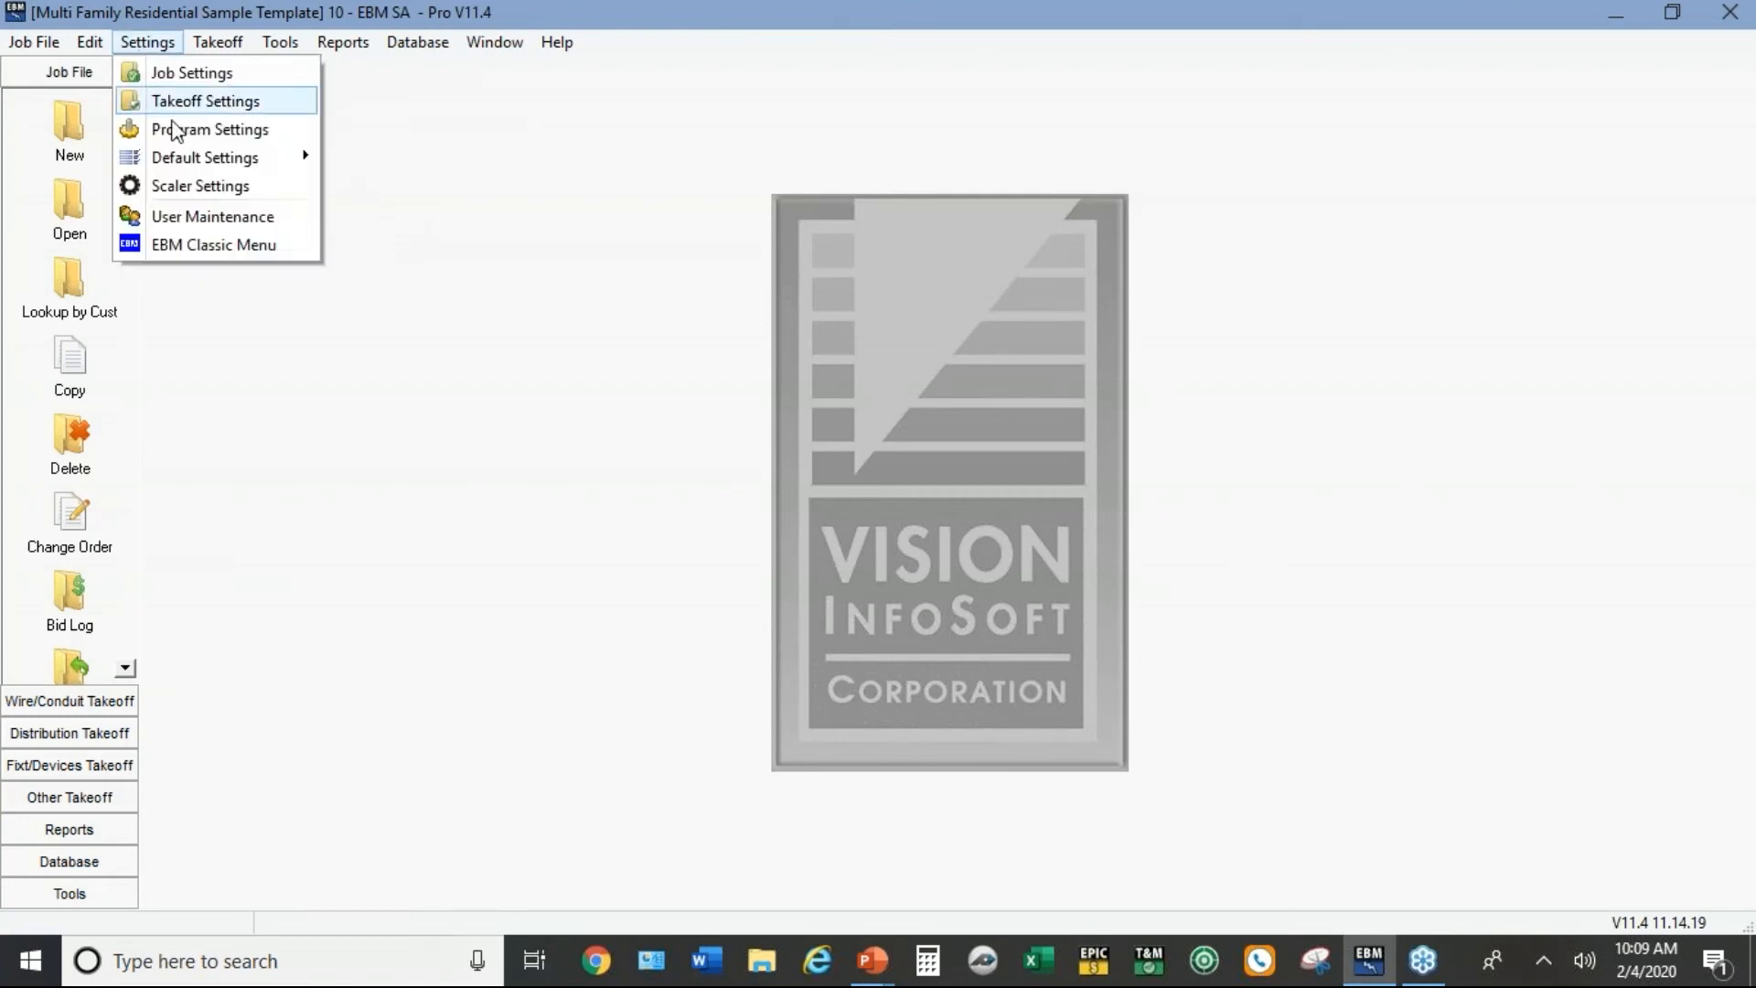
pyautogui.moveTo(209, 130)
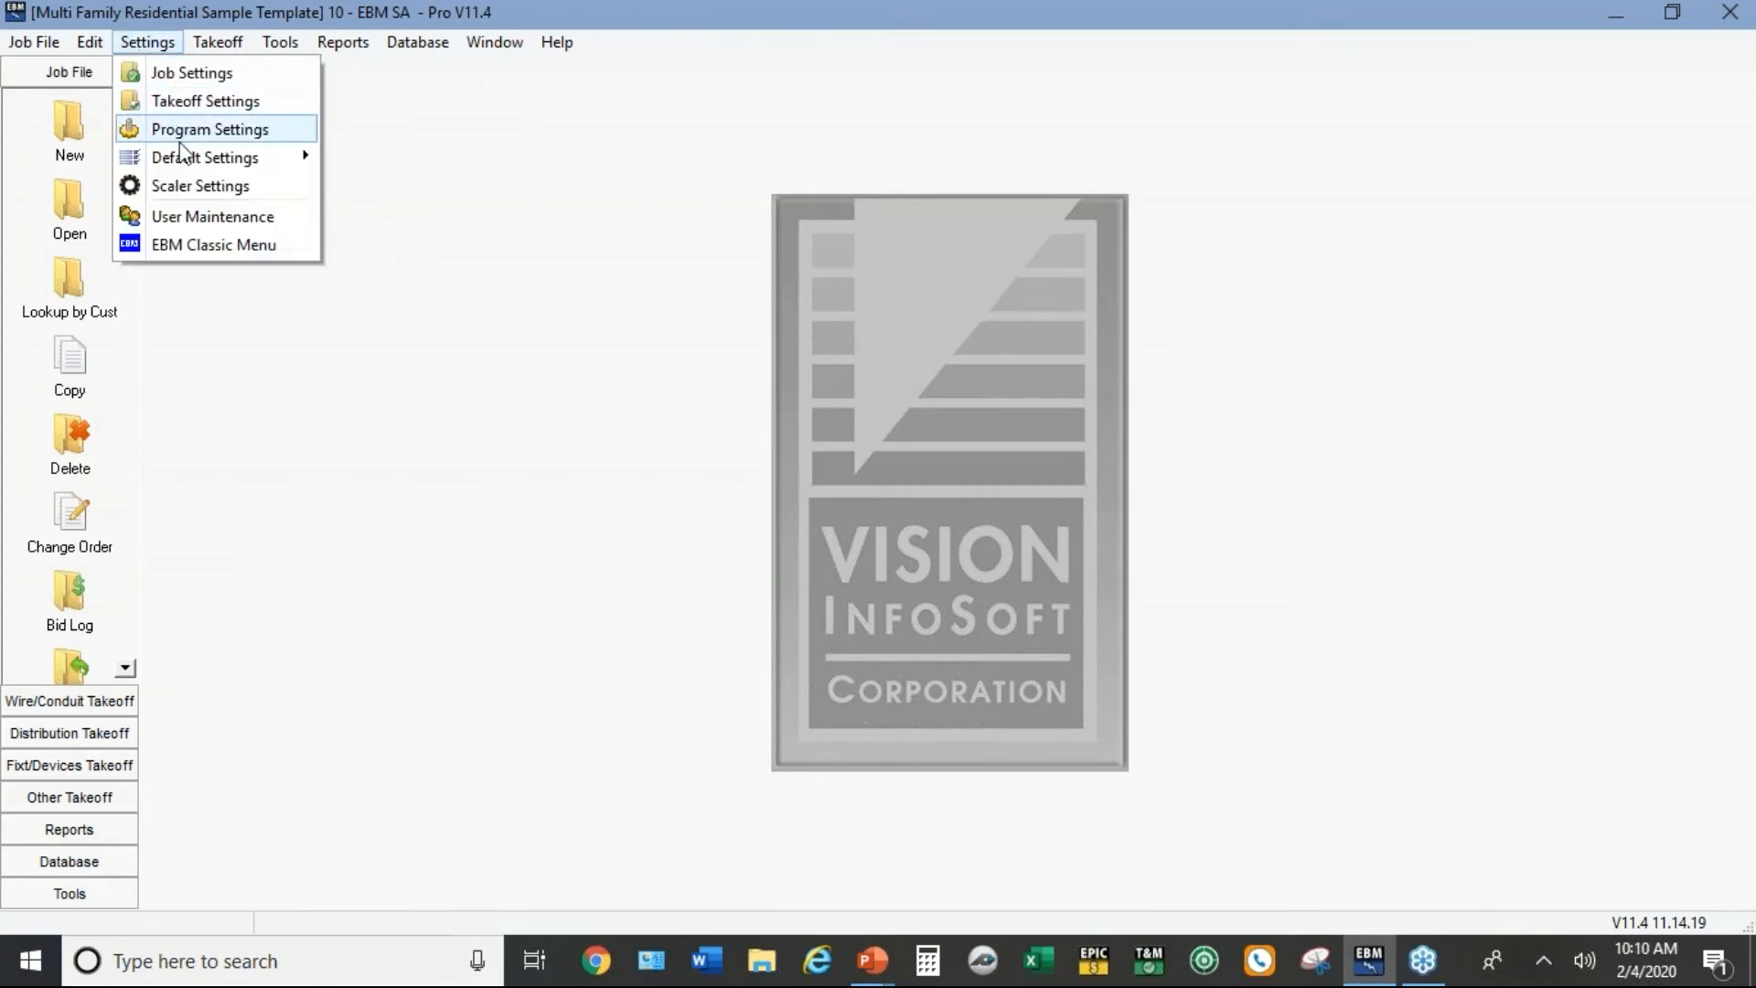
pyautogui.moveTo(205, 157)
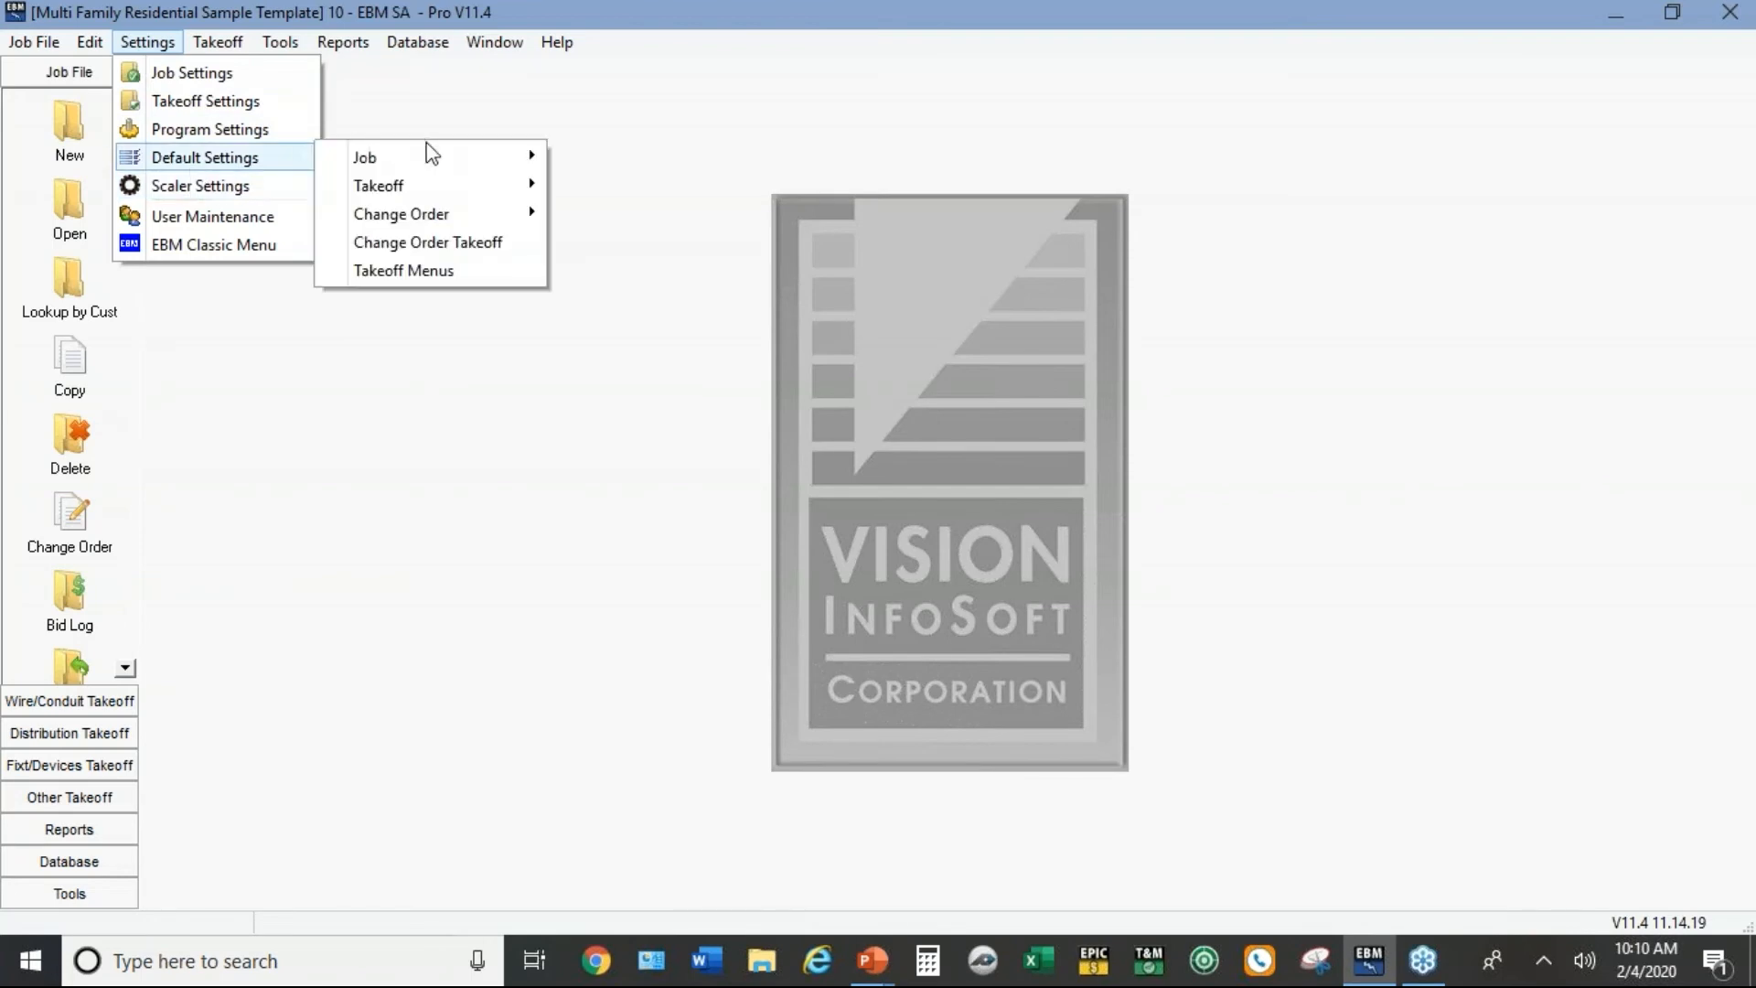
pyautogui.moveTo(409, 157)
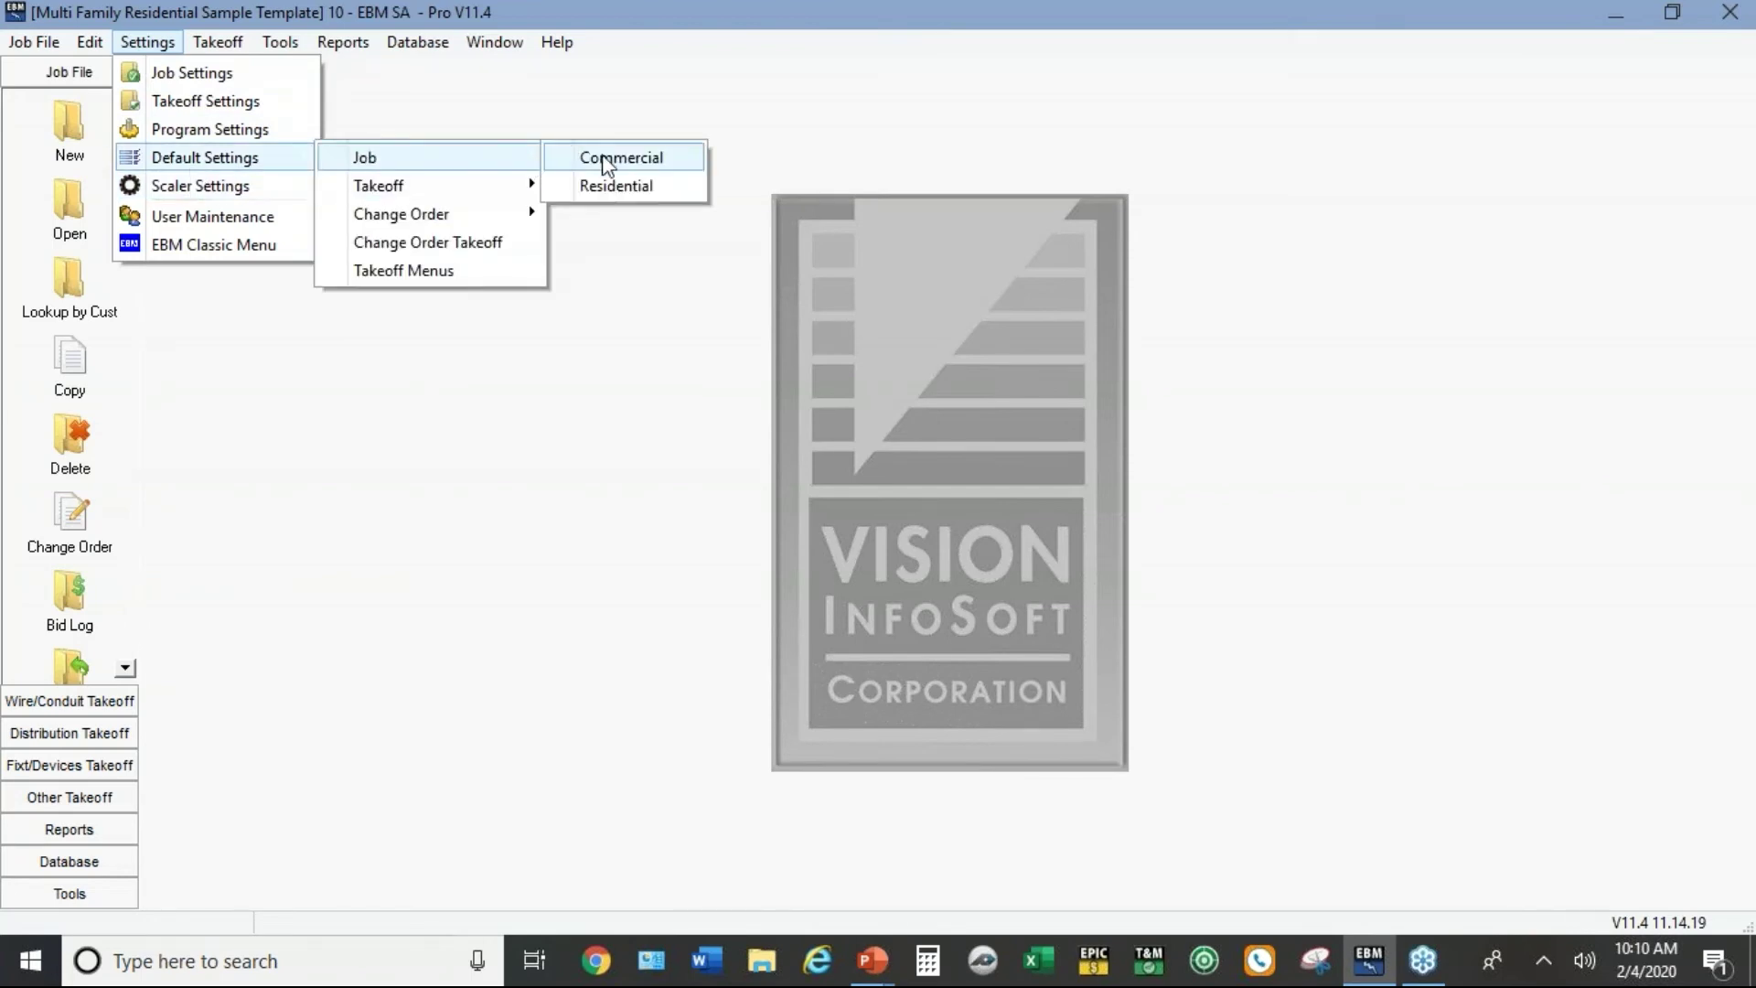
pyautogui.click(622, 157)
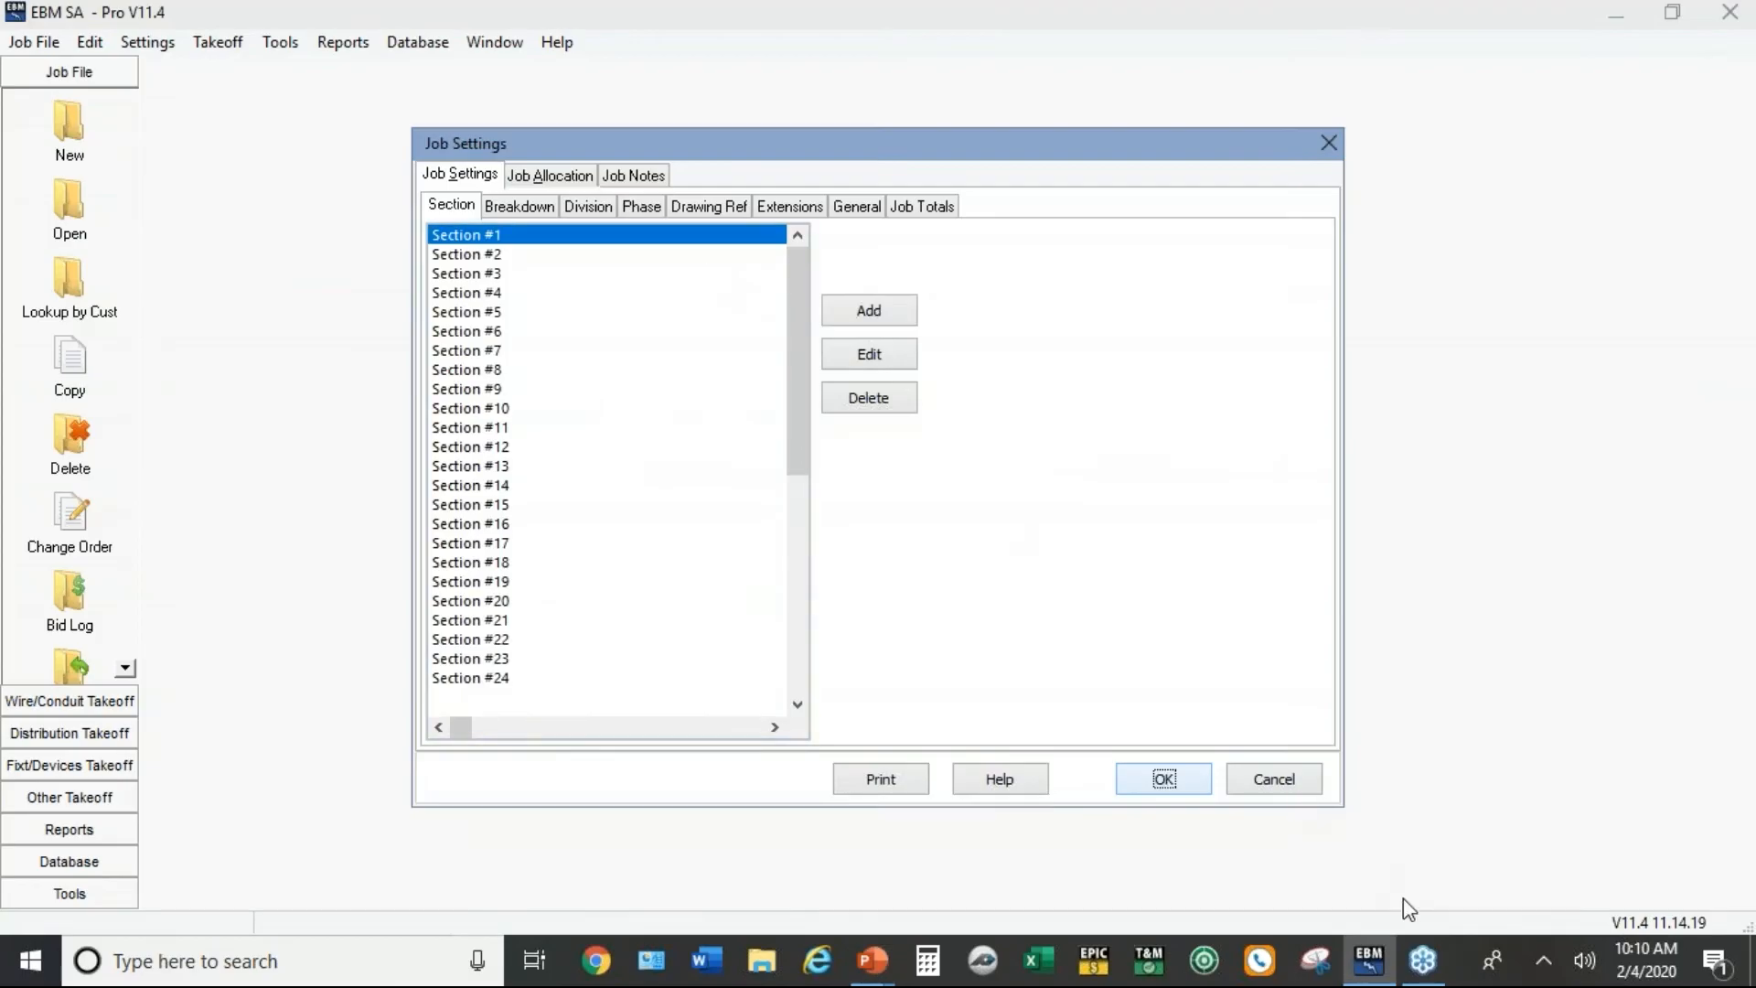
pyautogui.click(1164, 779)
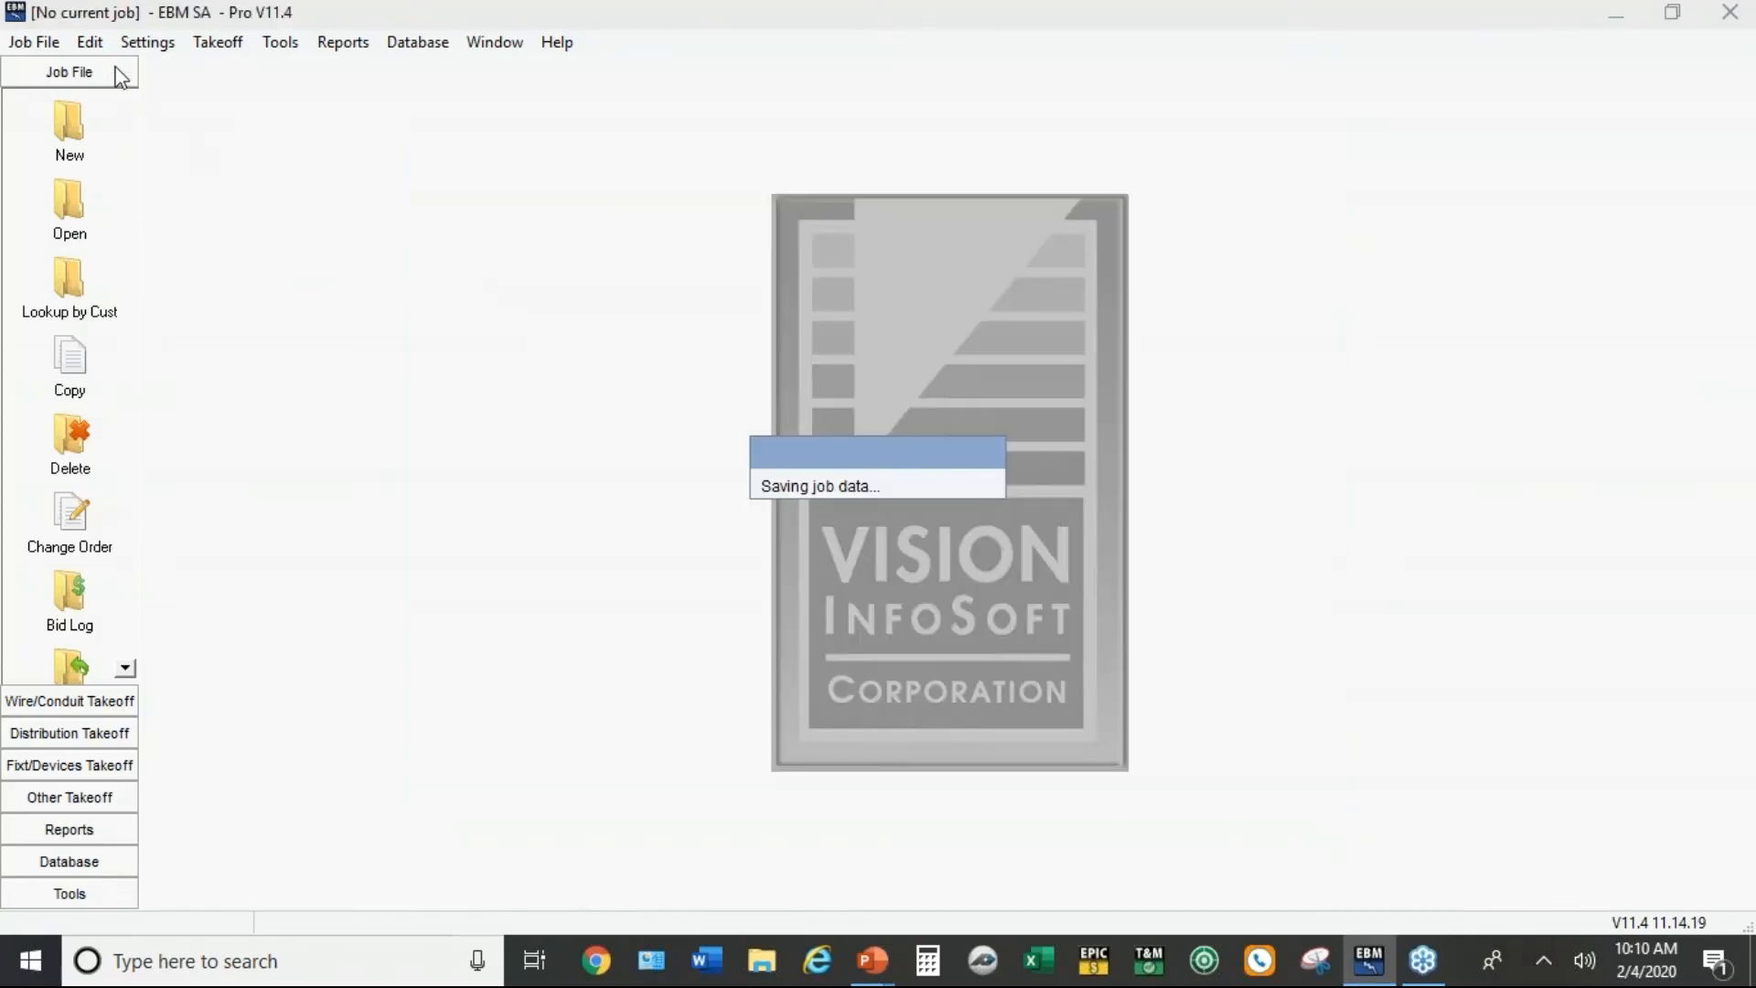
# Step: View the template's Job Allocation showing 10% overhead and 5% profit of the entire job
pyautogui.click(147, 42)
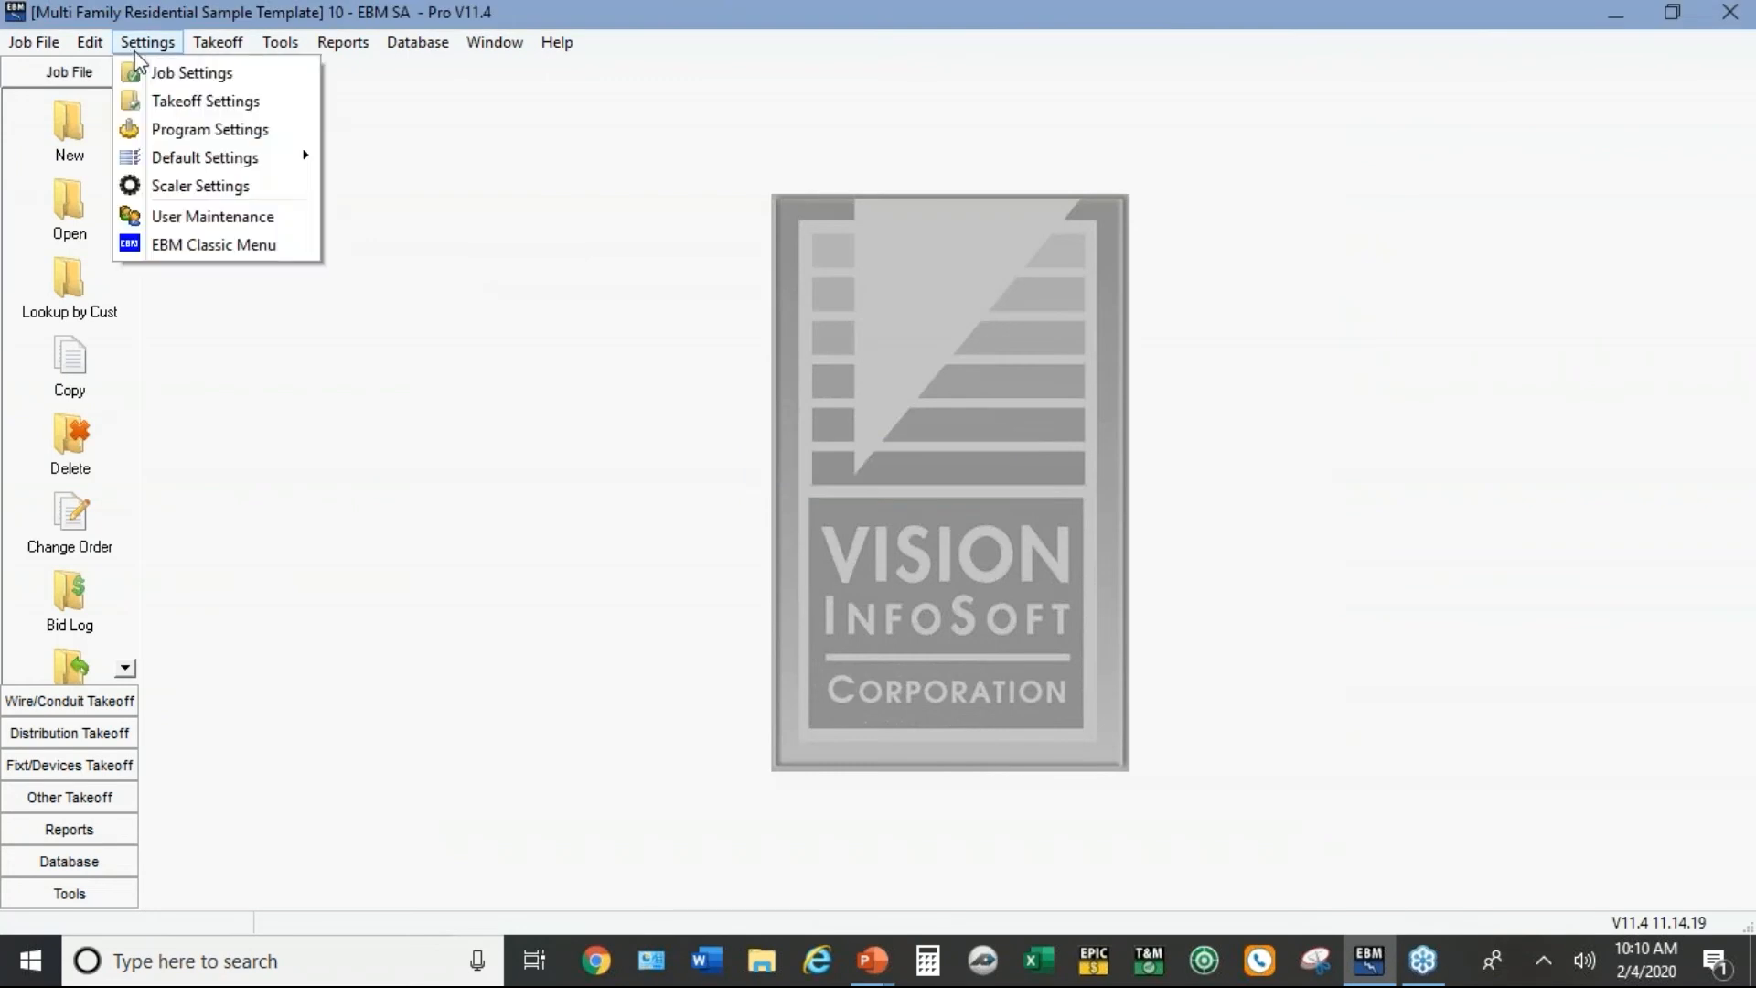
pyautogui.click(188, 98)
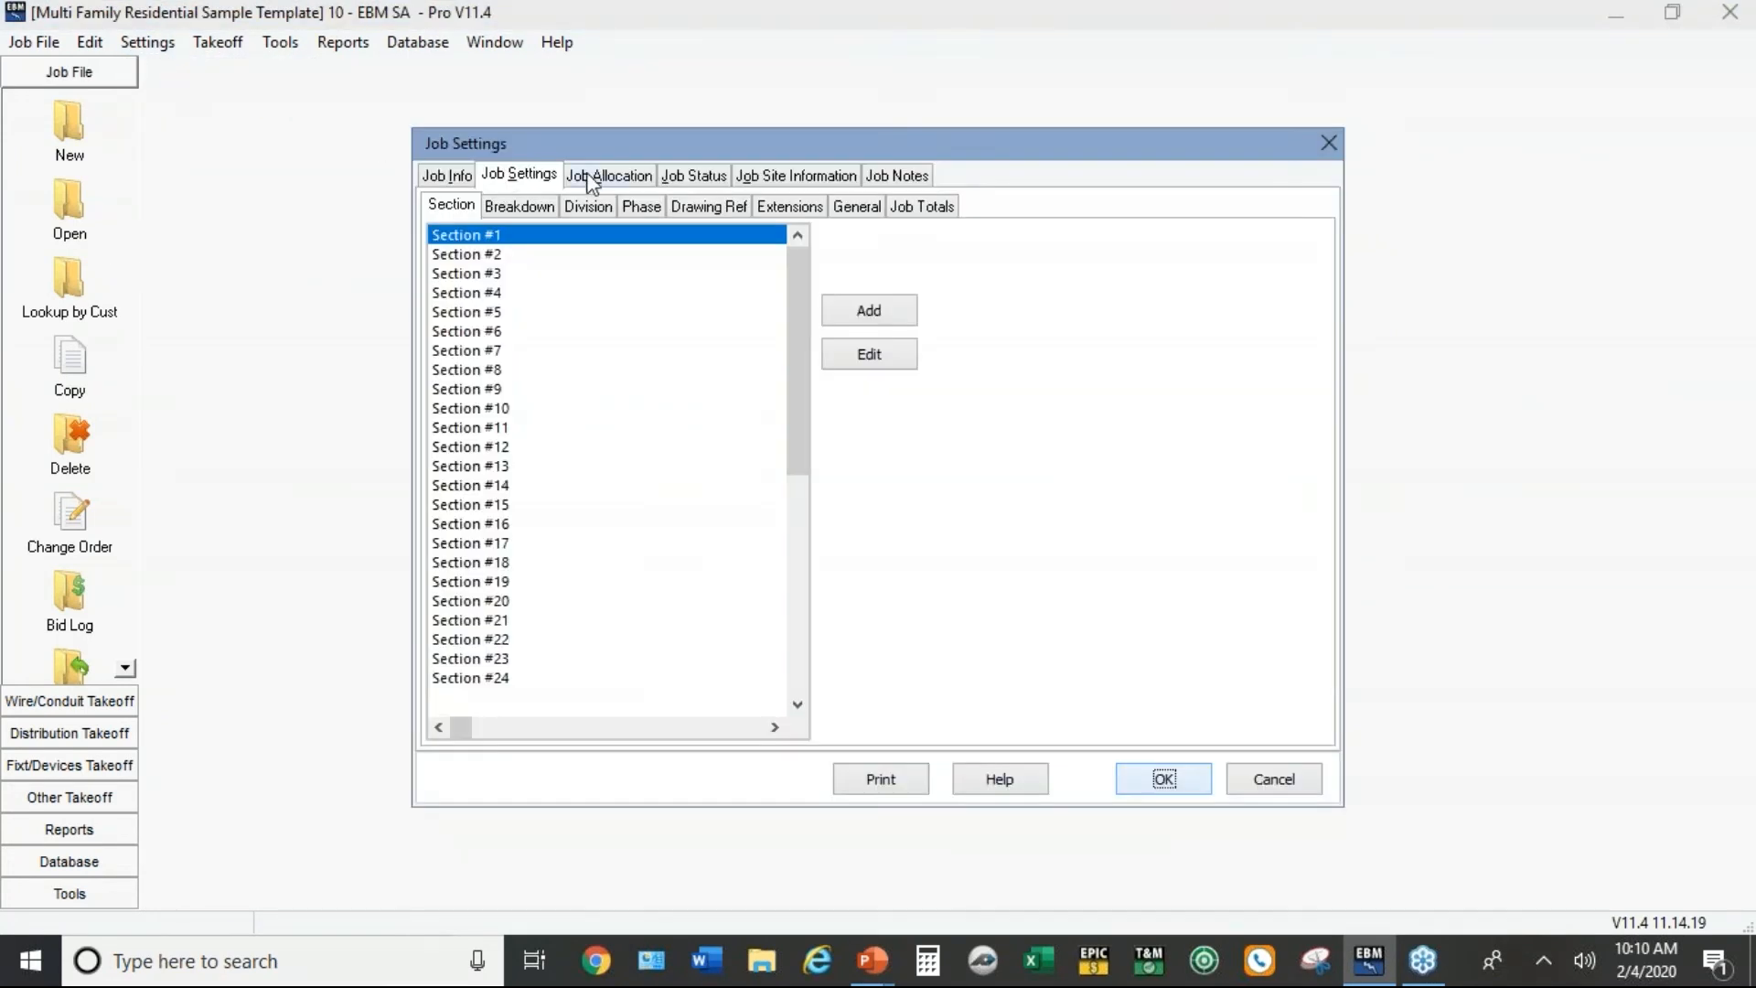
pyautogui.click(608, 175)
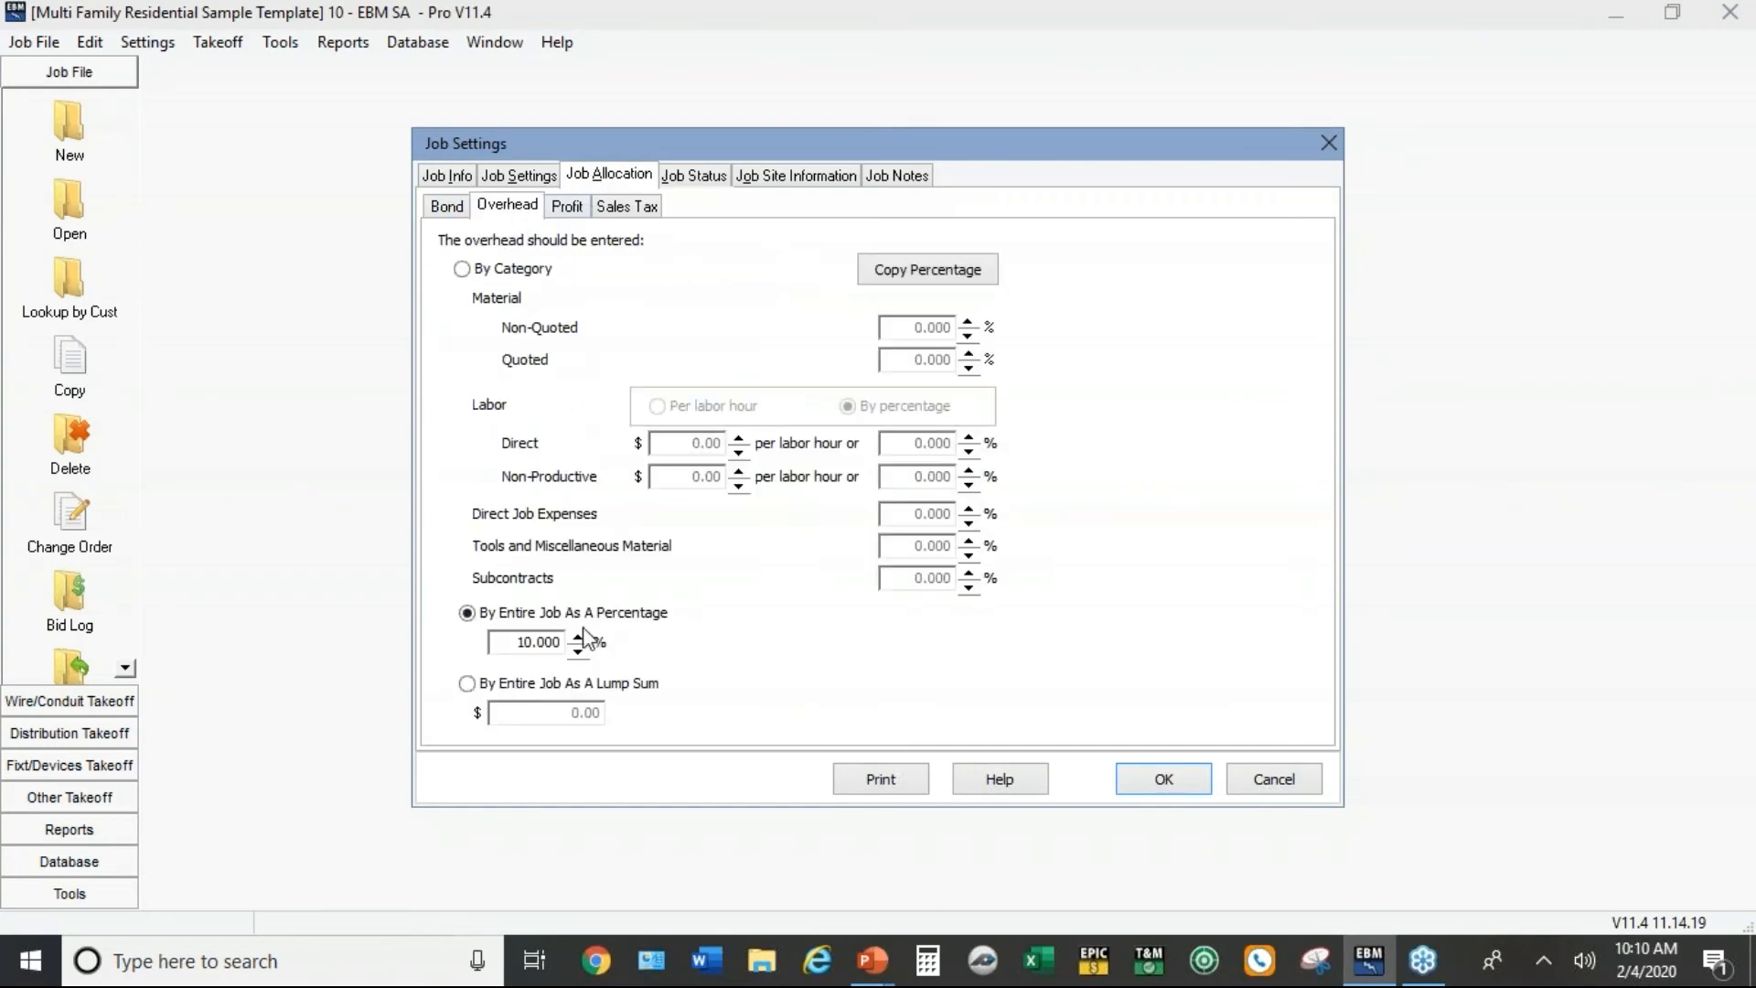
pyautogui.moveTo(582, 215)
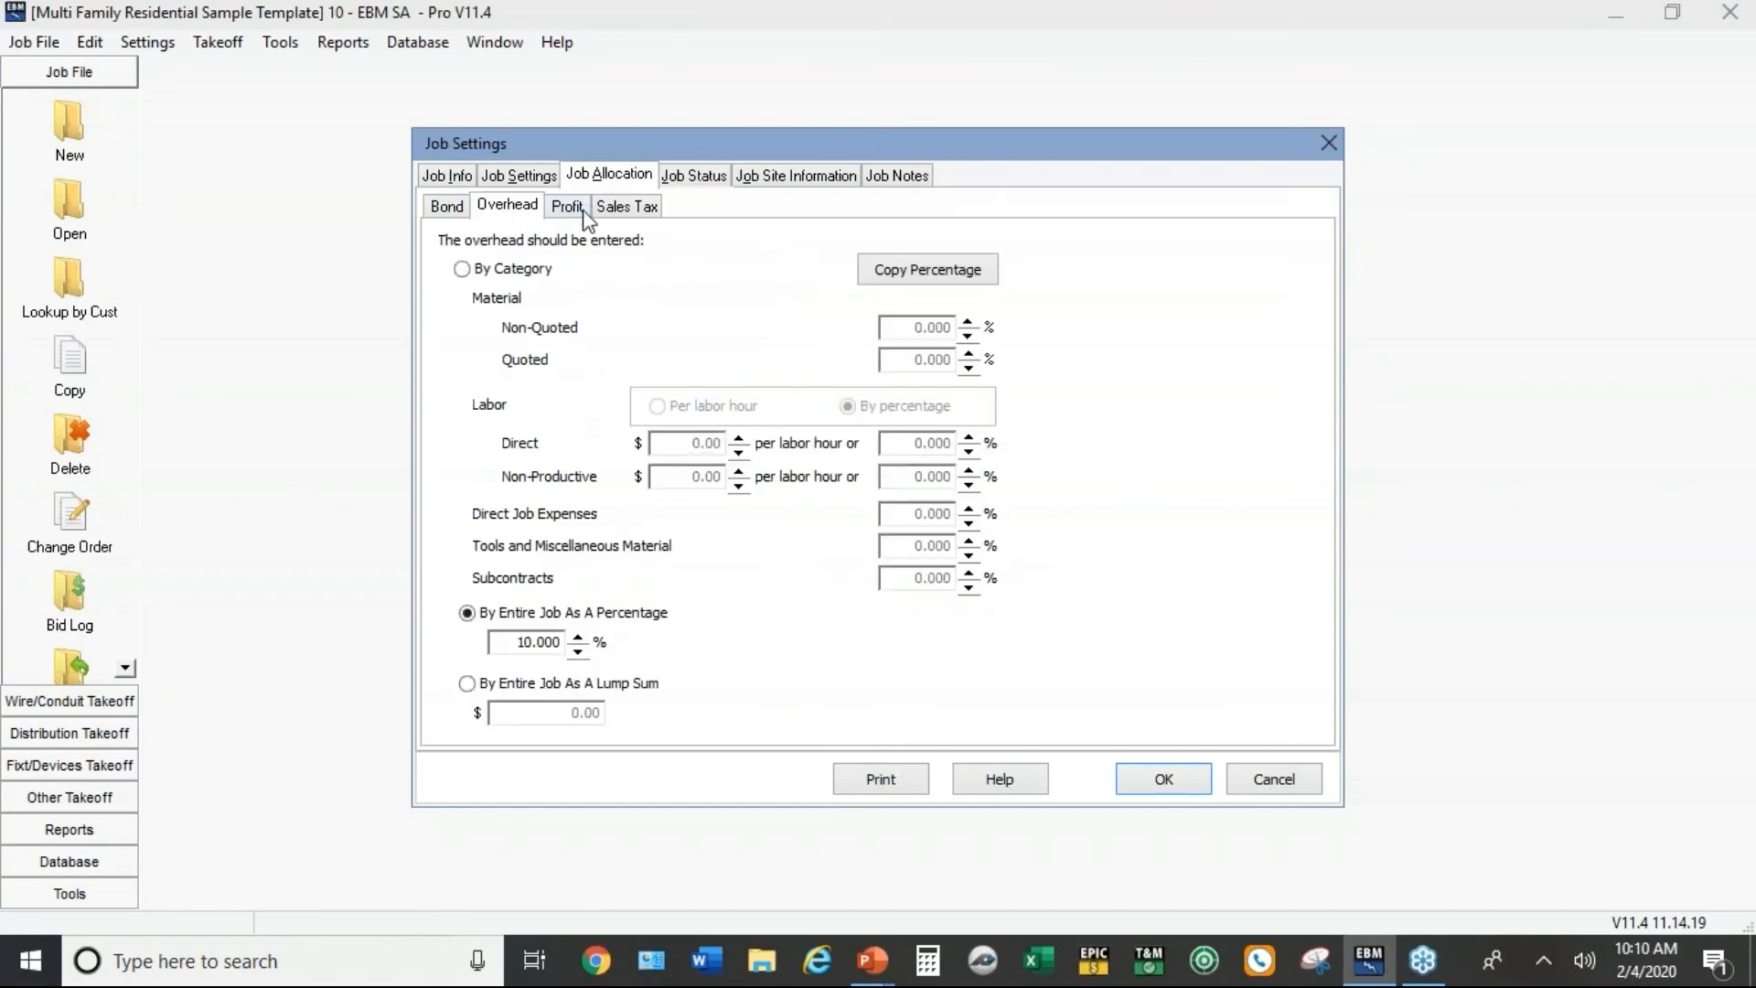
pyautogui.click(567, 205)
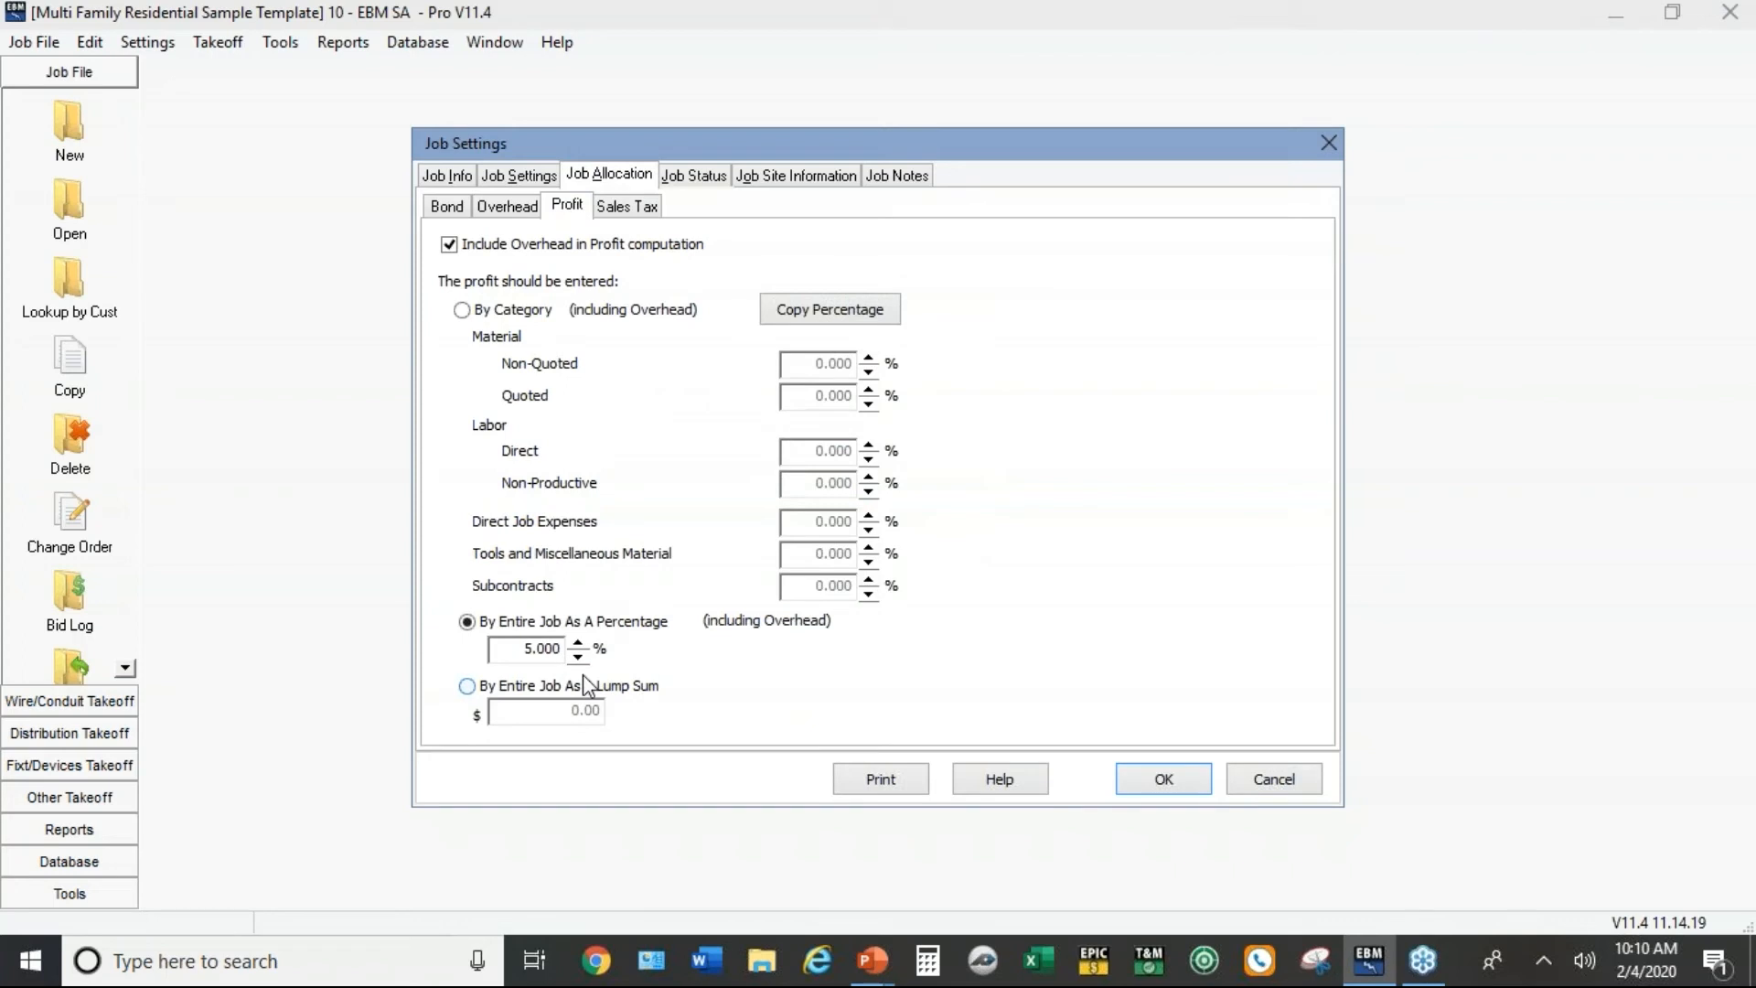
pyautogui.moveTo(594, 622)
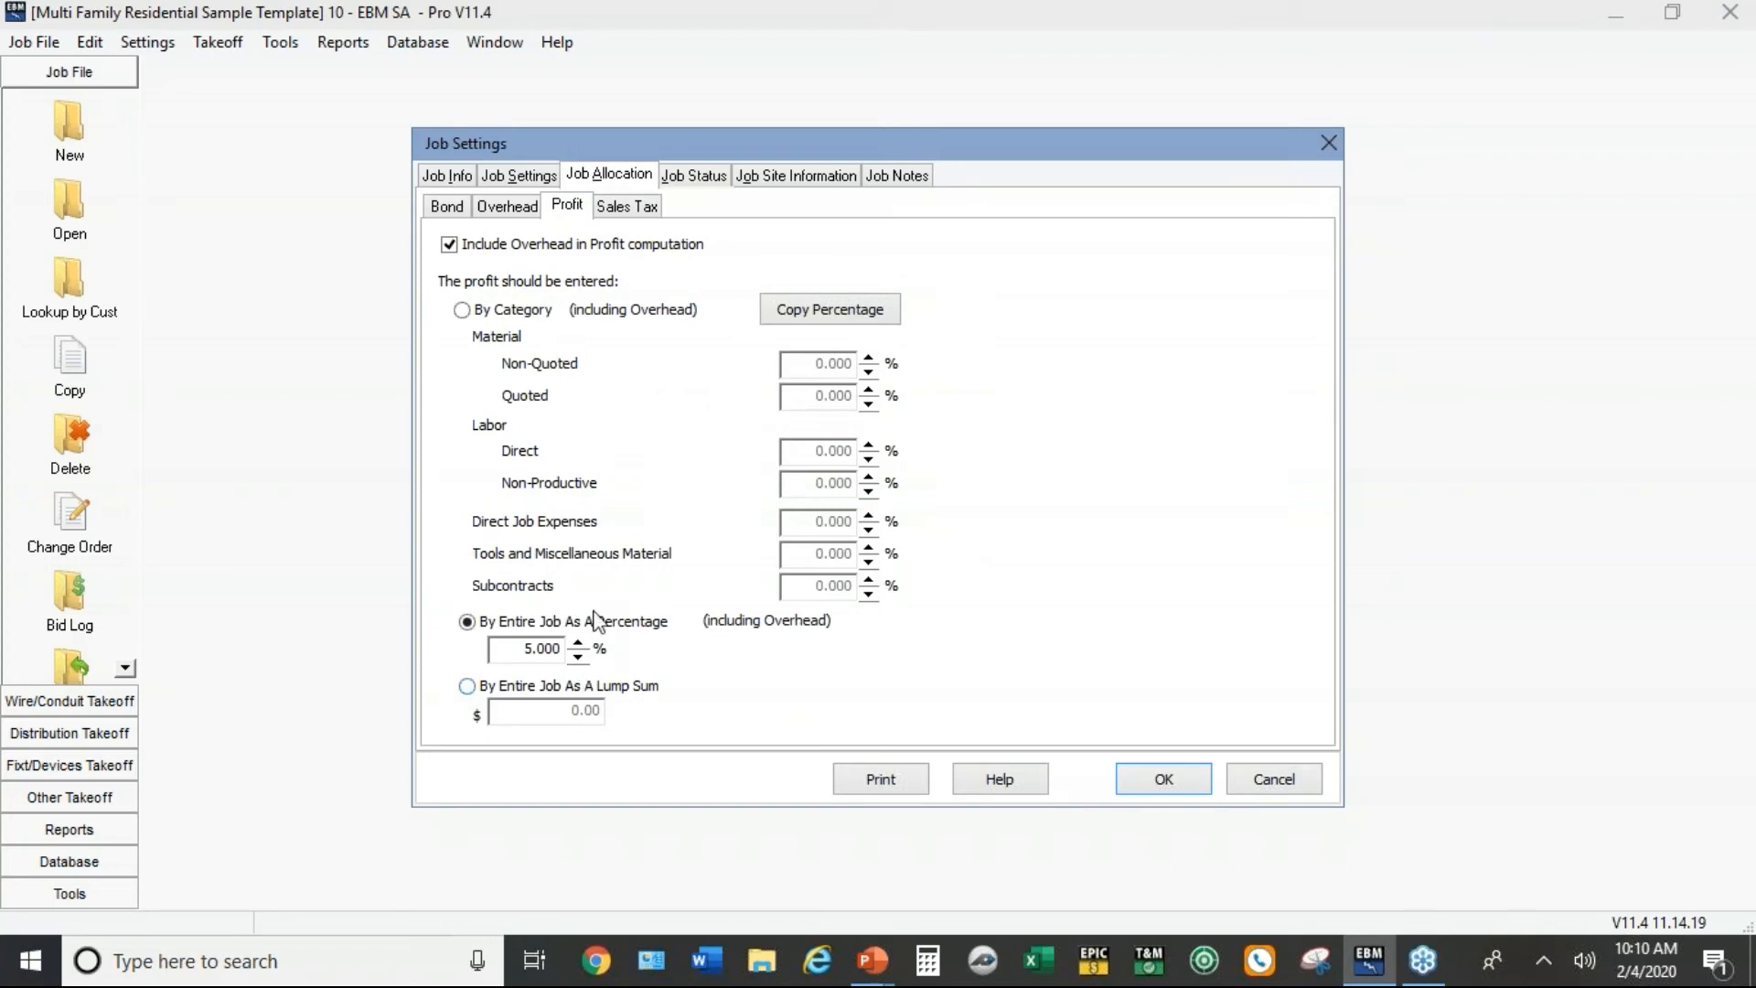
pyautogui.moveTo(500, 165)
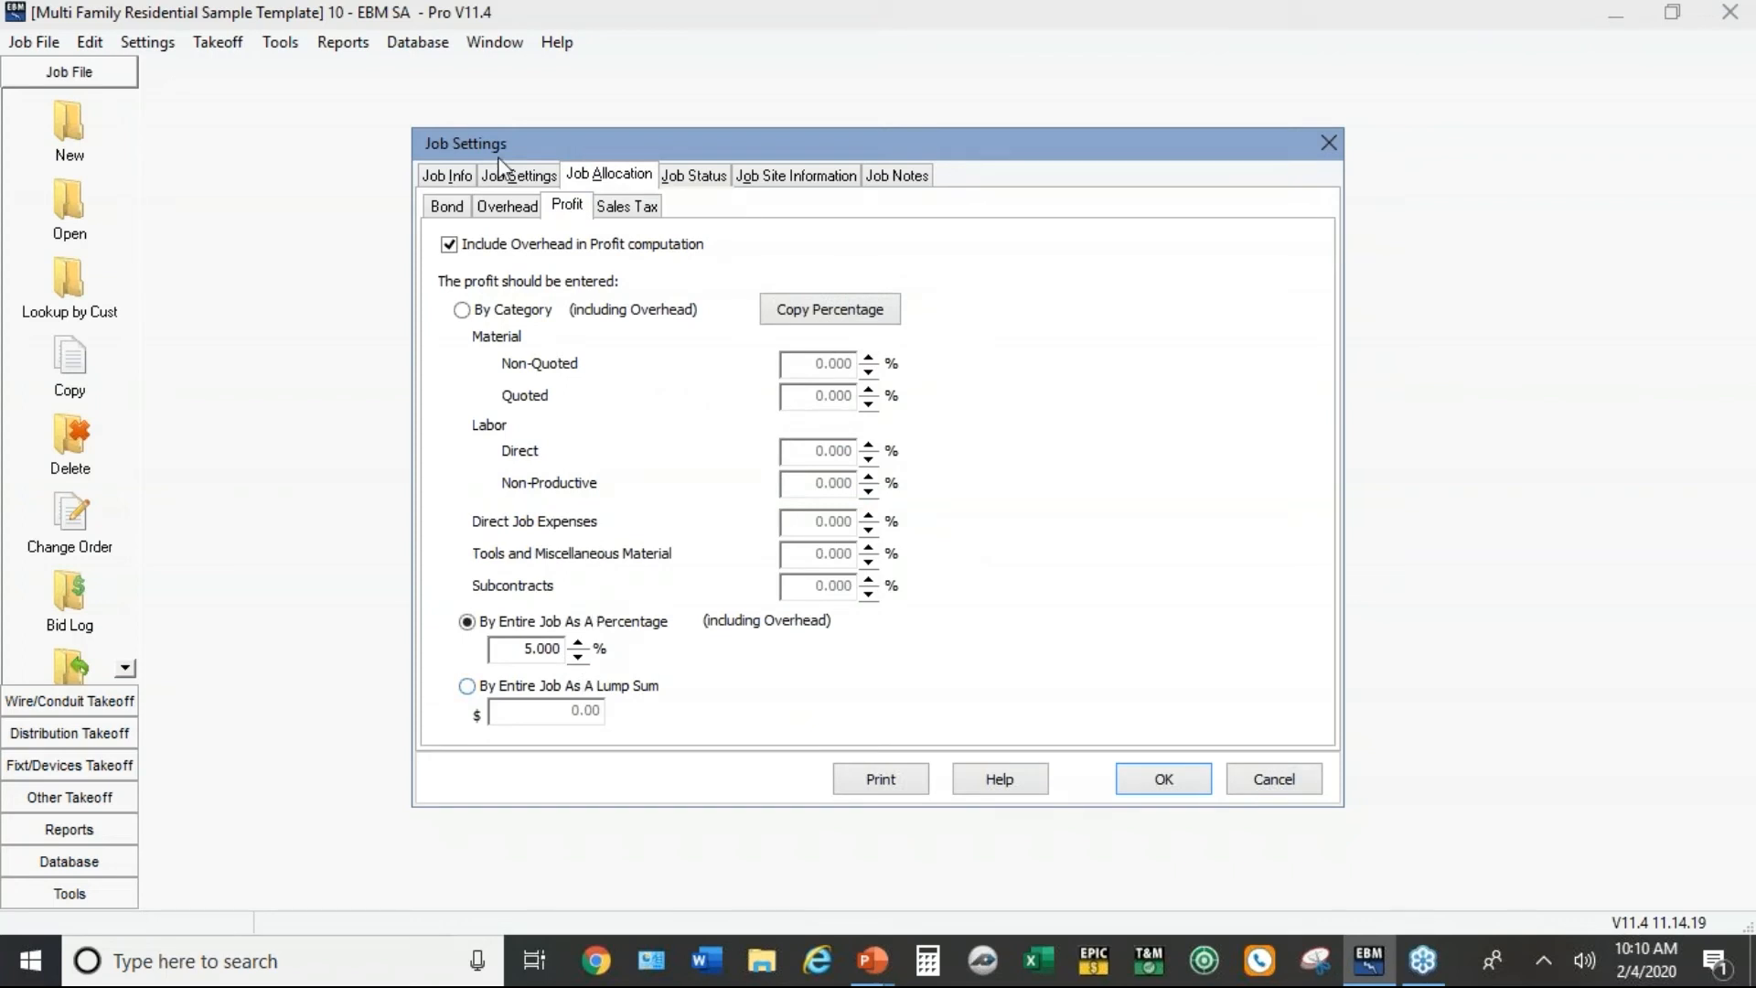
# Step: Review Extensions and the Direct Labor Rates for Electrician, Helper and Foreman, then close the rates
pyautogui.click(520, 174)
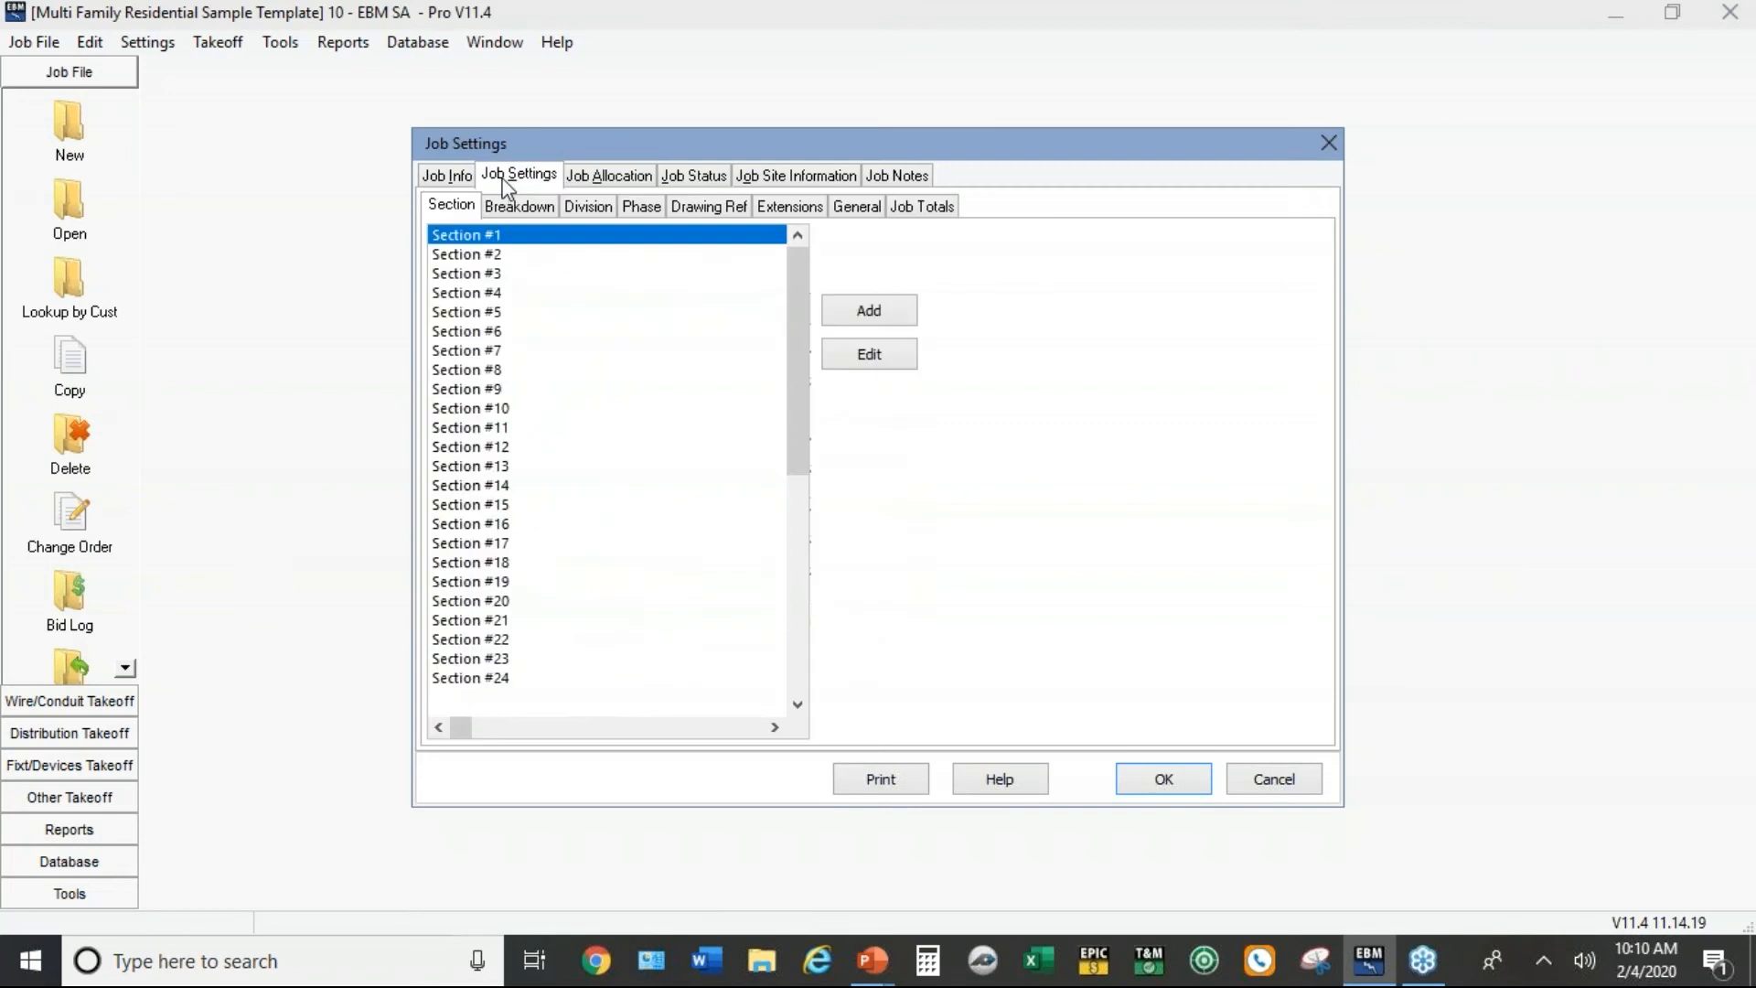
pyautogui.click(791, 204)
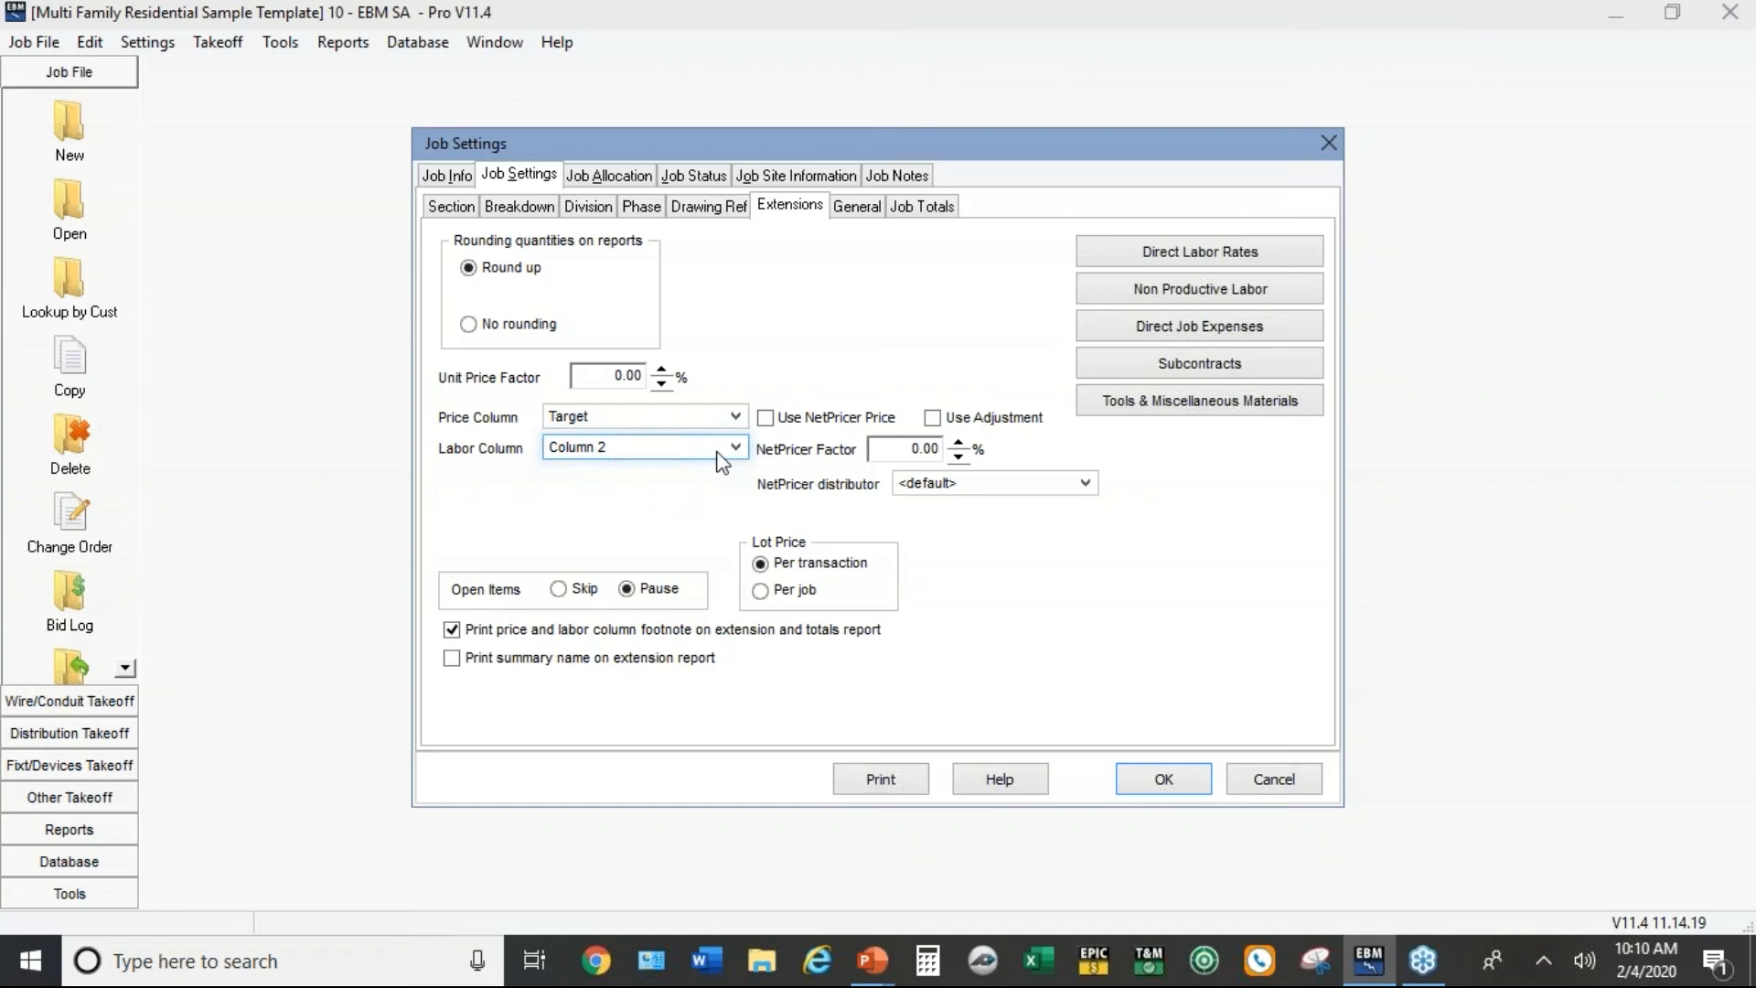
pyautogui.moveTo(696, 443)
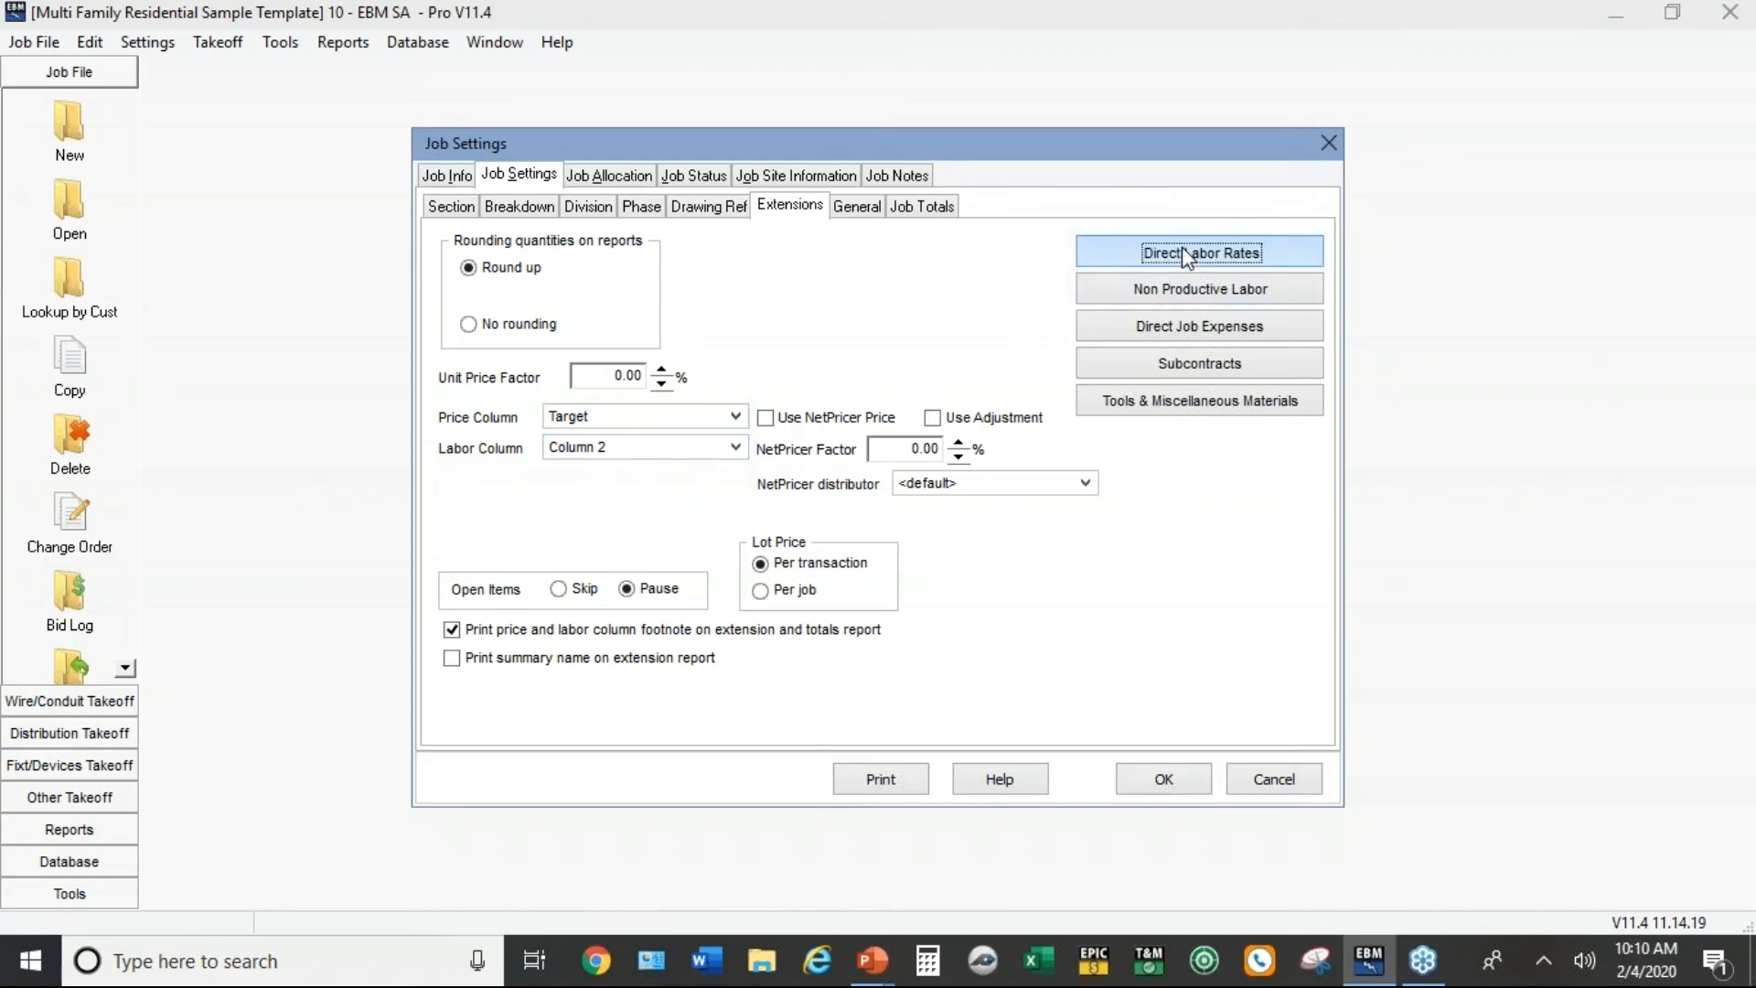
pyautogui.click(1198, 251)
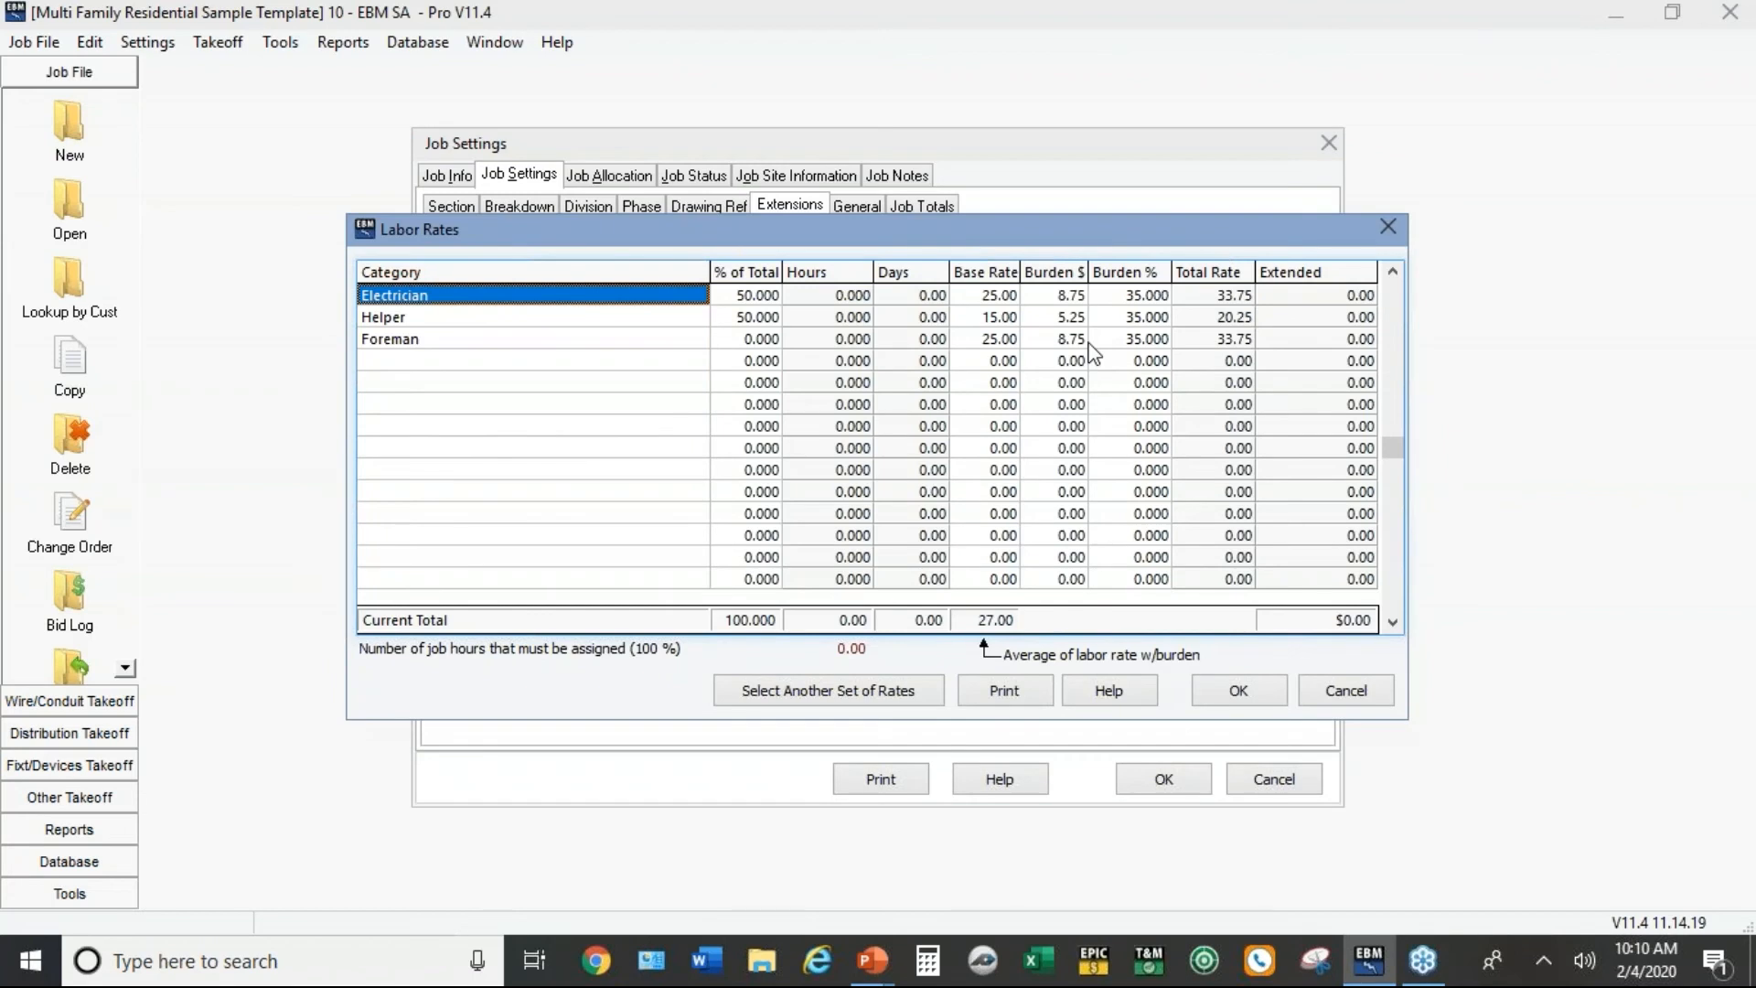
pyautogui.moveTo(638, 315)
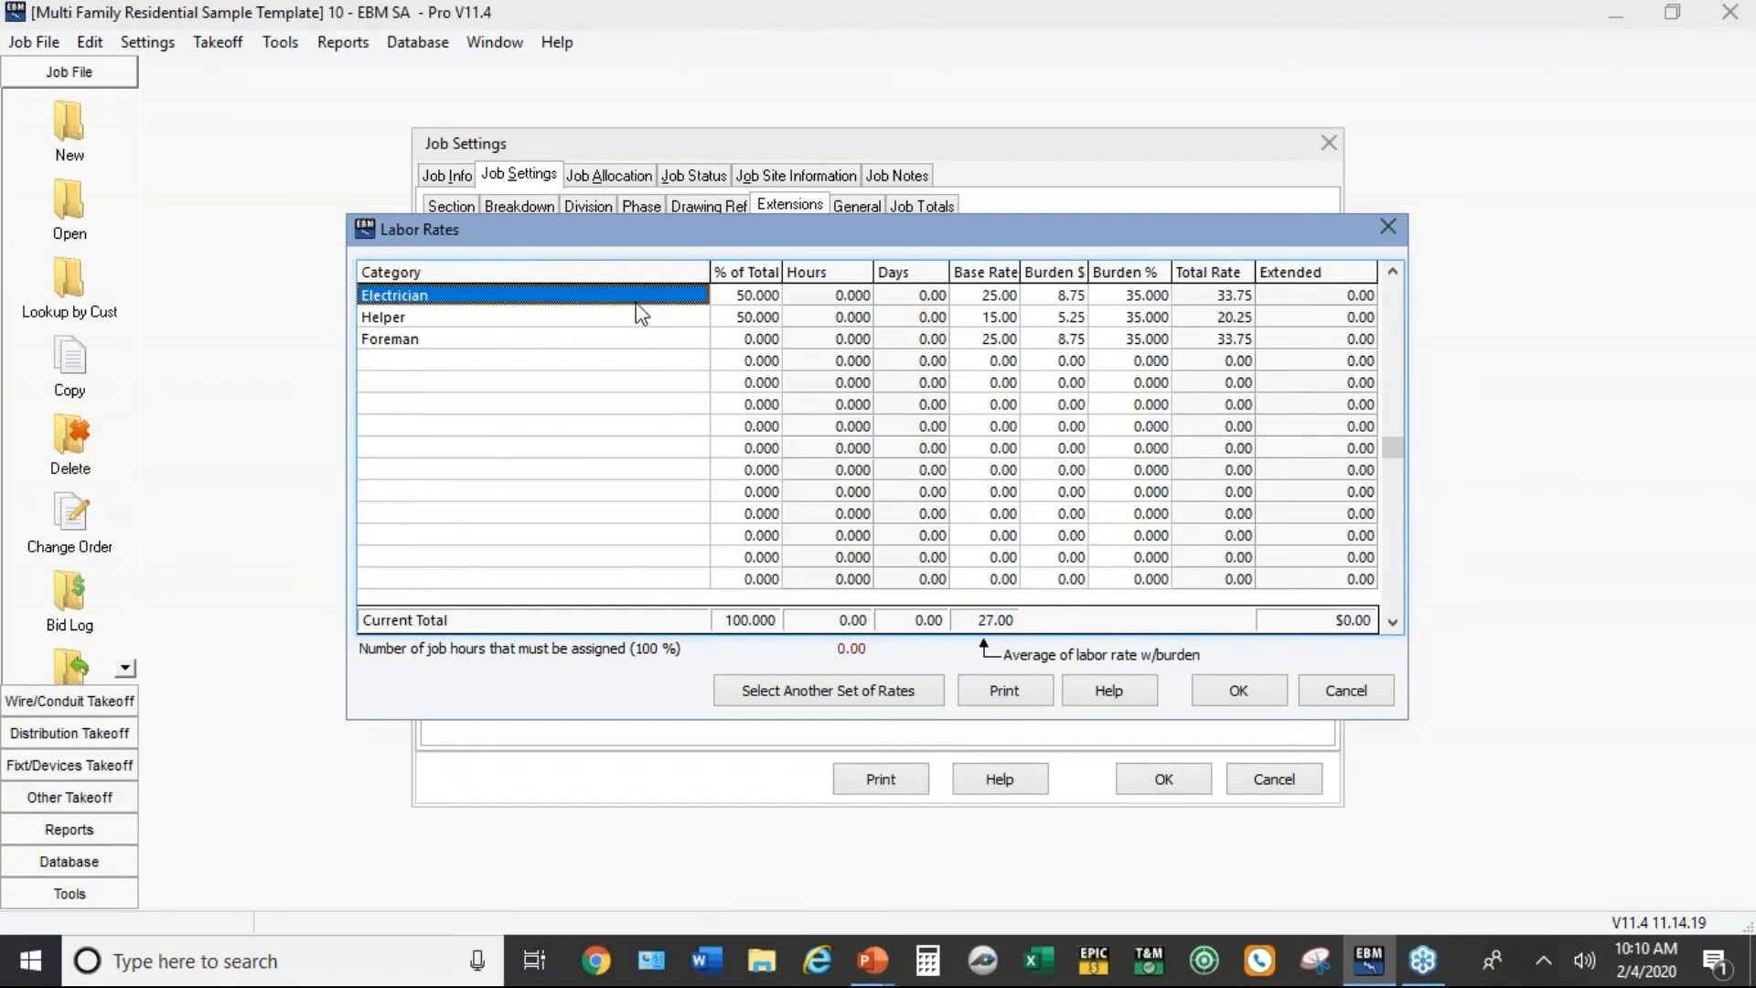
pyautogui.moveTo(642, 338)
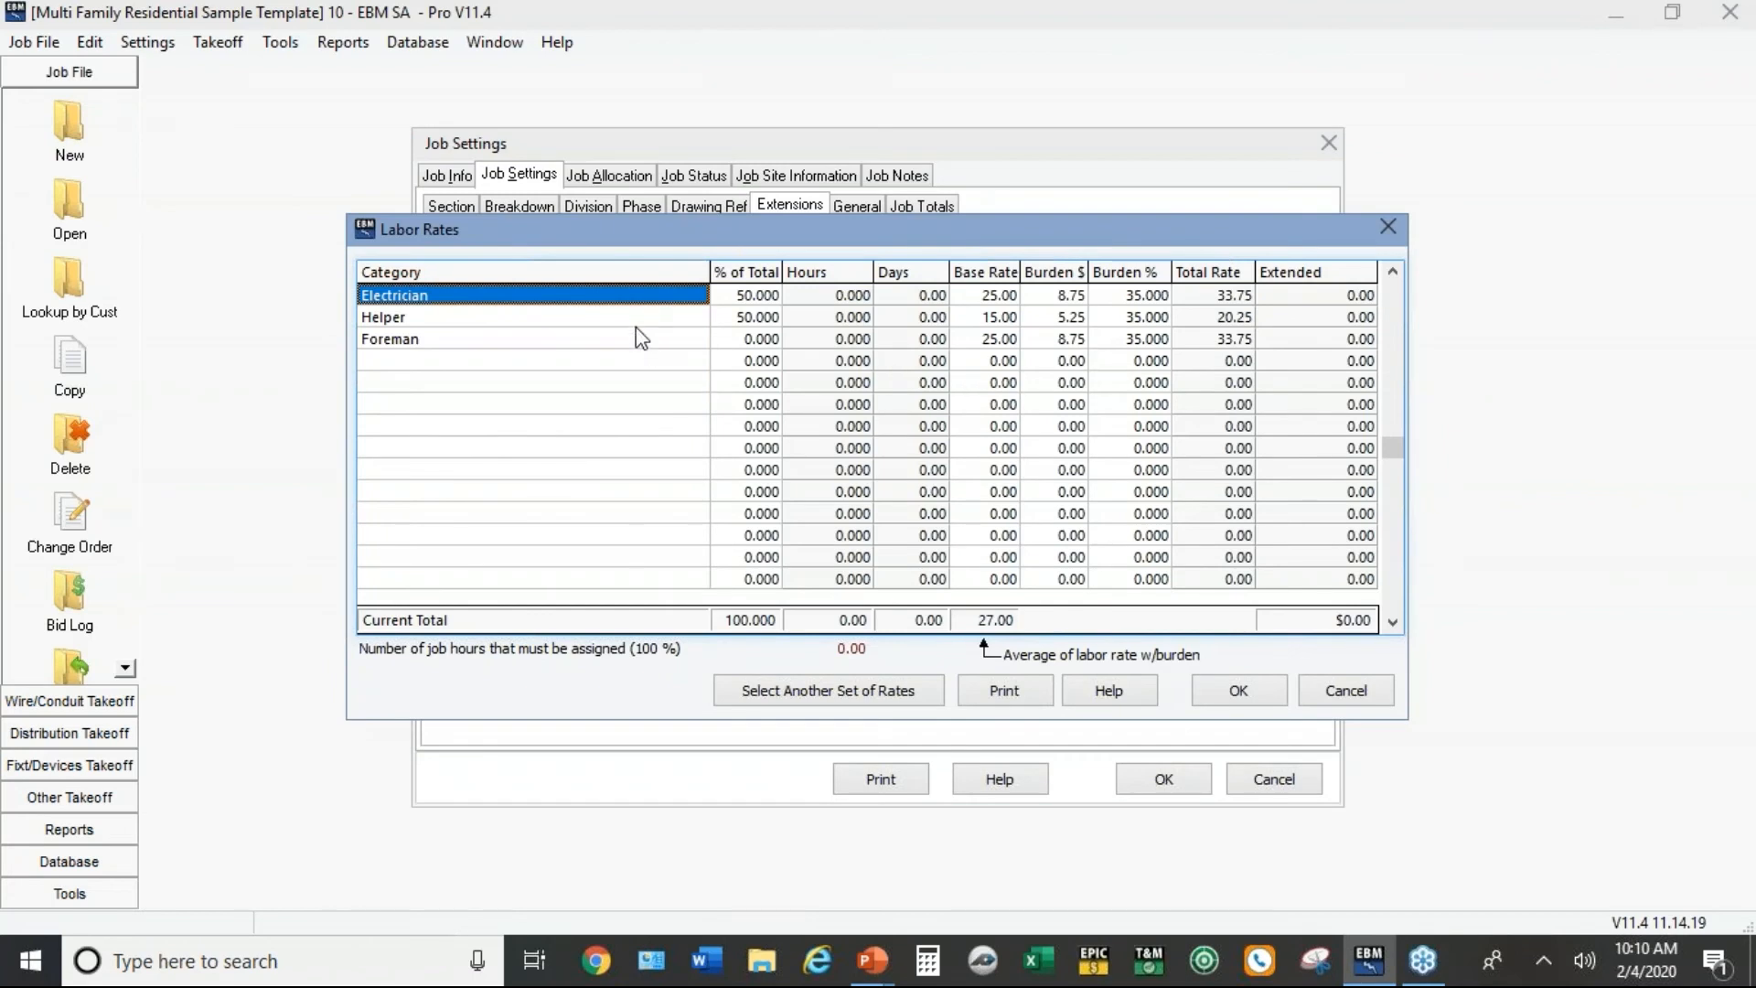
pyautogui.moveTo(1027, 329)
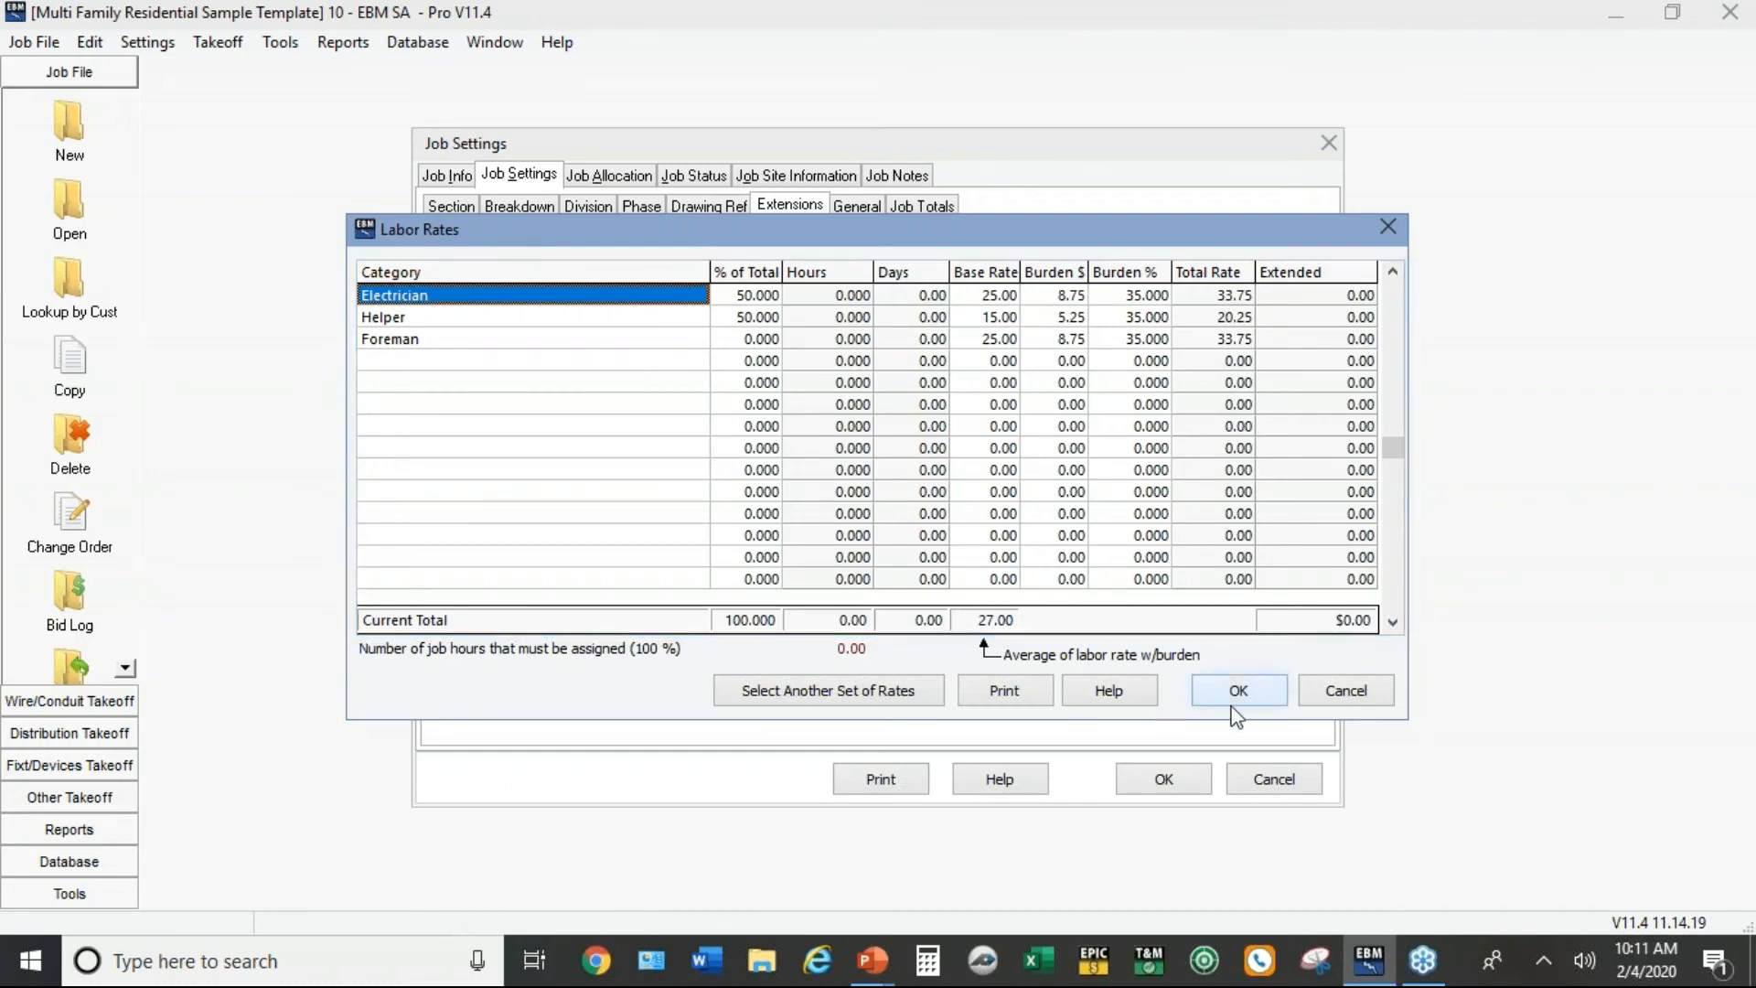
pyautogui.click(1239, 691)
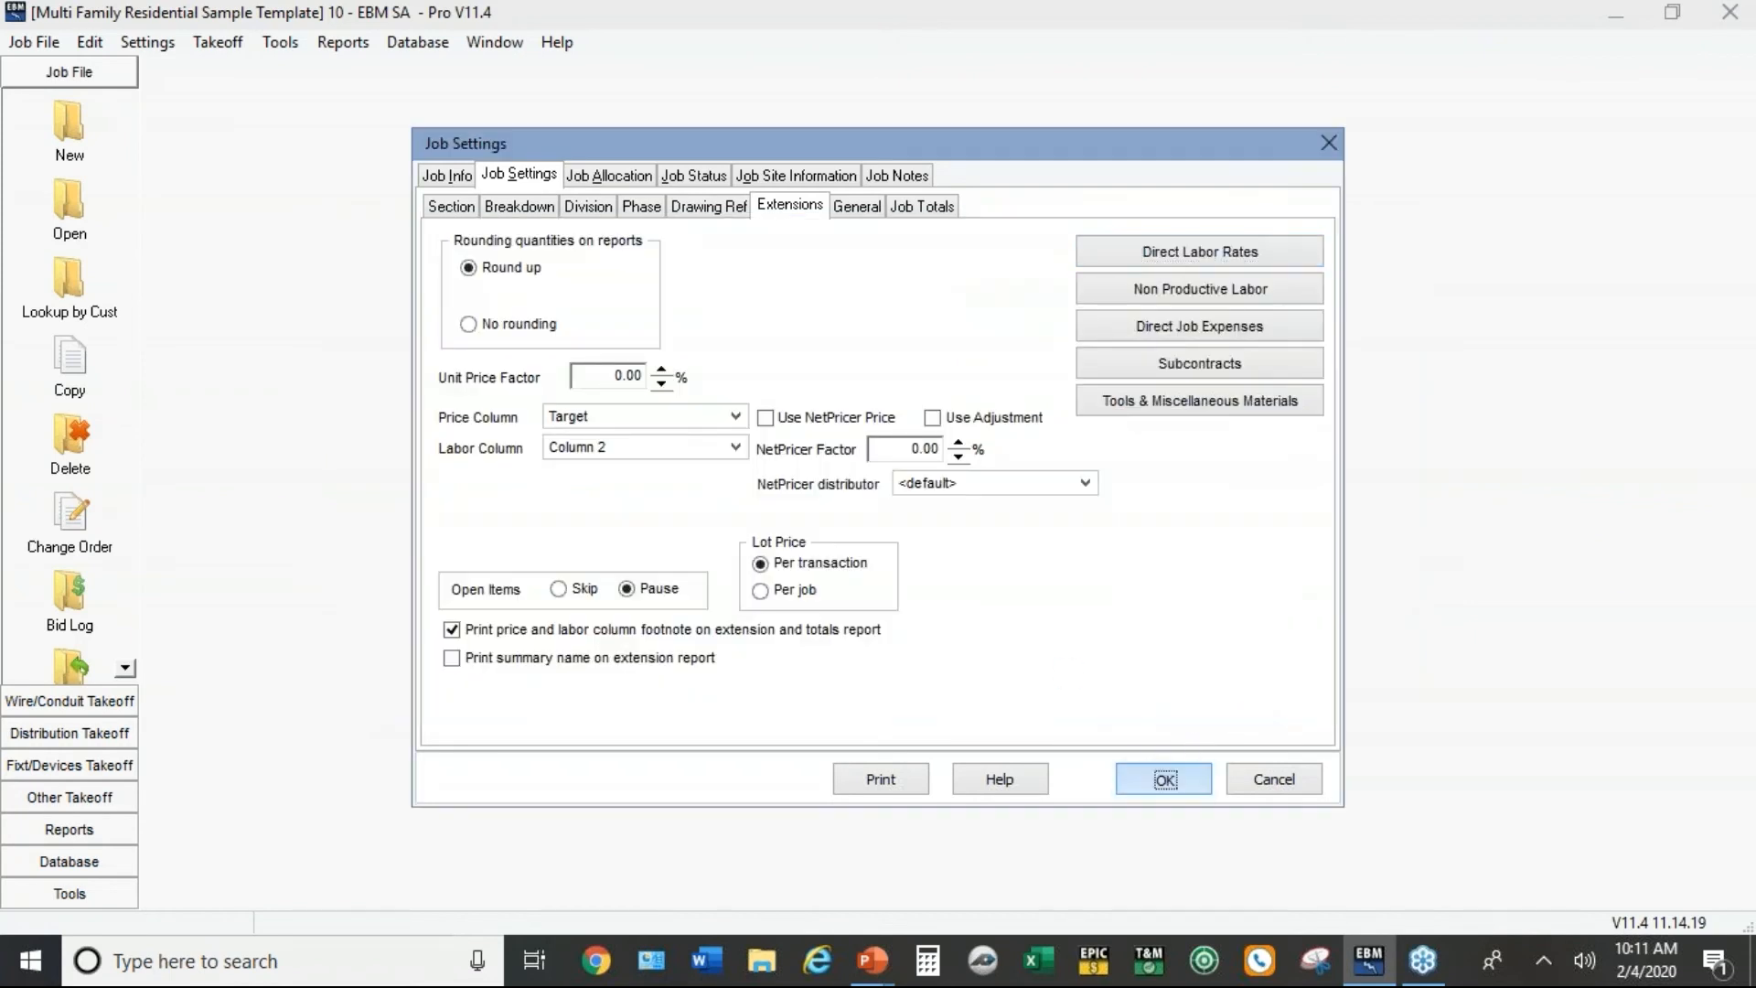
# Step: Copy the Industrial Sample Template into a new job named ABC PUMP STATION and confirm
pyautogui.click(1163, 779)
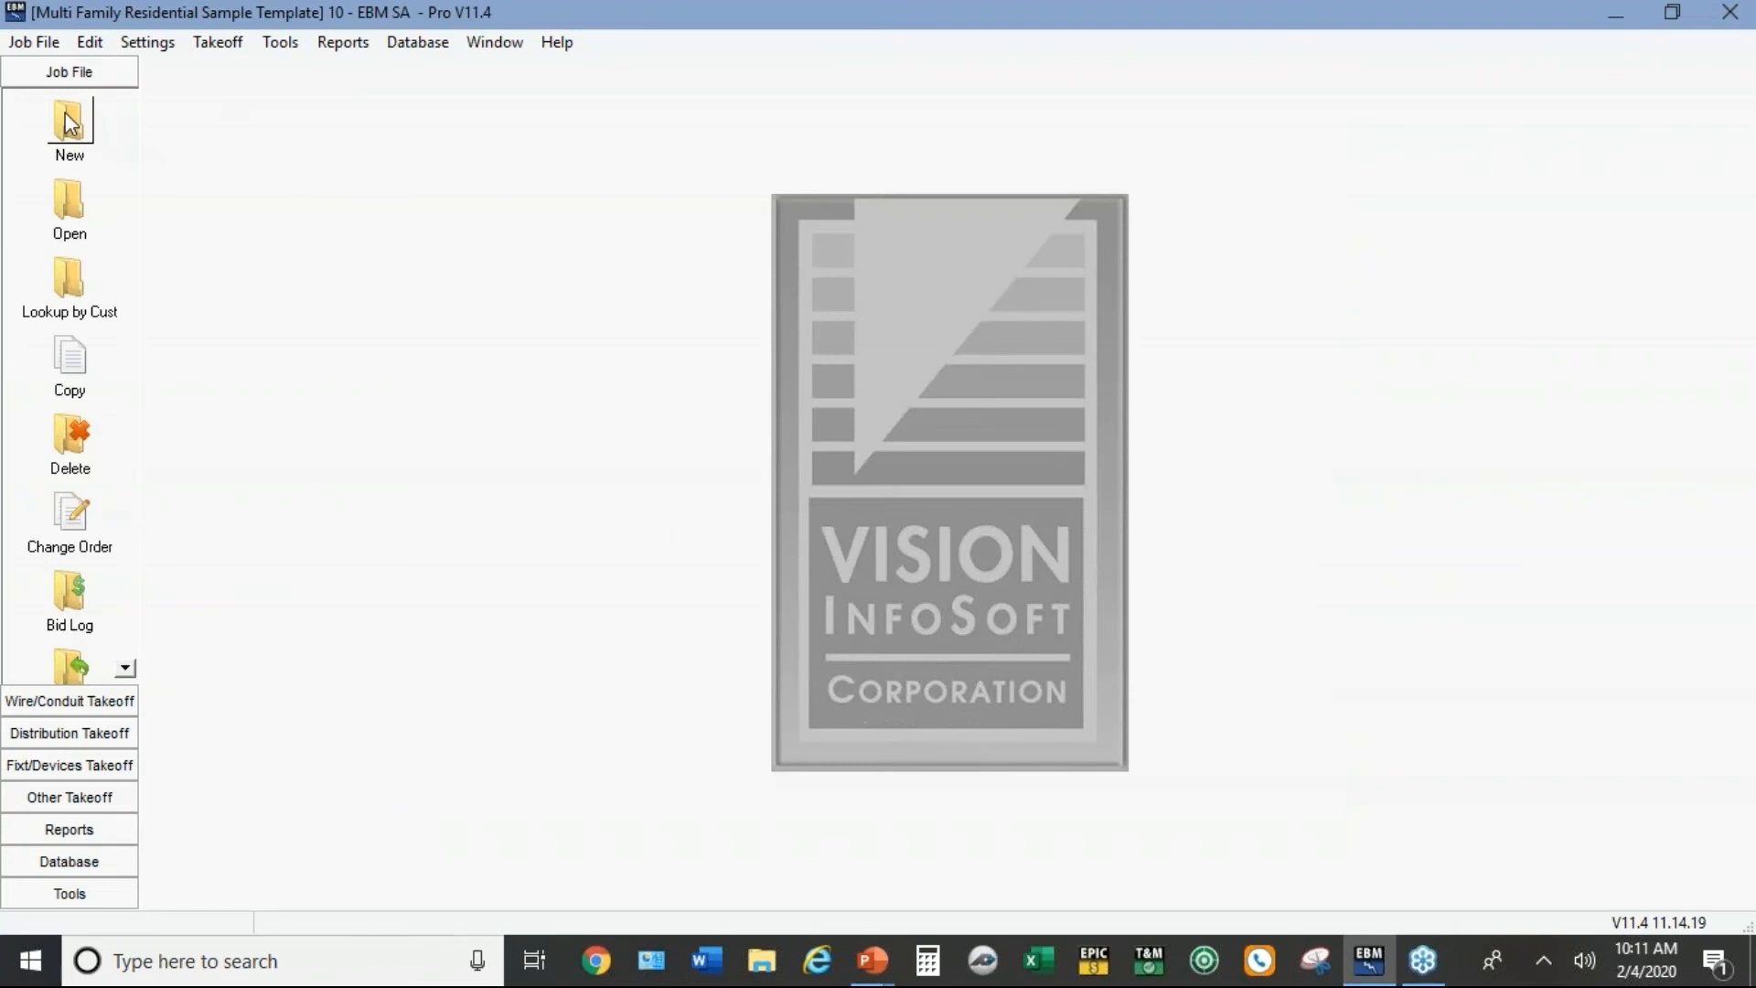
pyautogui.moveTo(75, 436)
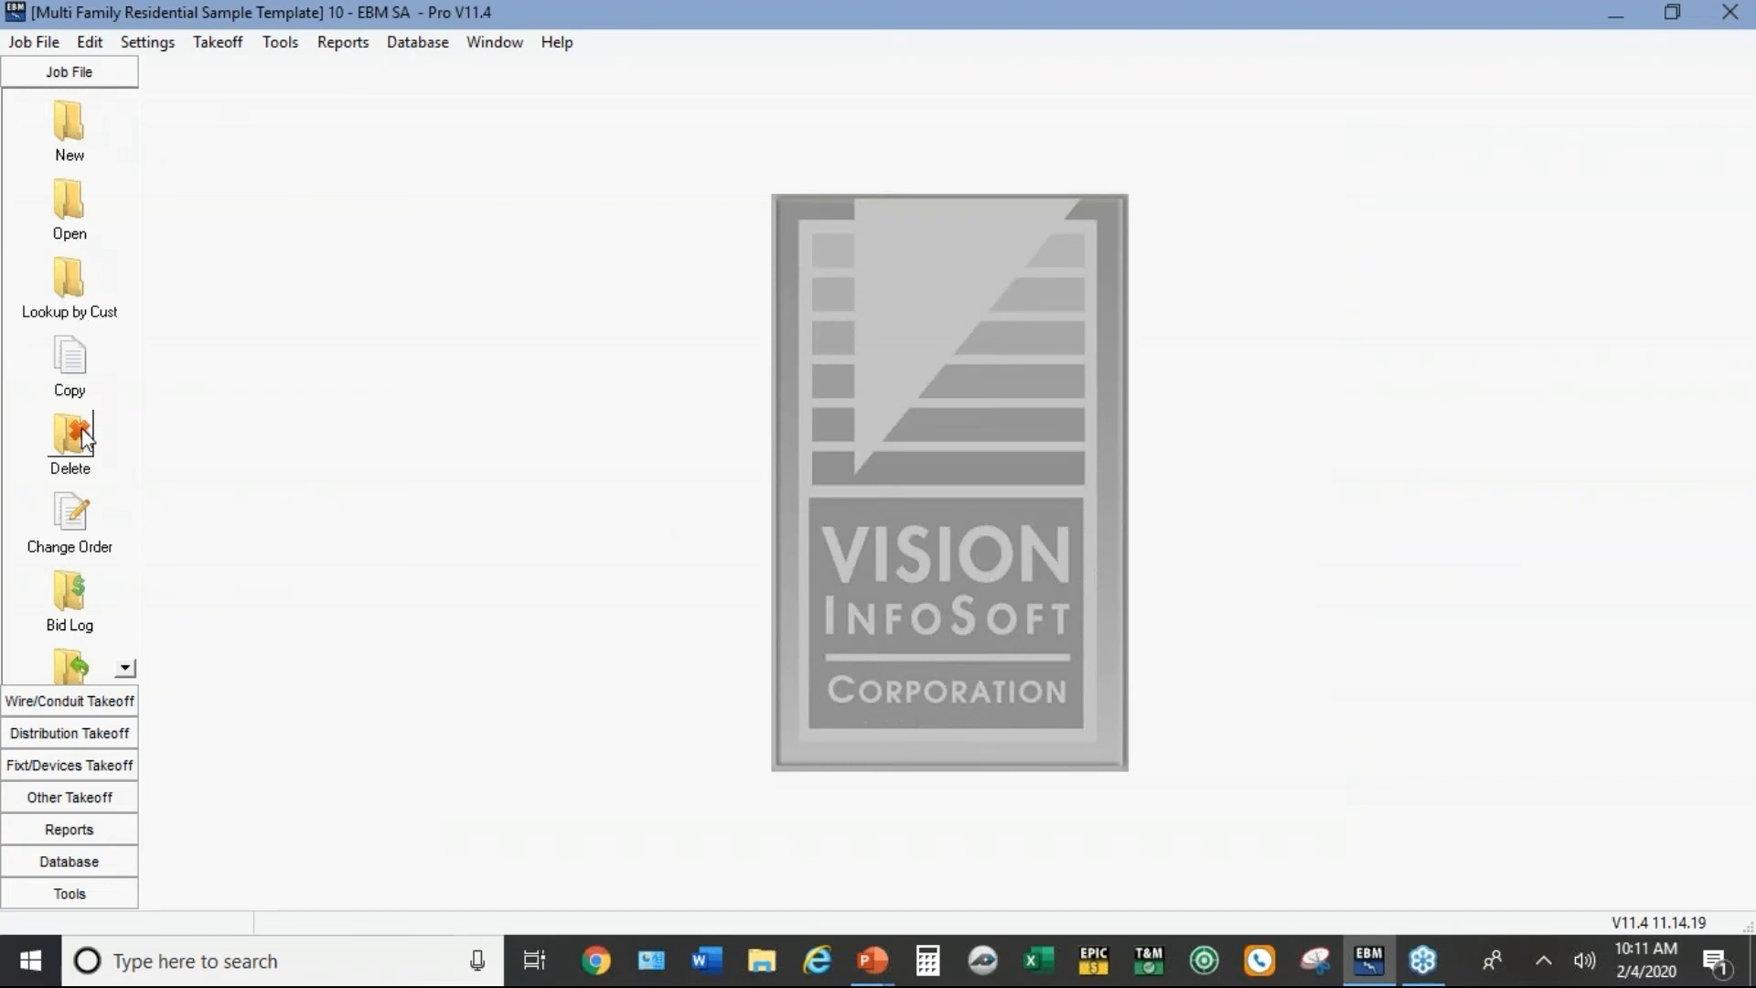
pyautogui.click(69, 361)
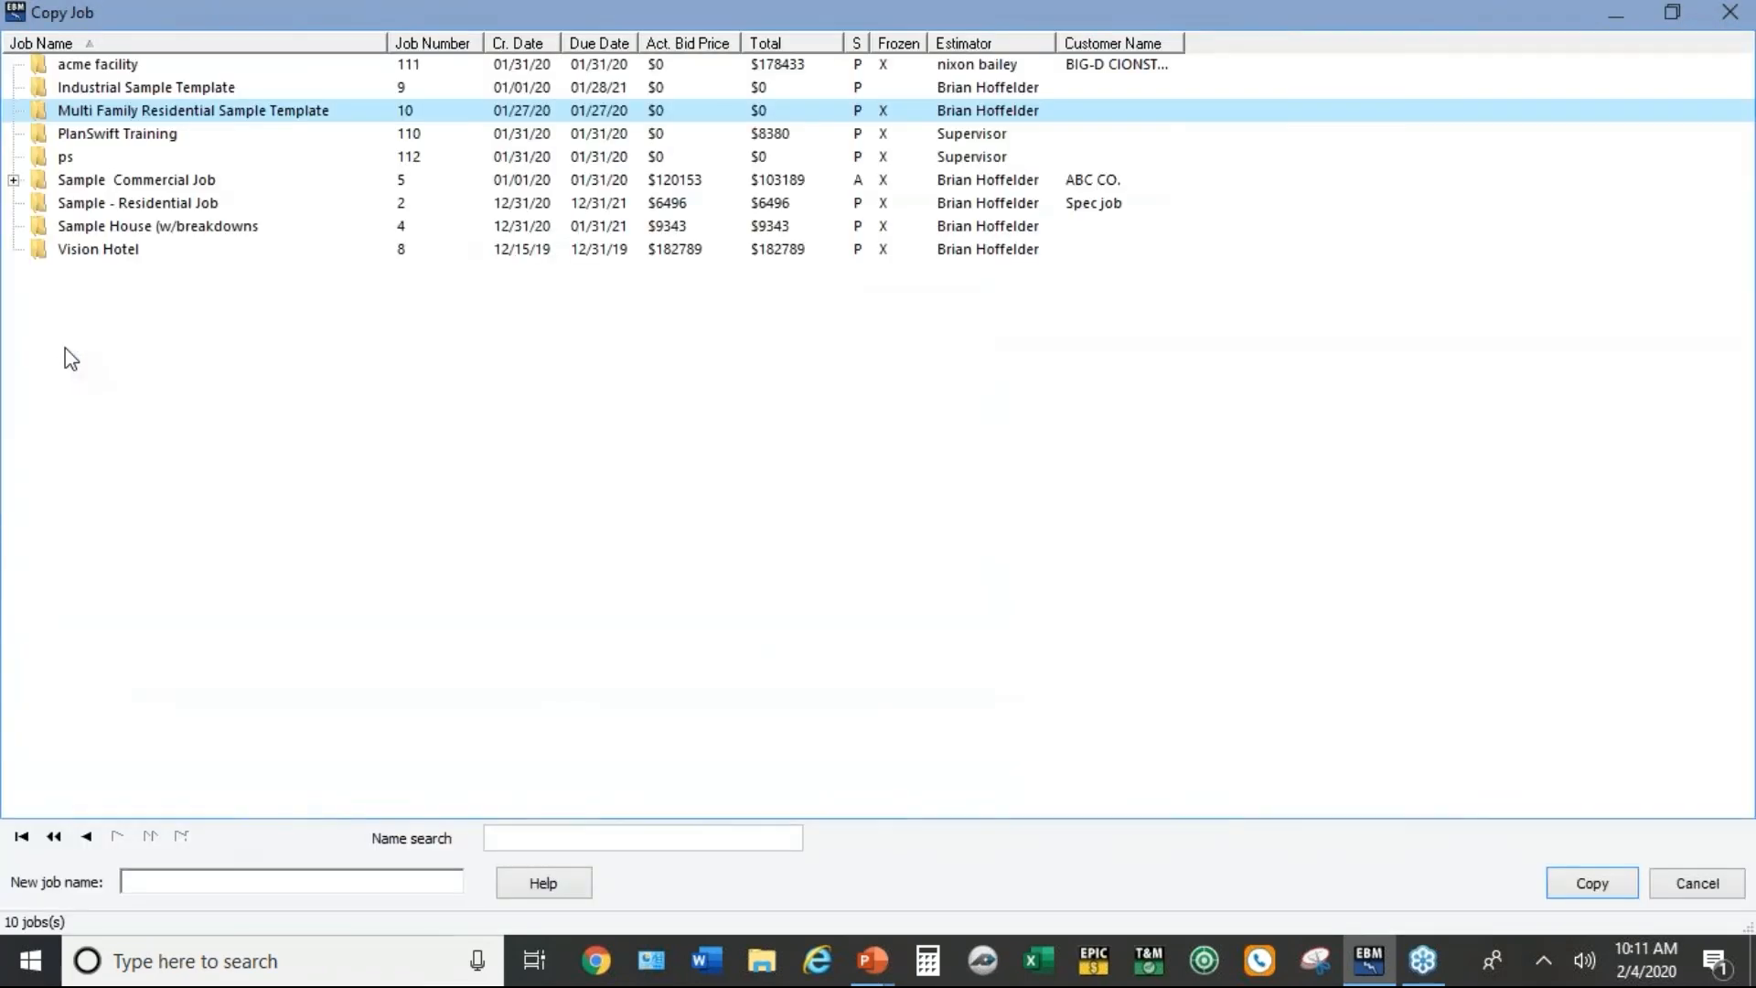
pyautogui.click(119, 88)
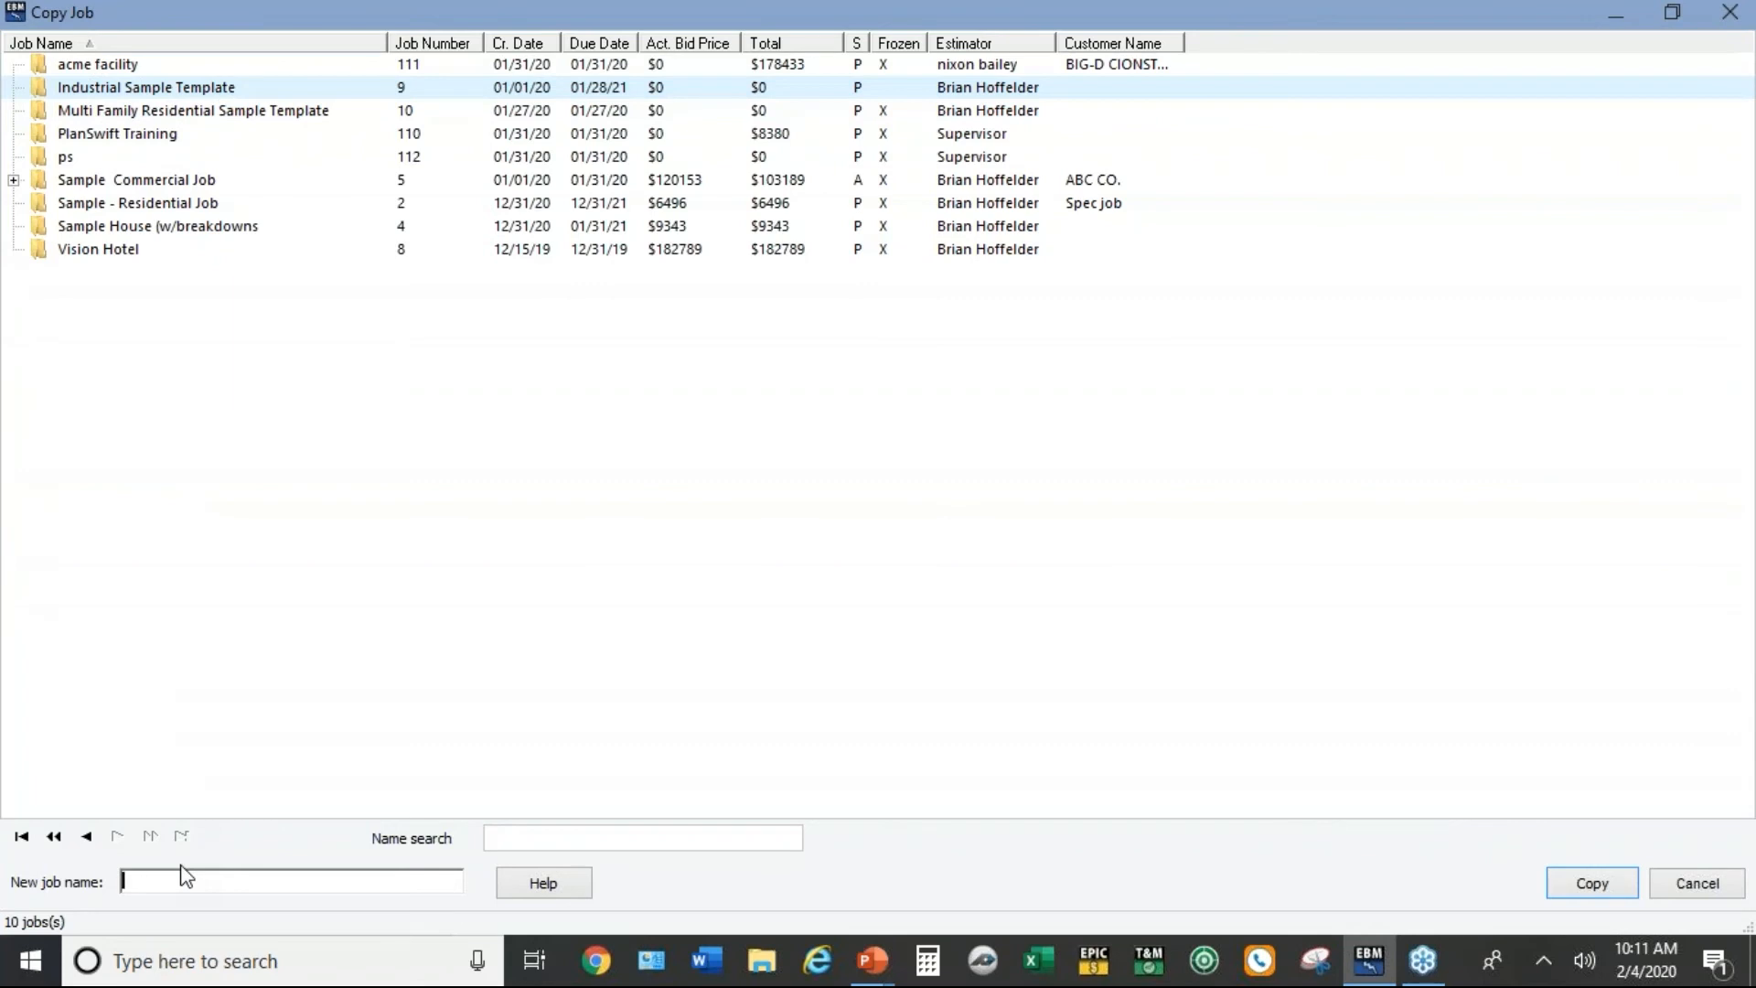
pyautogui.write('ABC')
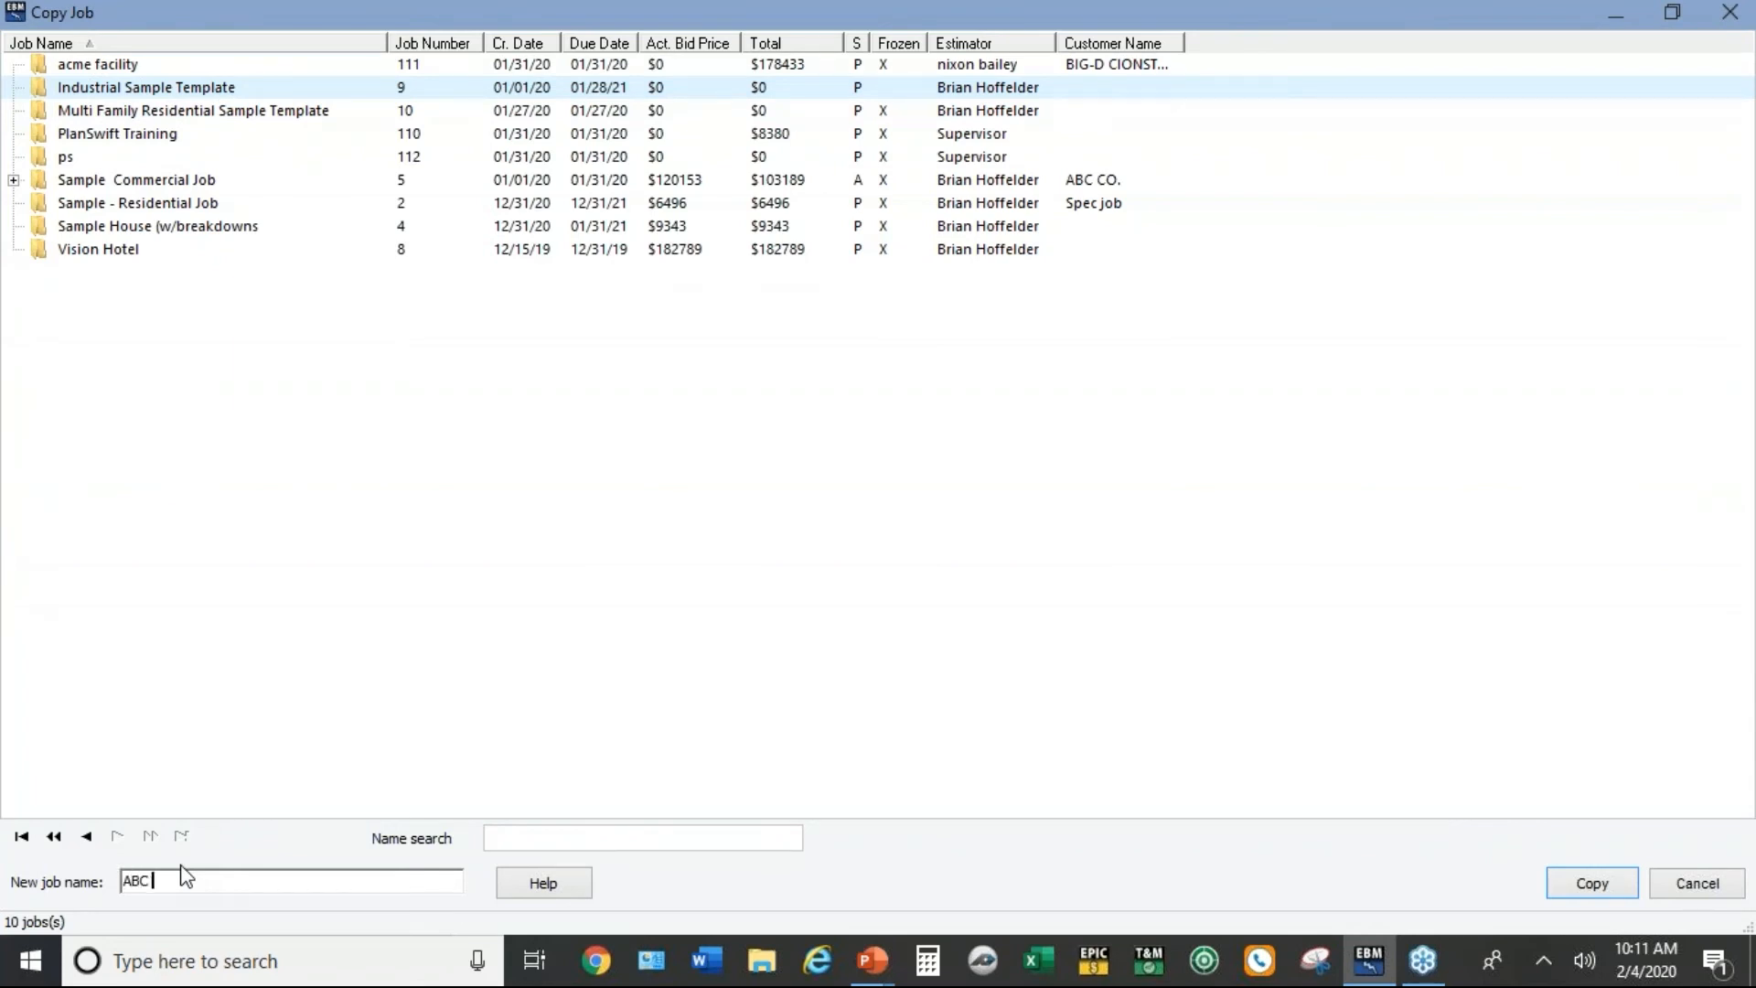
pyautogui.write('PUM')
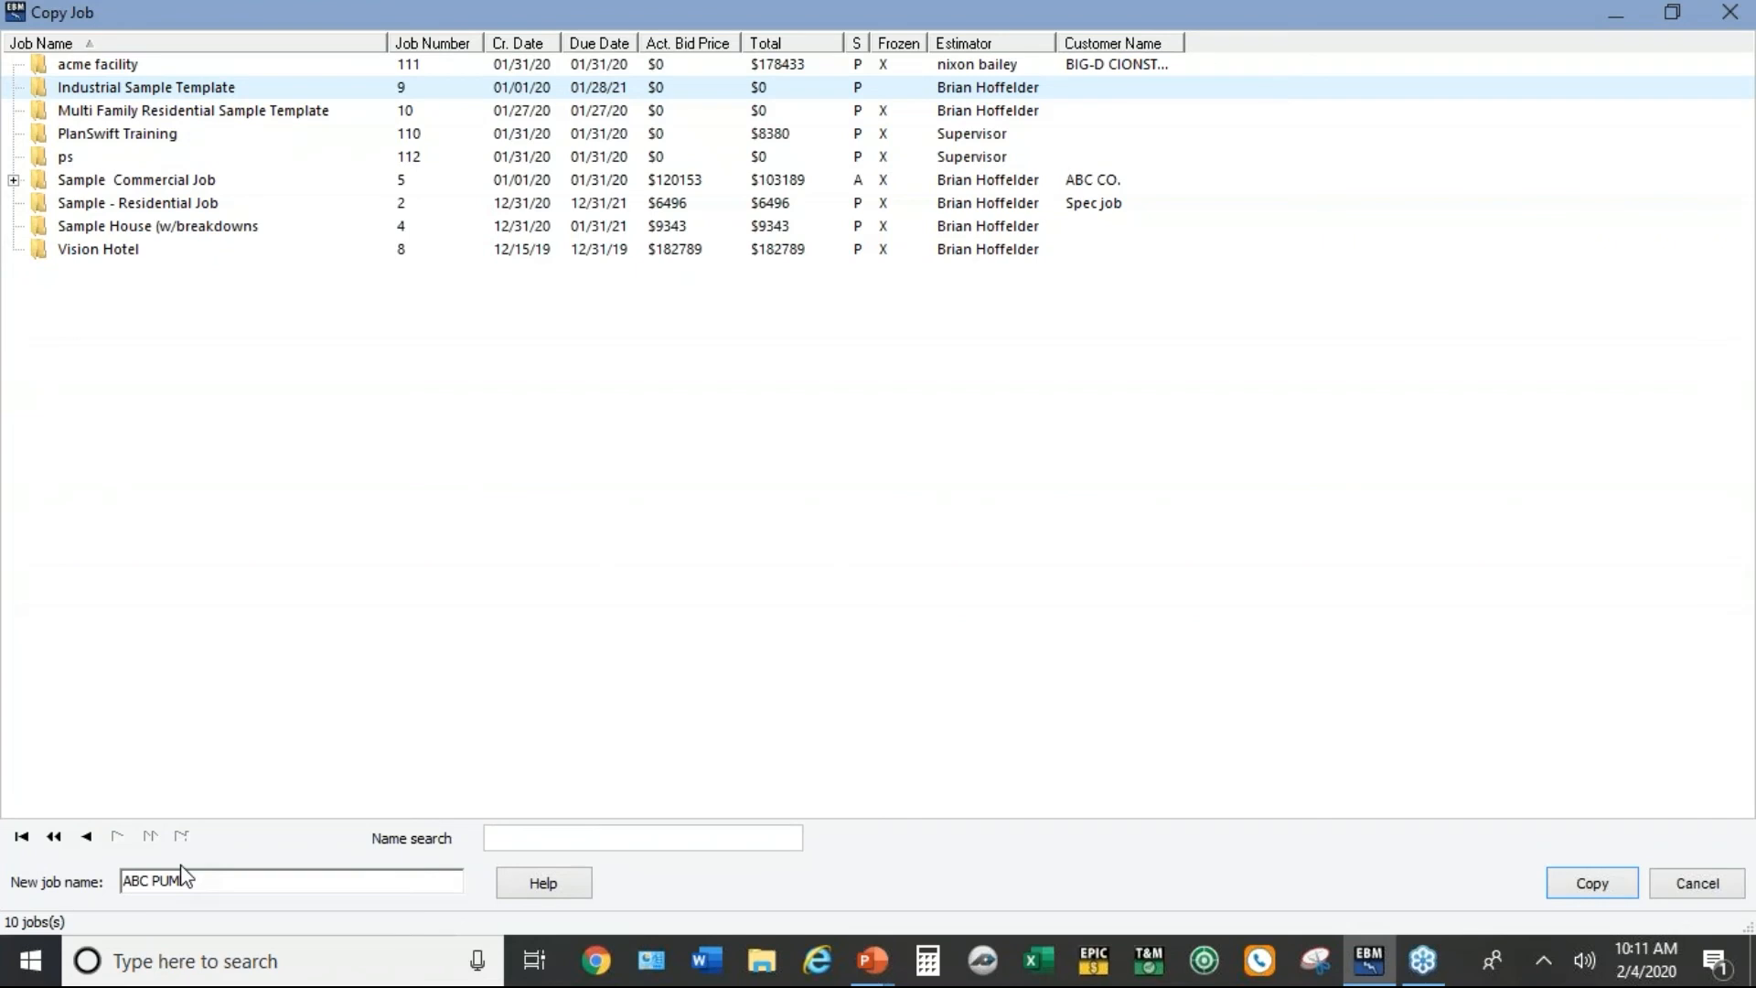
pyautogui.write('STATION')
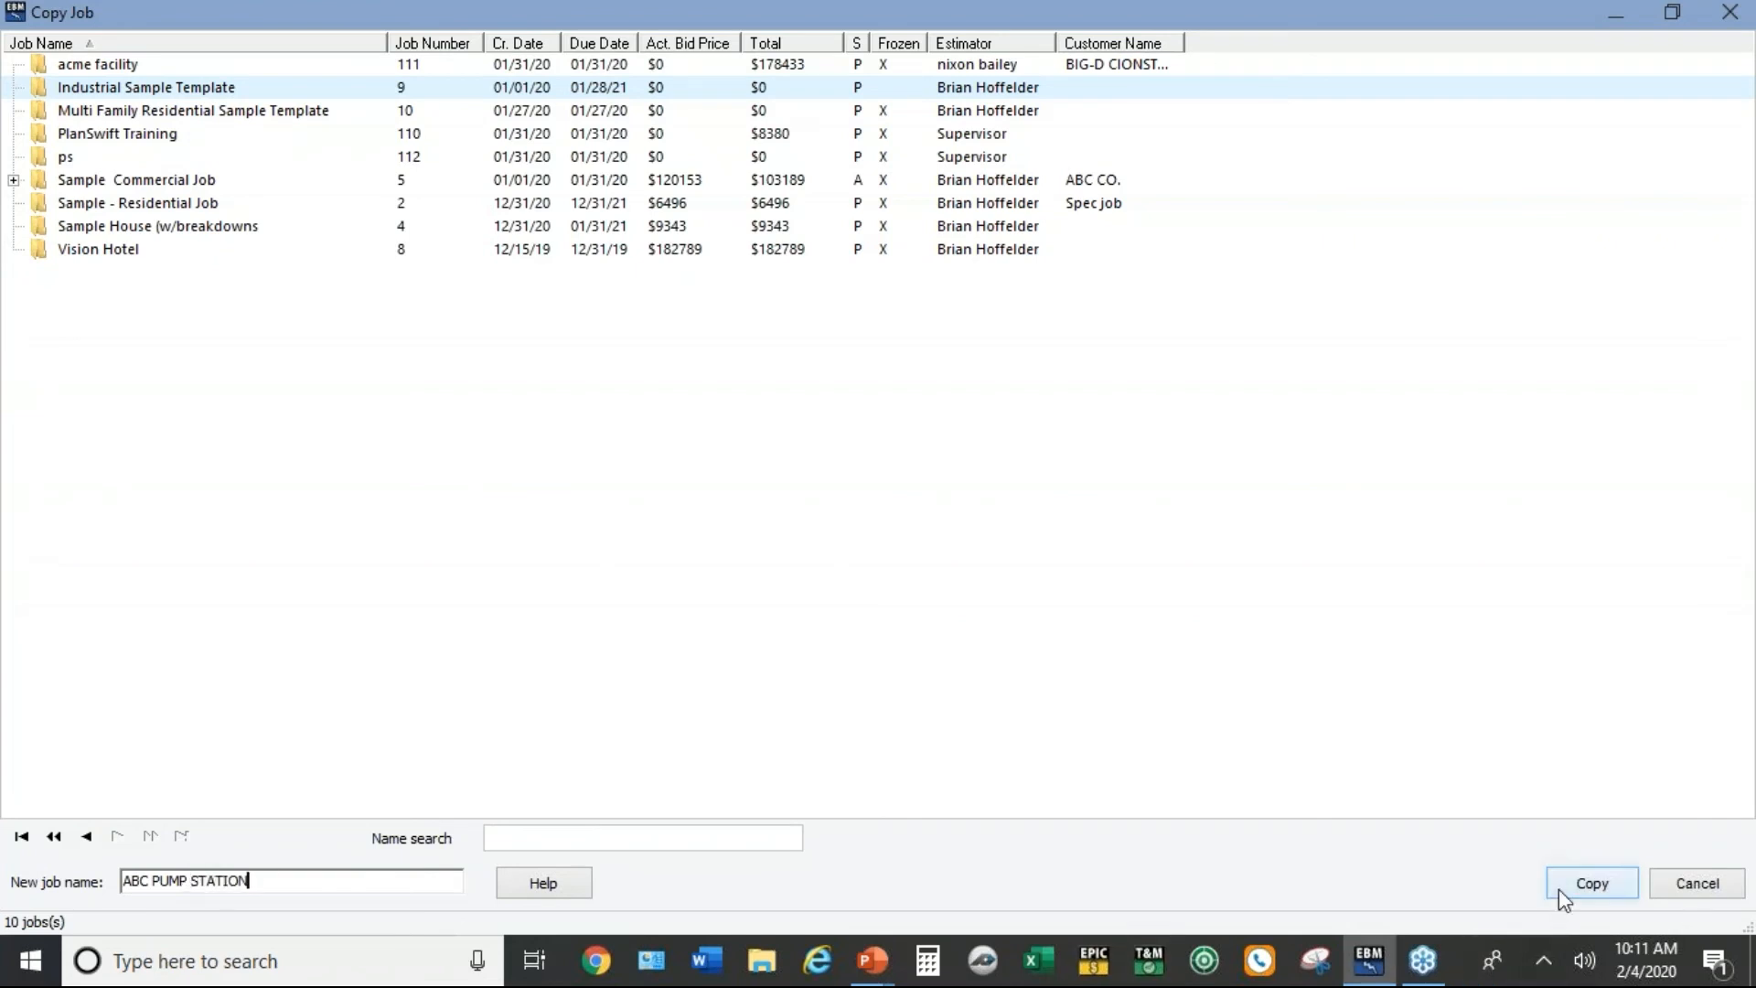
pyautogui.click(1592, 883)
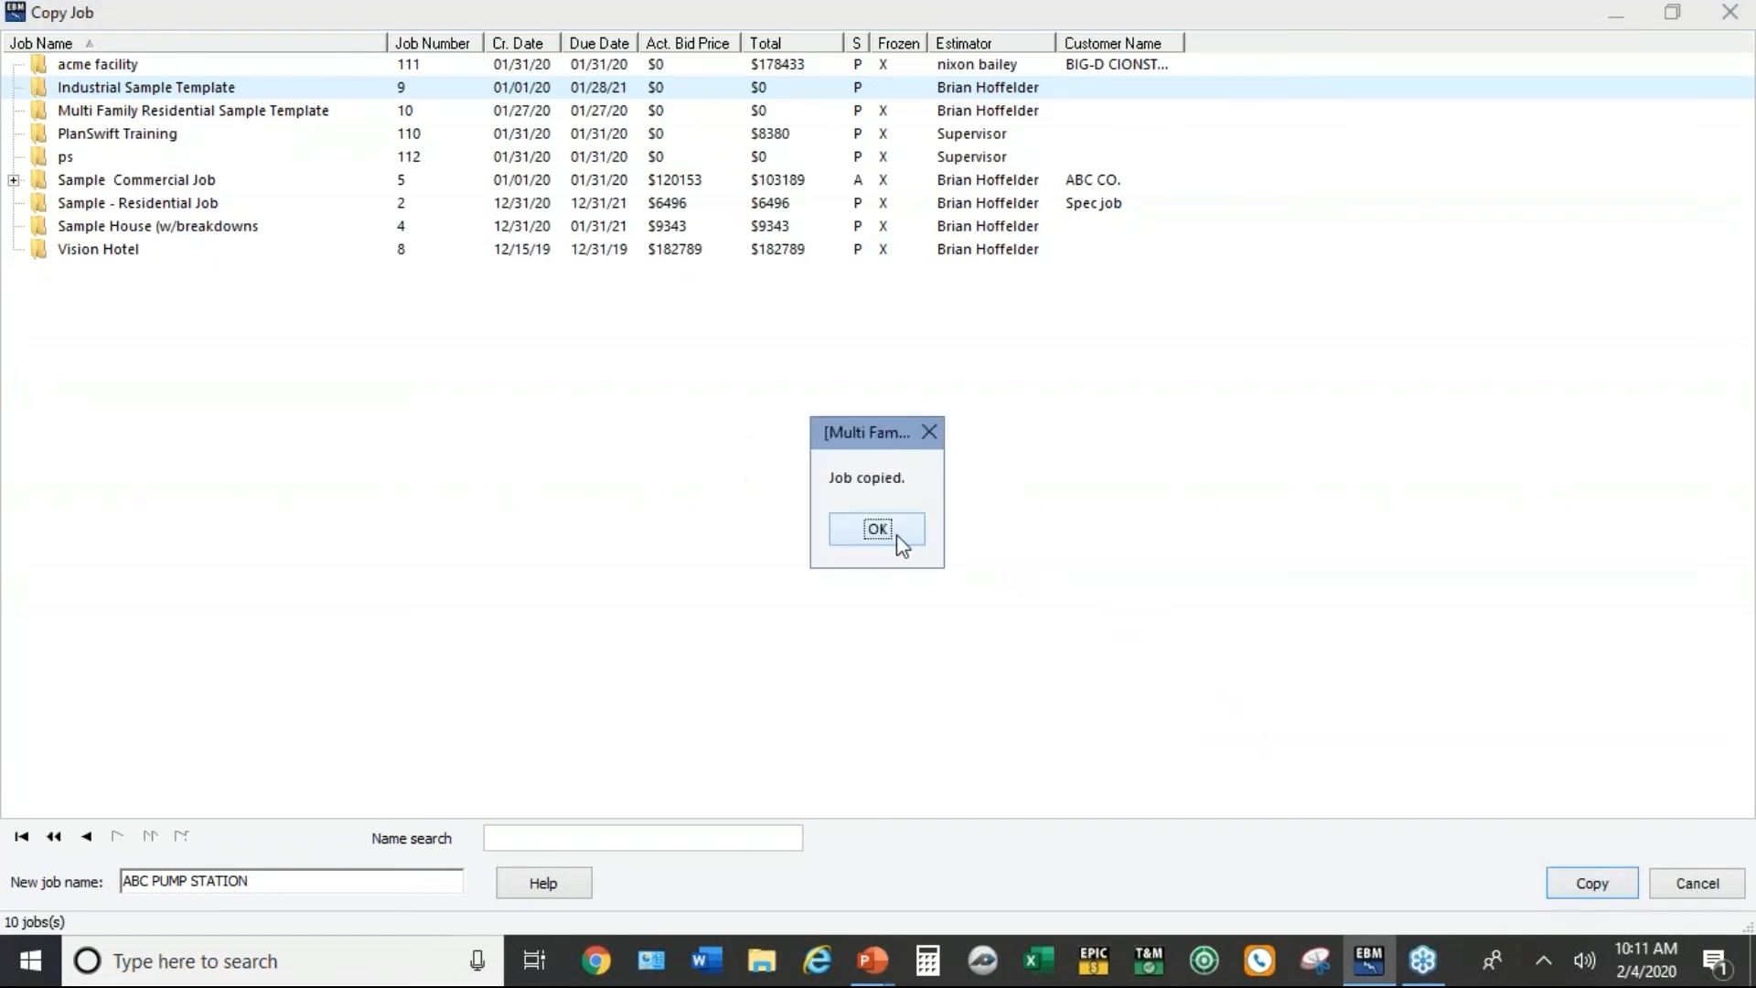
pyautogui.click(876, 529)
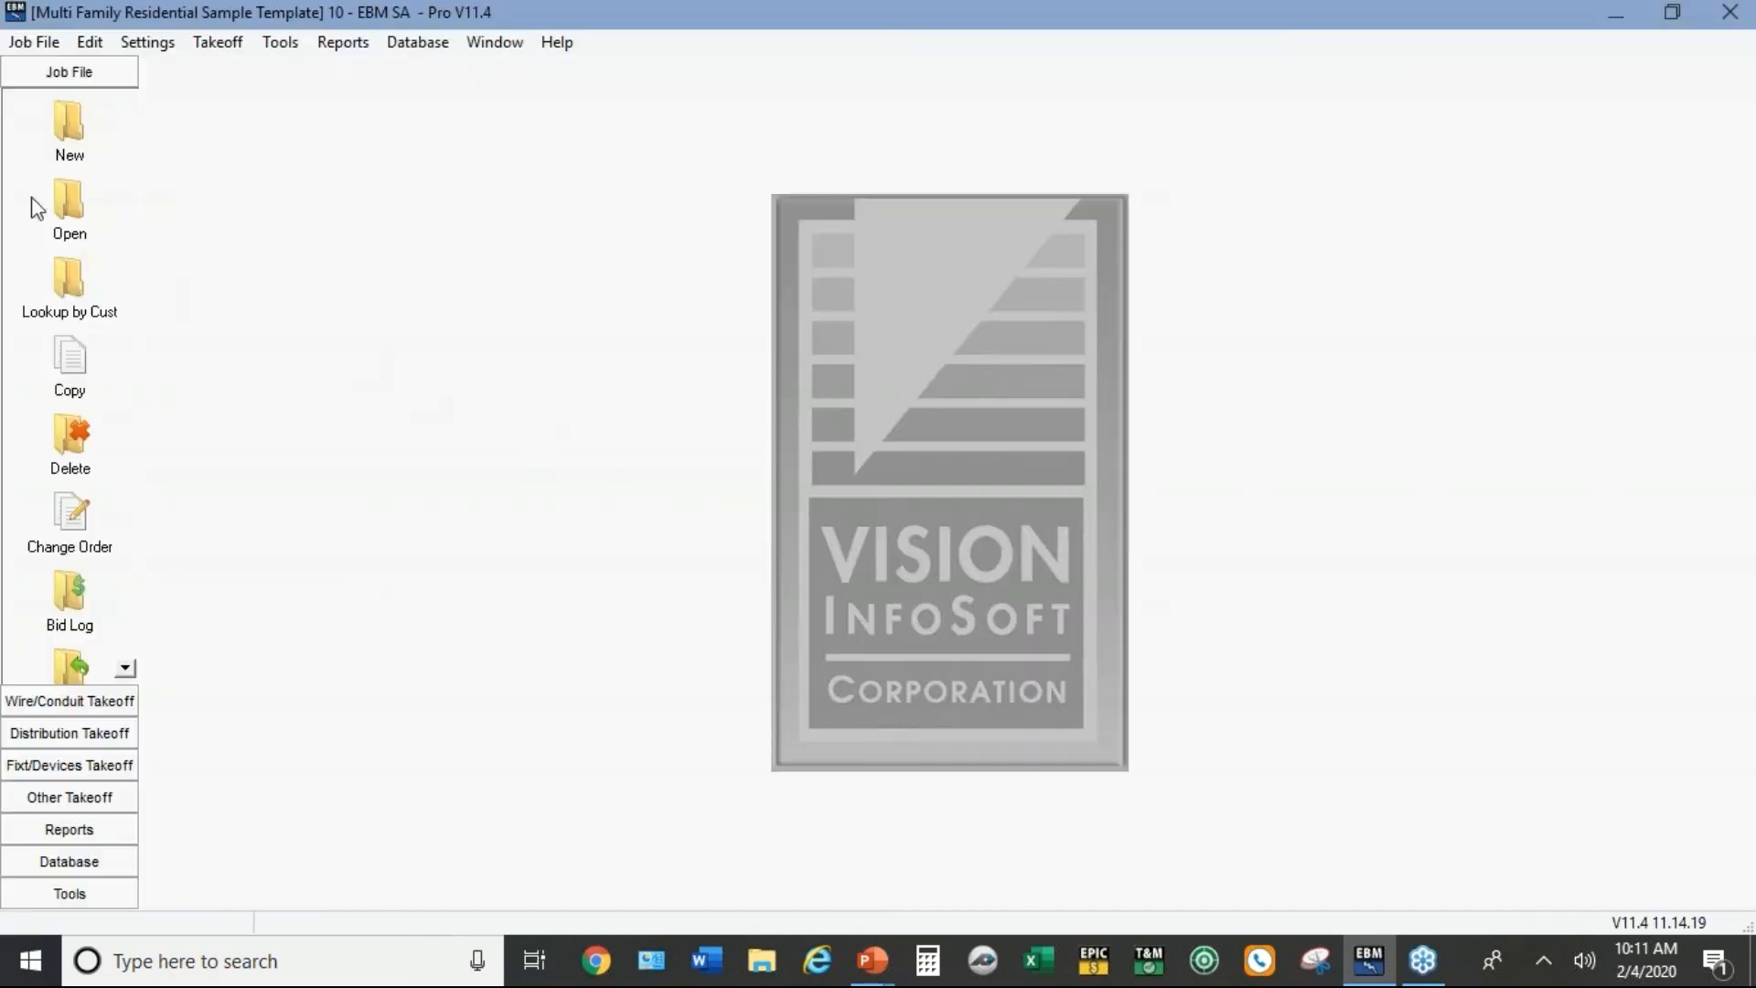
# Step: Open the ABC PUMP STATION job from the Jobs list
pyautogui.click(68, 203)
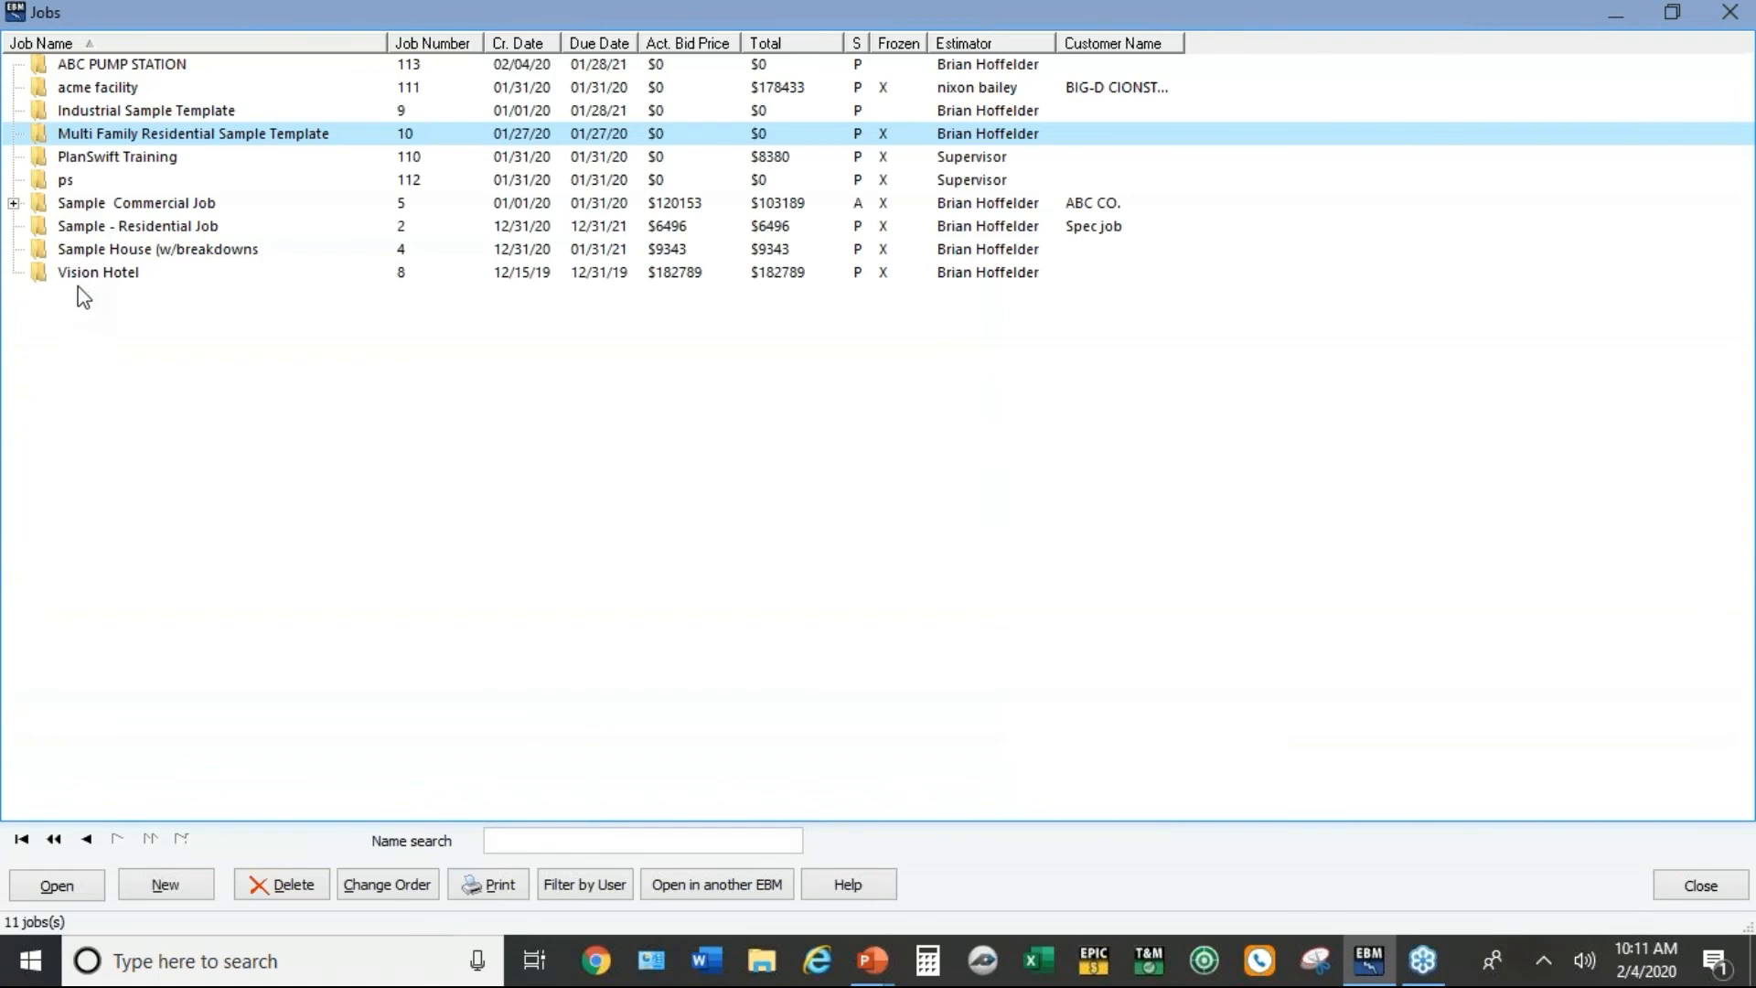
pyautogui.moveTo(97, 88)
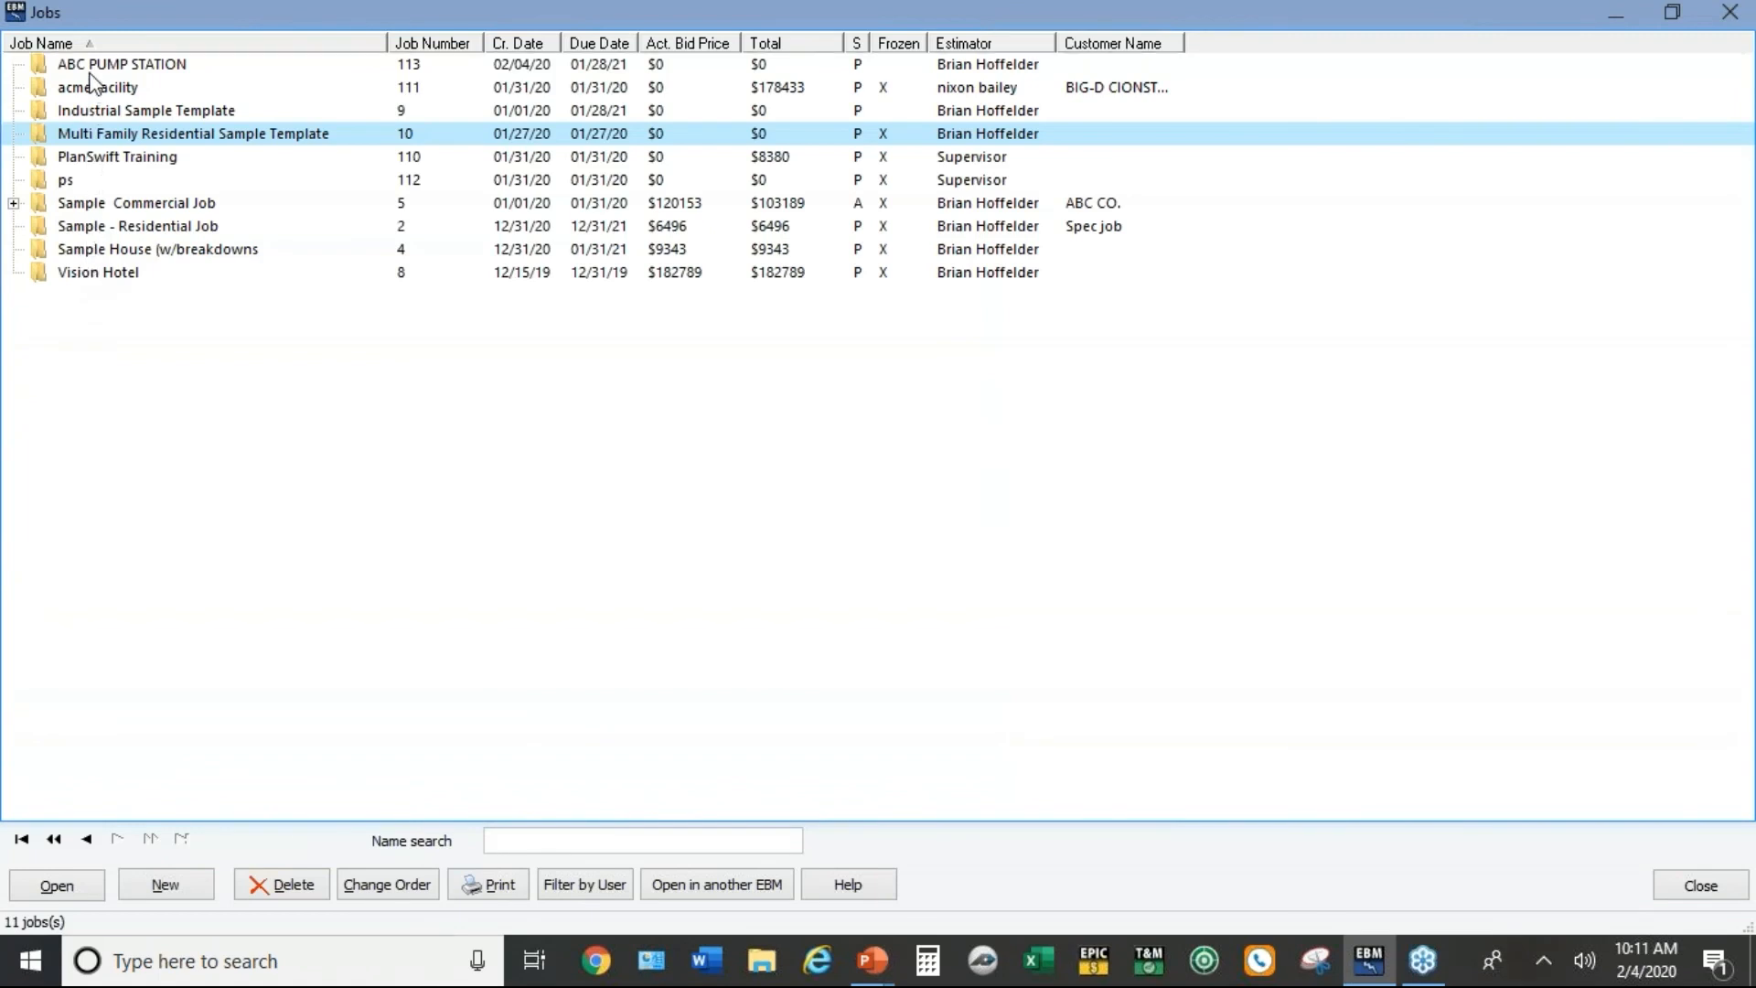
pyautogui.doubleClick(110, 64)
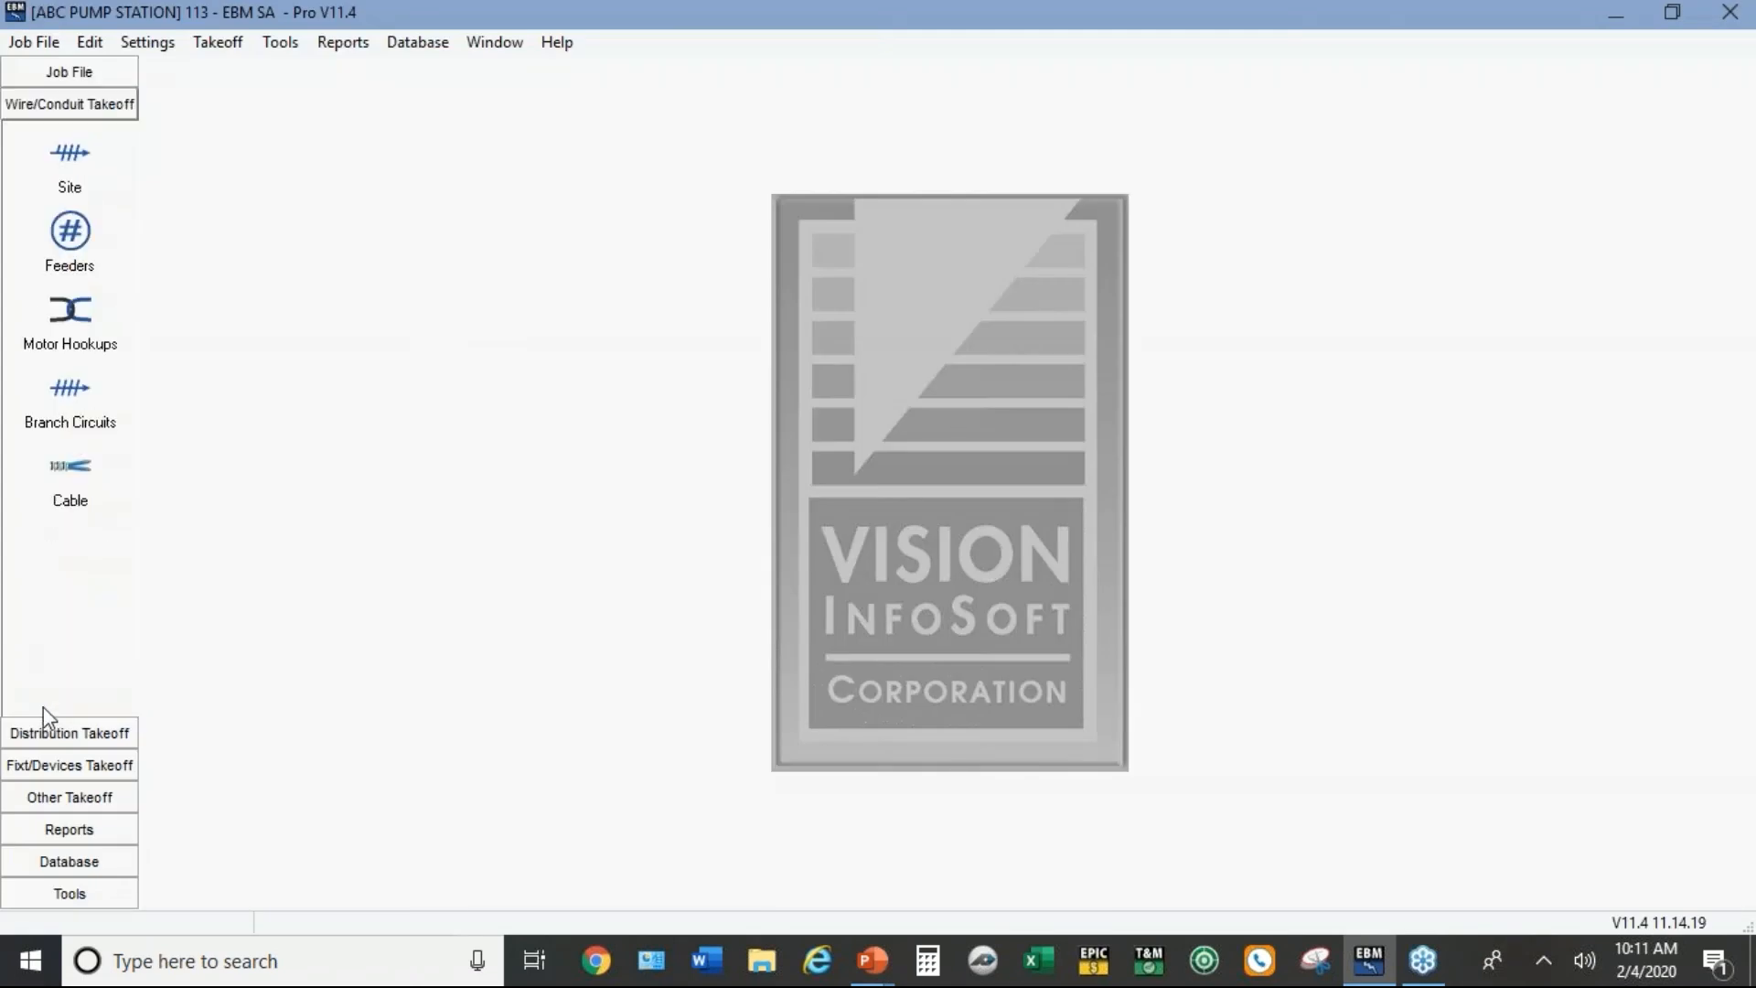
pyautogui.moveTo(80, 388)
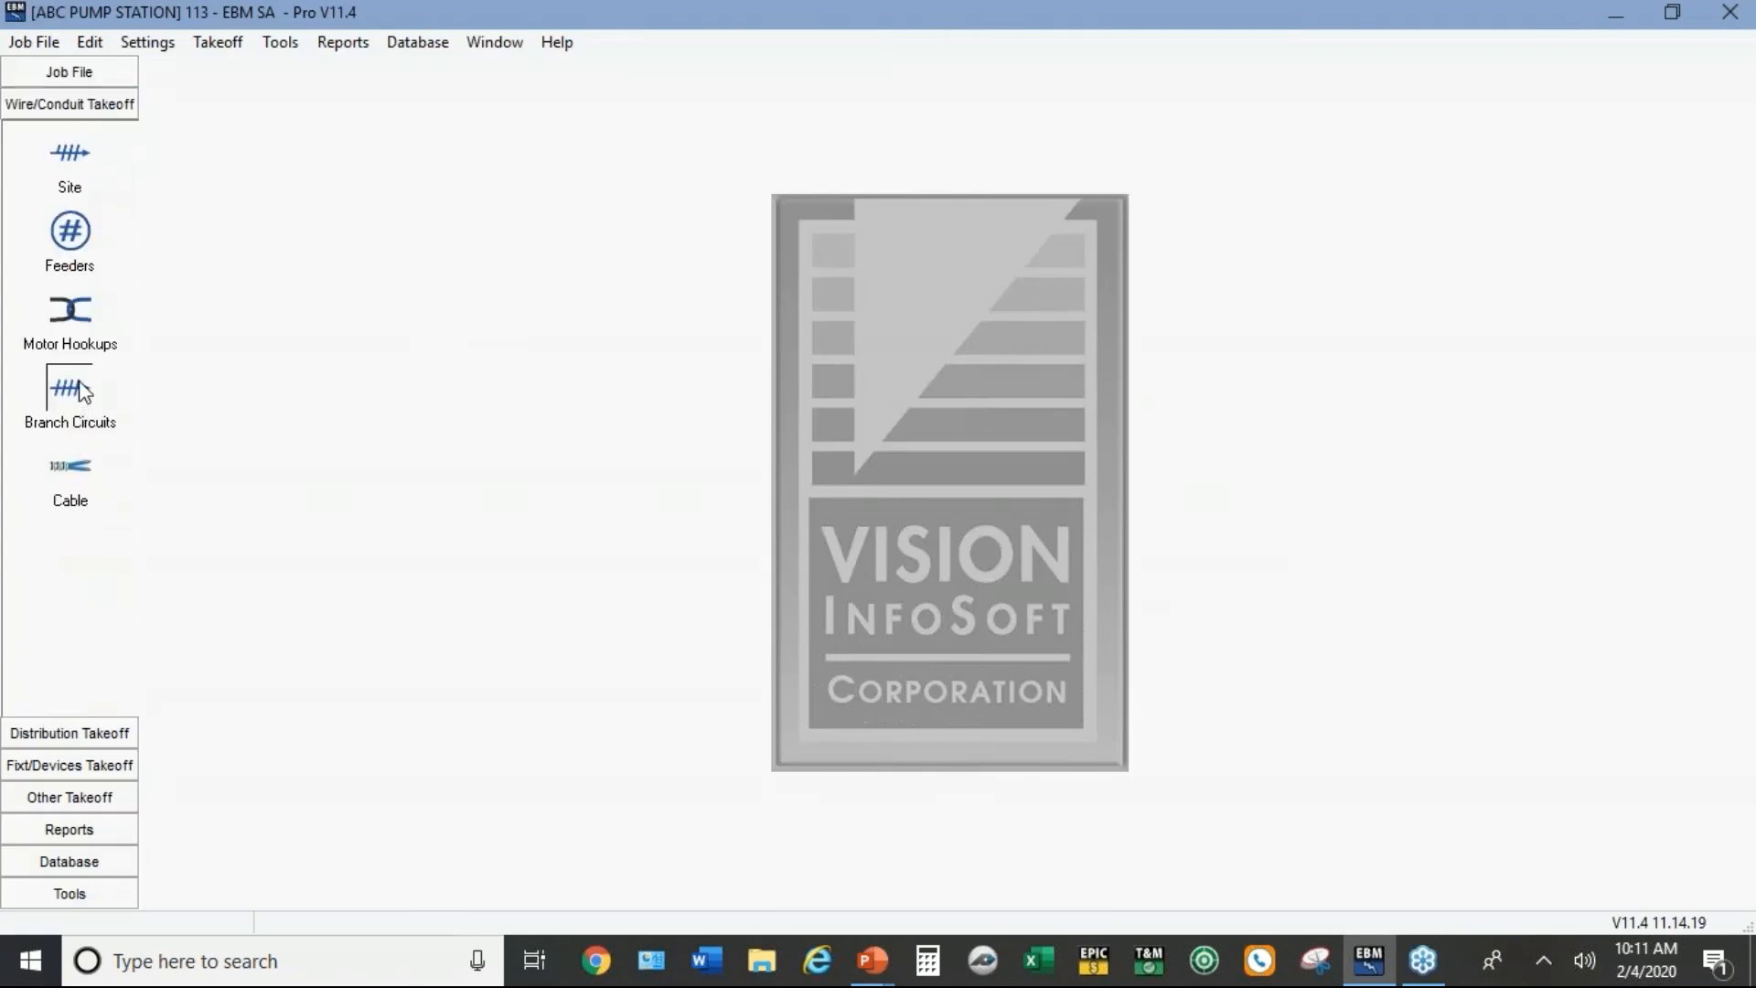
# Step: Bring up Branch Circuits then Motor Hookups, entering quantity 10 for the 3 #12 THHN in 1/2" liquid tight hookup
pyautogui.click(70, 390)
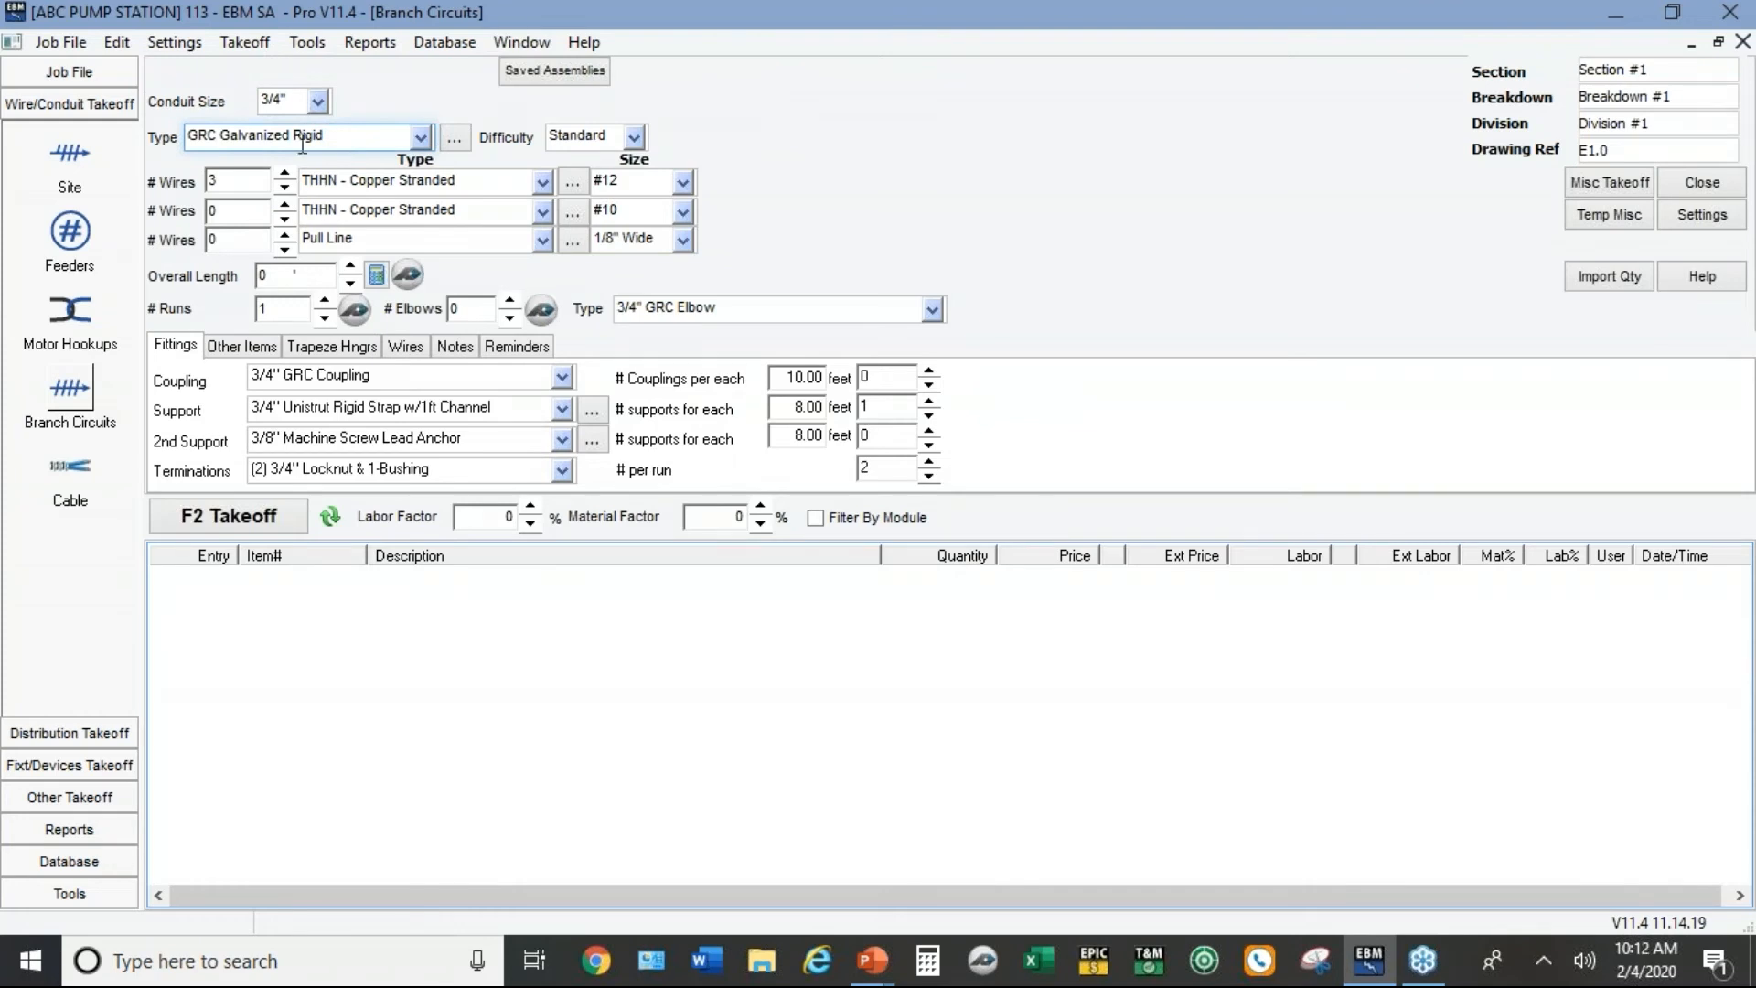
pyautogui.moveTo(60, 243)
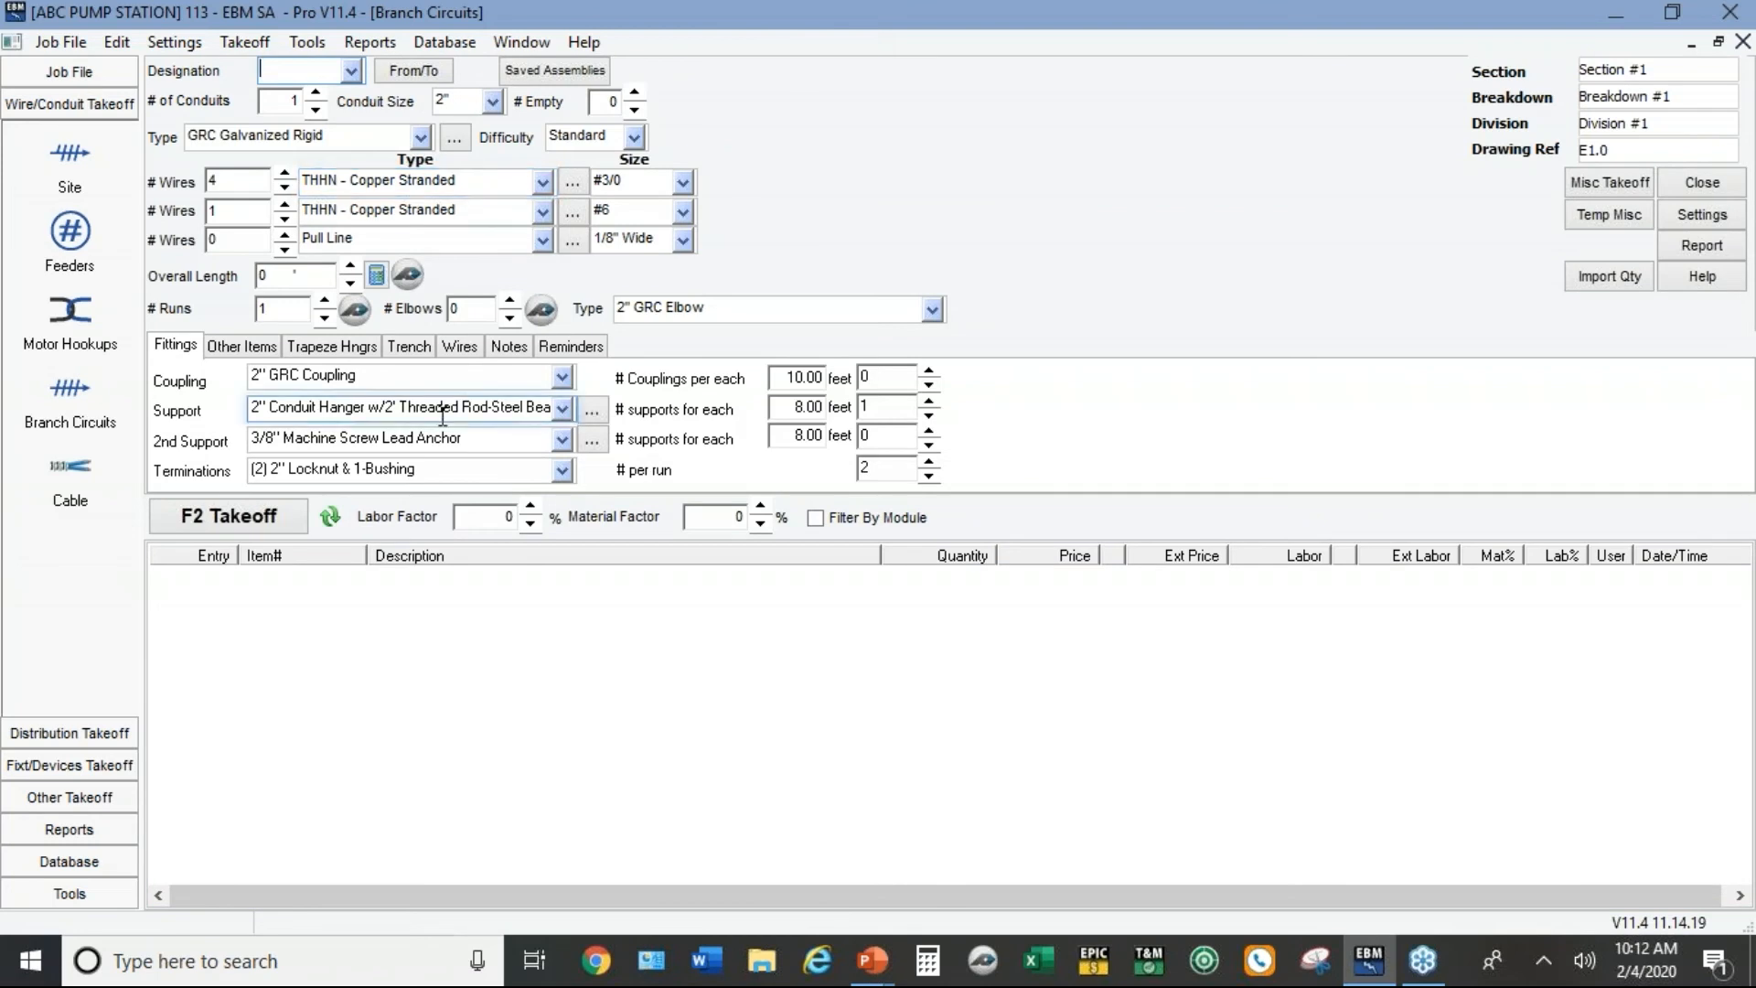
pyautogui.moveTo(1355, 190)
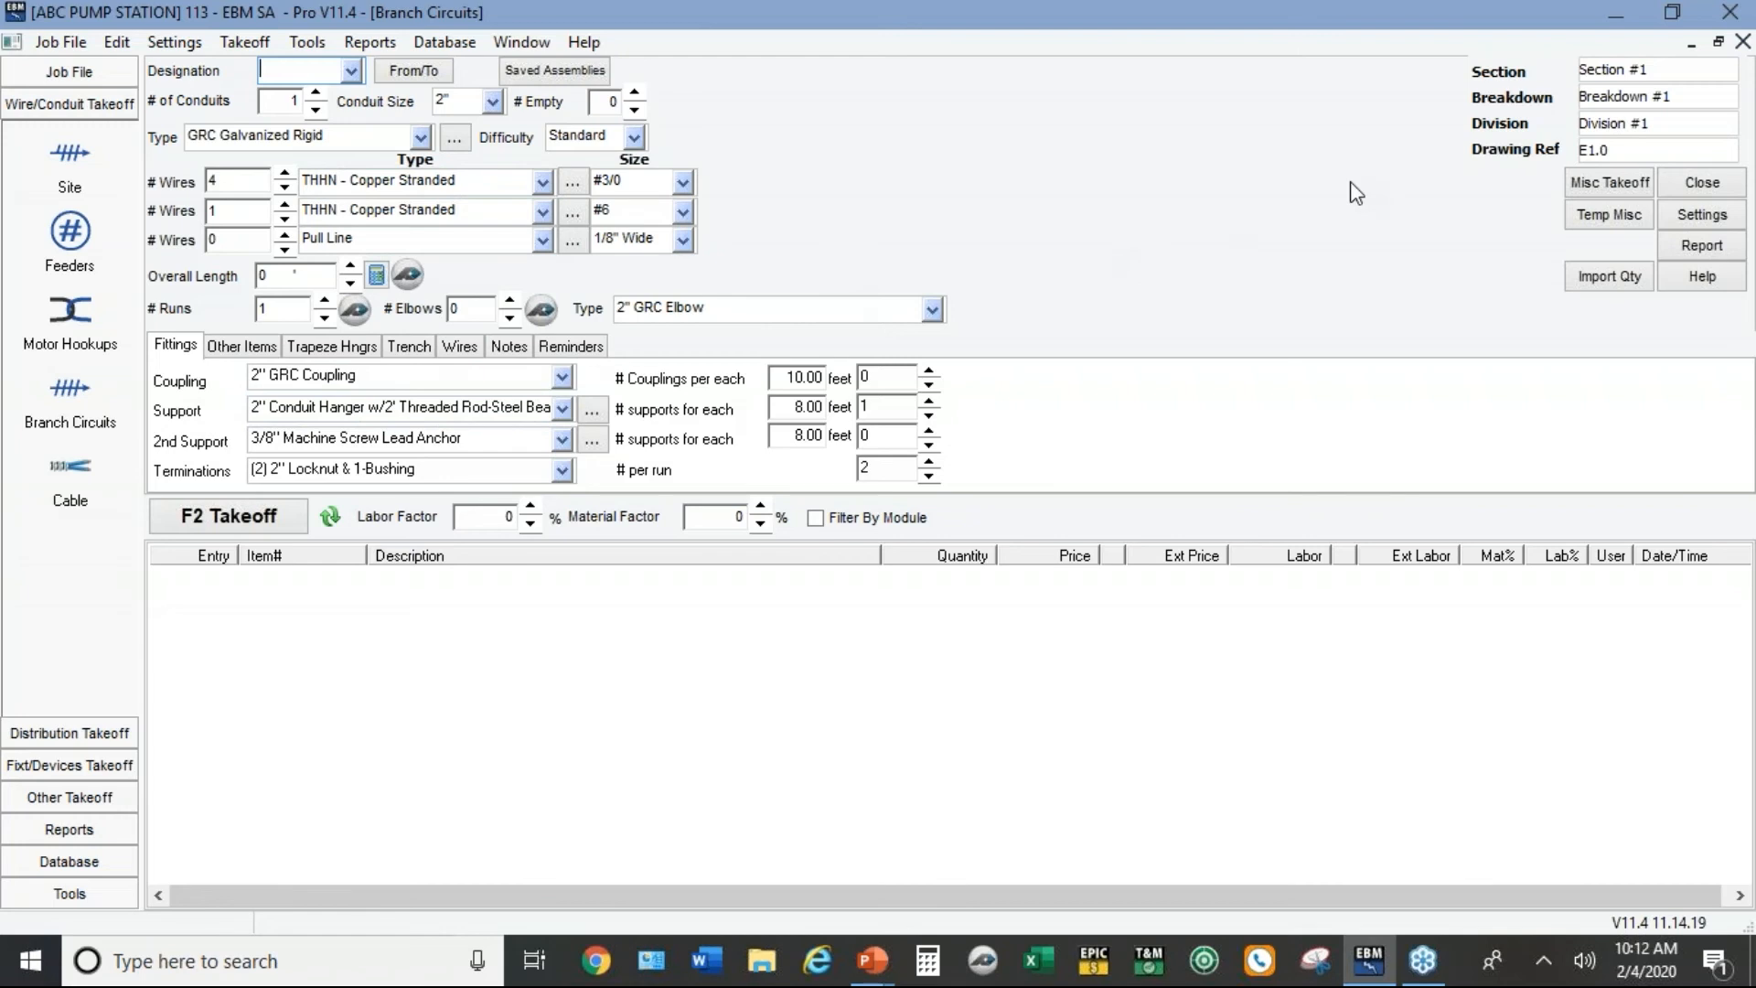
pyautogui.moveTo(66, 173)
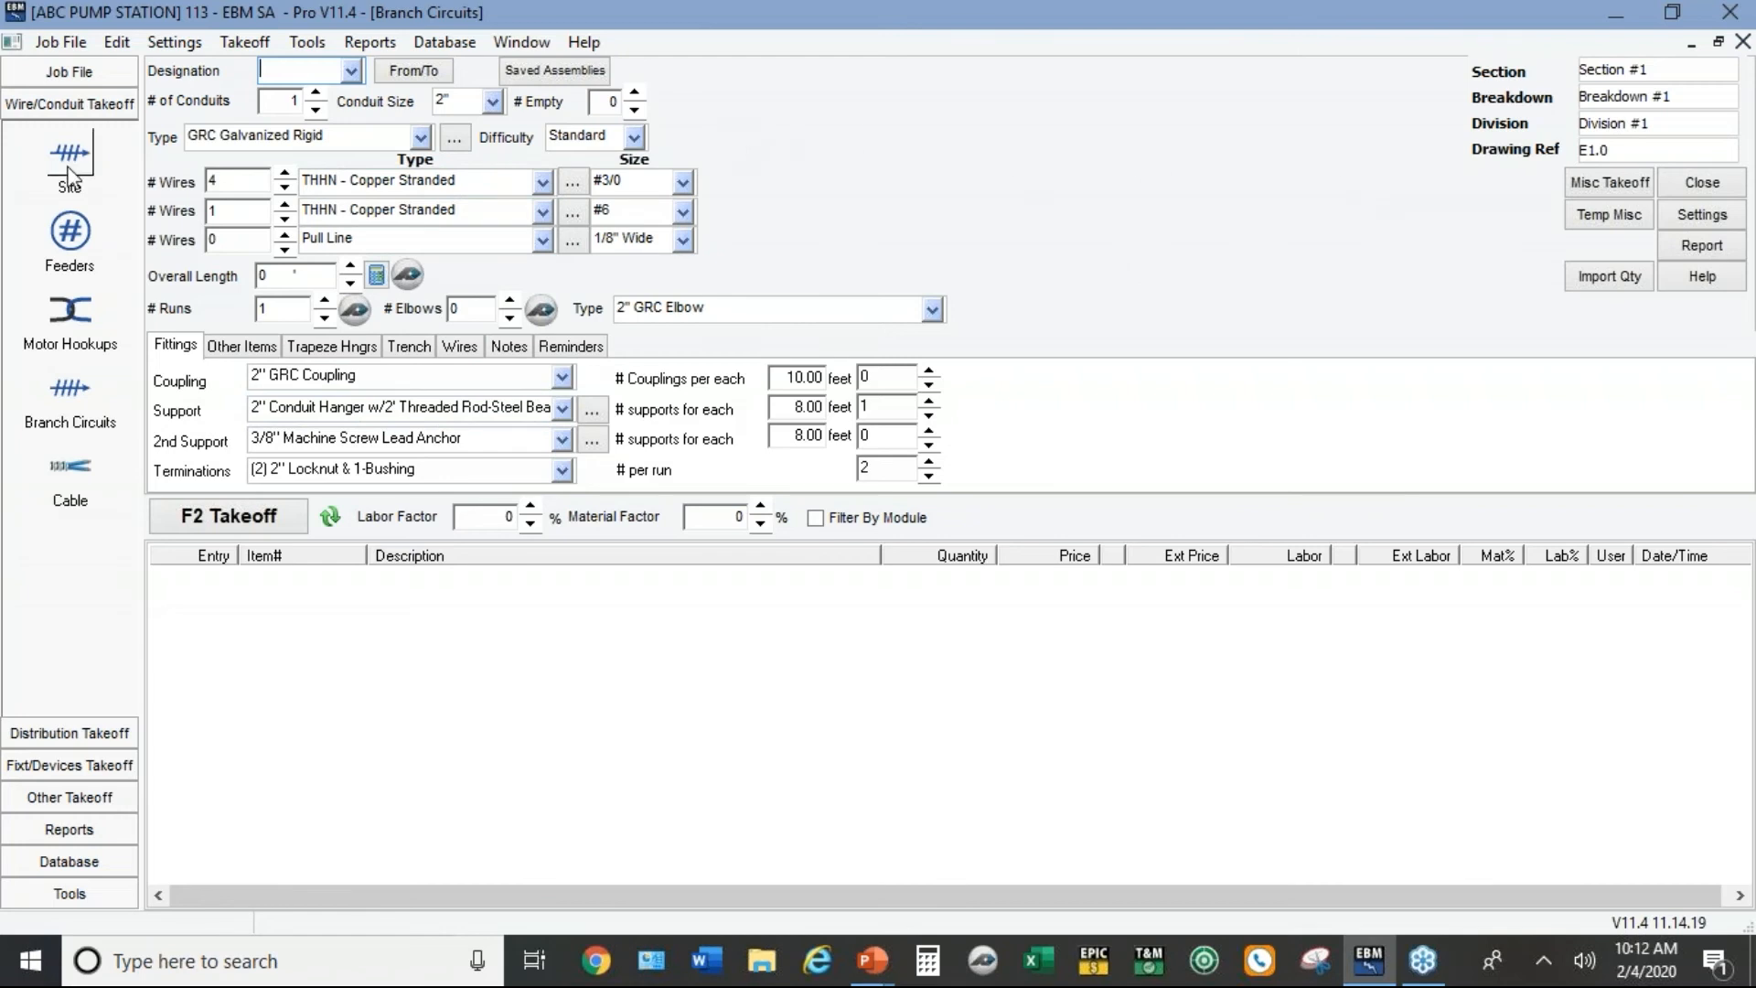
pyautogui.moveTo(88, 296)
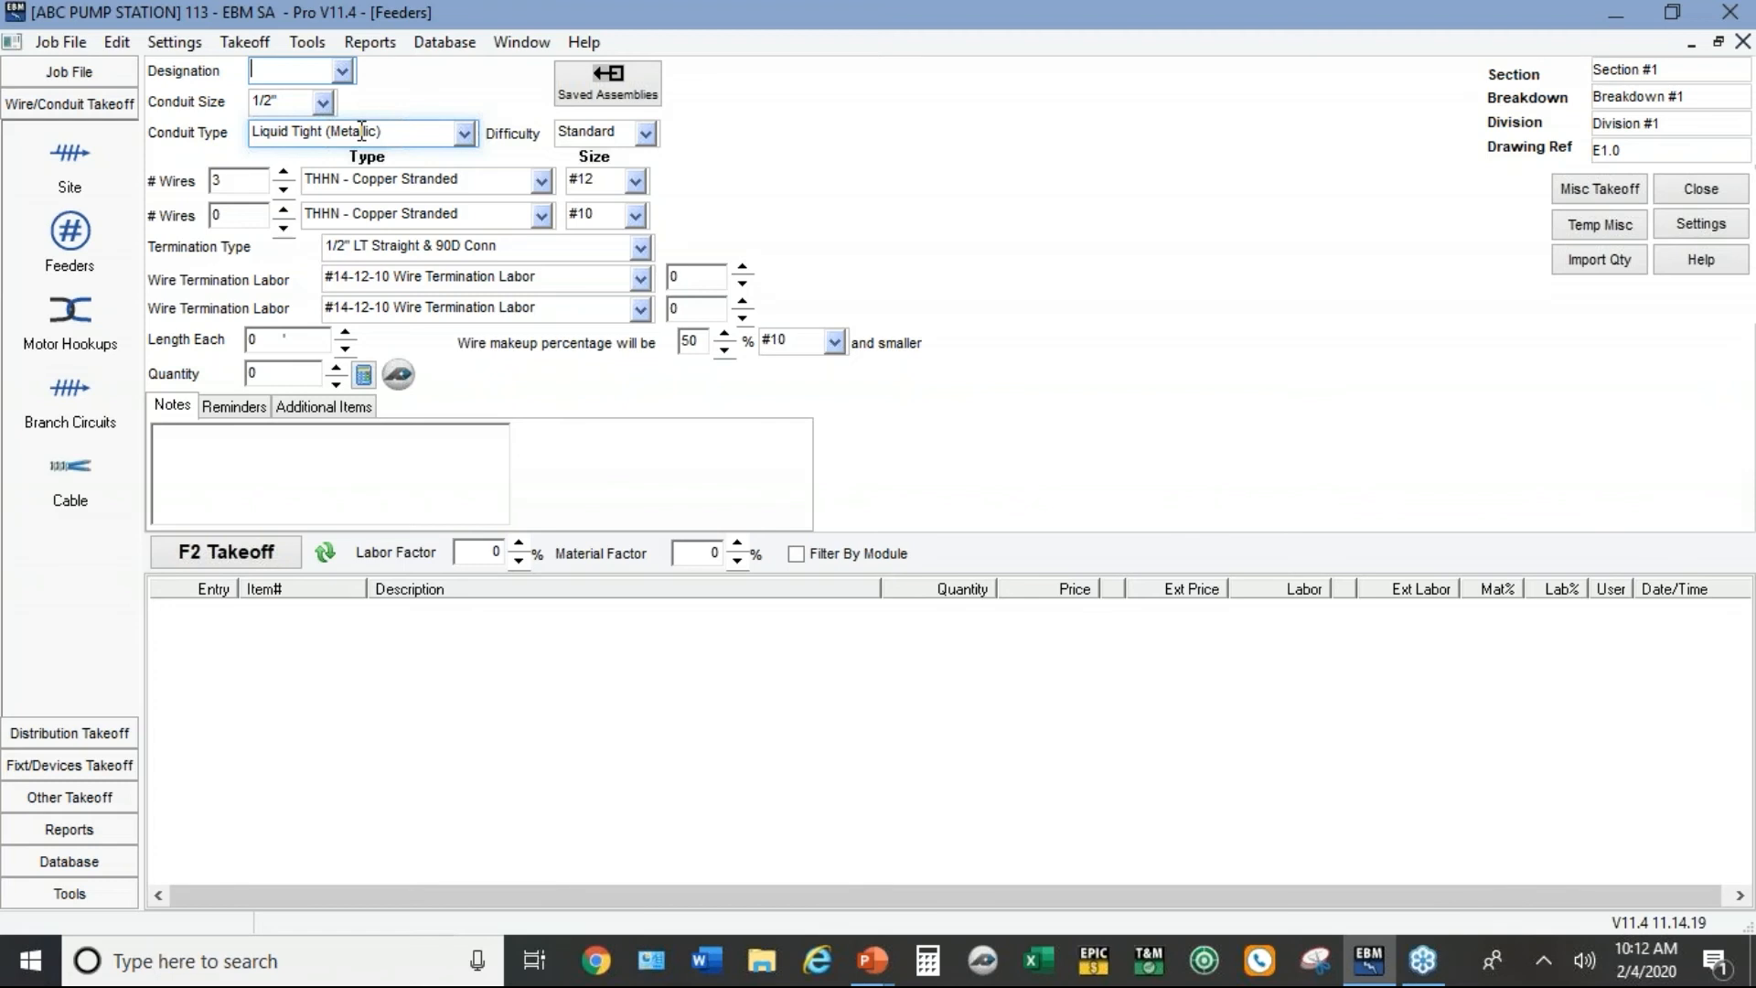
pyautogui.click(69, 309)
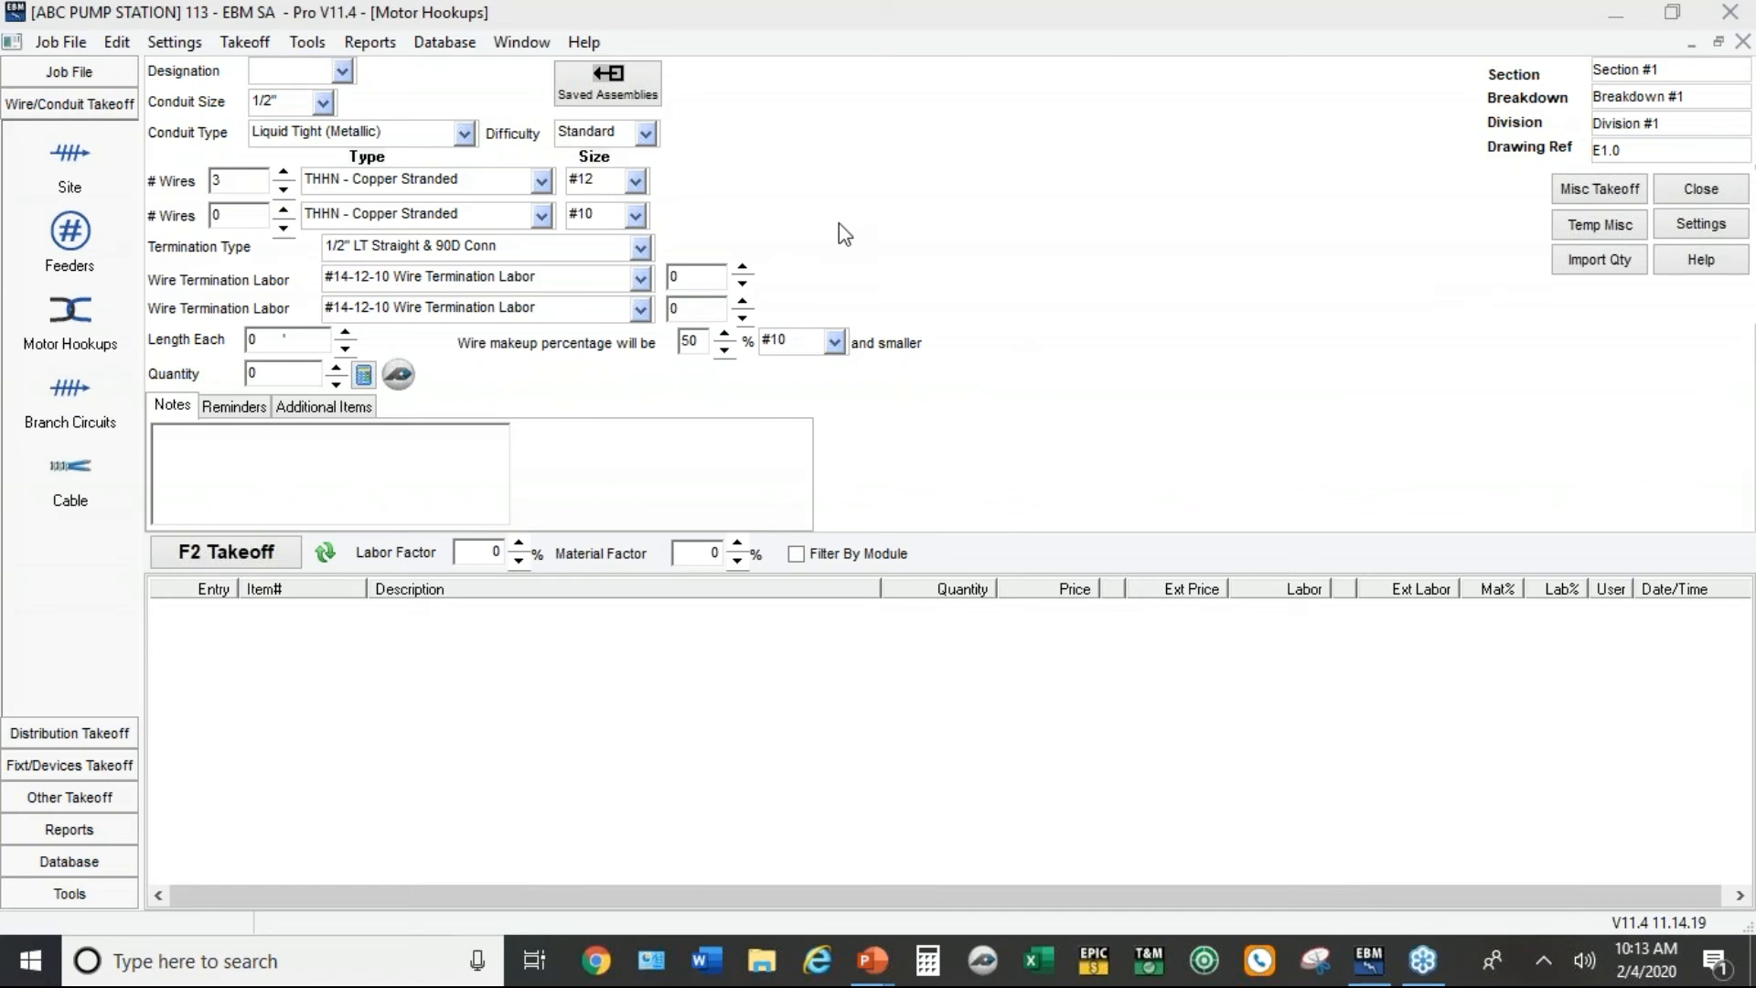
pyautogui.click(275, 373)
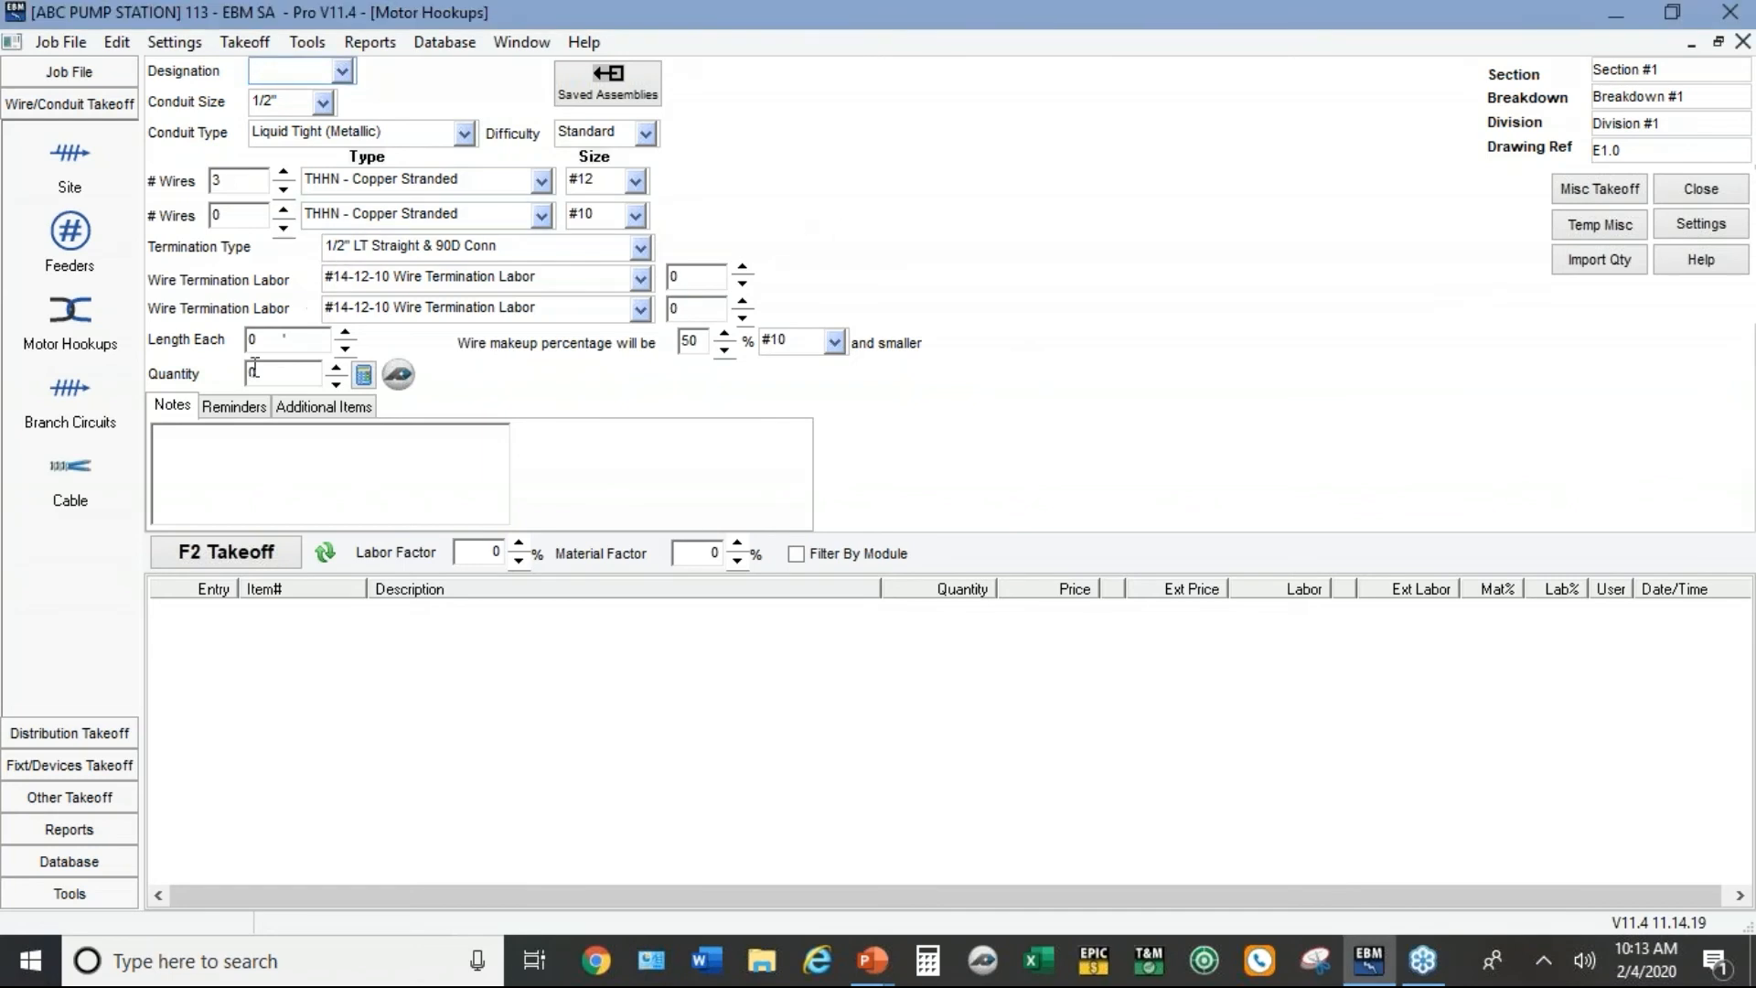
pyautogui.write('10')
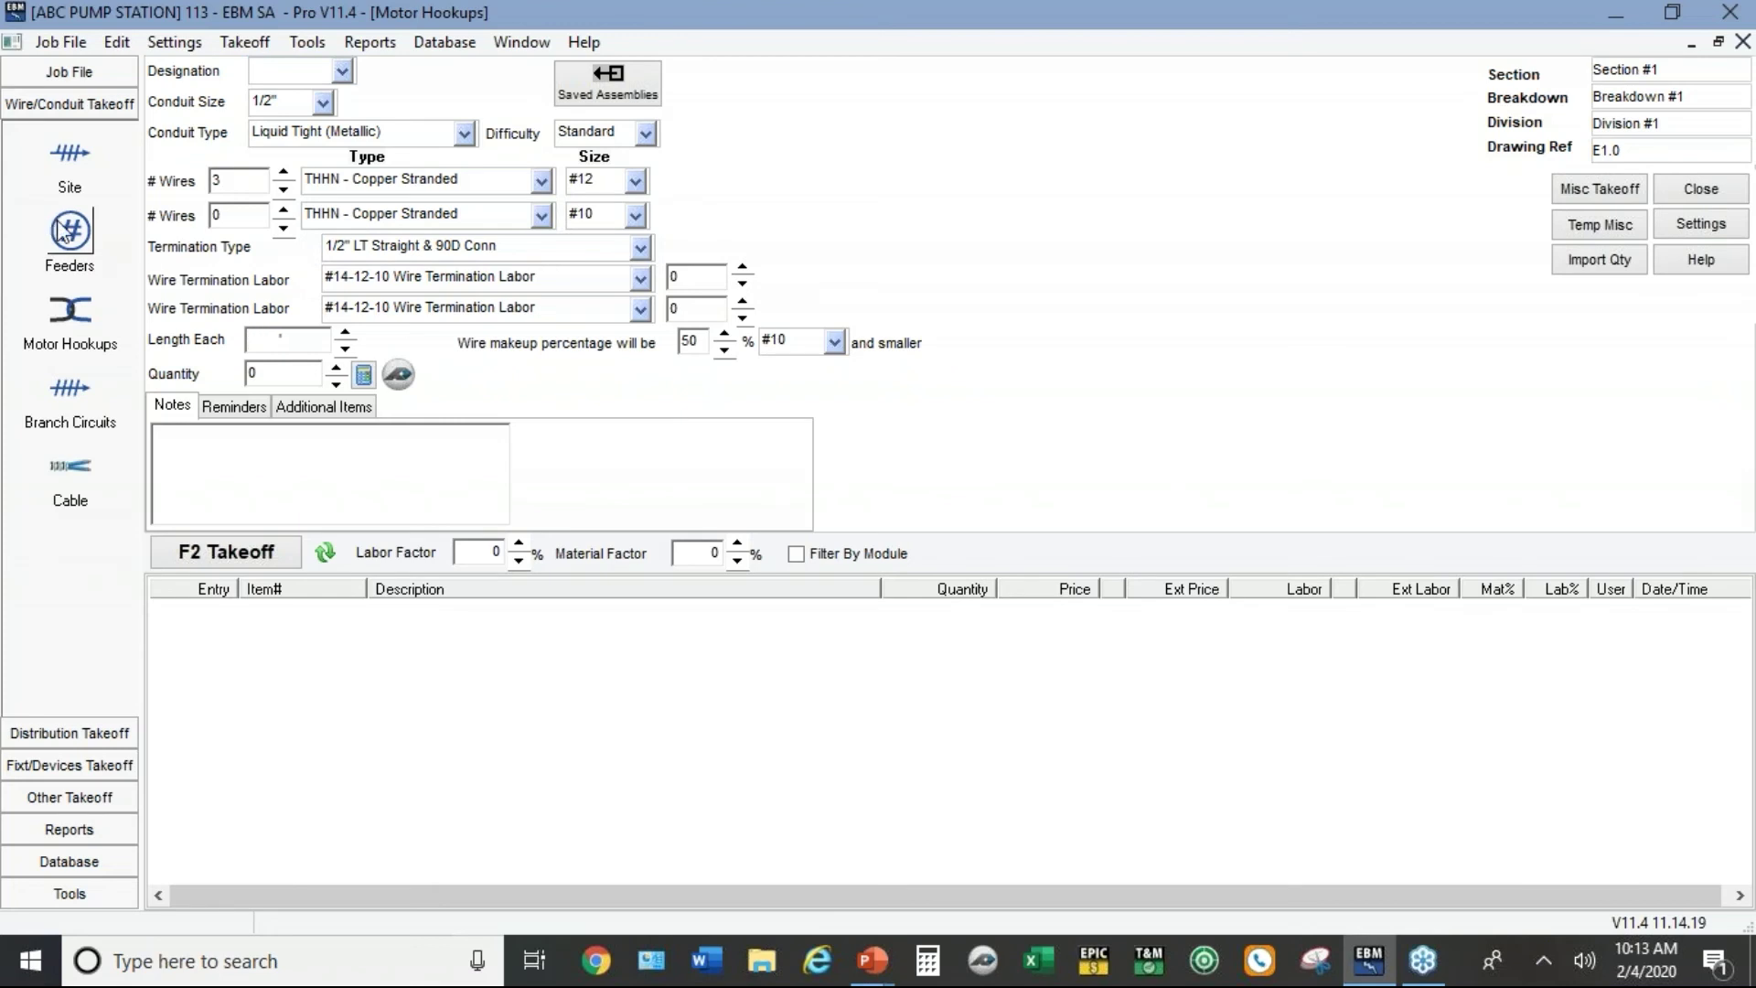
# Step: Take off a 100-foot 2" GRC feeder with 3 elbows and 12 feet of wire makeup
pyautogui.click(70, 234)
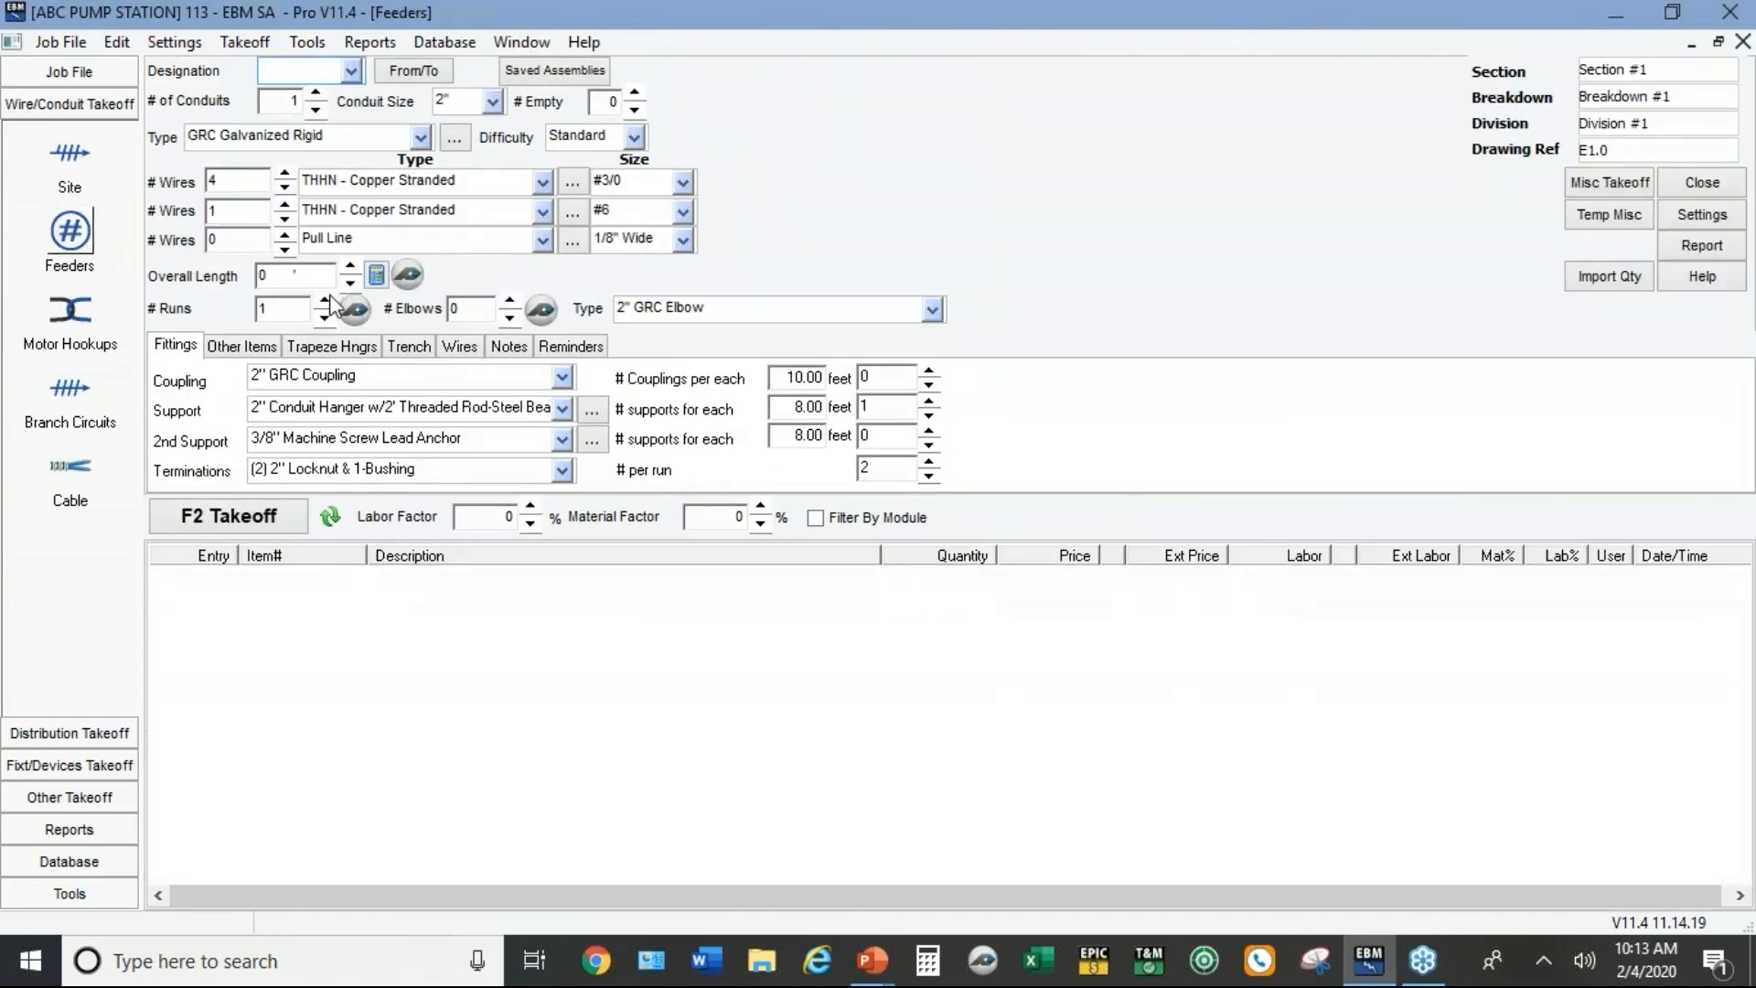
pyautogui.write('100')
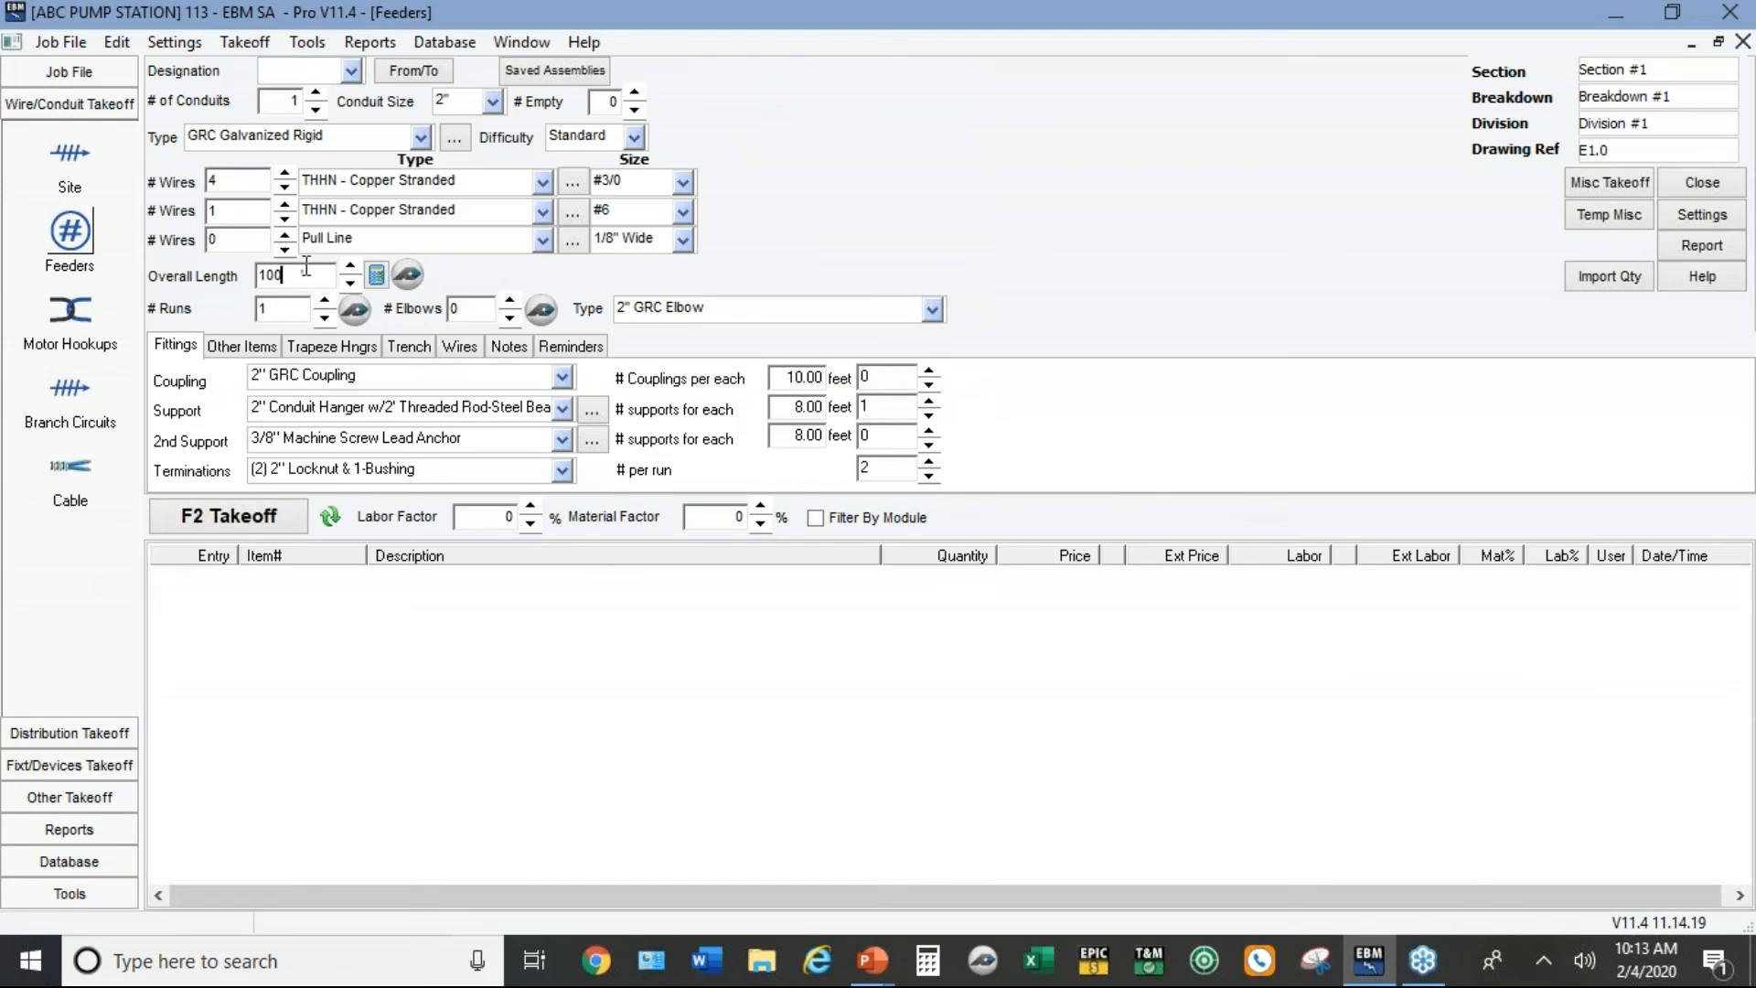
pyautogui.moveTo(512, 314)
pyautogui.write('3')
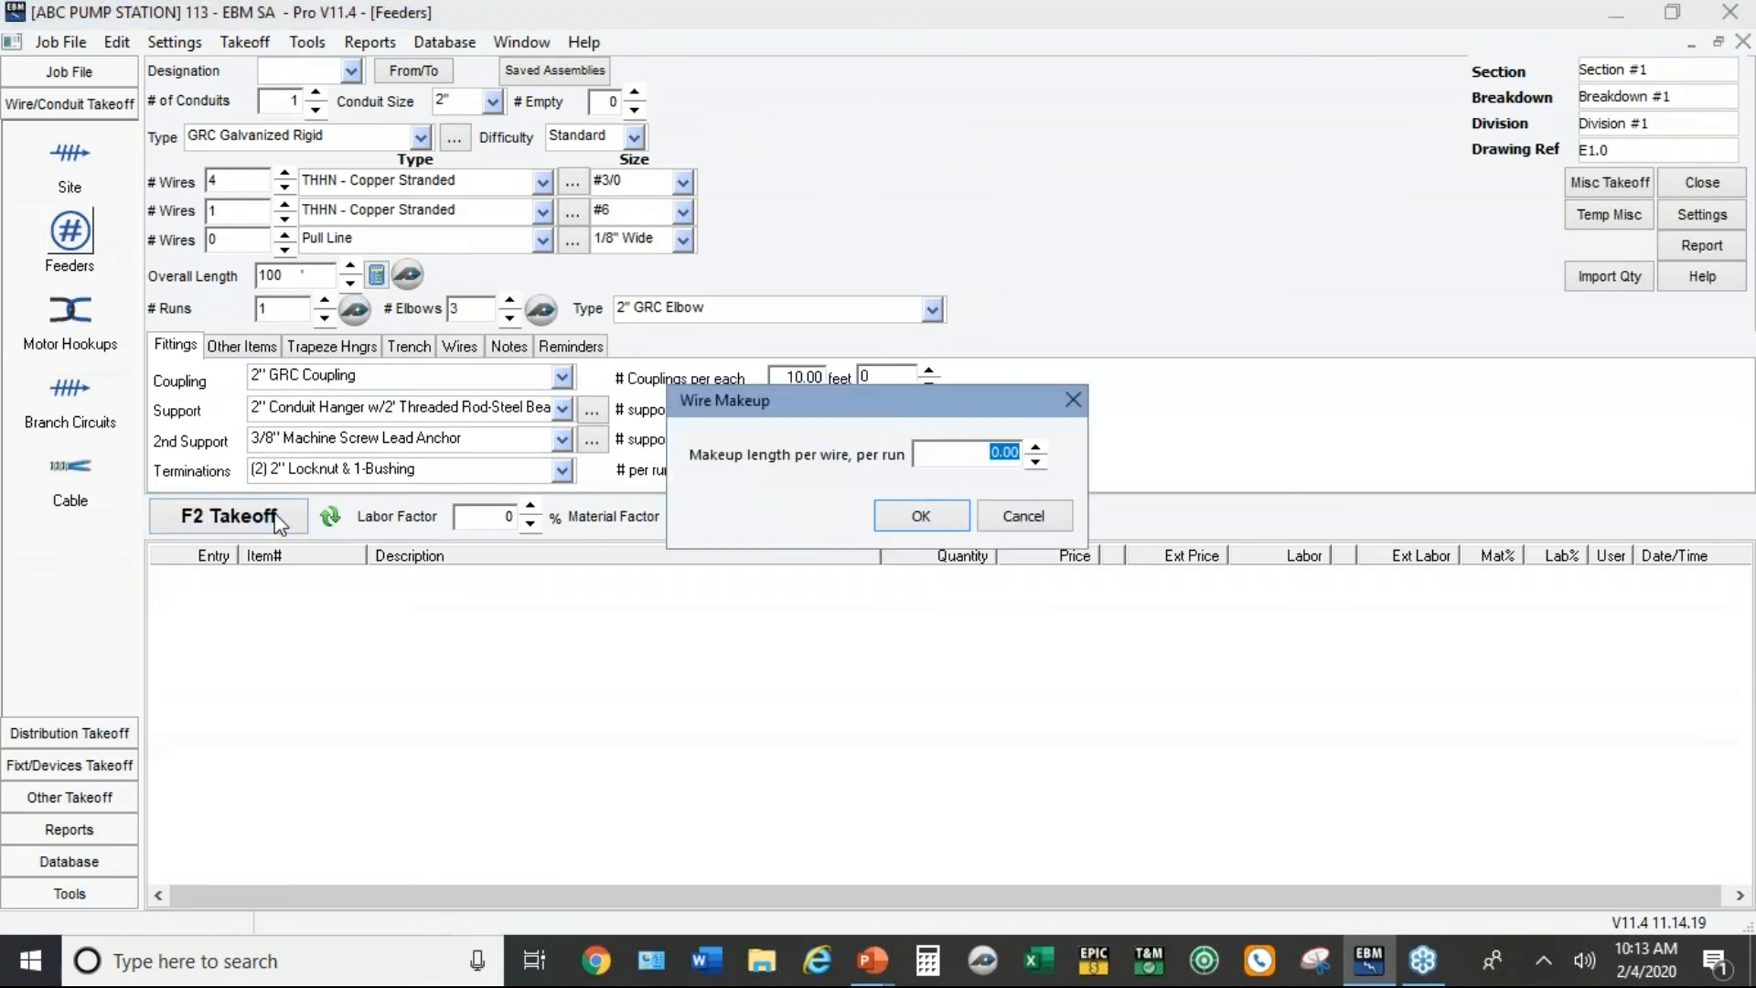
pyautogui.write('12')
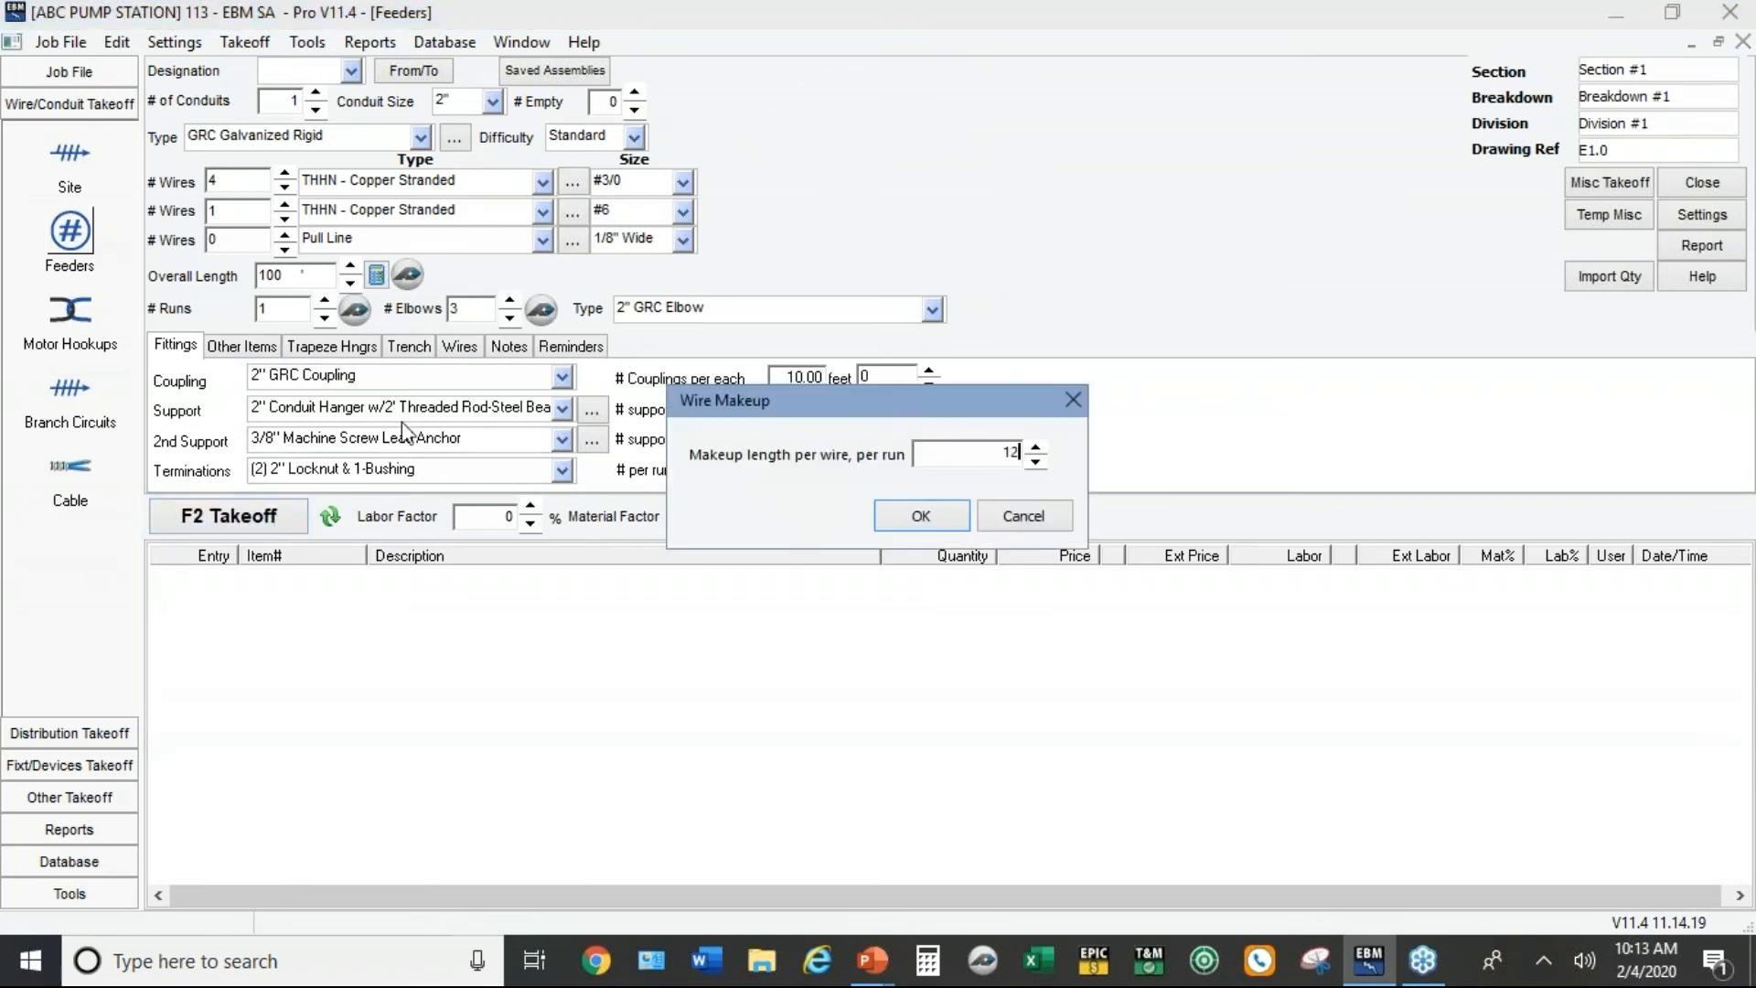
pyautogui.click(920, 516)
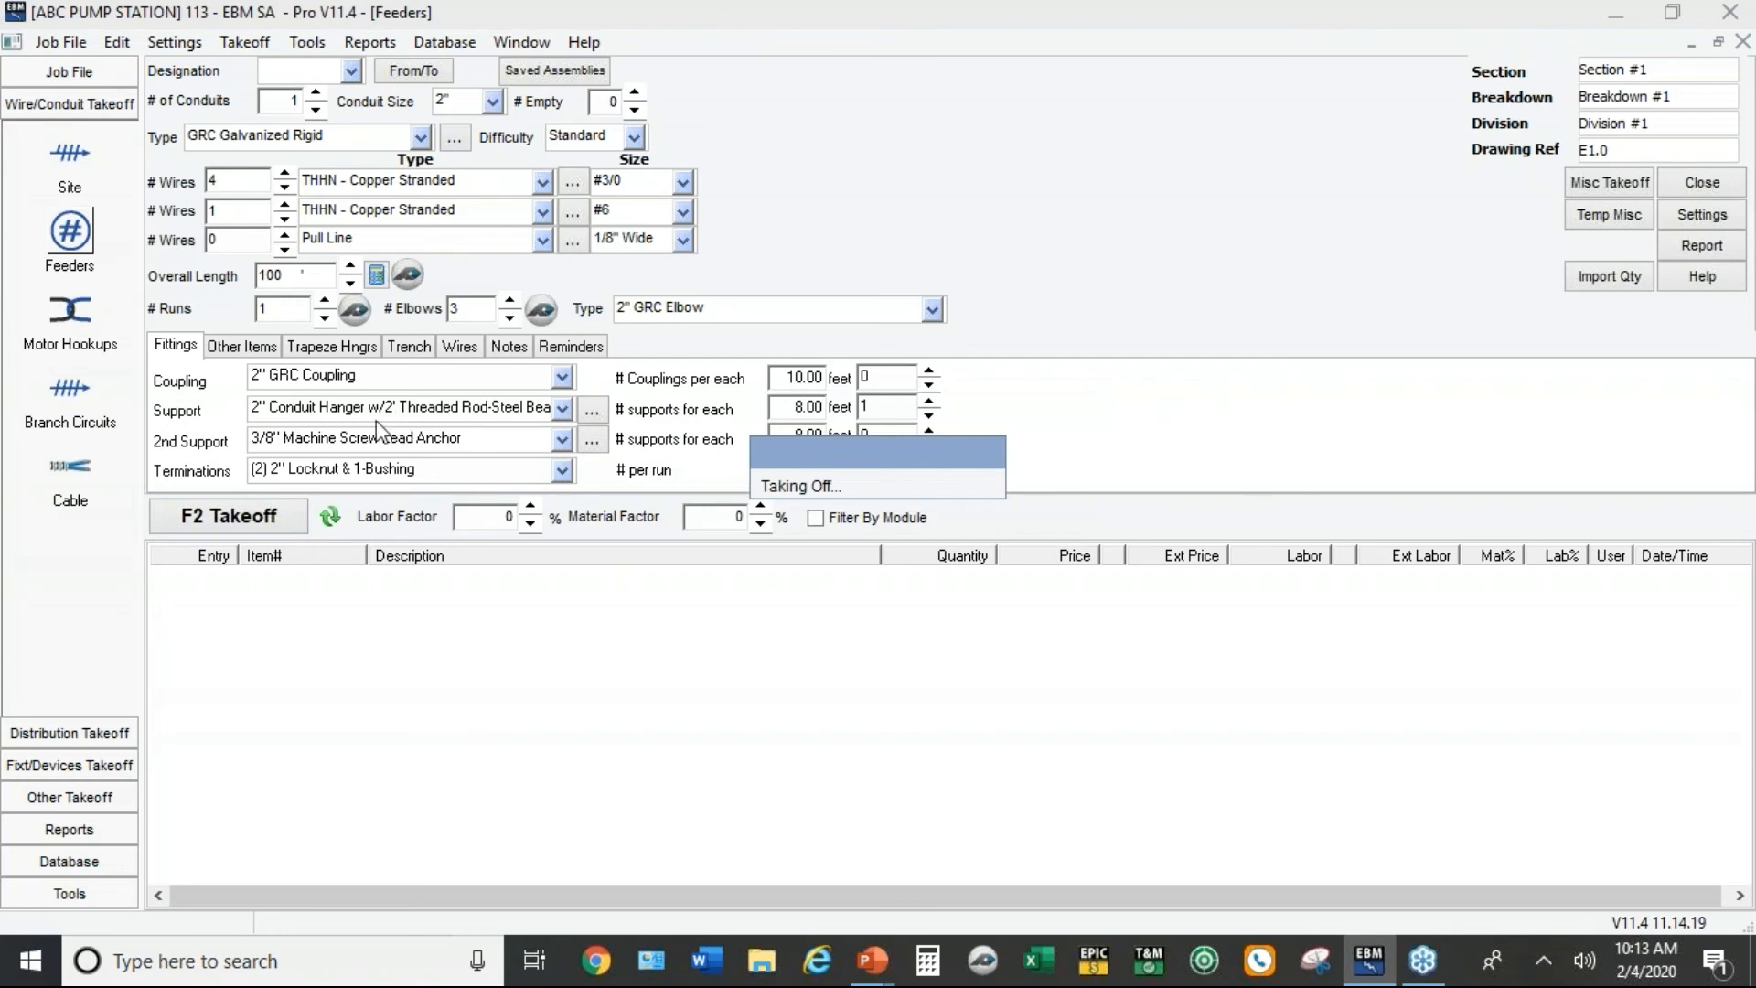
pyautogui.click(226, 516)
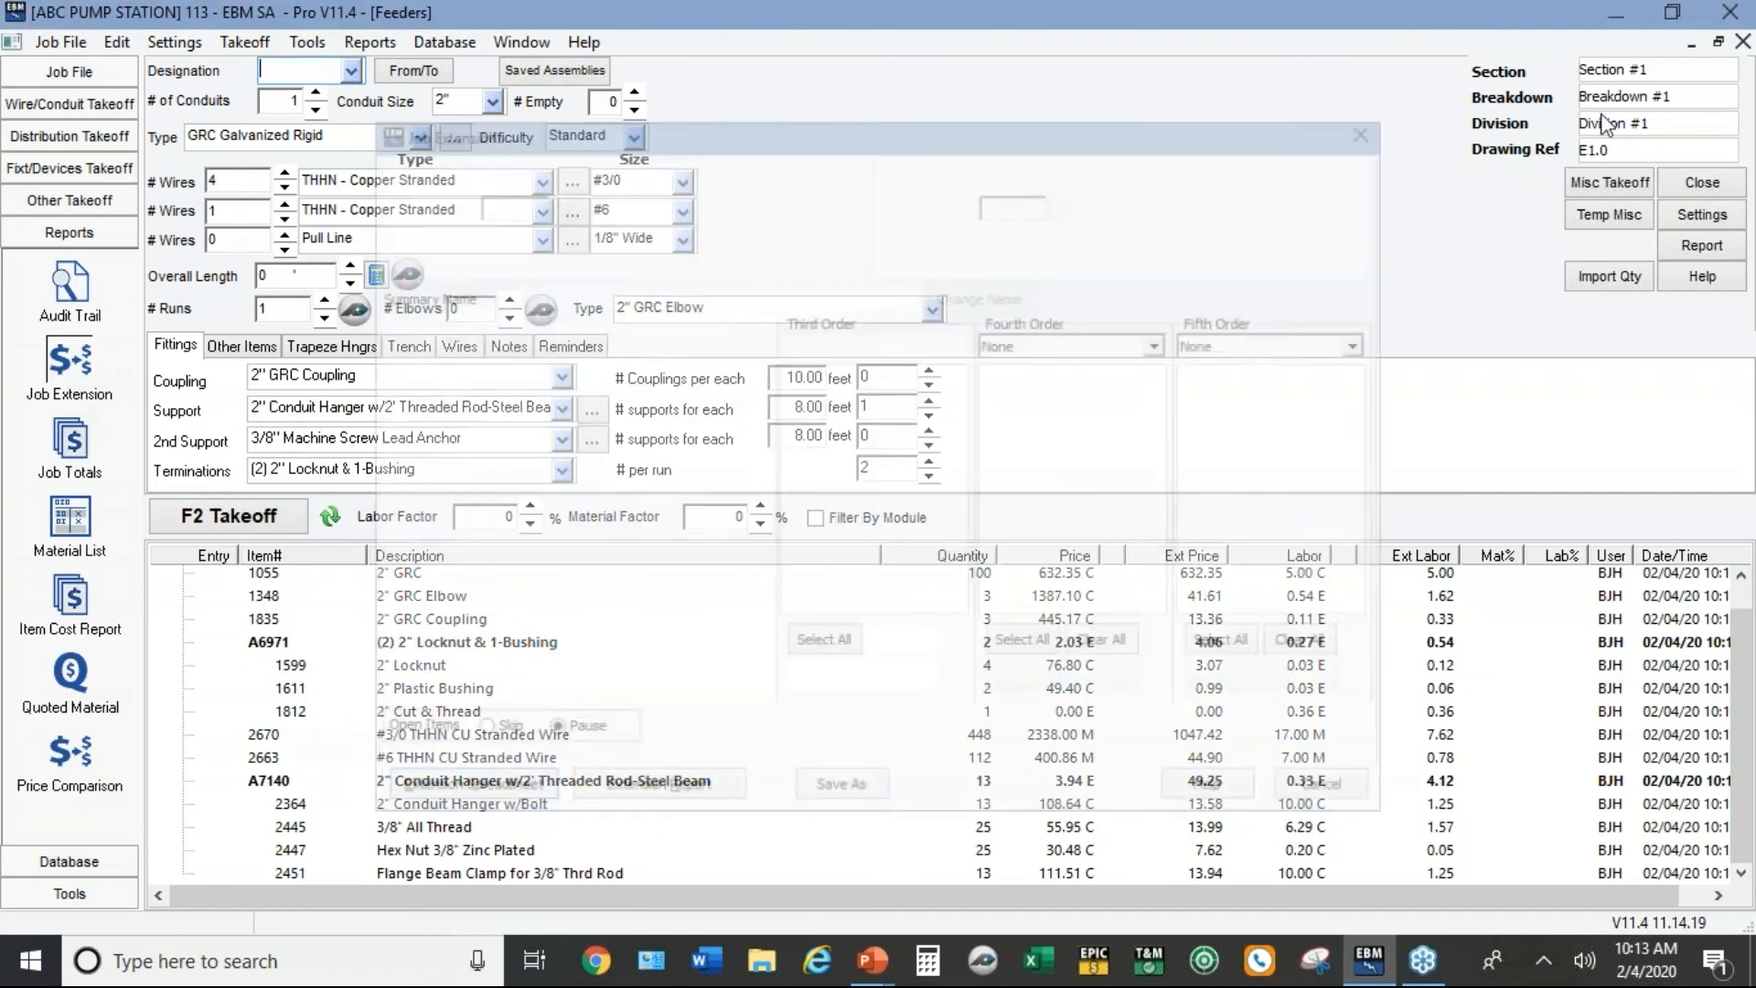
pyautogui.click(70, 394)
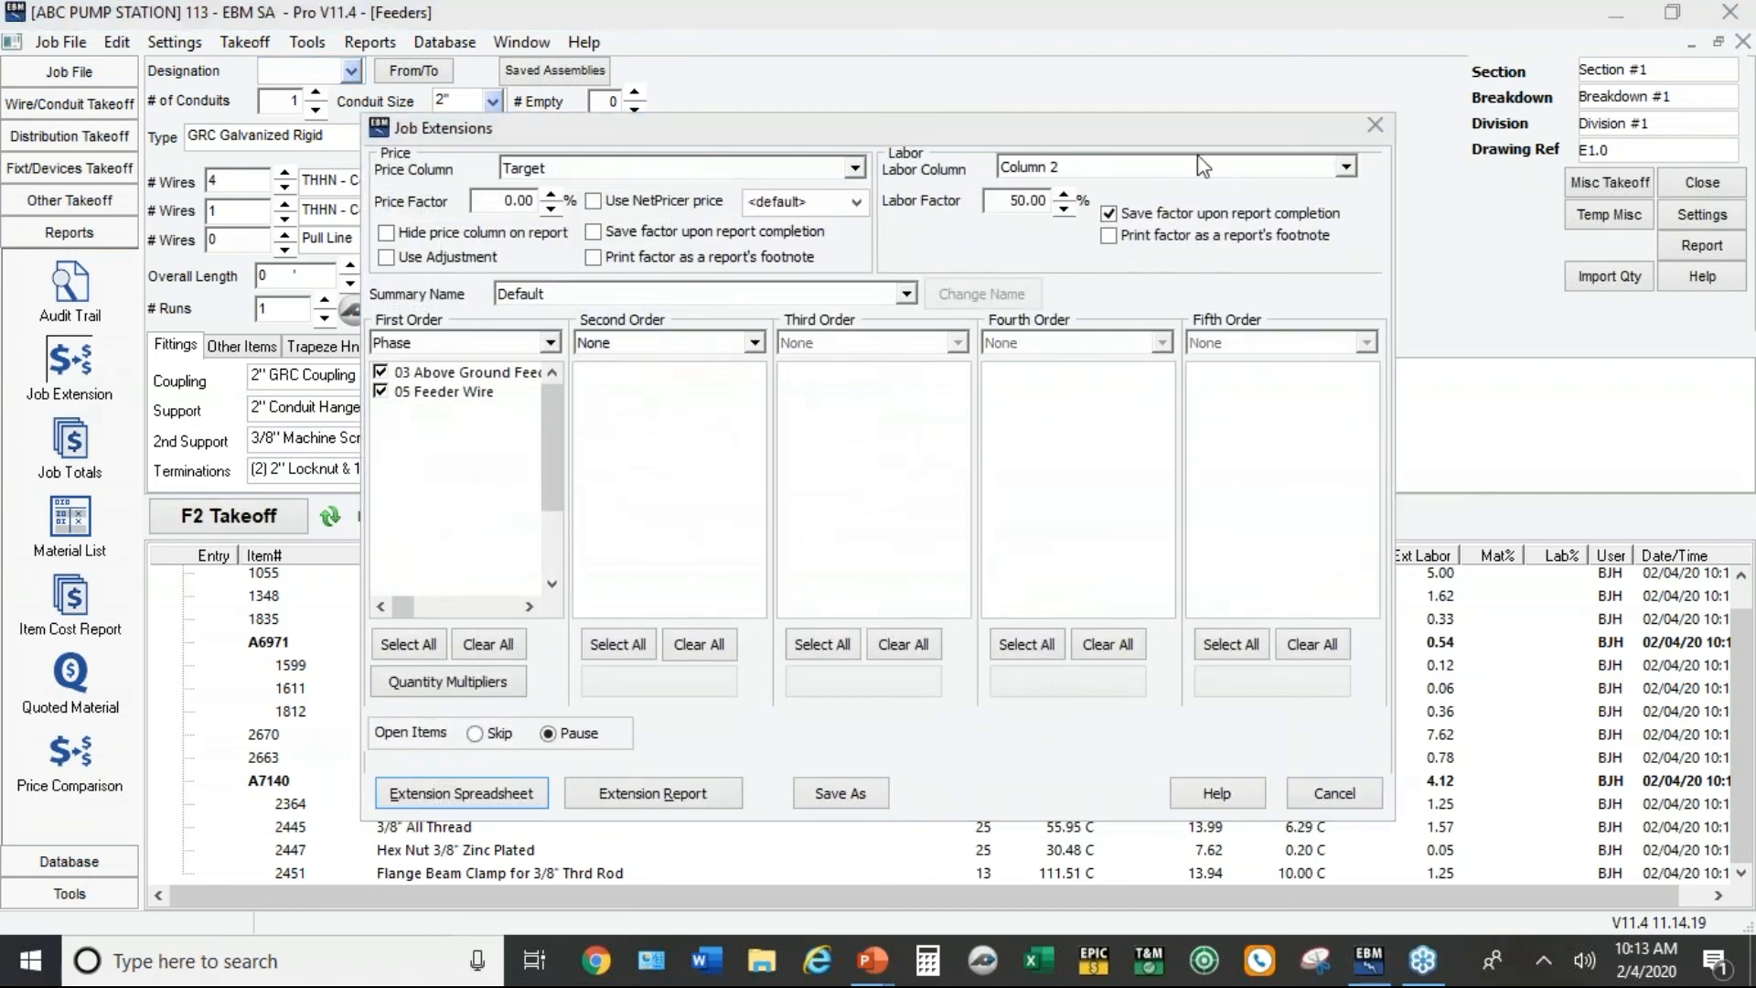
pyautogui.moveTo(1010, 227)
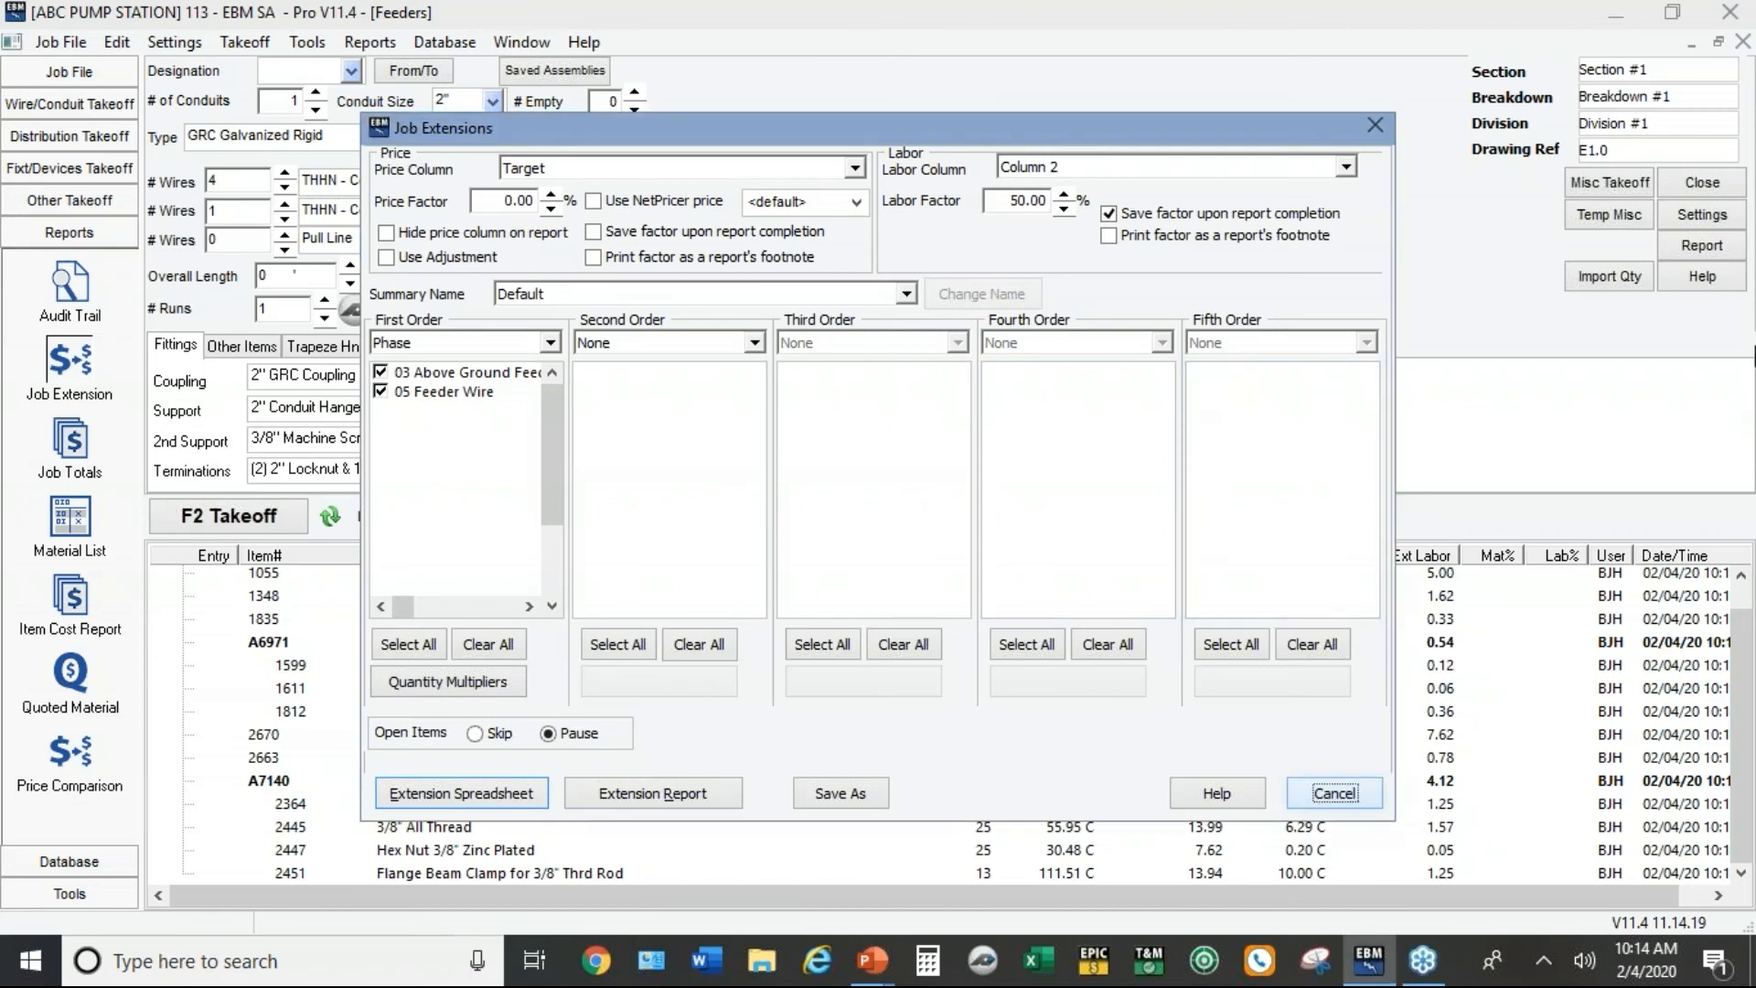
pyautogui.click(1335, 792)
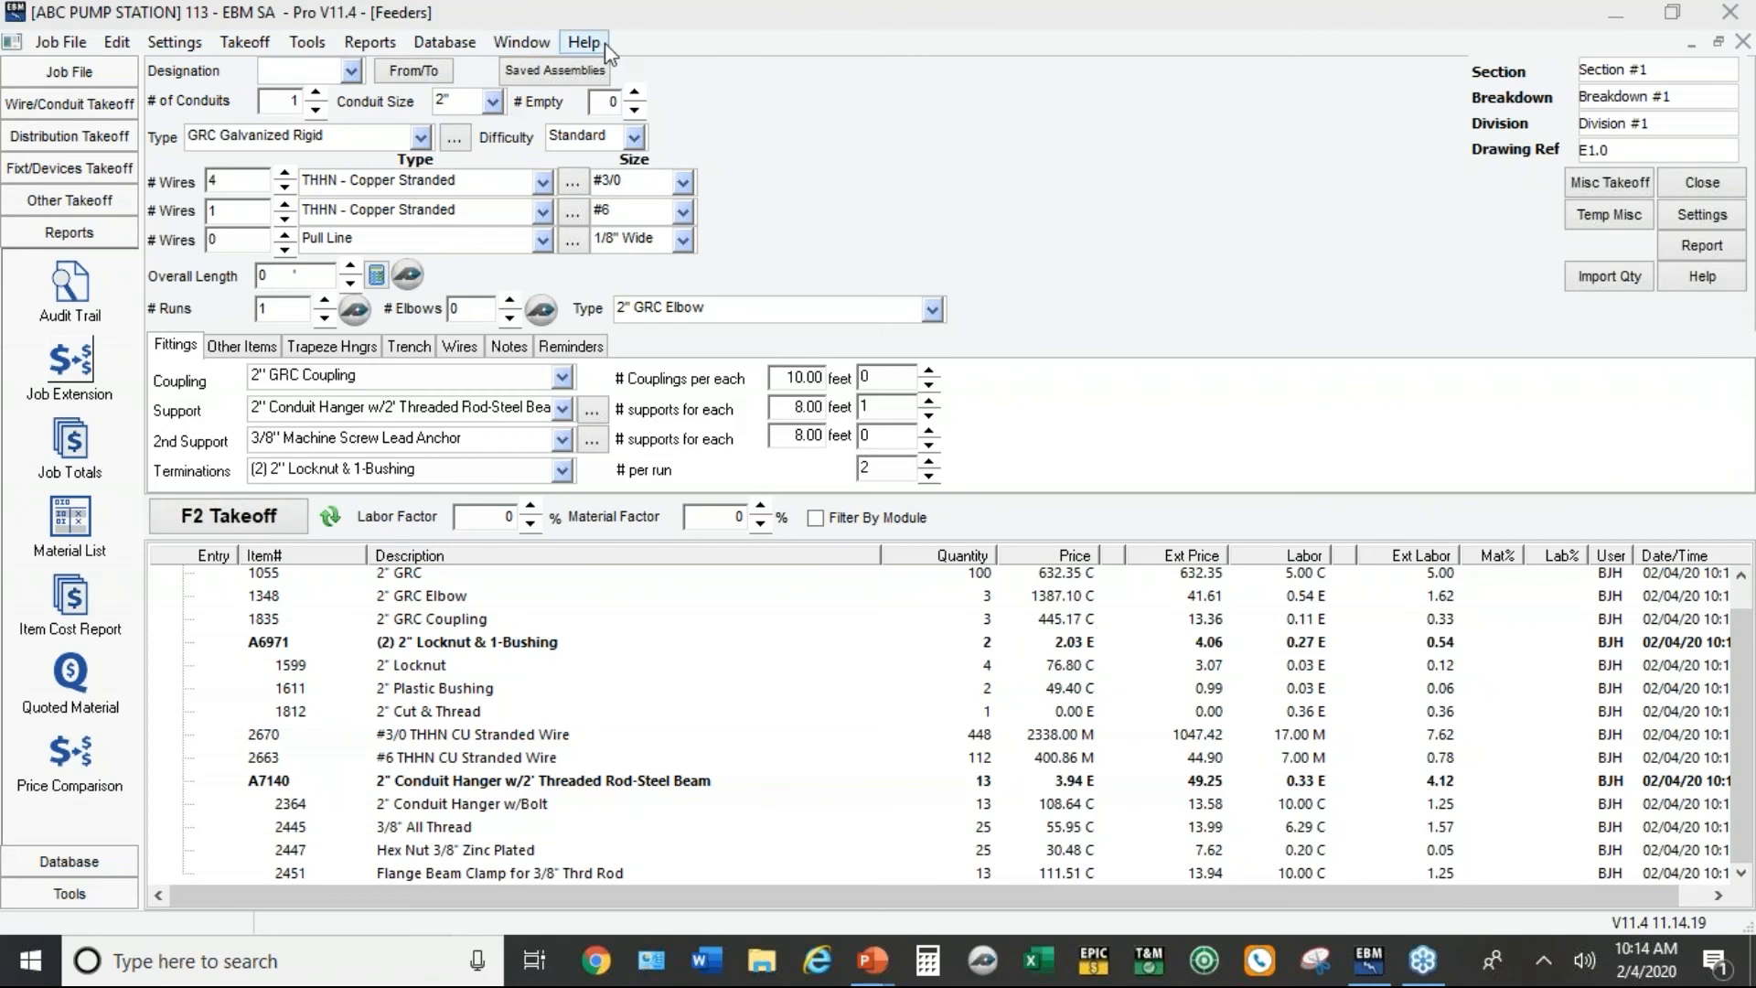
pyautogui.click(585, 40)
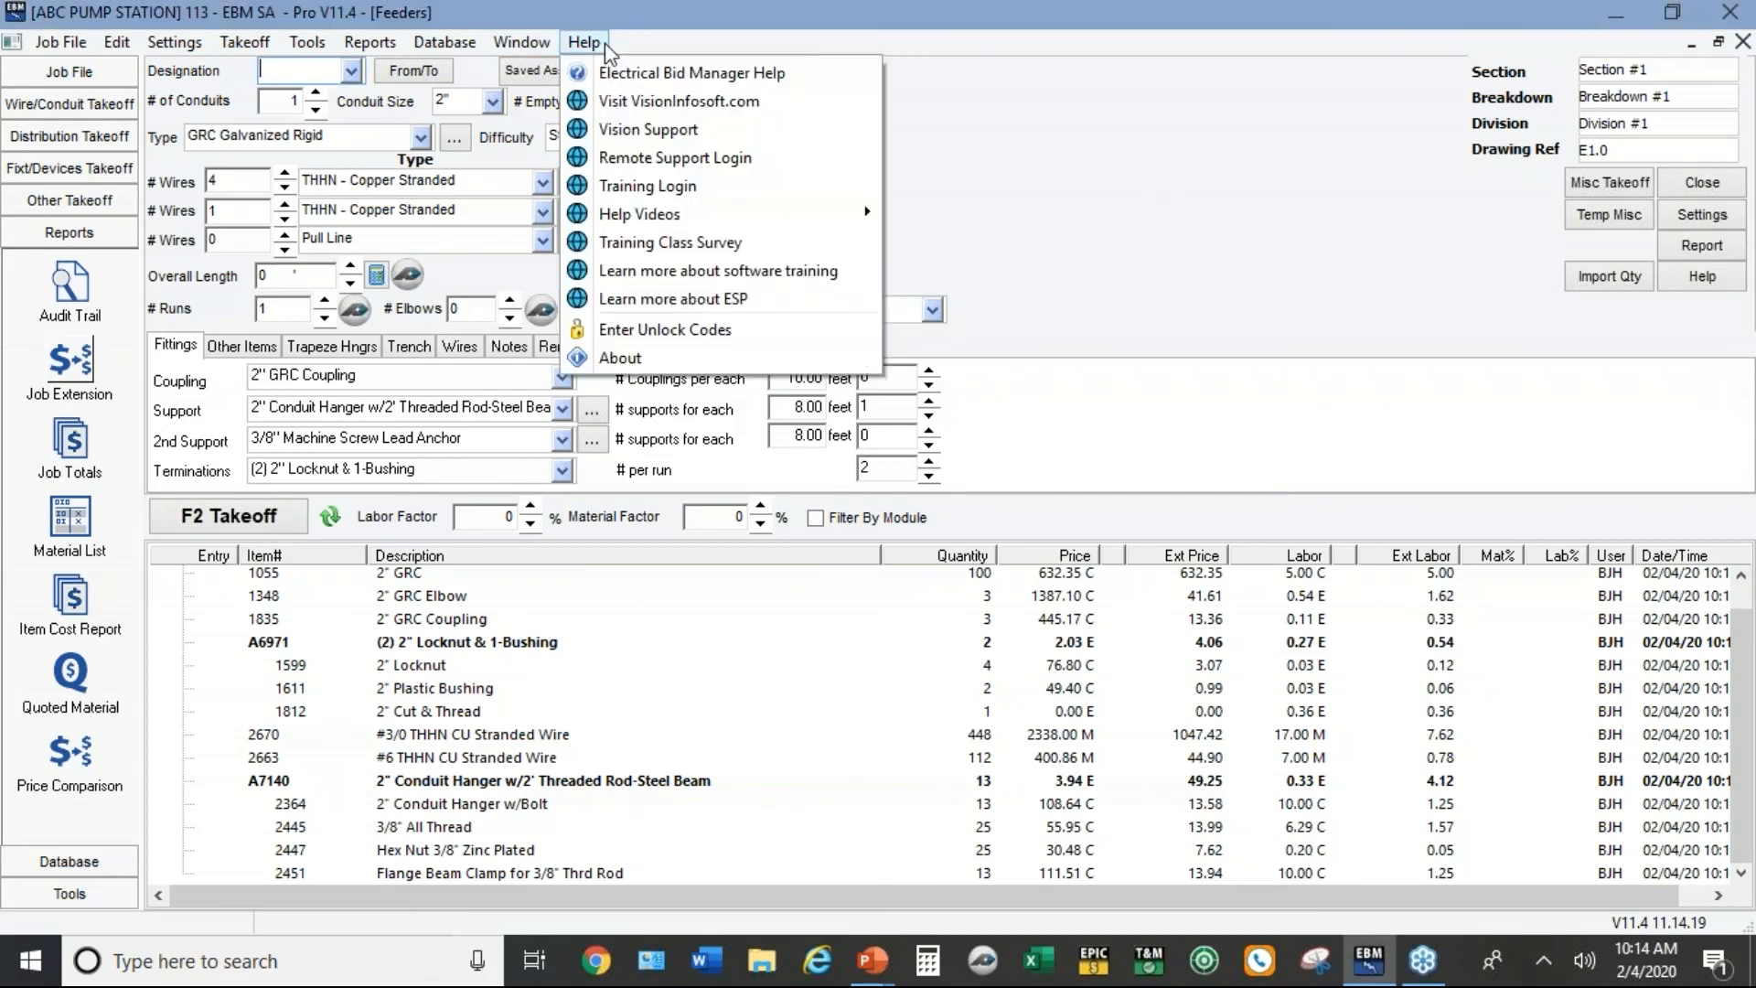
pyautogui.moveTo(629, 219)
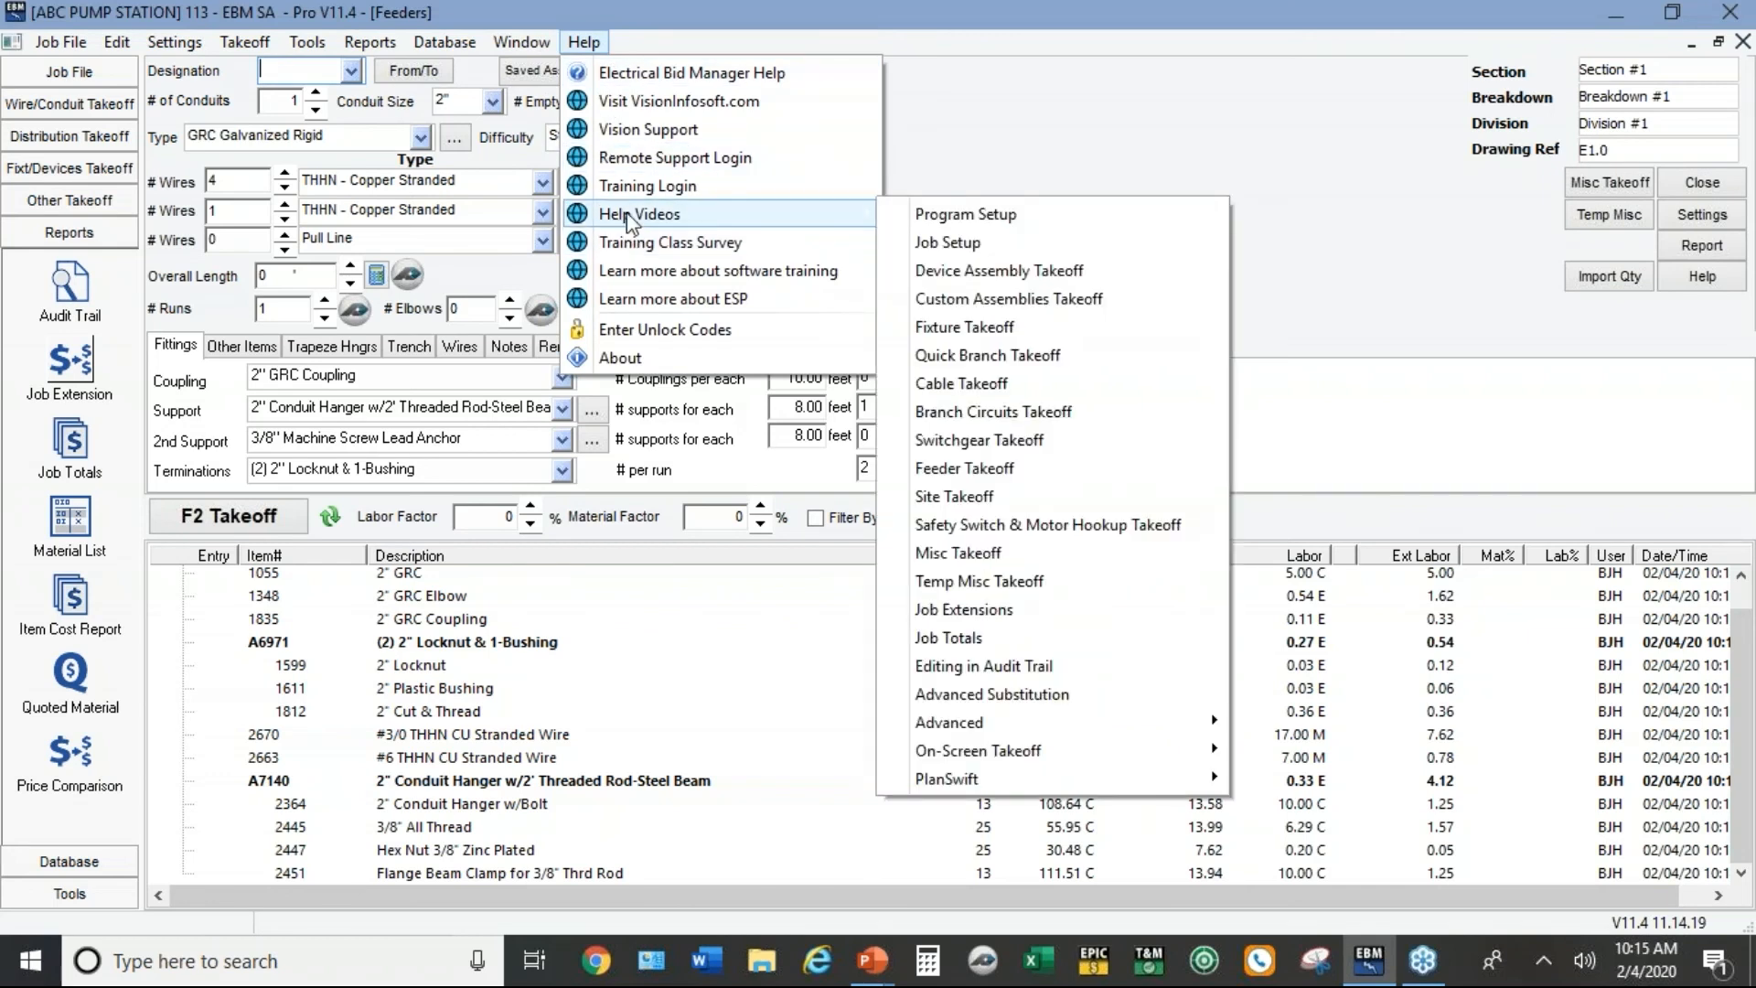
pyautogui.moveTo(1083, 737)
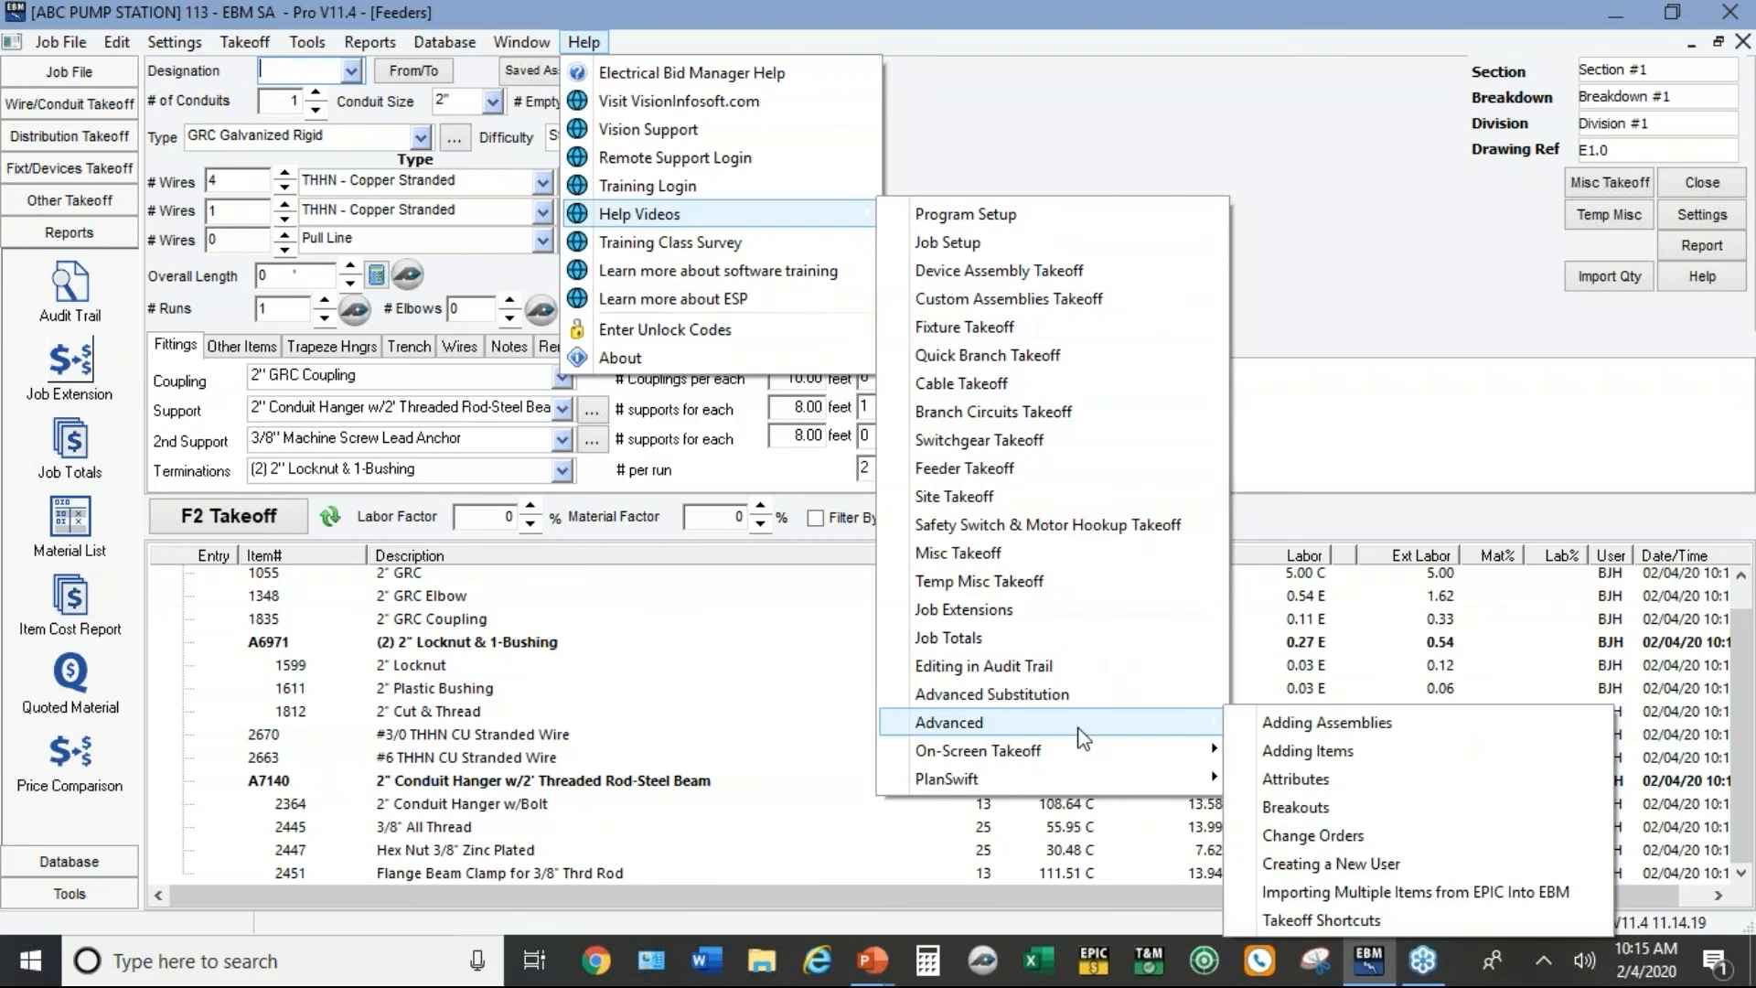
pyautogui.moveTo(1310, 809)
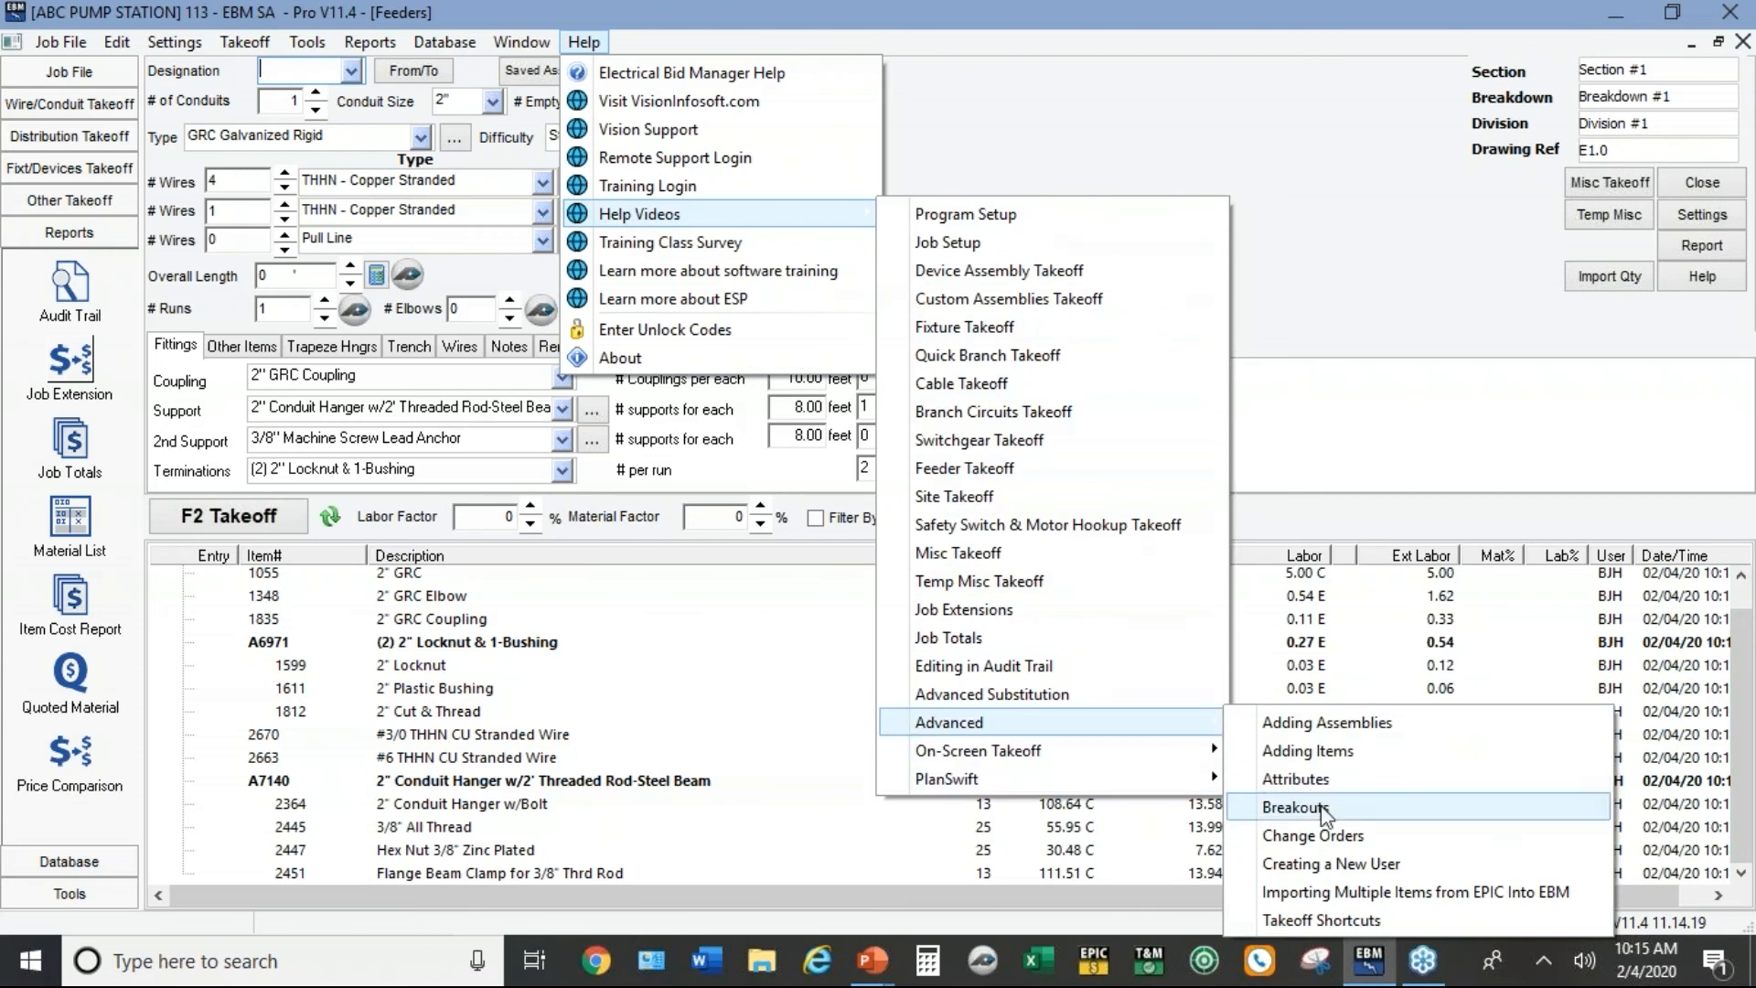
pyautogui.moveTo(1295, 785)
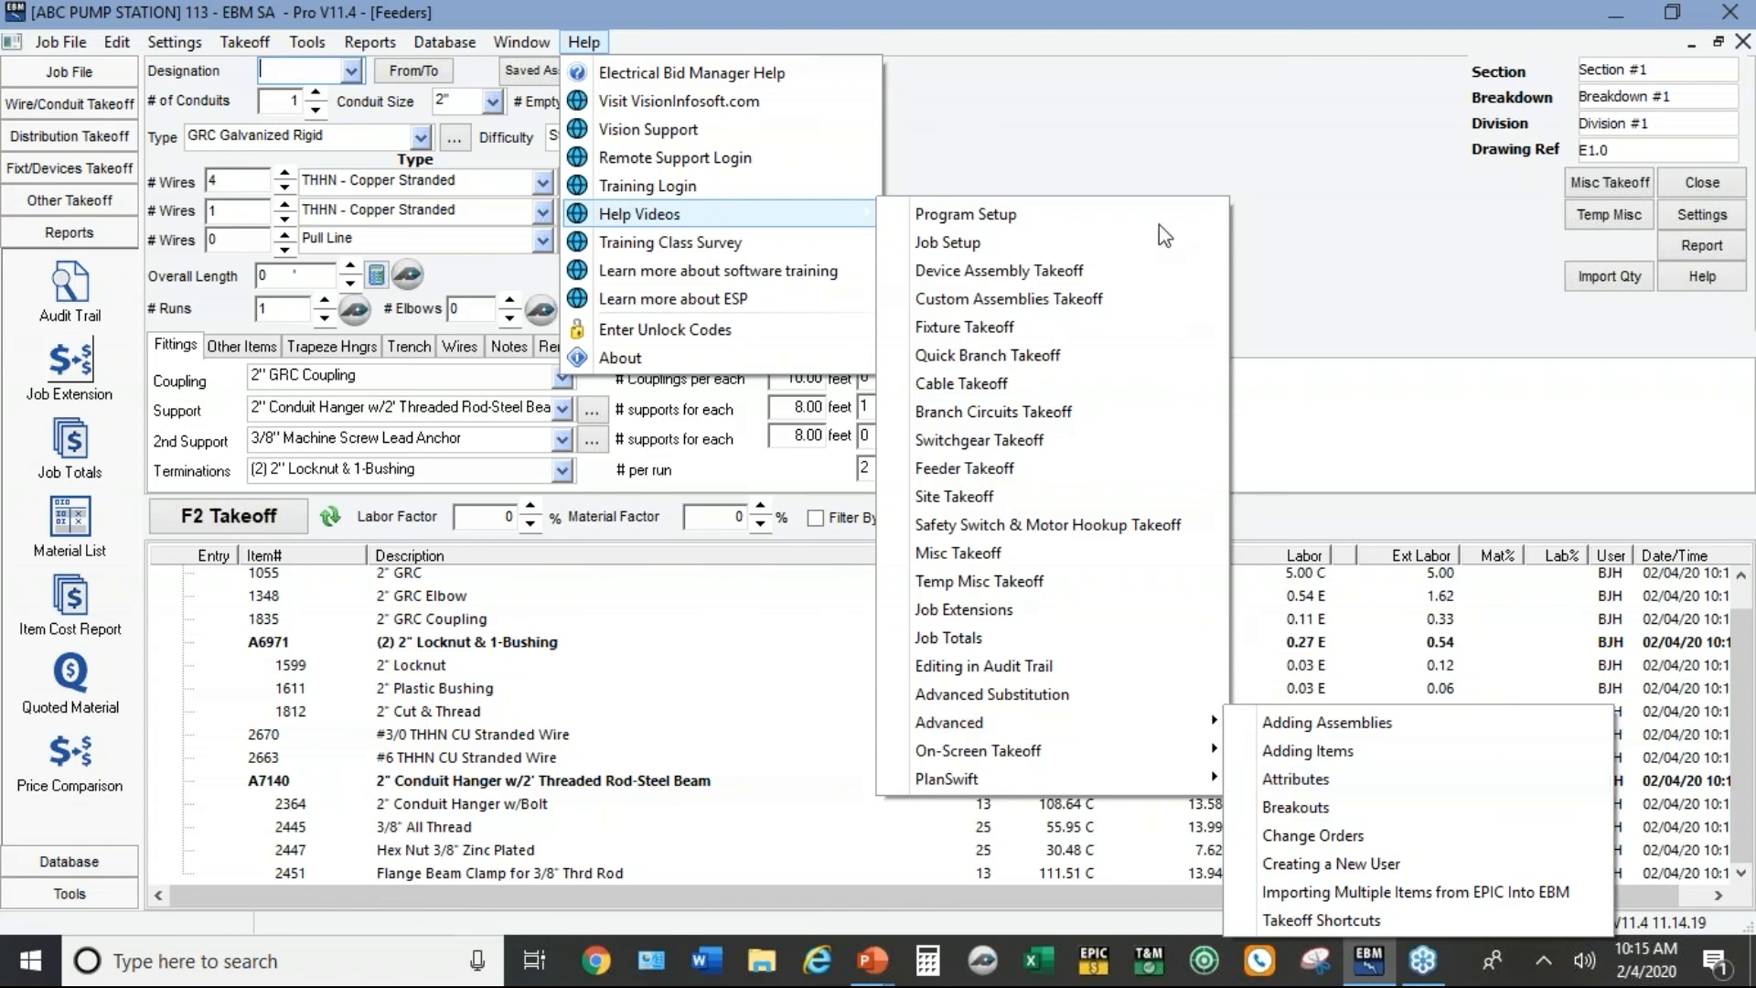
pyautogui.click(1156, 172)
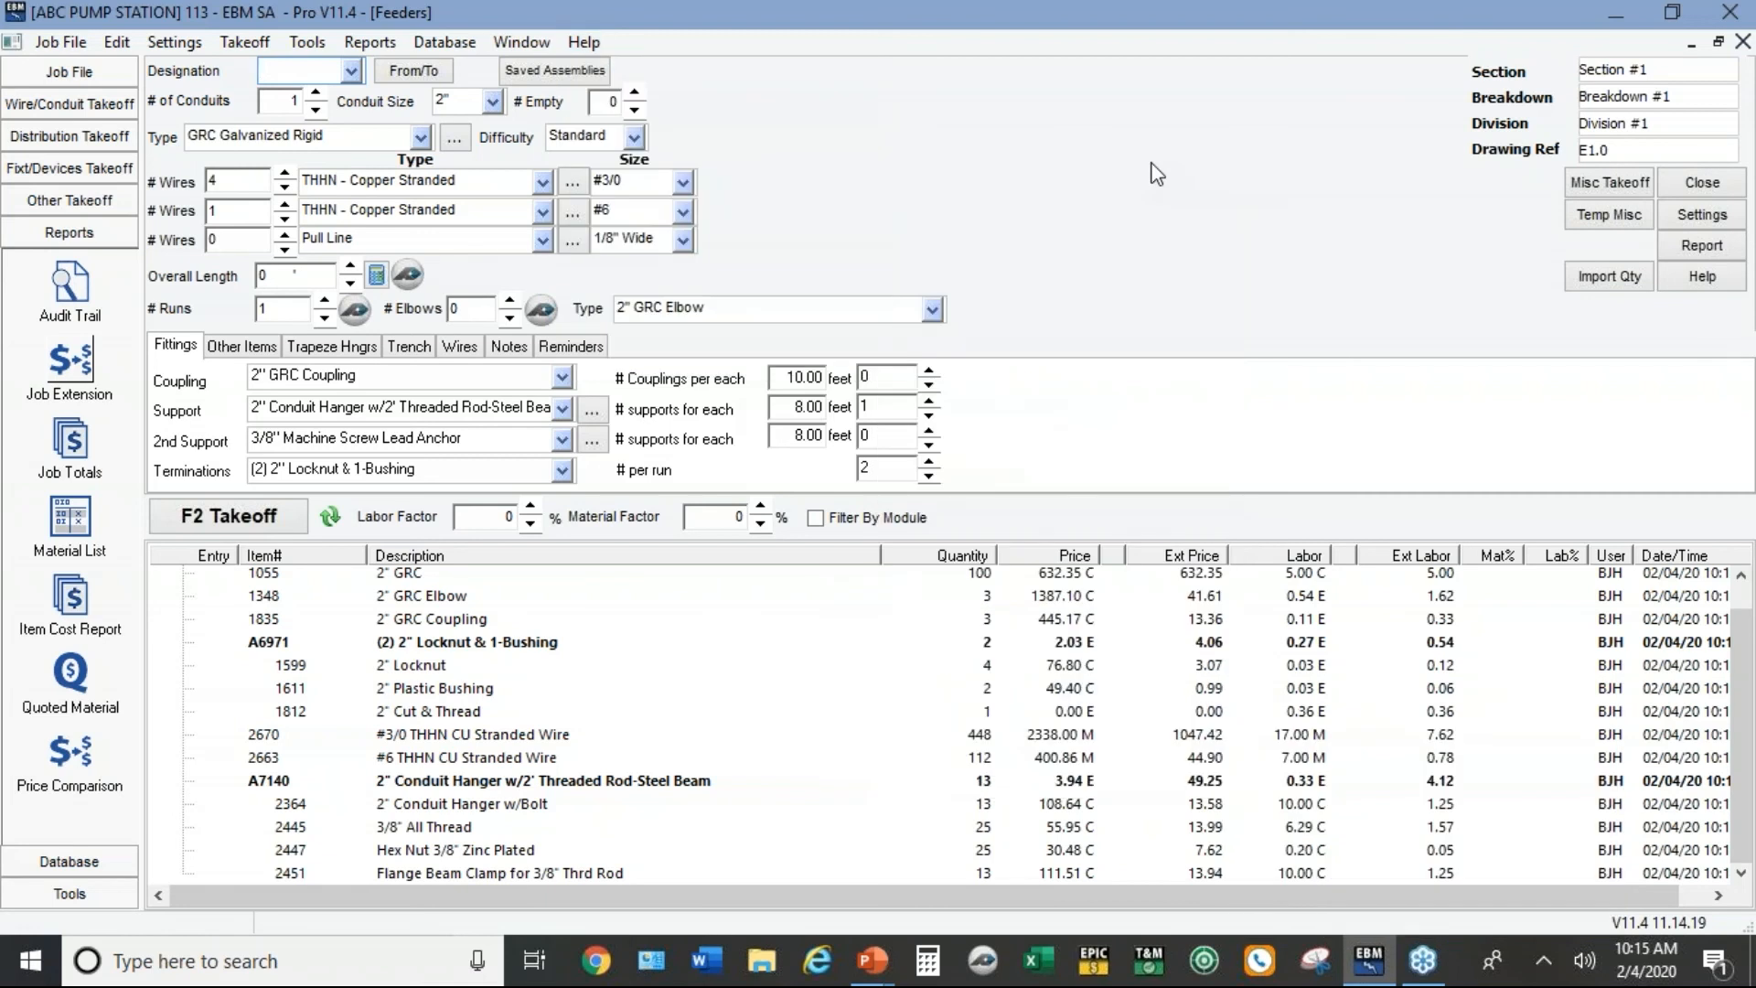
# Step: Reopen and cancel the Job Extension options, then show the Job File options
pyautogui.click(293, 69)
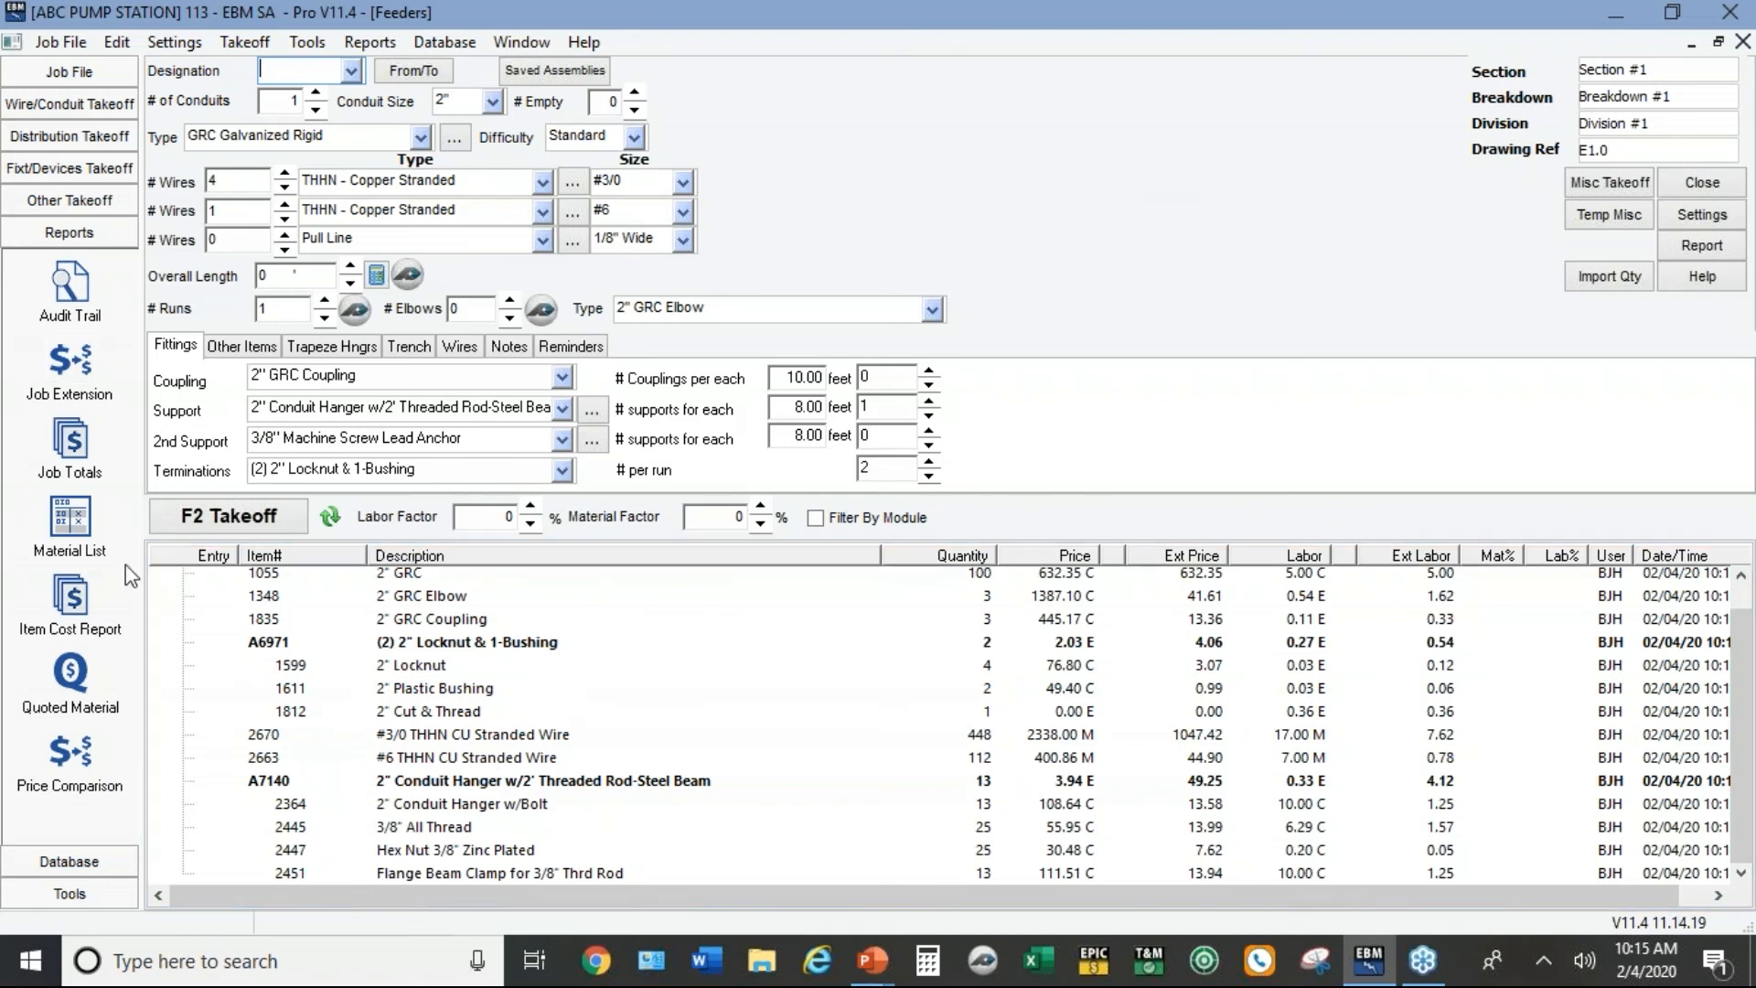
pyautogui.moveTo(83, 373)
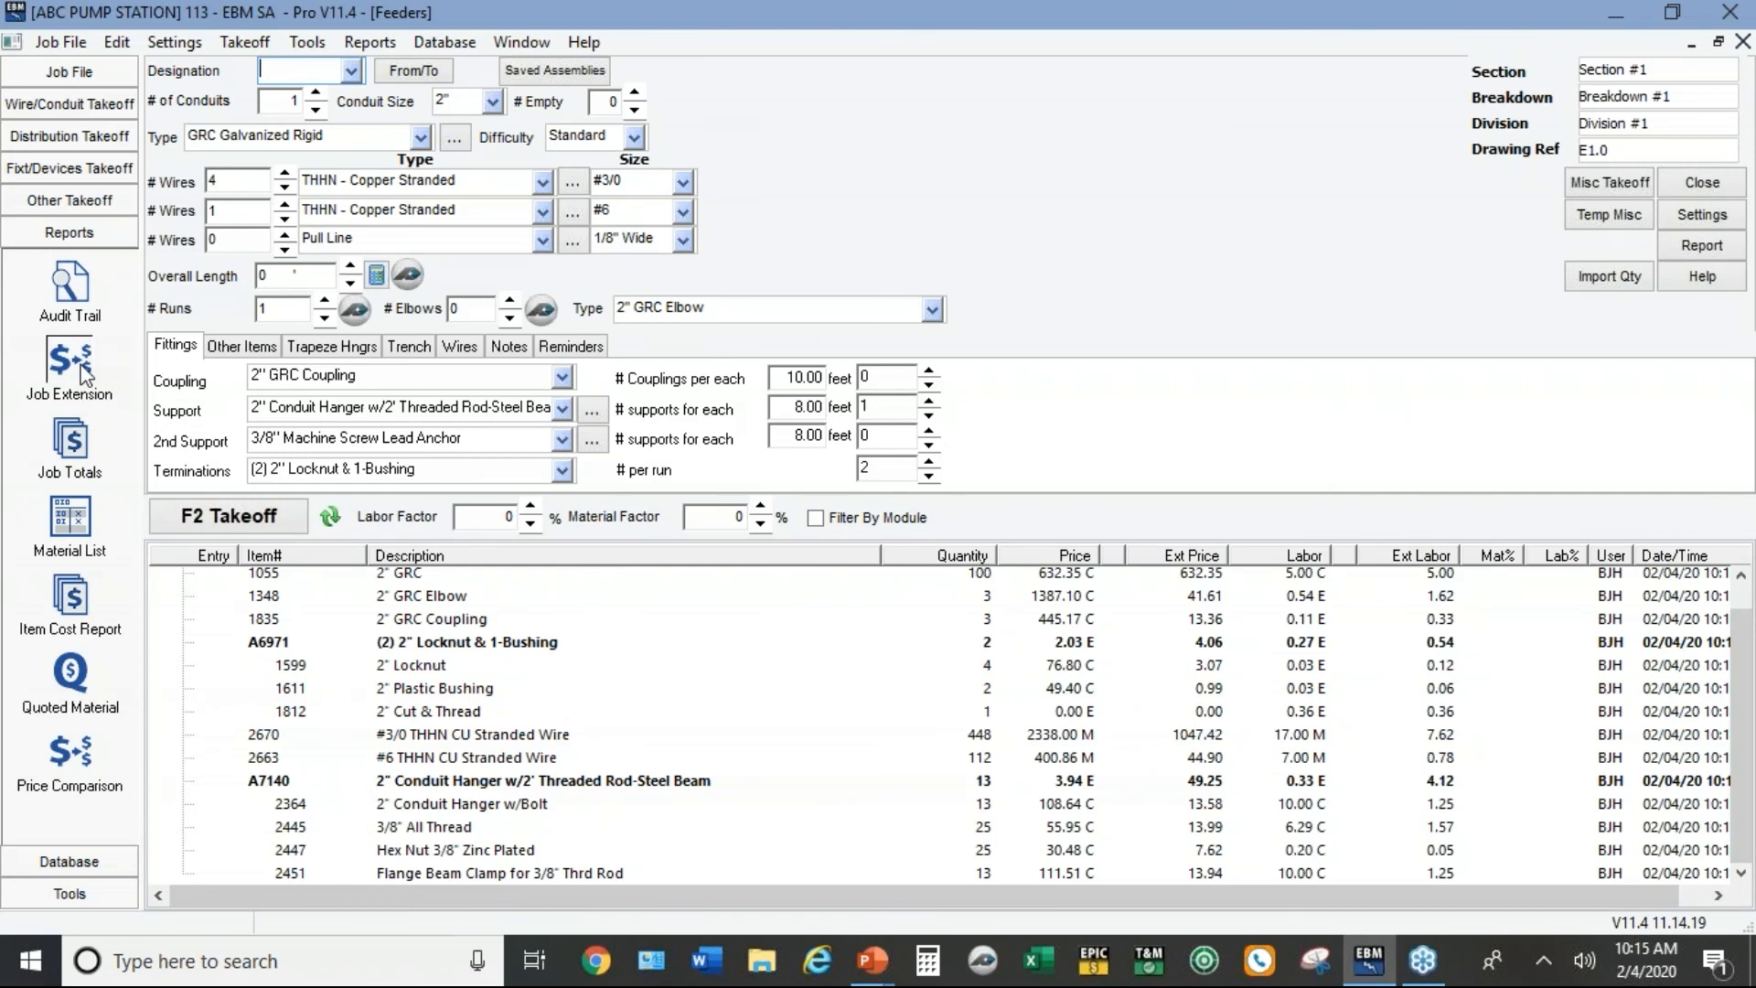
pyautogui.click(67, 367)
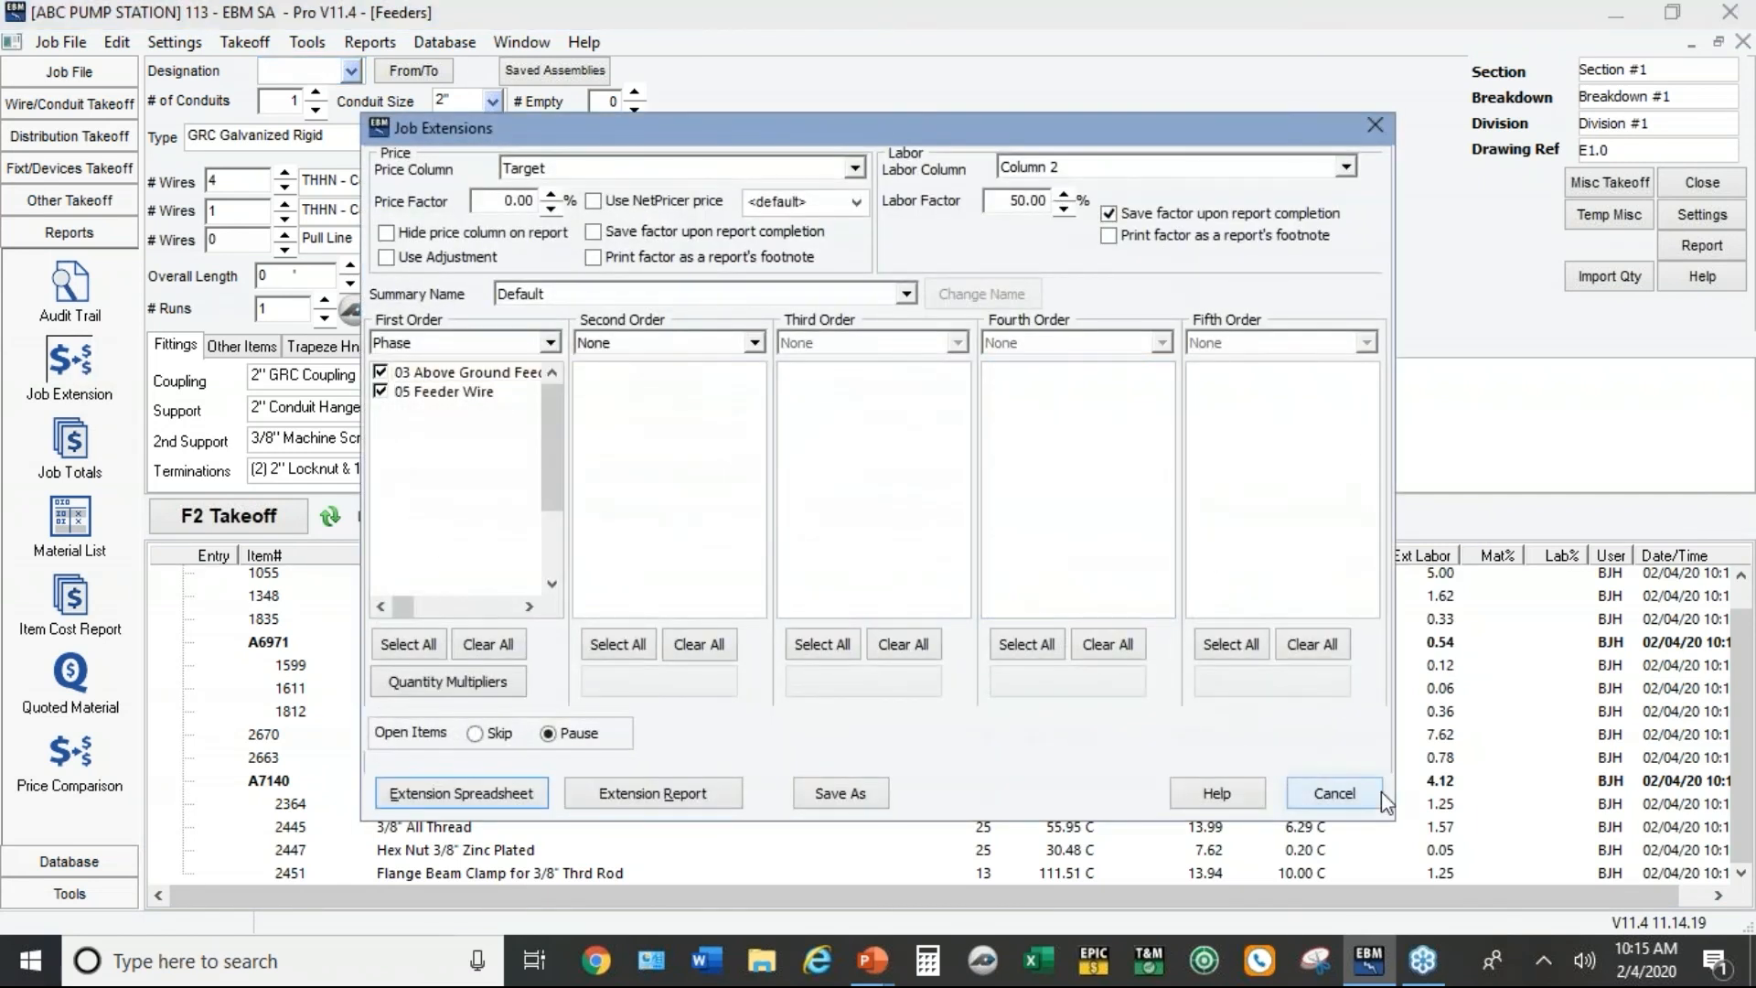
pyautogui.click(1336, 793)
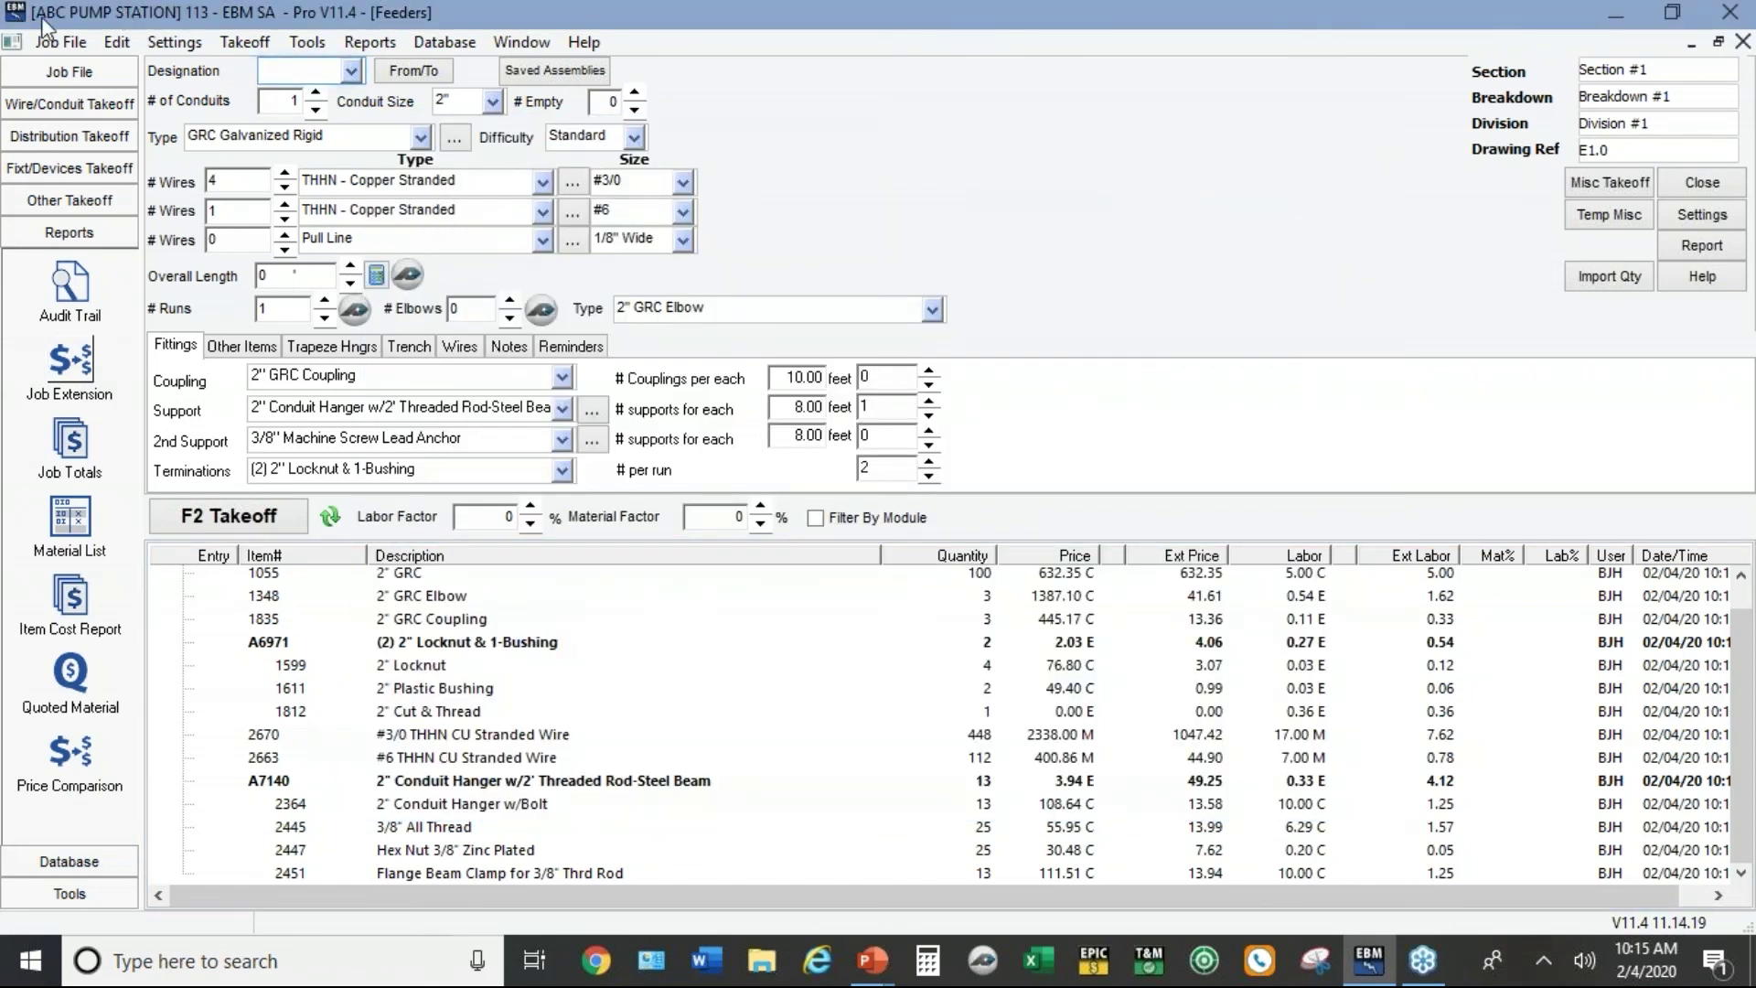
pyautogui.click(69, 42)
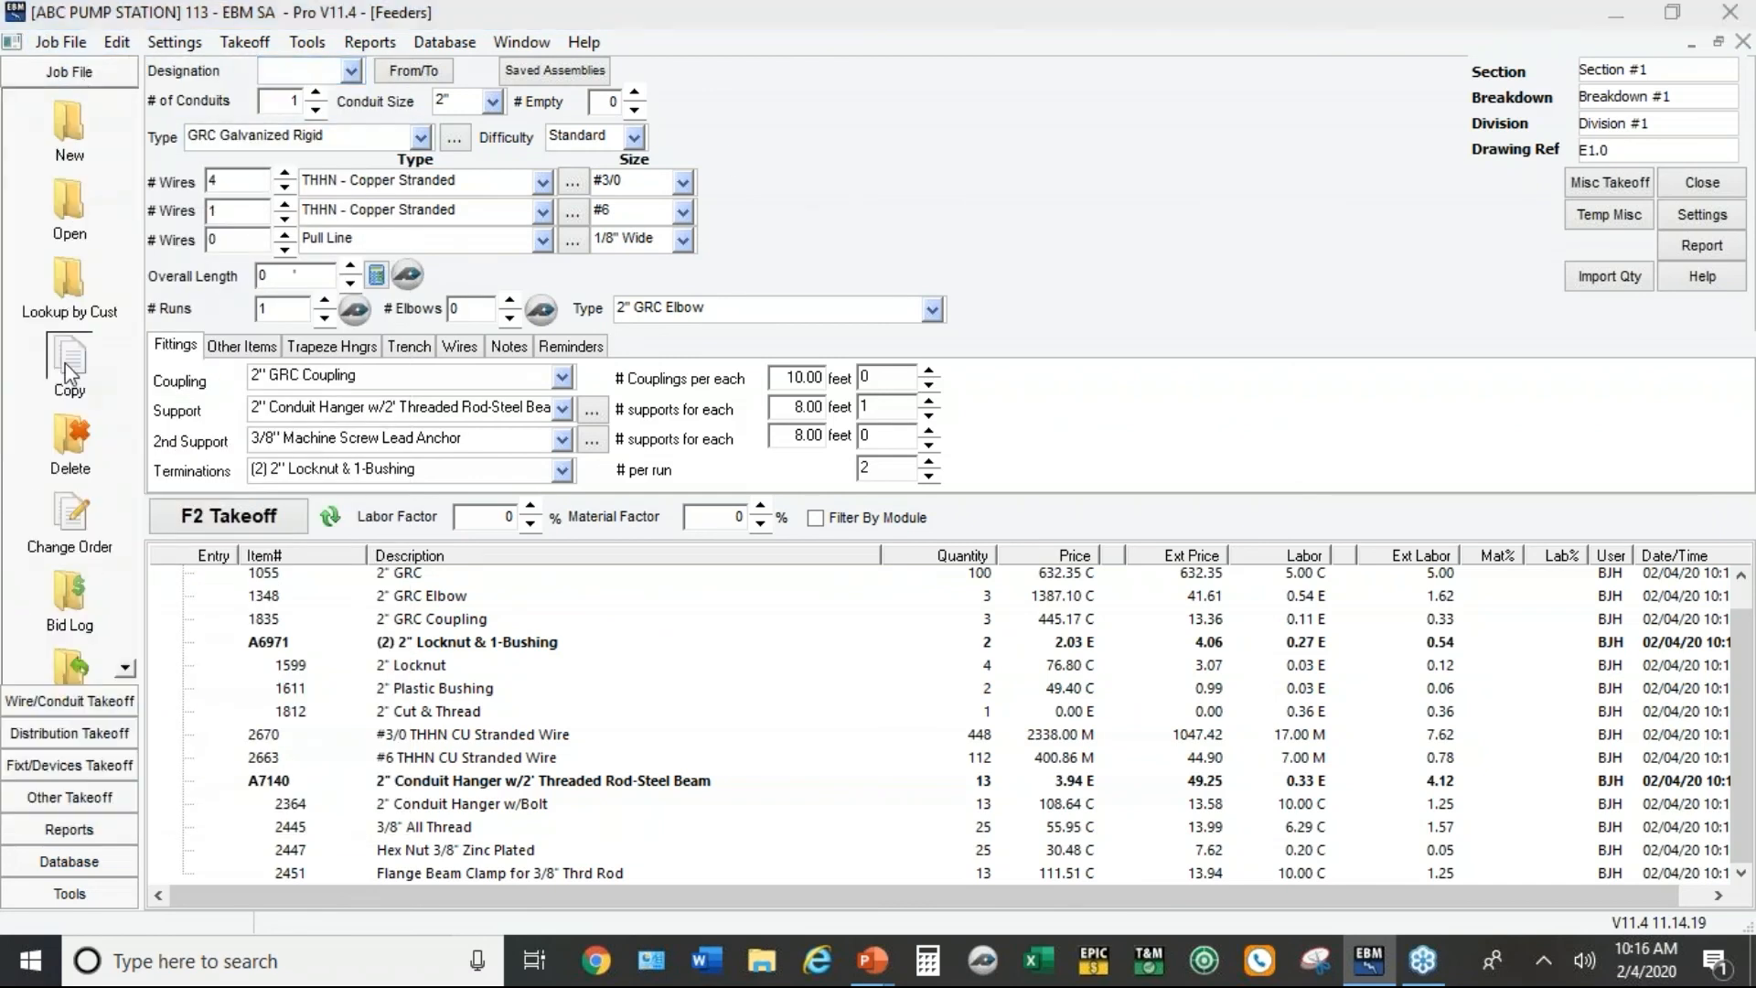
# Step: Copy the Multi Family Residential Sample Template into a new job named ABC APARTMENTS
pyautogui.click(68, 358)
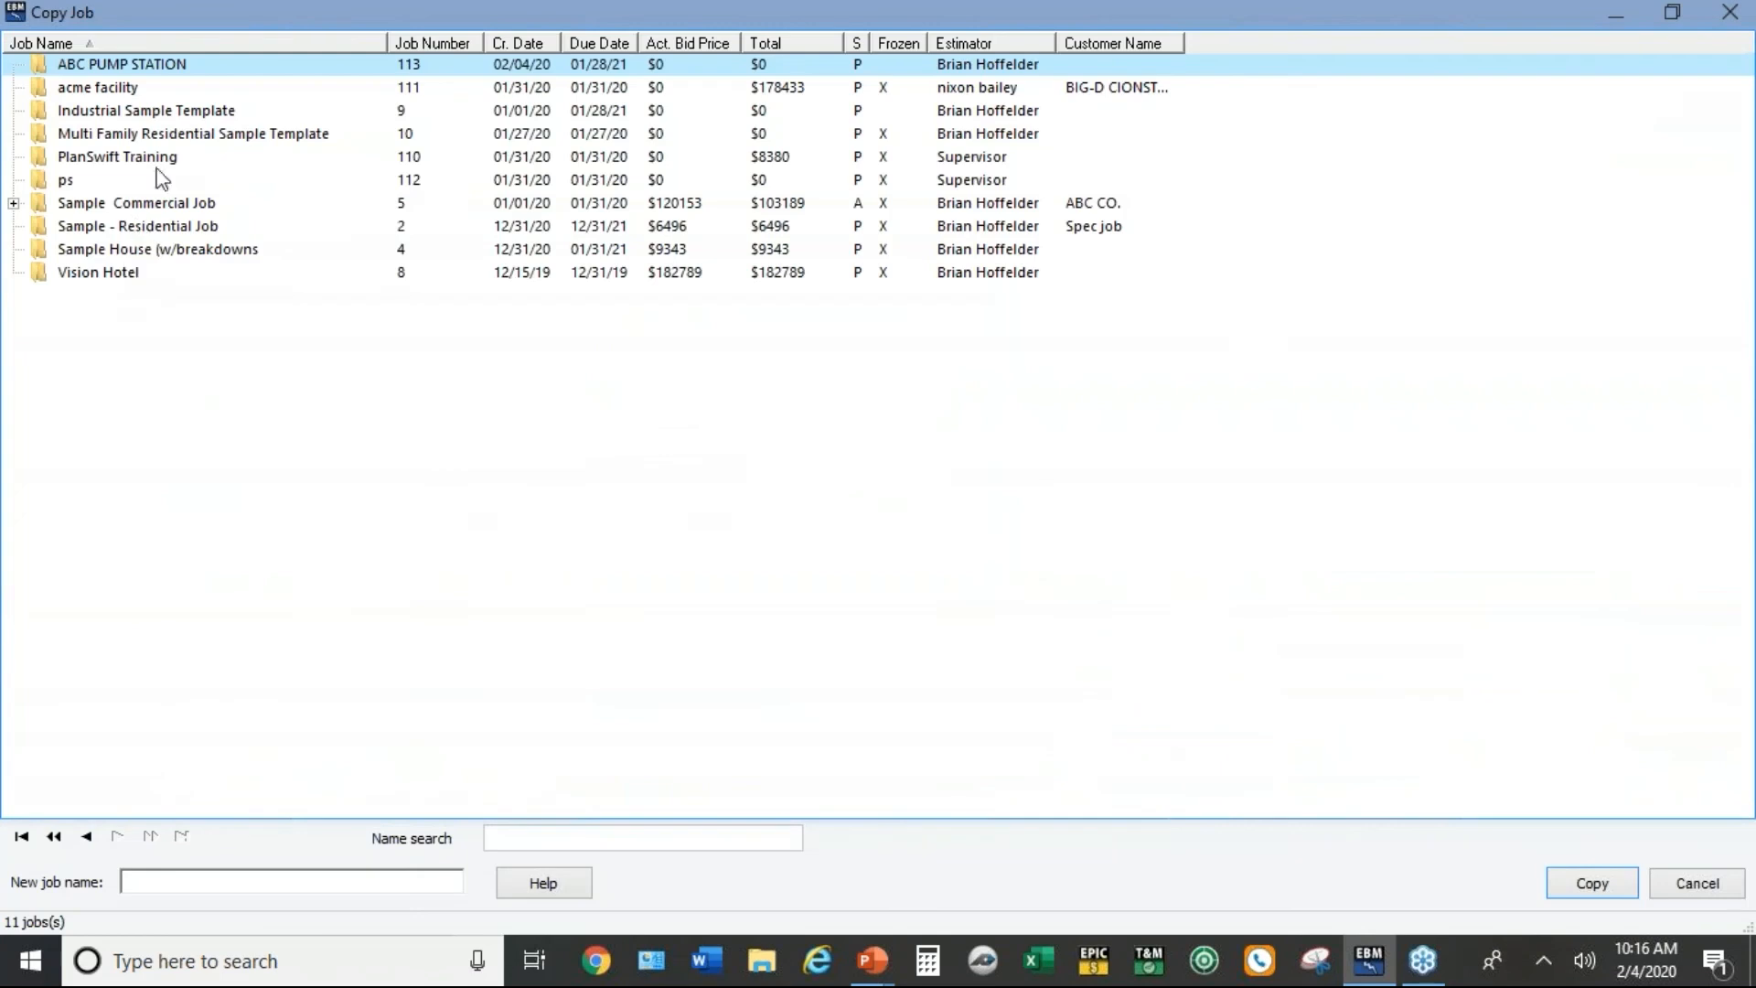
pyautogui.click(166, 134)
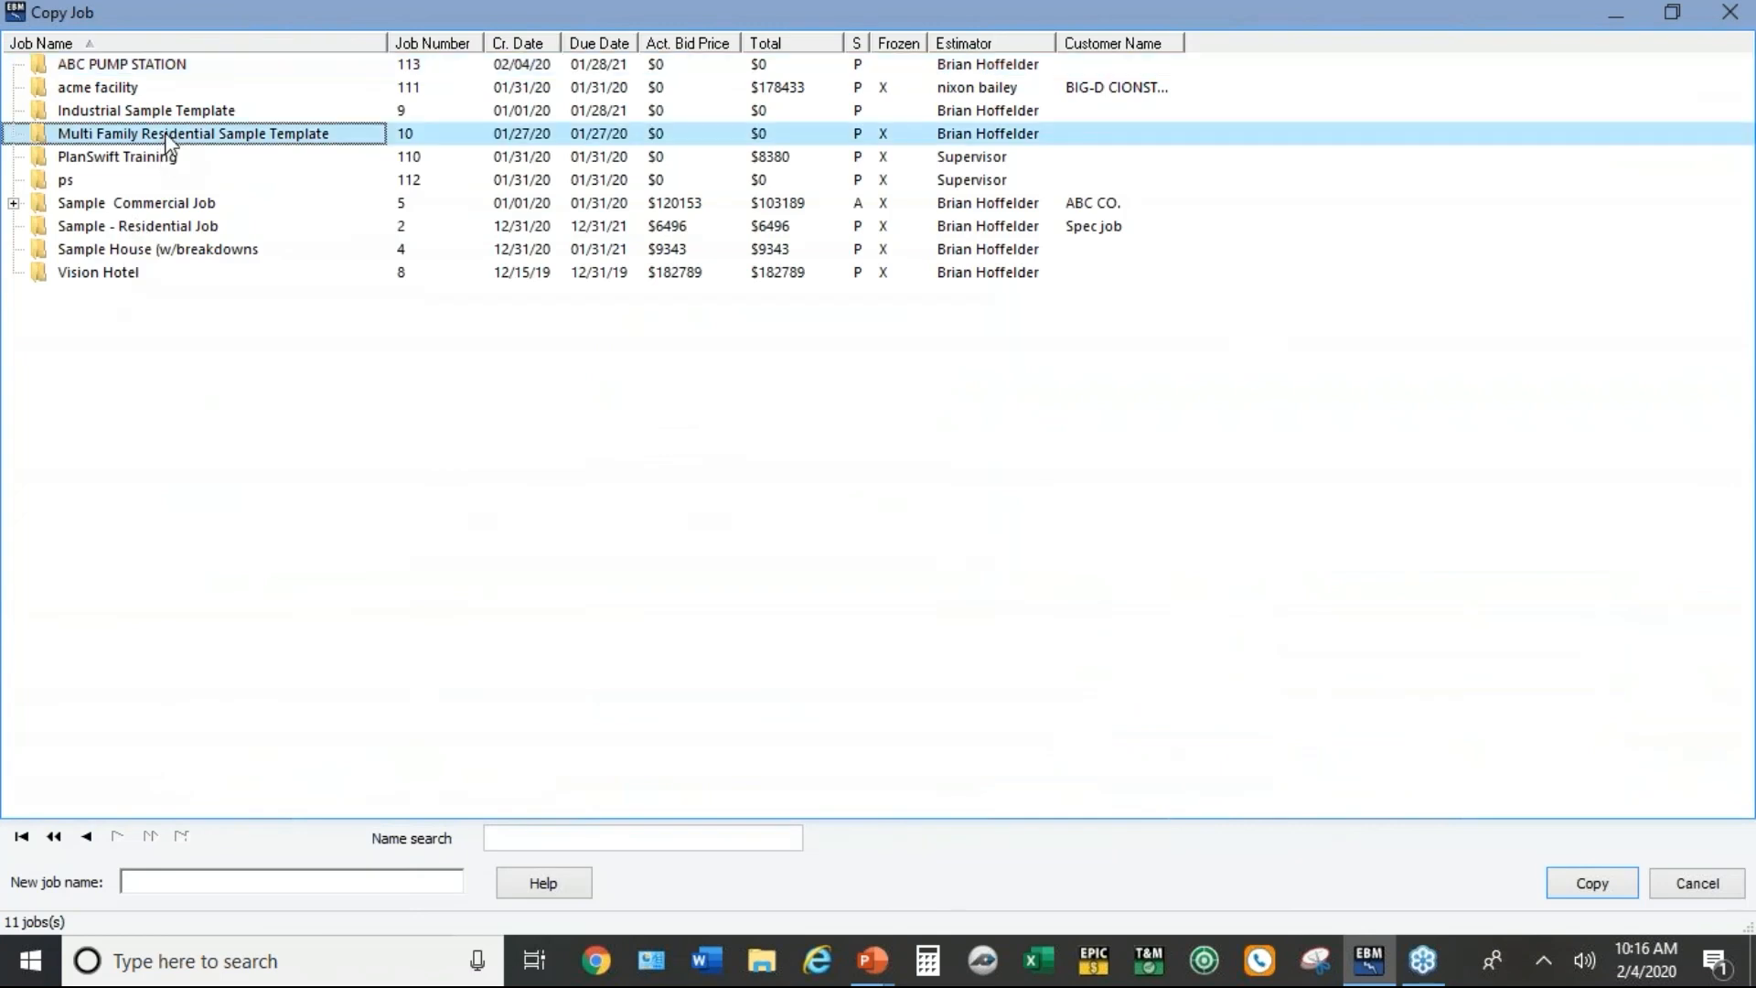
pyautogui.moveTo(208, 825)
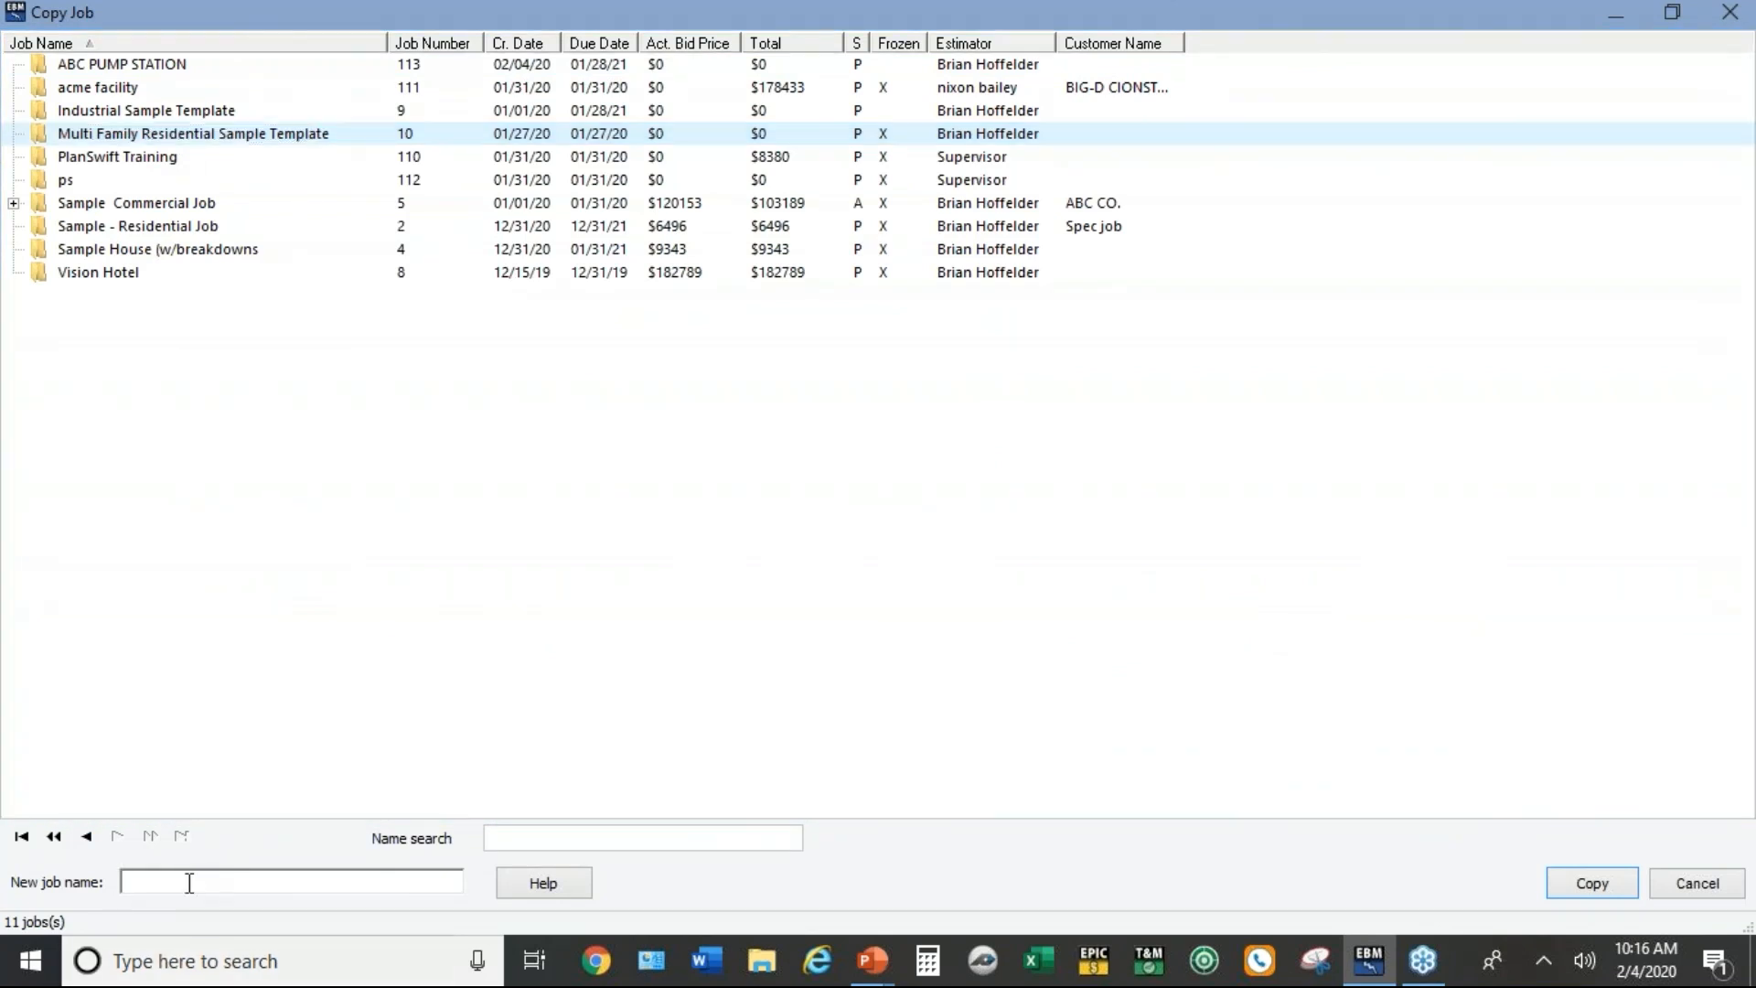
pyautogui.write('ABC')
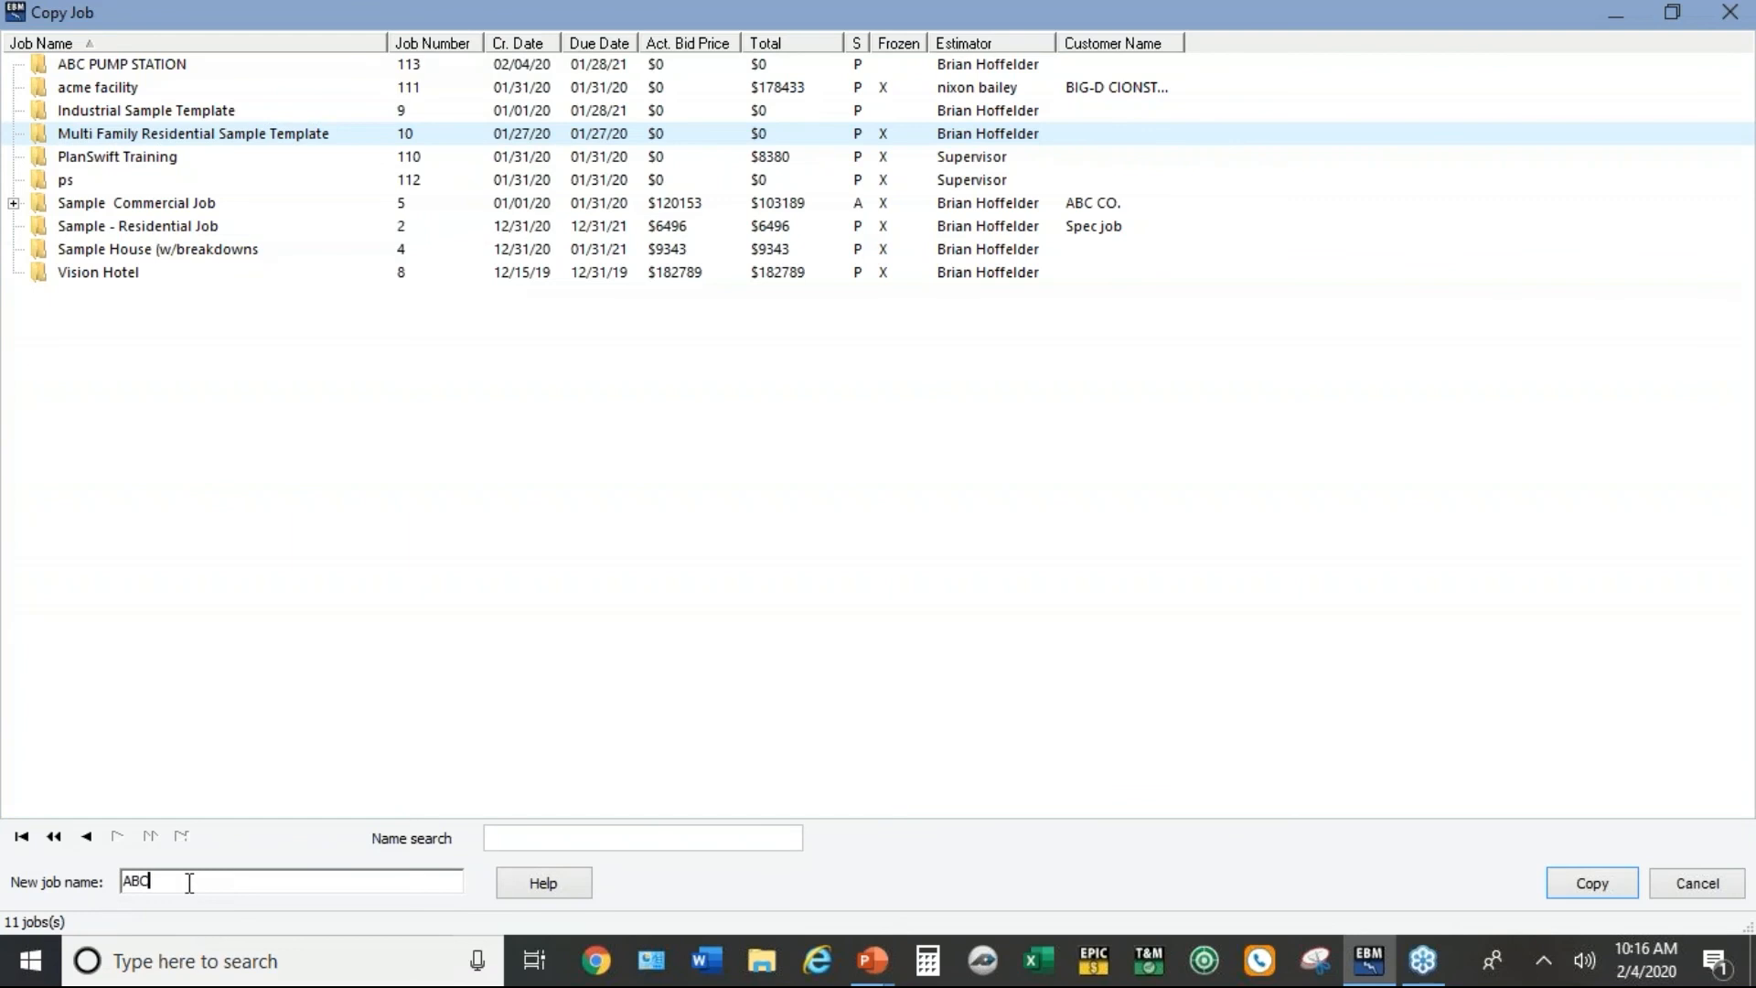
pyautogui.write('APRT')
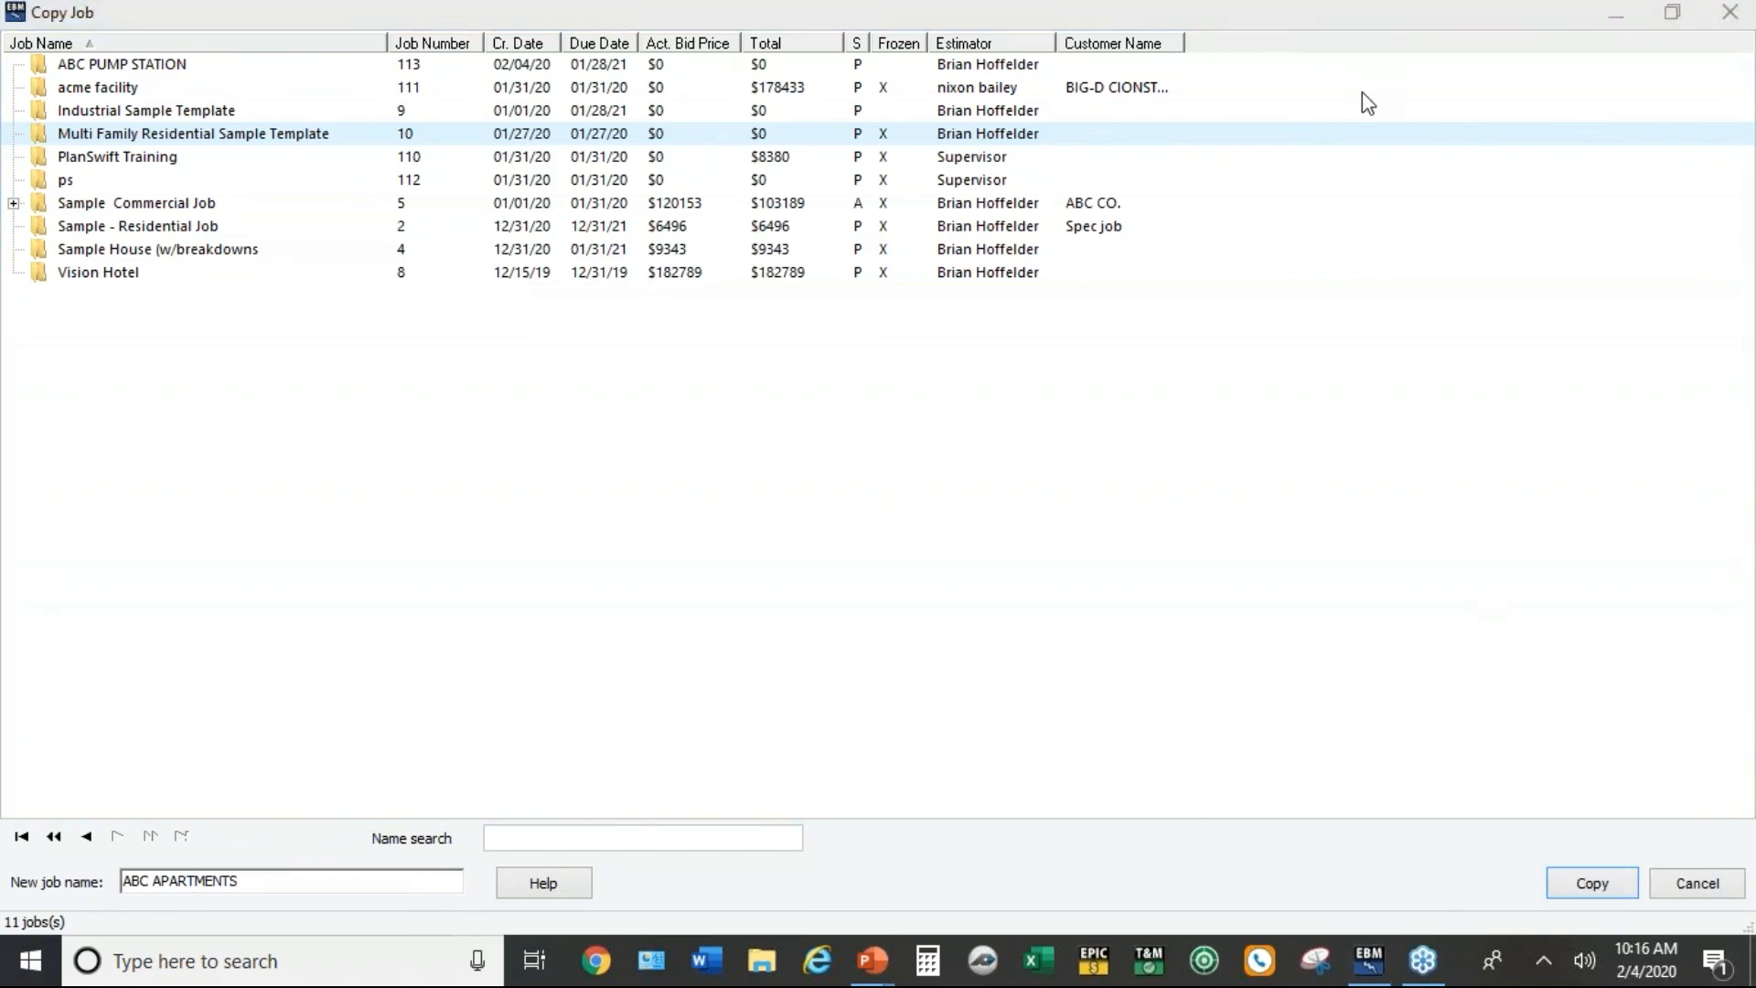
pyautogui.moveTo(1372, 428)
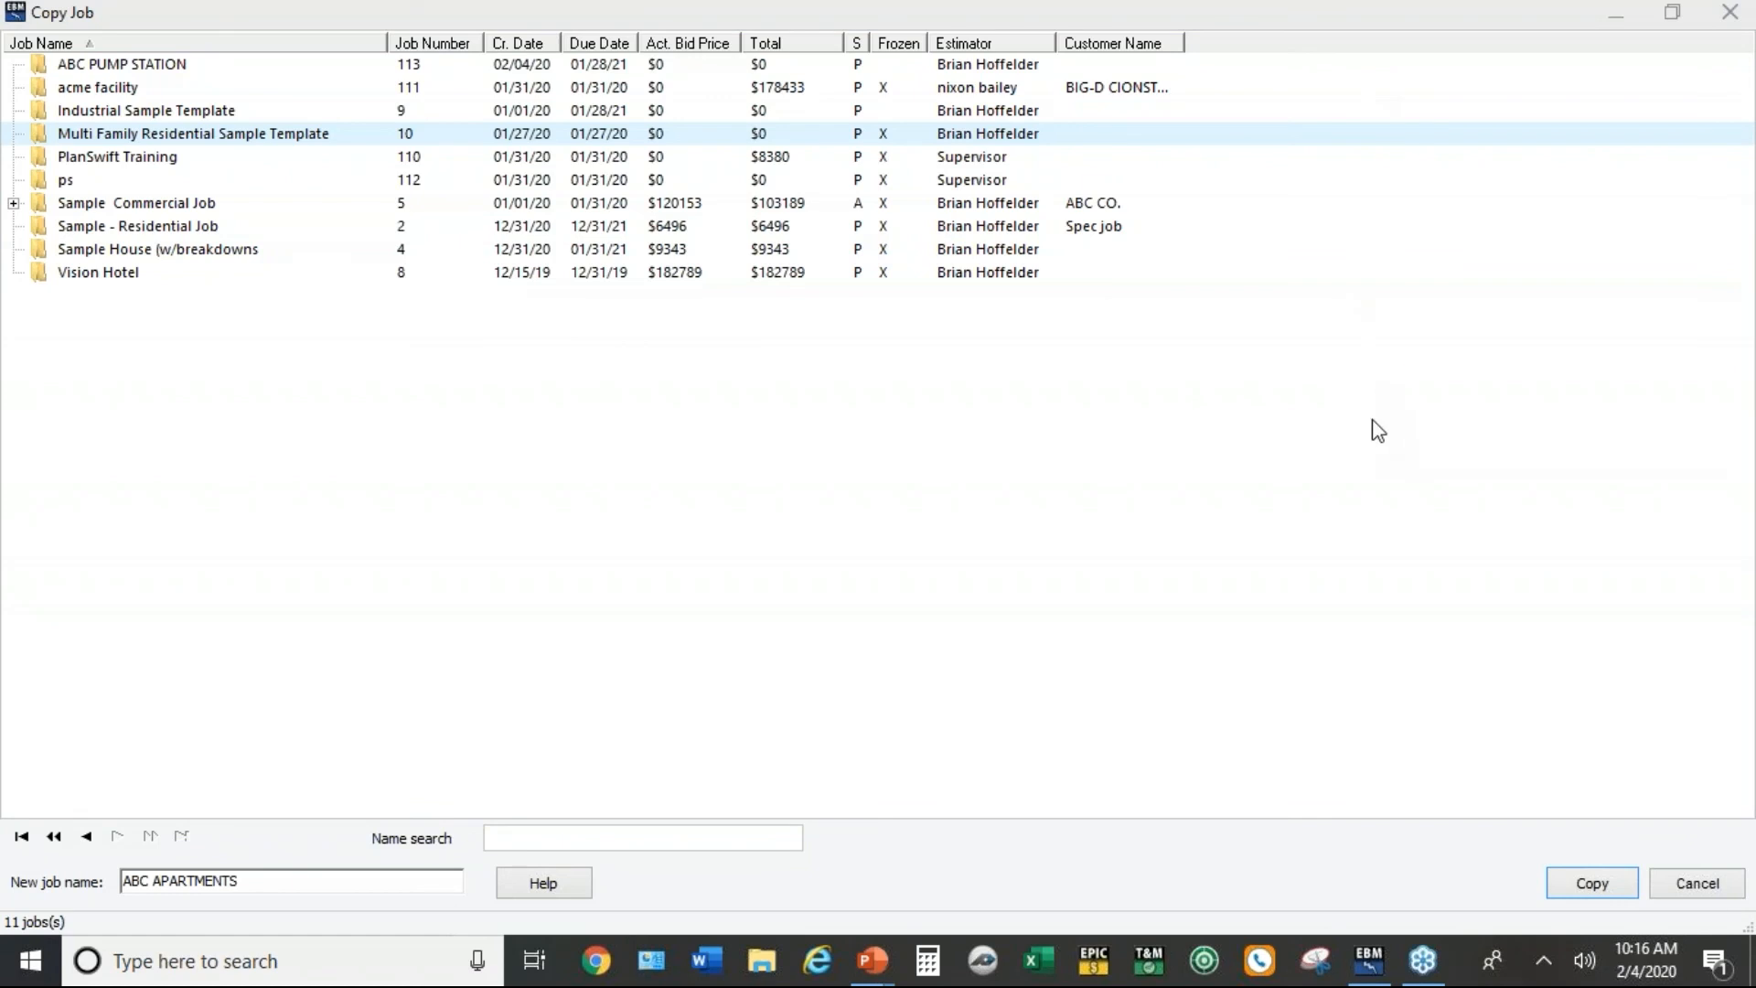
pyautogui.moveTo(1387, 661)
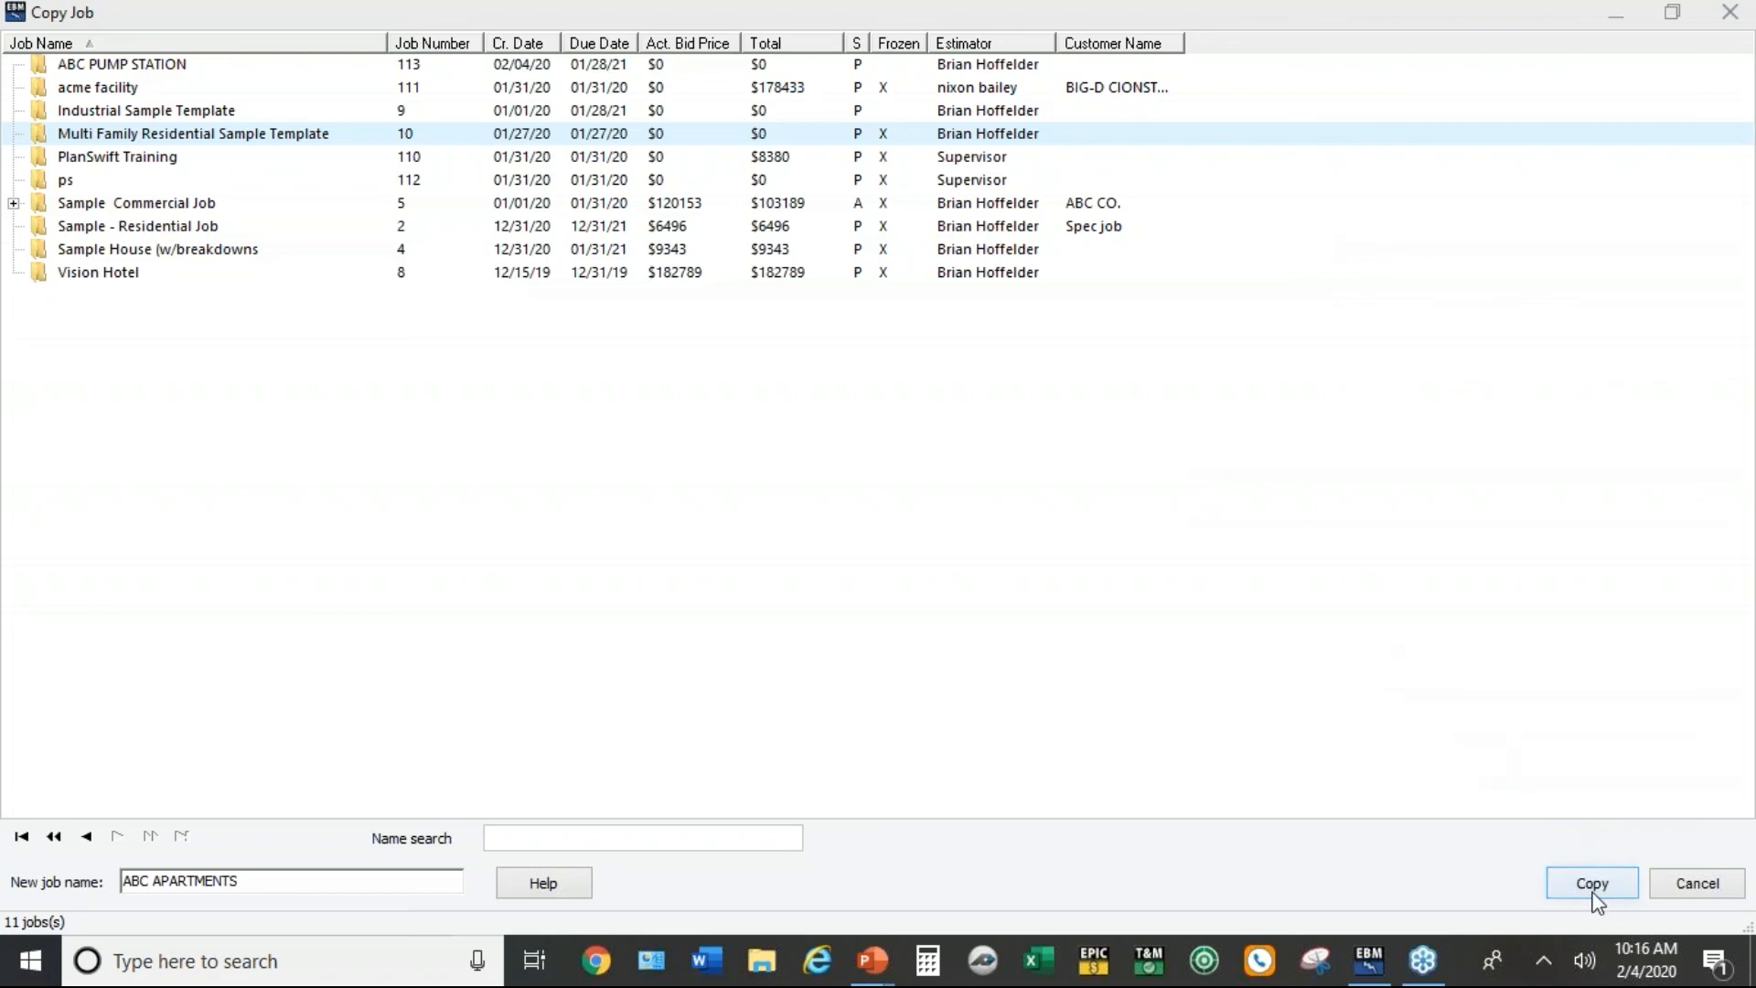
pyautogui.click(1591, 882)
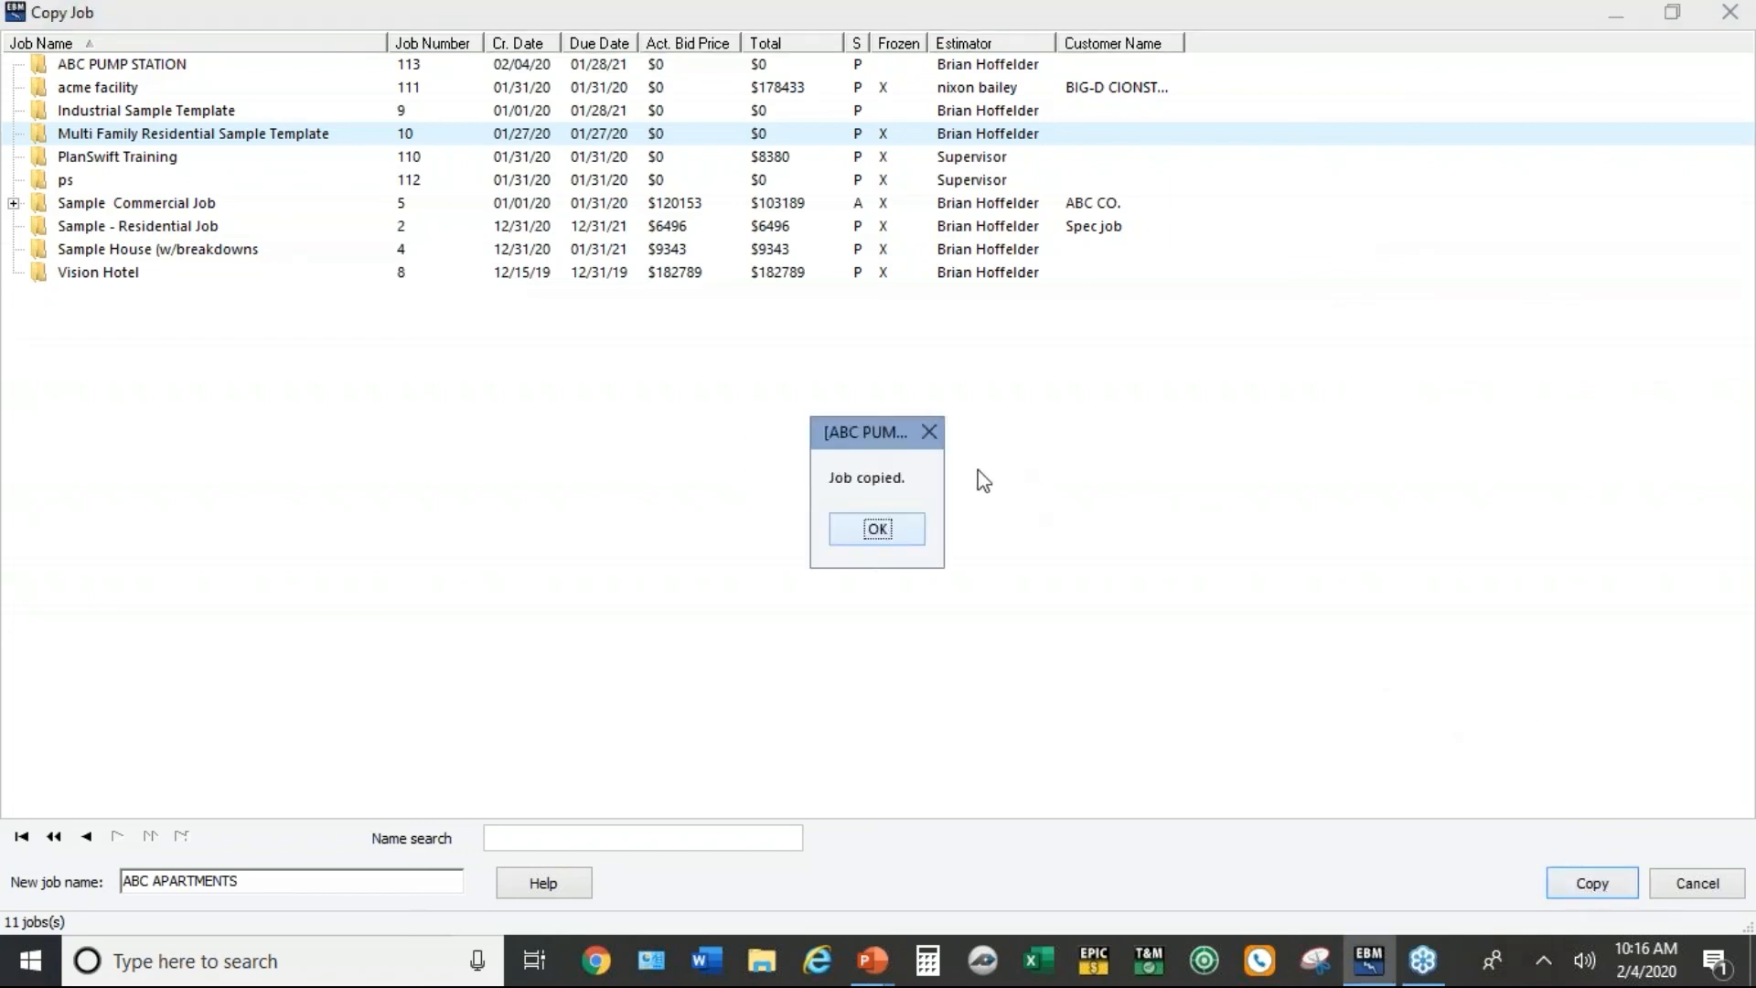
pyautogui.click(876, 529)
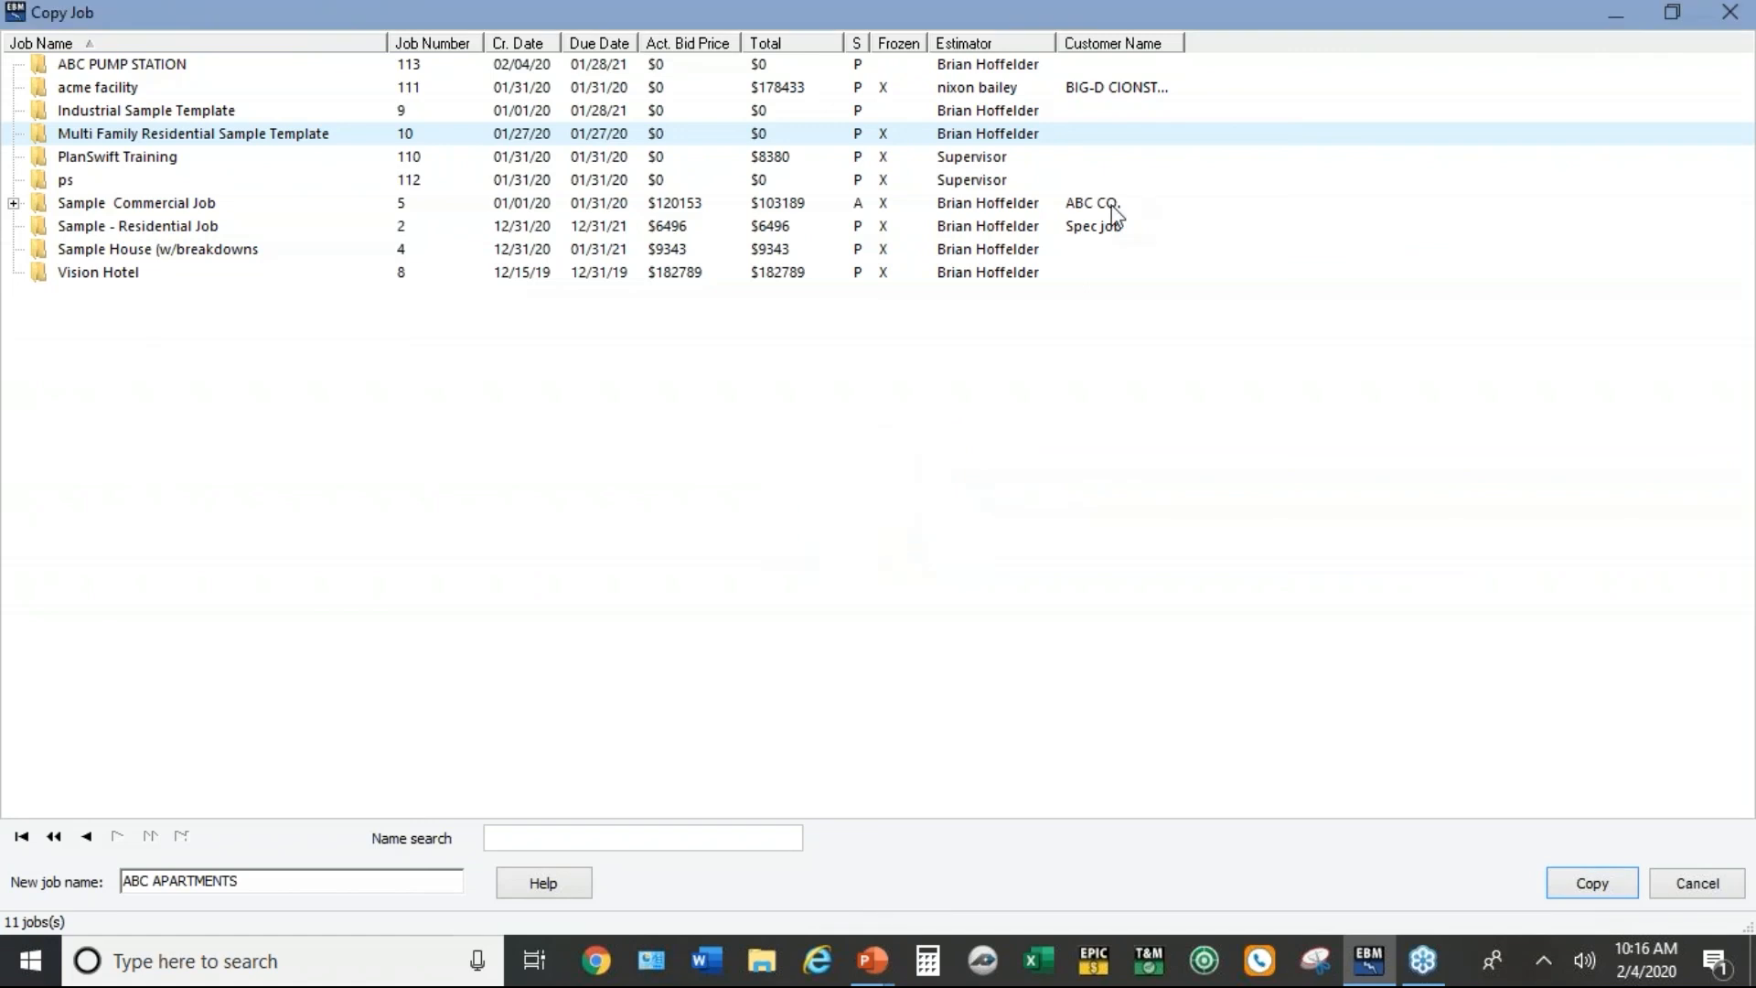
pyautogui.click(1591, 883)
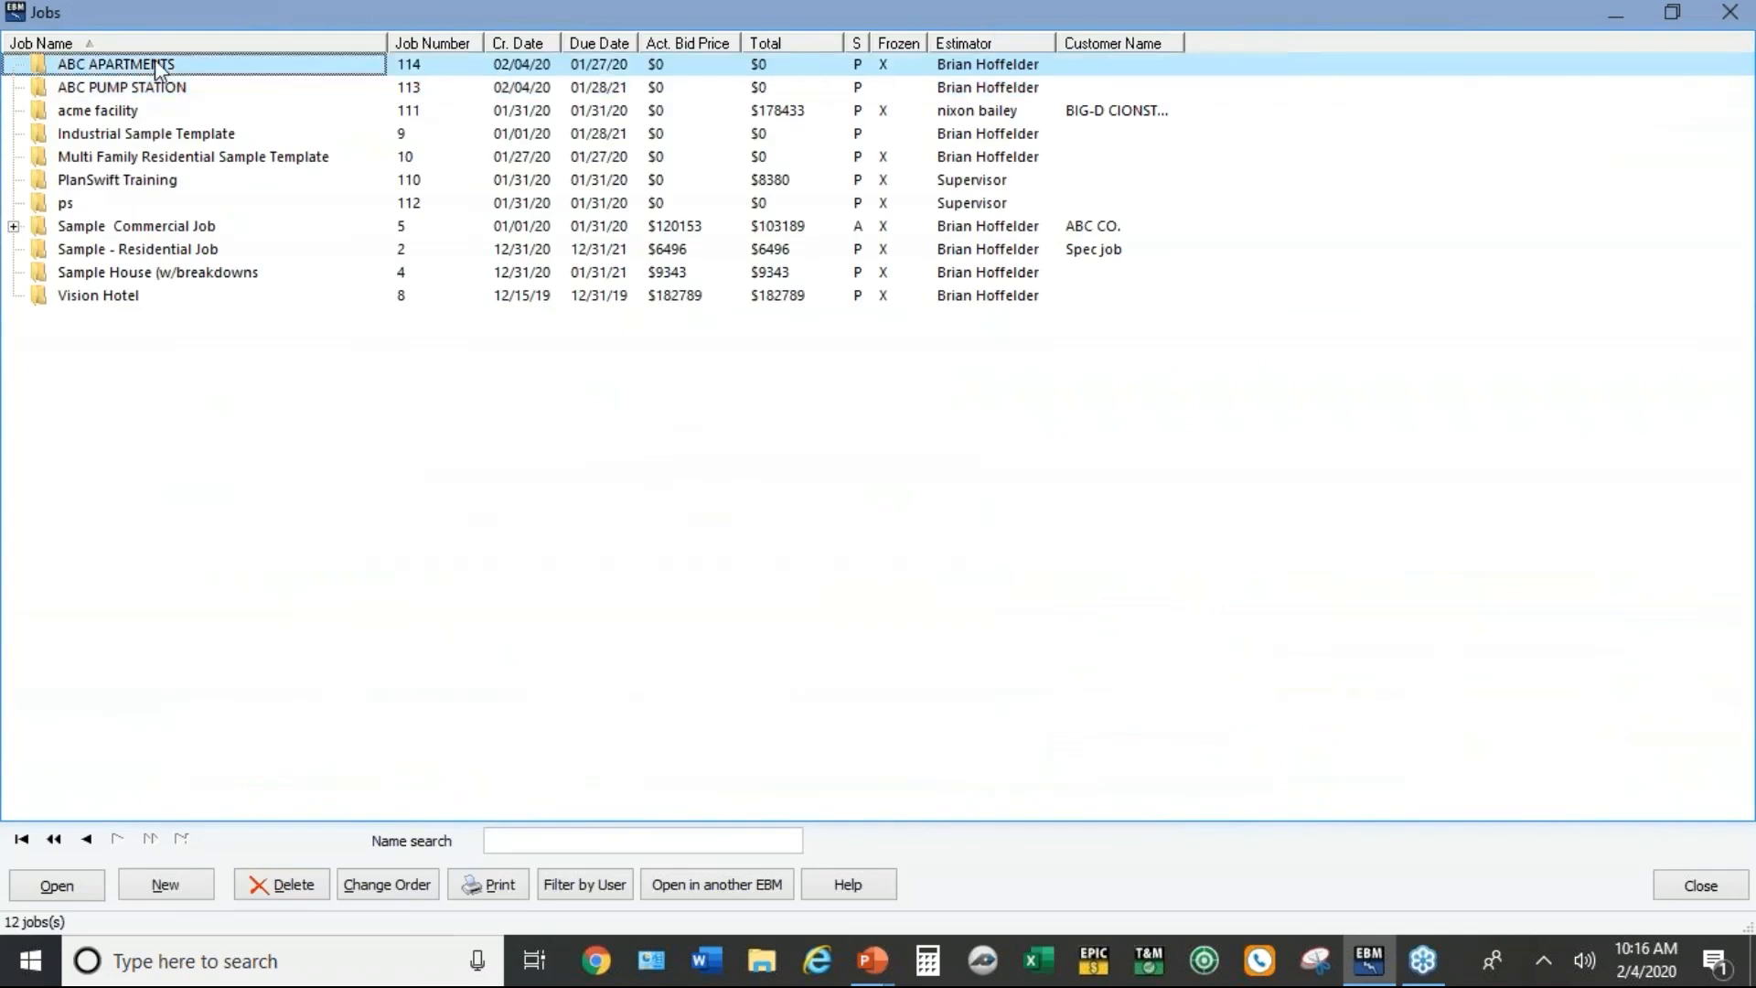
# Step: Open ABC APARTMENTS from the Jobs list and show its Wire/Conduit Takeoff sections
pyautogui.doubleClick(132, 66)
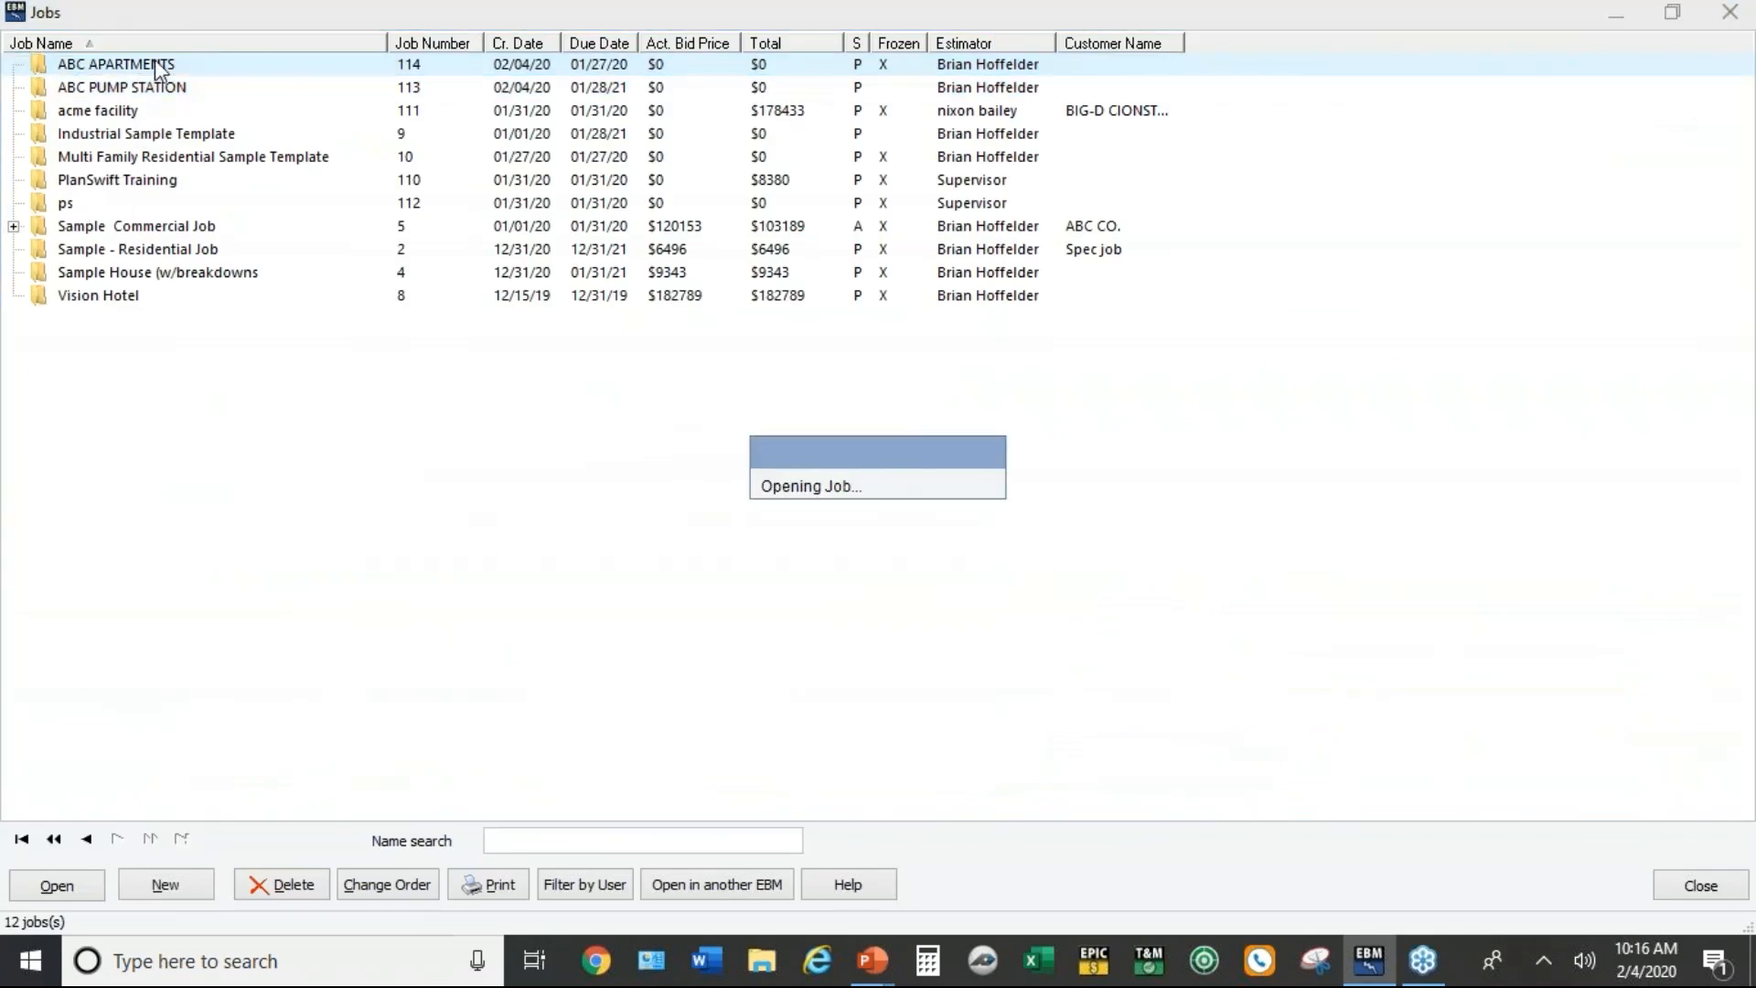
pyautogui.doubleClick(103, 66)
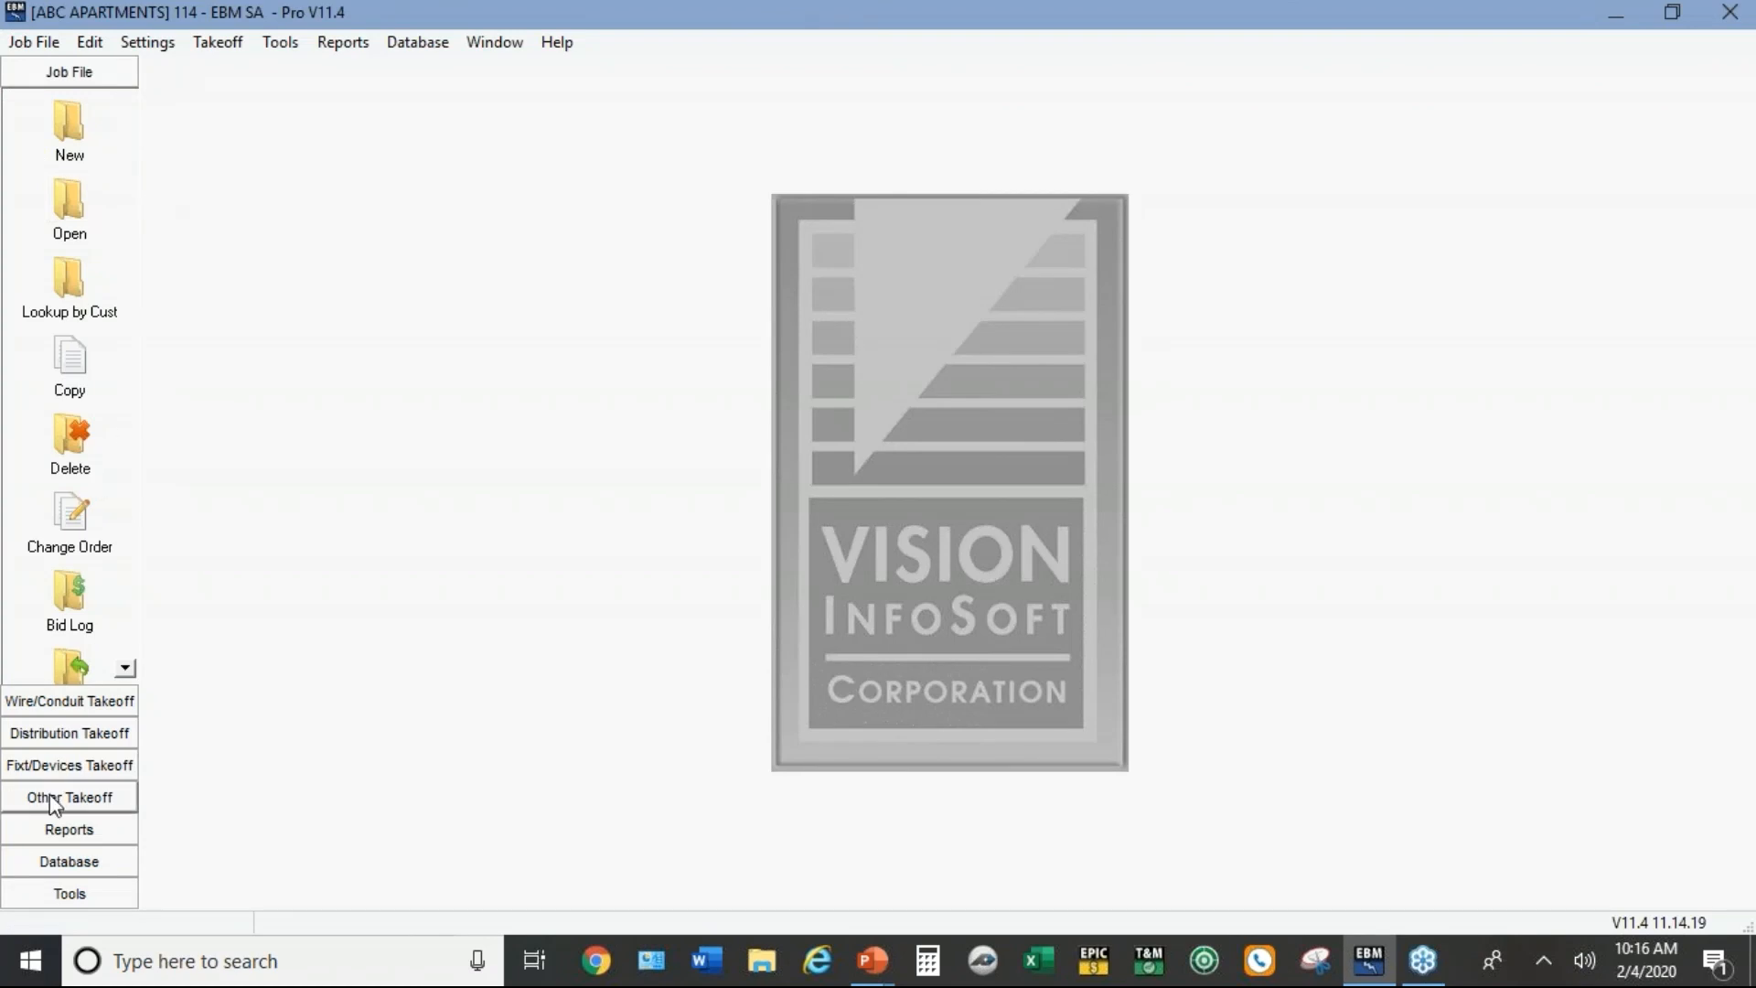
pyautogui.moveTo(88, 699)
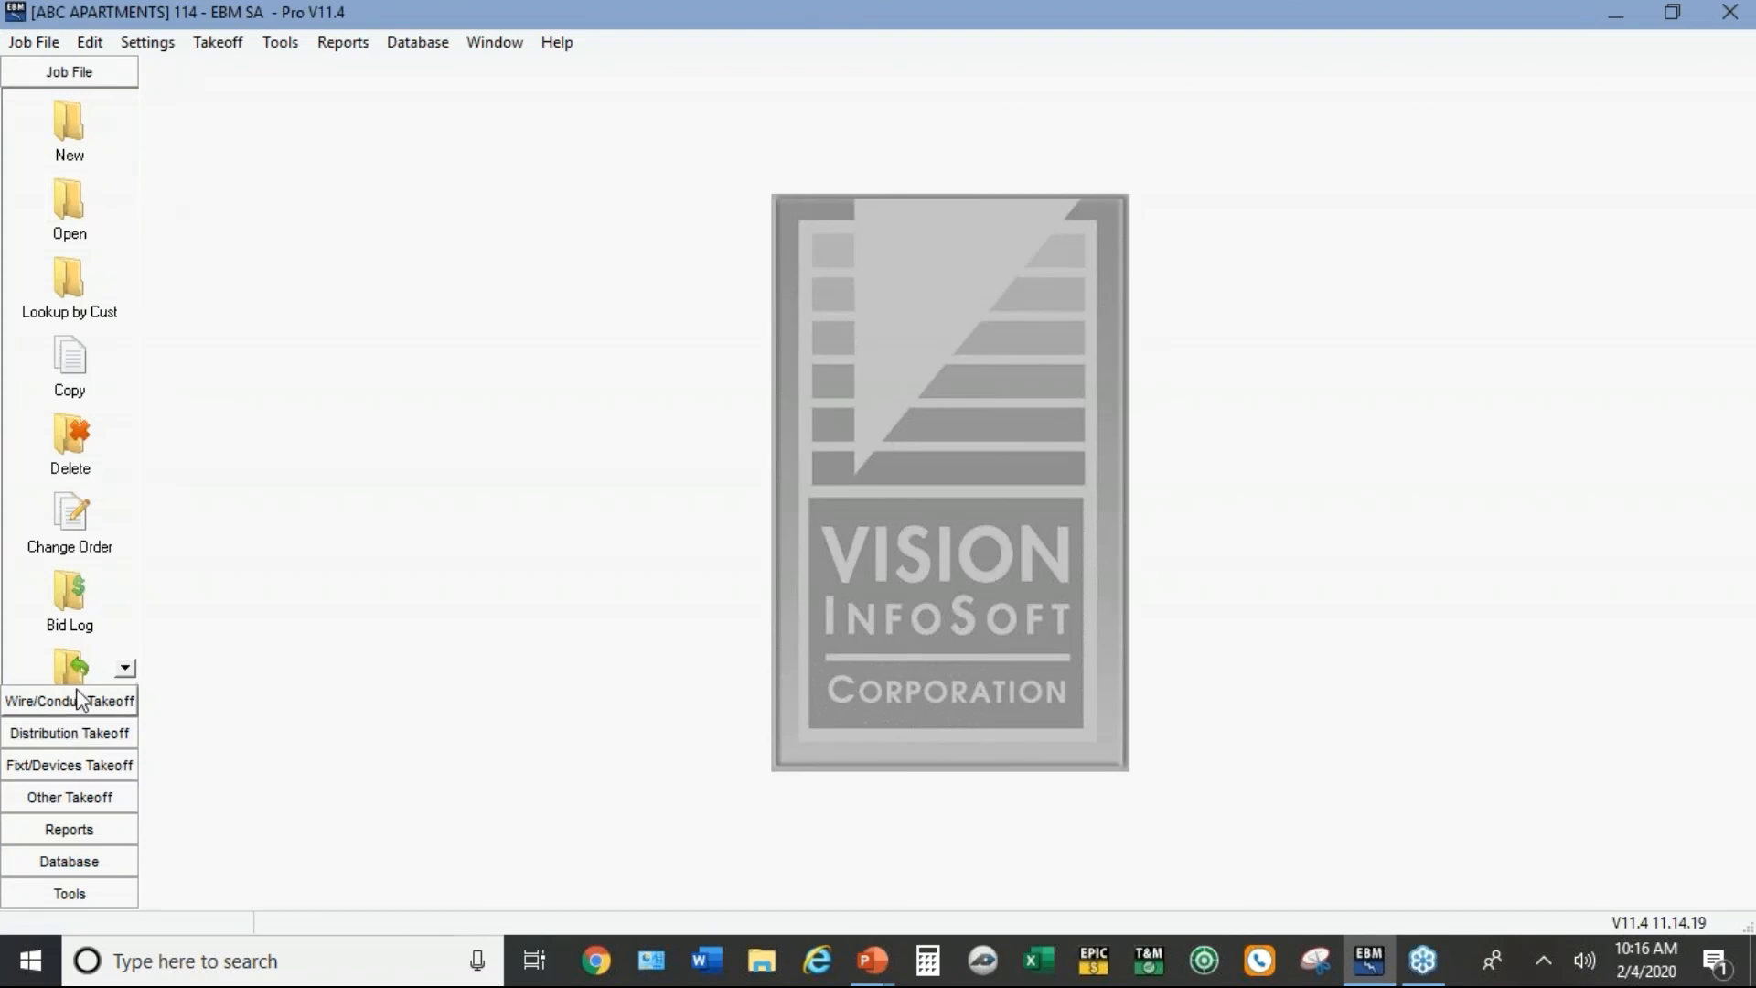
pyautogui.click(70, 700)
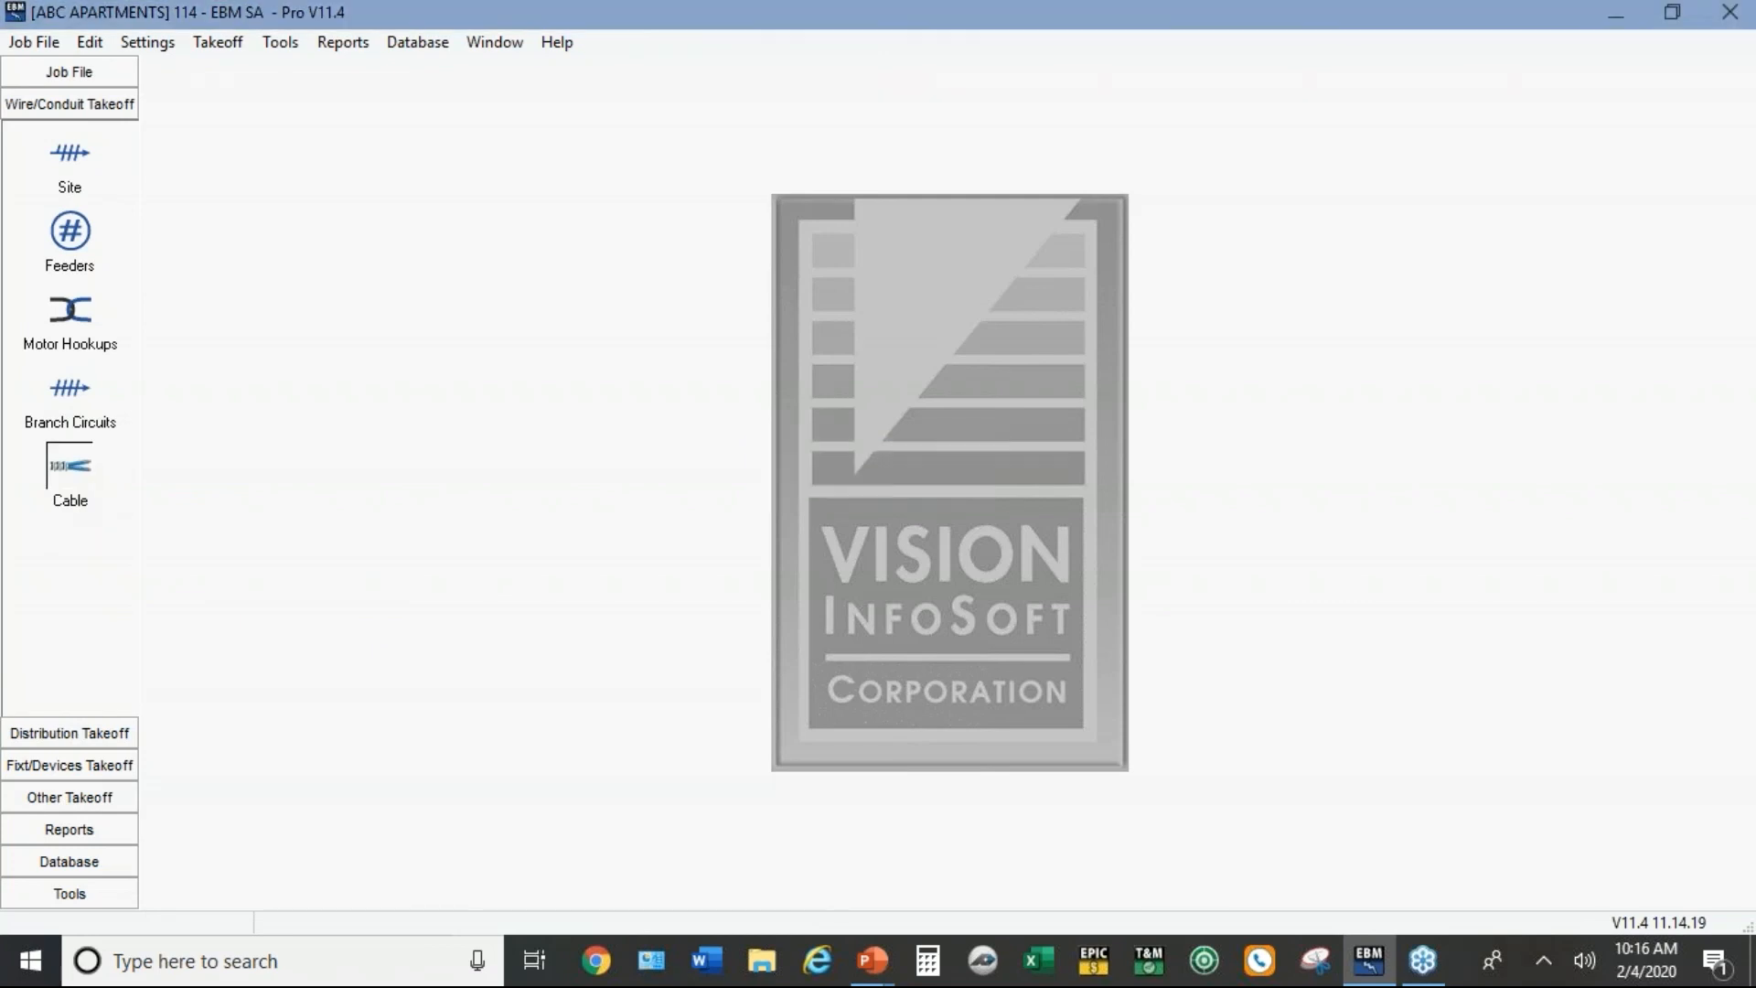
# Step: Review the Cable takeoff defaults of 12/2 Romex with ground, then return to the 12-job list
pyautogui.click(70, 469)
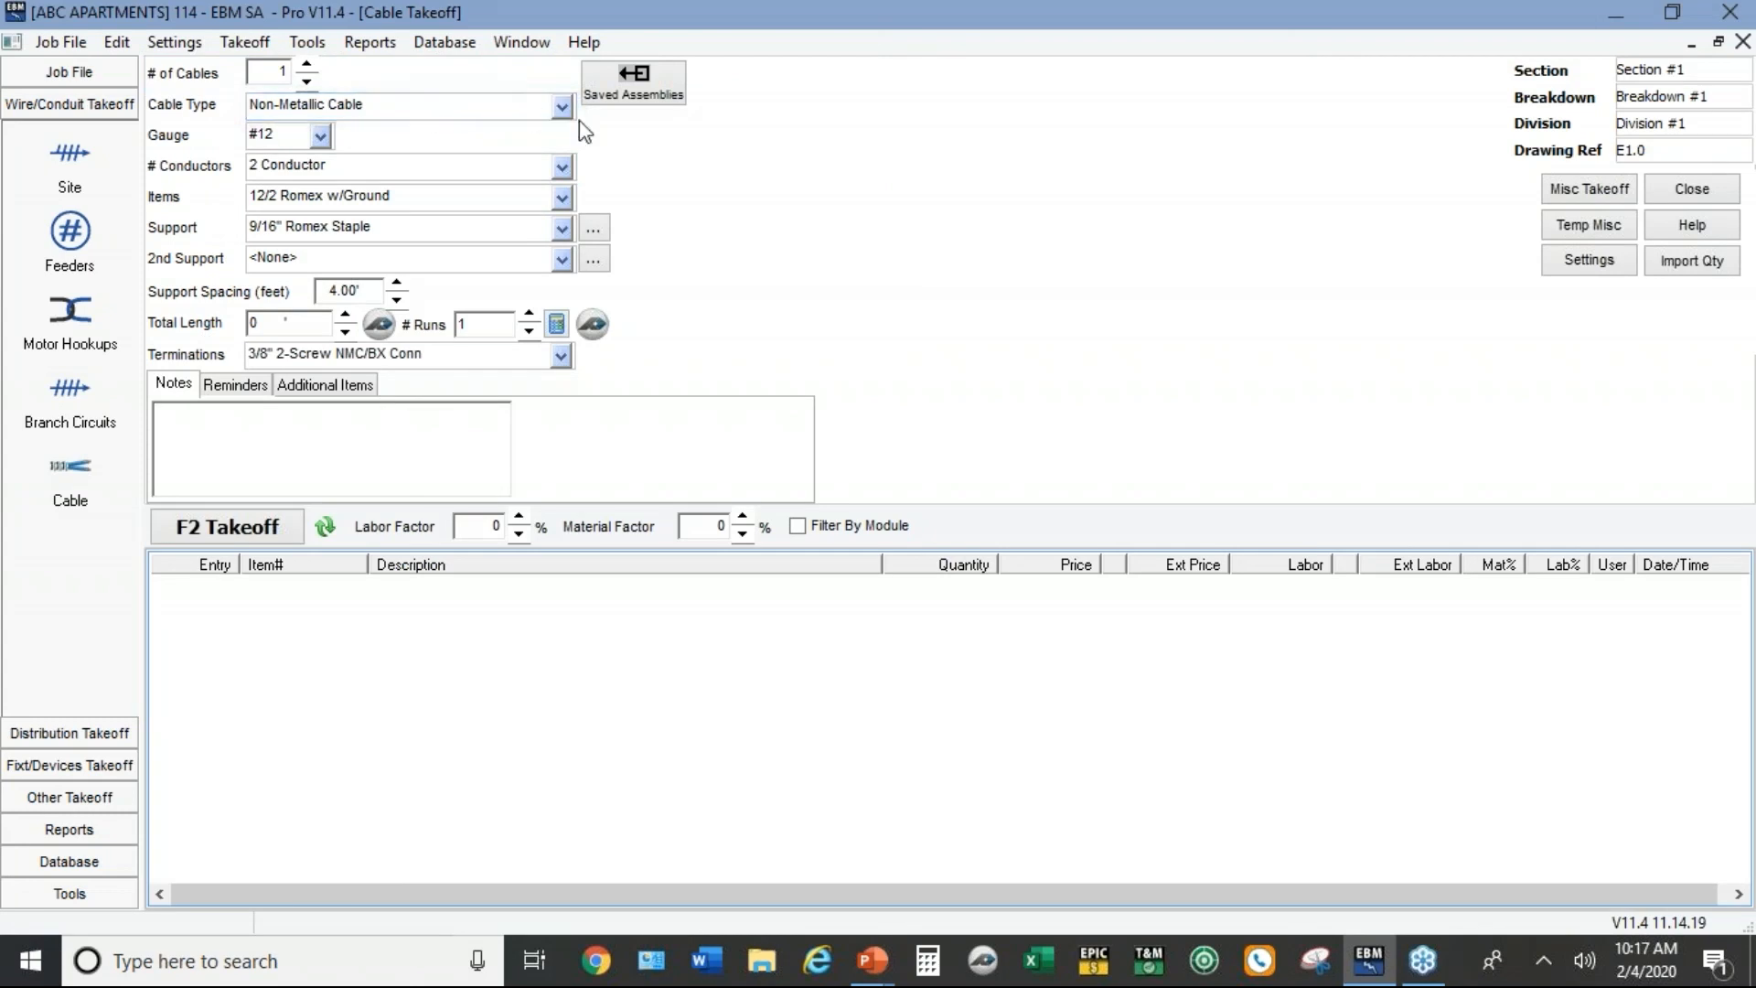
pyautogui.moveTo(421, 113)
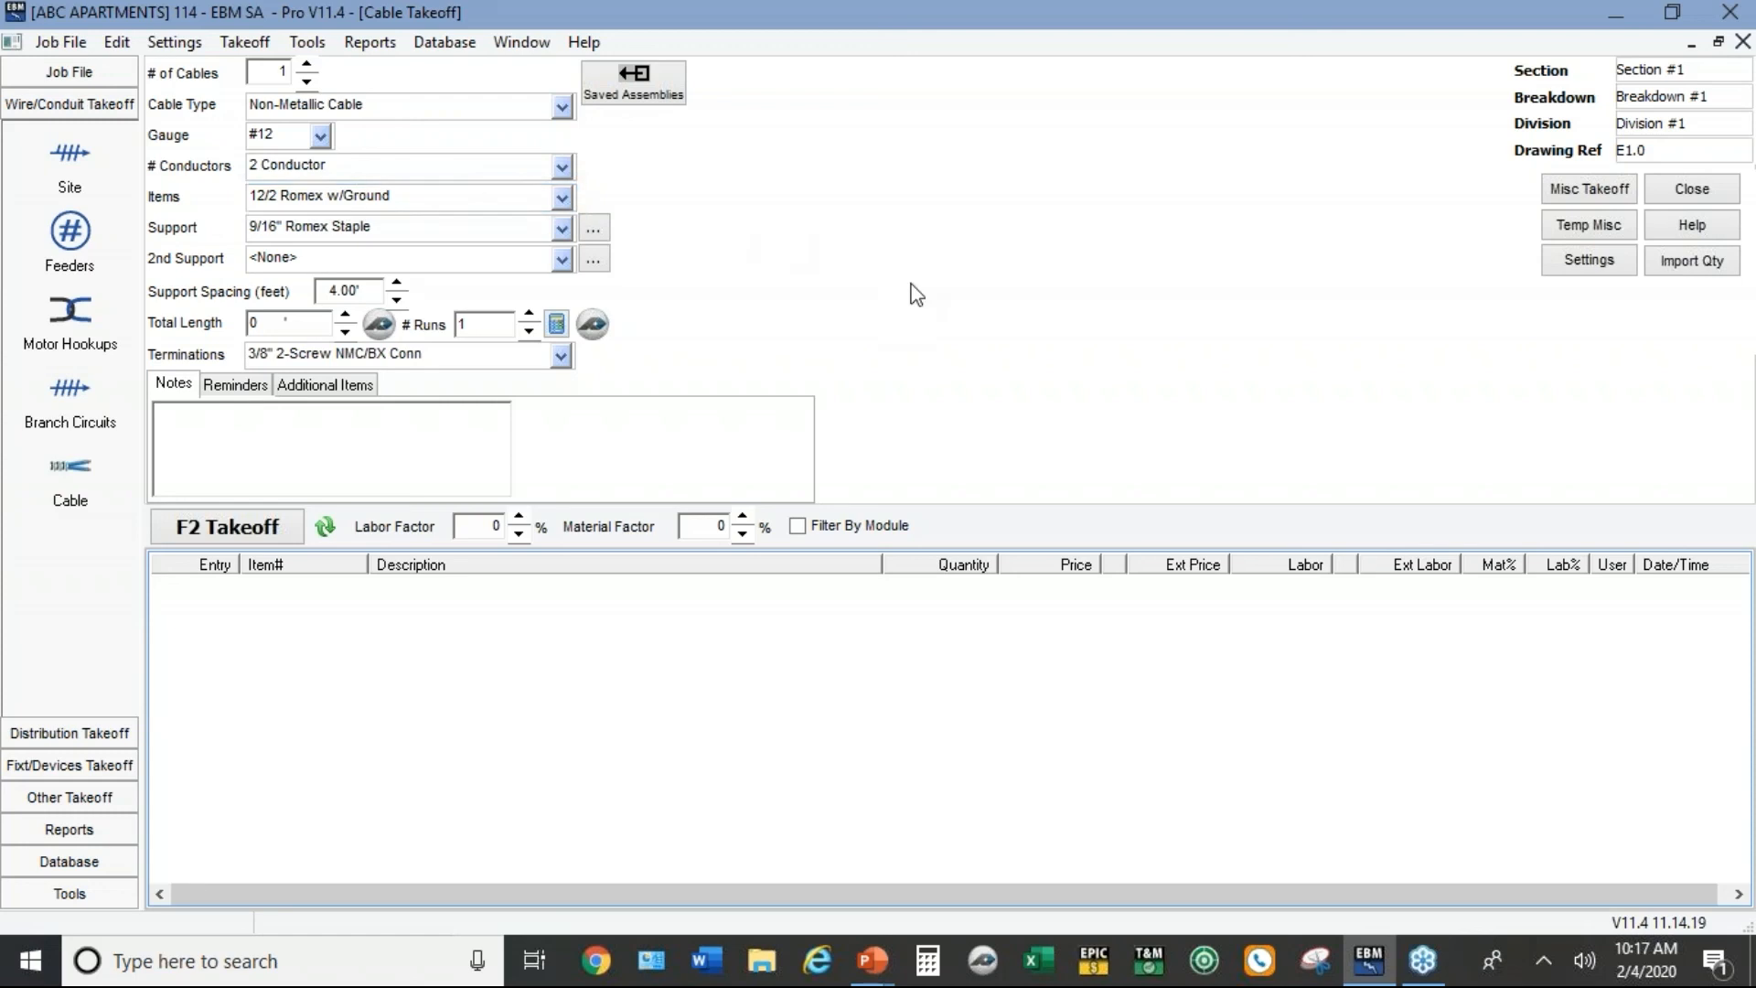
pyautogui.moveTo(1721, 467)
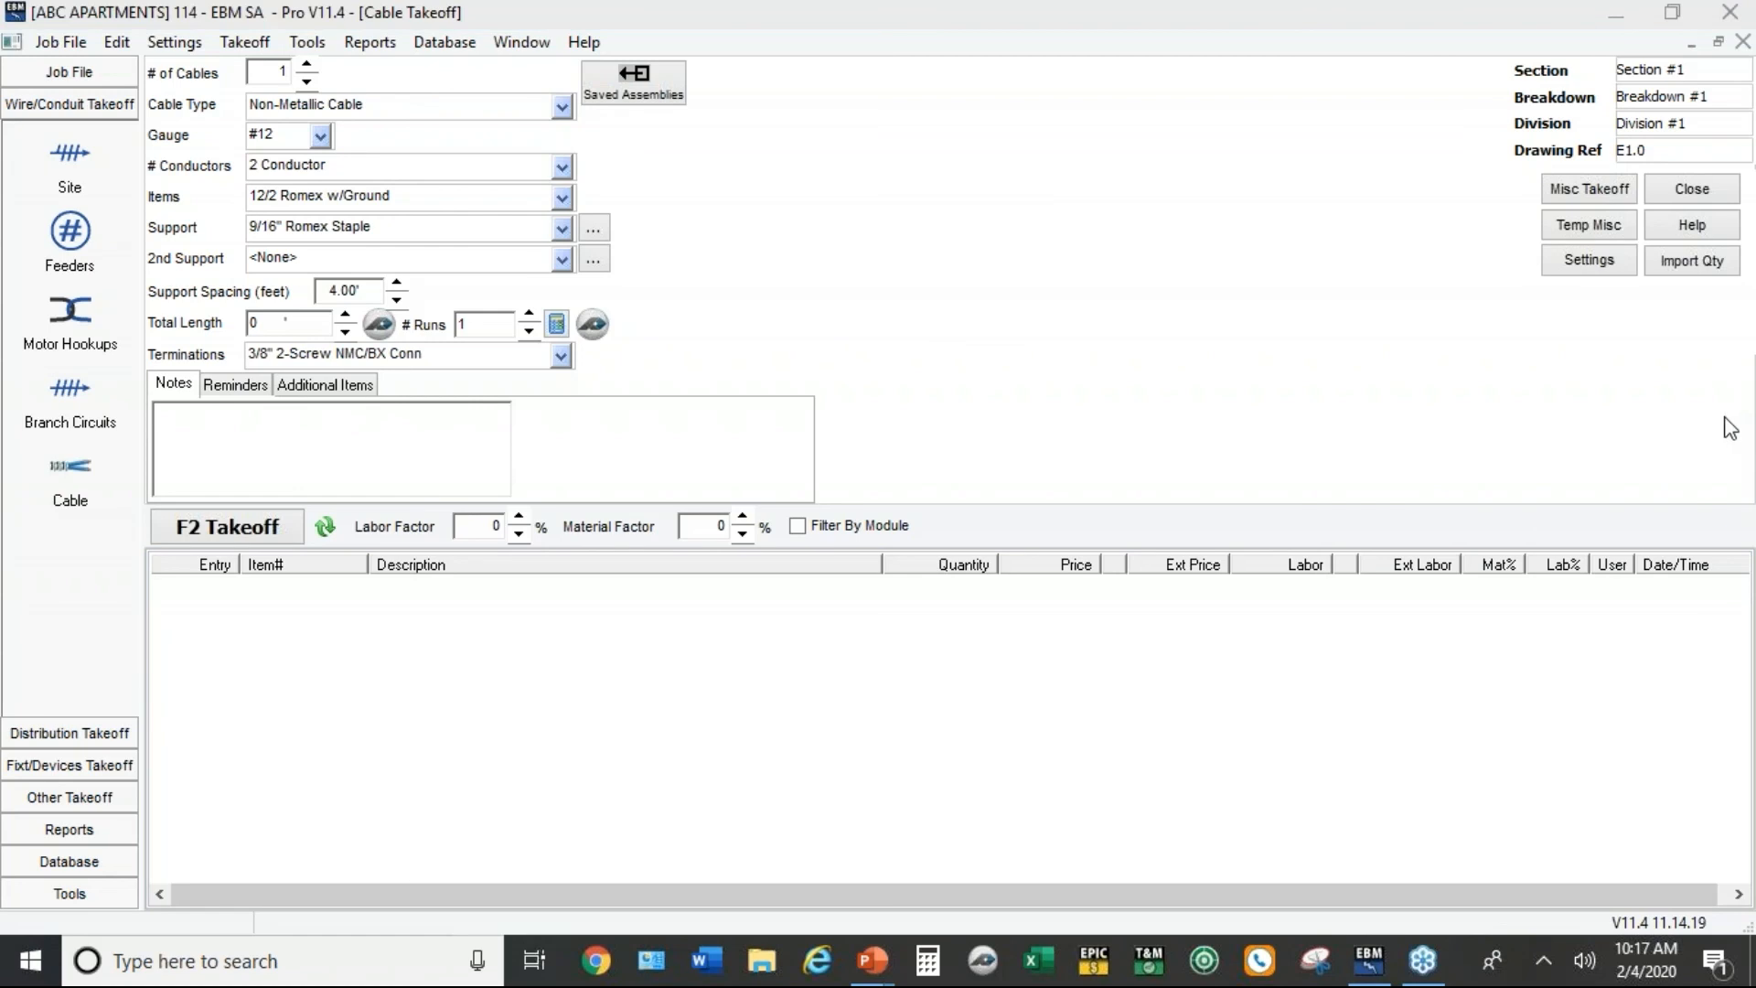
pyautogui.moveTo(1556, 322)
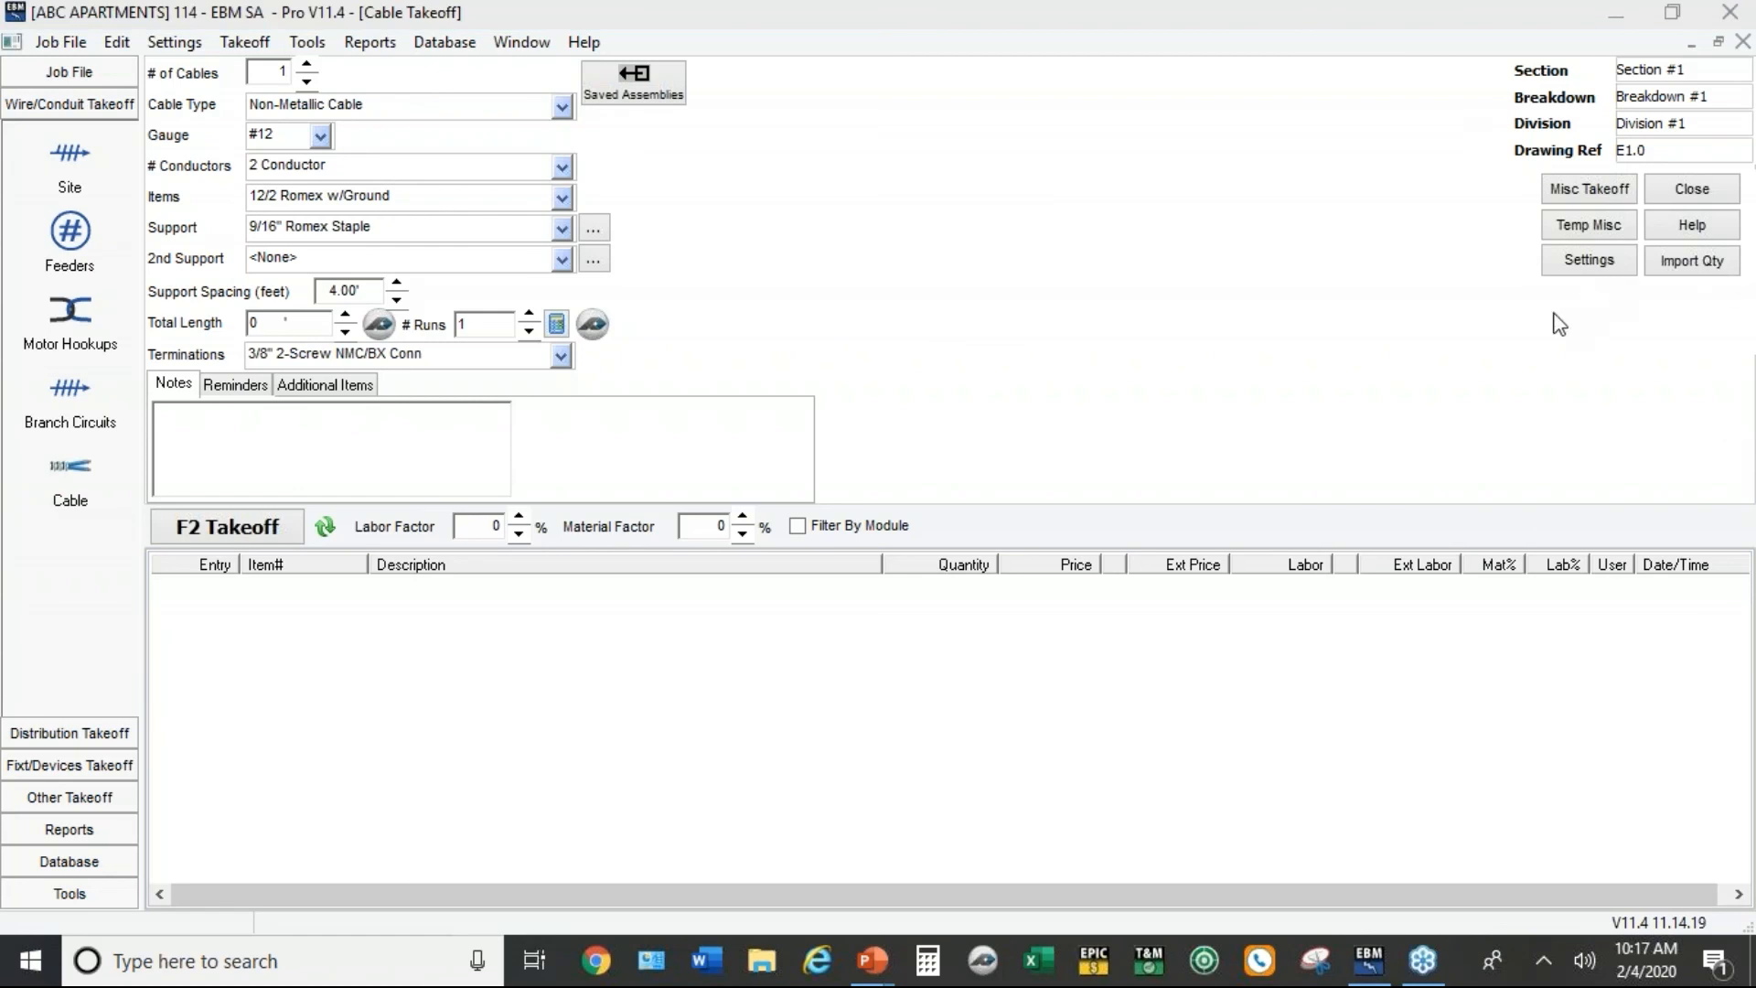
pyautogui.moveTo(1418, 309)
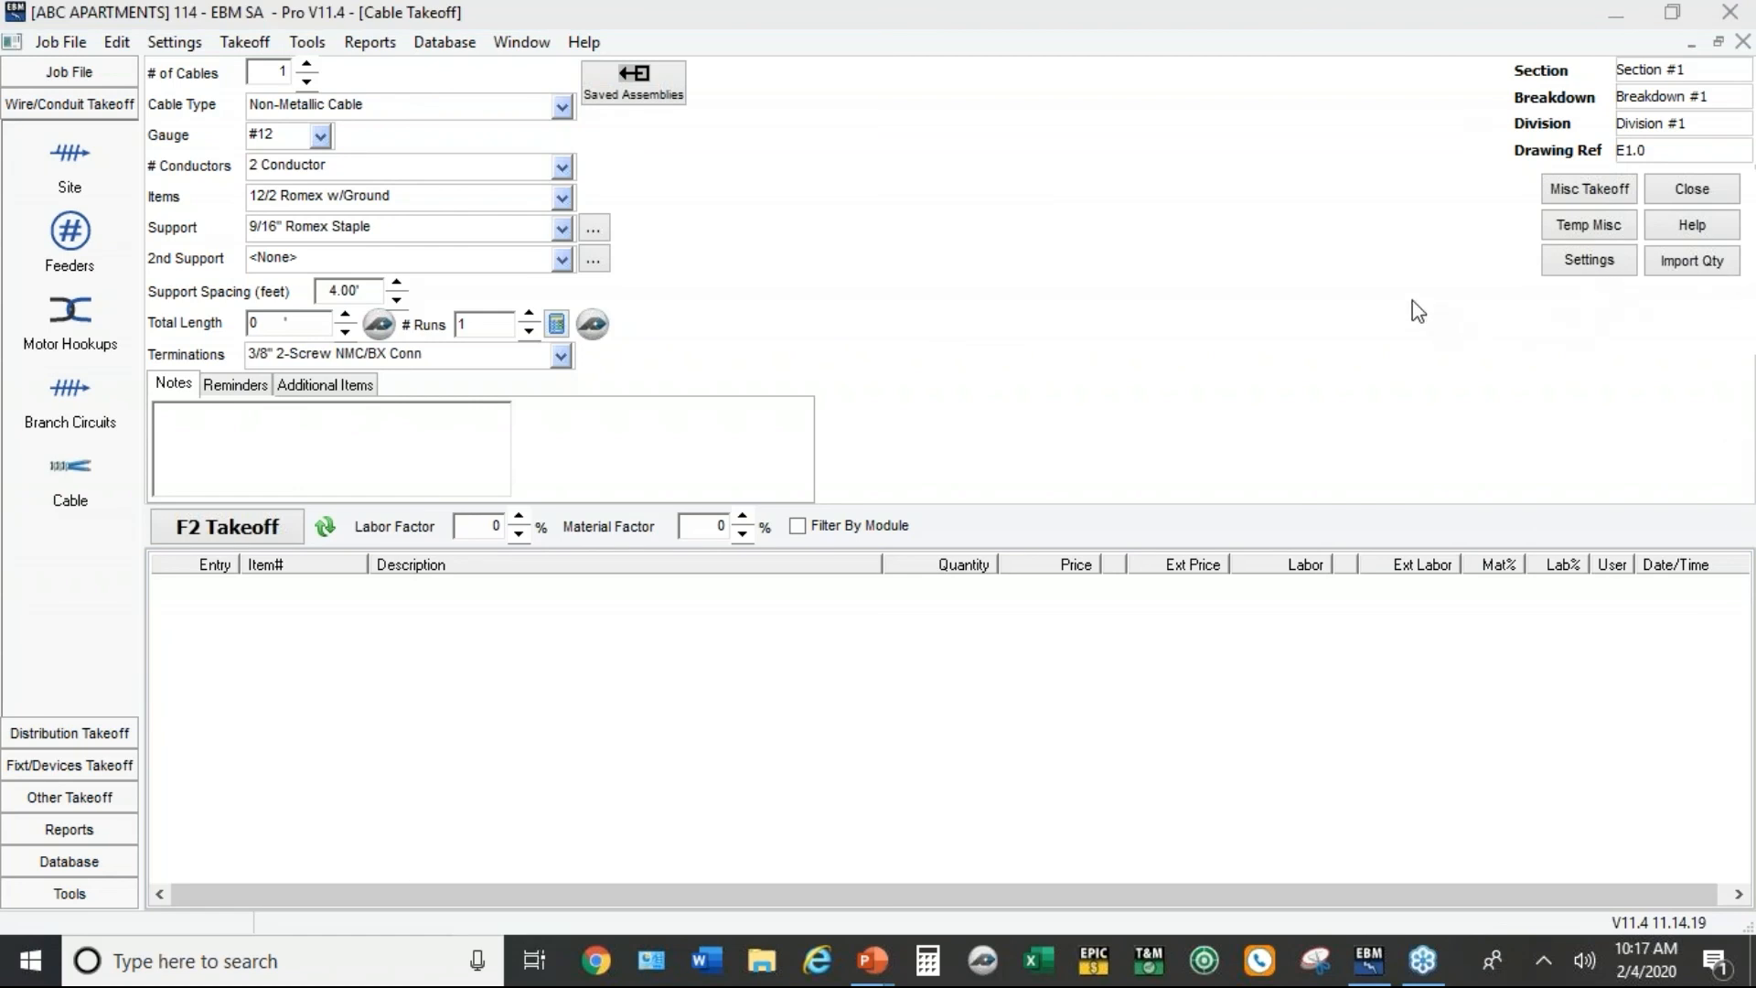
pyautogui.moveTo(1170, 399)
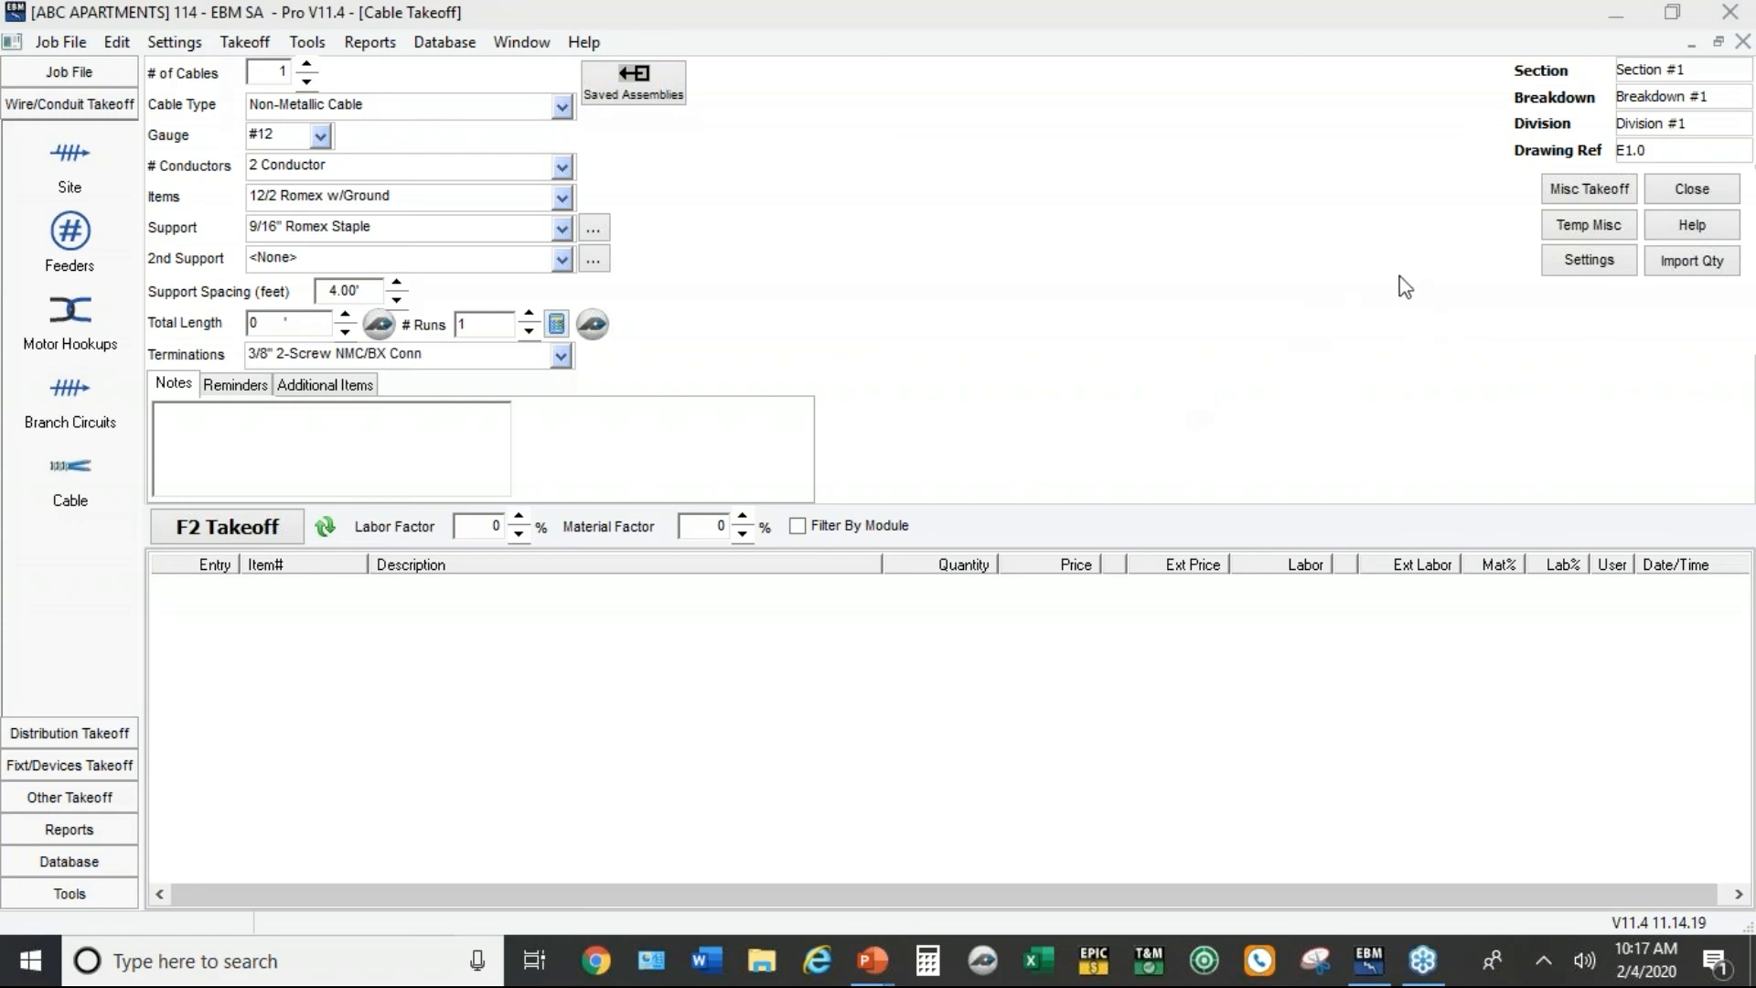
pyautogui.moveTo(911, 314)
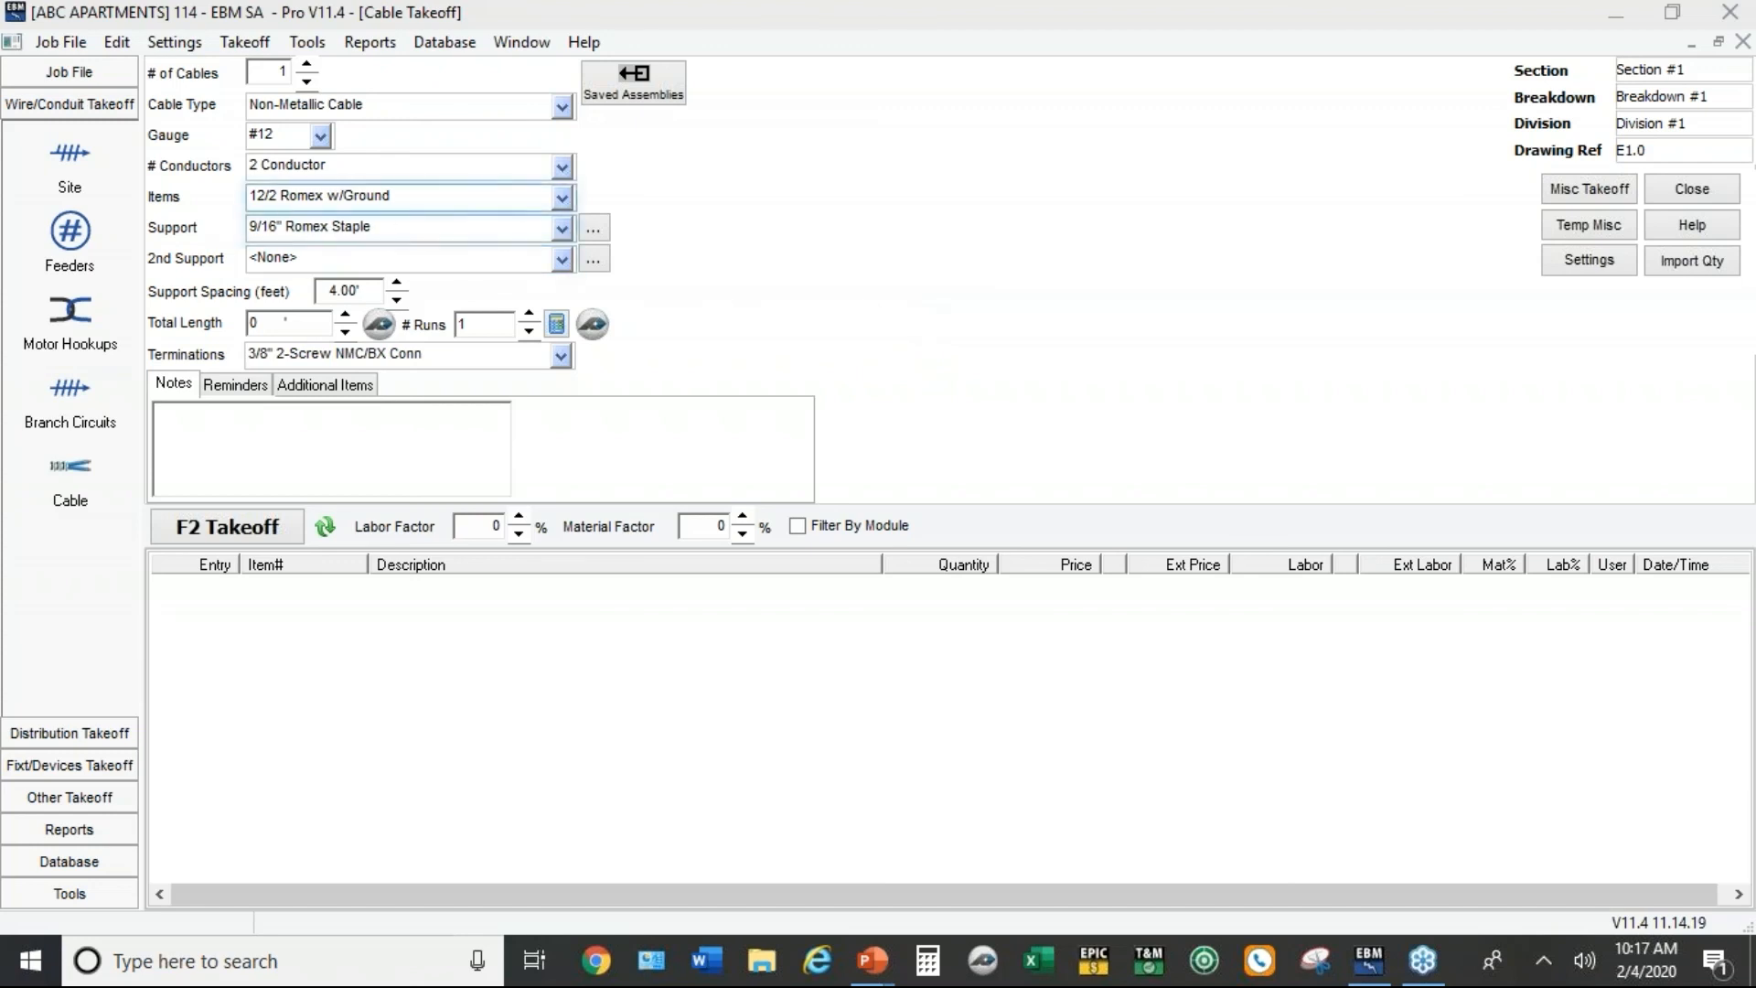
pyautogui.click(70, 71)
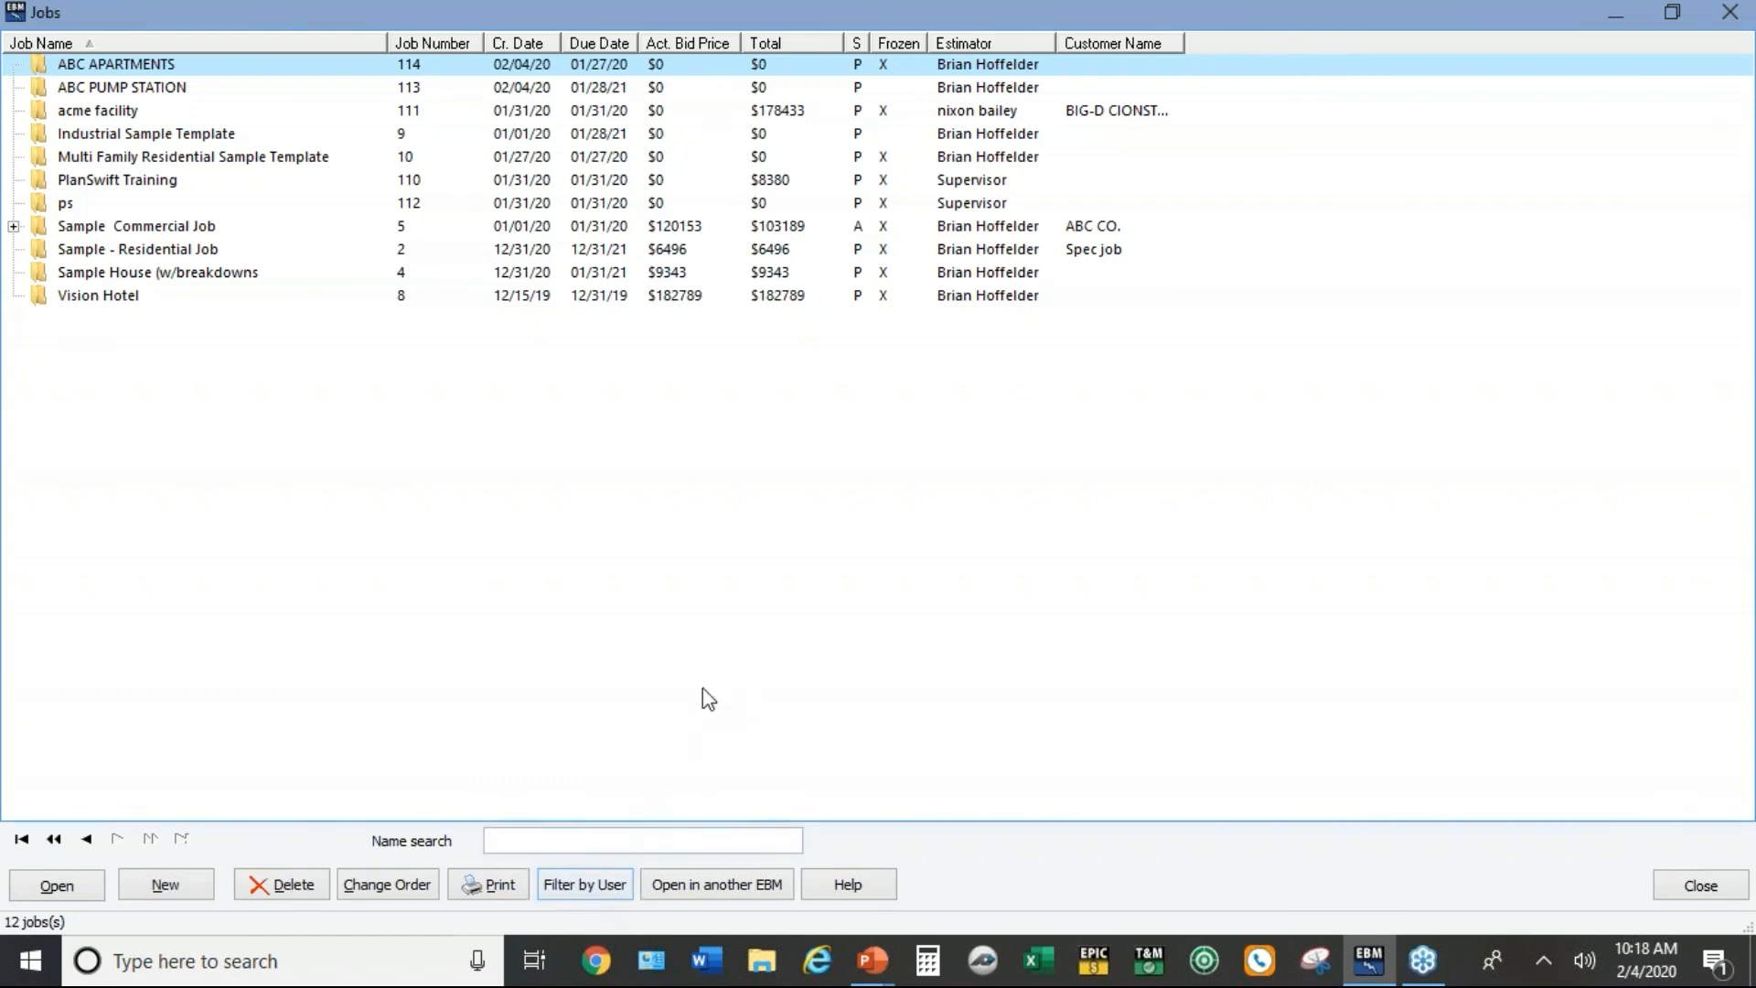
pyautogui.moveTo(755, 659)
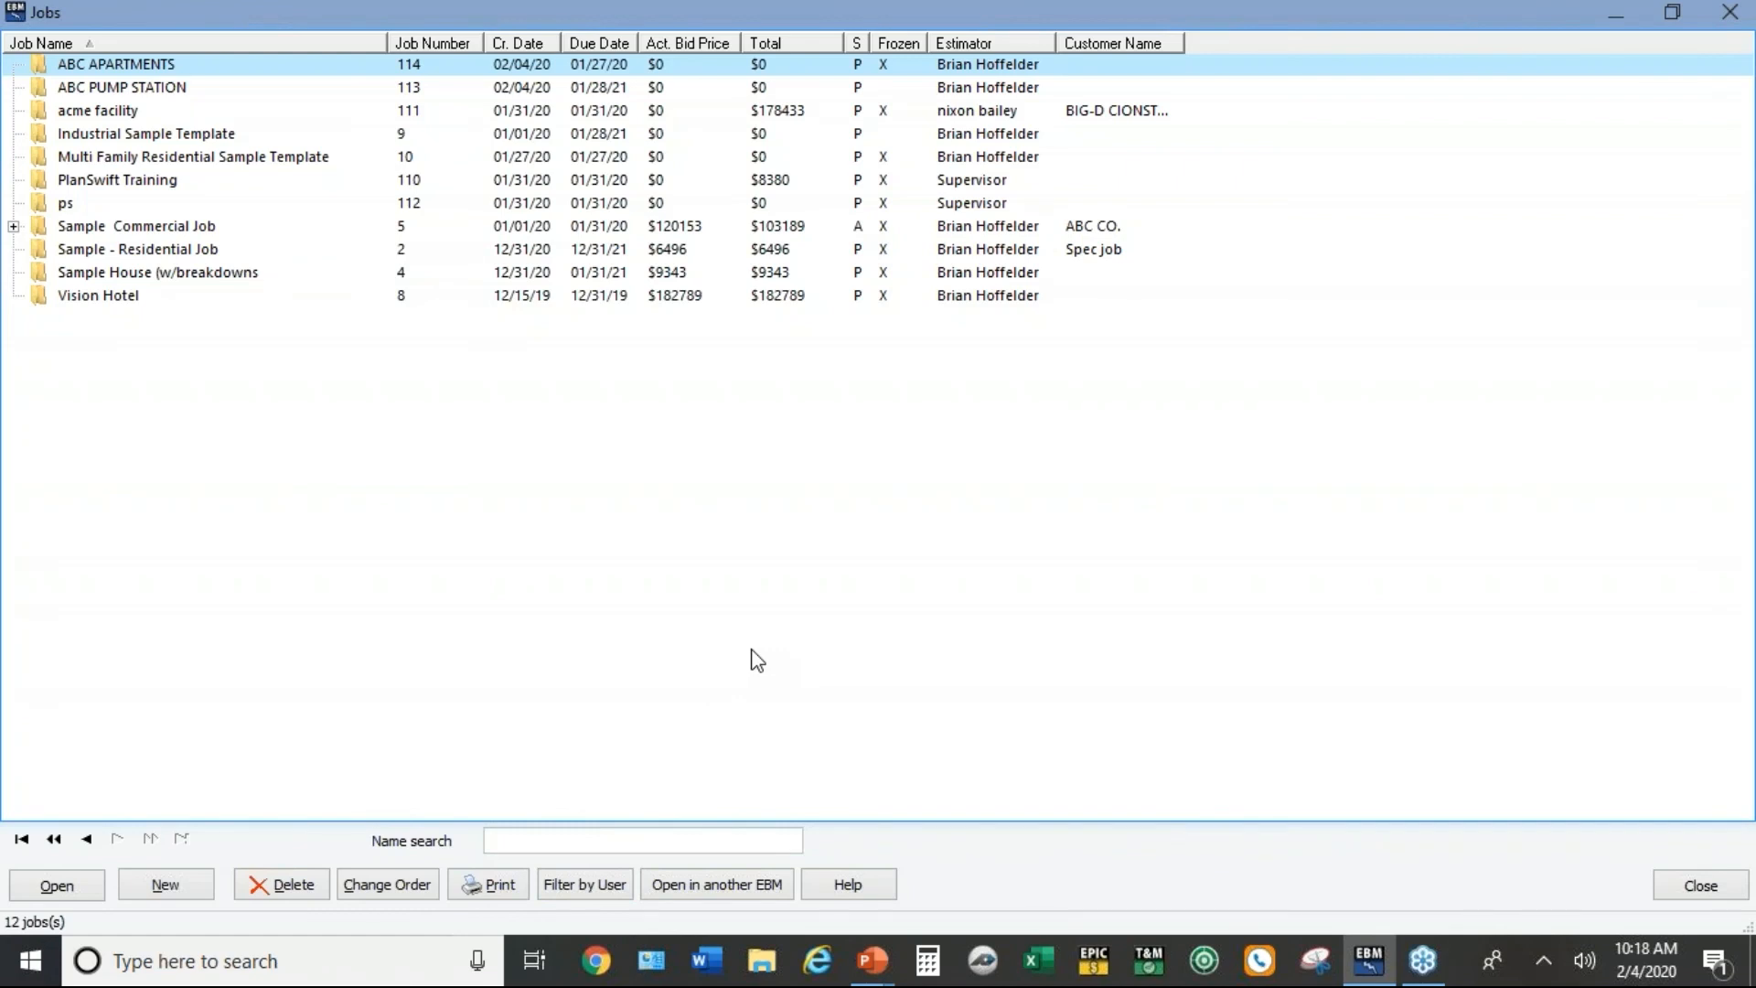
pyautogui.moveTo(563, 823)
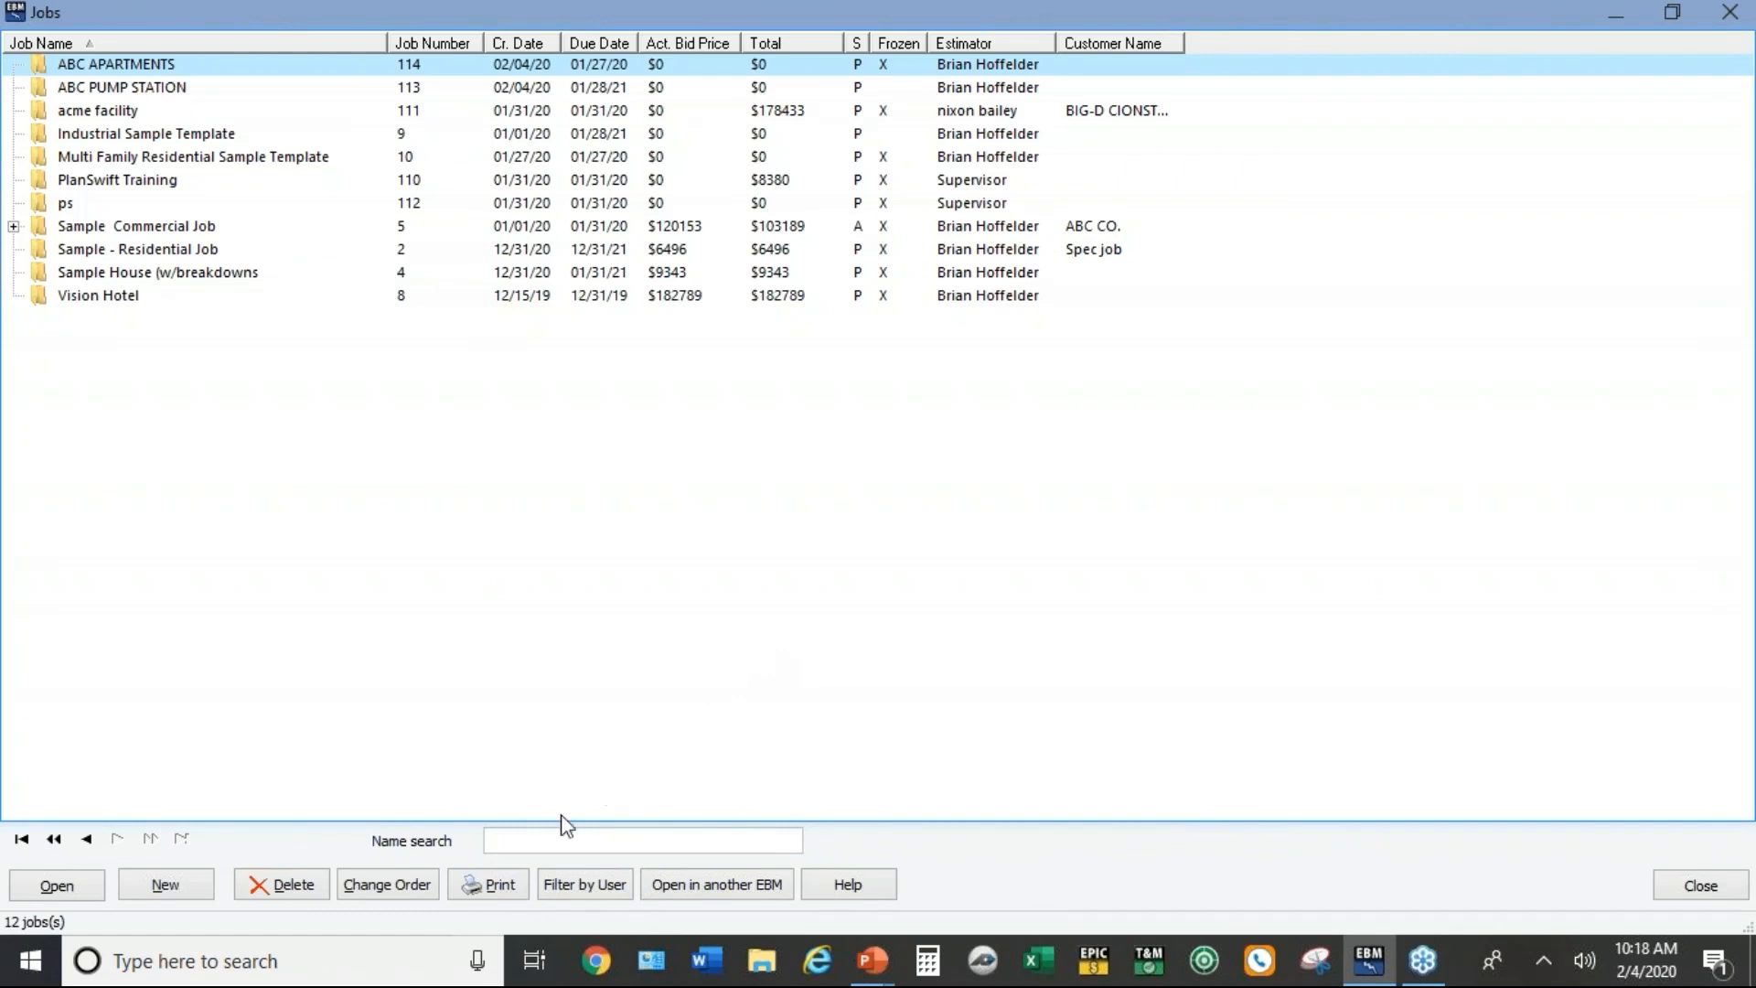
pyautogui.click(585, 886)
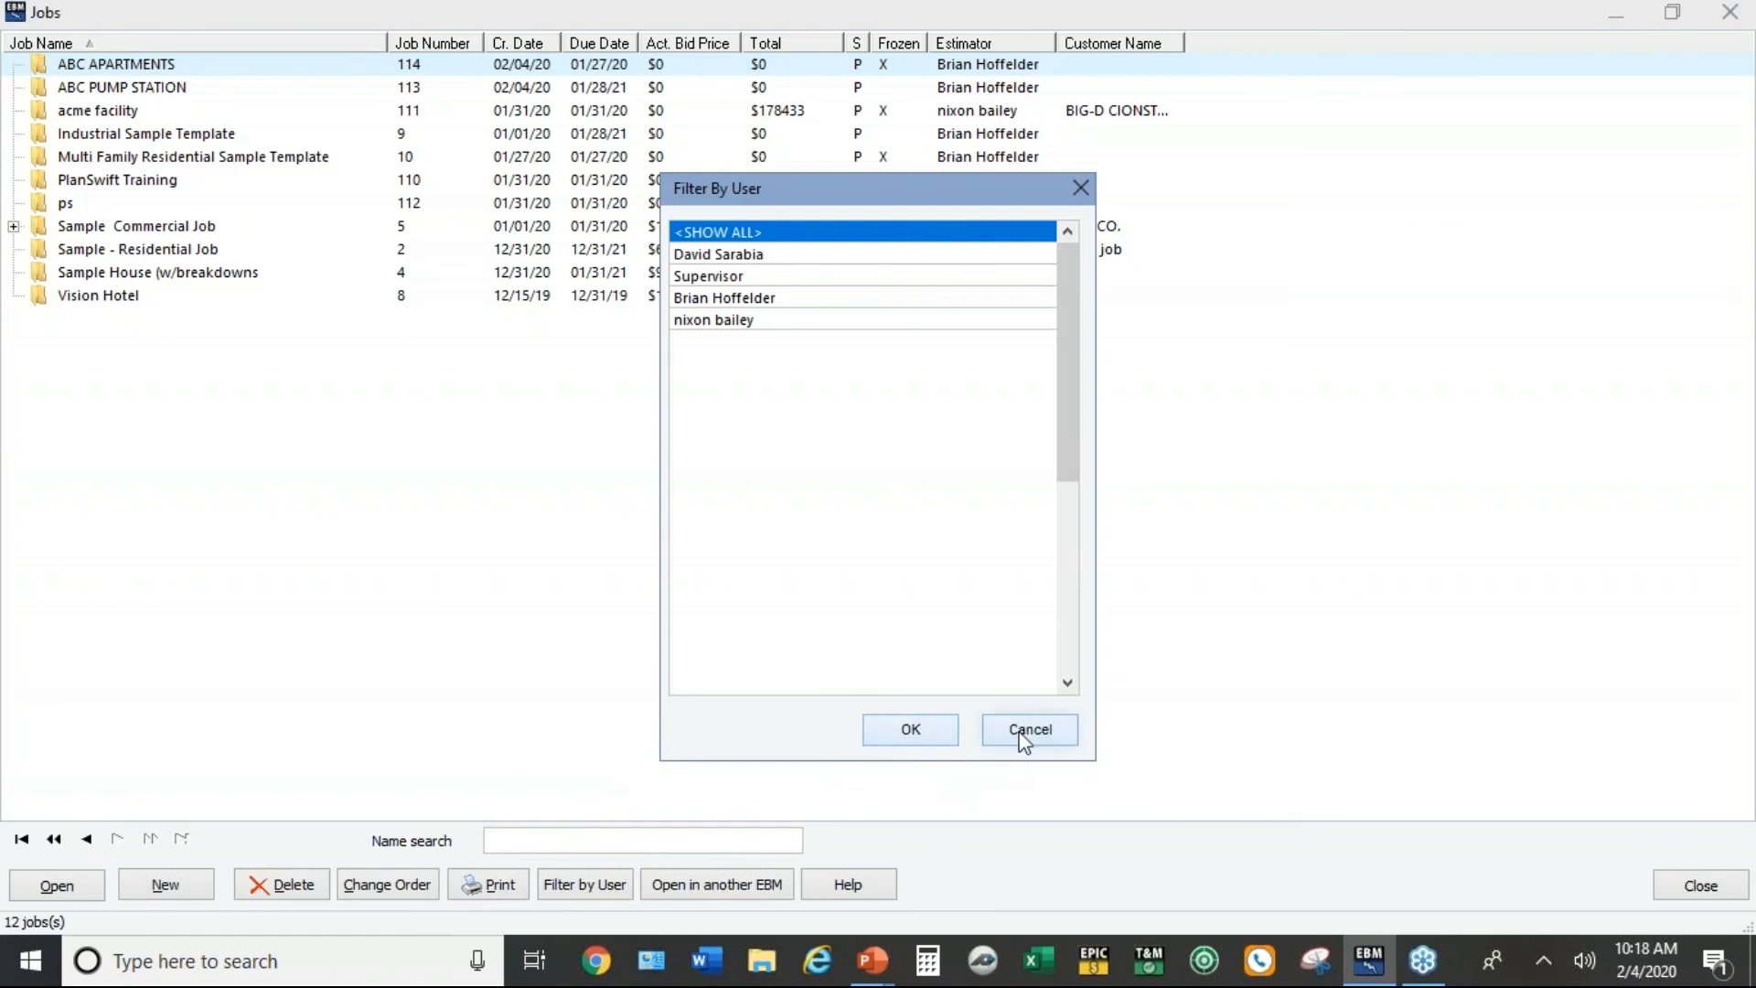
pyautogui.click(1028, 728)
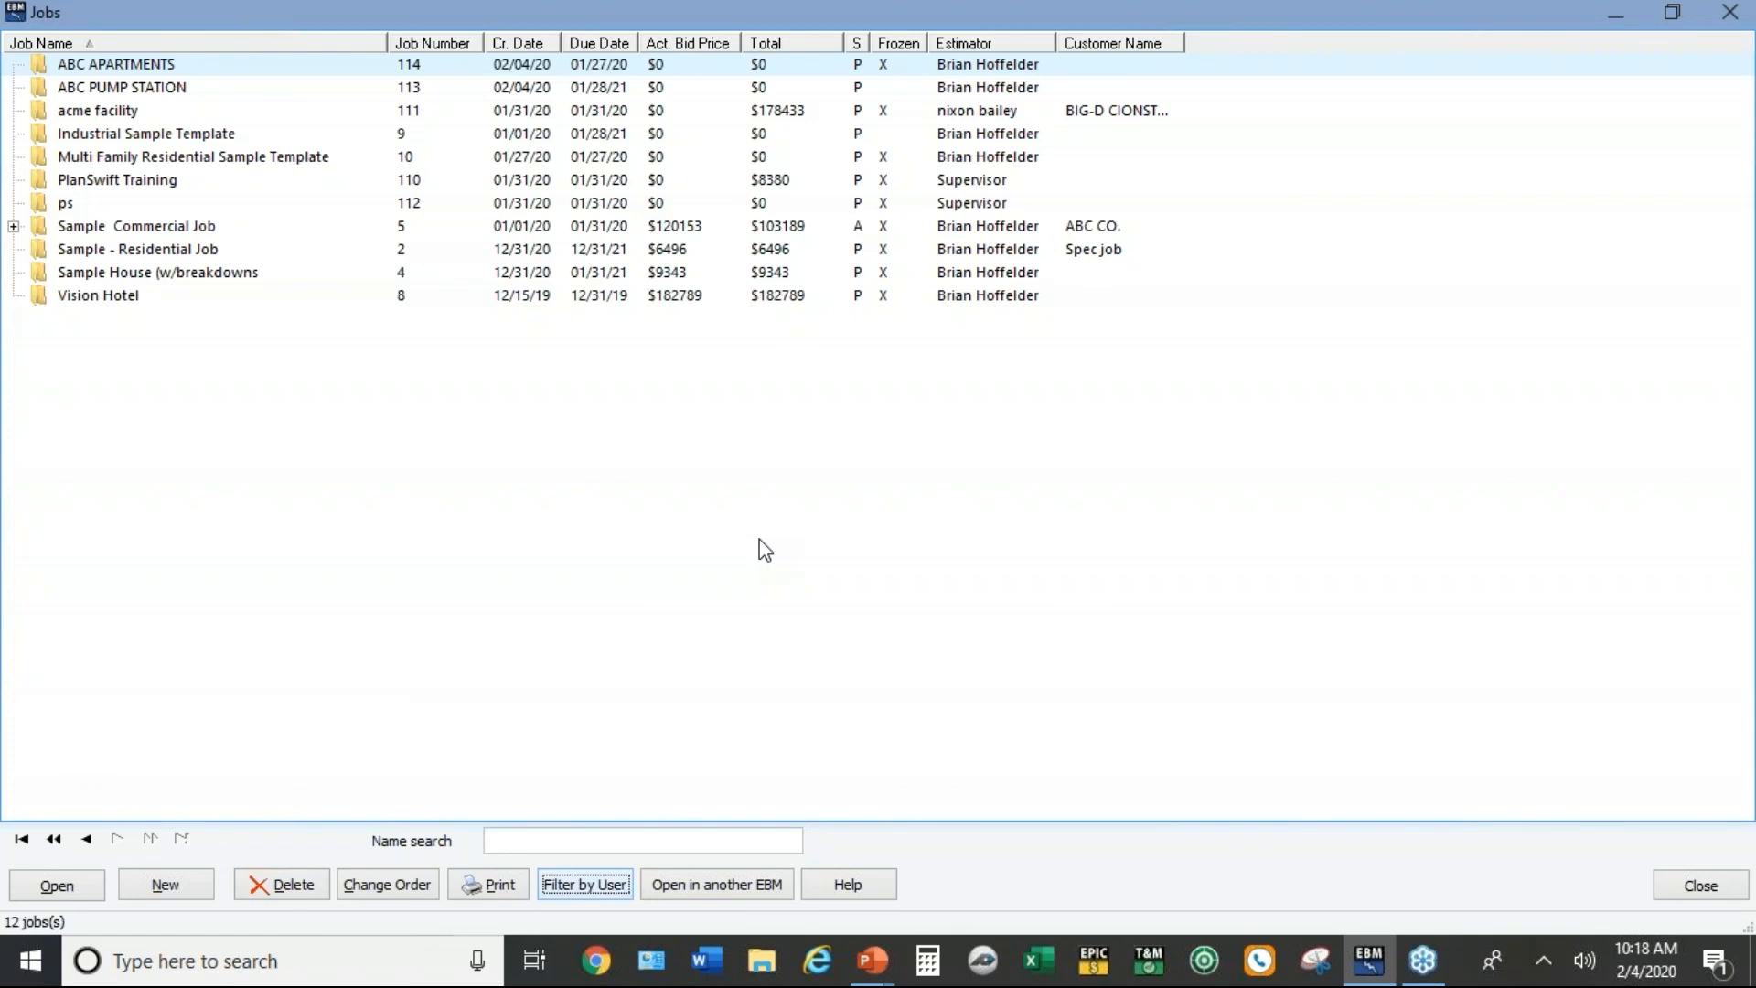
pyautogui.moveTo(1751, 838)
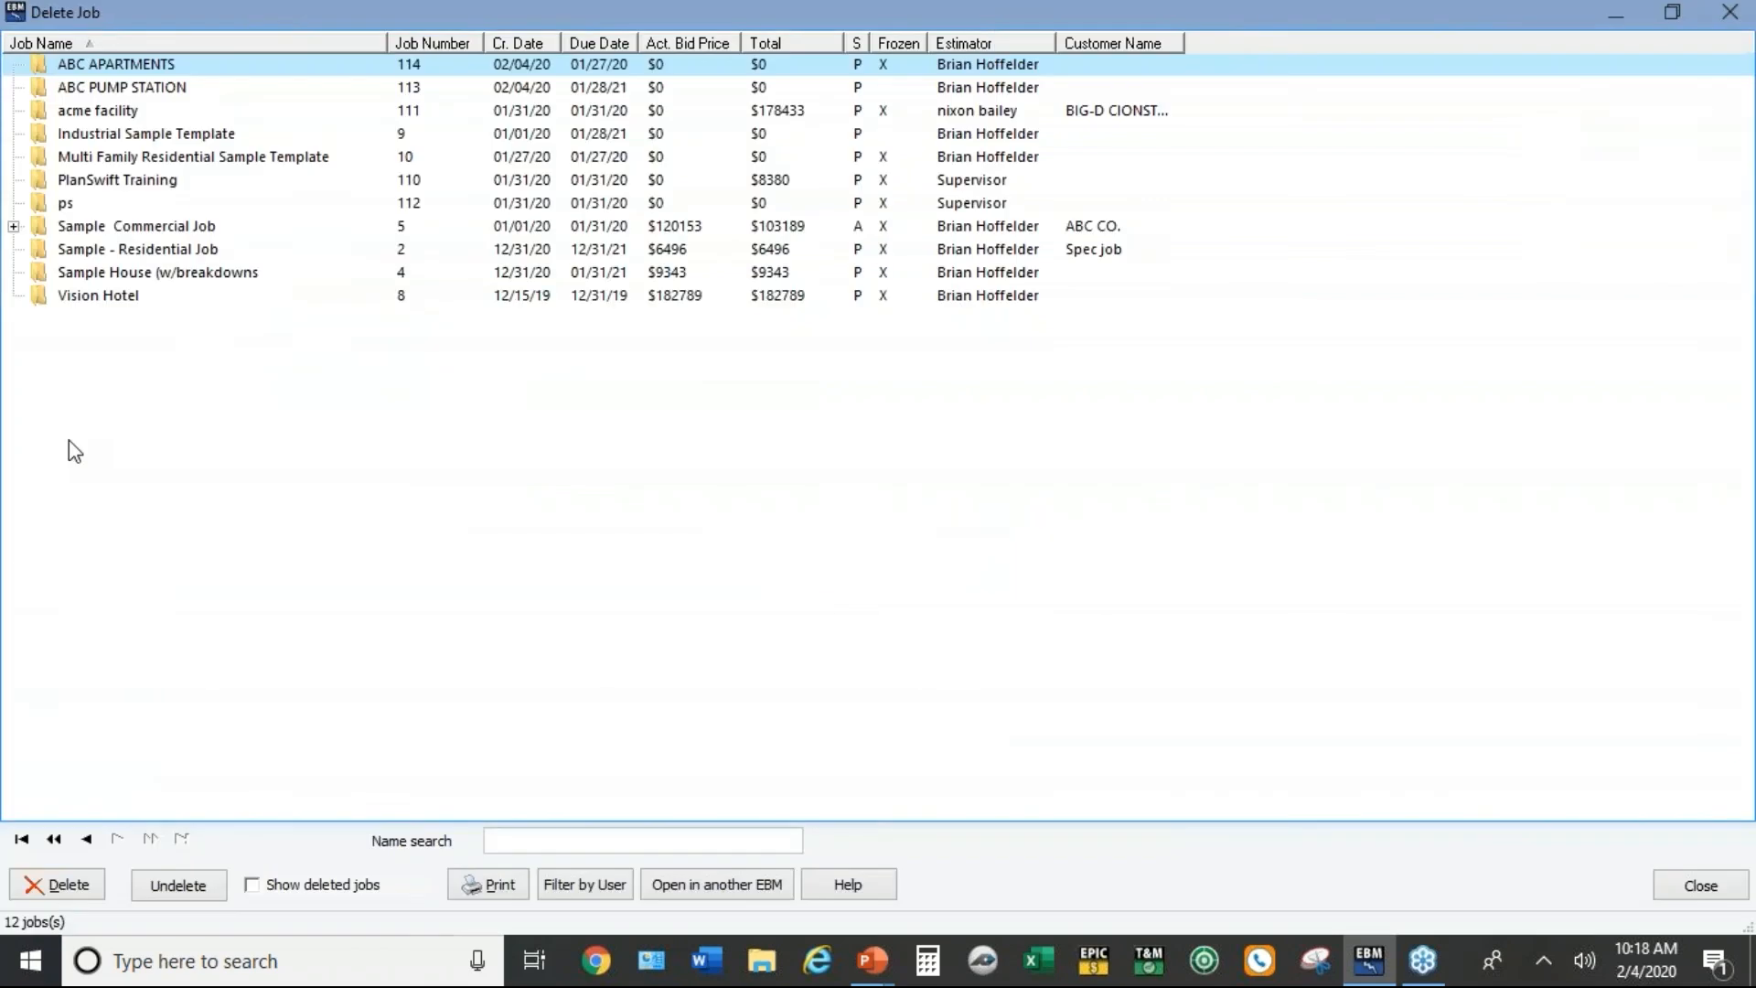
pyautogui.moveTo(322, 218)
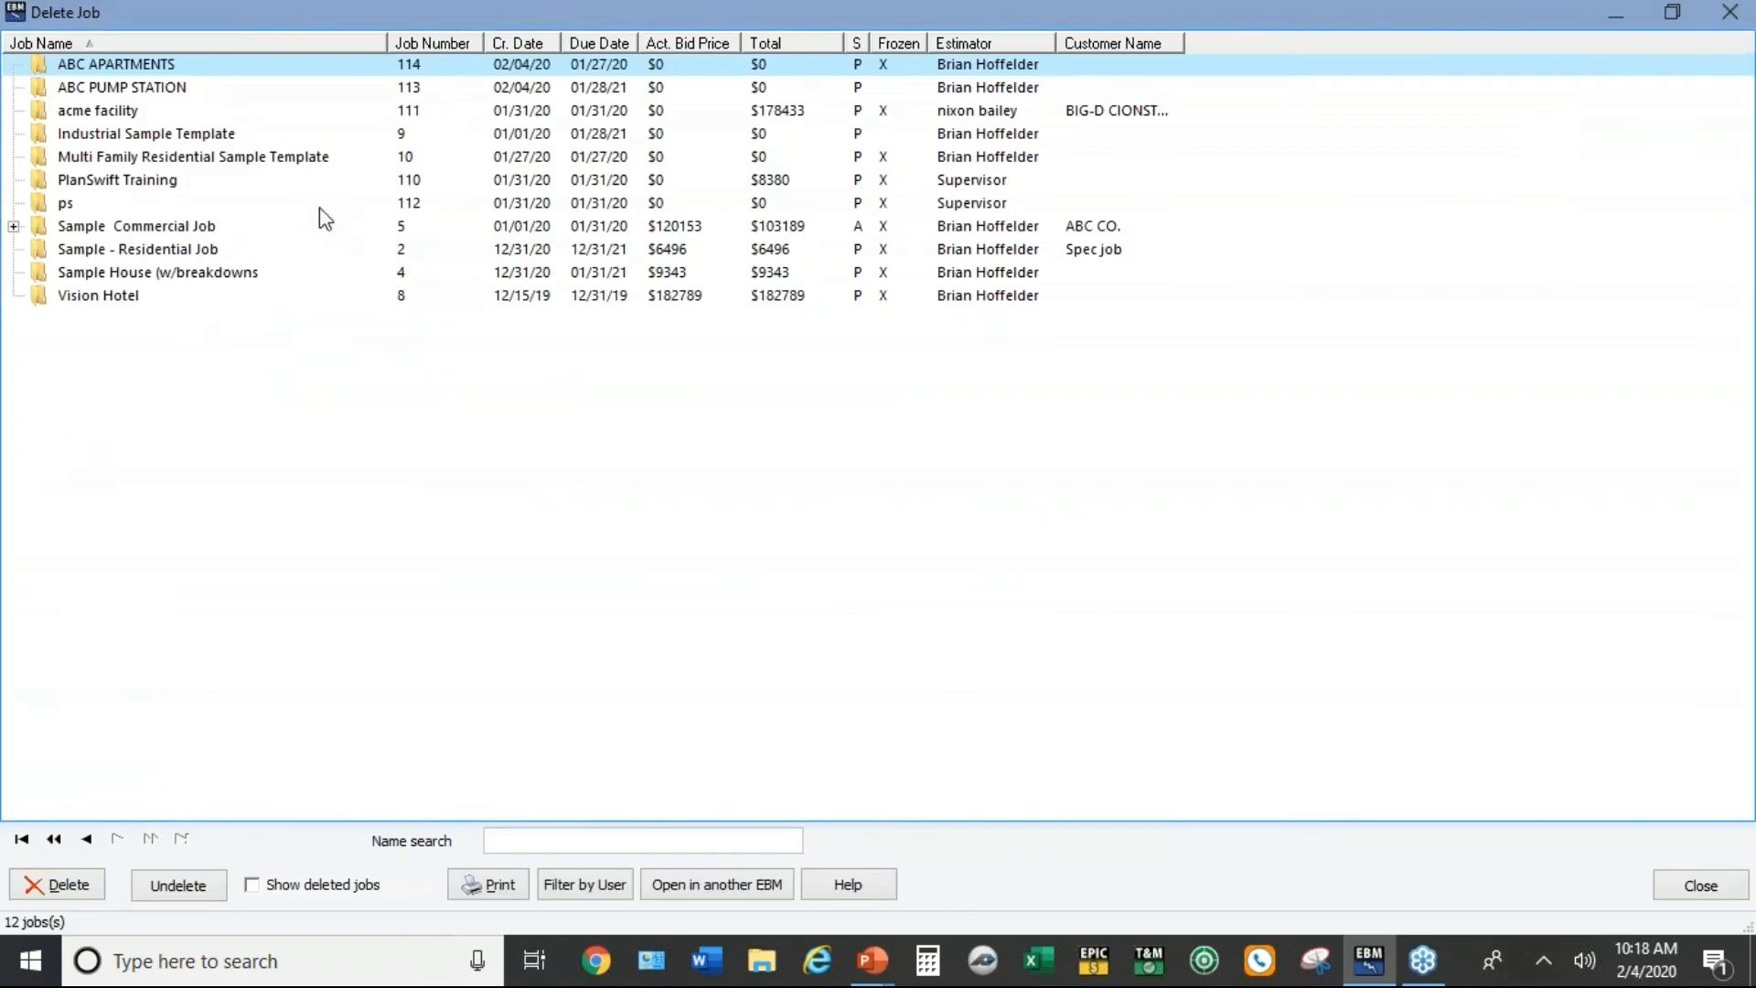
pyautogui.click(121, 86)
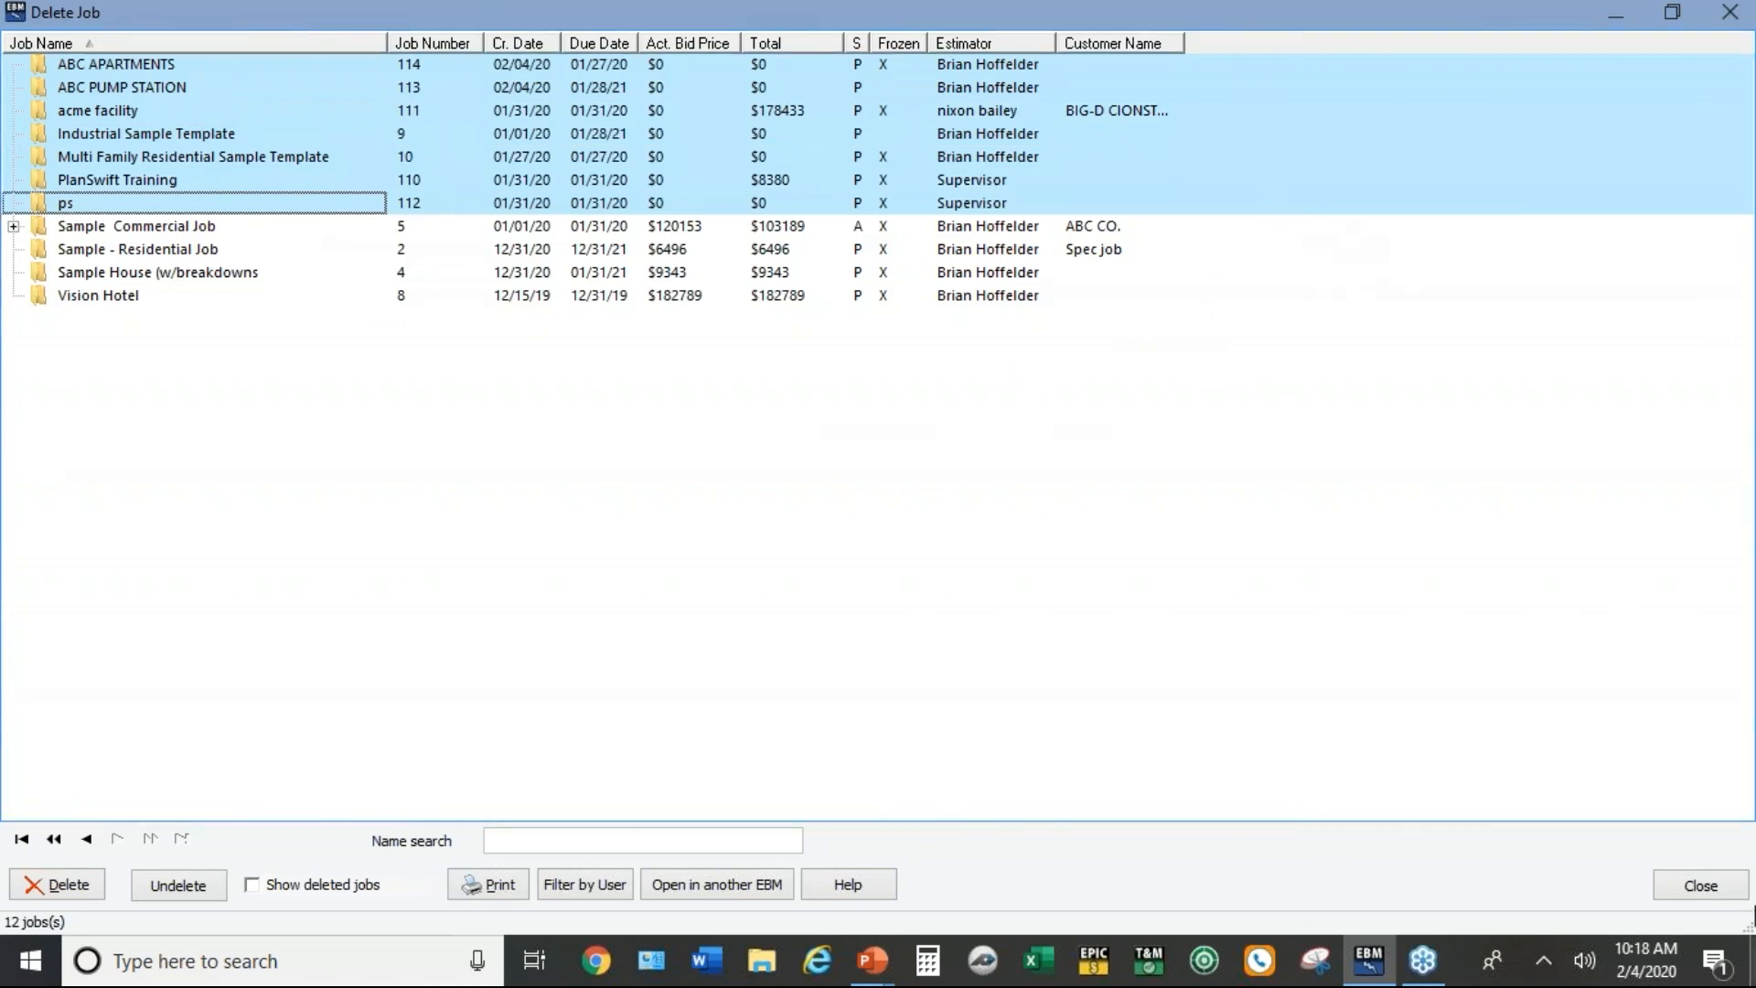
pyautogui.doubleClick(110, 64)
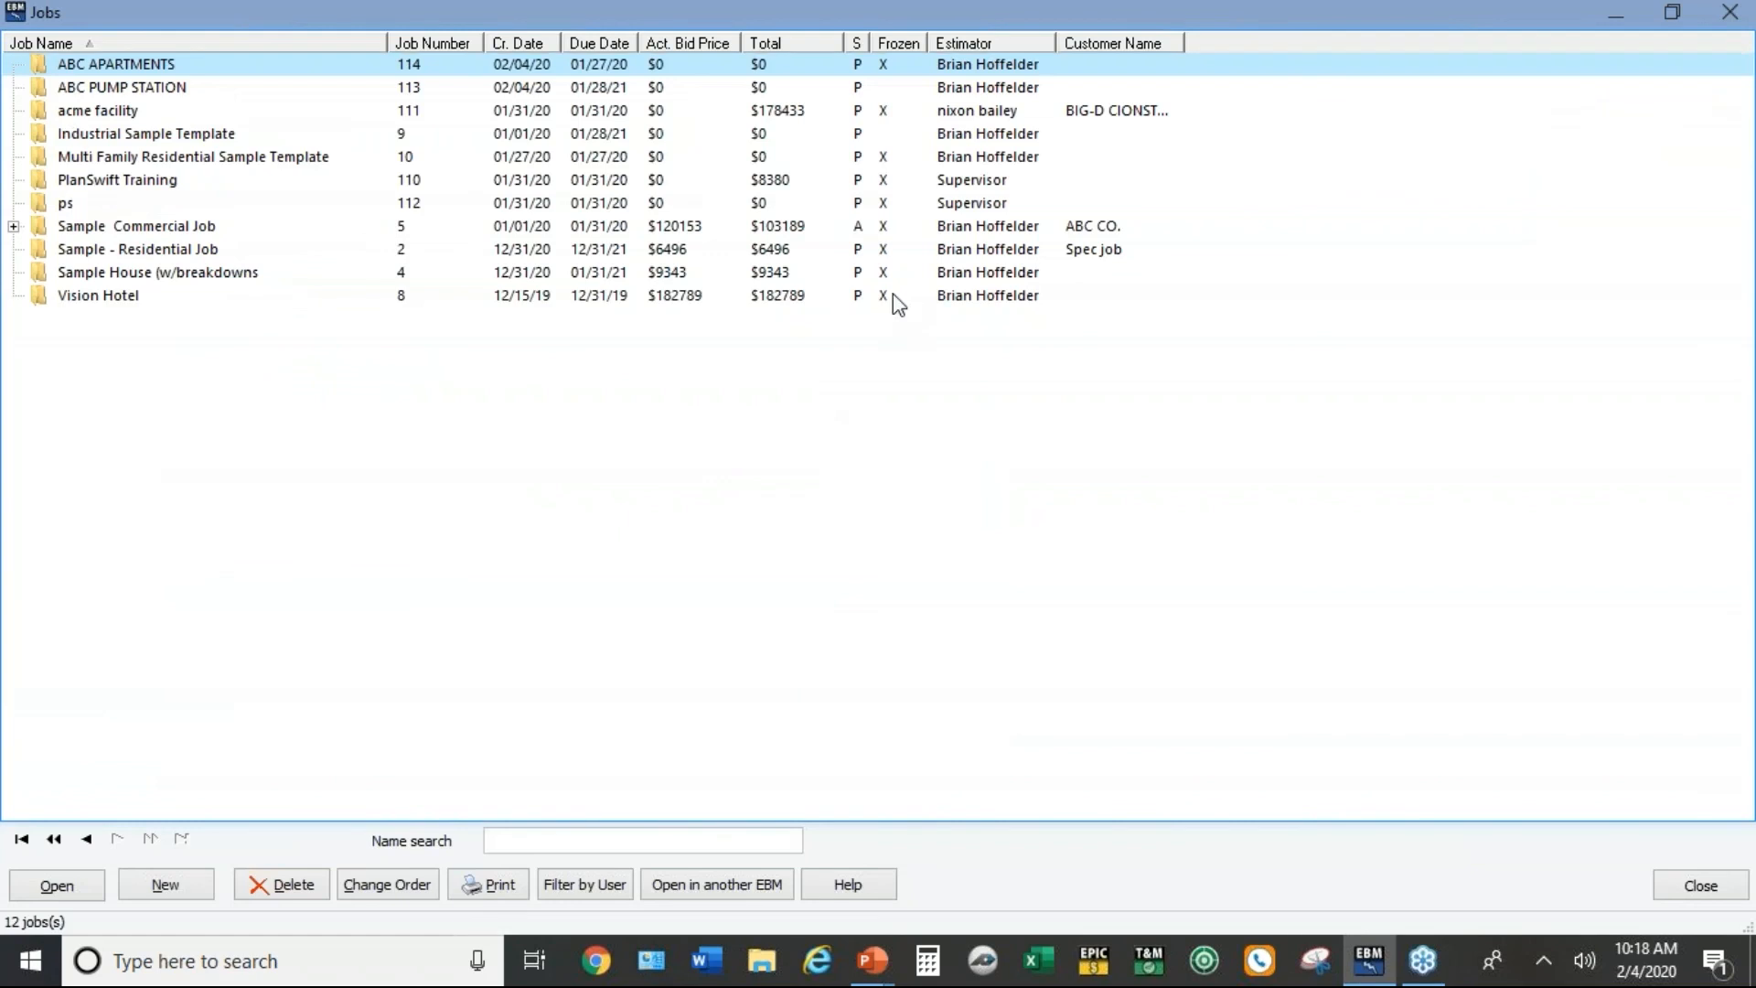
pyautogui.moveTo(794, 388)
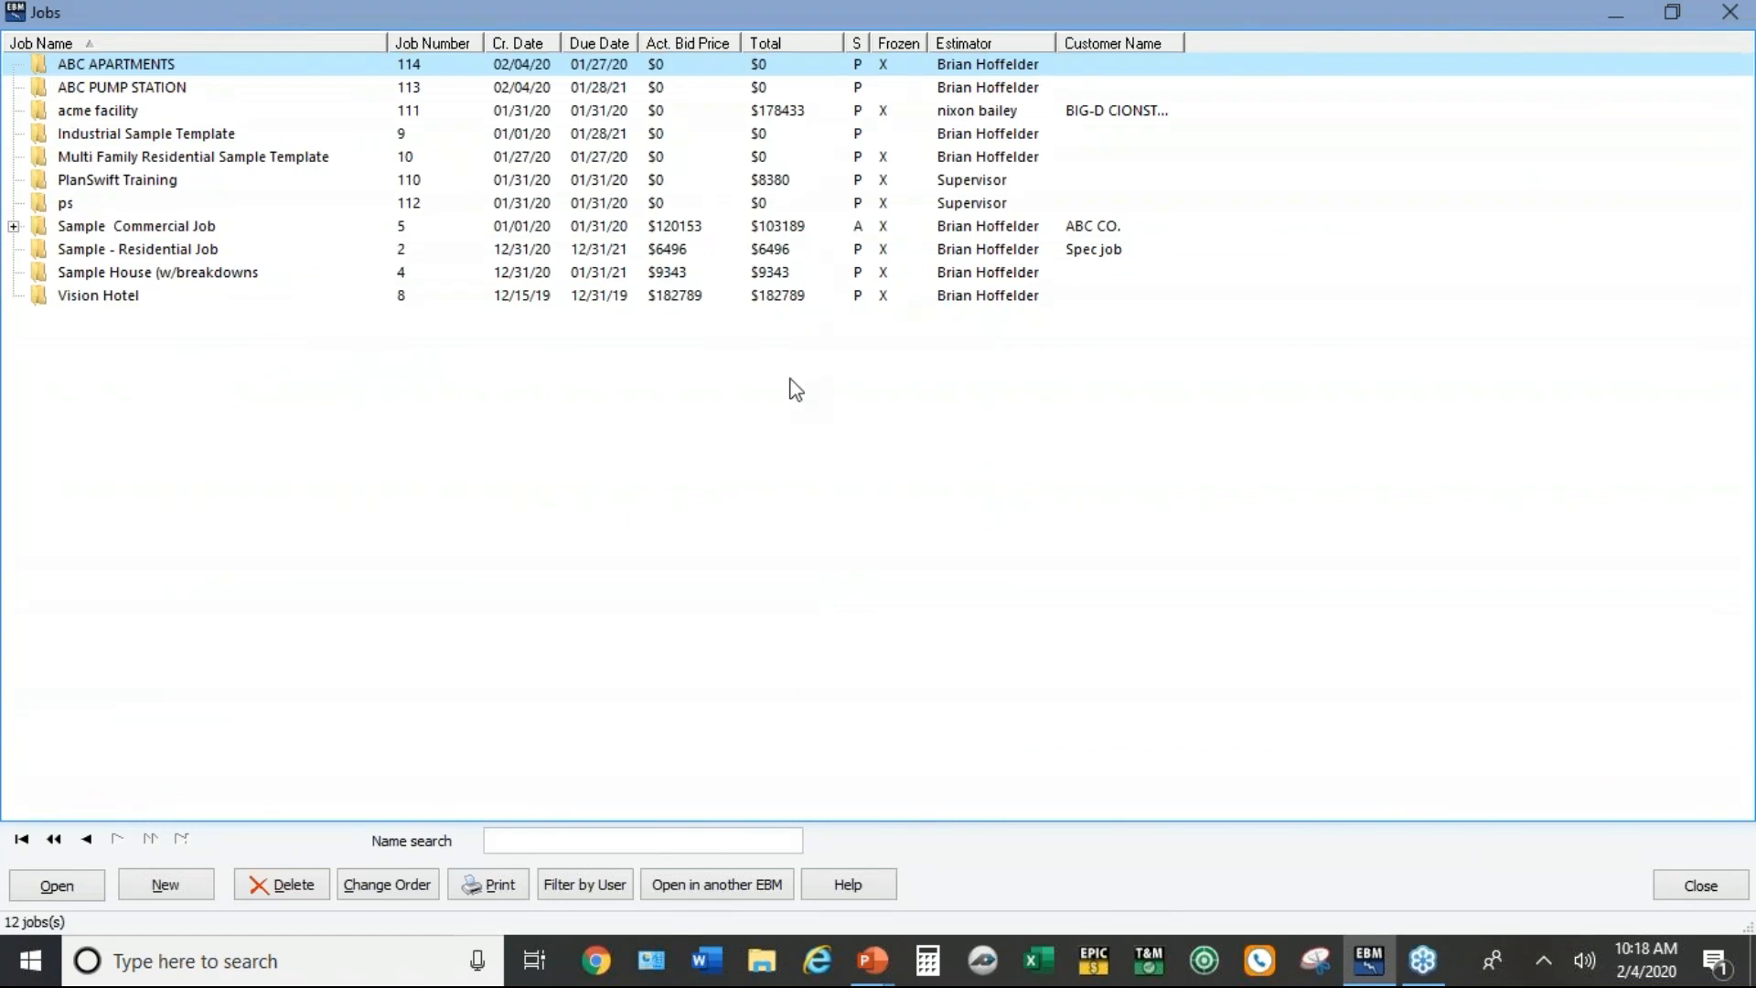
pyautogui.rightClick(794, 388)
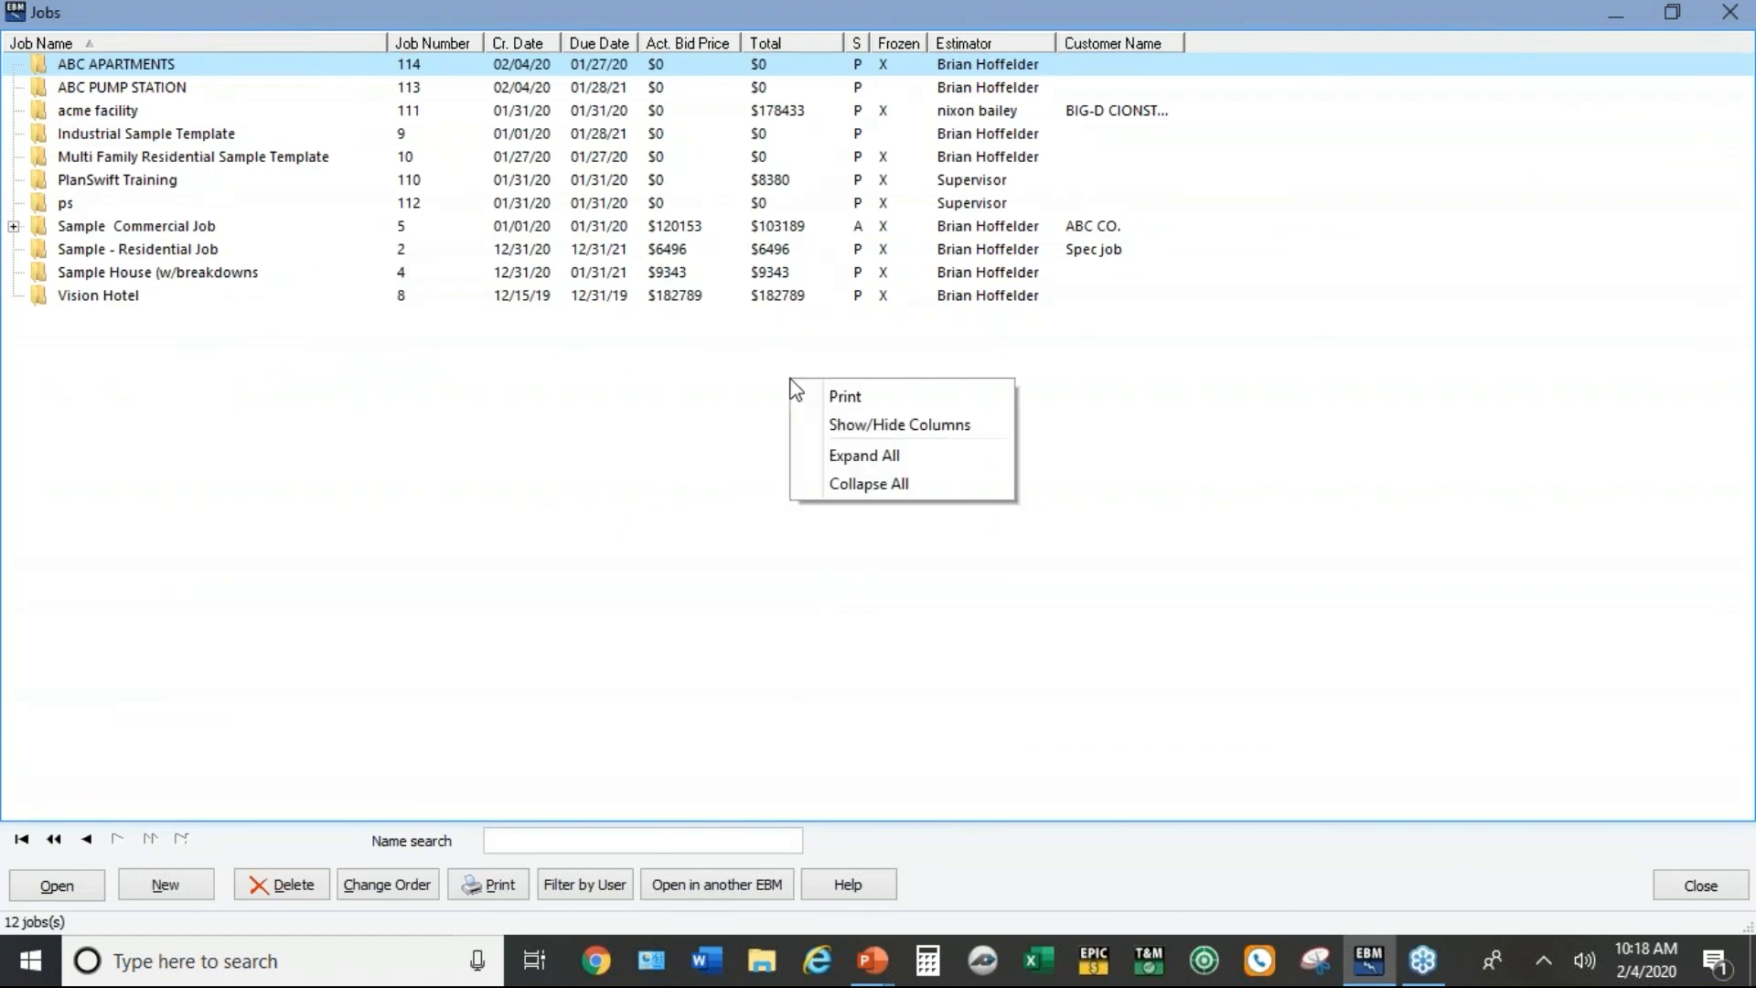
pyautogui.click(900, 424)
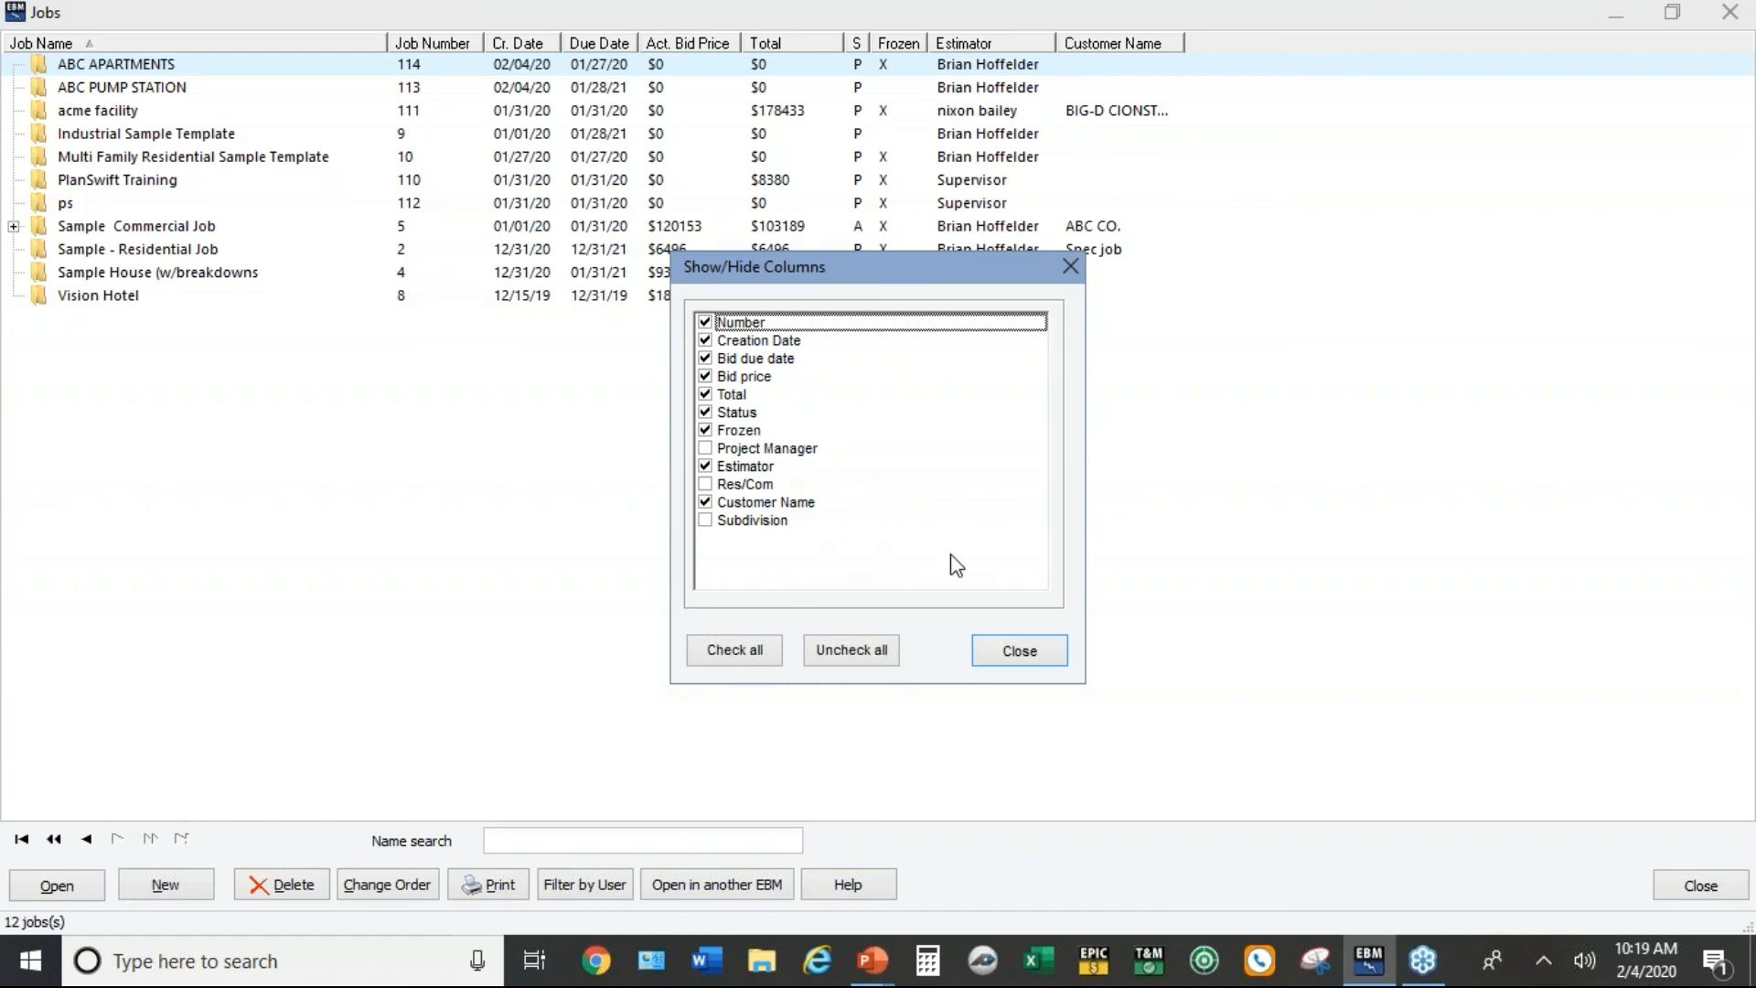
pyautogui.moveTo(925, 509)
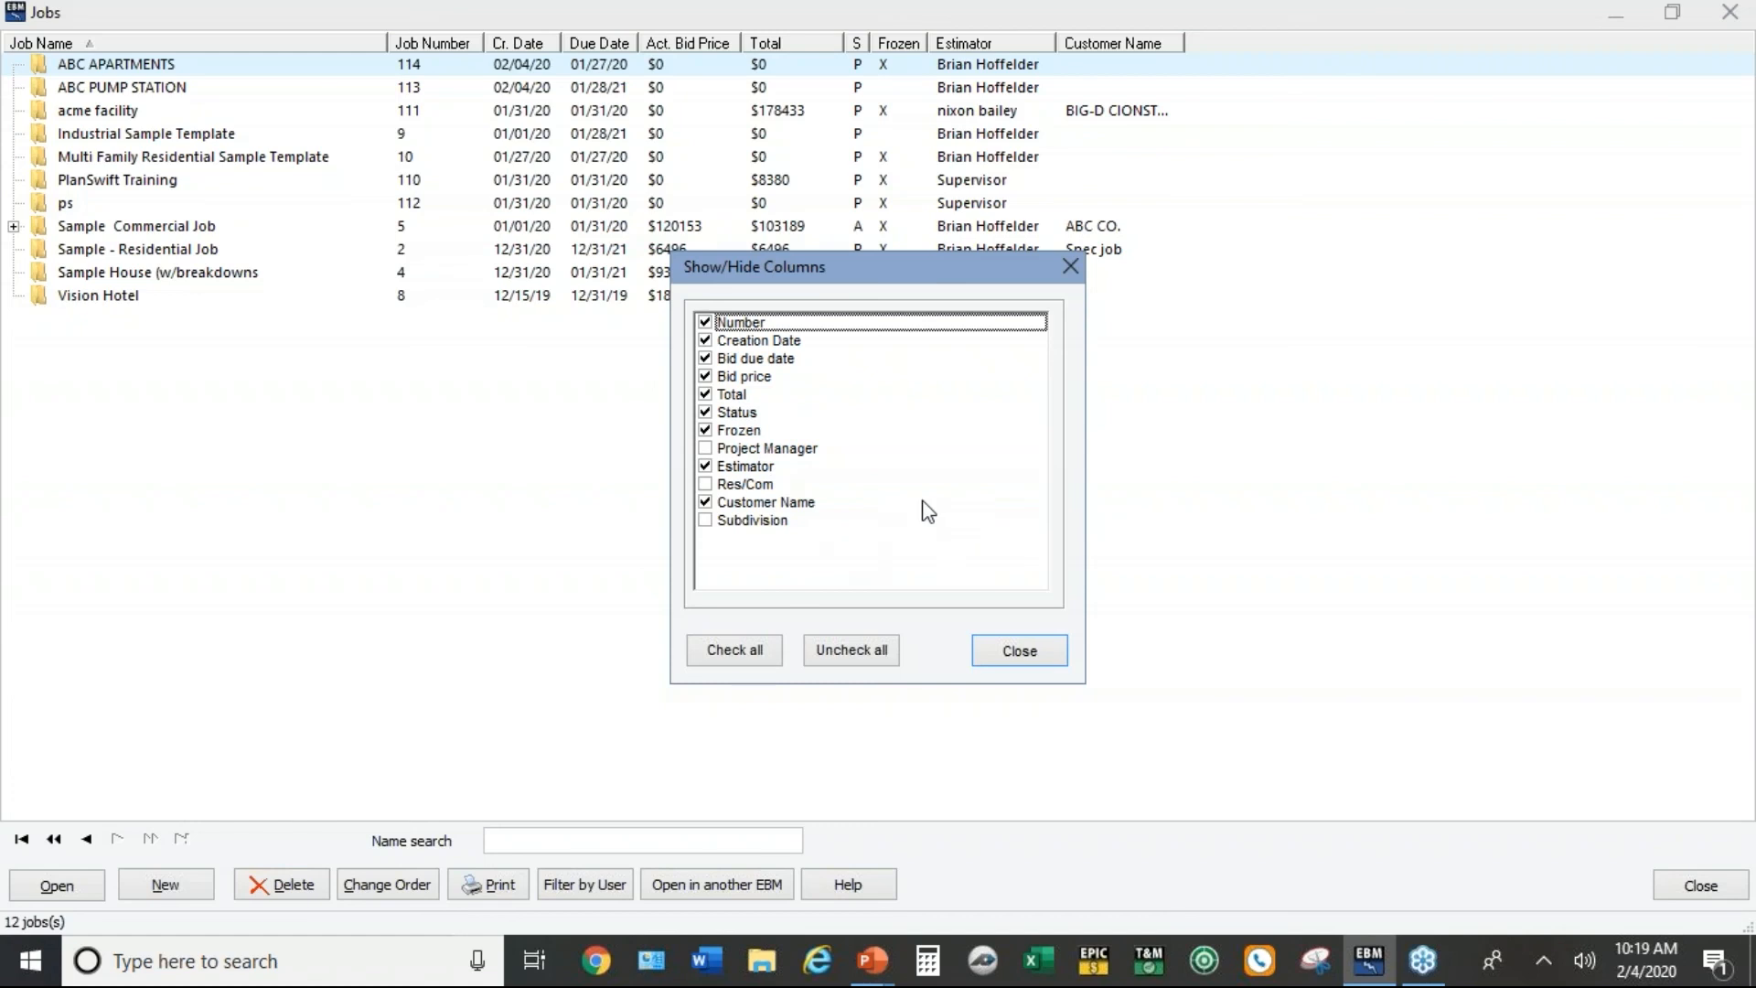
pyautogui.moveTo(741, 598)
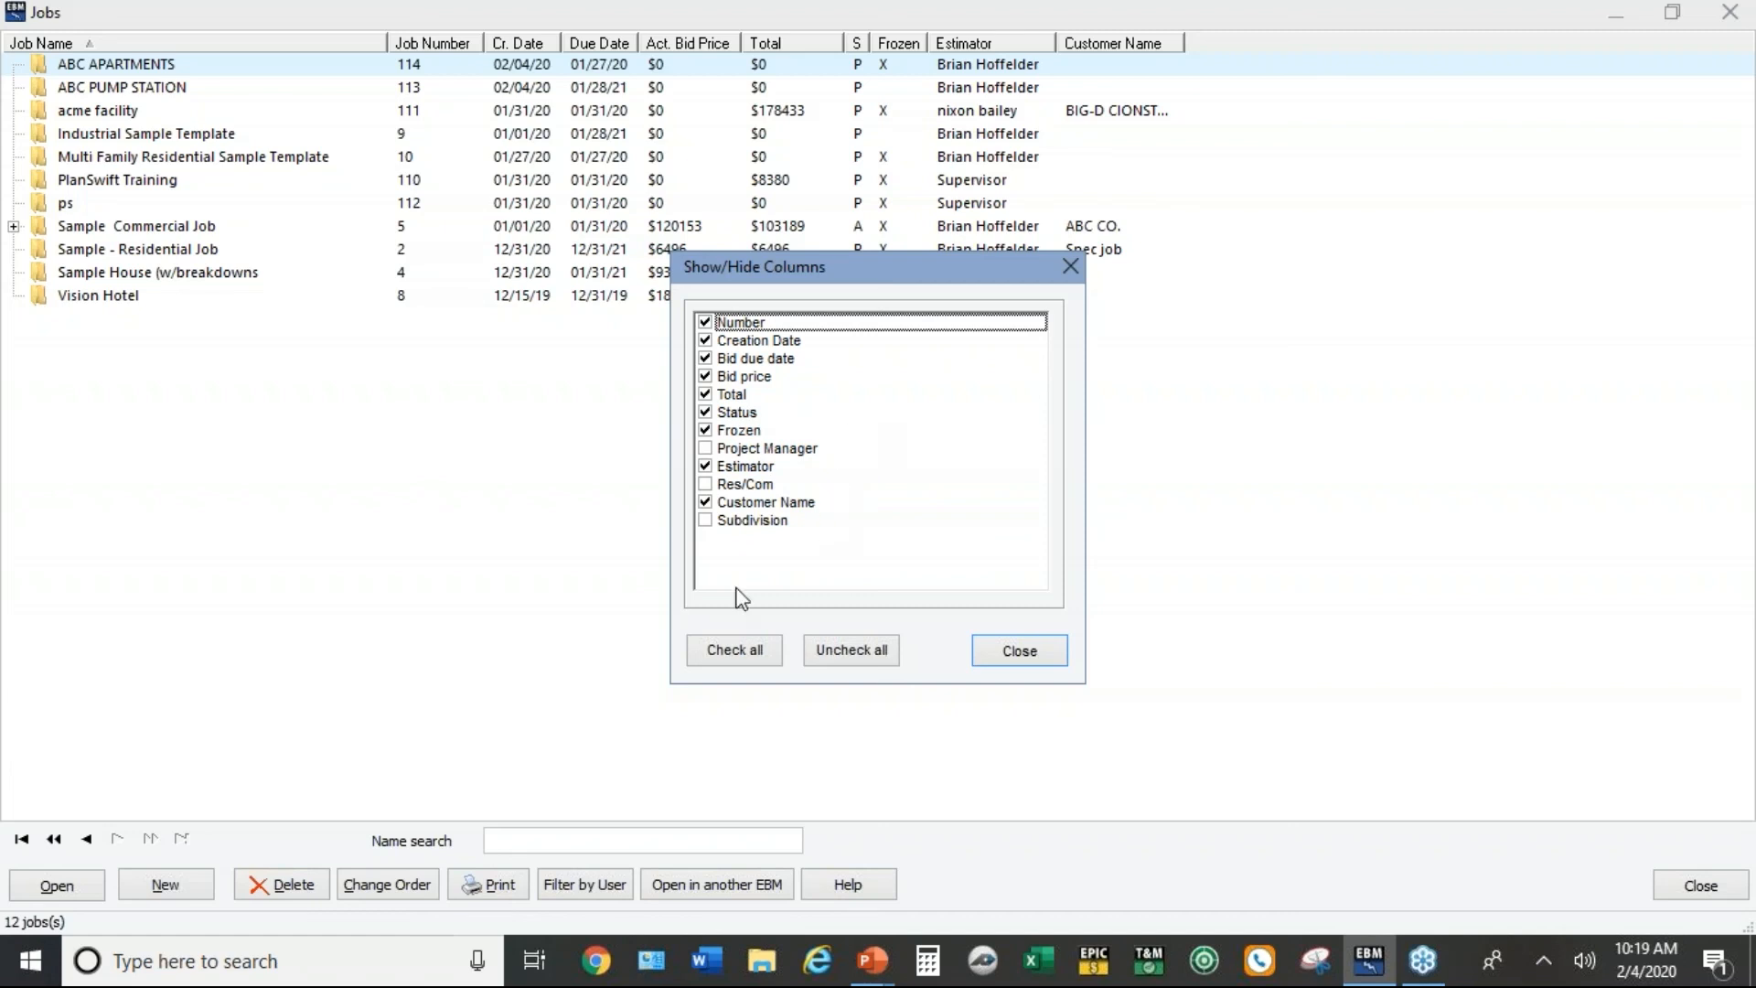
pyautogui.moveTo(776, 564)
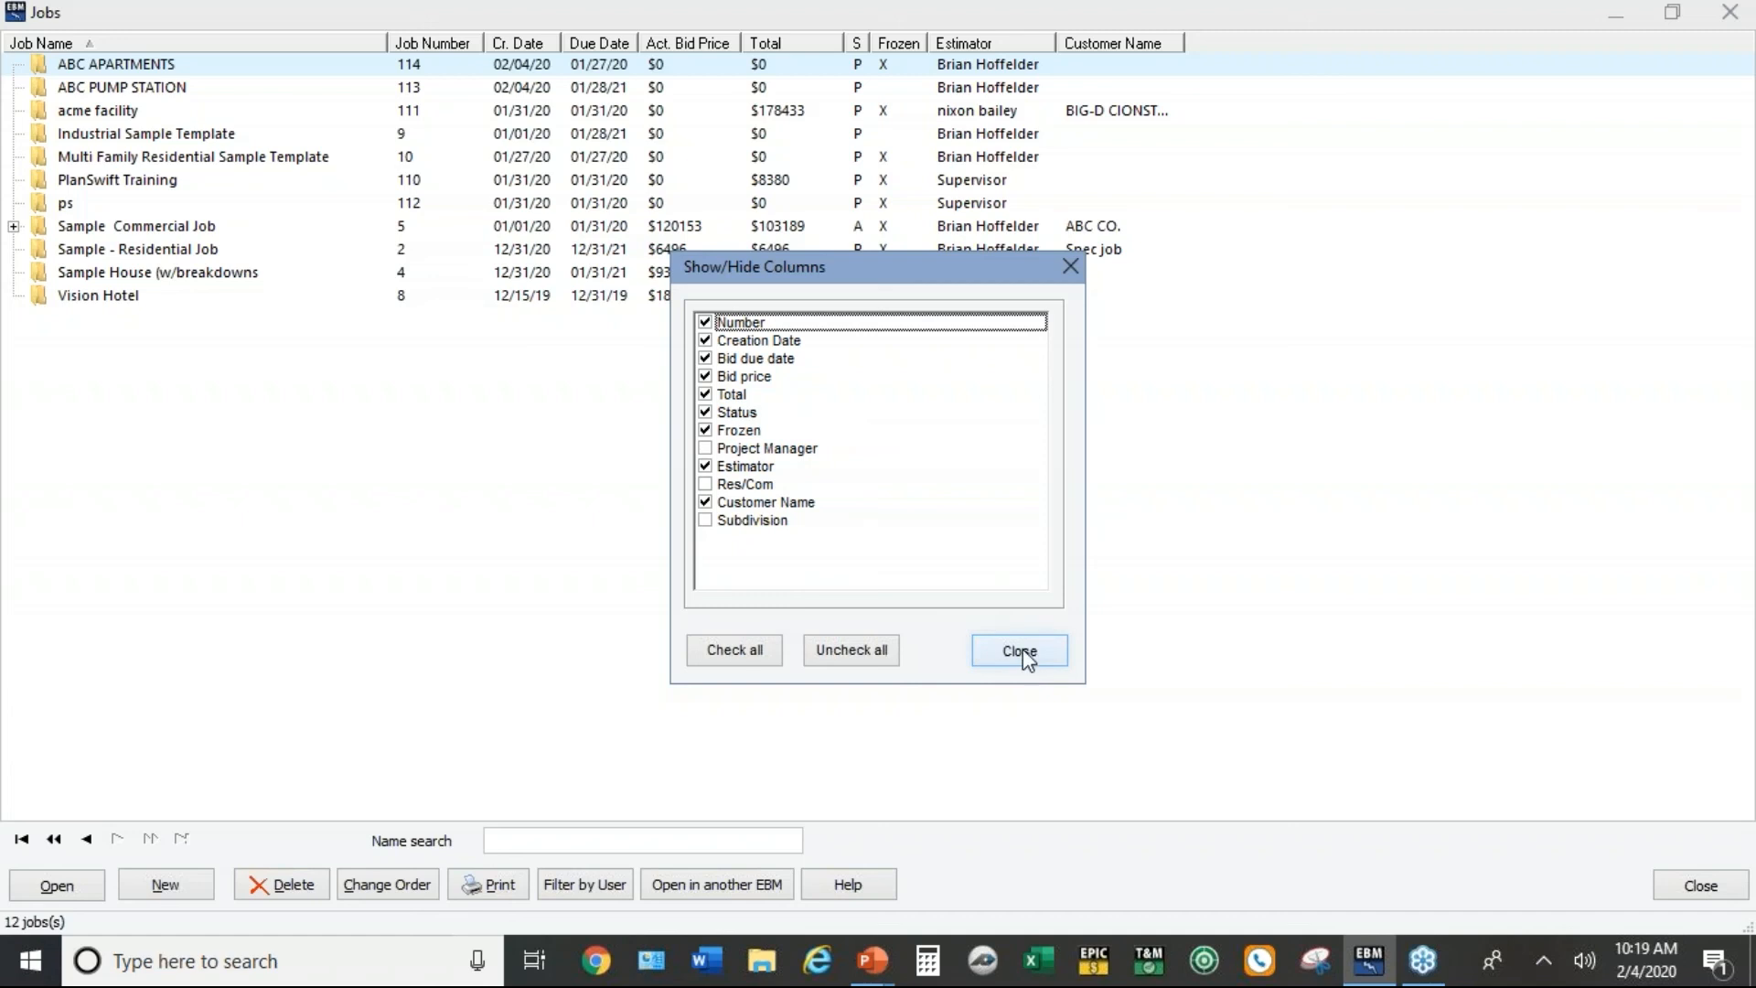
pyautogui.click(1019, 652)
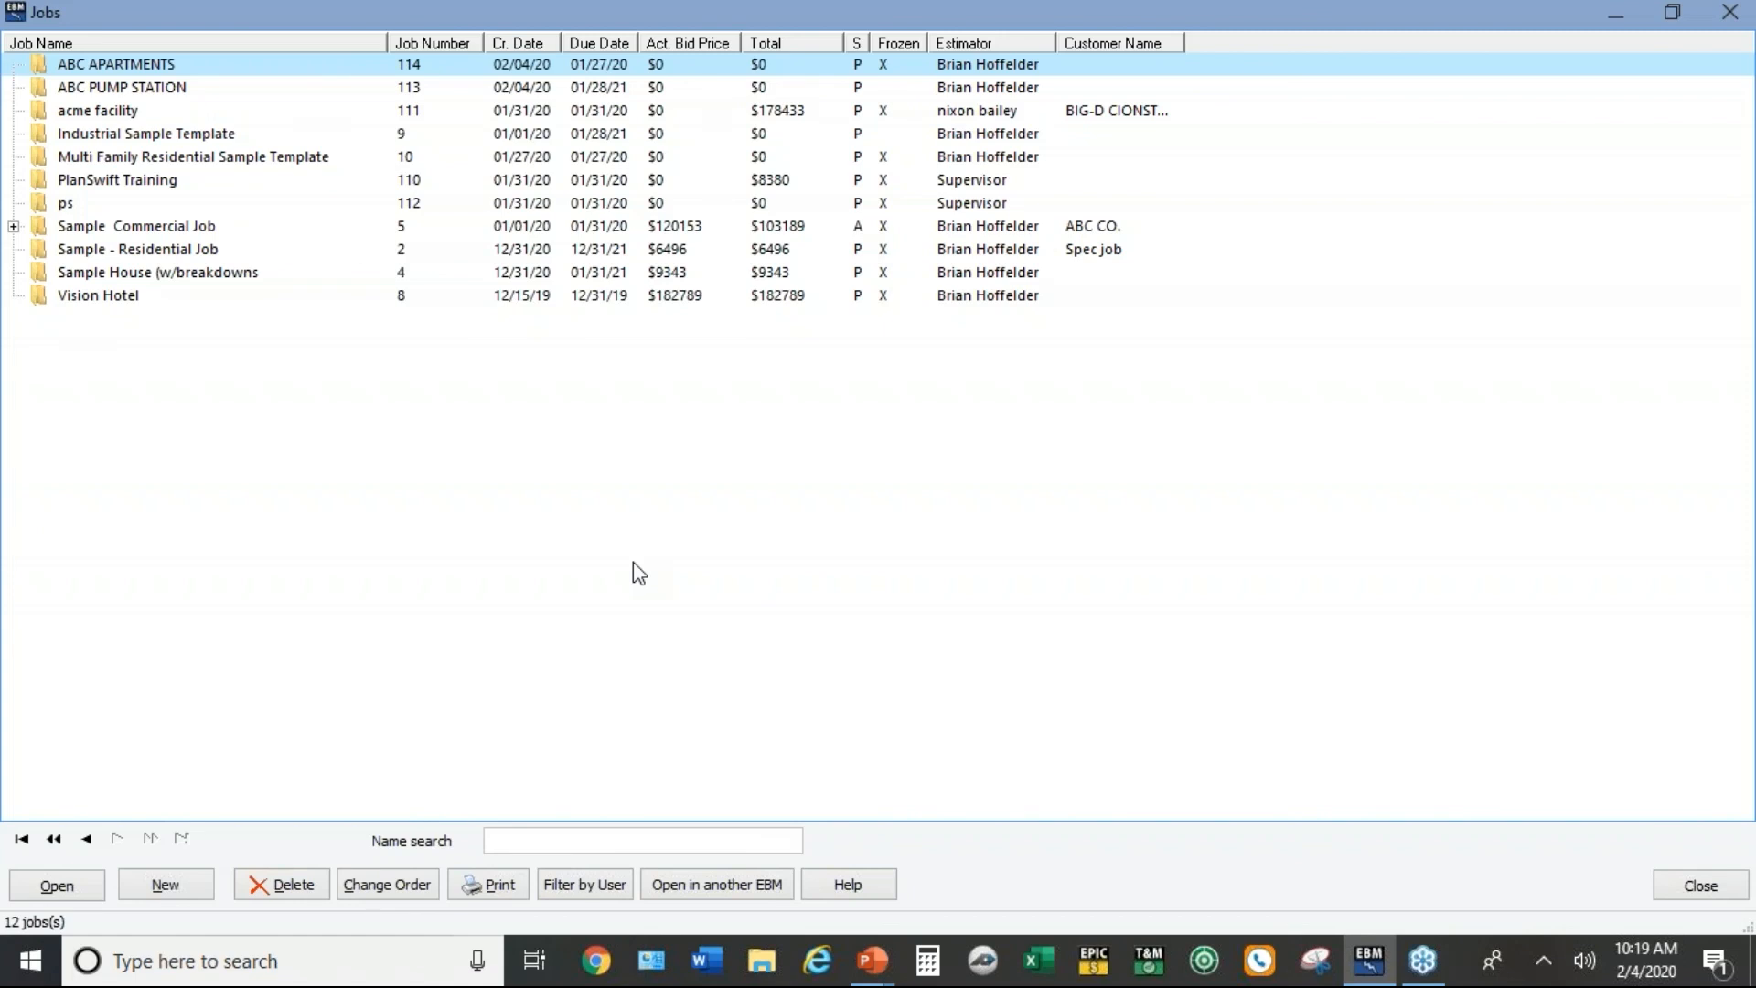
pyautogui.moveTo(1346, 452)
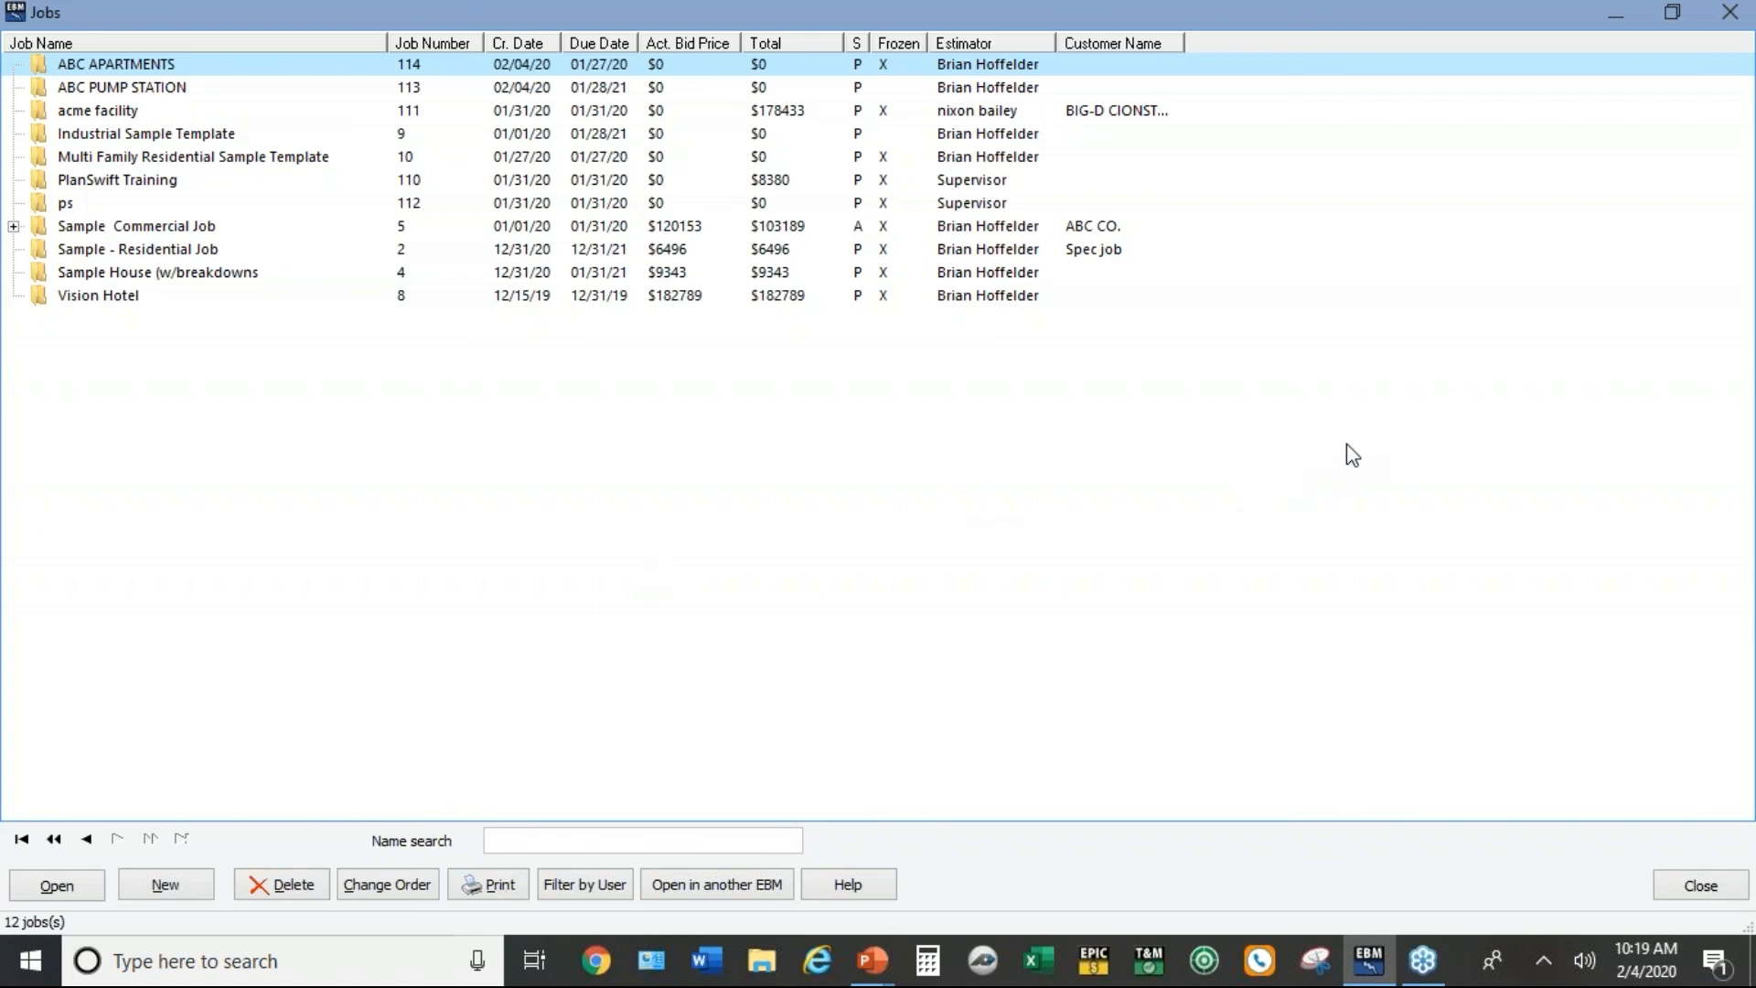
pyautogui.moveTo(1420, 278)
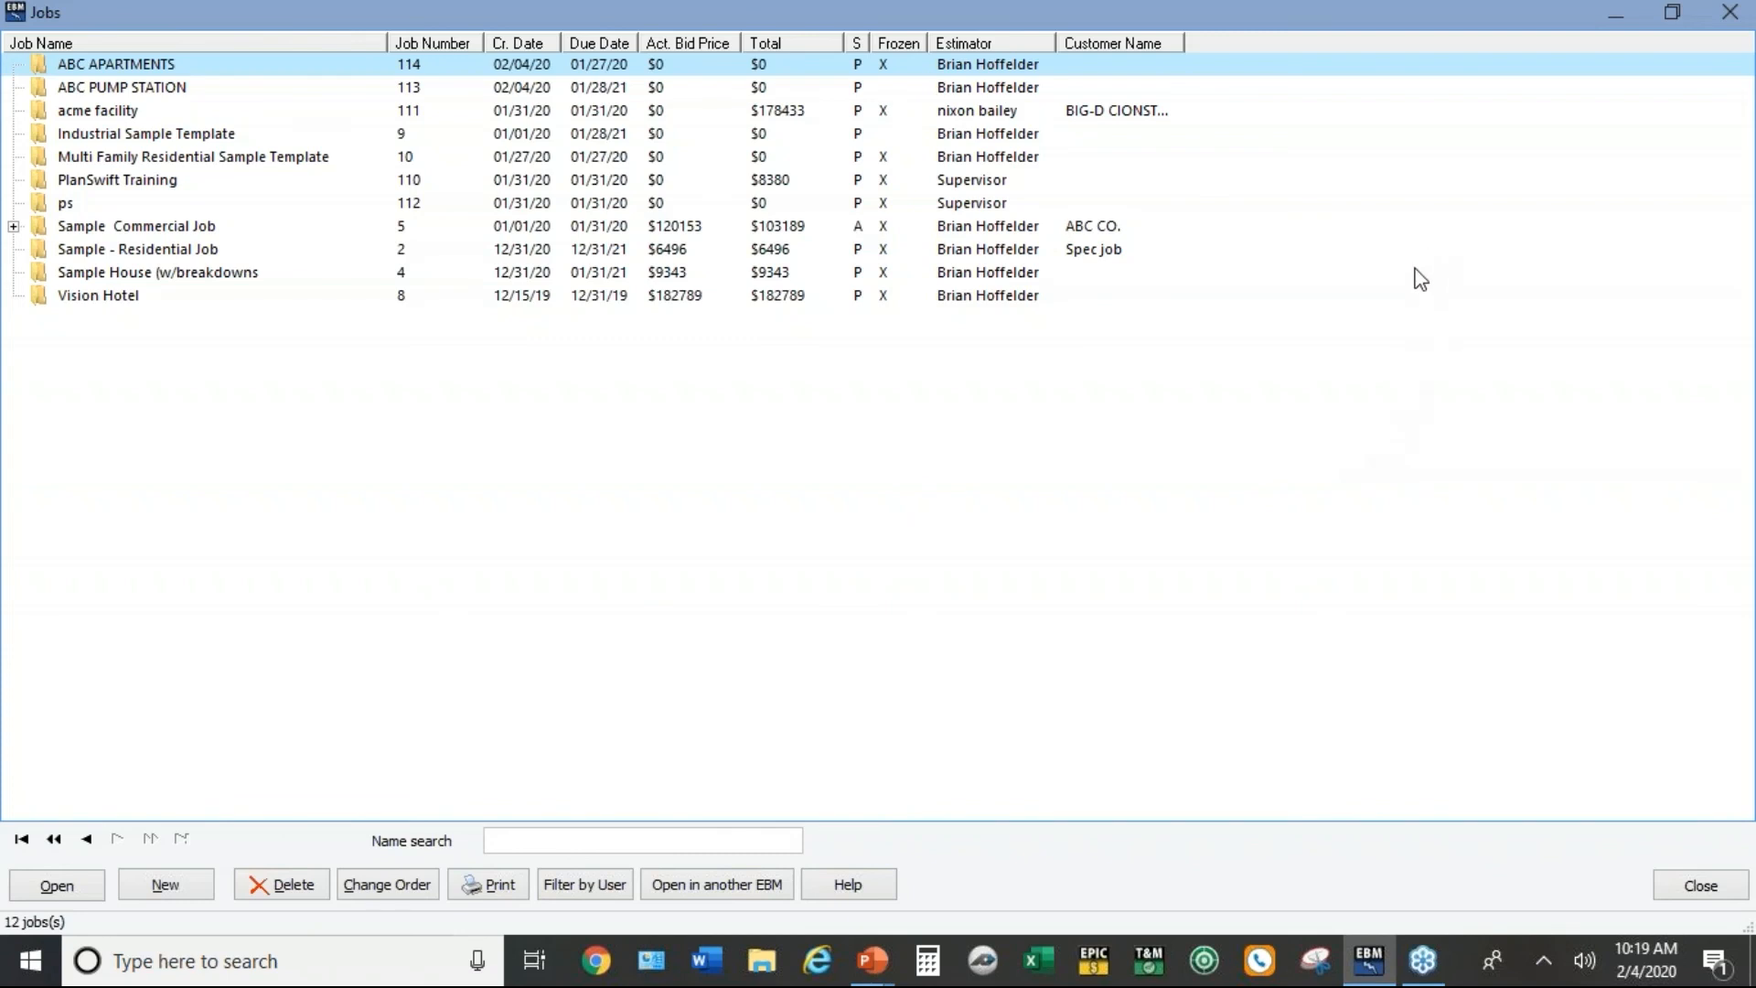